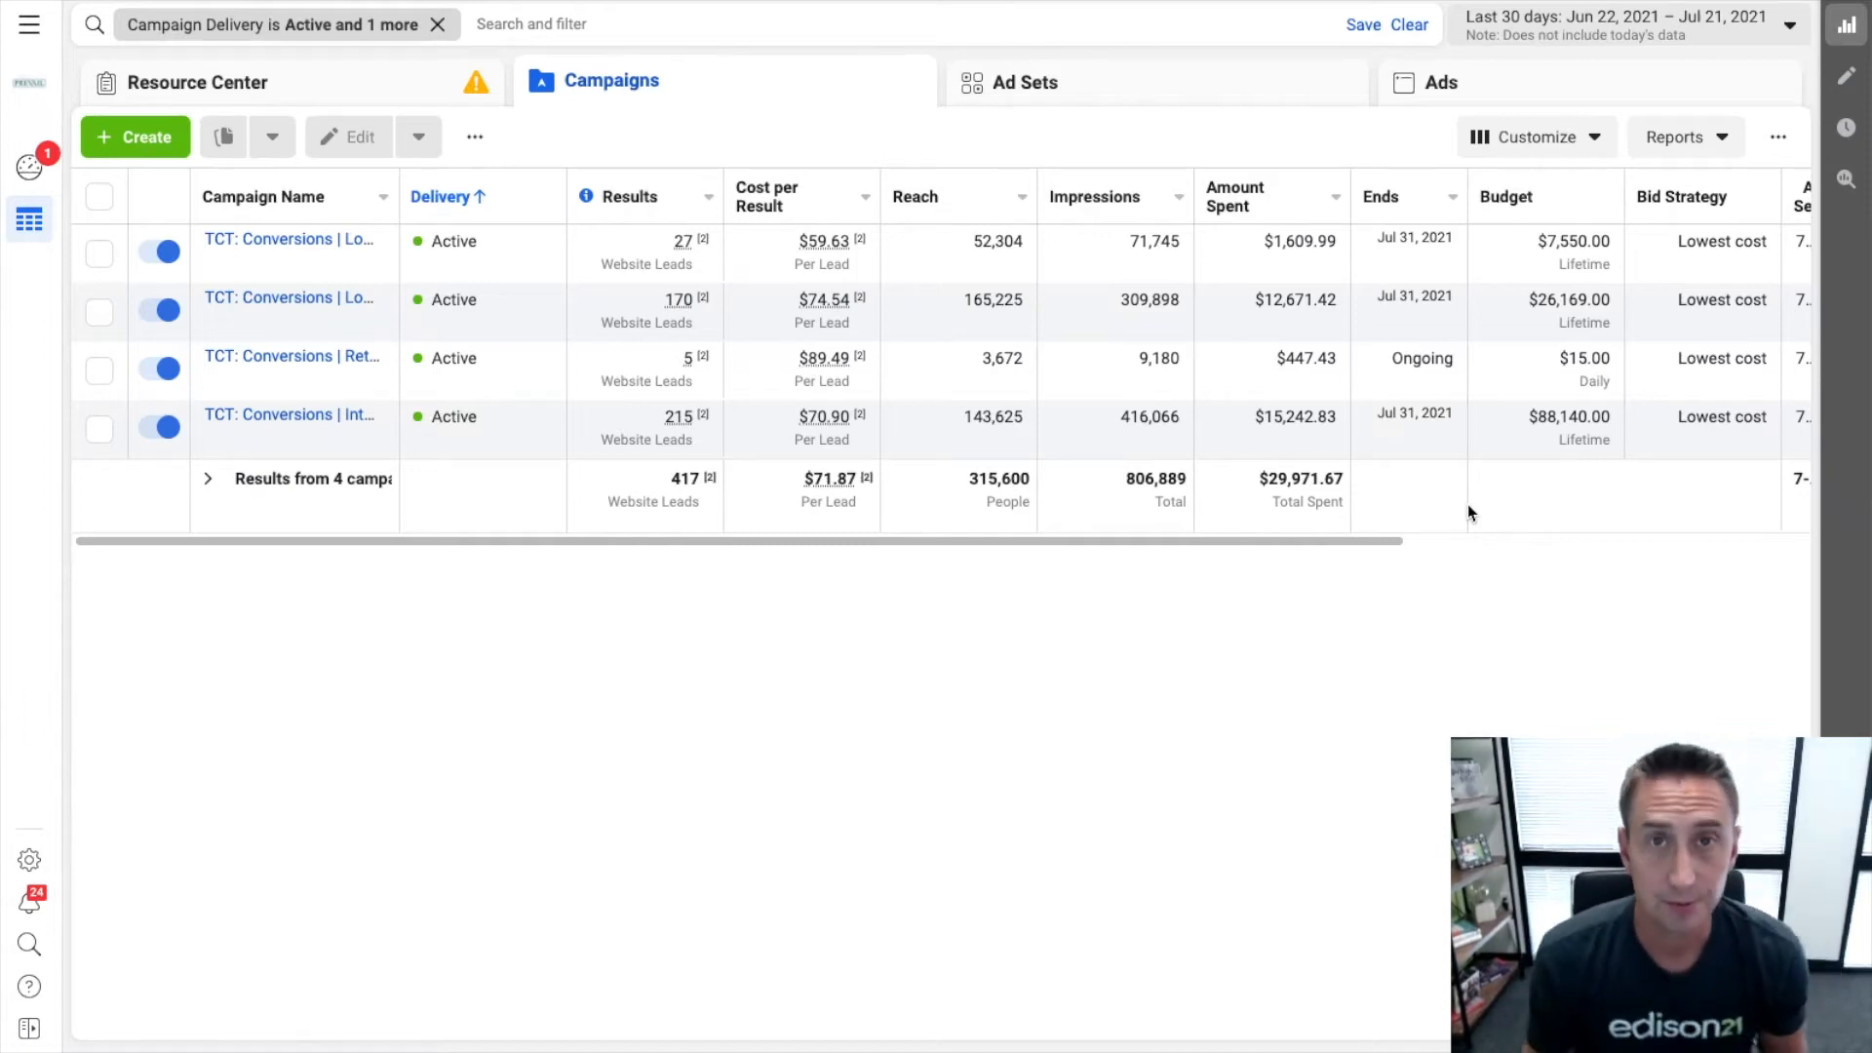
{"action": "mouse_move", "coordinate": [1378, 552]}
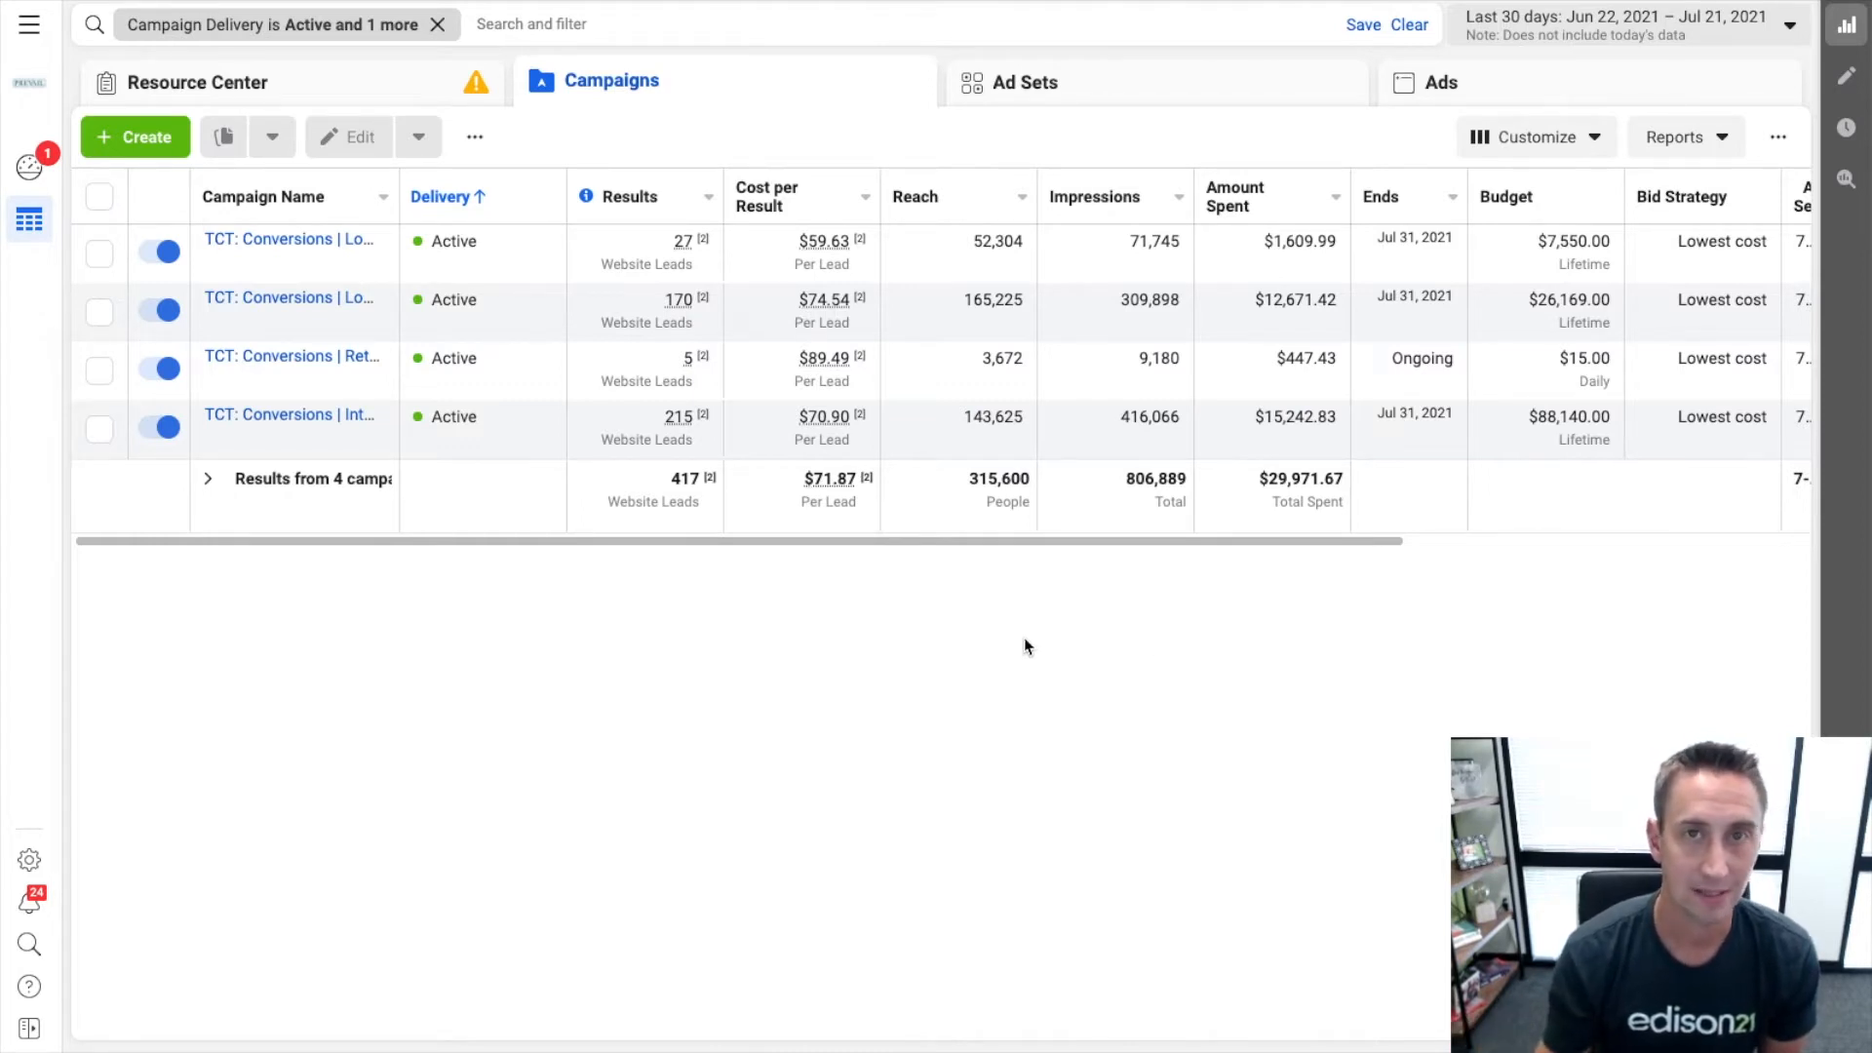
{"action": "mouse_move", "coordinate": [581, 605]}
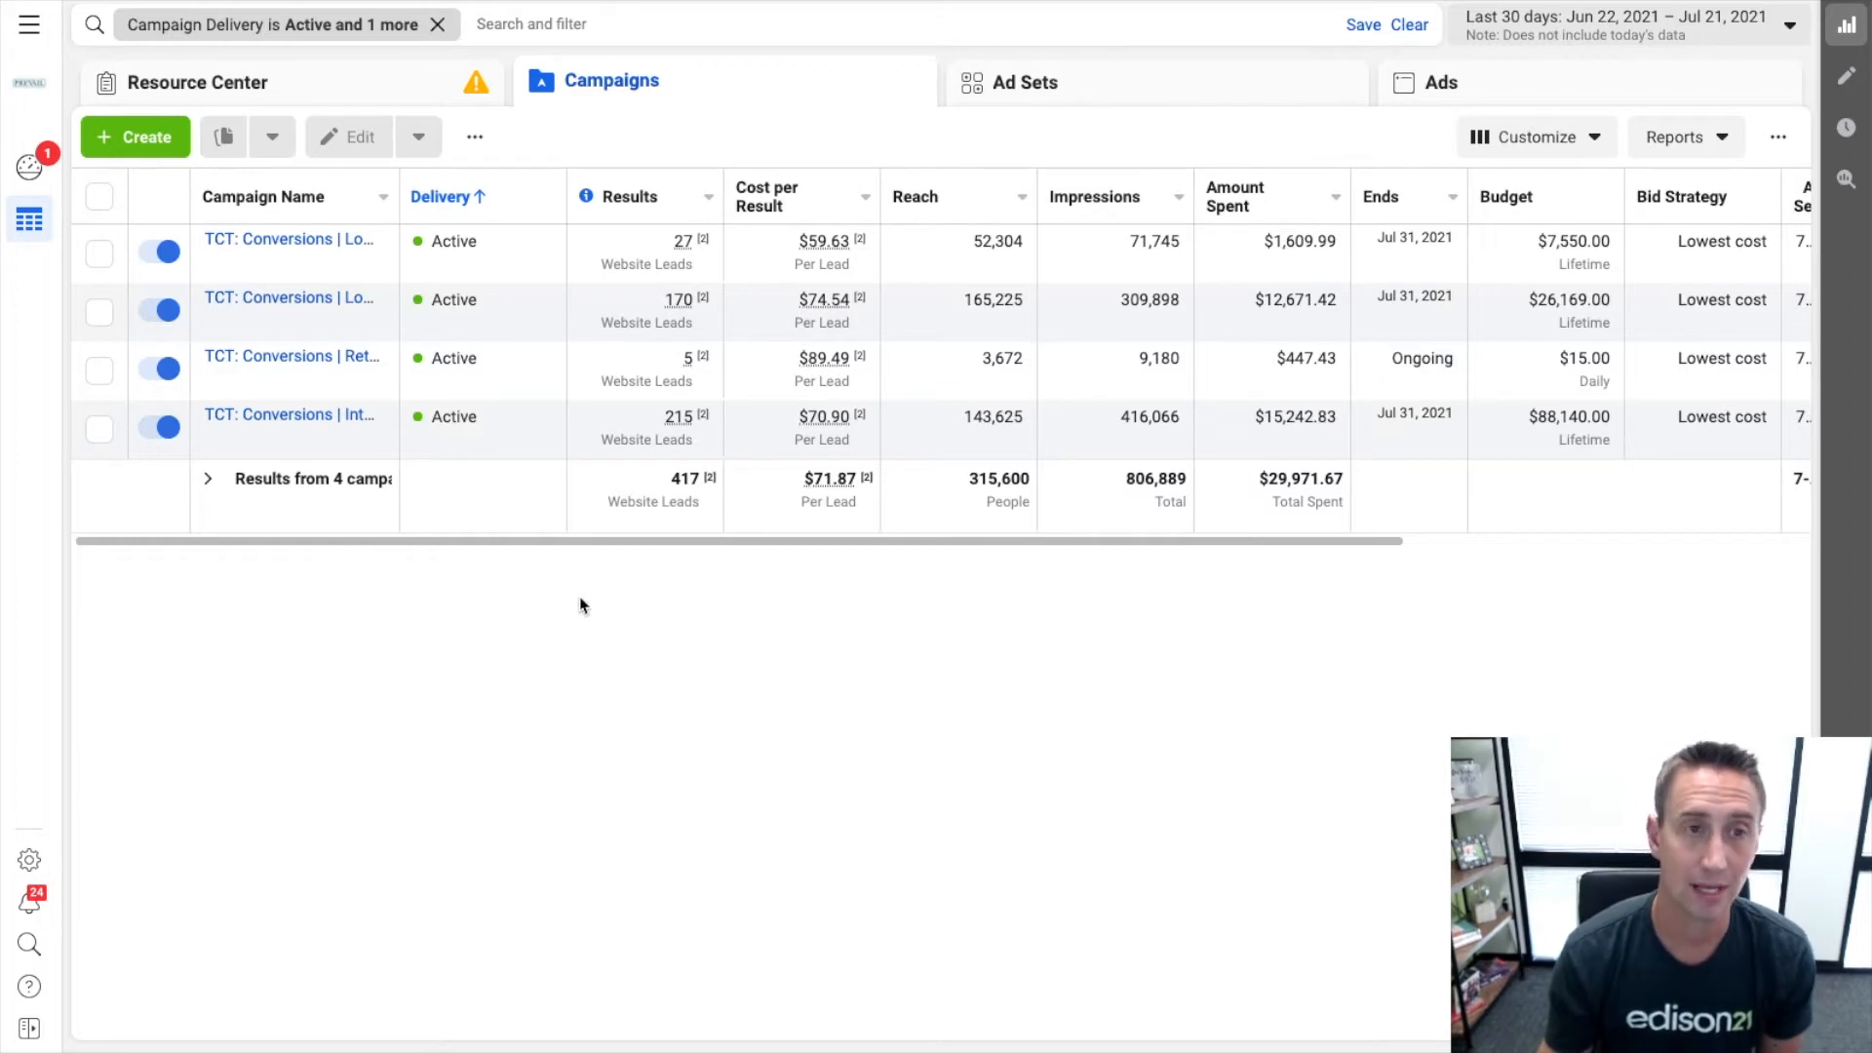
Start a new Conversions campaign named 'Ad Scheduling Example'.
{"action": "left_click", "coordinate": [134, 136]}
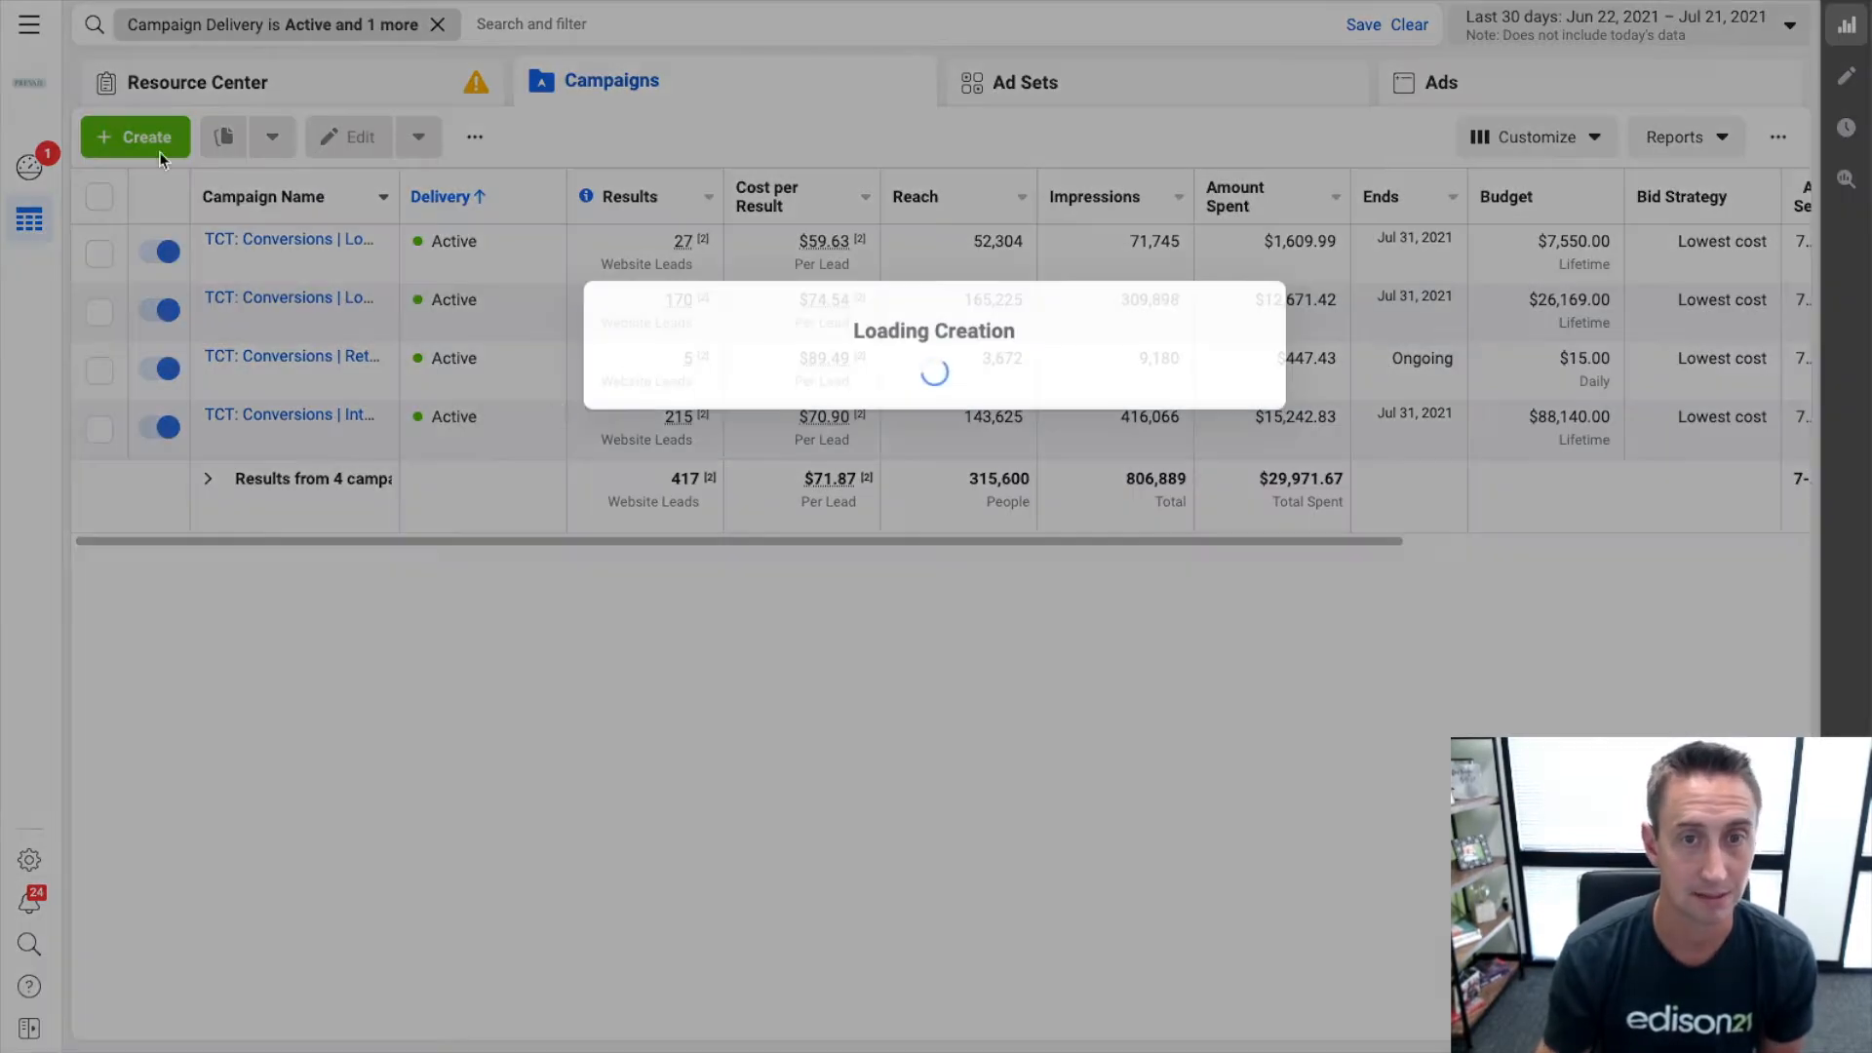
{"action": "left_click", "coordinate": [134, 136]}
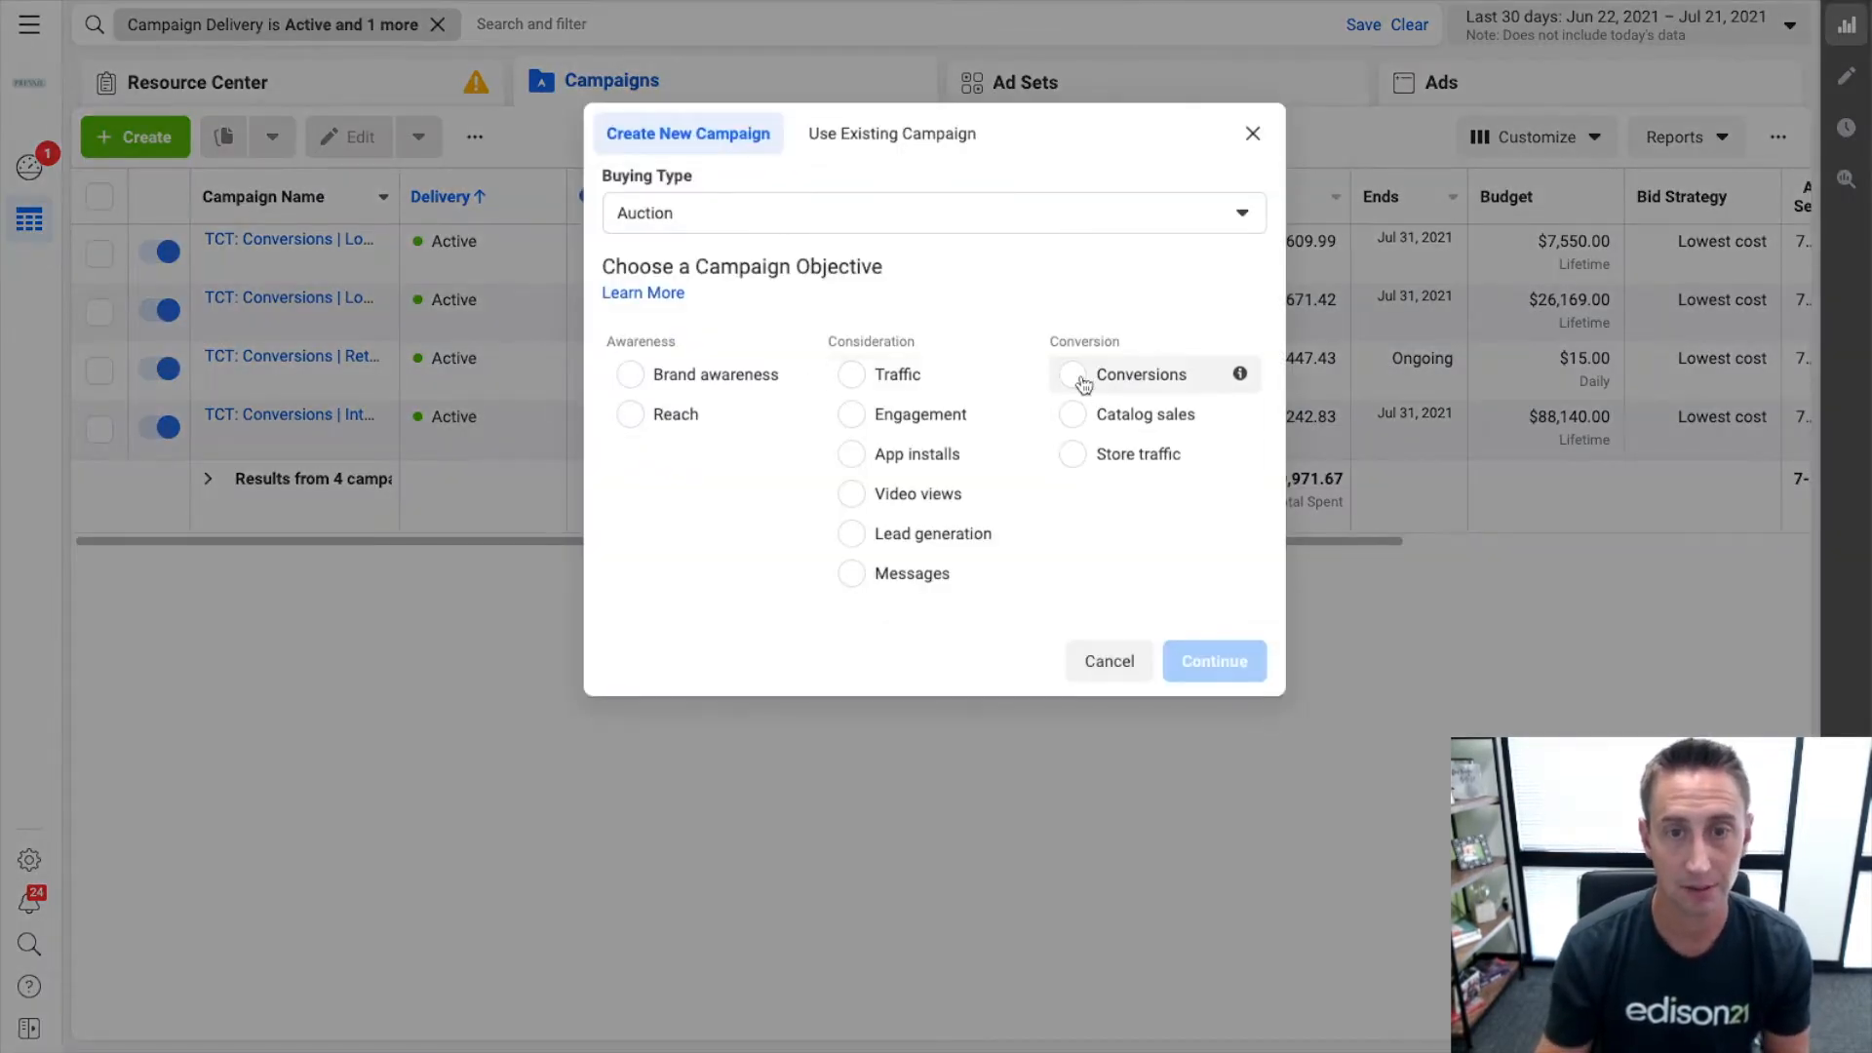
{"action": "left_click", "coordinate": [1071, 375]}
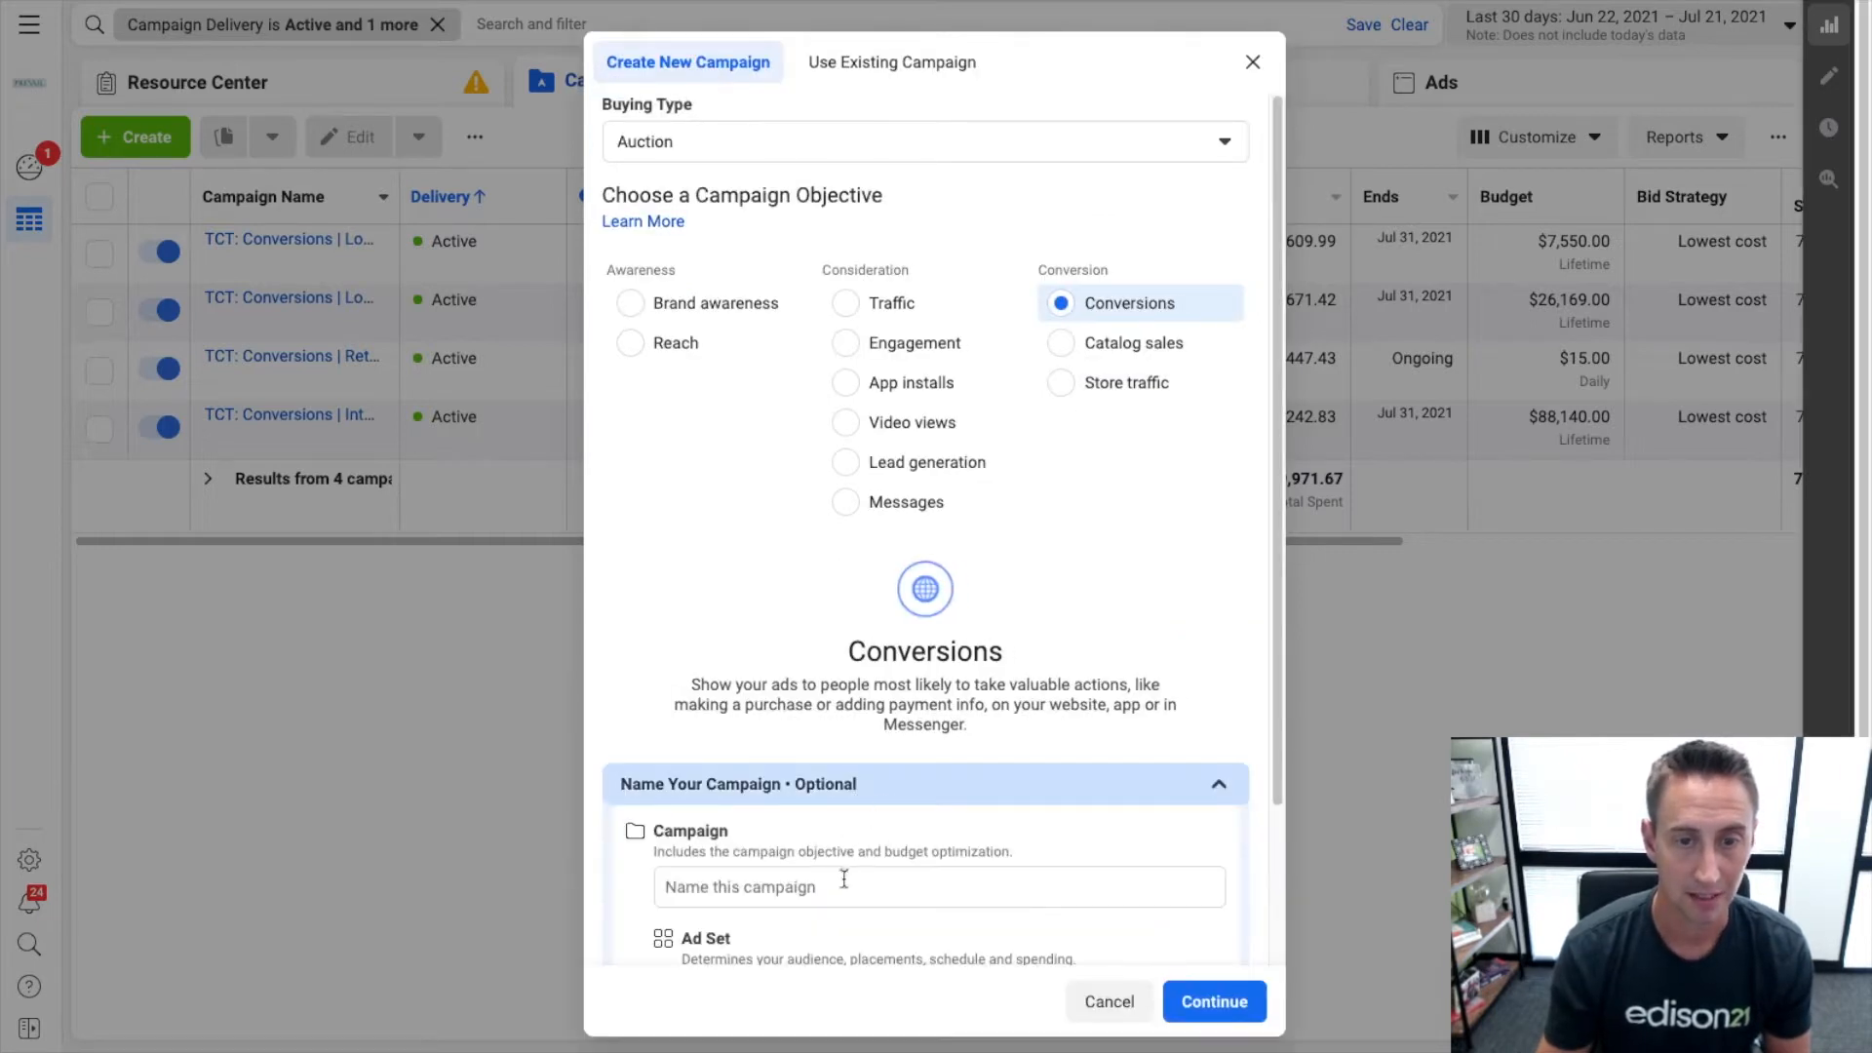
{"action": "type", "text": "Ad Scheduling Example"}
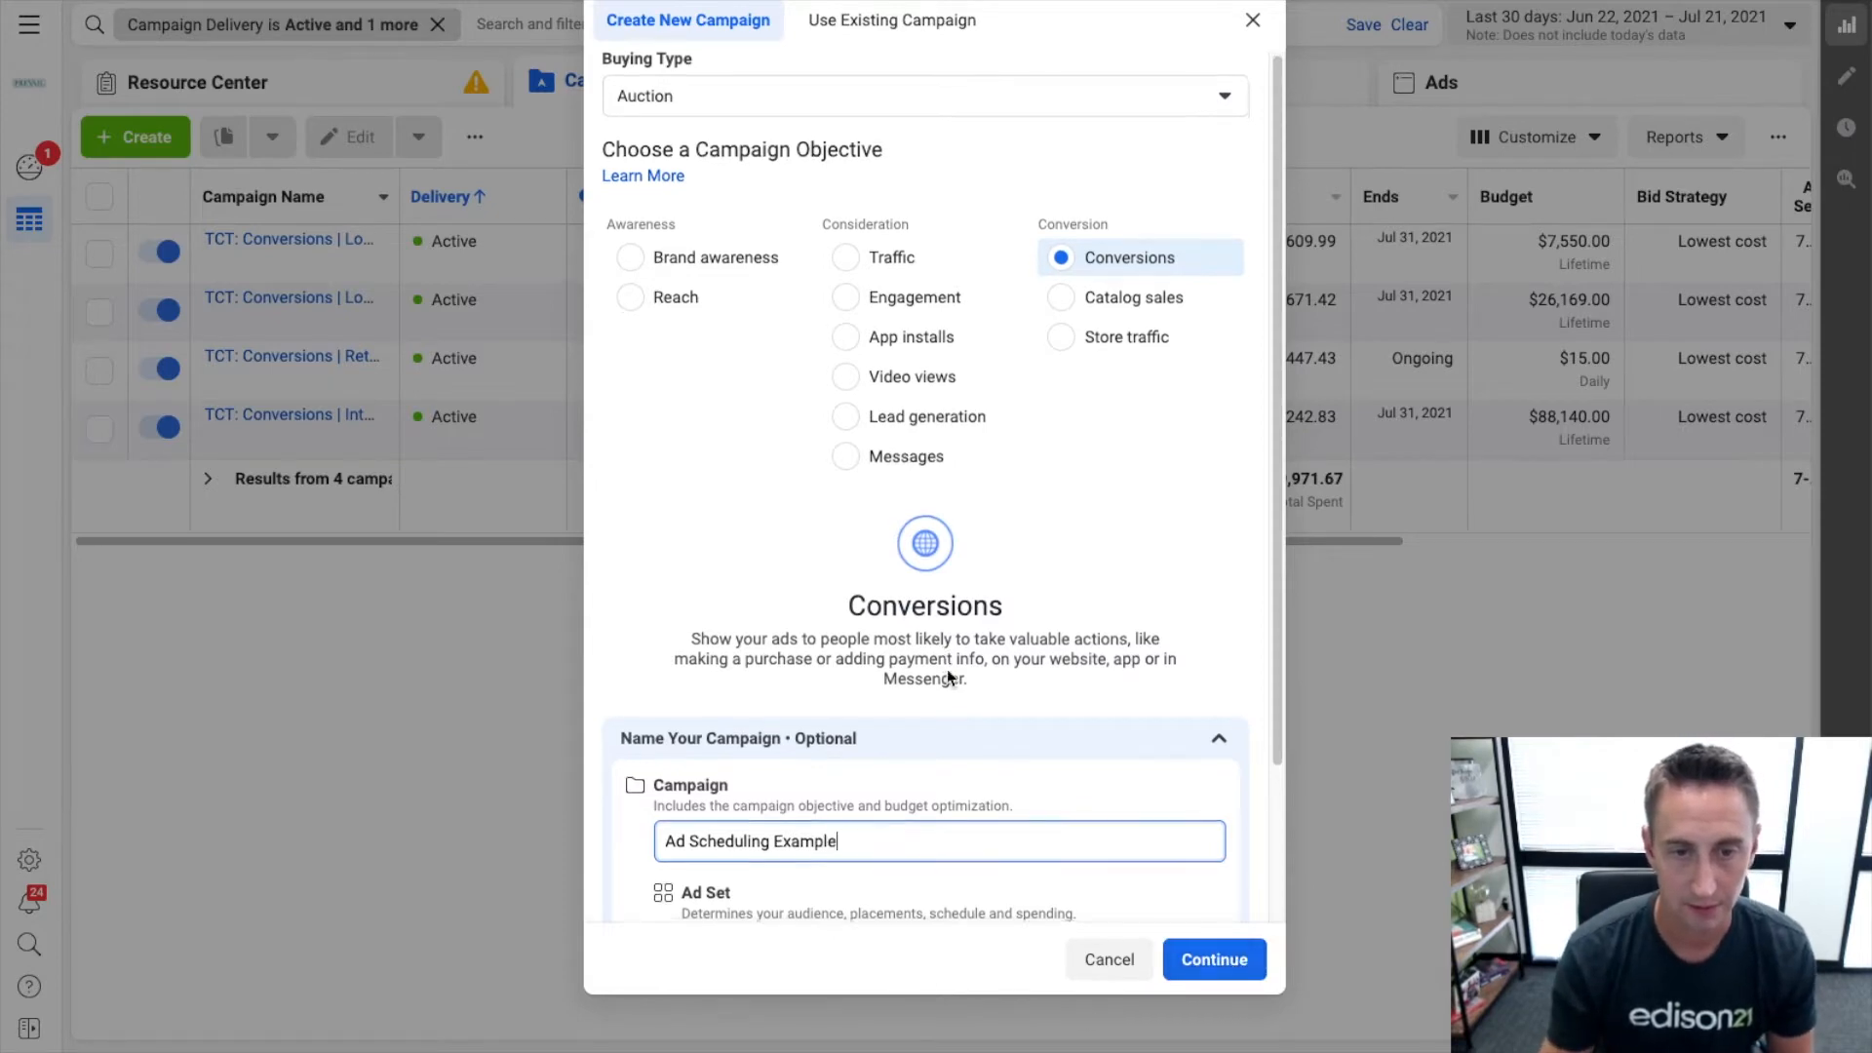
Name the ad set 'Scheduling ad set' and create the draft campaign.
{"action": "left_click", "coordinate": [1047, 760]}
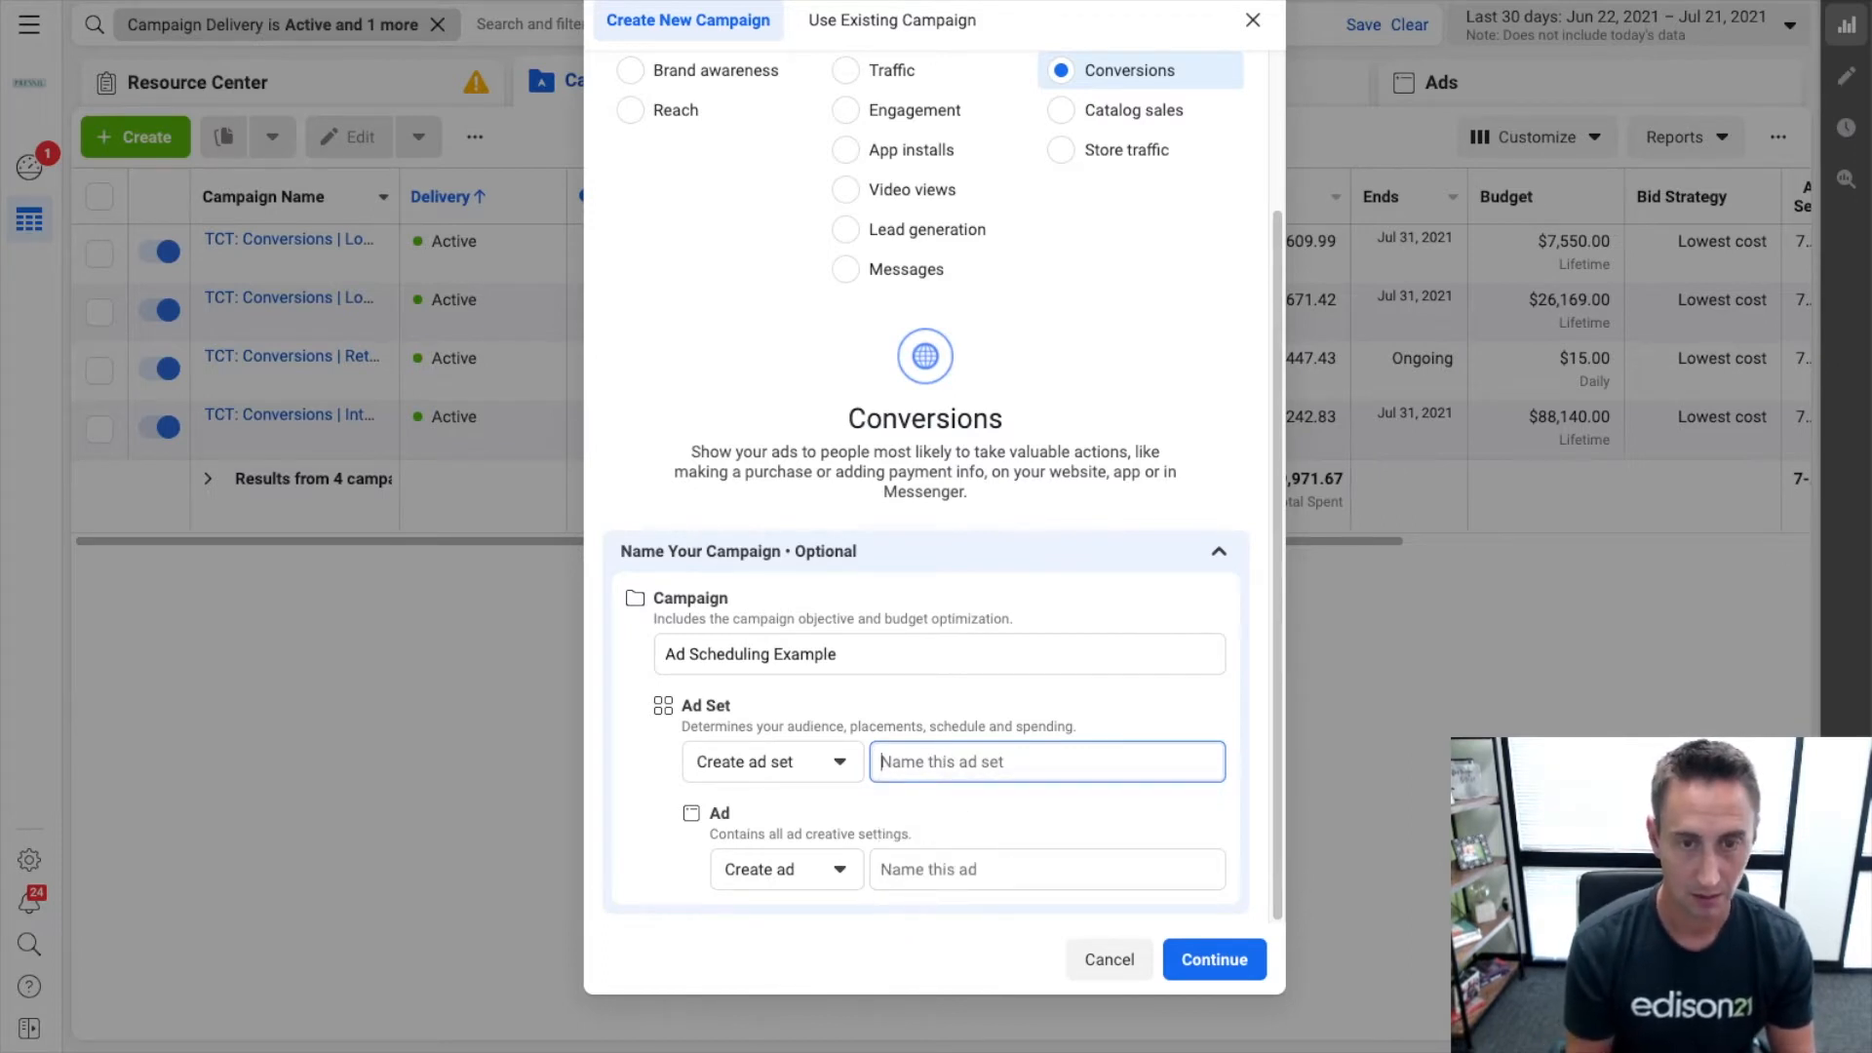
{"action": "type", "text": "Scheduling ad set"}
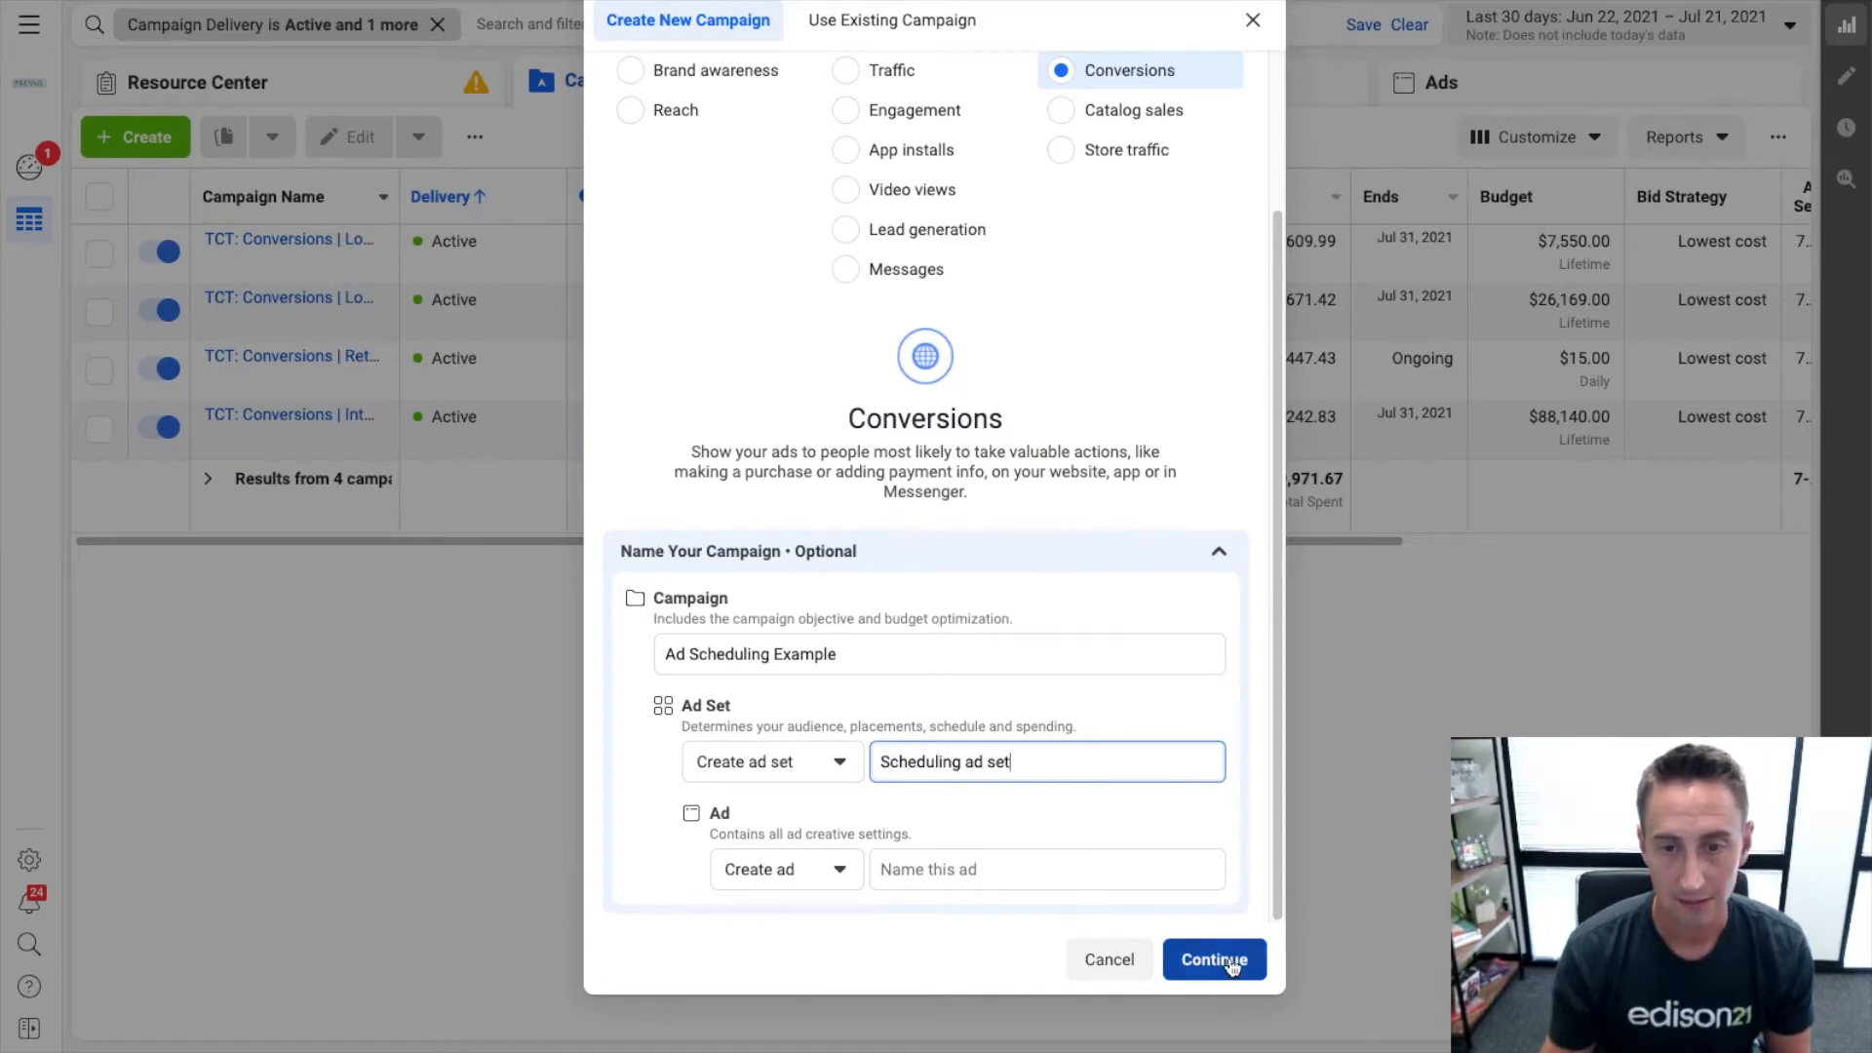
{"action": "left_click", "coordinate": [1212, 959]}
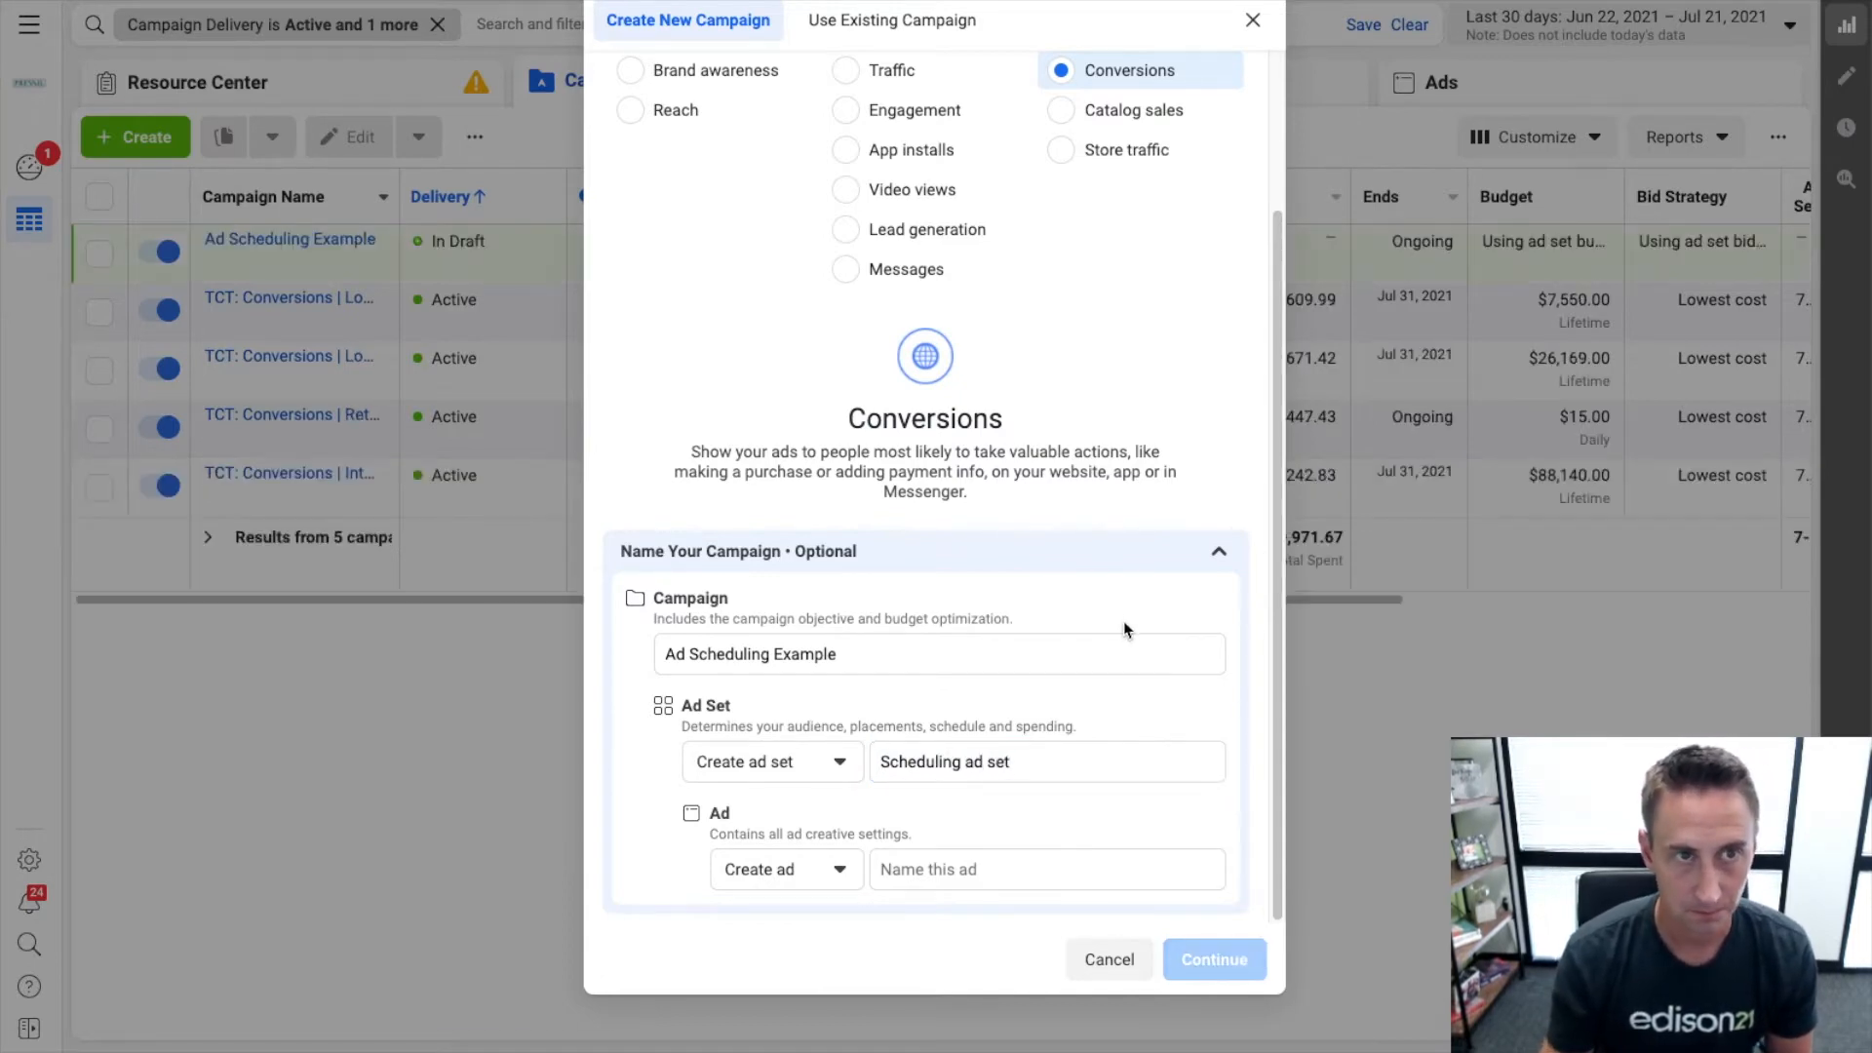
Turn on Campaign Budget Optimization with a $20.00 daily campaign budget.
{"action": "left_click", "coordinate": [1213, 959]}
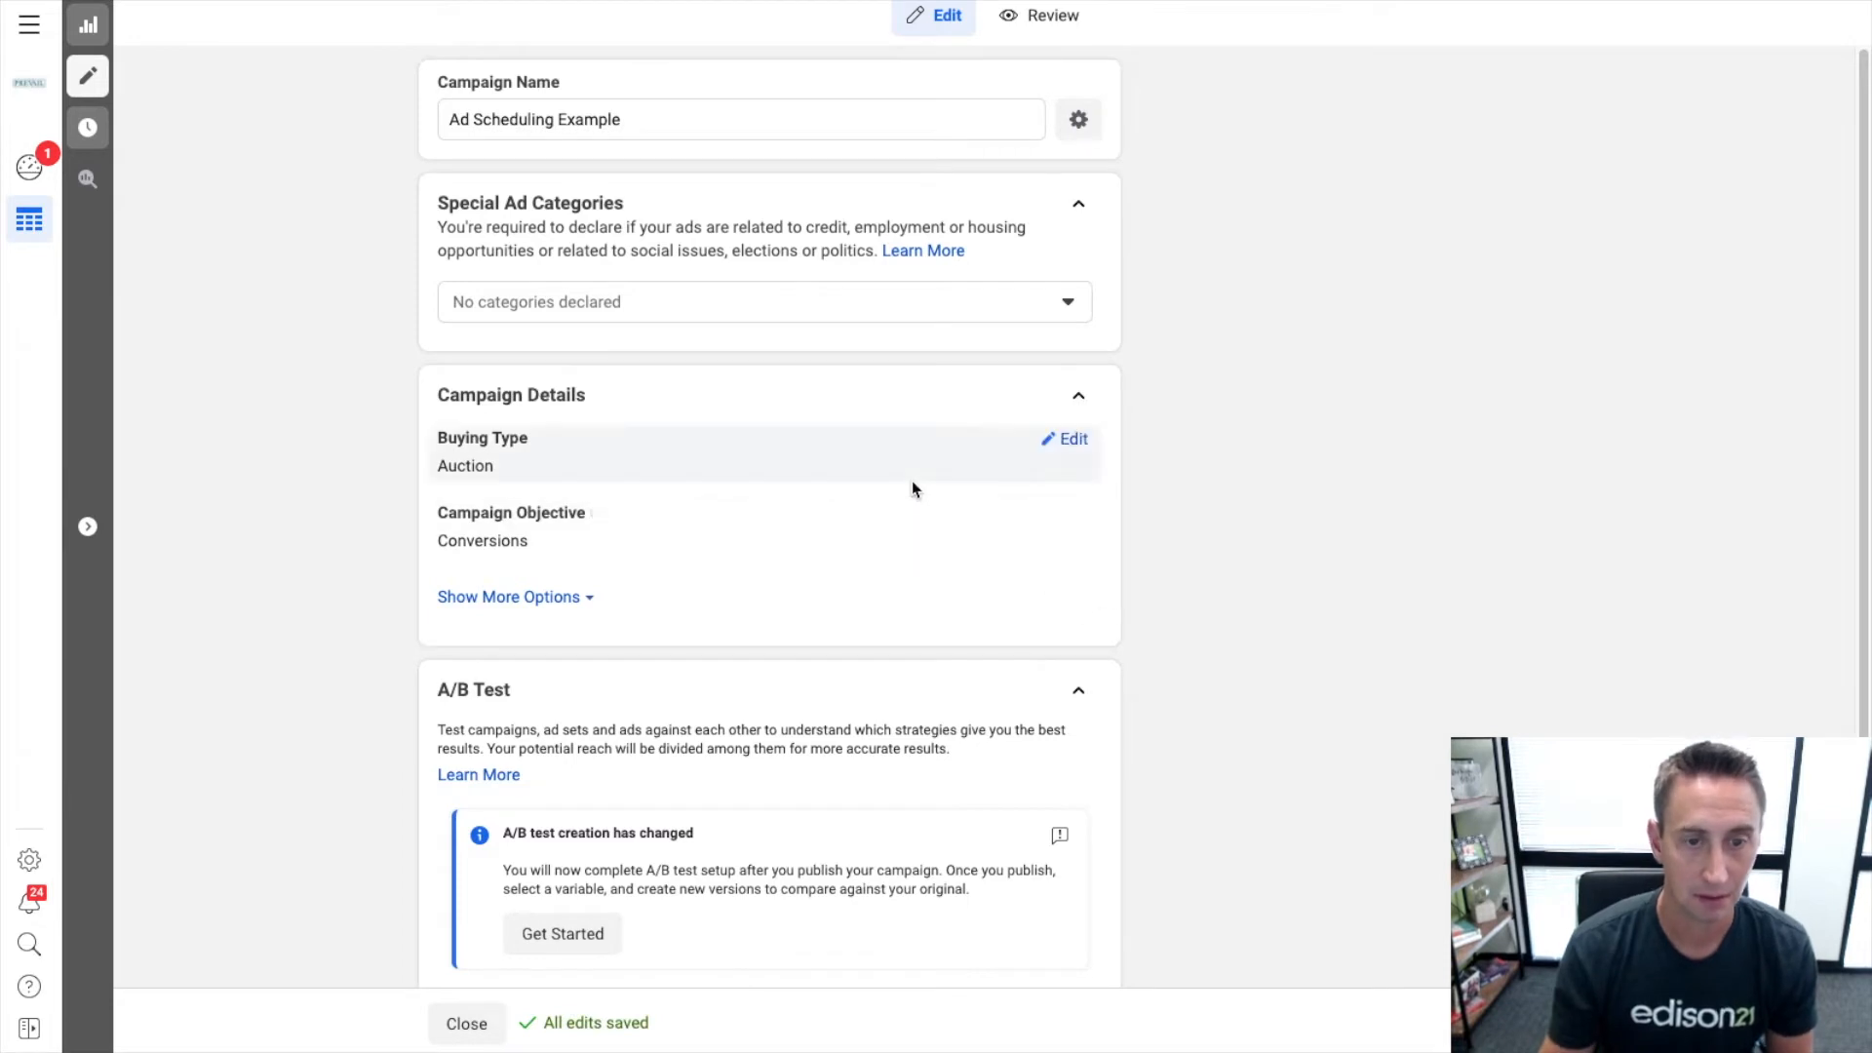
{"action": "scroll", "scroll_direction": "down", "scroll_amount": 3}
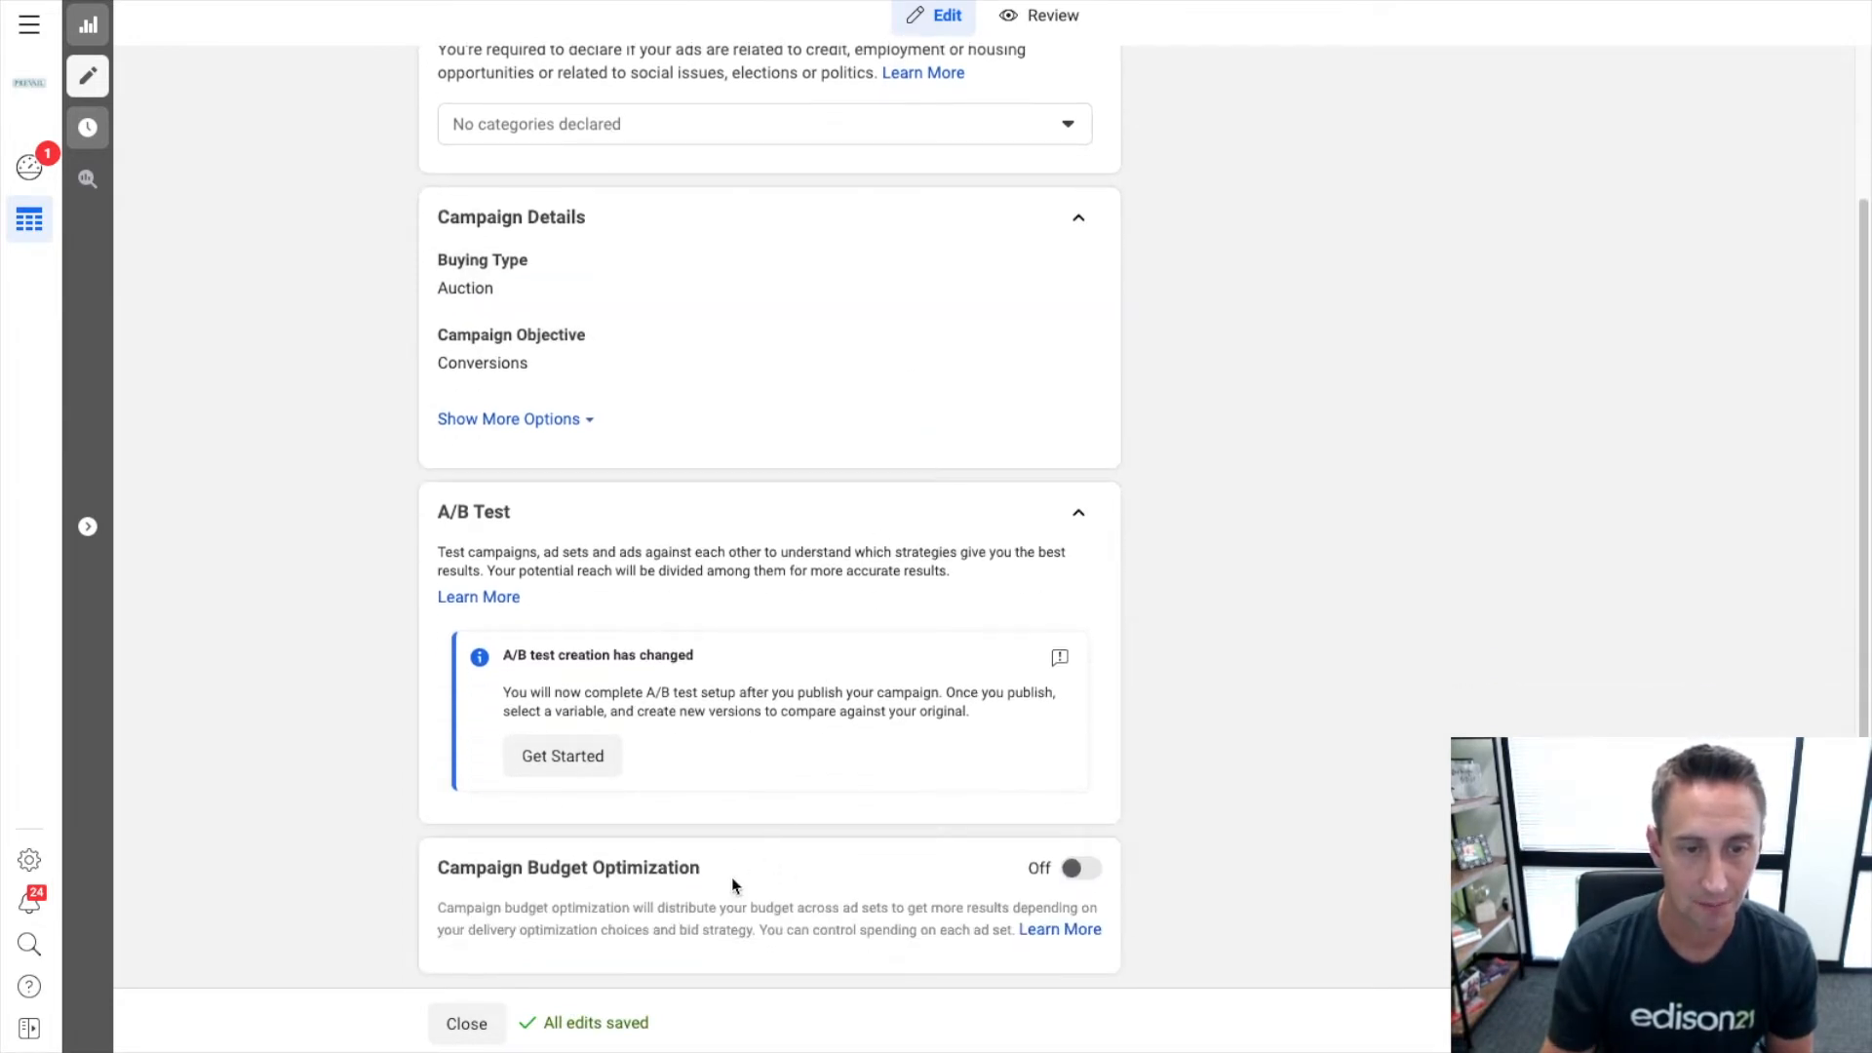
{"action": "mouse_move", "coordinate": [895, 864]}
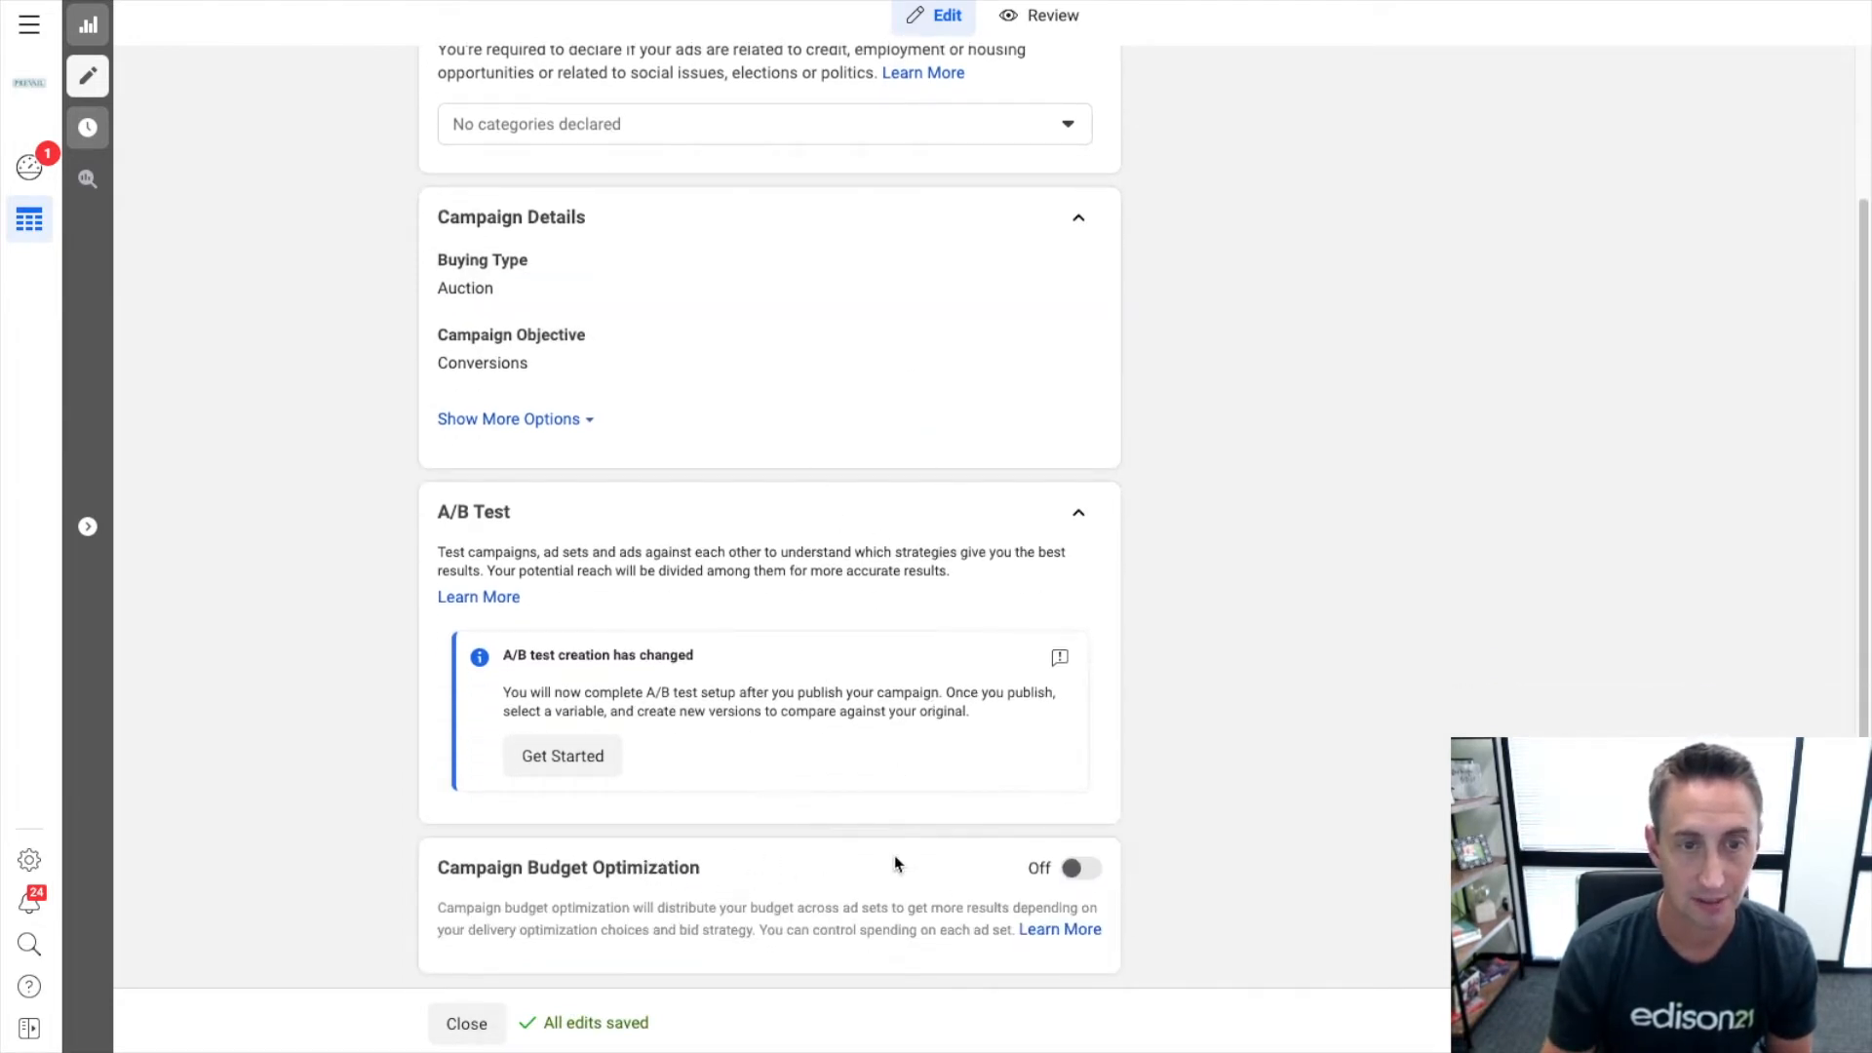
{"action": "mouse_move", "coordinate": [837, 860]}
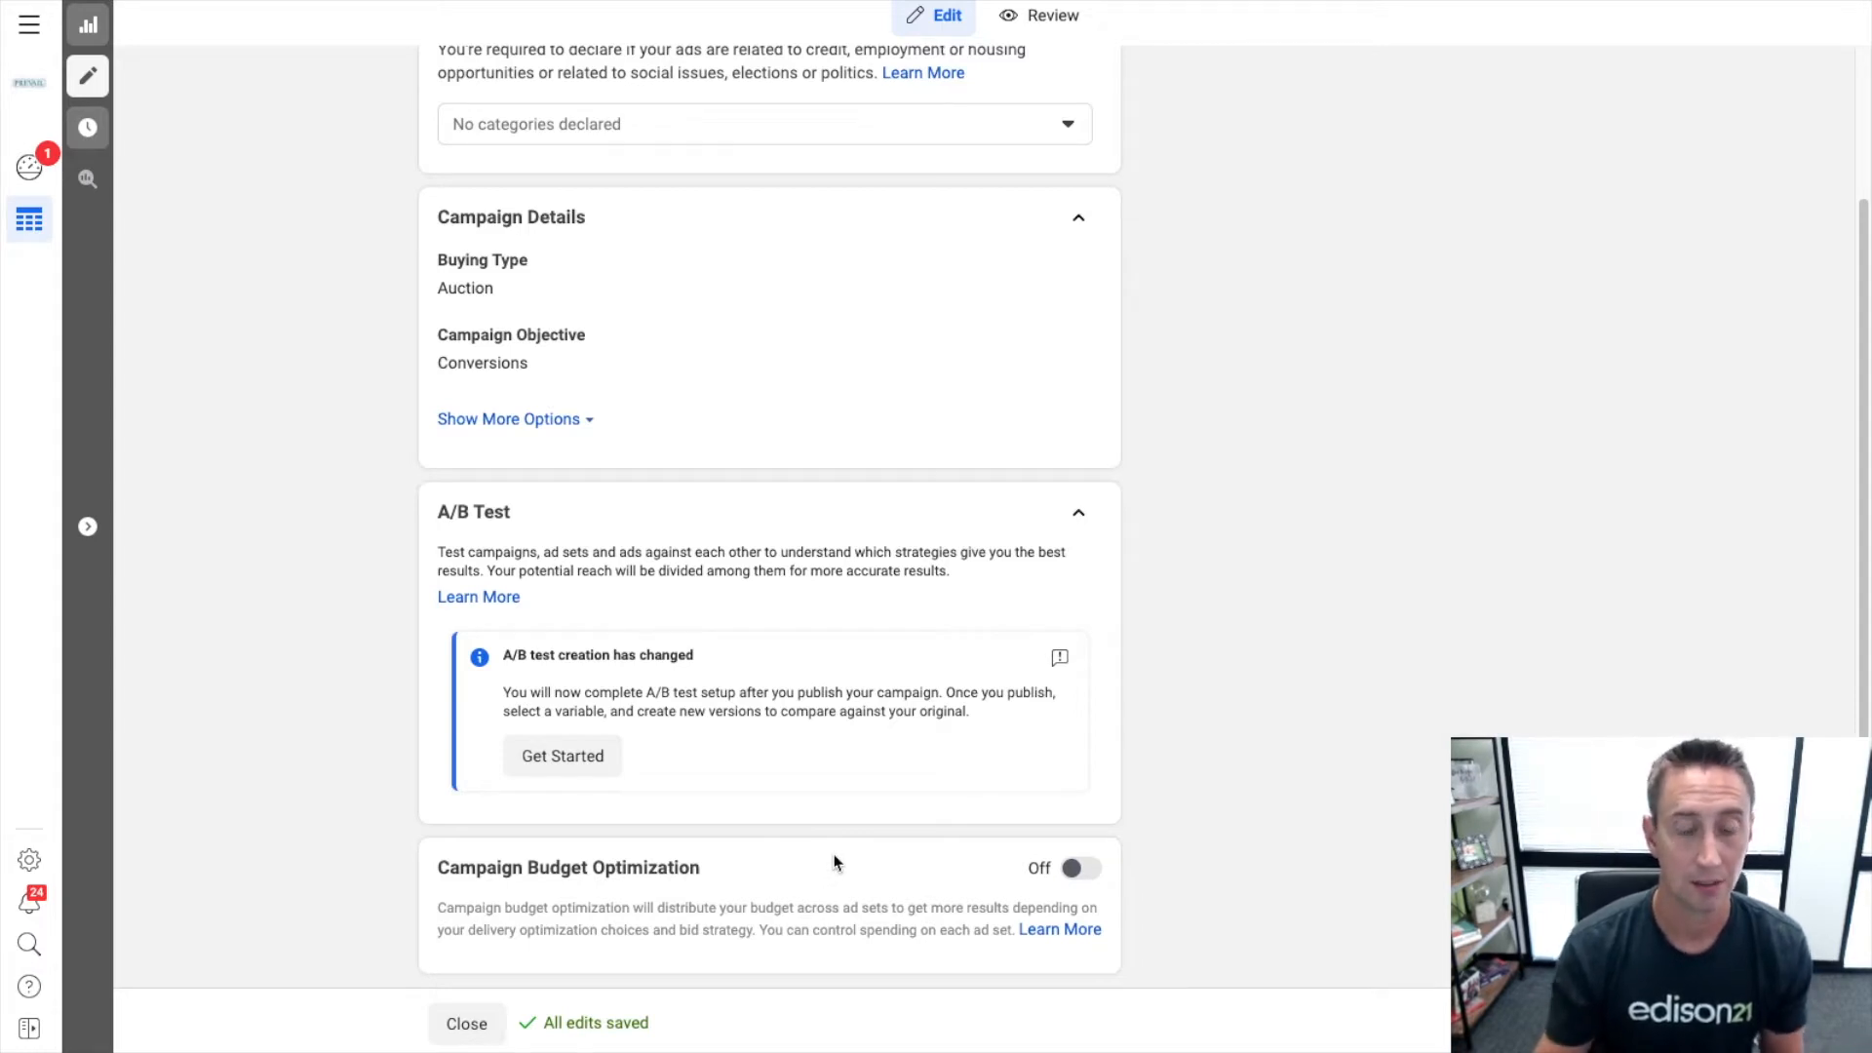
{"action": "mouse_move", "coordinate": [1049, 844]}
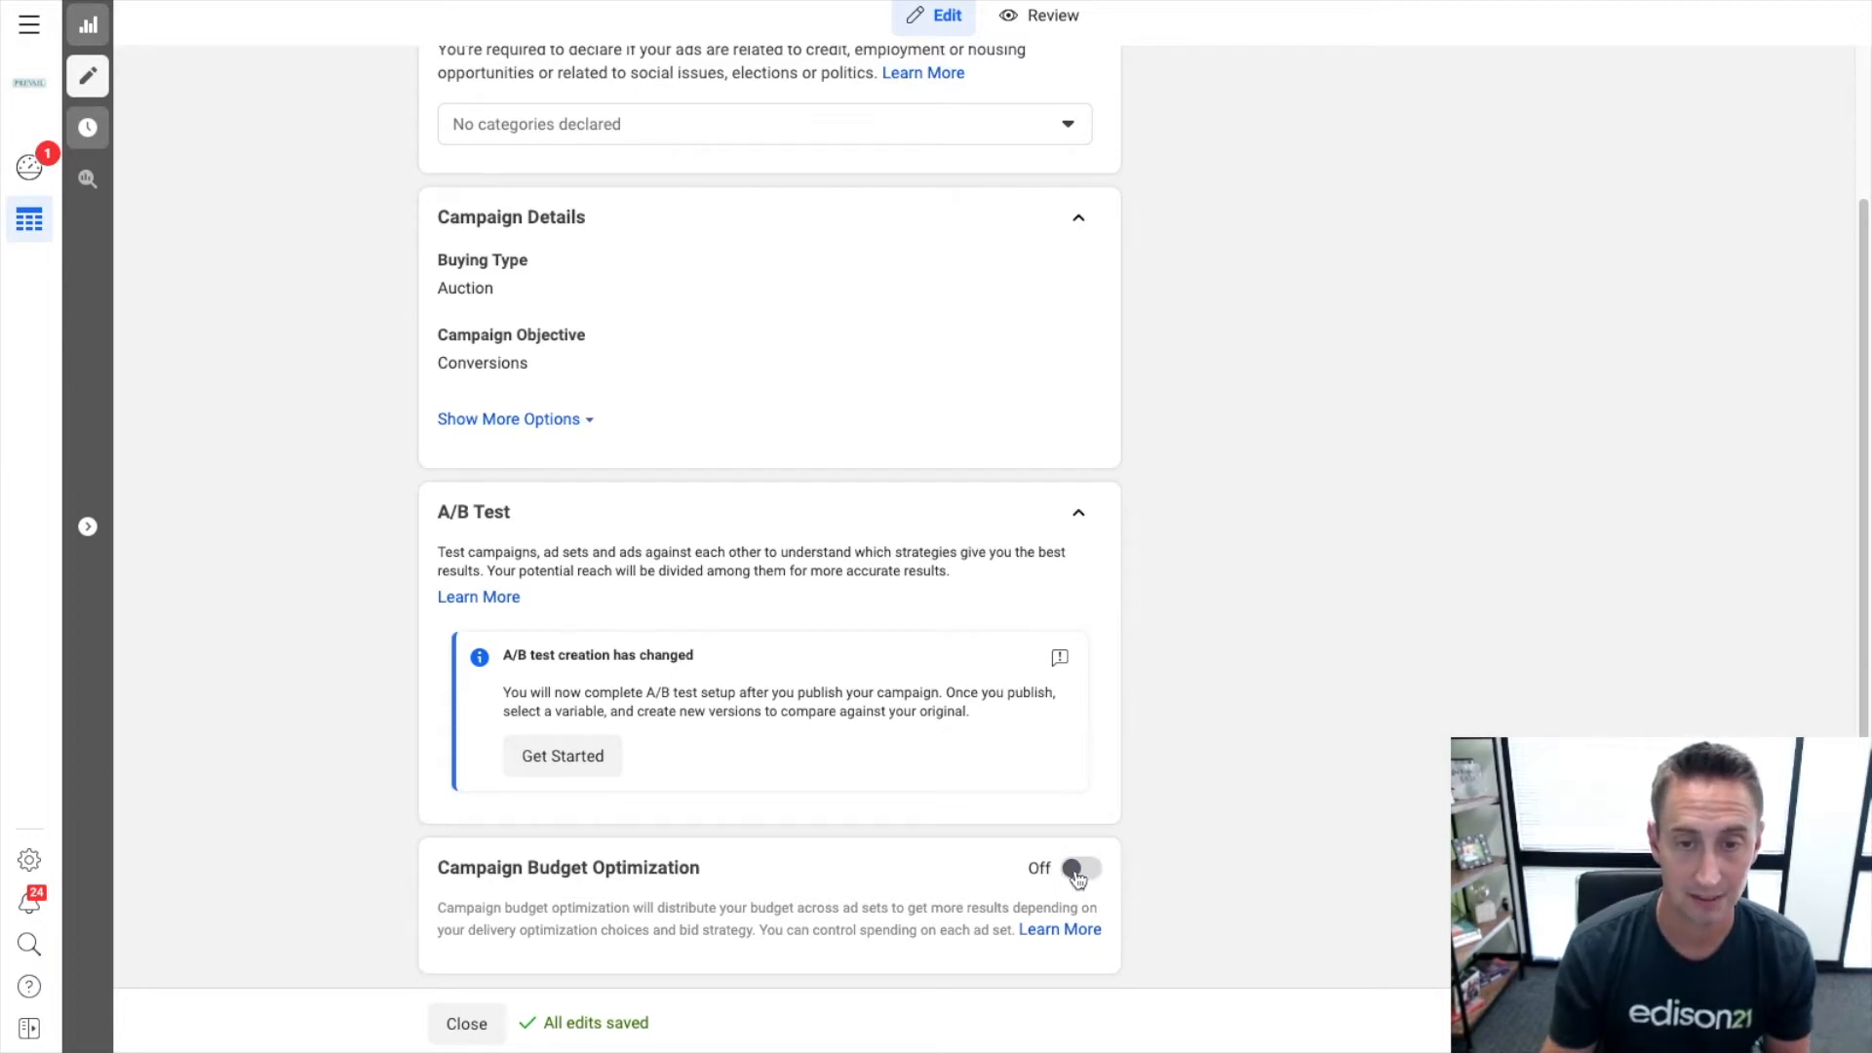
{"action": "left_click", "coordinate": [1080, 870]}
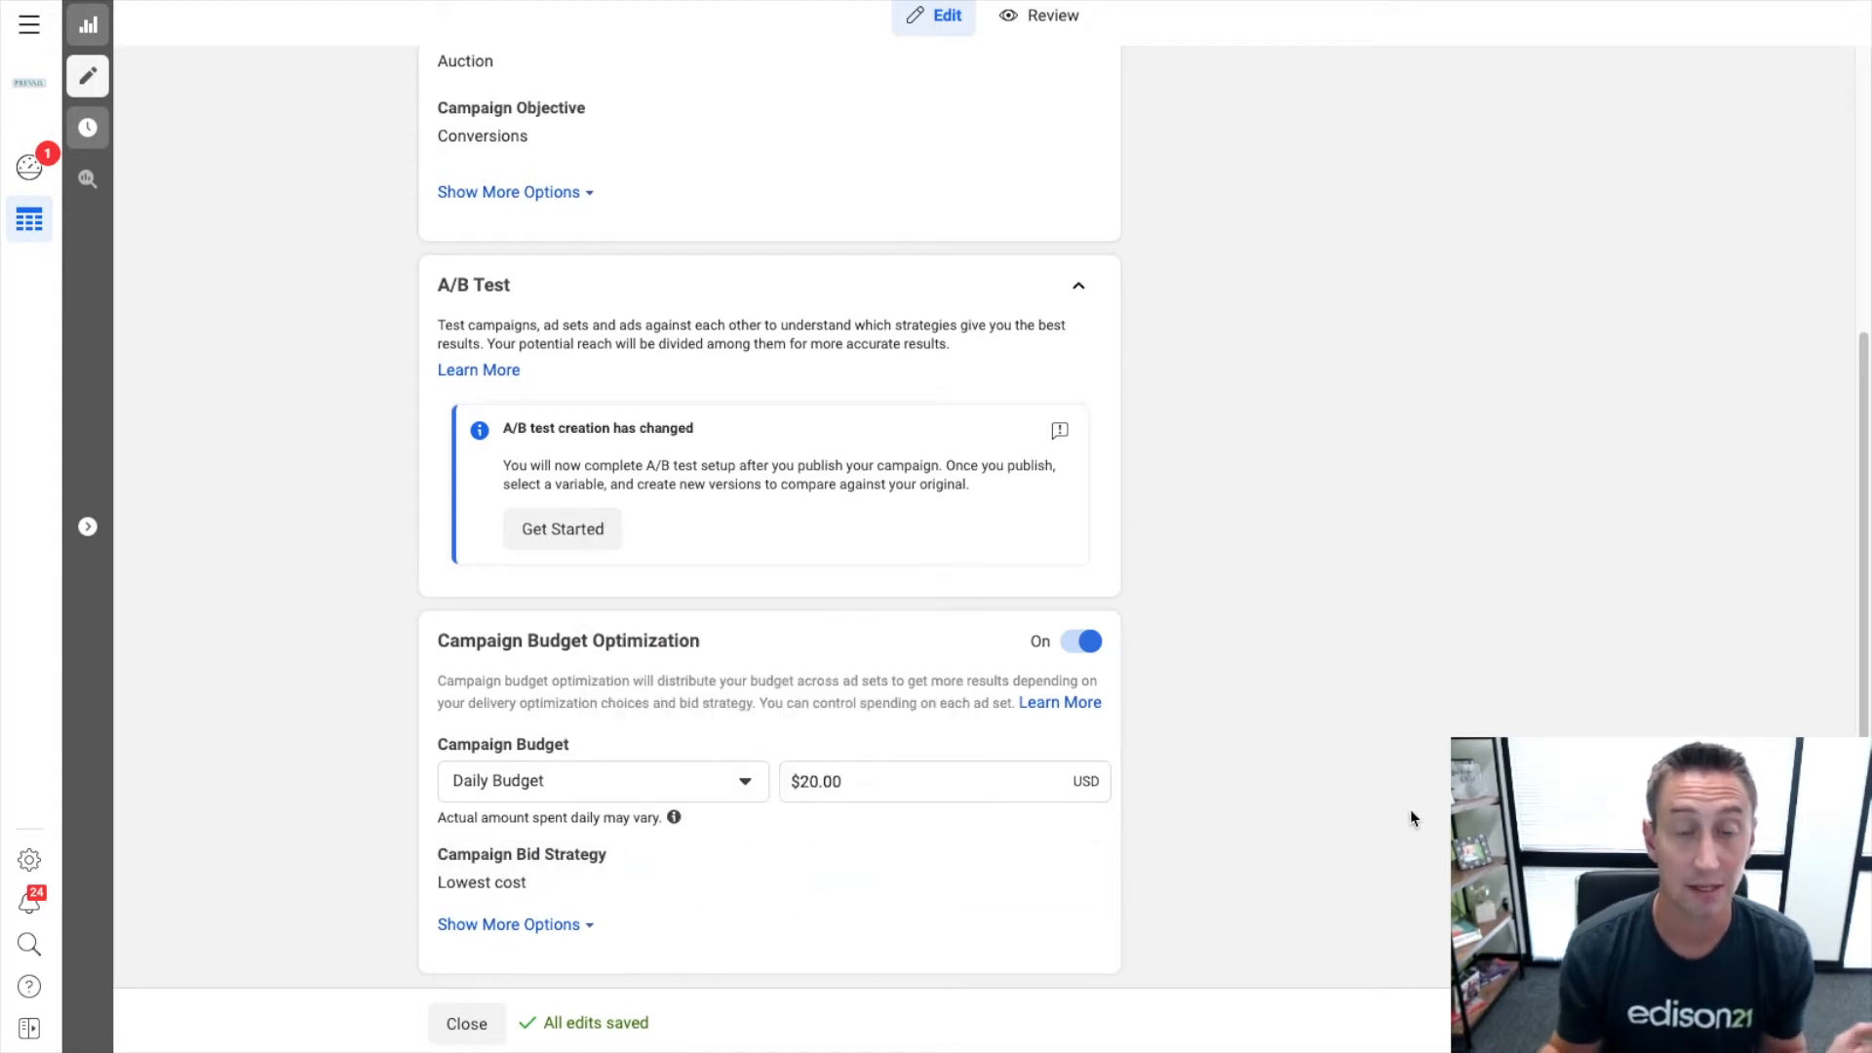
{"action": "mouse_move", "coordinate": [716, 938]}
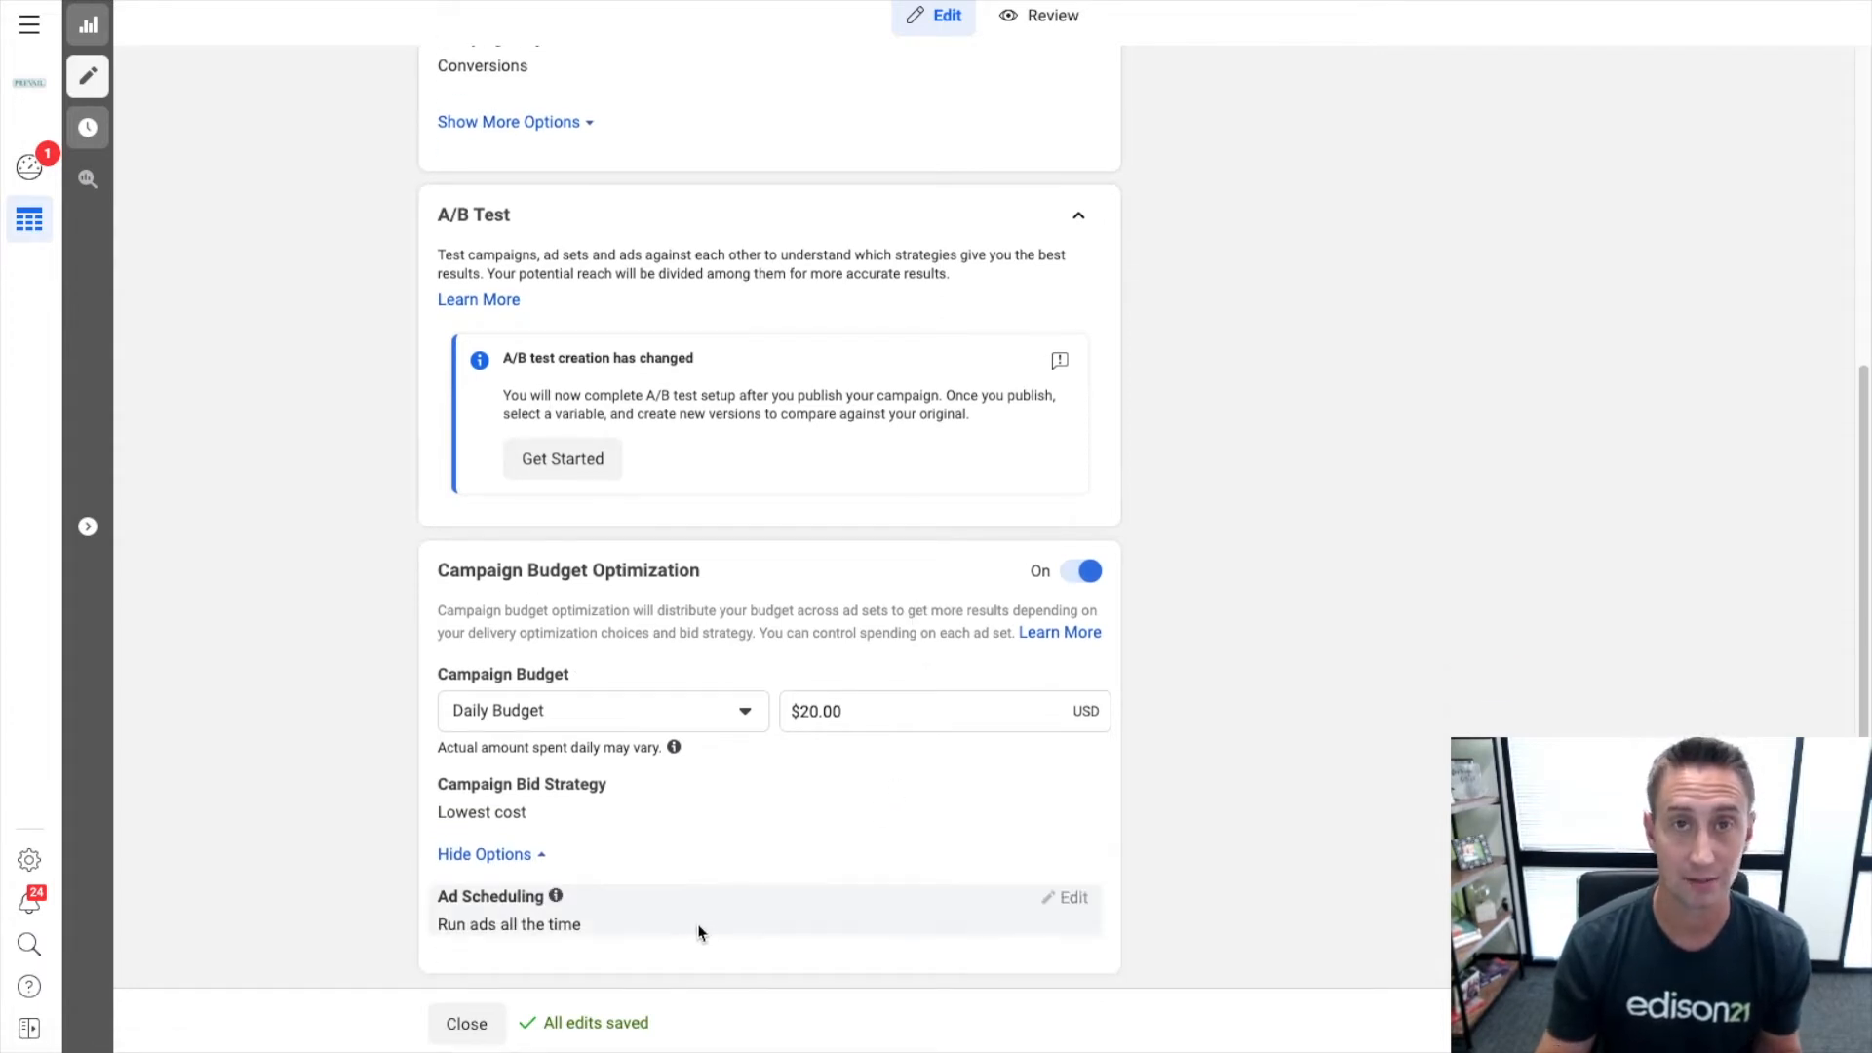
{"action": "mouse_move", "coordinate": [618, 893]}
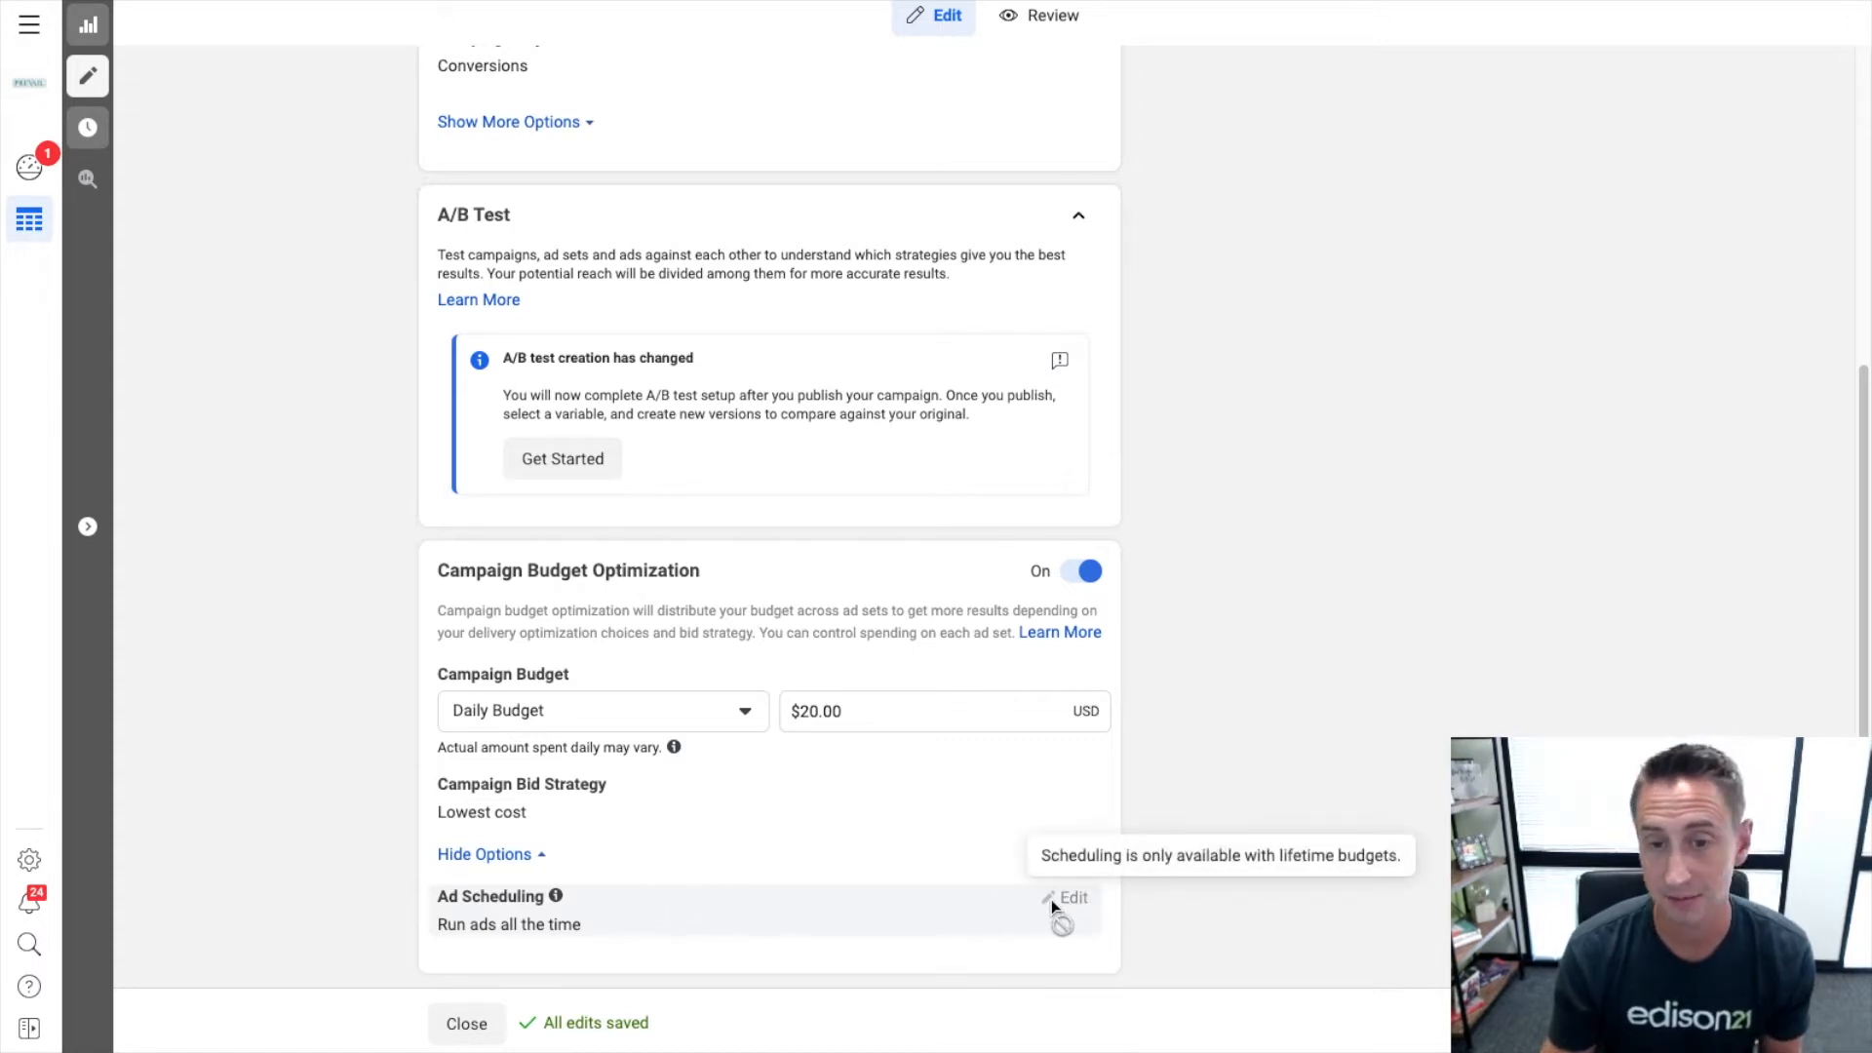
{"action": "mouse_move", "coordinate": [1029, 885]}
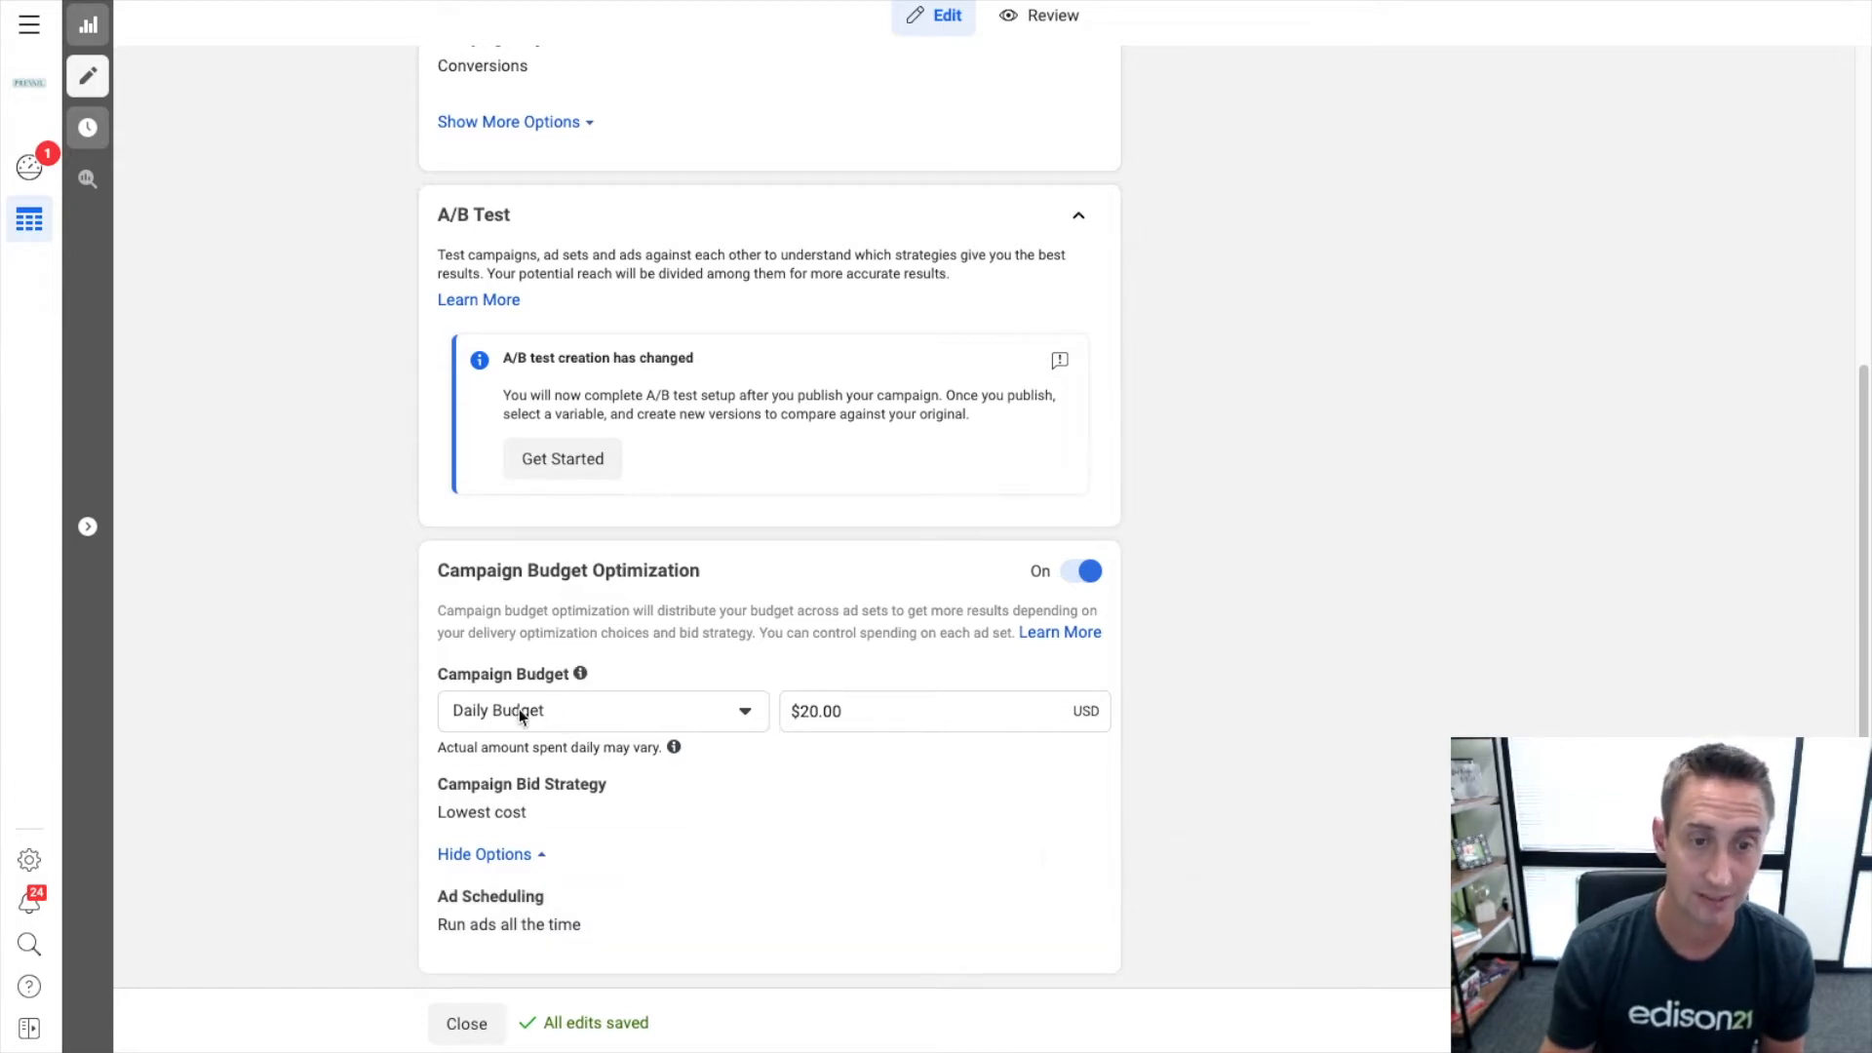
Switch to a $700.00 lifetime budget and enable running ads on a schedule.
{"action": "left_click", "coordinate": [602, 710]}
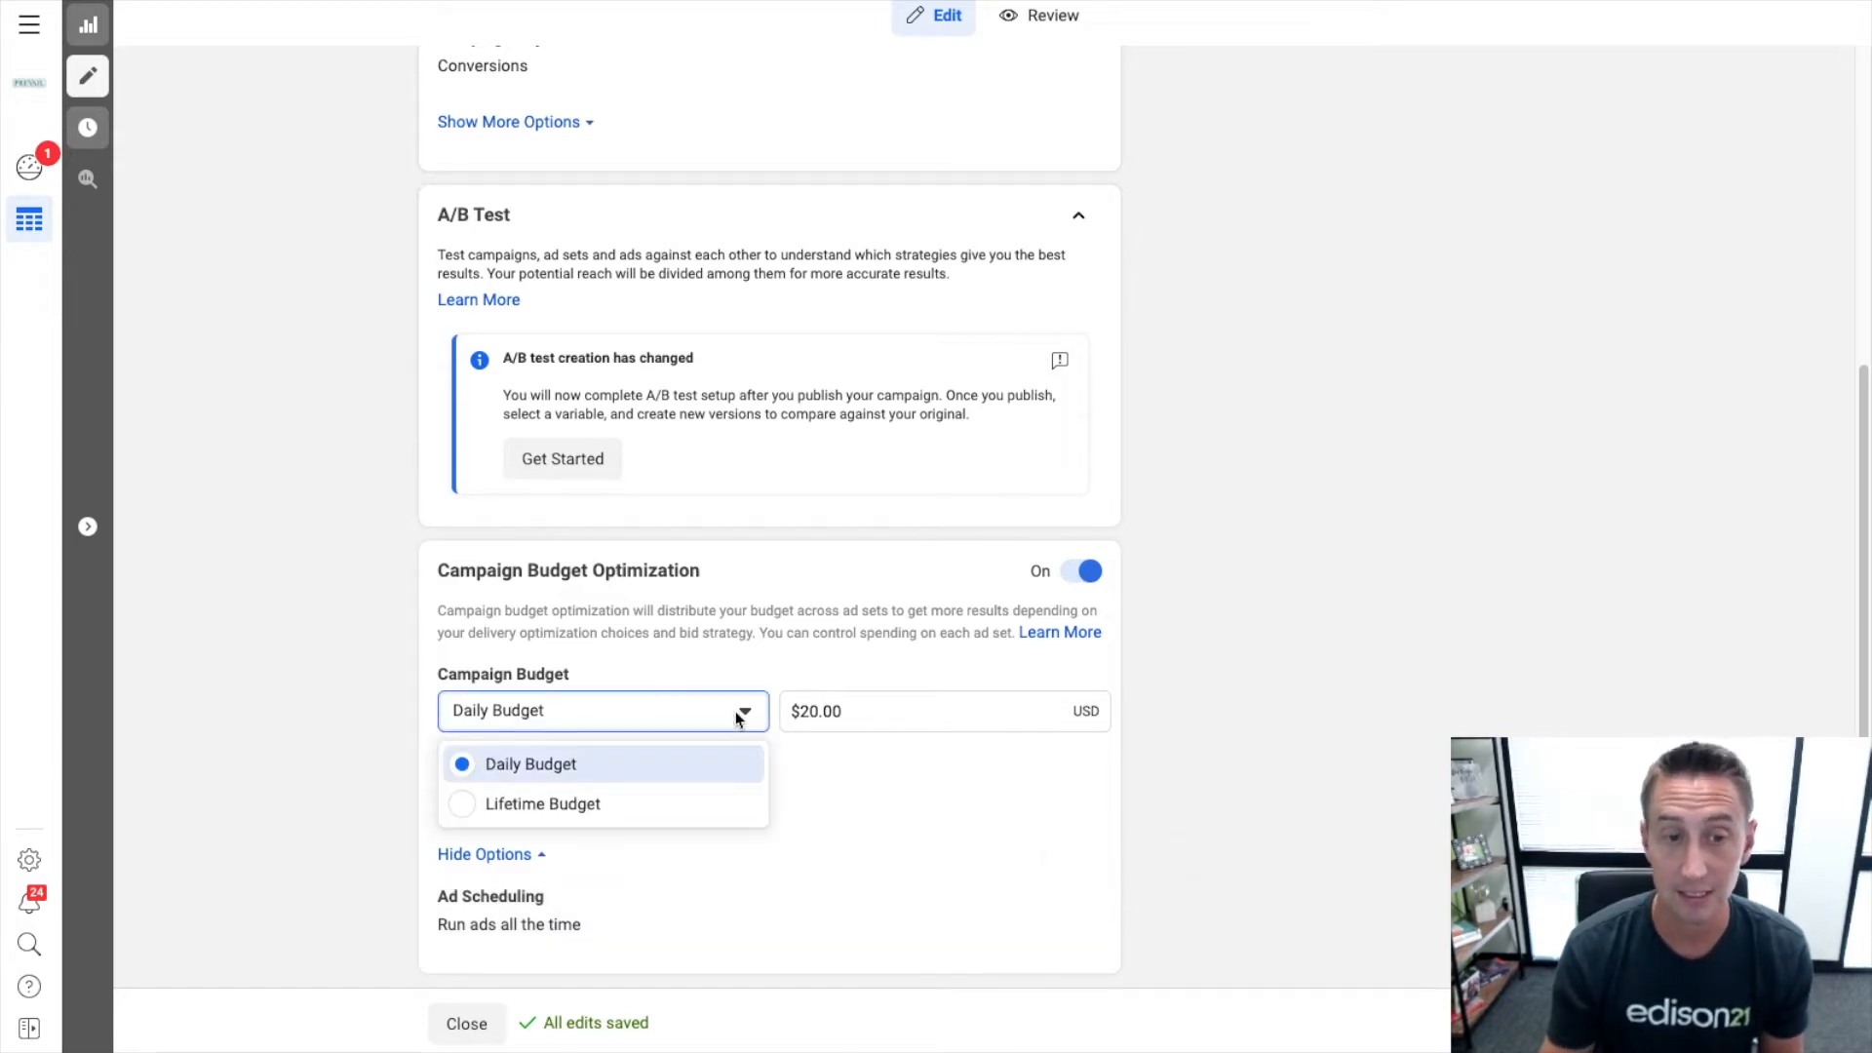
{"action": "left_click", "coordinate": [542, 804]}
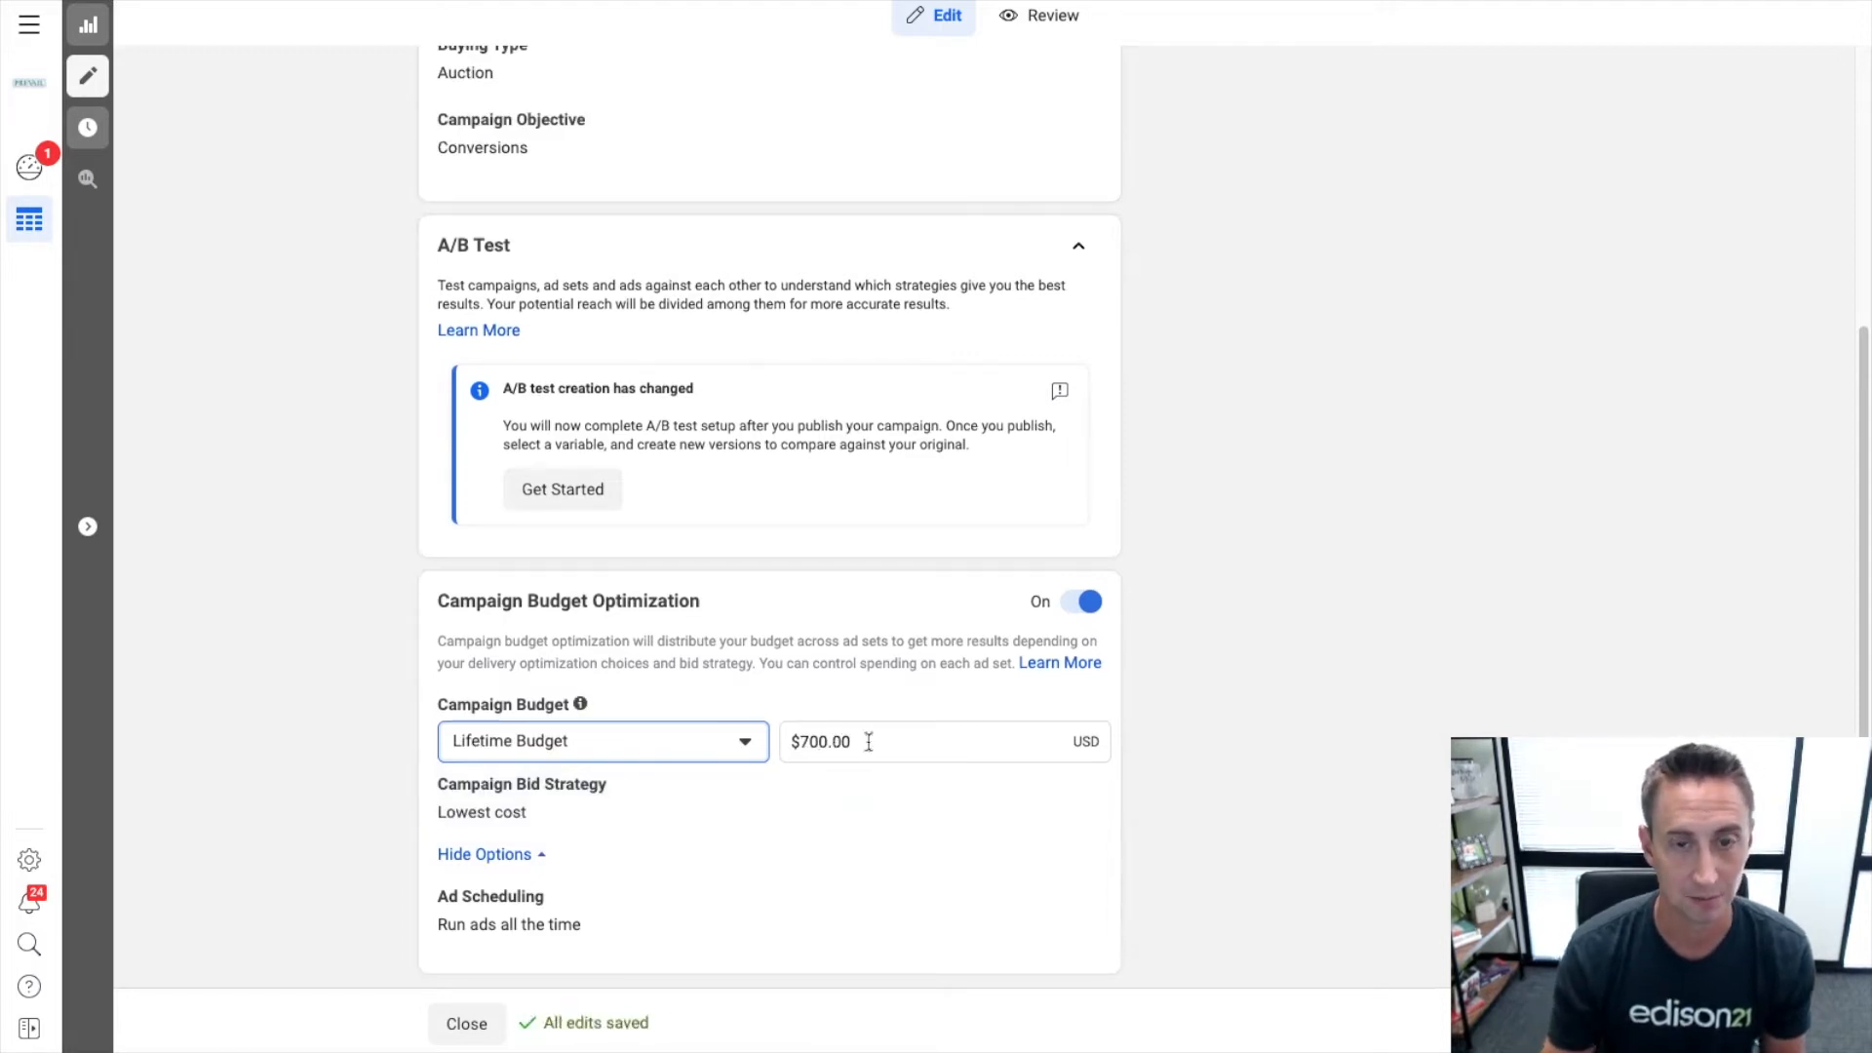
{"action": "left_click", "coordinate": [944, 741]}
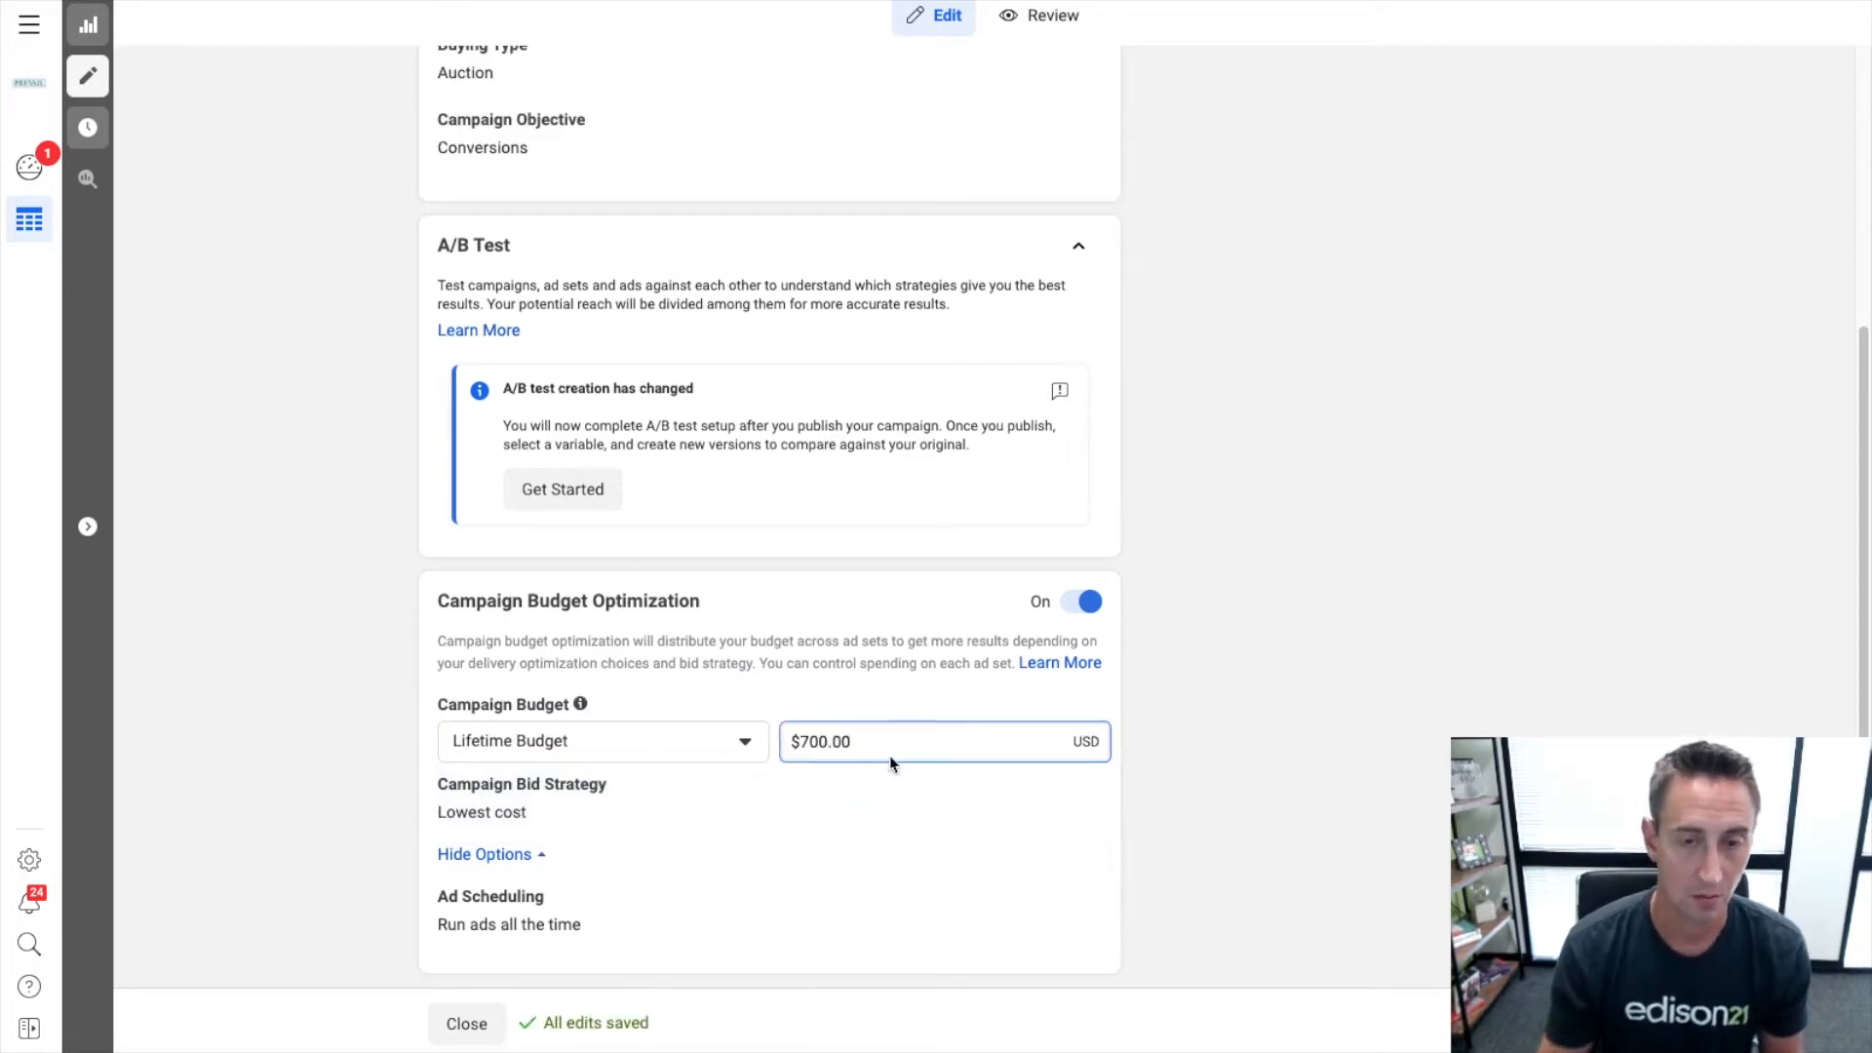
{"action": "mouse_move", "coordinate": [552, 895]}
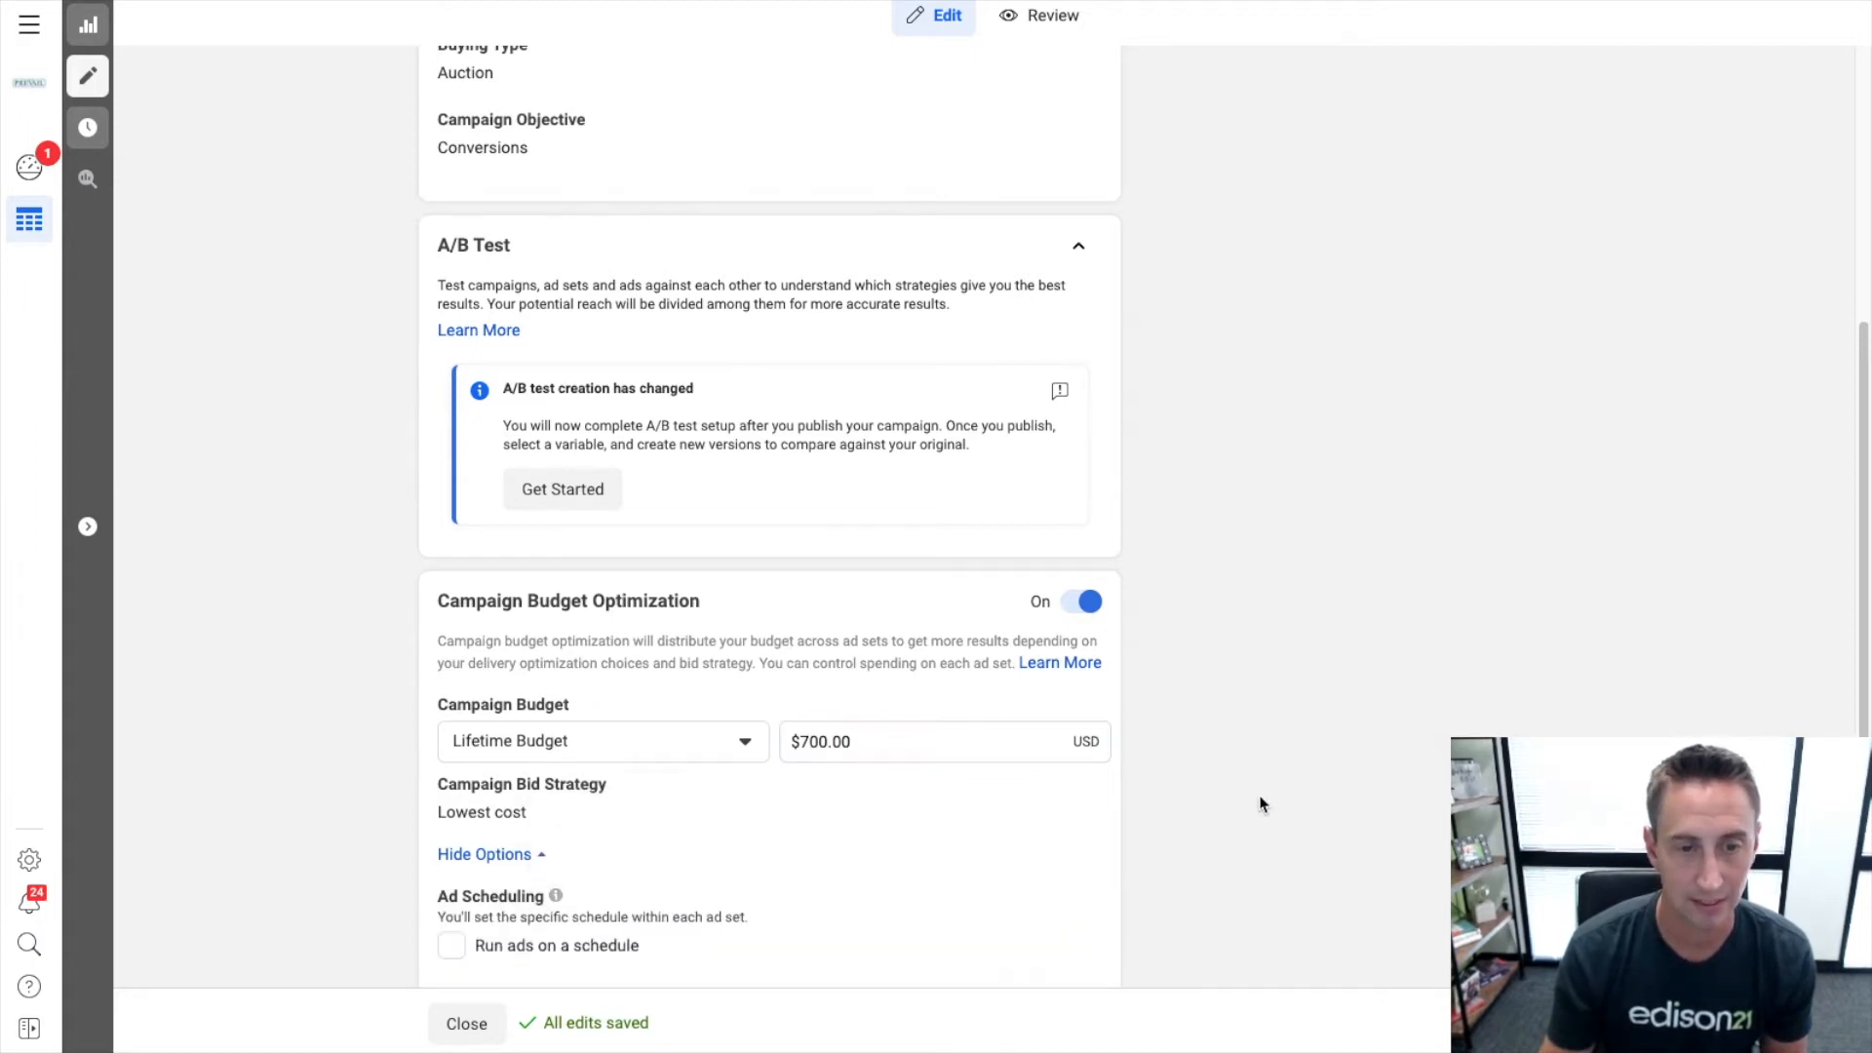
{"action": "left_click", "coordinate": [450, 922]}
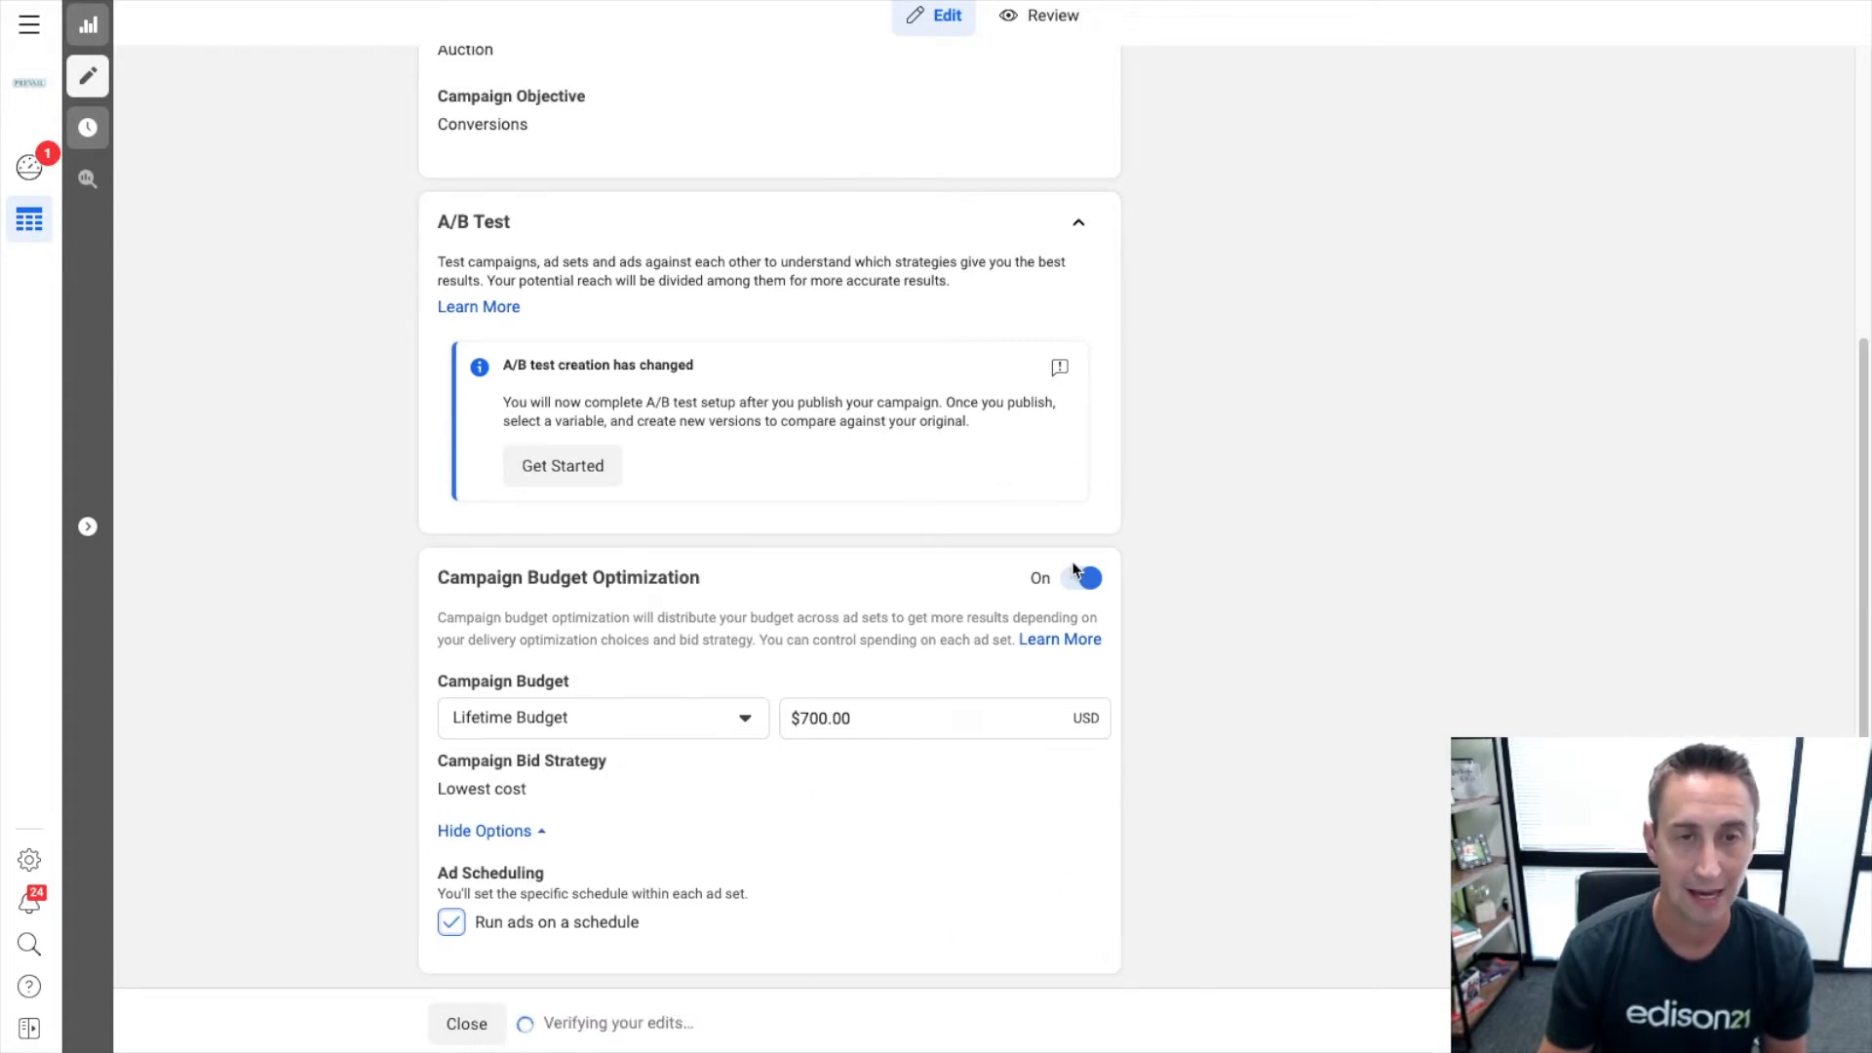
{"action": "mouse_move", "coordinate": [1022, 480]}
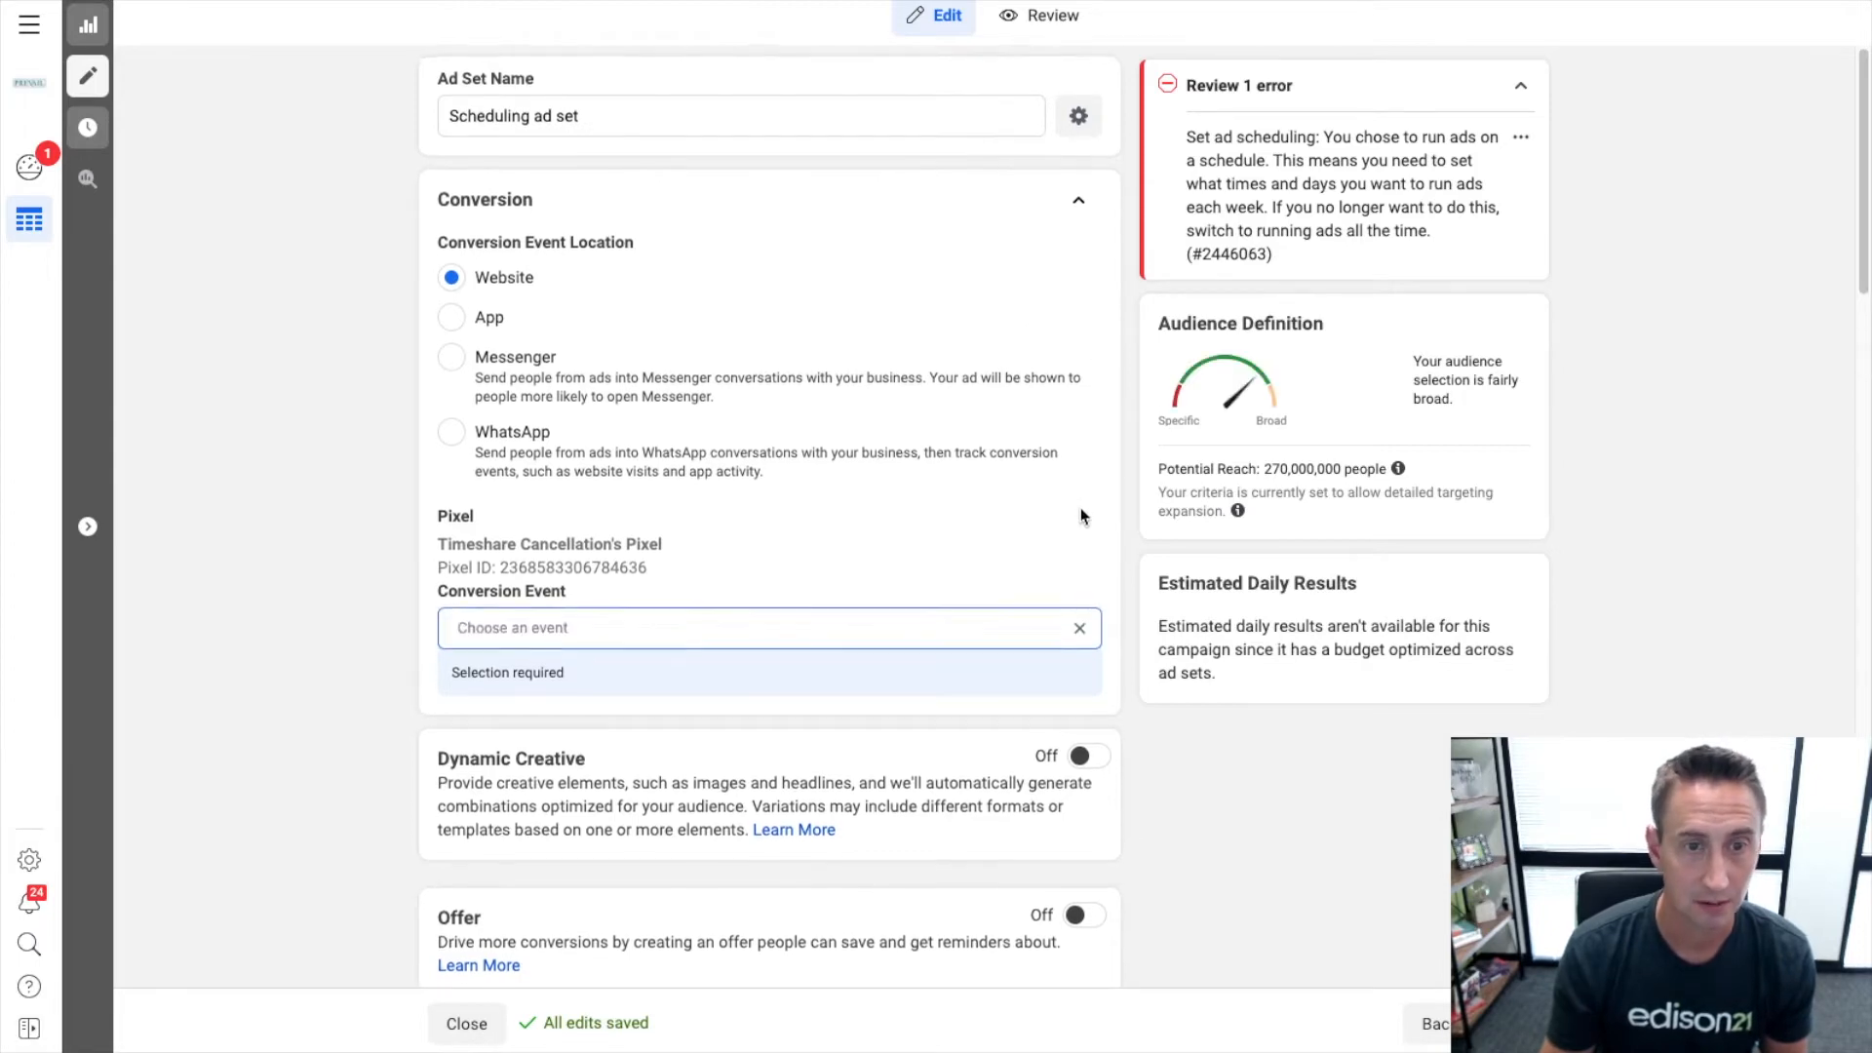
Reveal the ad set's extra budget options and reach the empty weekly scheduling grid.
{"action": "scroll", "scroll_direction": "down", "scroll_amount": 3}
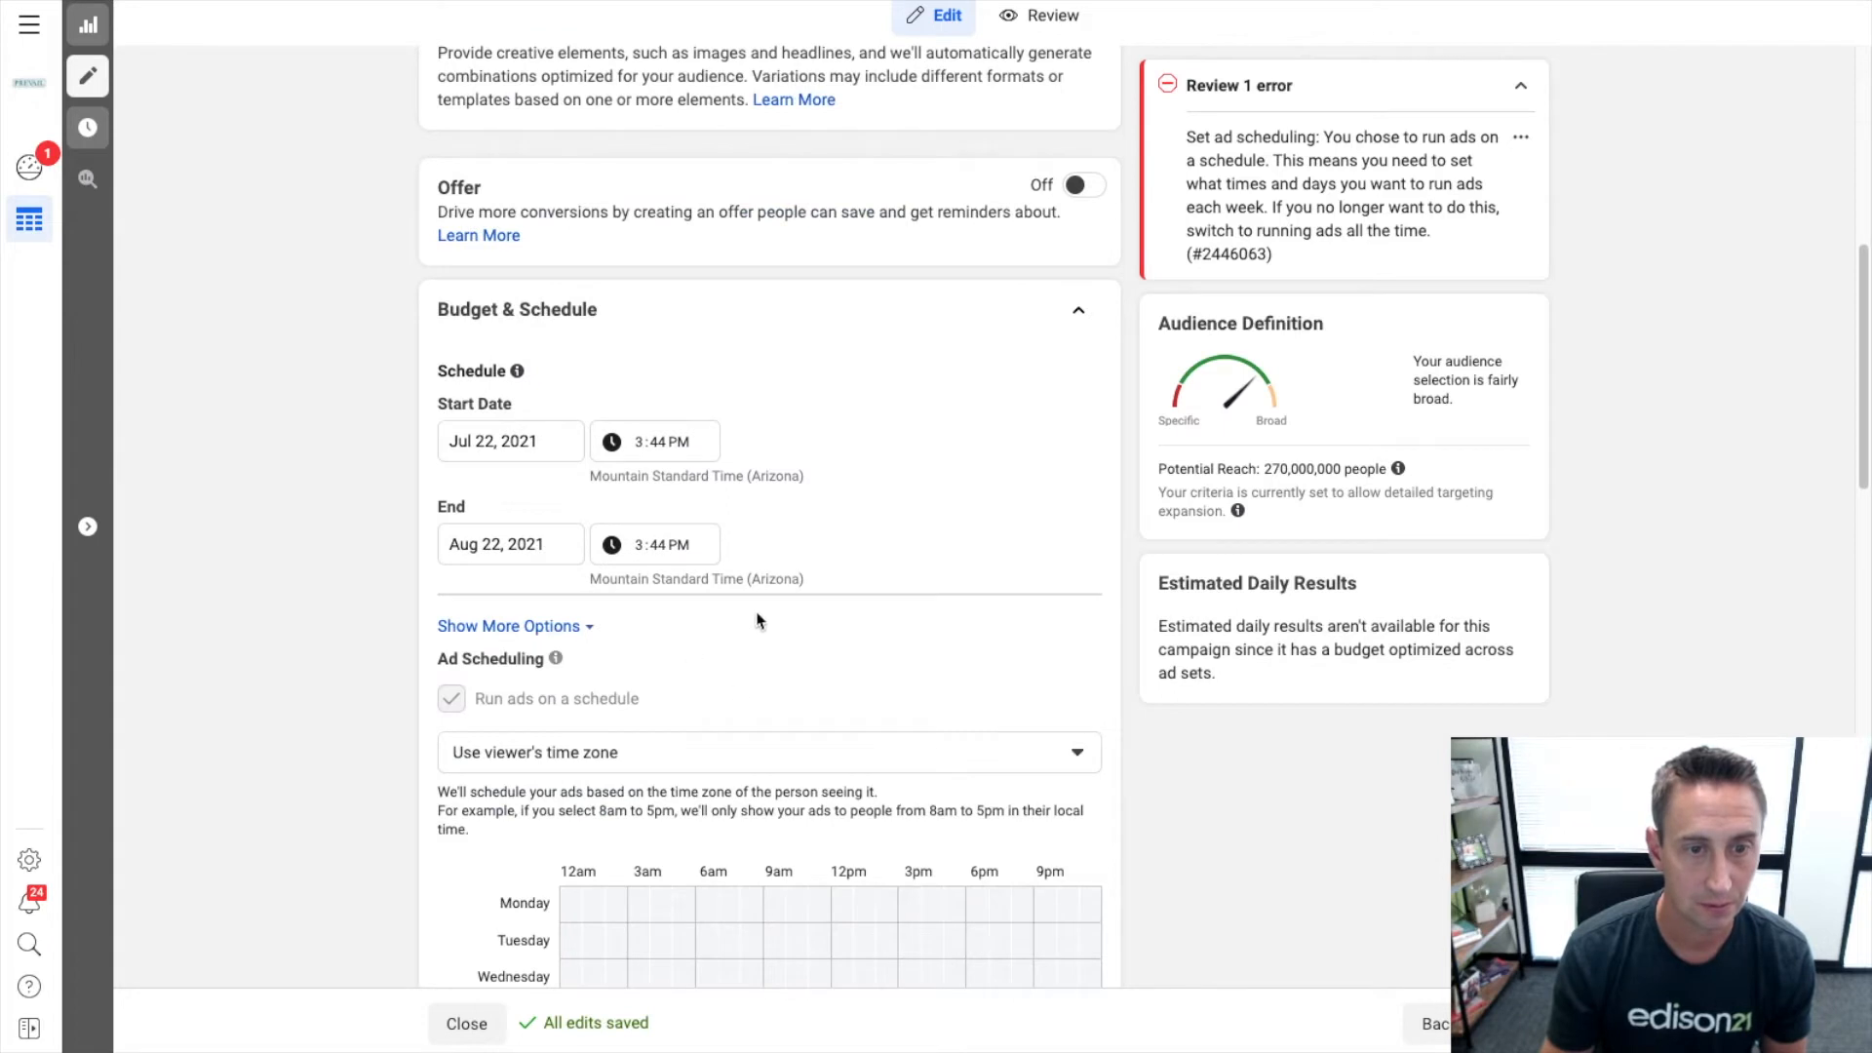
{"action": "scroll", "scroll_direction": "down", "scroll_amount": 3}
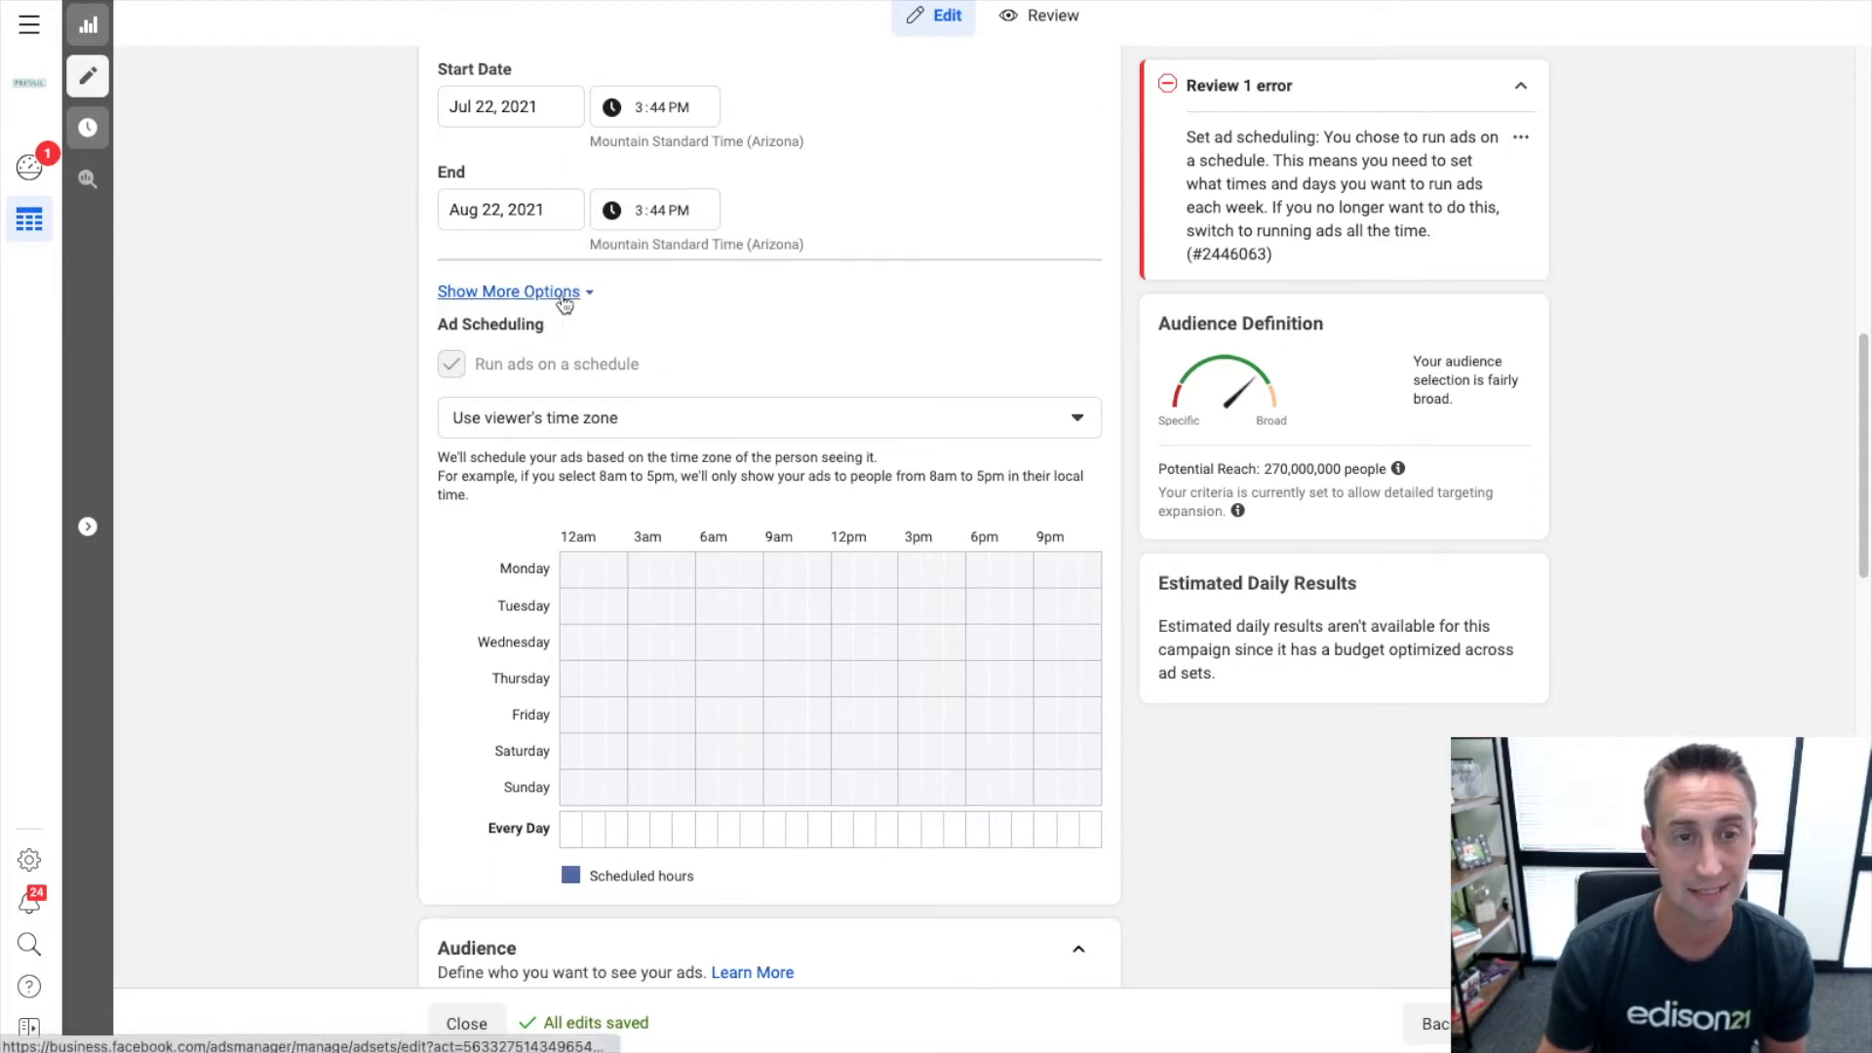
{"action": "left_click", "coordinate": [507, 291]}
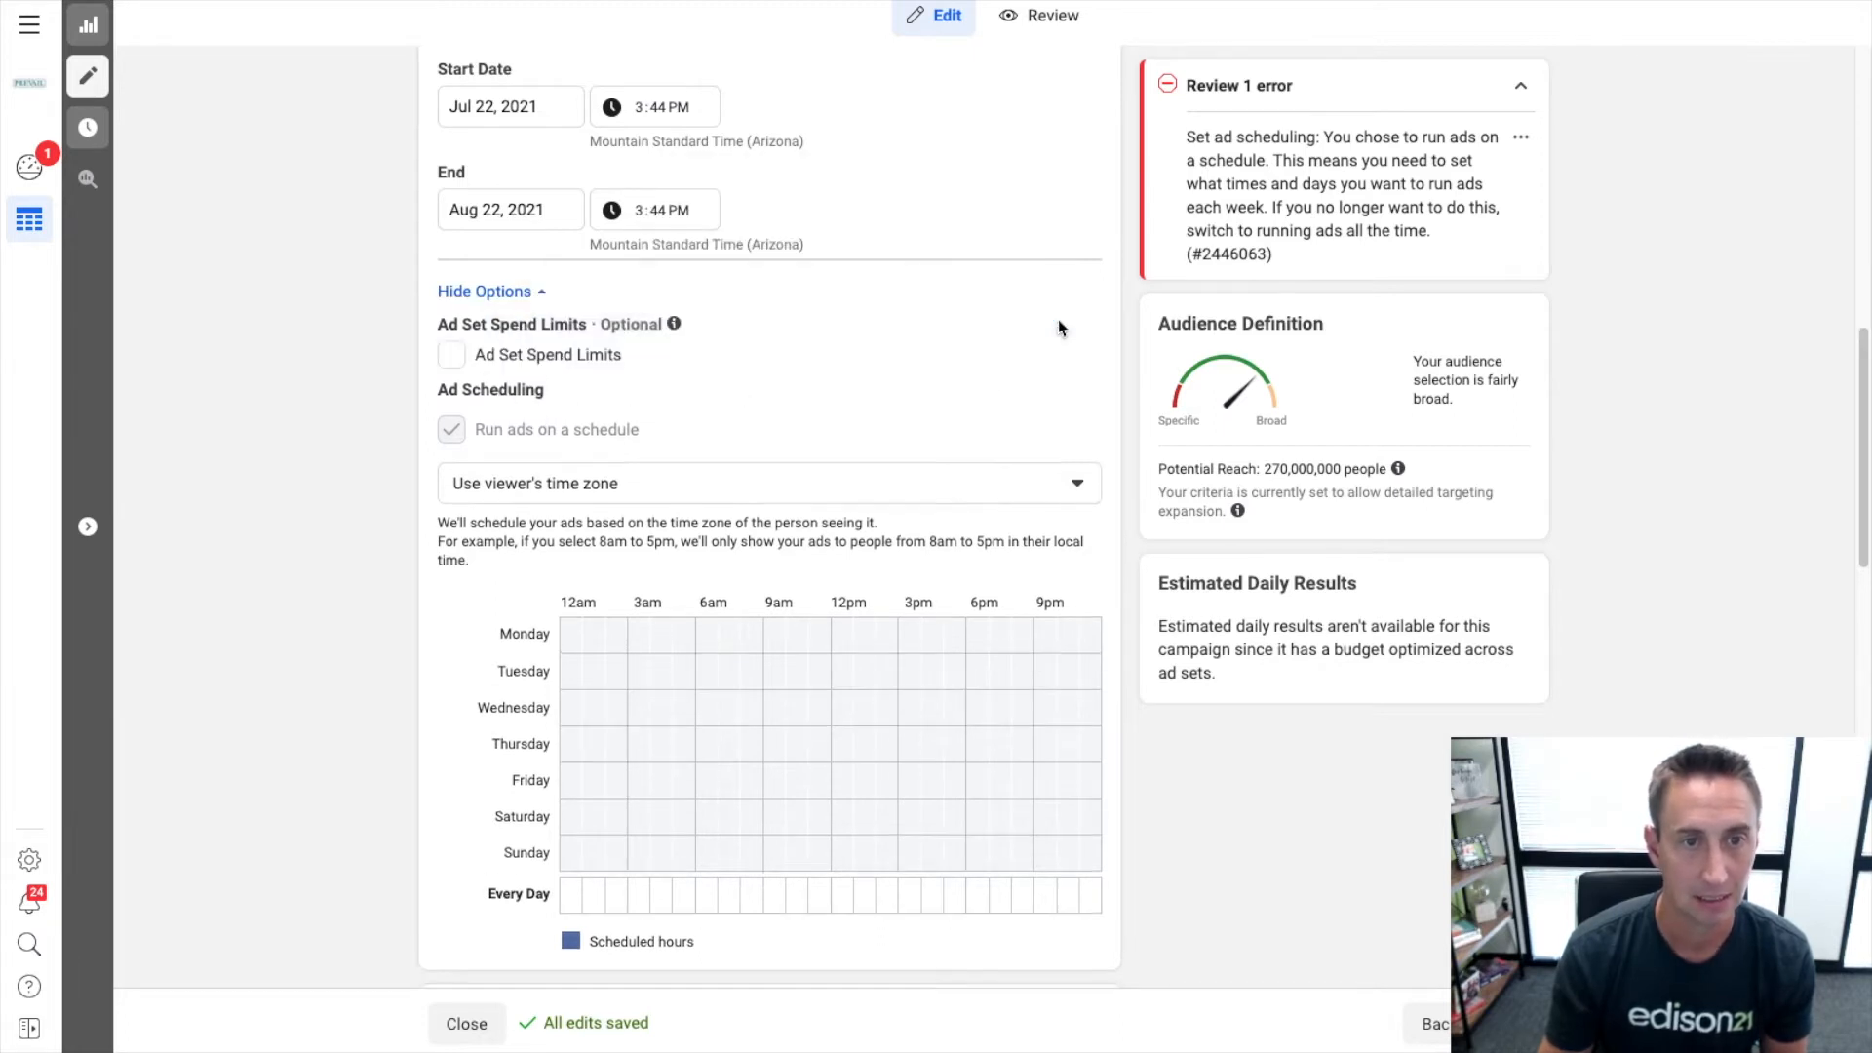
{"action": "mouse_move", "coordinate": [647, 382]}
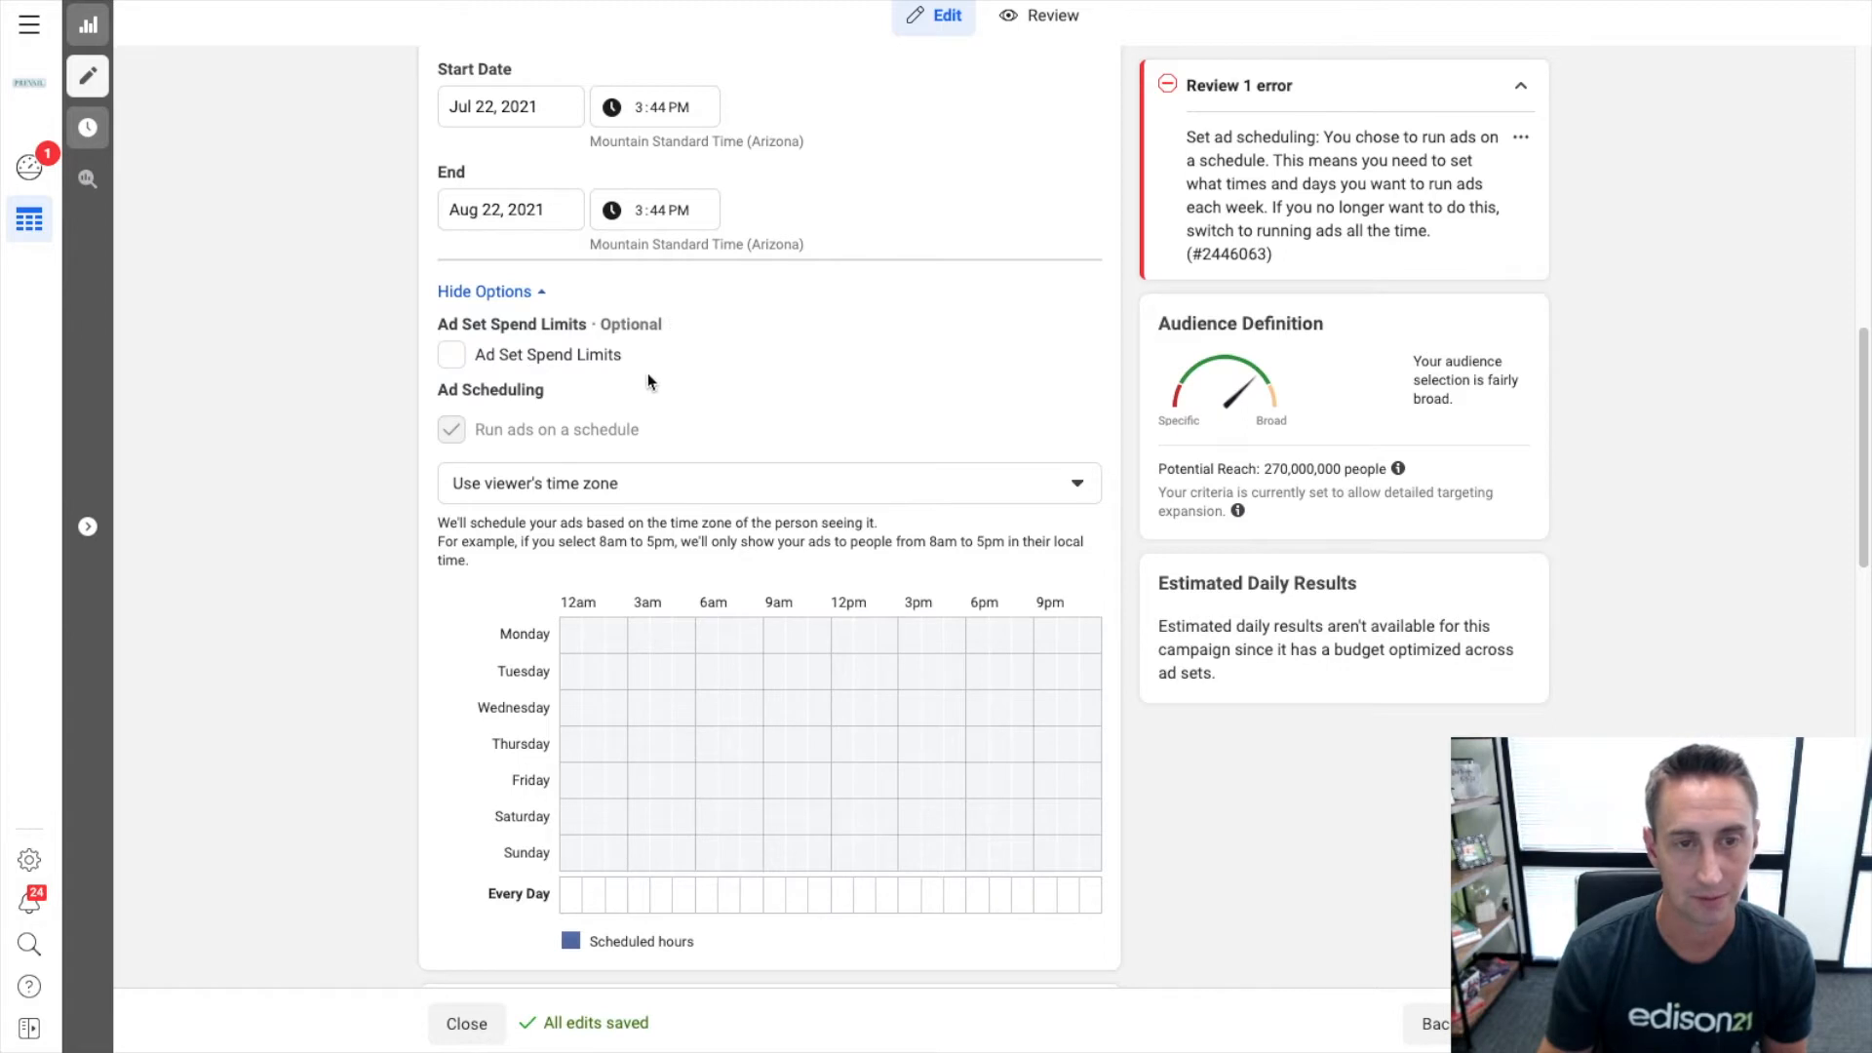
{"action": "scroll", "scroll_direction": "down", "scroll_amount": 3}
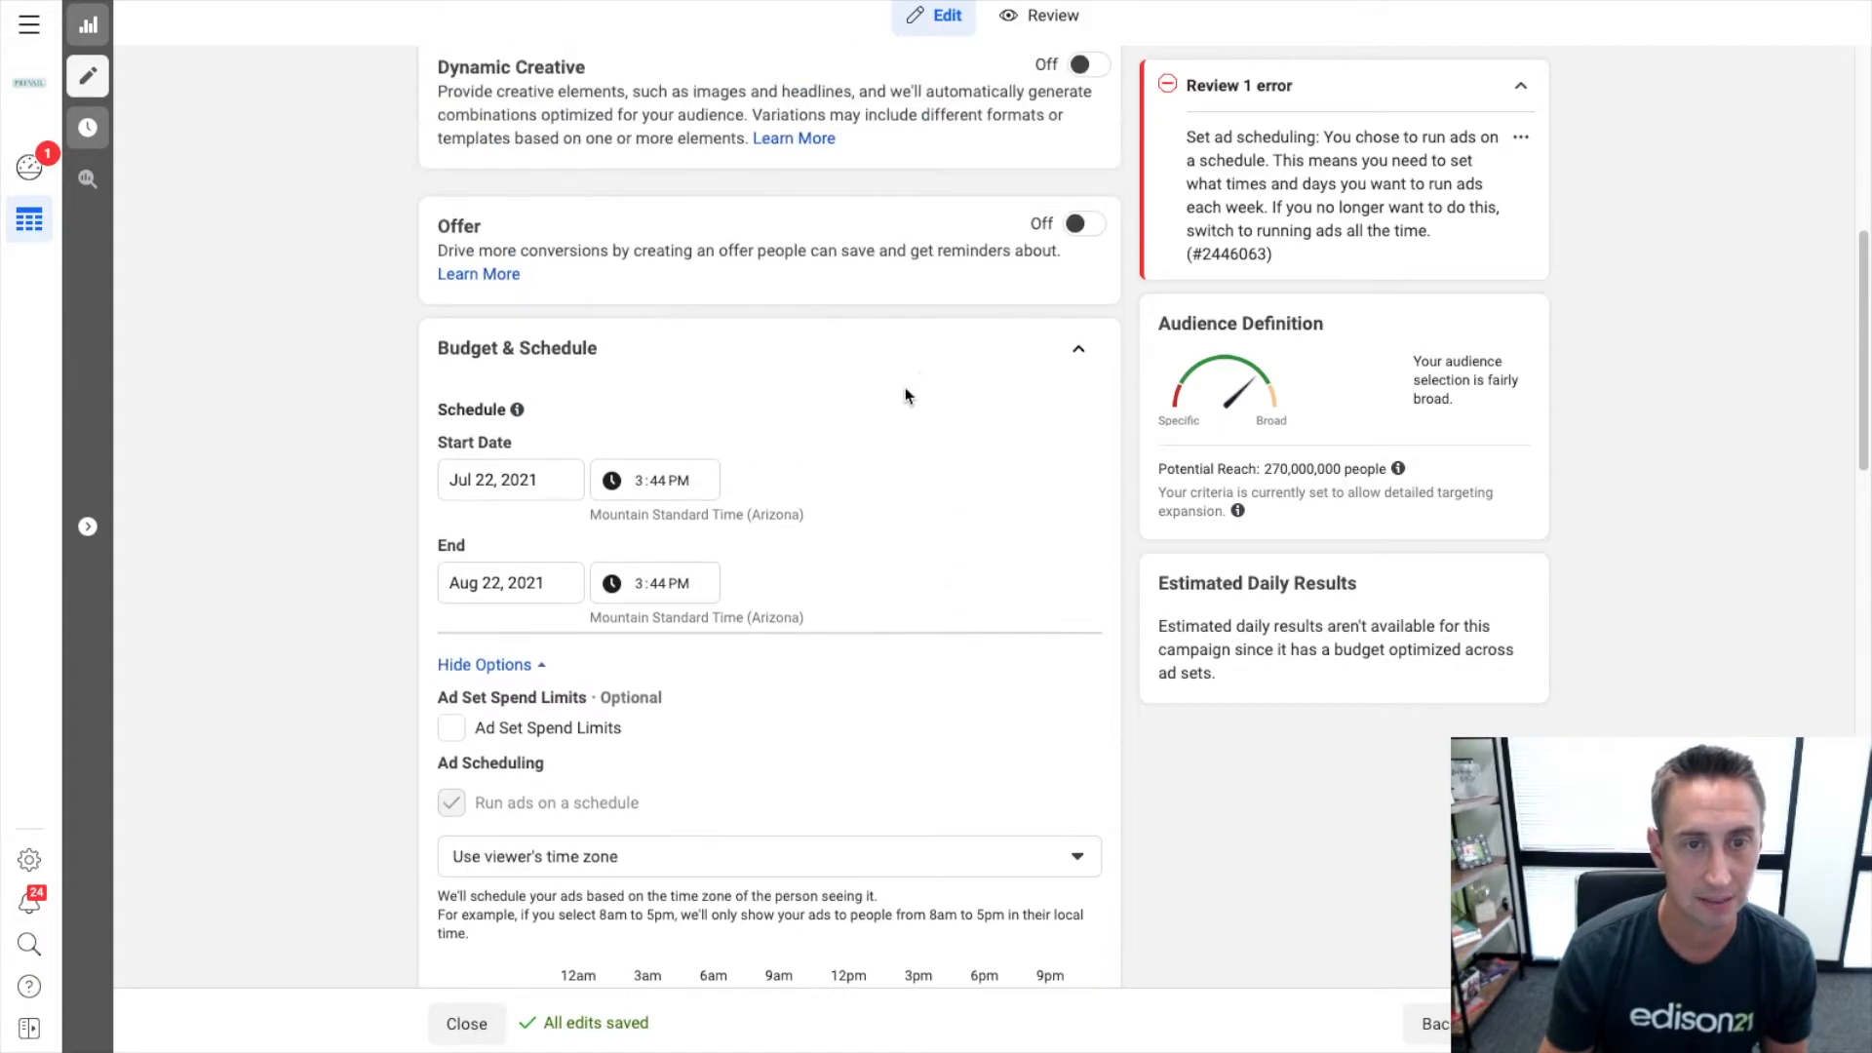
{"action": "mouse_move", "coordinate": [782, 680]}
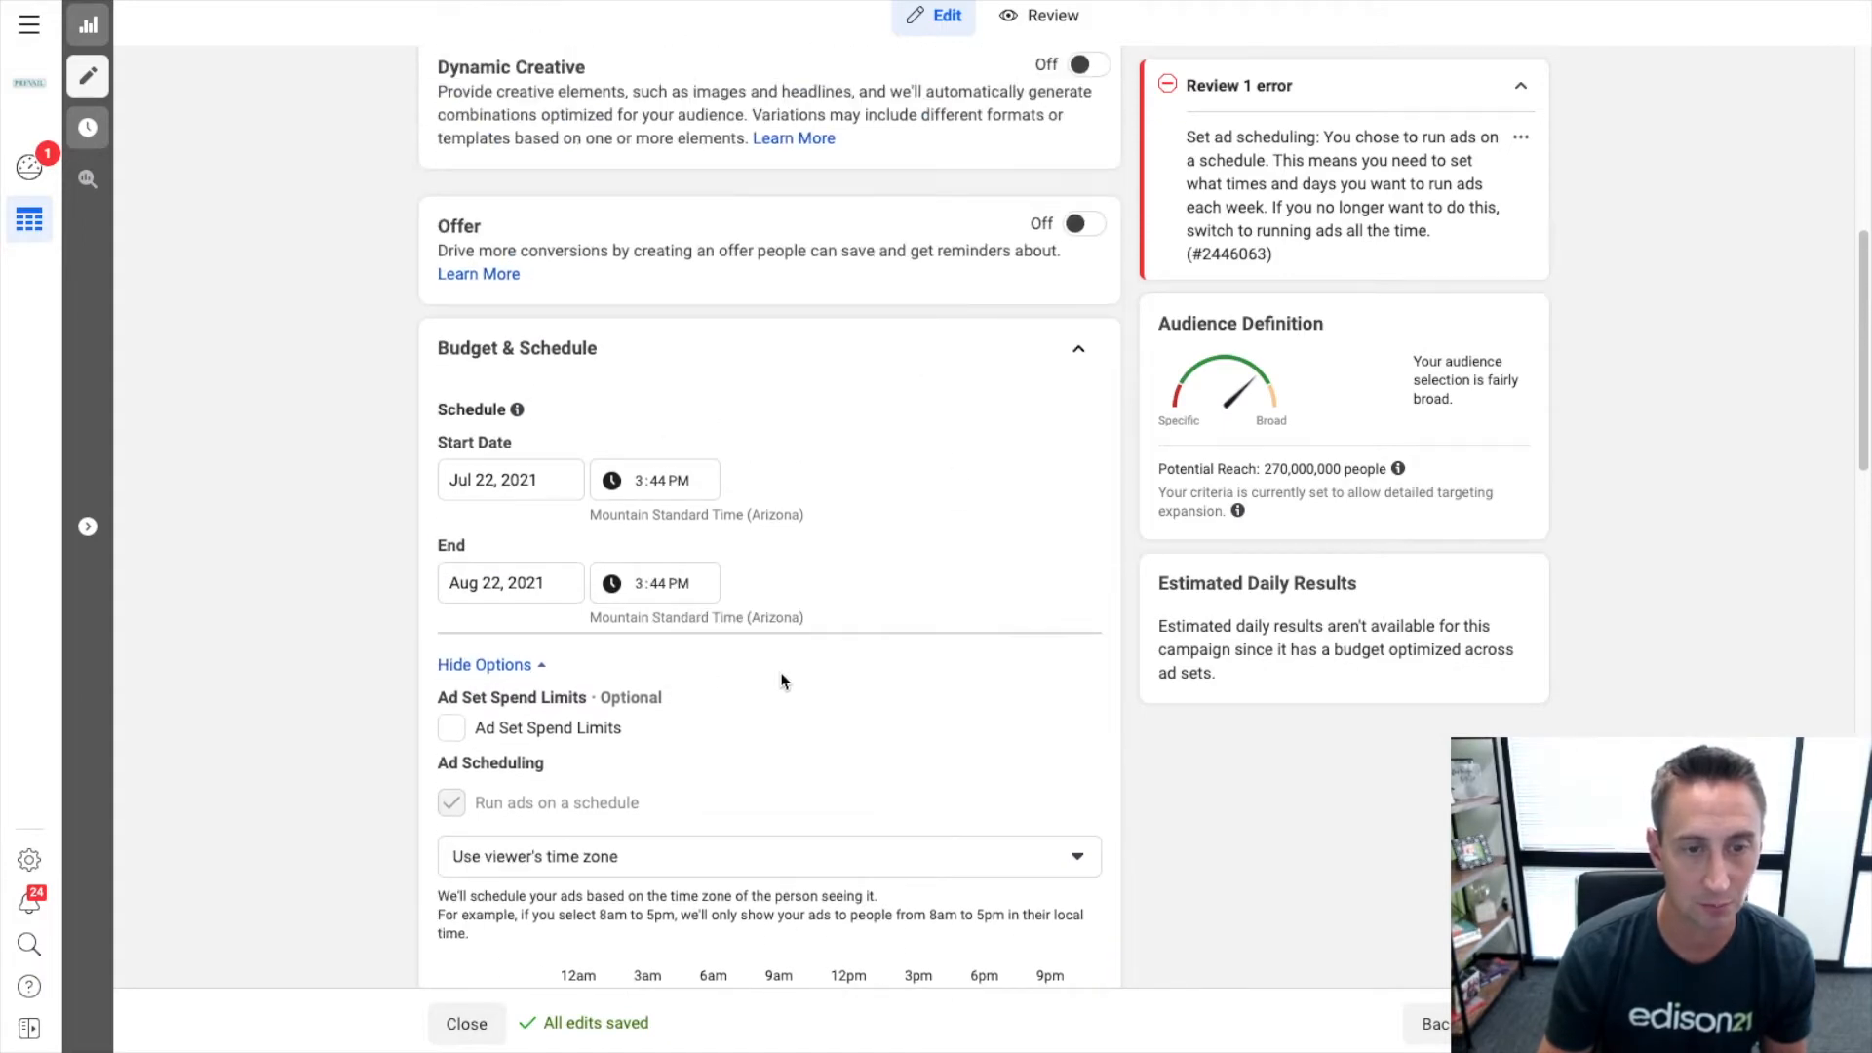
{"action": "scroll", "scroll_direction": "down", "scroll_amount": 3}
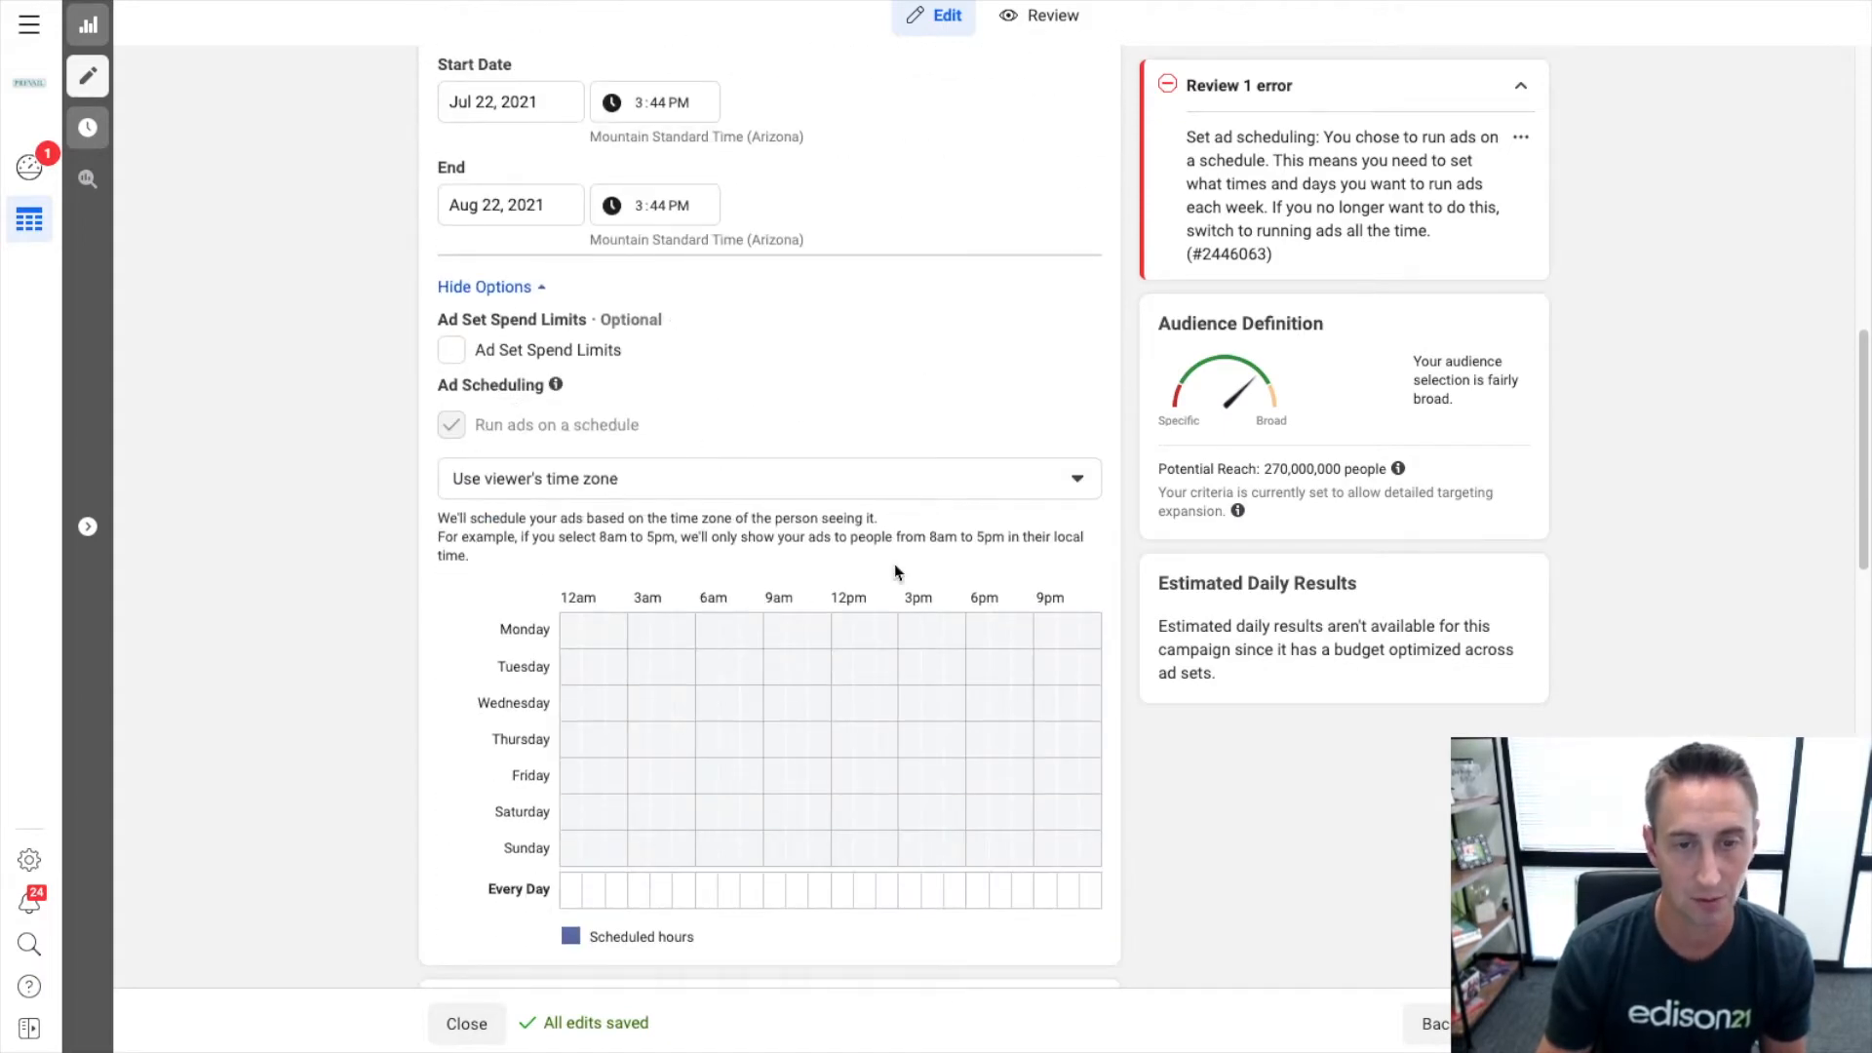
{"action": "scroll", "scroll_direction": "down", "scroll_amount": 3}
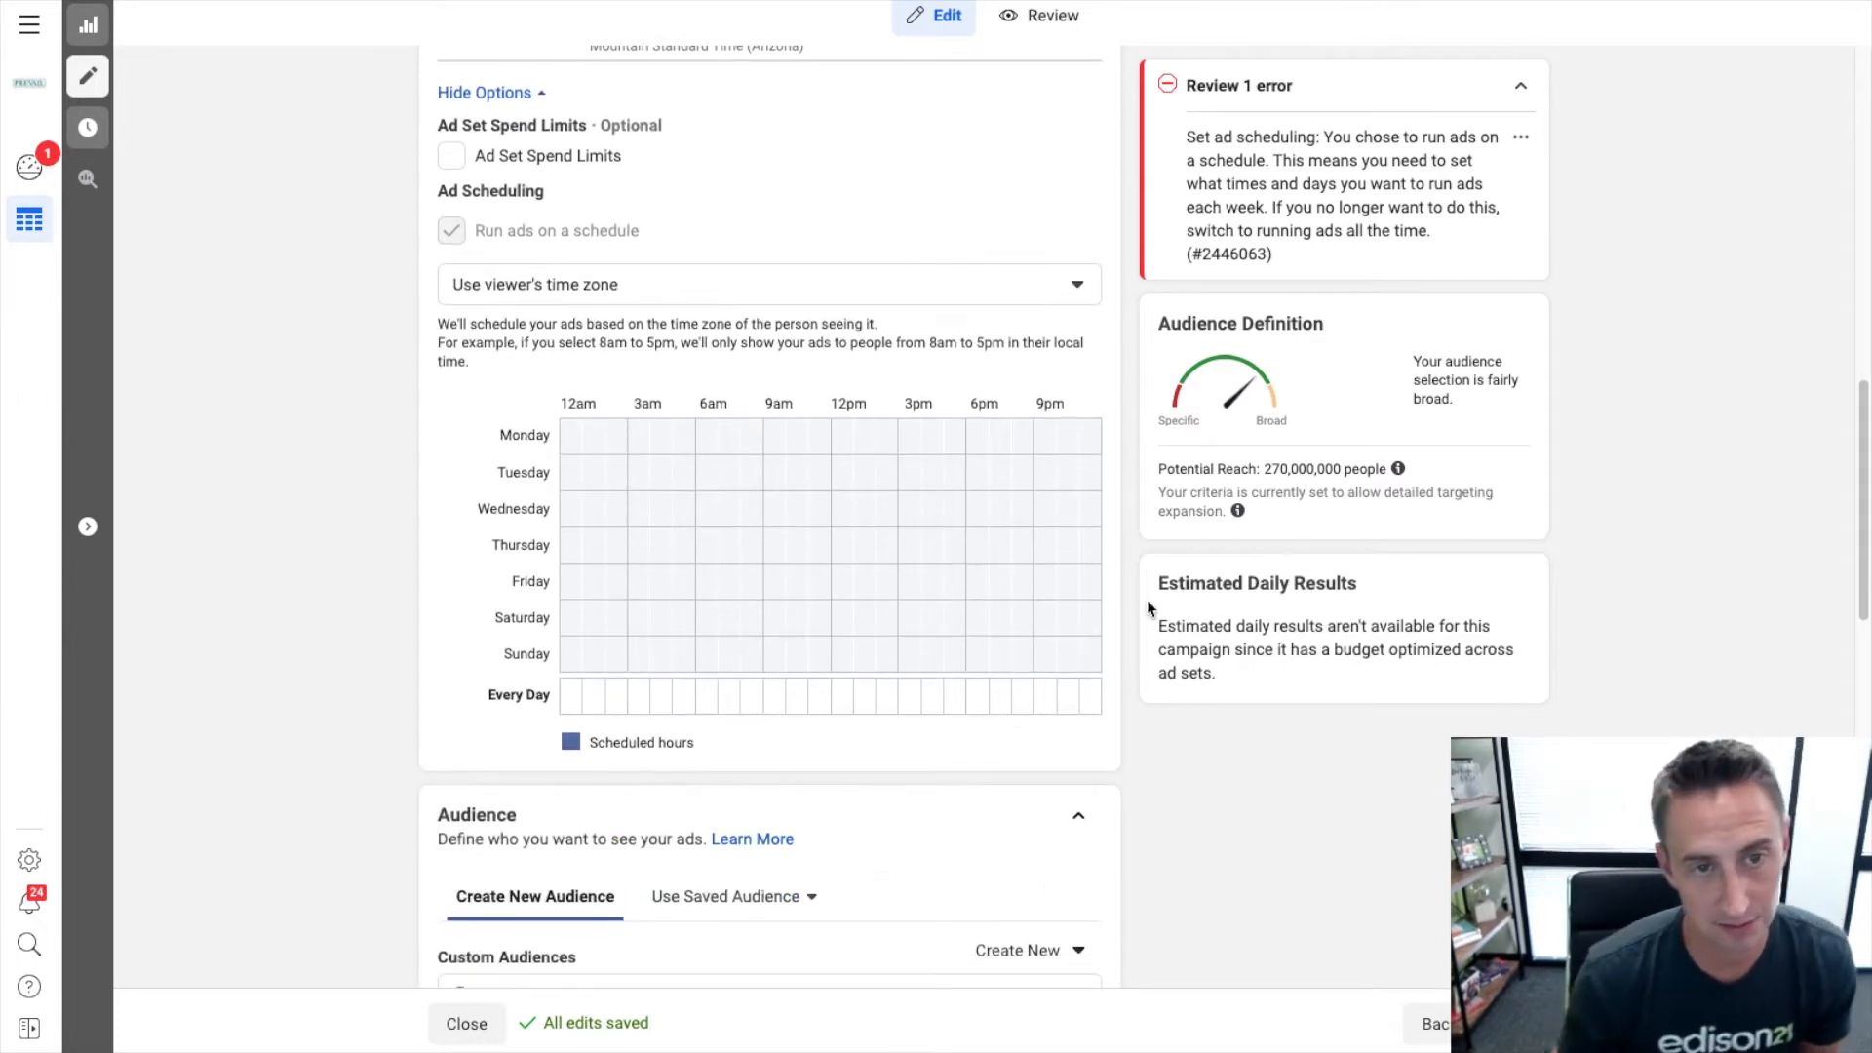
Set the schedule to use the ad account's Mountain Standard Time (Arizona) time zone.
{"action": "left_click", "coordinate": [769, 285]}
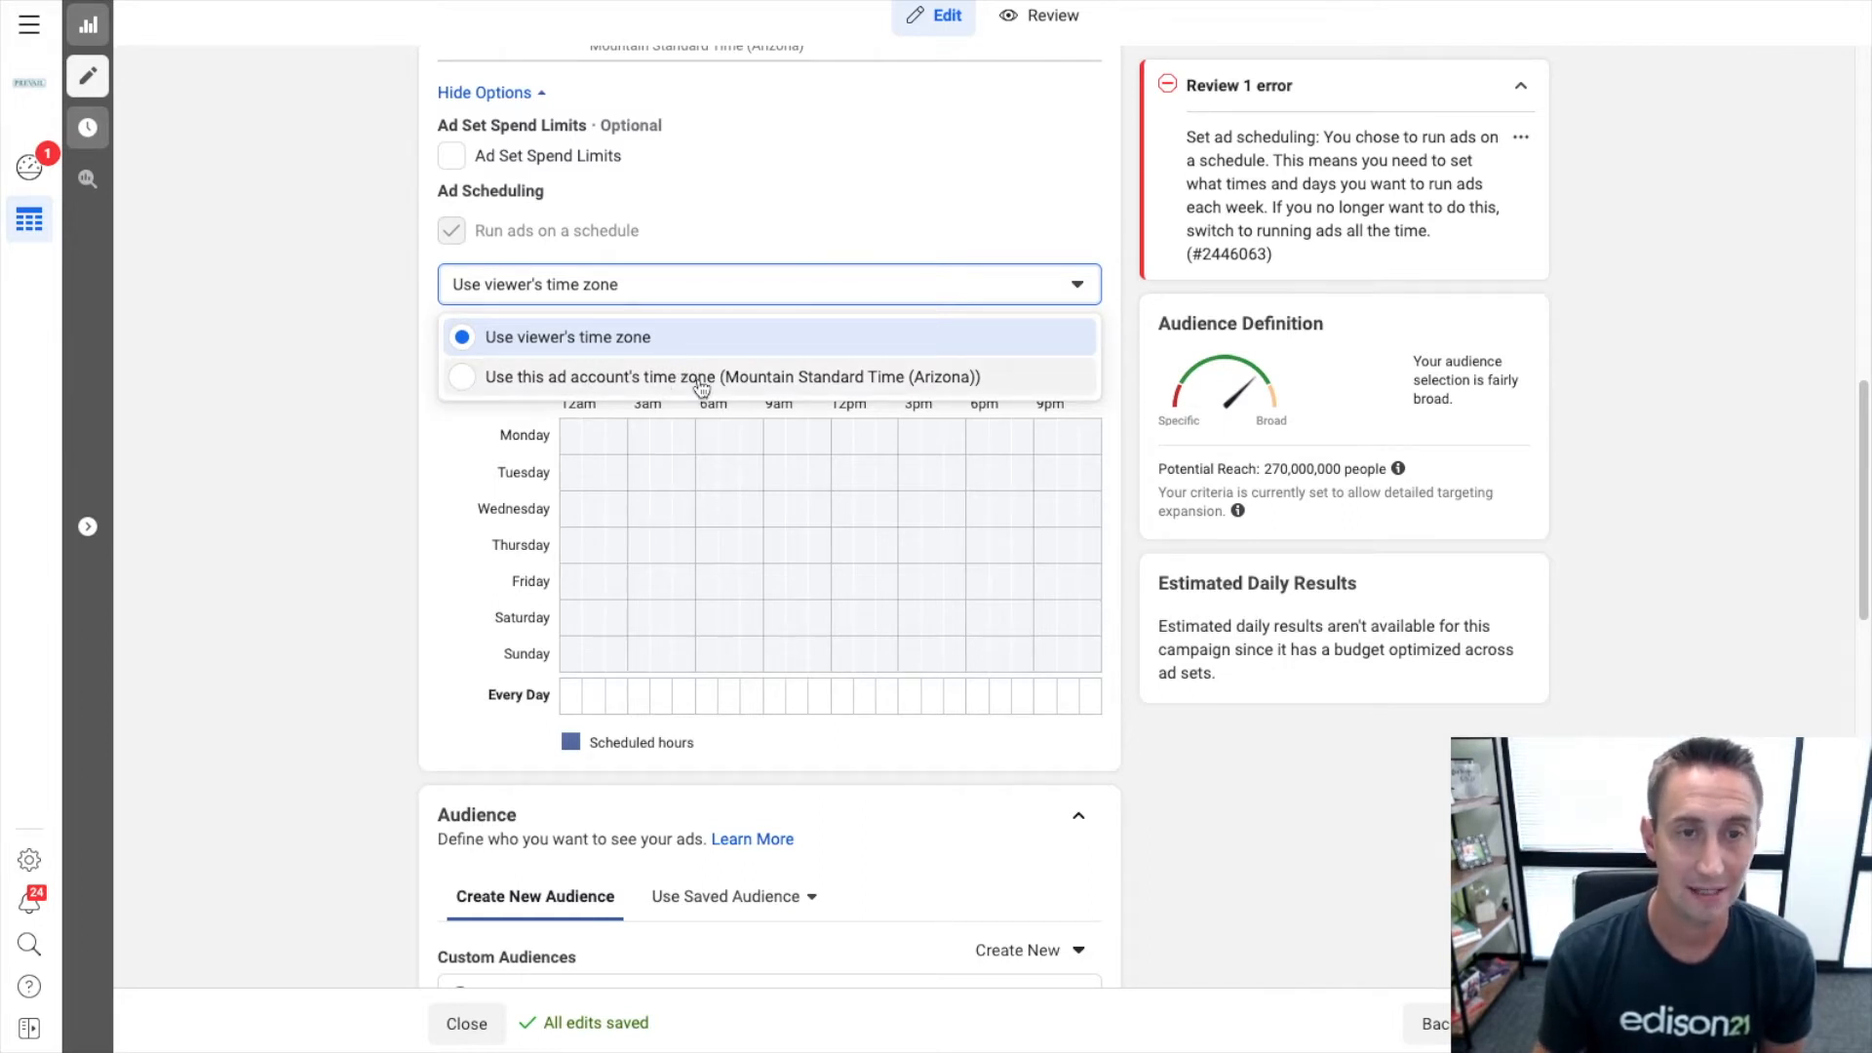
{"action": "left_click", "coordinate": [722, 377]}
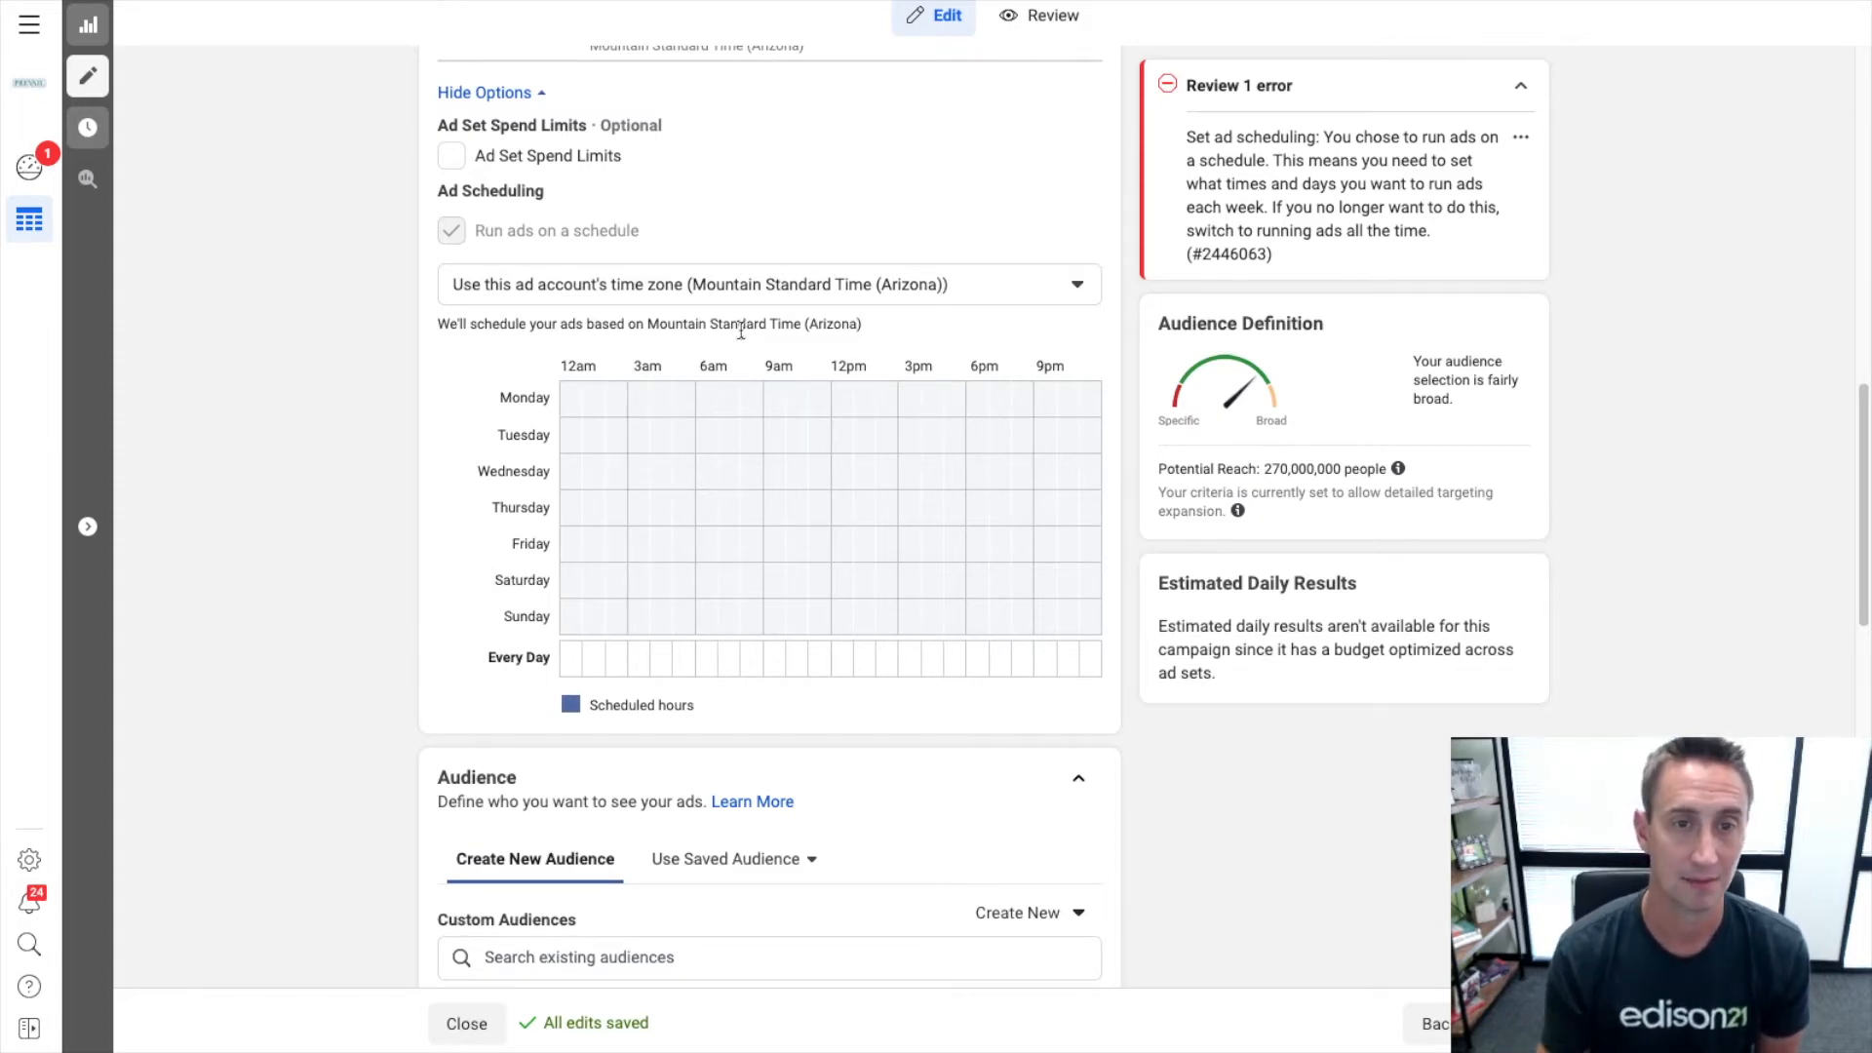
{"action": "left_click", "coordinate": [768, 282]}
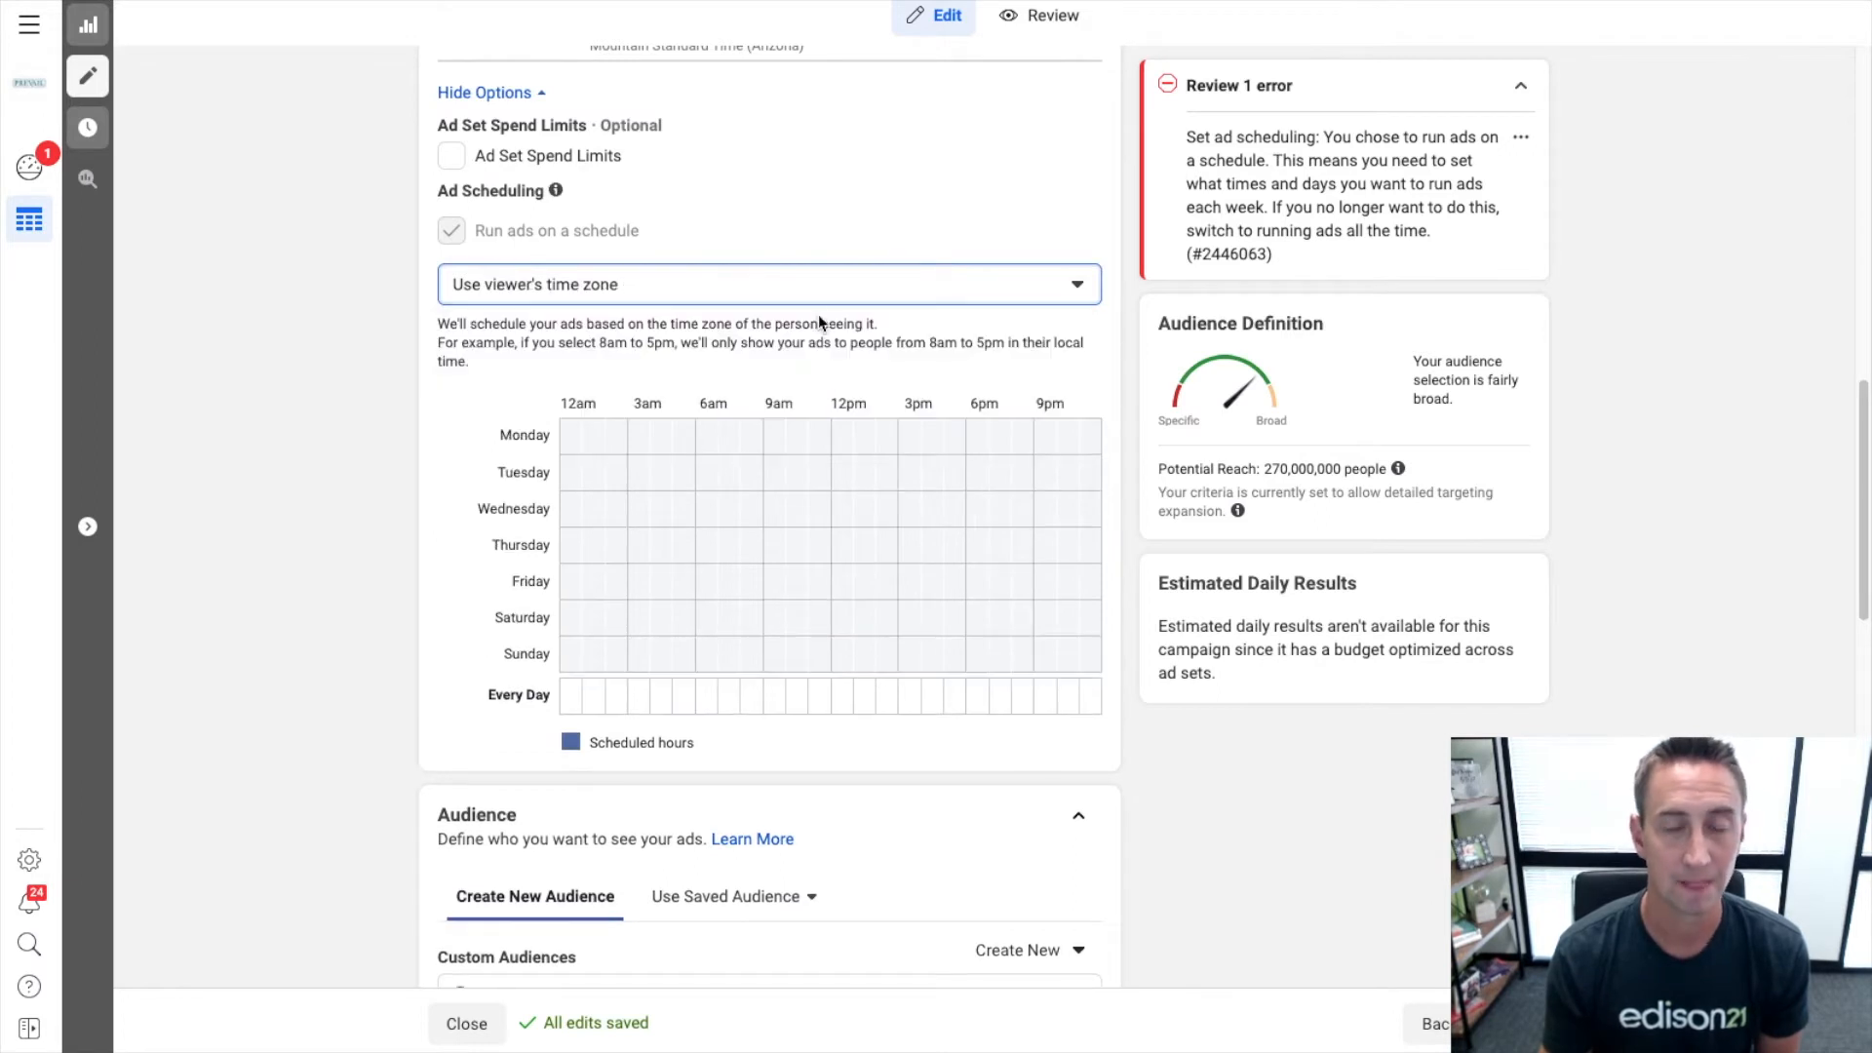
{"action": "left_click", "coordinate": [769, 283]}
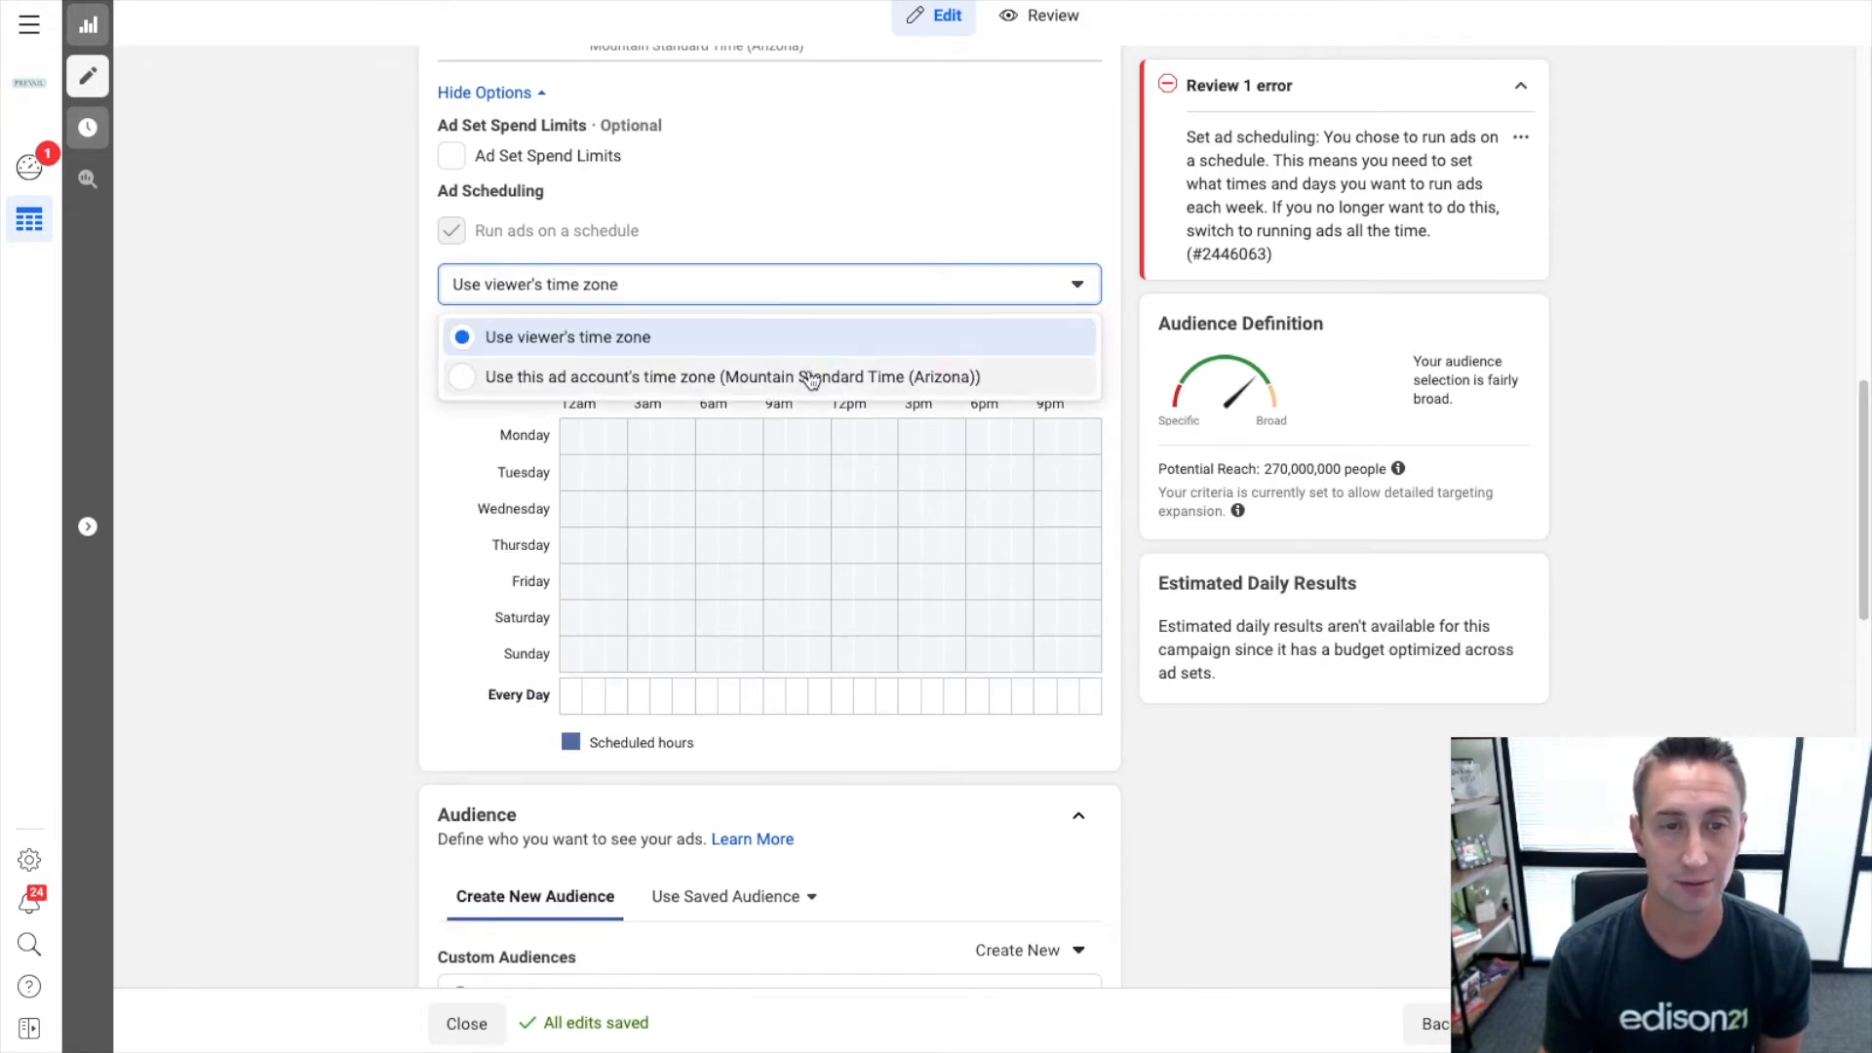
{"action": "left_click", "coordinate": [731, 377]}
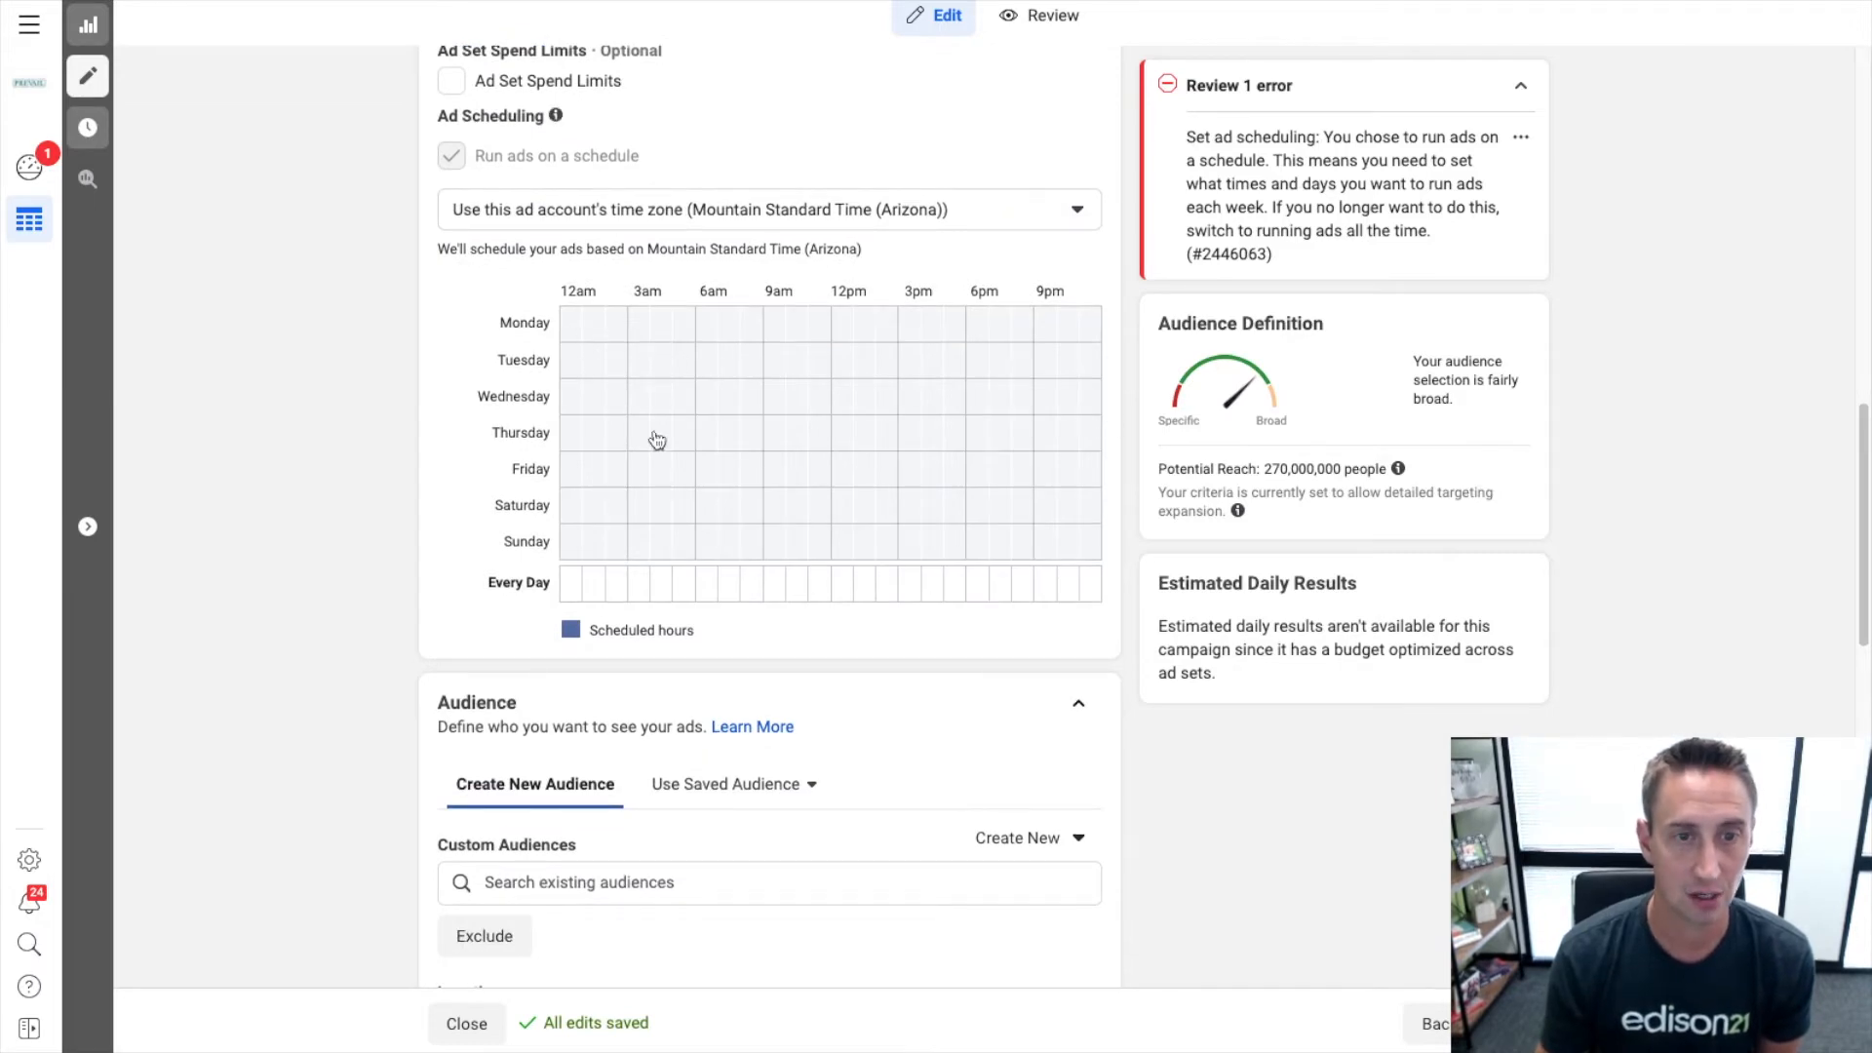
{"action": "mouse_move", "coordinate": [571, 340]}
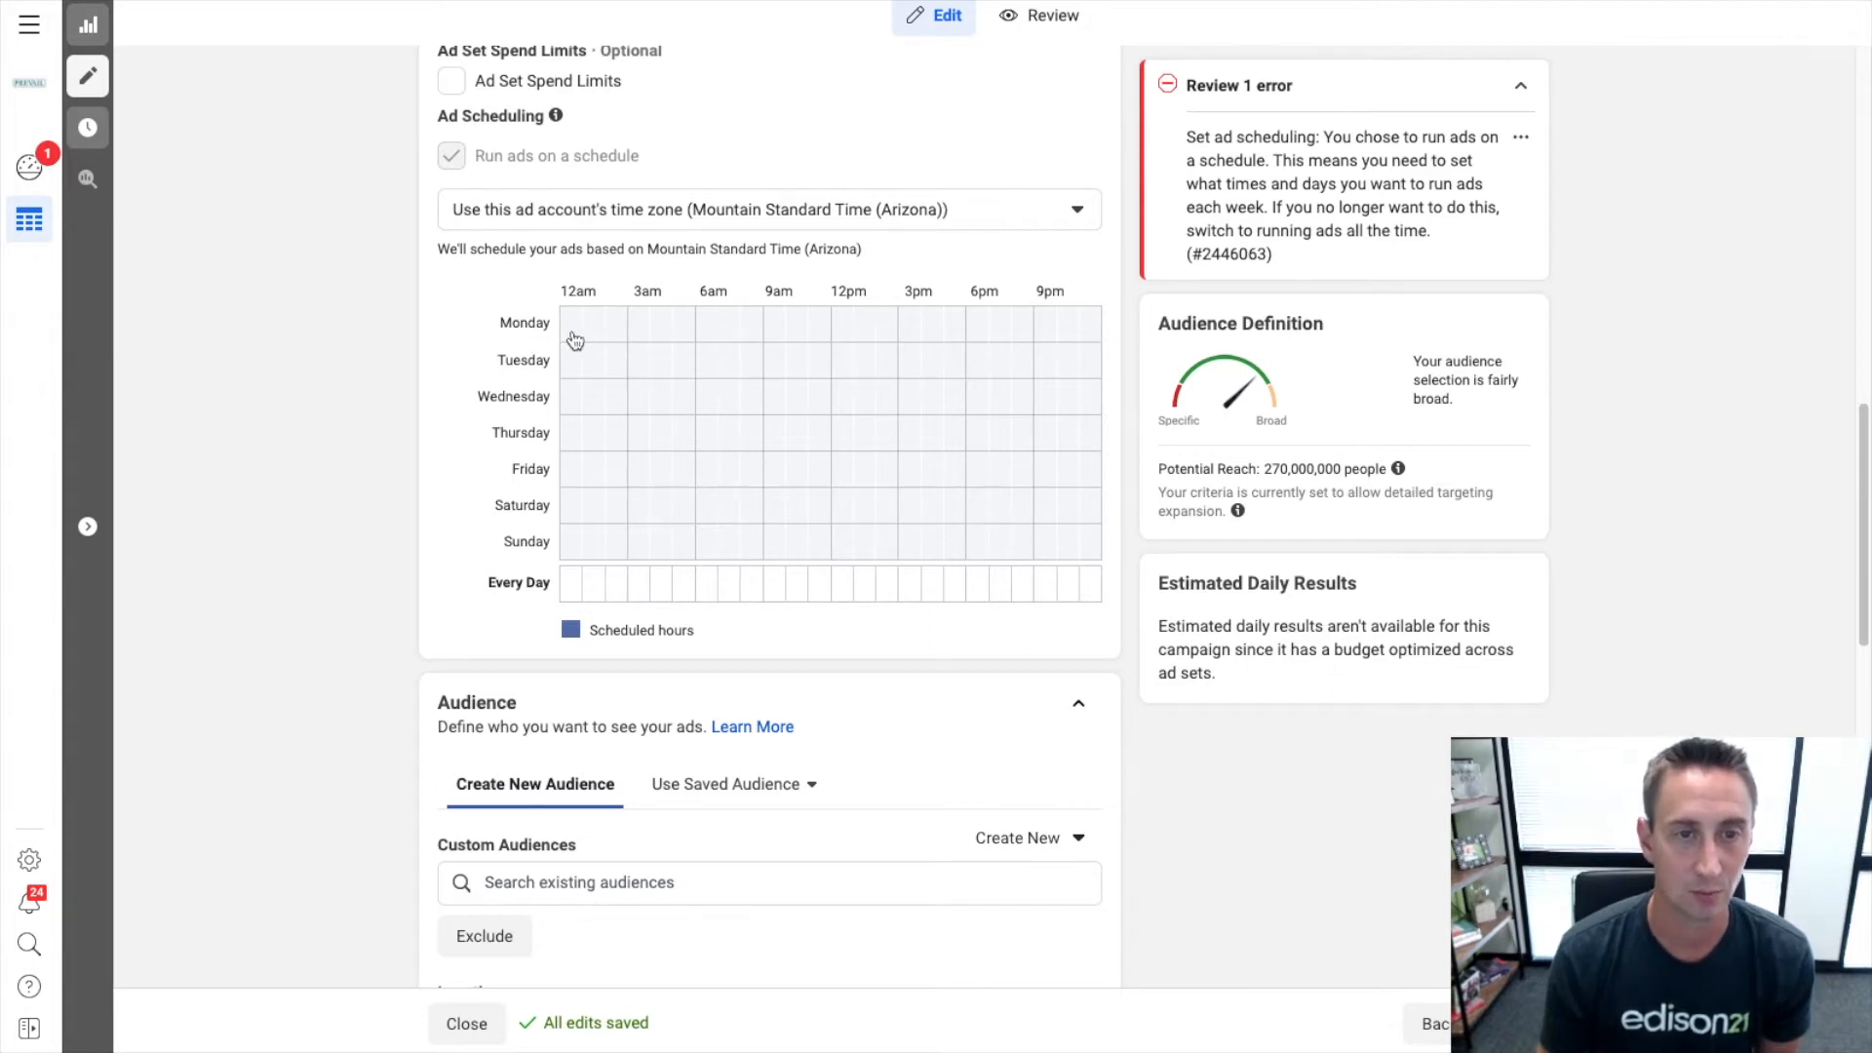
Select all-day Monday and Wednesday plus Saturday 9am–3pm in the scheduling grid.
{"action": "left_click", "coordinate": [574, 321]}
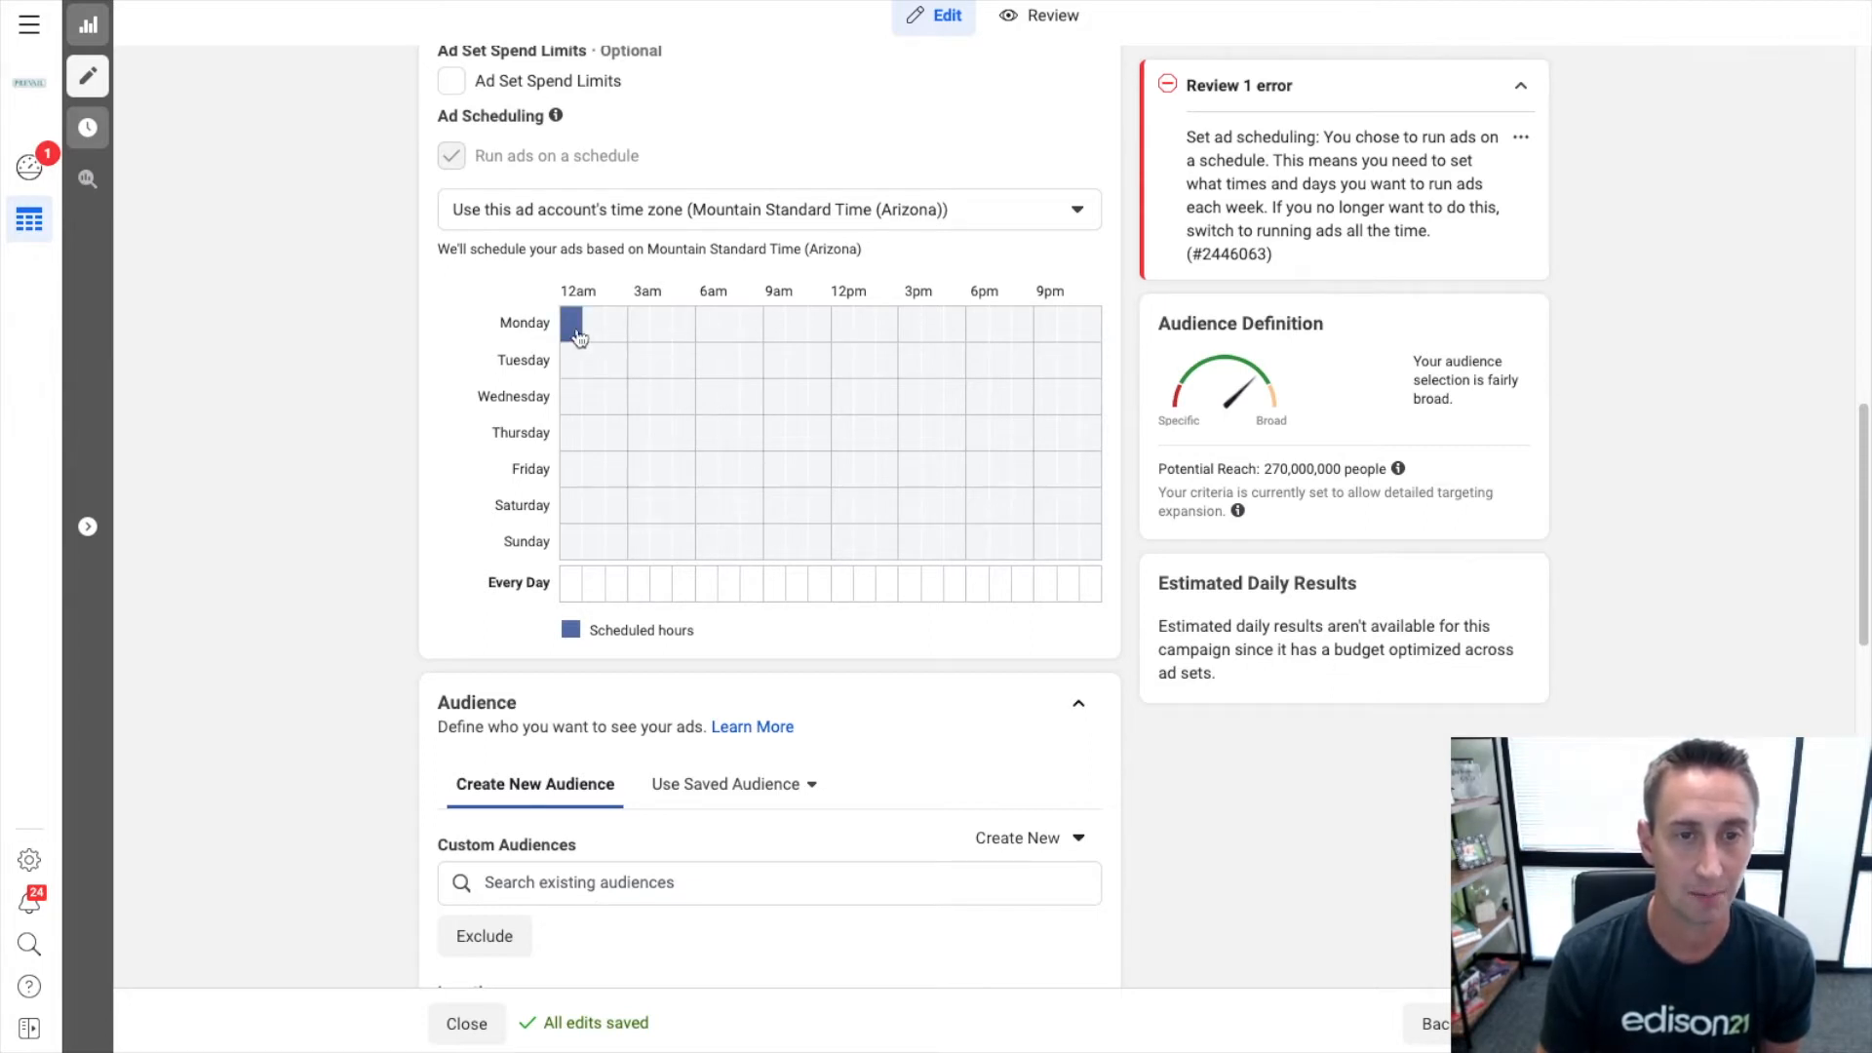
{"action": "left_click_drag", "start_coordinate": [577, 322], "coordinate": [1086, 322]}
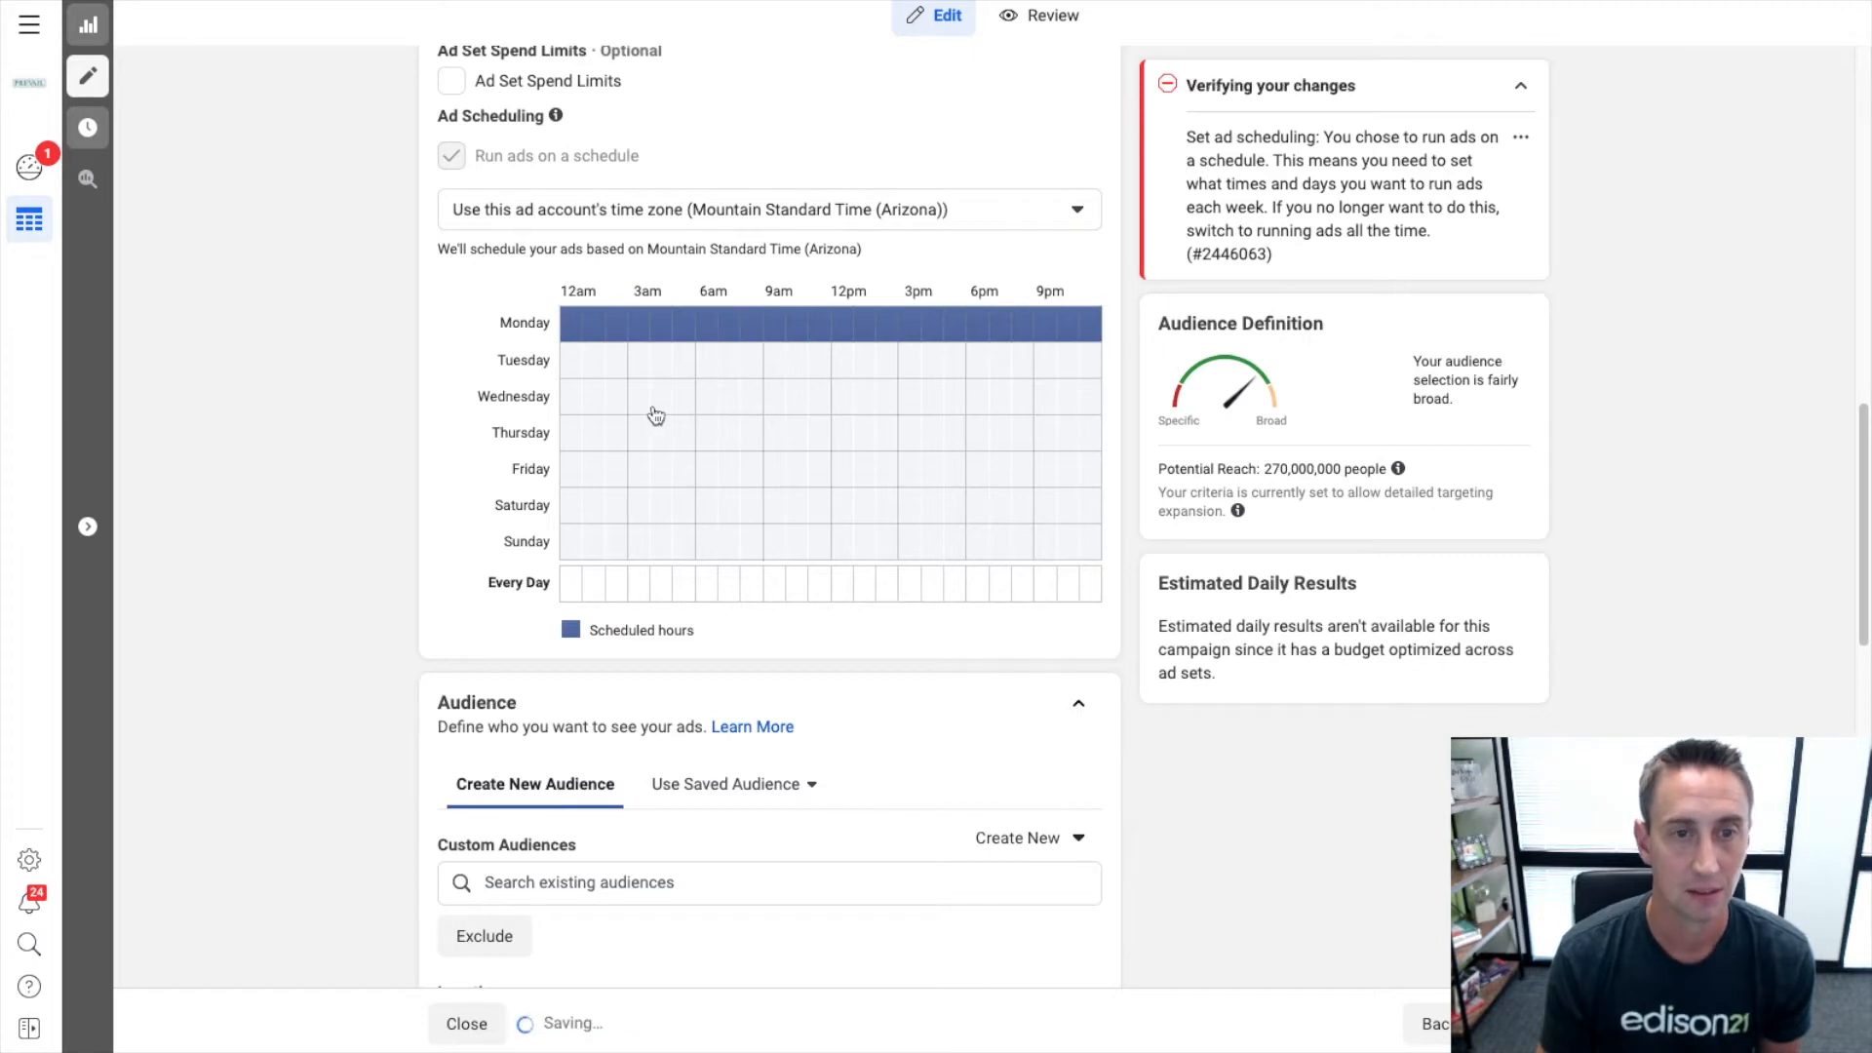
{"action": "left_click_drag", "start_coordinate": [571, 396], "coordinate": [850, 396]}
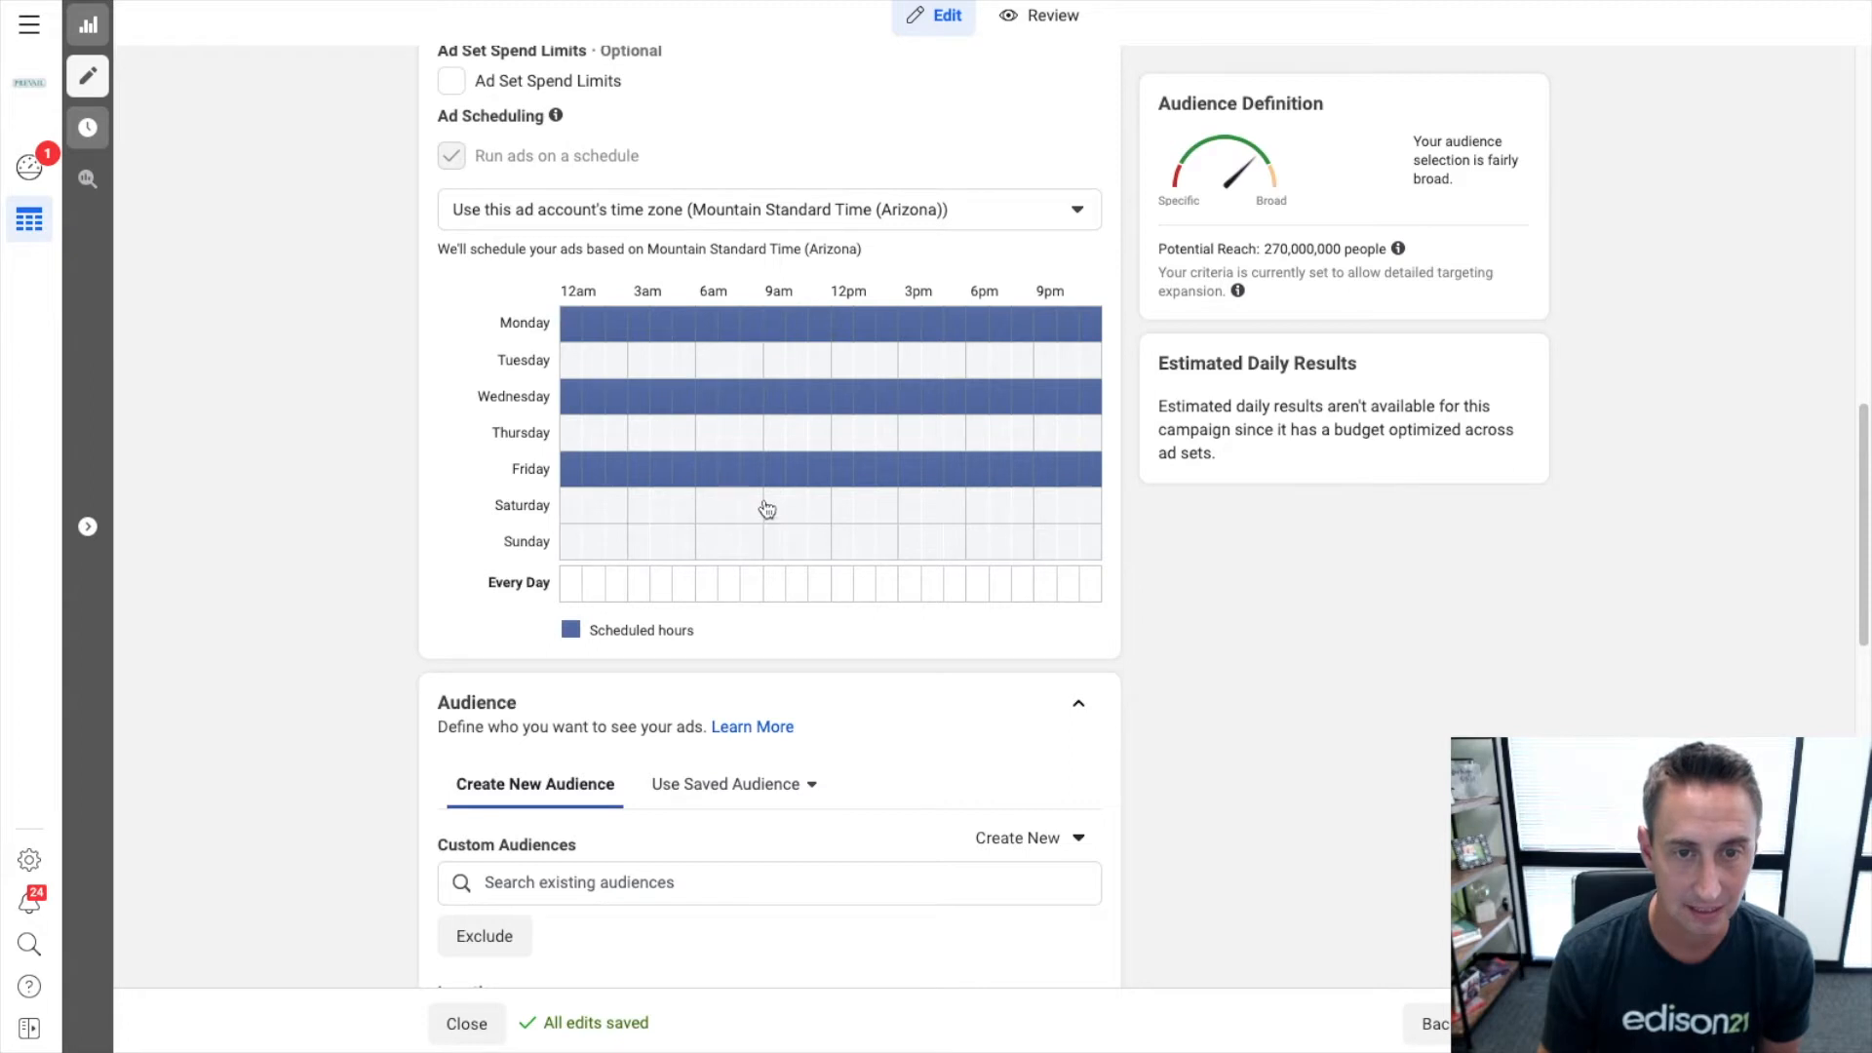
{"action": "left_click_drag", "start_coordinate": [764, 507], "coordinate": [848, 507]}
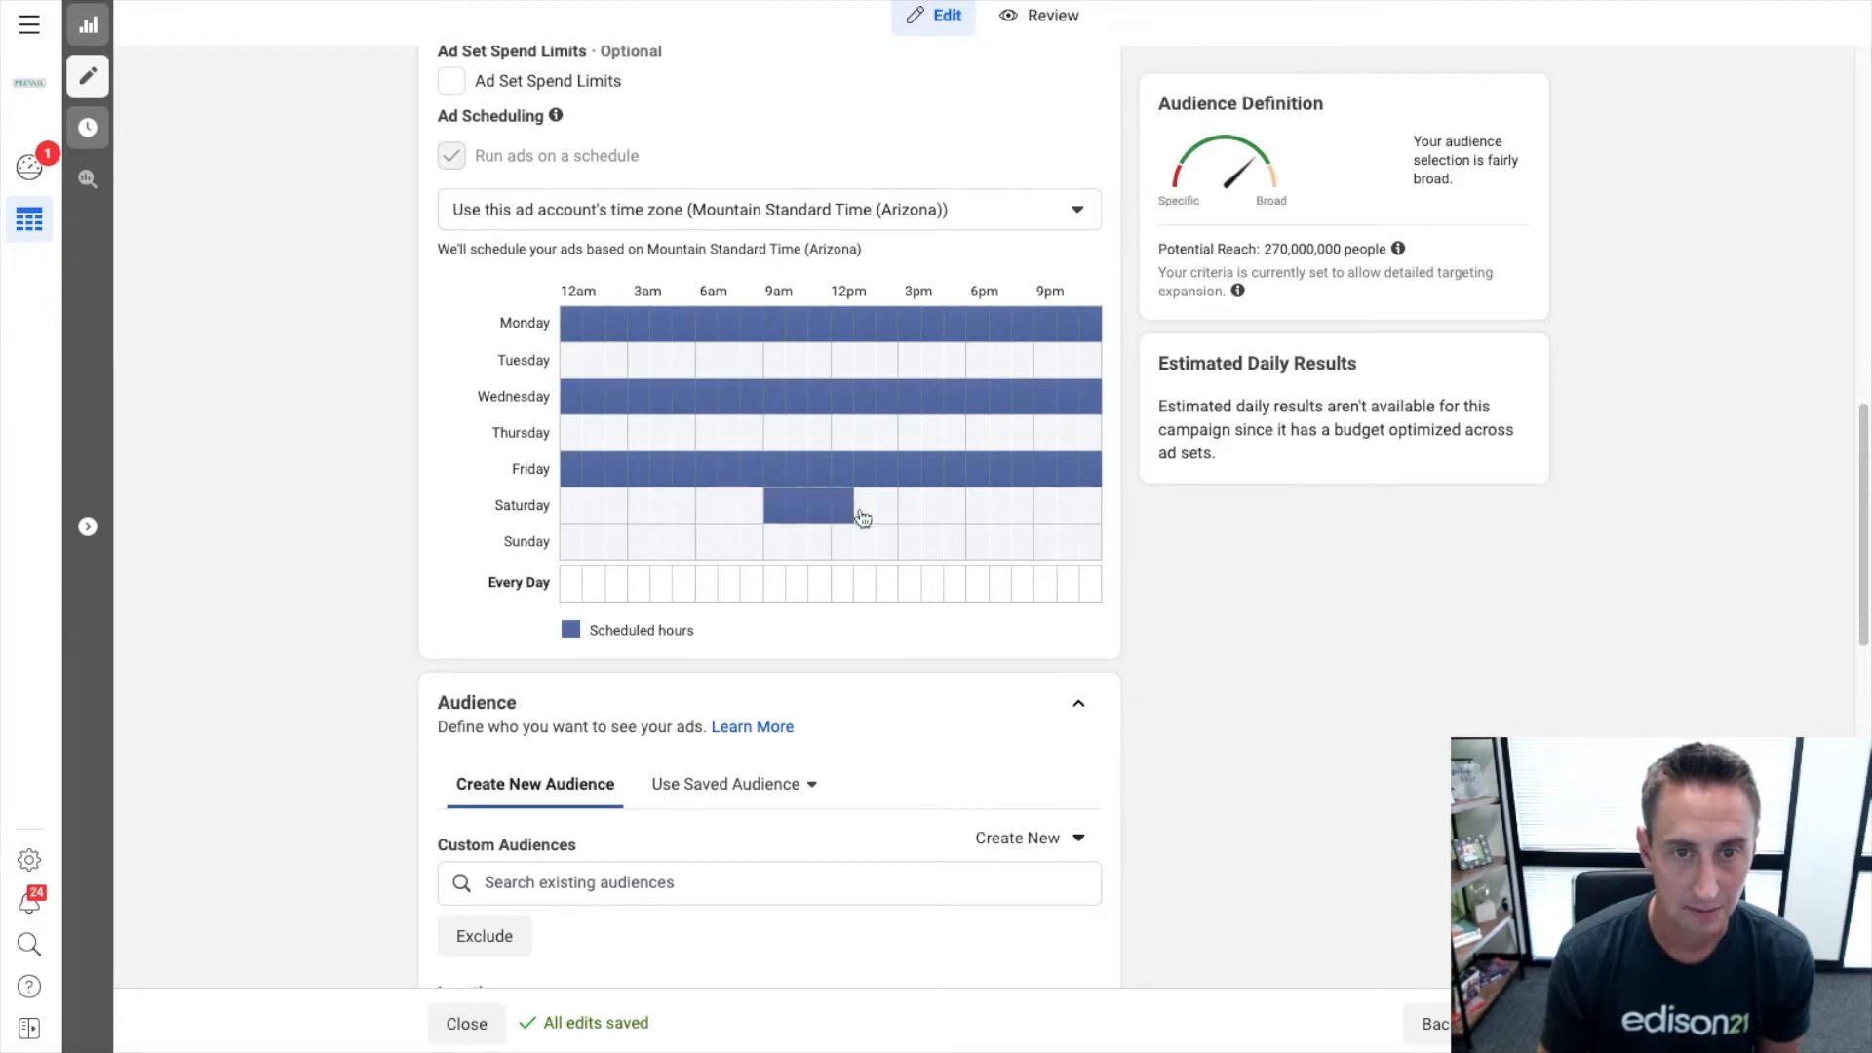
{"action": "left_click", "coordinate": [866, 505]}
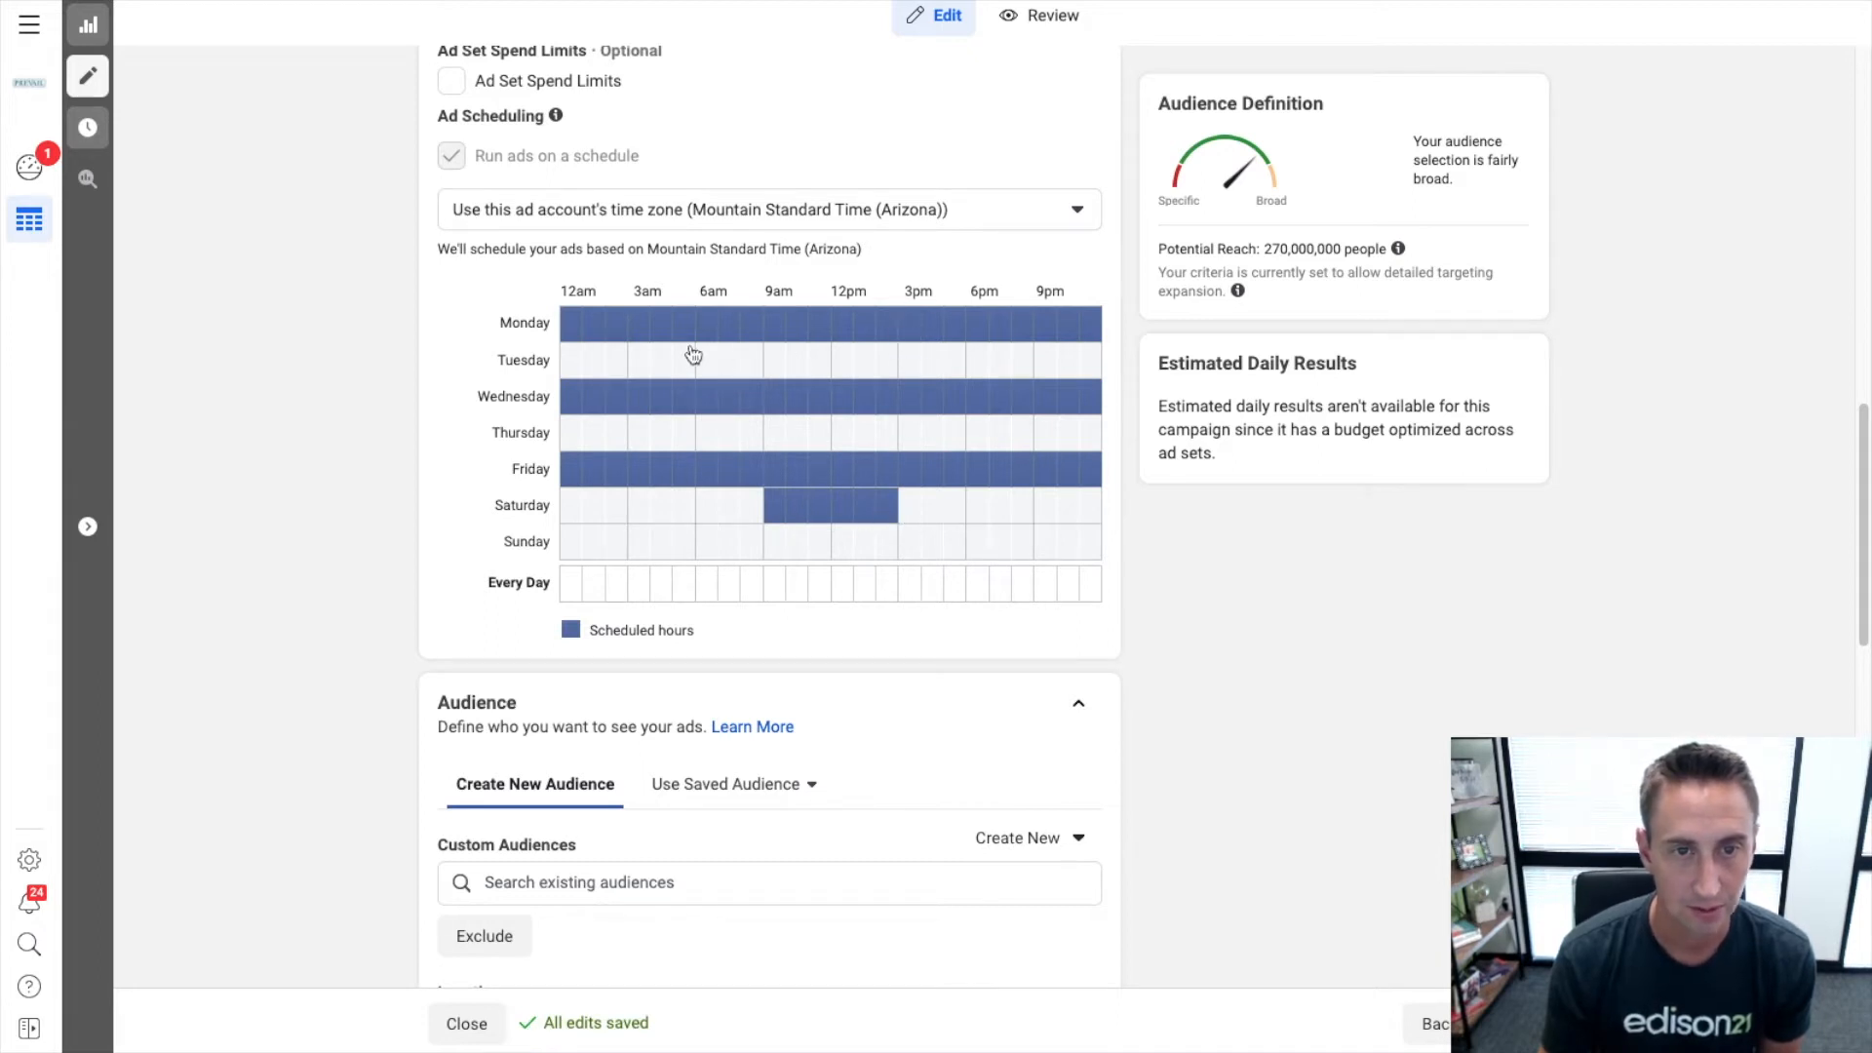
{"action": "mouse_move", "coordinate": [769, 294]}
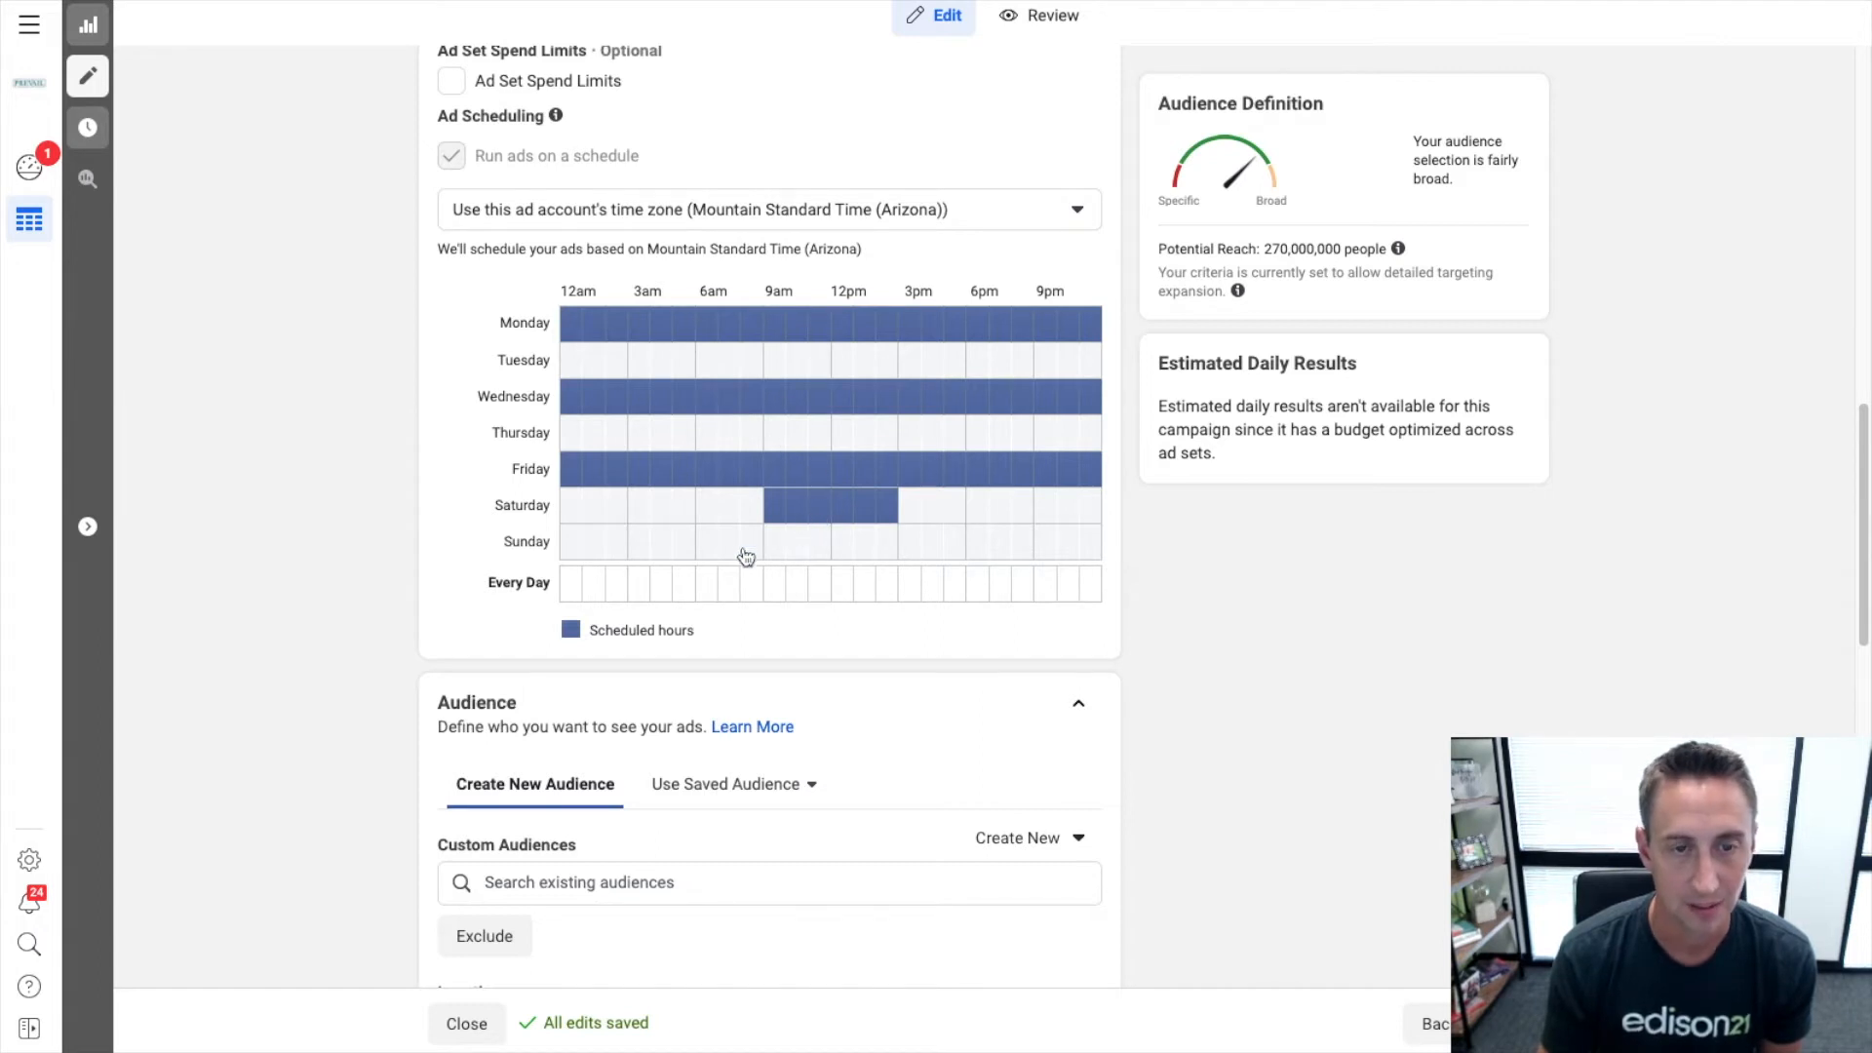
{"action": "mouse_move", "coordinate": [1049, 472]}
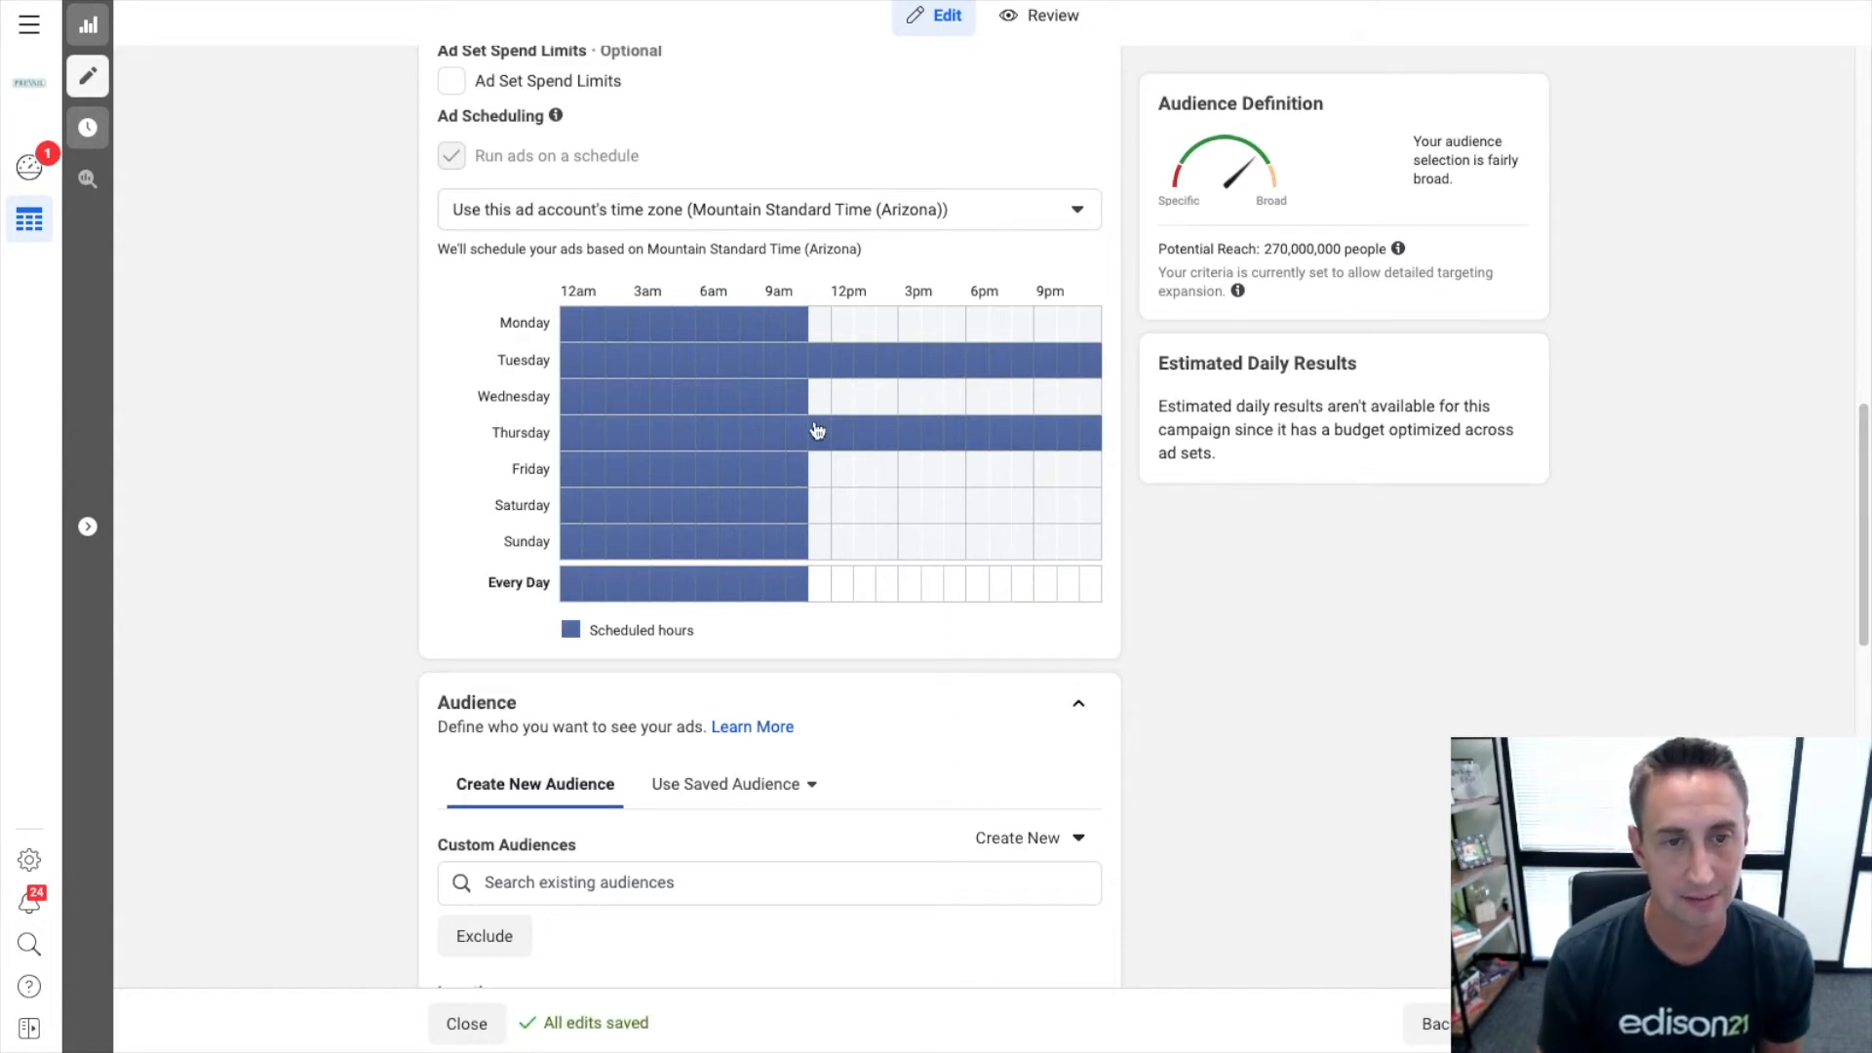
{"action": "mouse_move", "coordinate": [797, 431]}
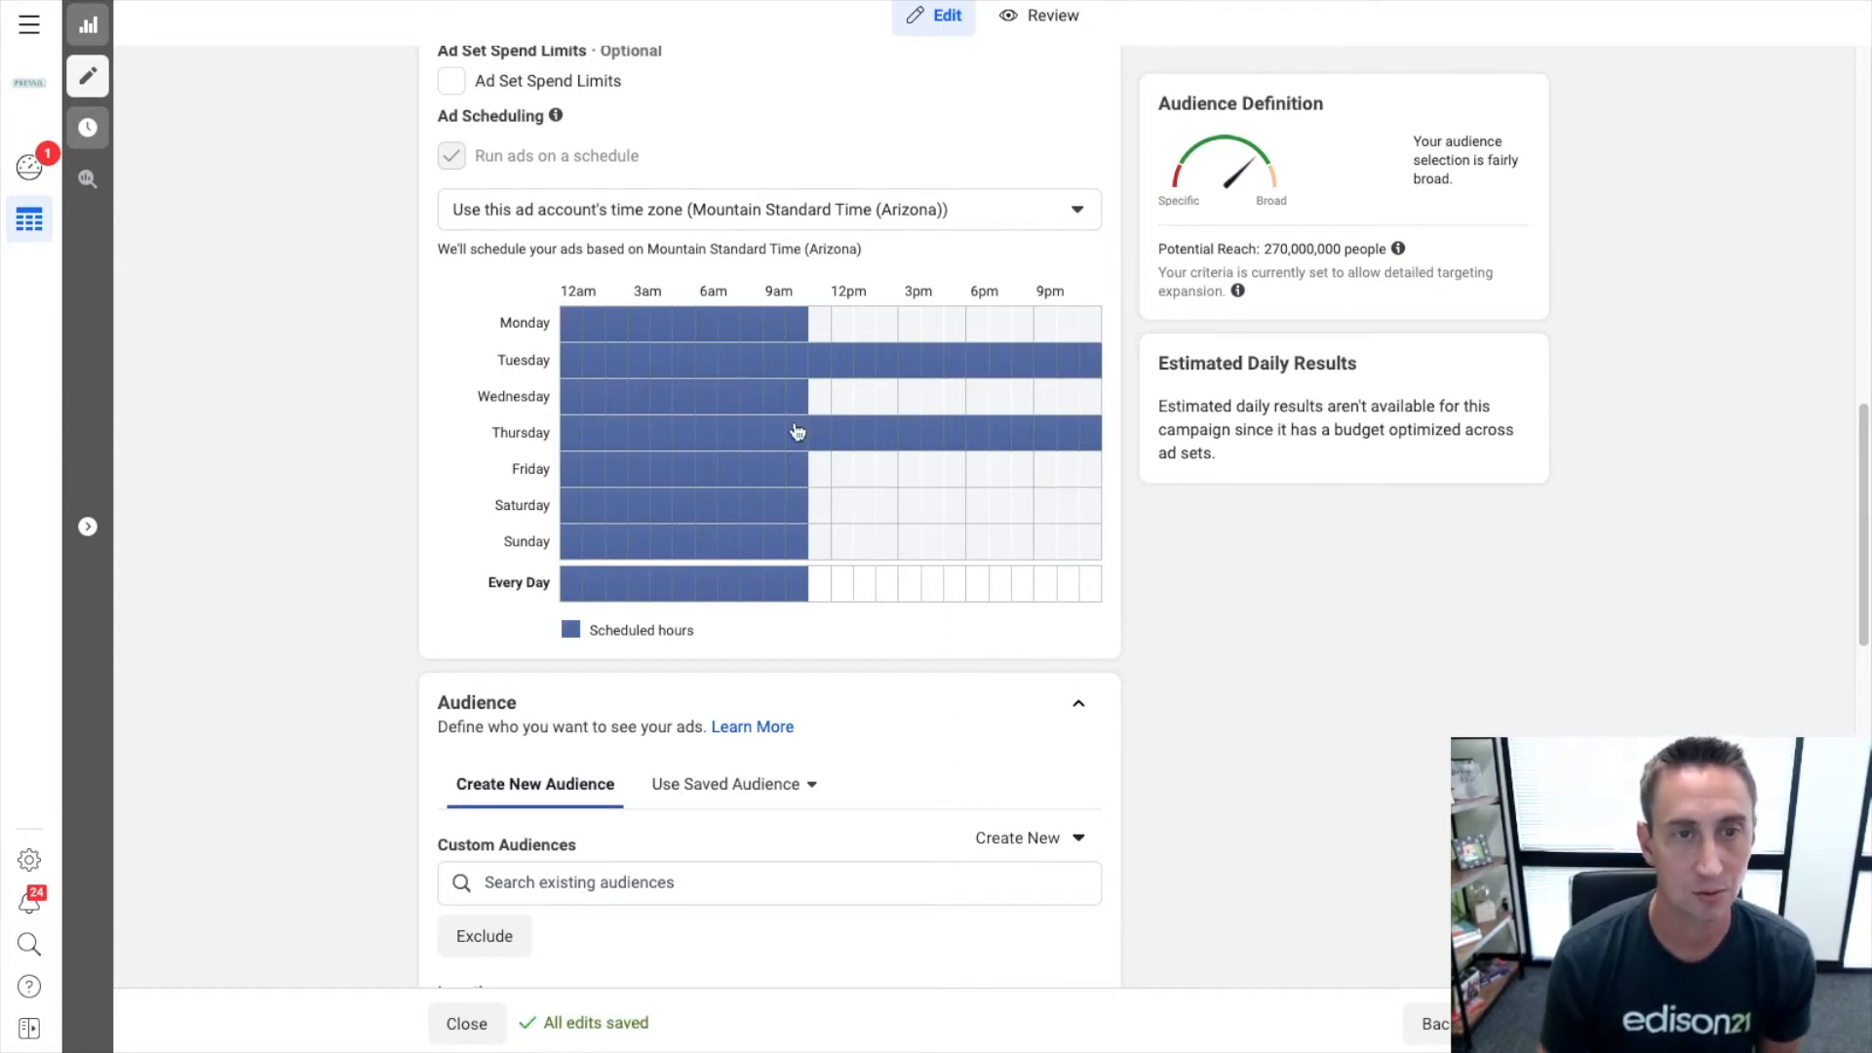
{"action": "mouse_move", "coordinate": [587, 185]}
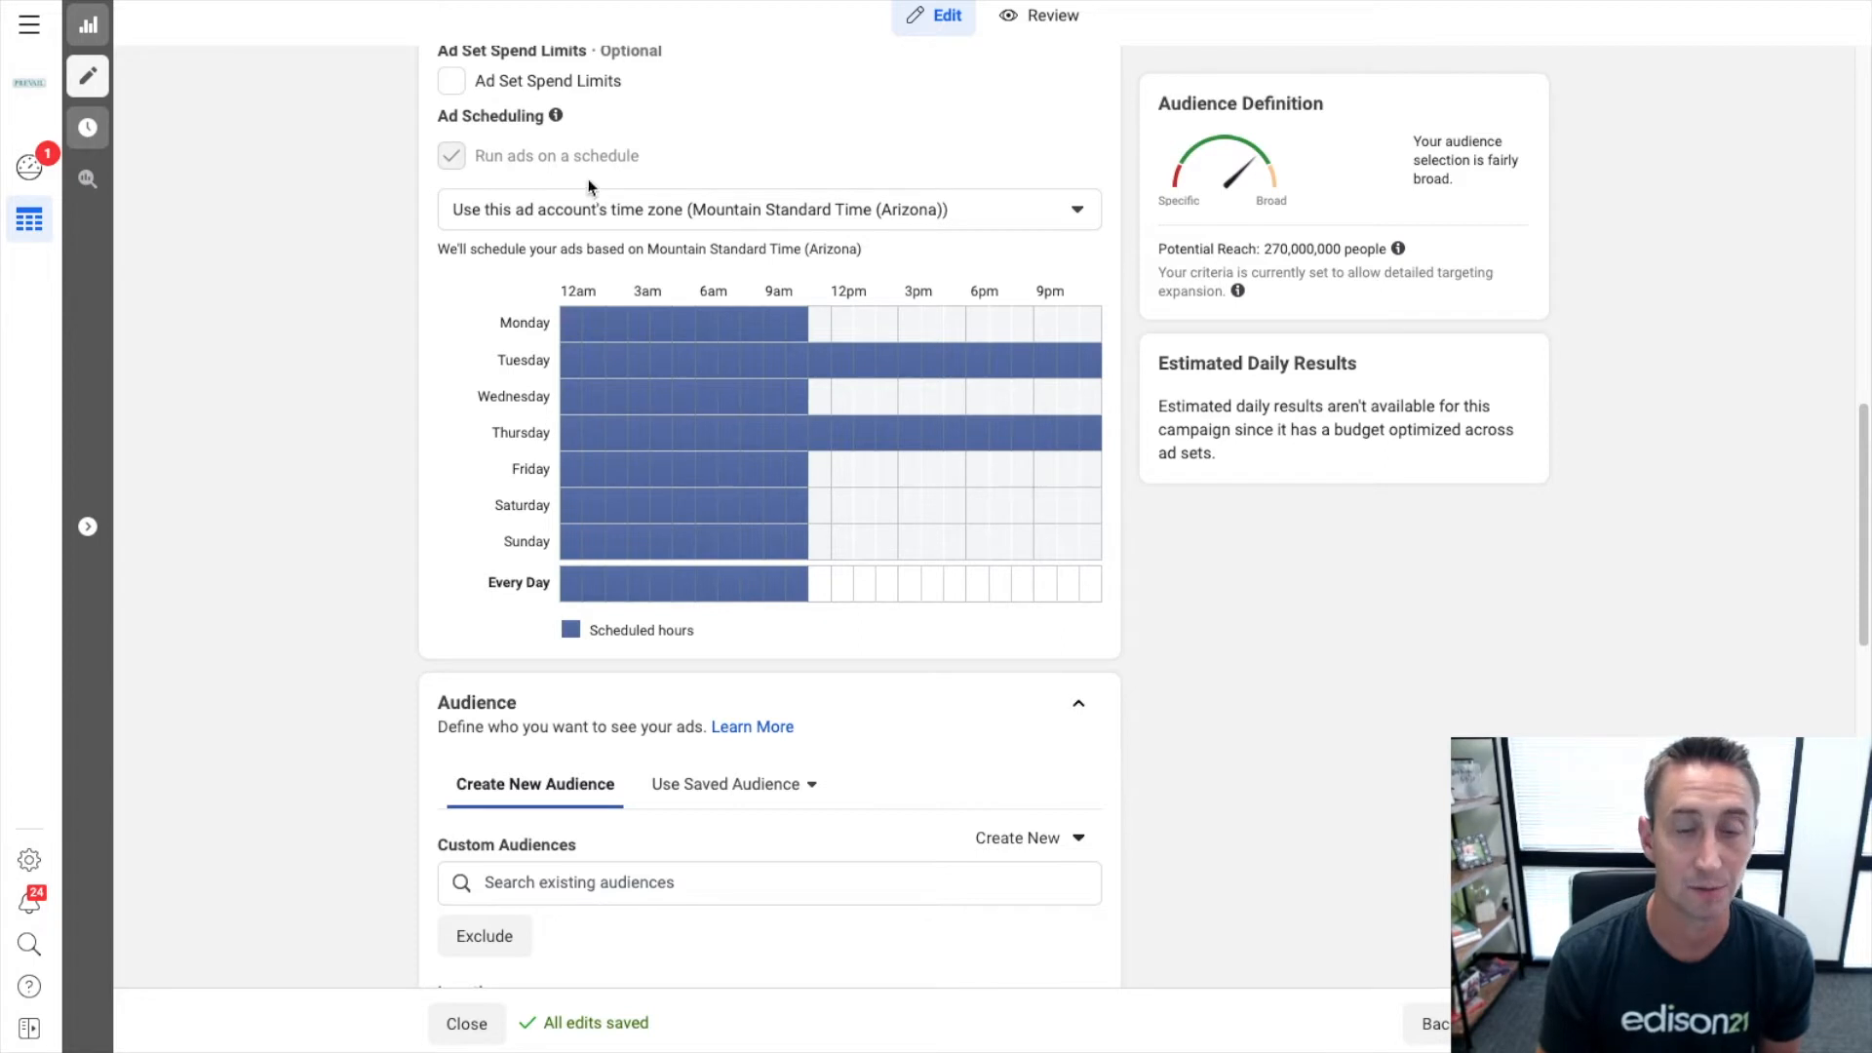
{"action": "mouse_move", "coordinate": [837, 365]}
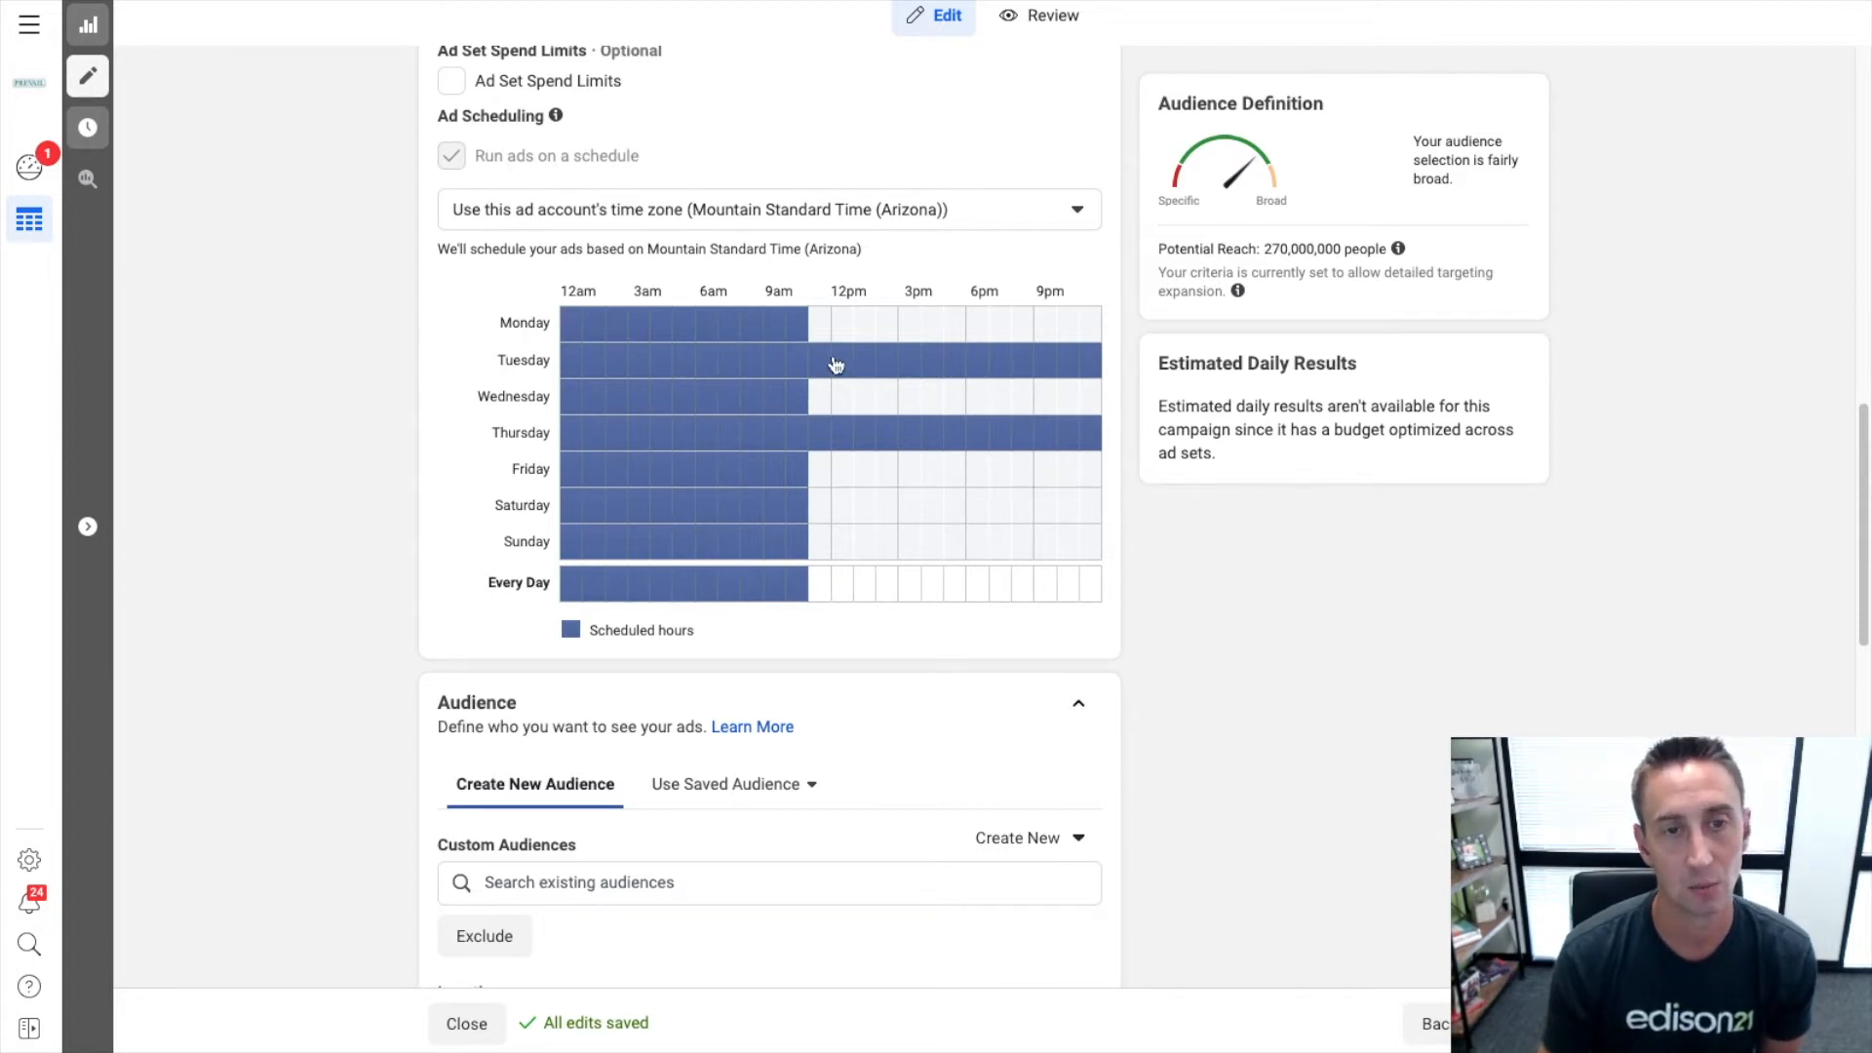
{"action": "mouse_move", "coordinate": [339, 5]}
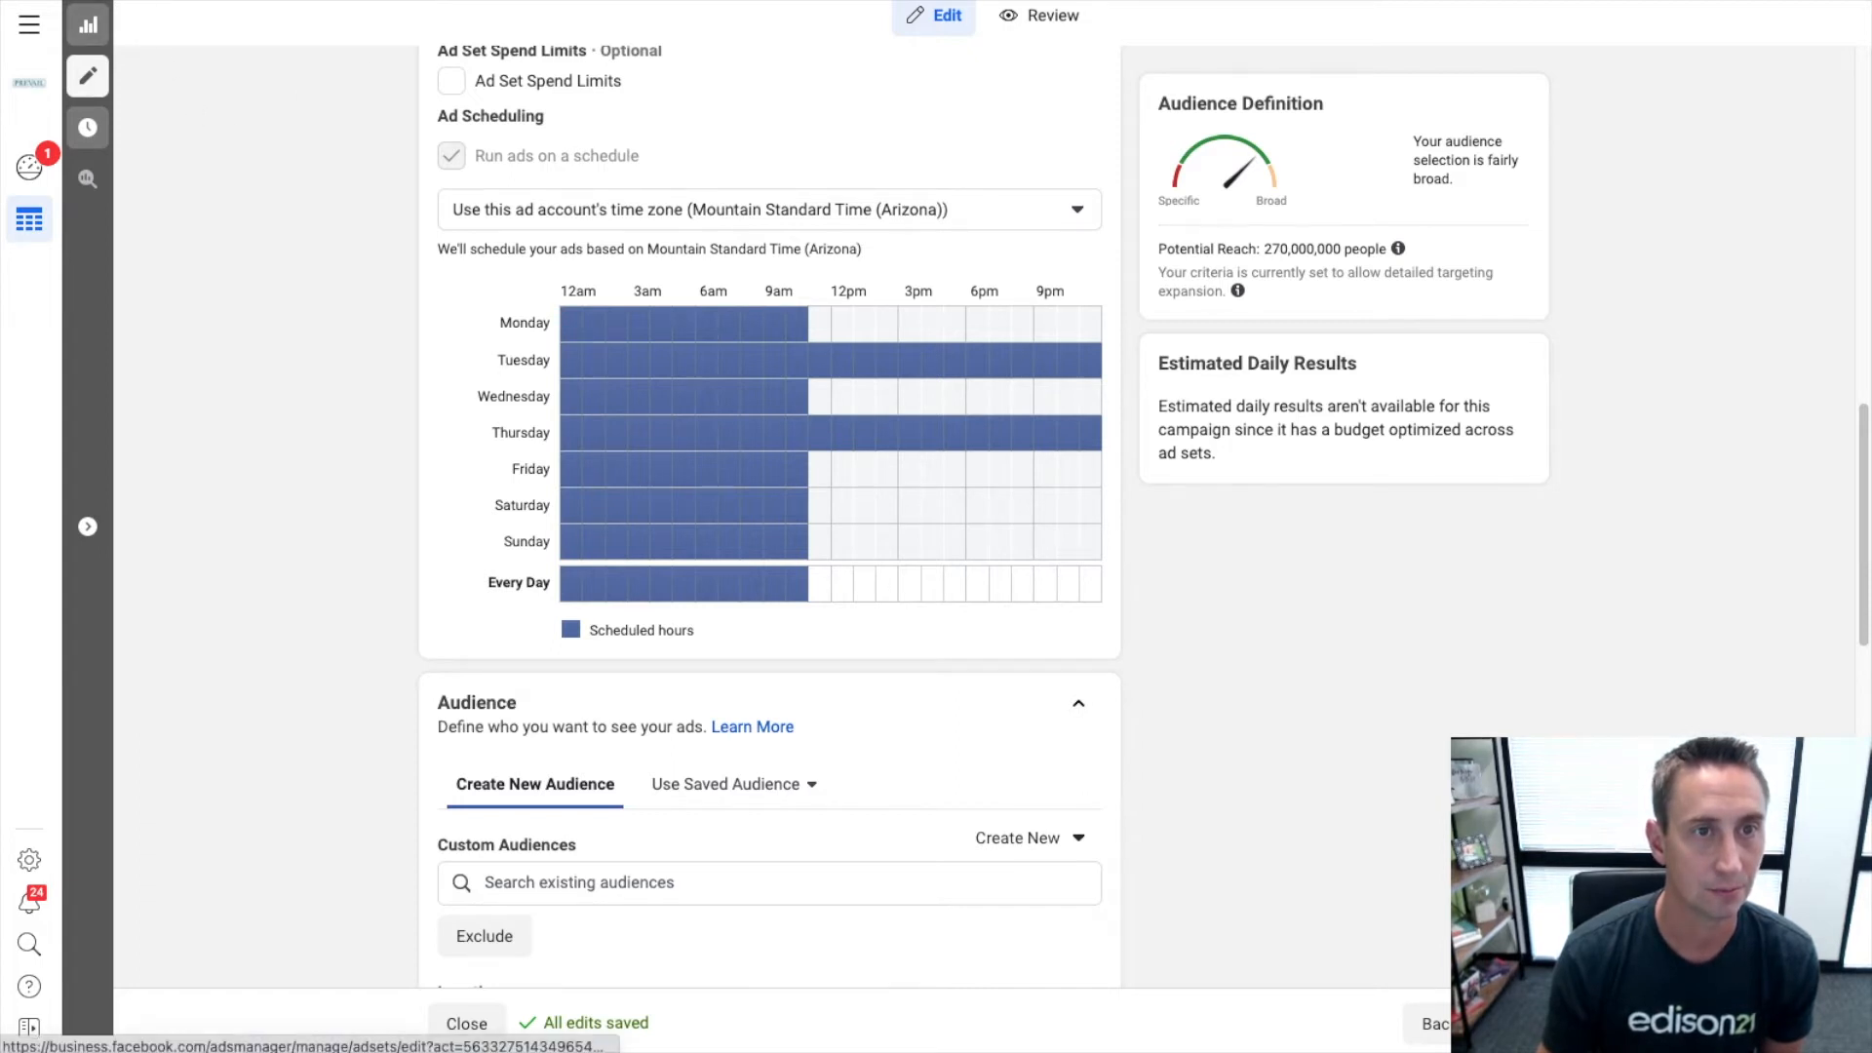
Add a second ad set 'Scheduling ad set 2' to the existing Ad Scheduling Example campaign.
{"action": "scroll", "scroll_direction": "up", "scroll_amount": 3}
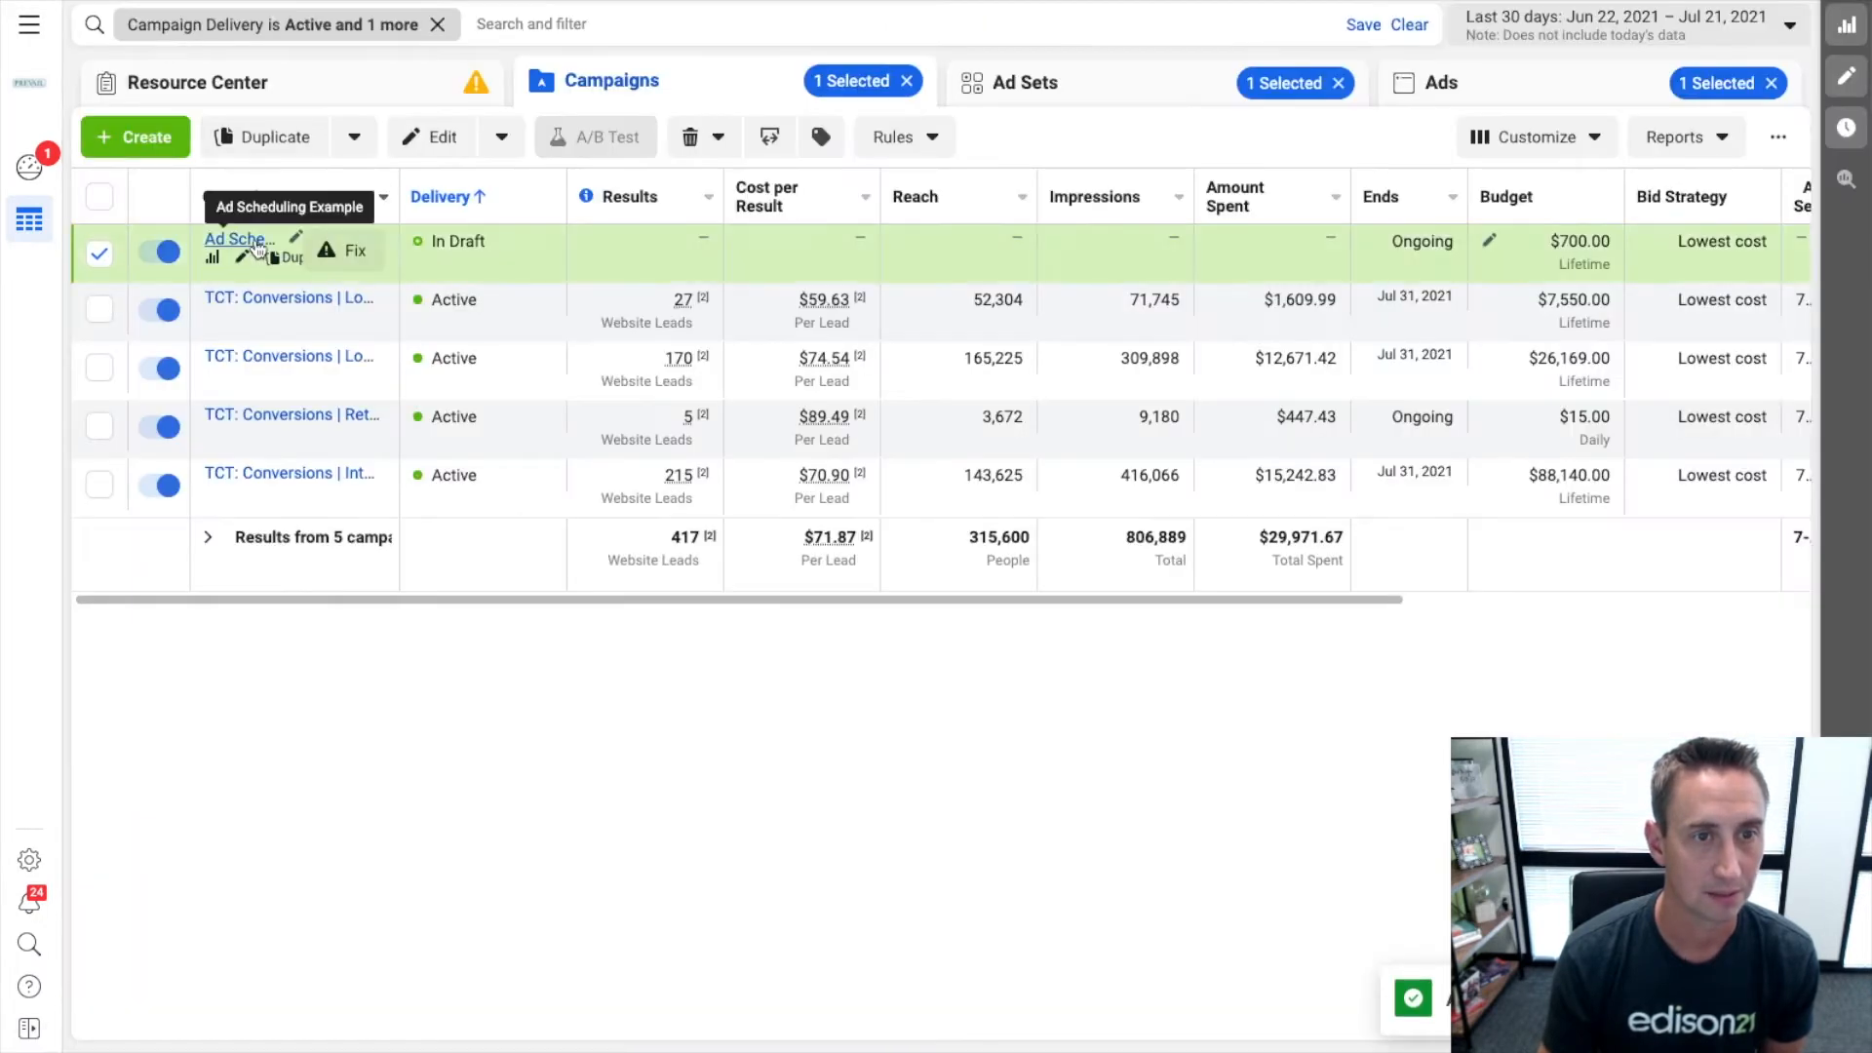
{"action": "left_click", "coordinate": [1023, 82]}
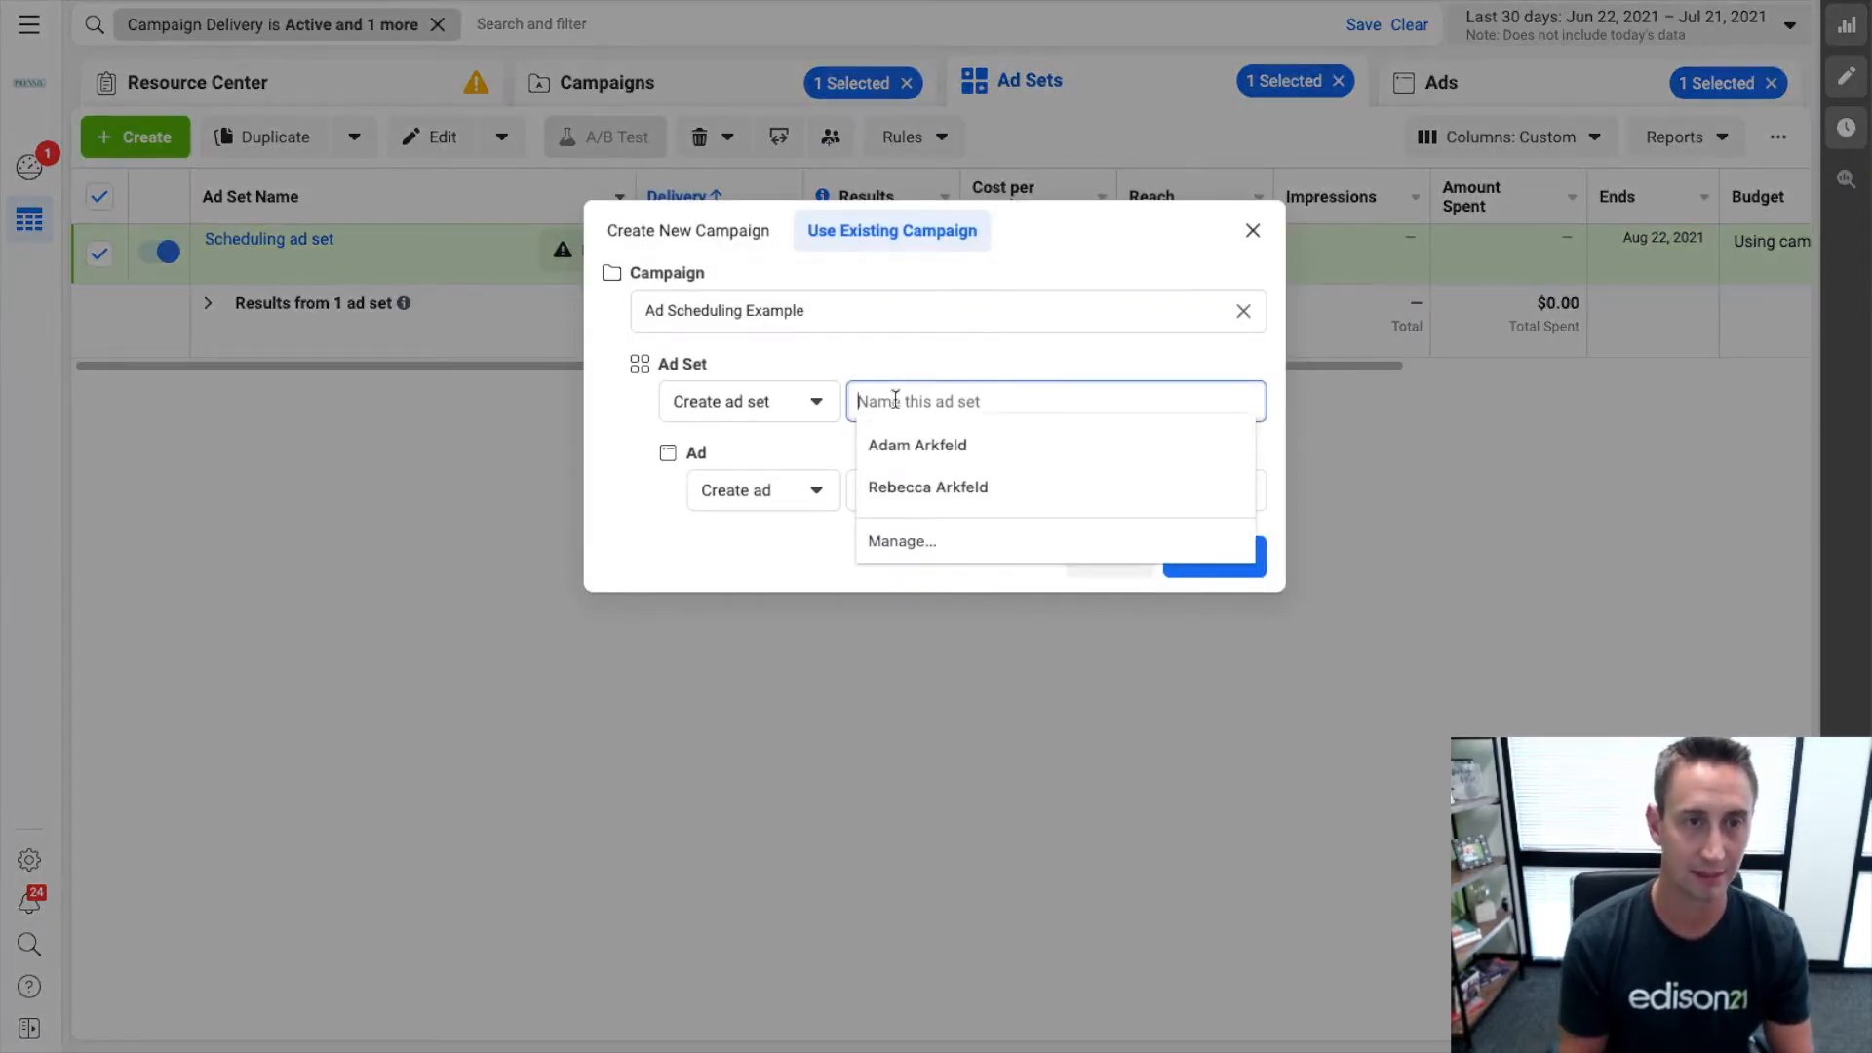
{"action": "type", "text": "Scheduling ad set 2"}
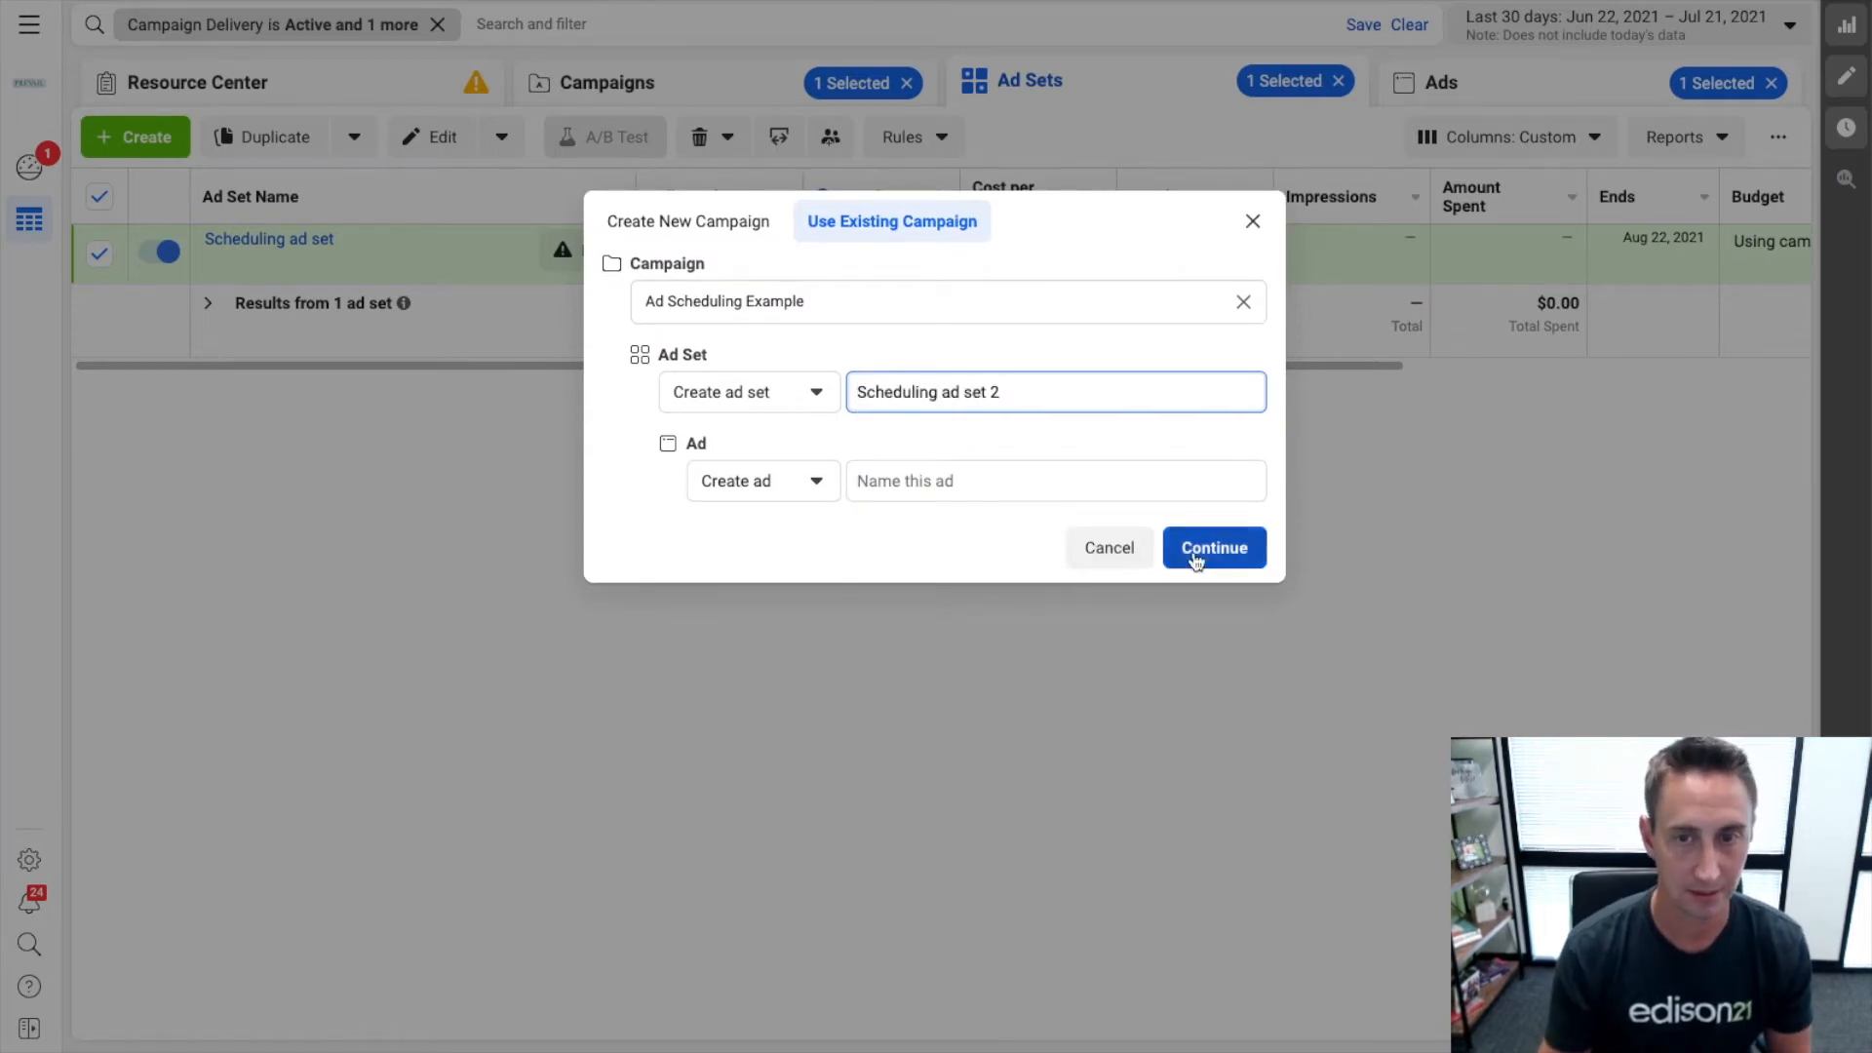
{"action": "left_click", "coordinate": [1212, 546]}
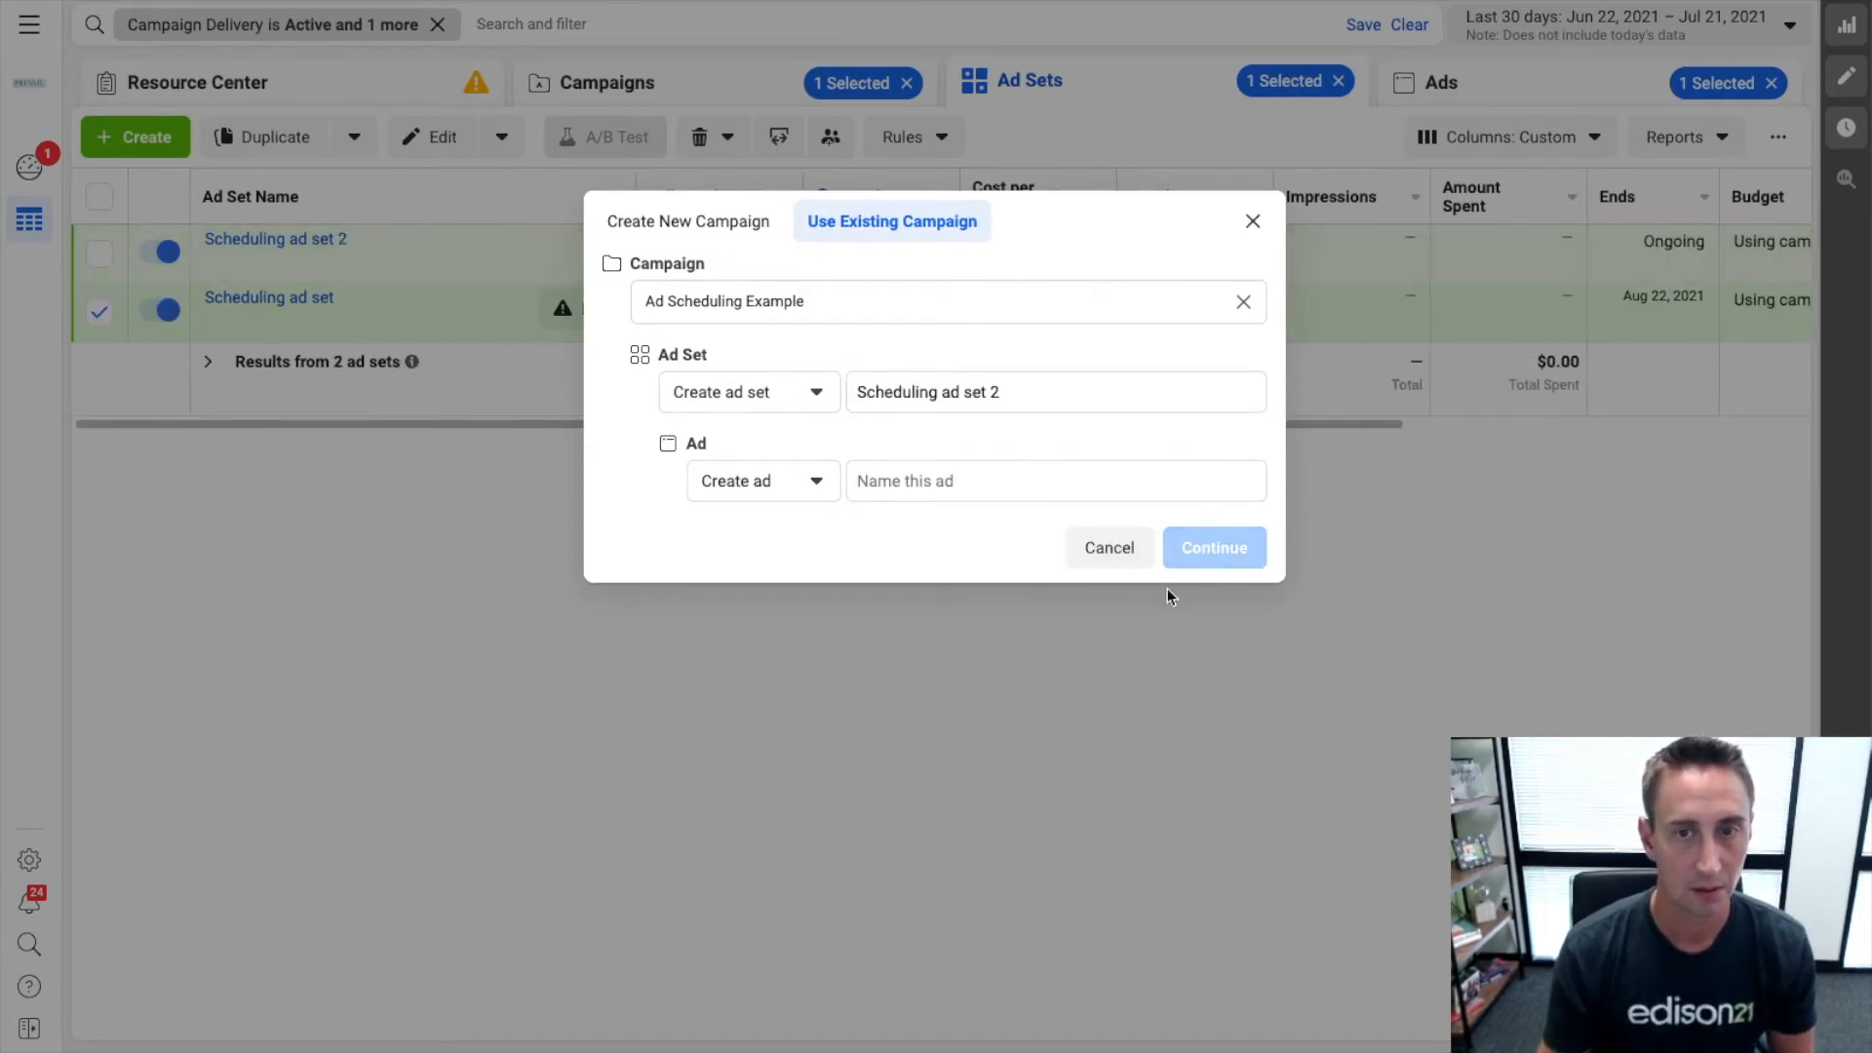
{"action": "left_click", "coordinate": [1211, 545]}
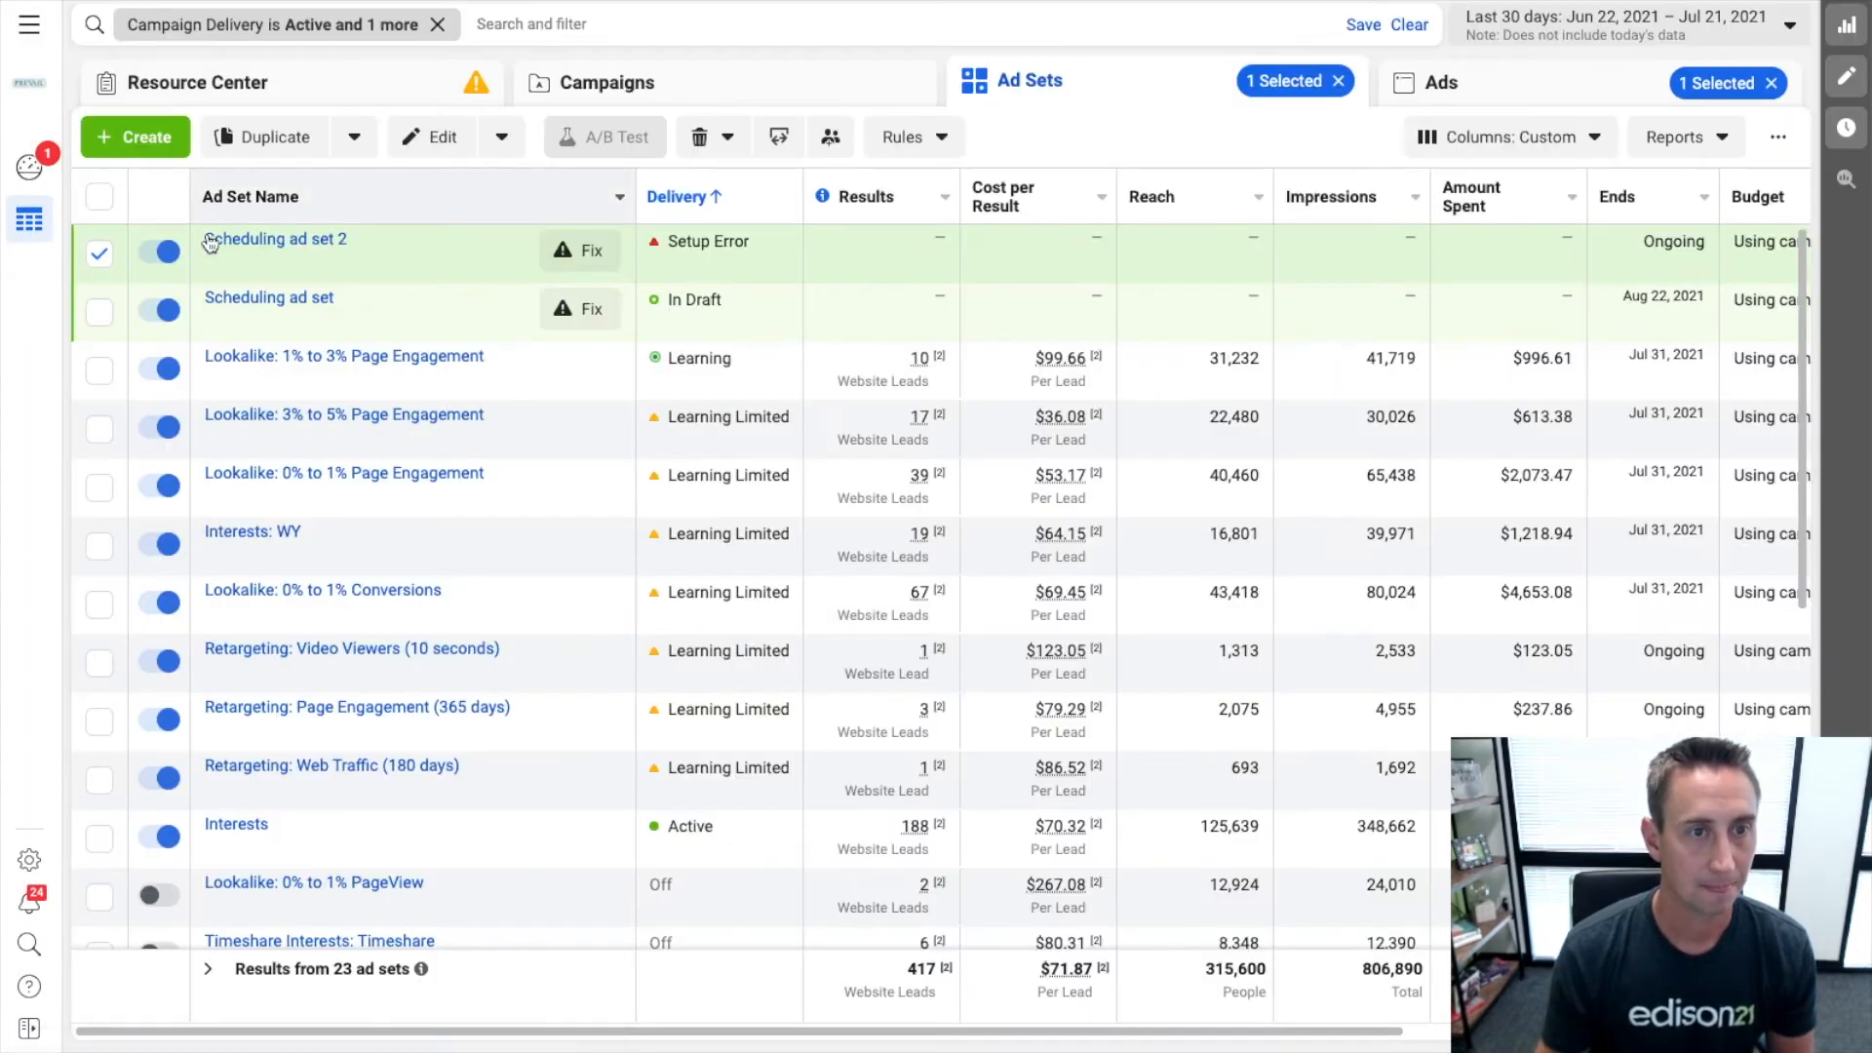
{"action": "left_click", "coordinate": [610, 82]}
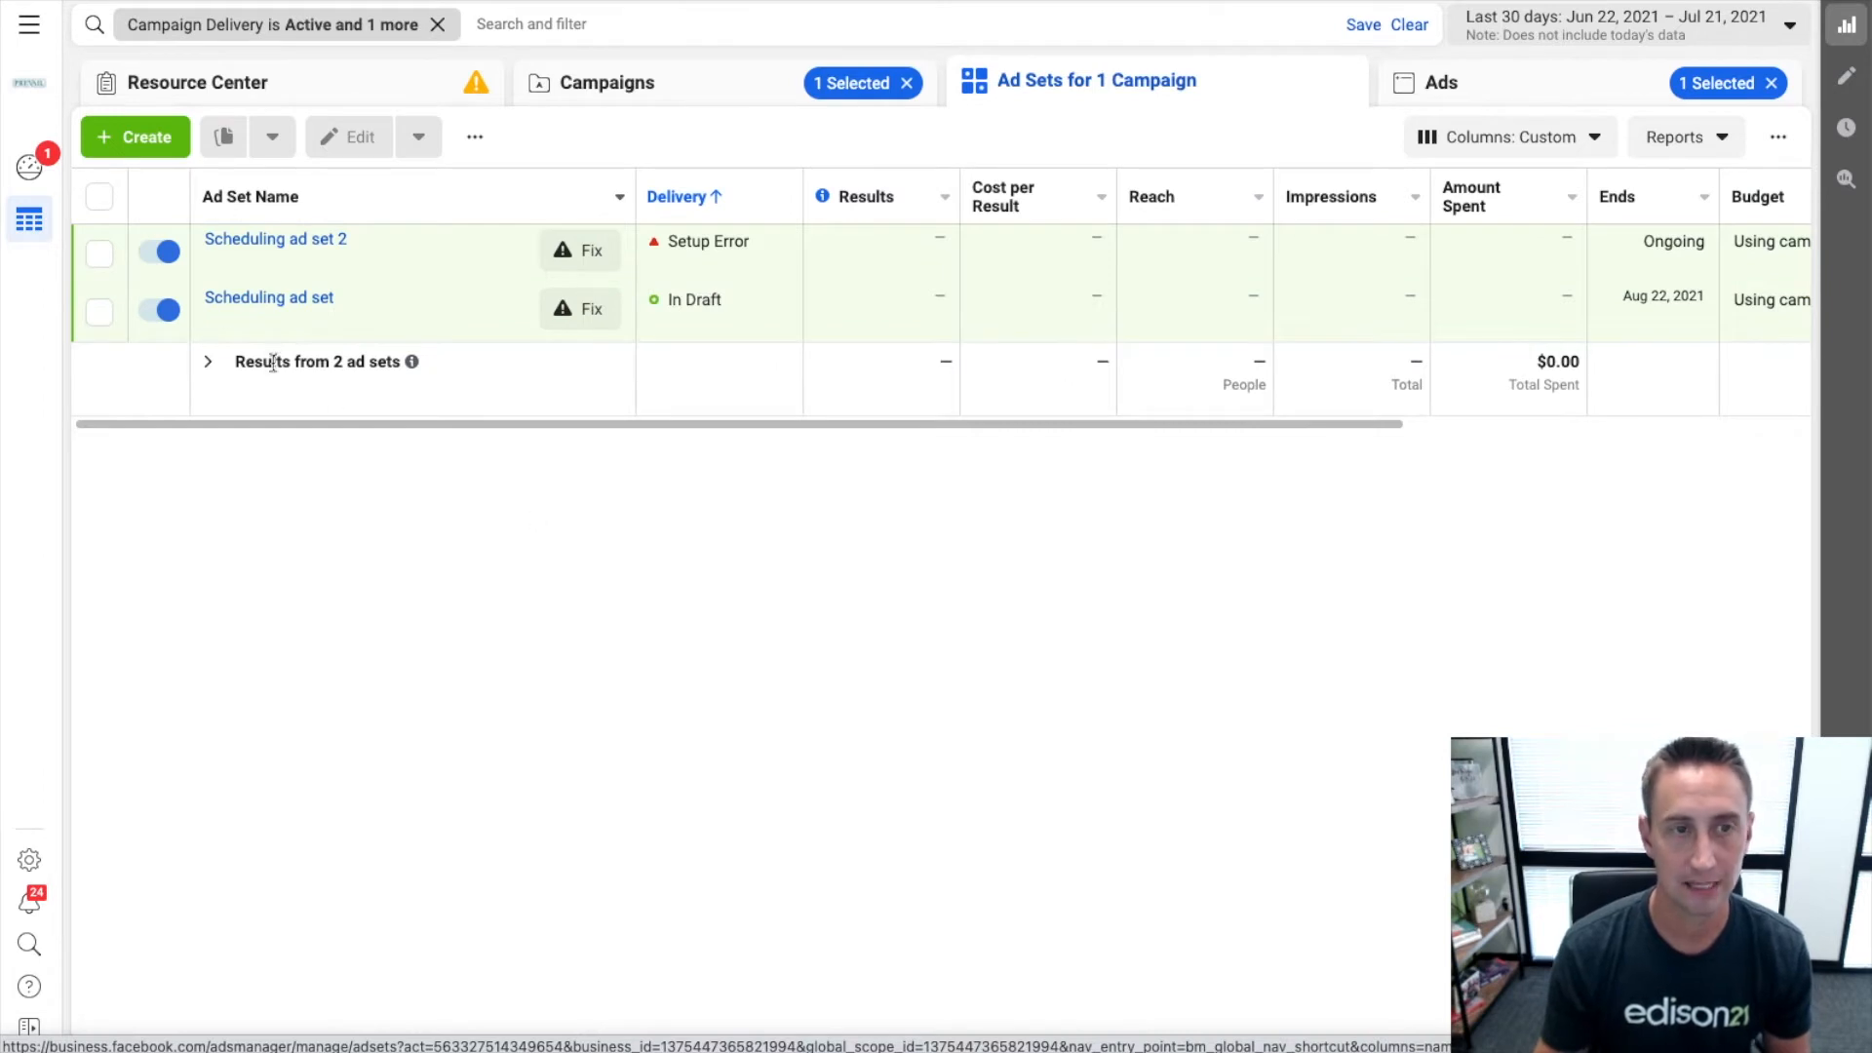
{"action": "left_click", "coordinate": [99, 252]}
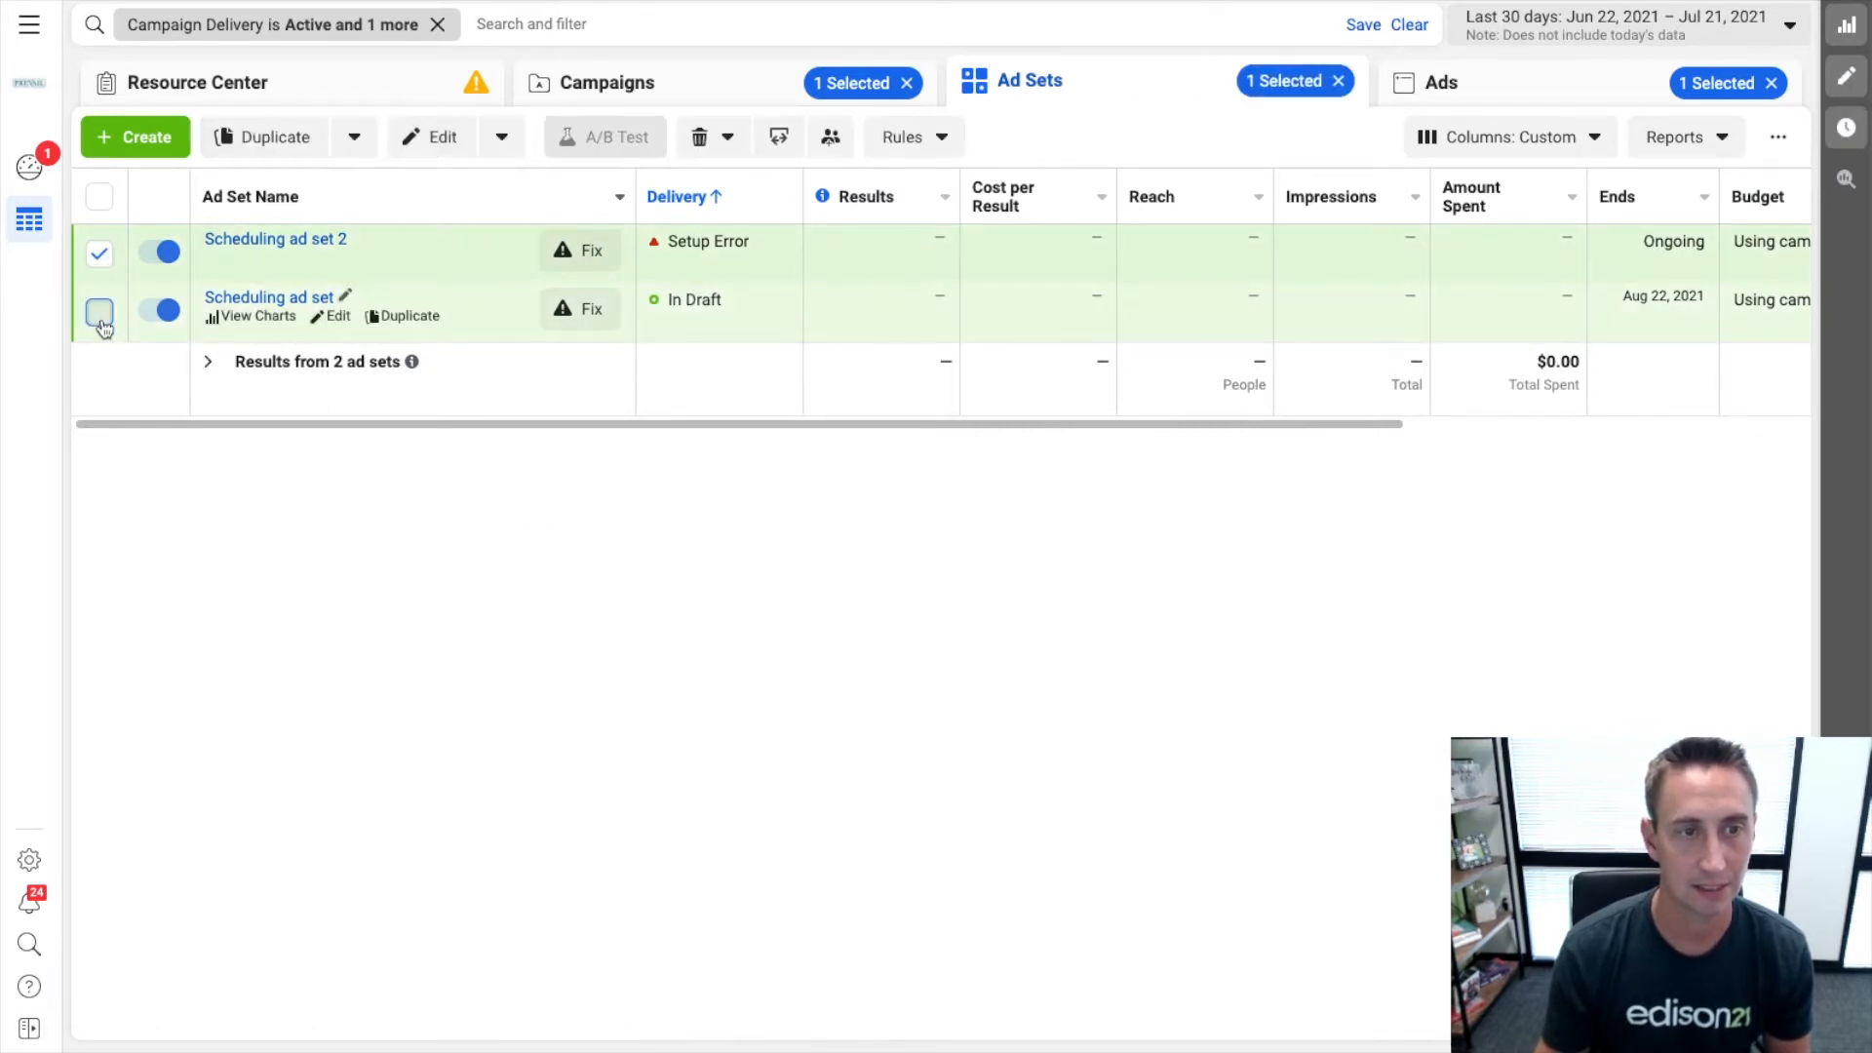
{"action": "left_click", "coordinate": [99, 312]}
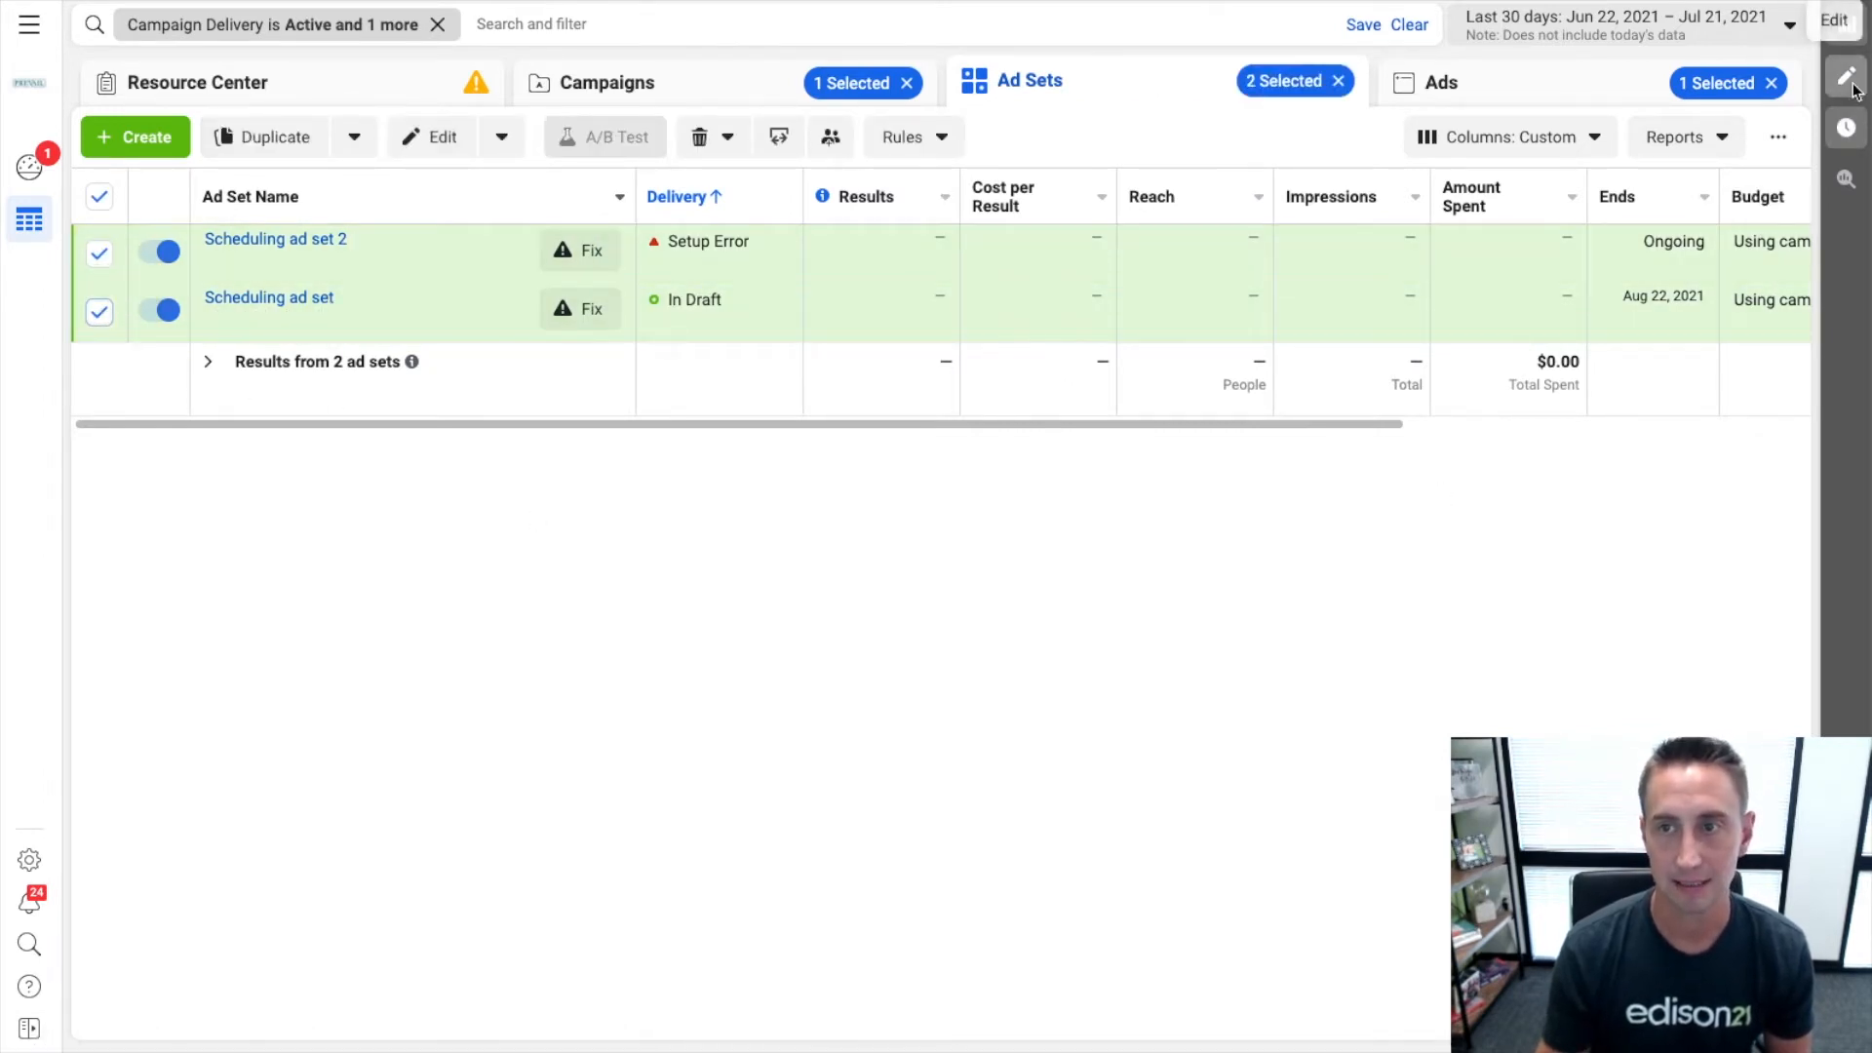
{"action": "left_click", "coordinate": [442, 136]}
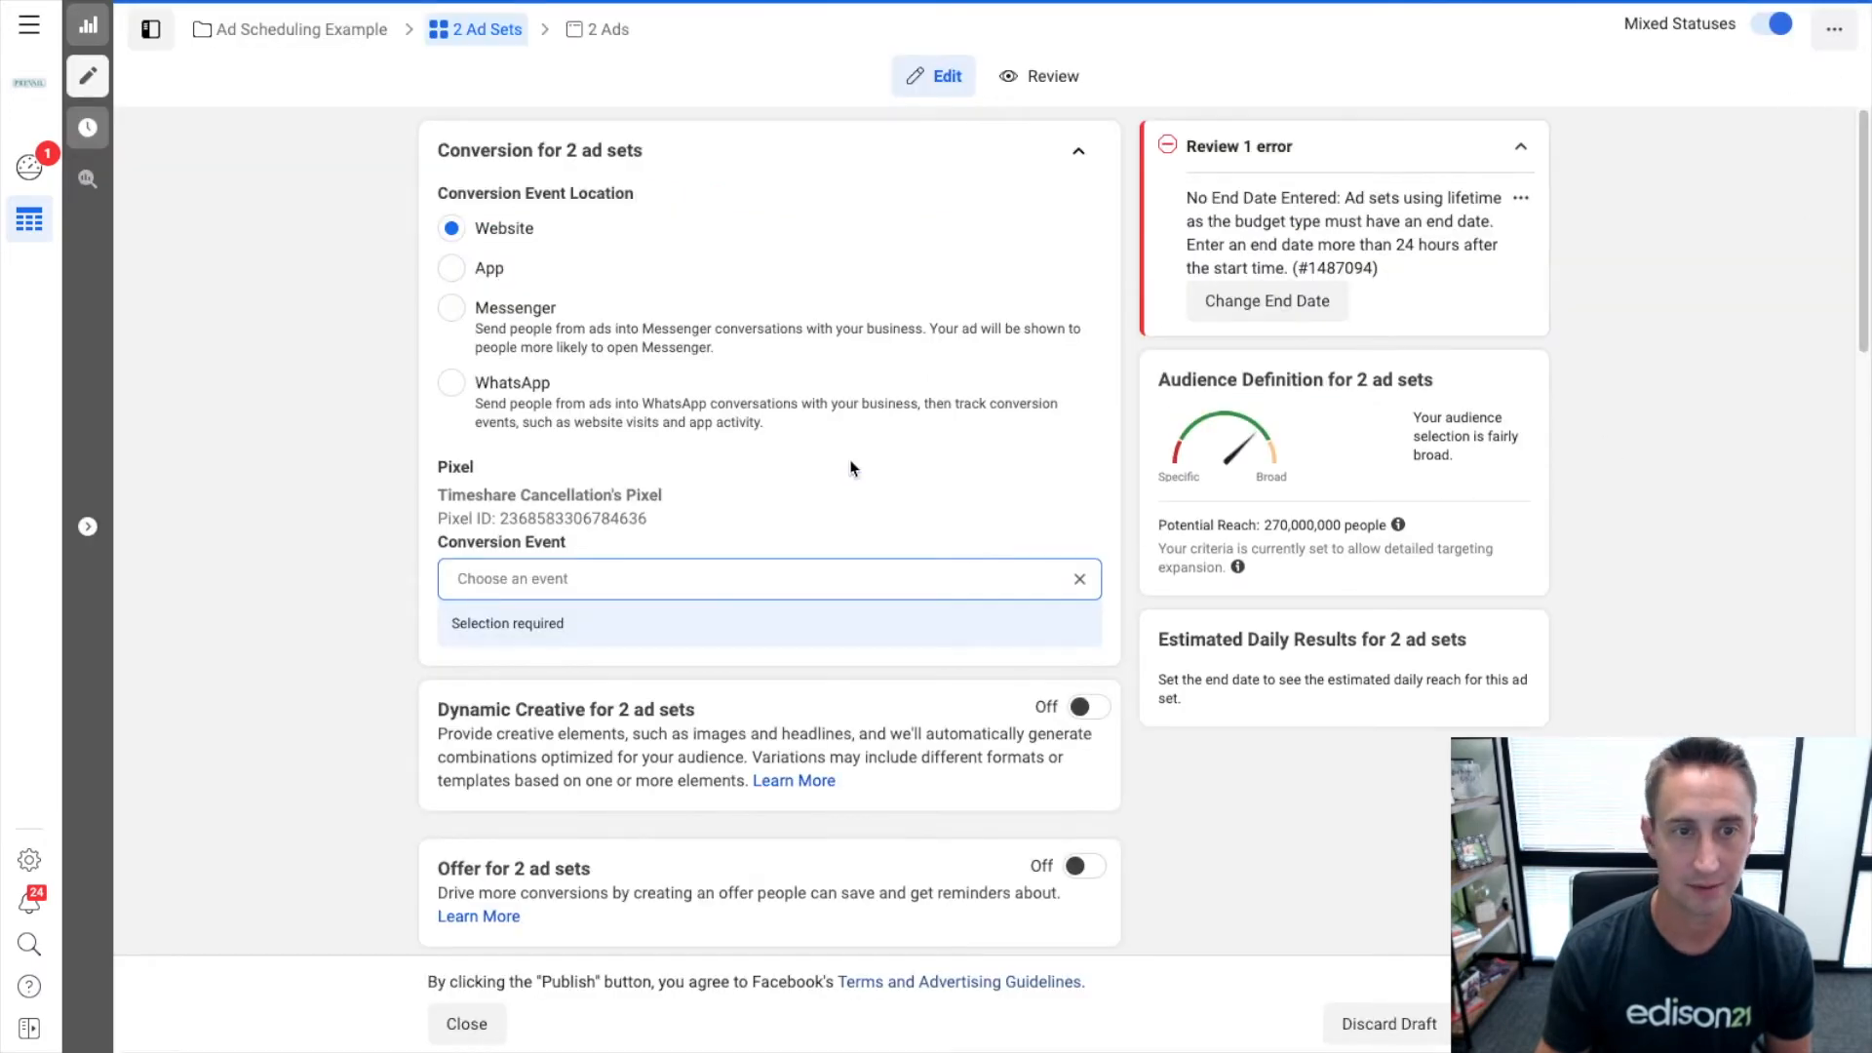
{"action": "scroll", "scroll_direction": "down", "scroll_amount": 3}
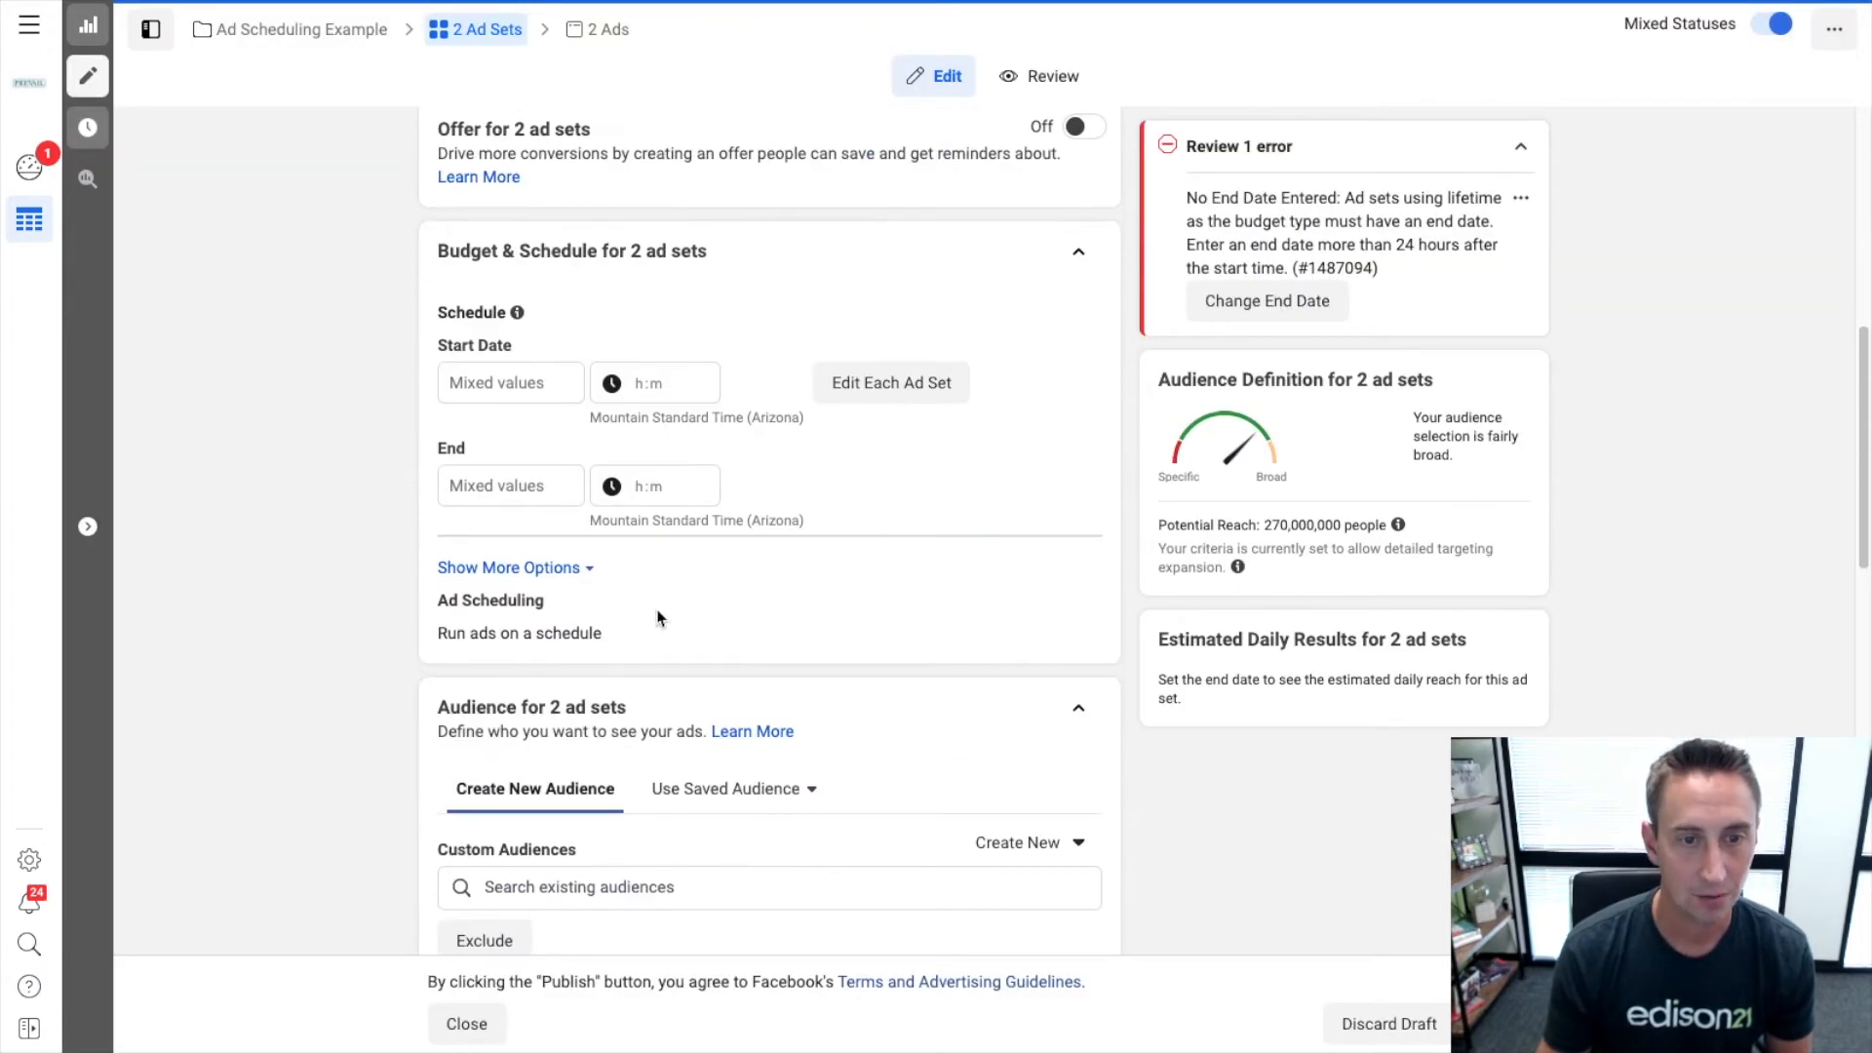
{"action": "left_click", "coordinate": [509, 567]}
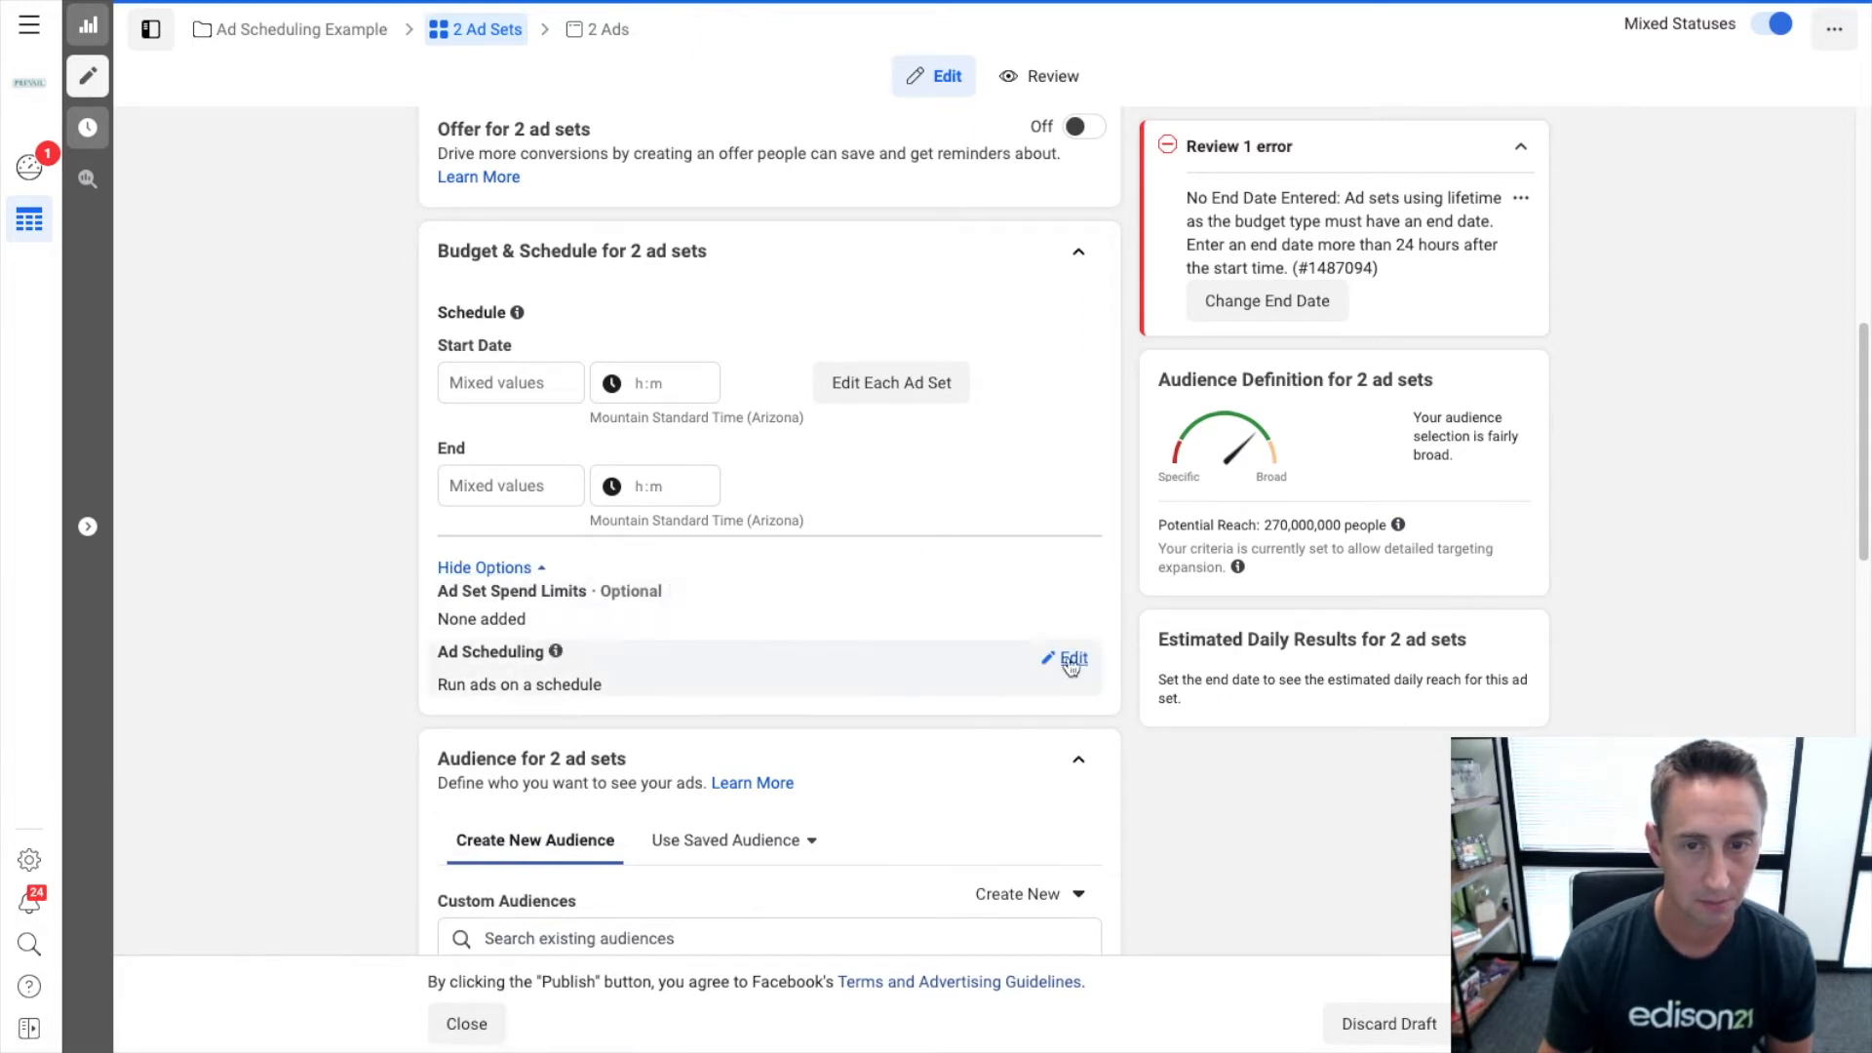
{"action": "mouse_move", "coordinate": [556, 651]}
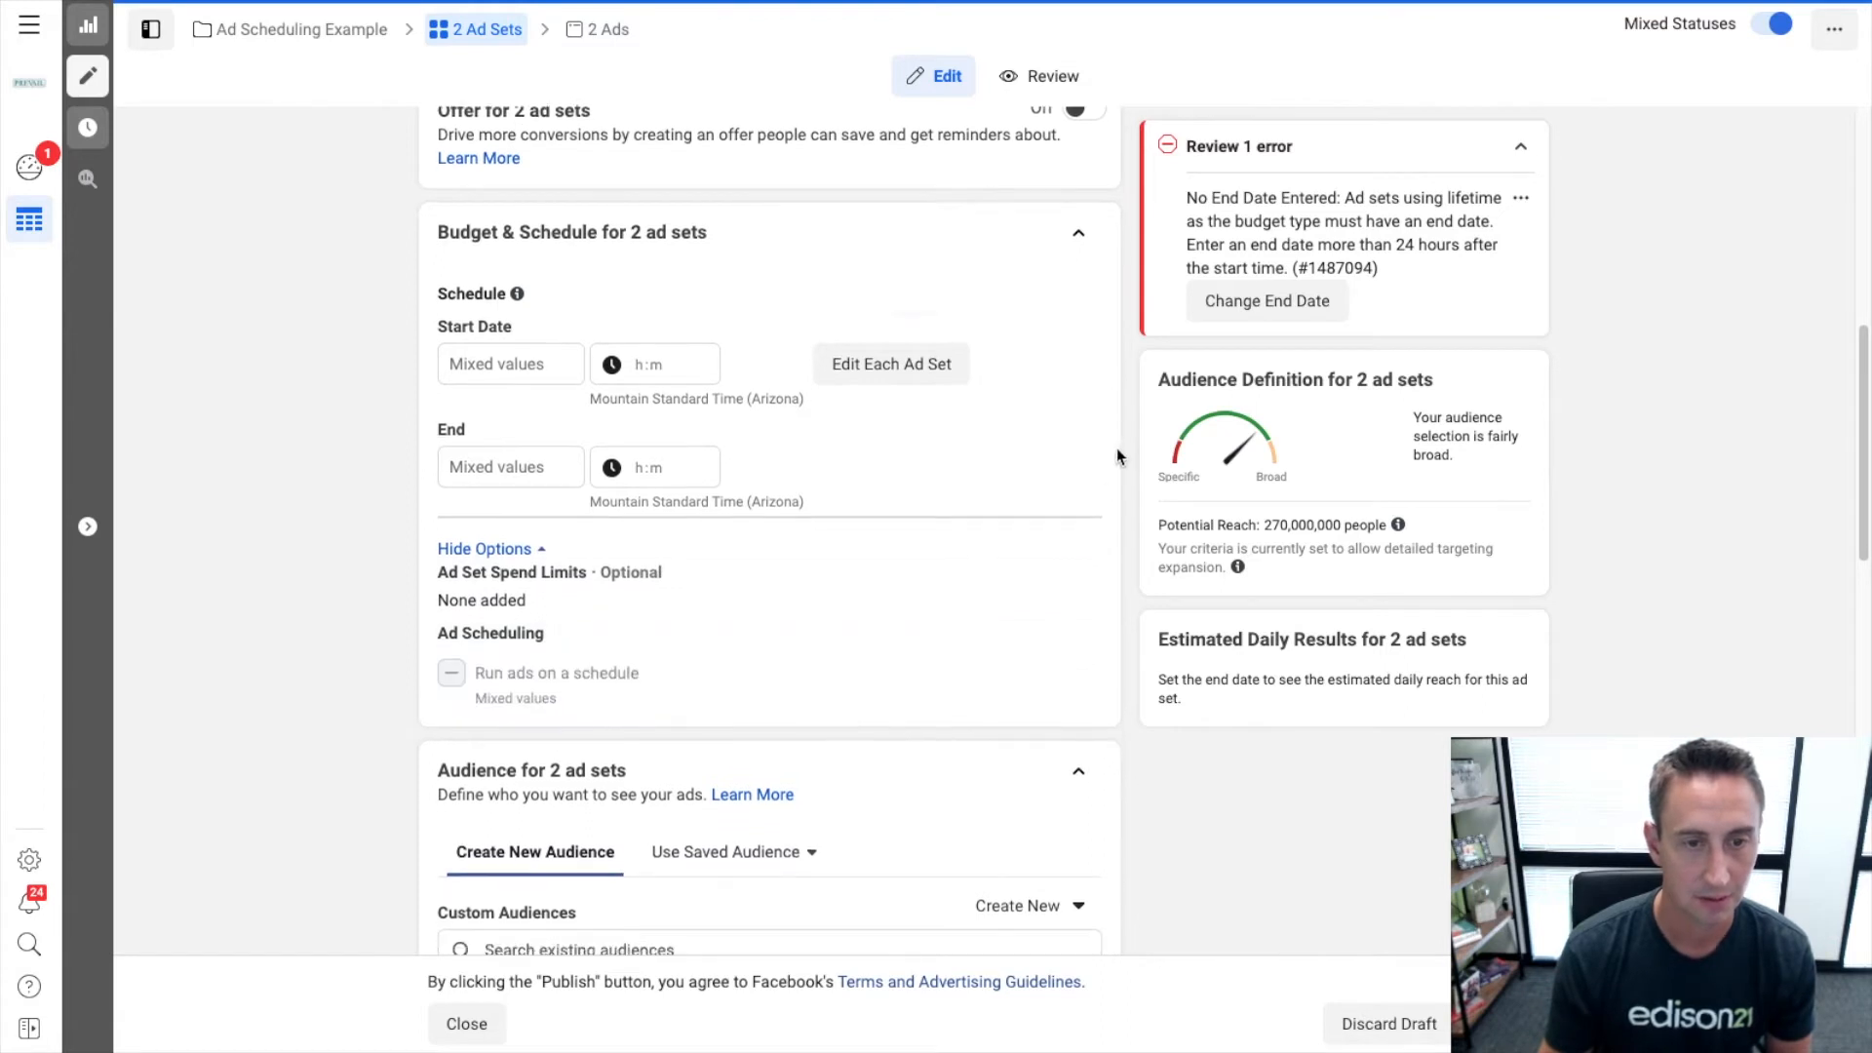
{"action": "scroll", "scroll_direction": "down", "scroll_amount": 3}
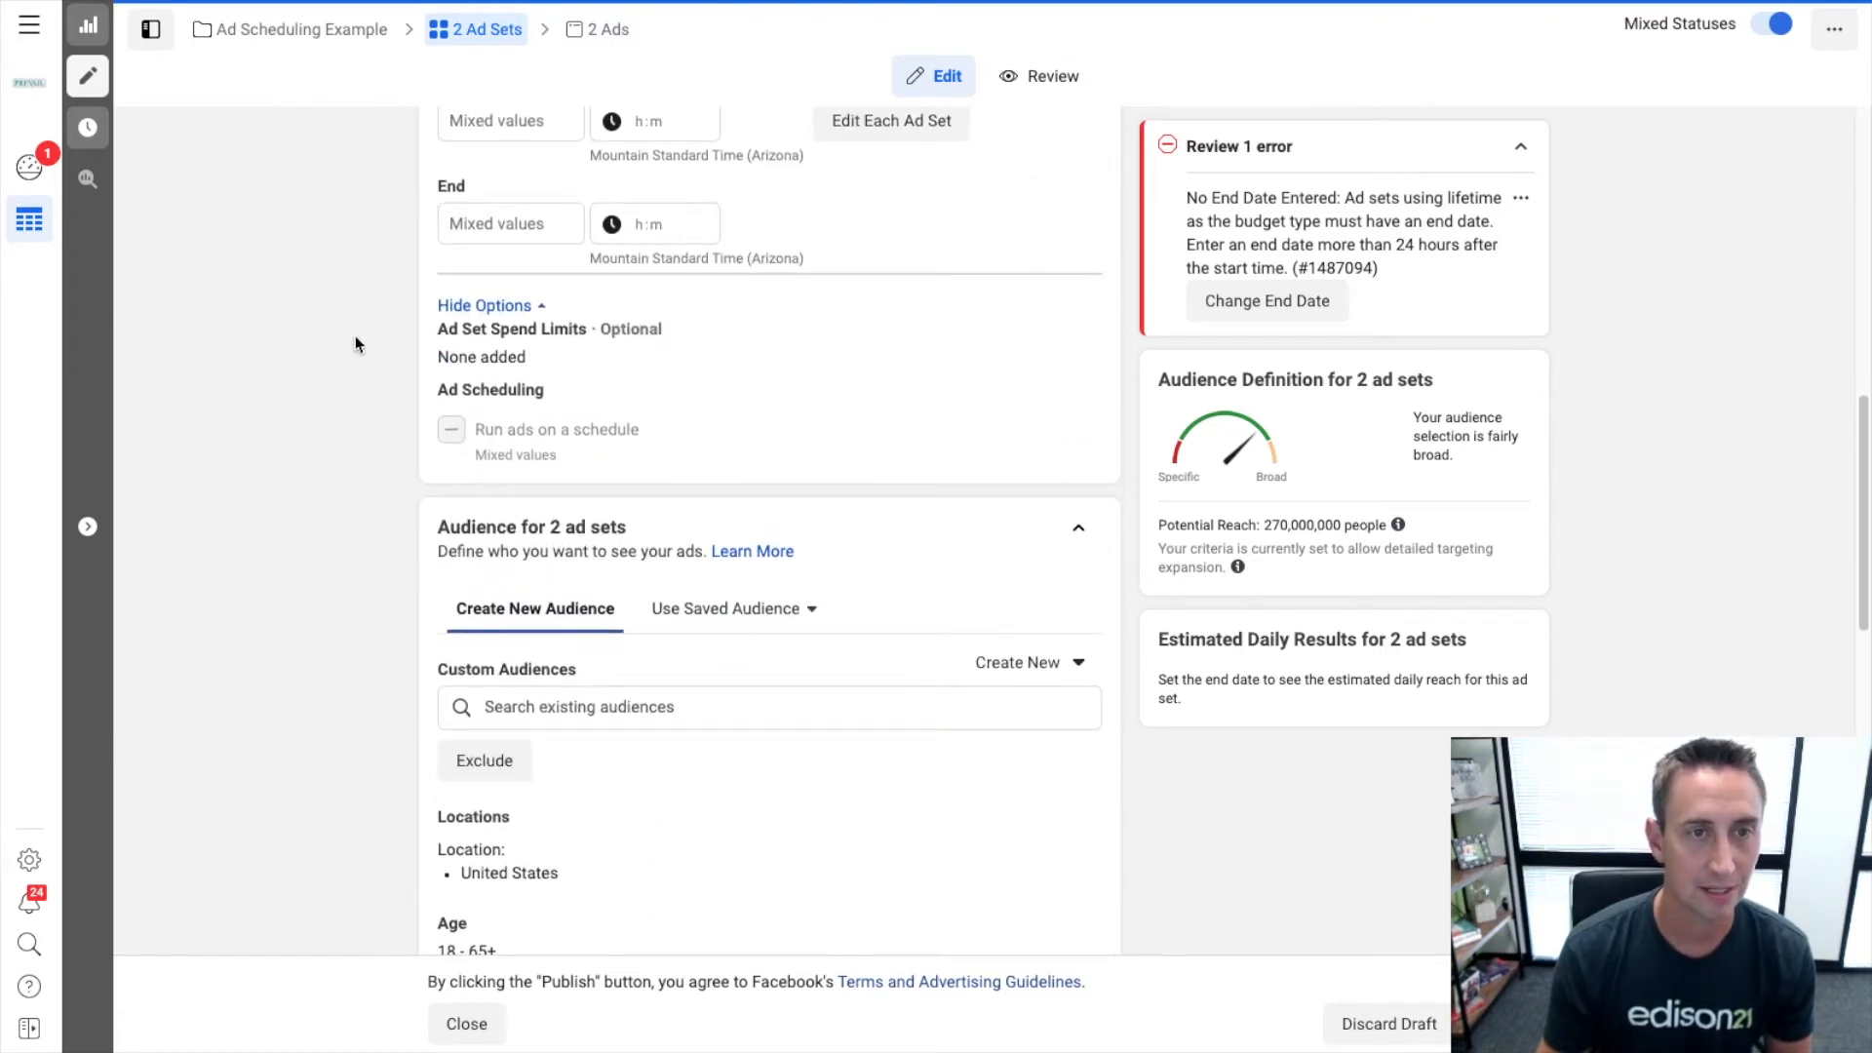
{"action": "mouse_move", "coordinate": [88, 76]}
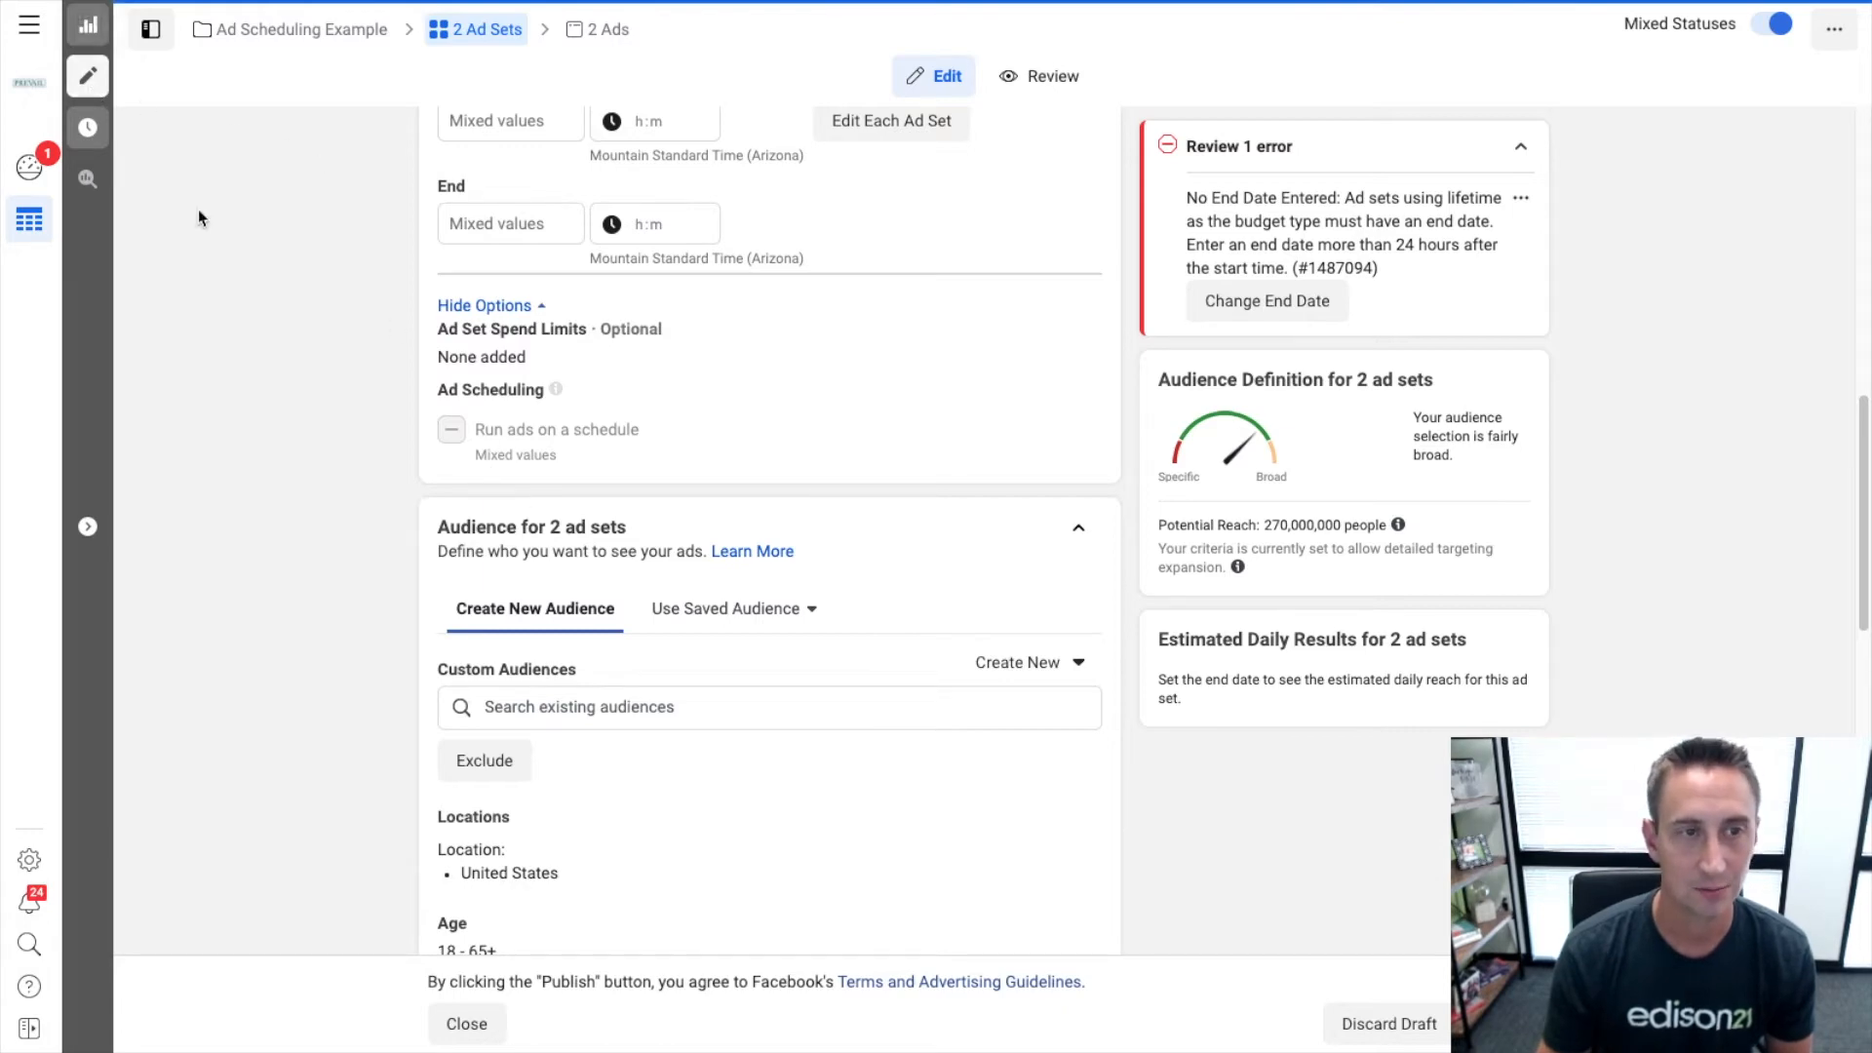
{"action": "mouse_move", "coordinate": [681, 451]}
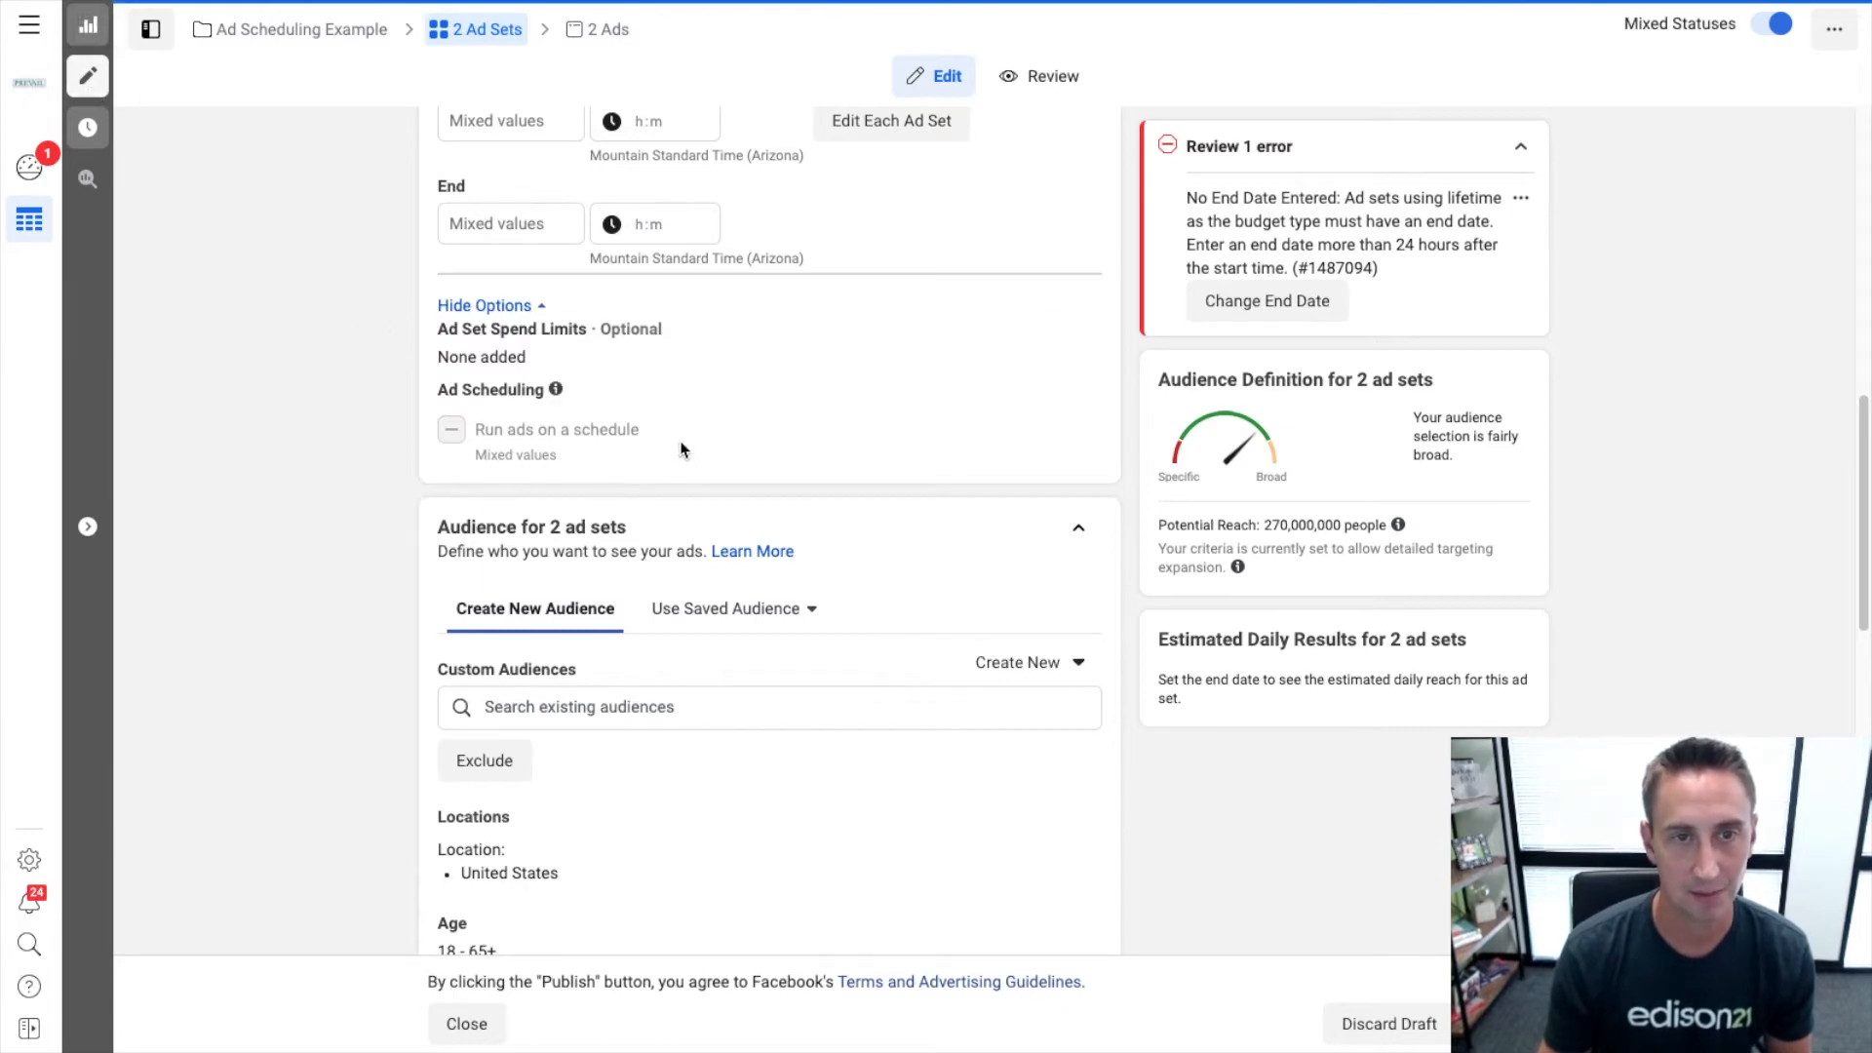
{"action": "left_click", "coordinate": [466, 1024]}
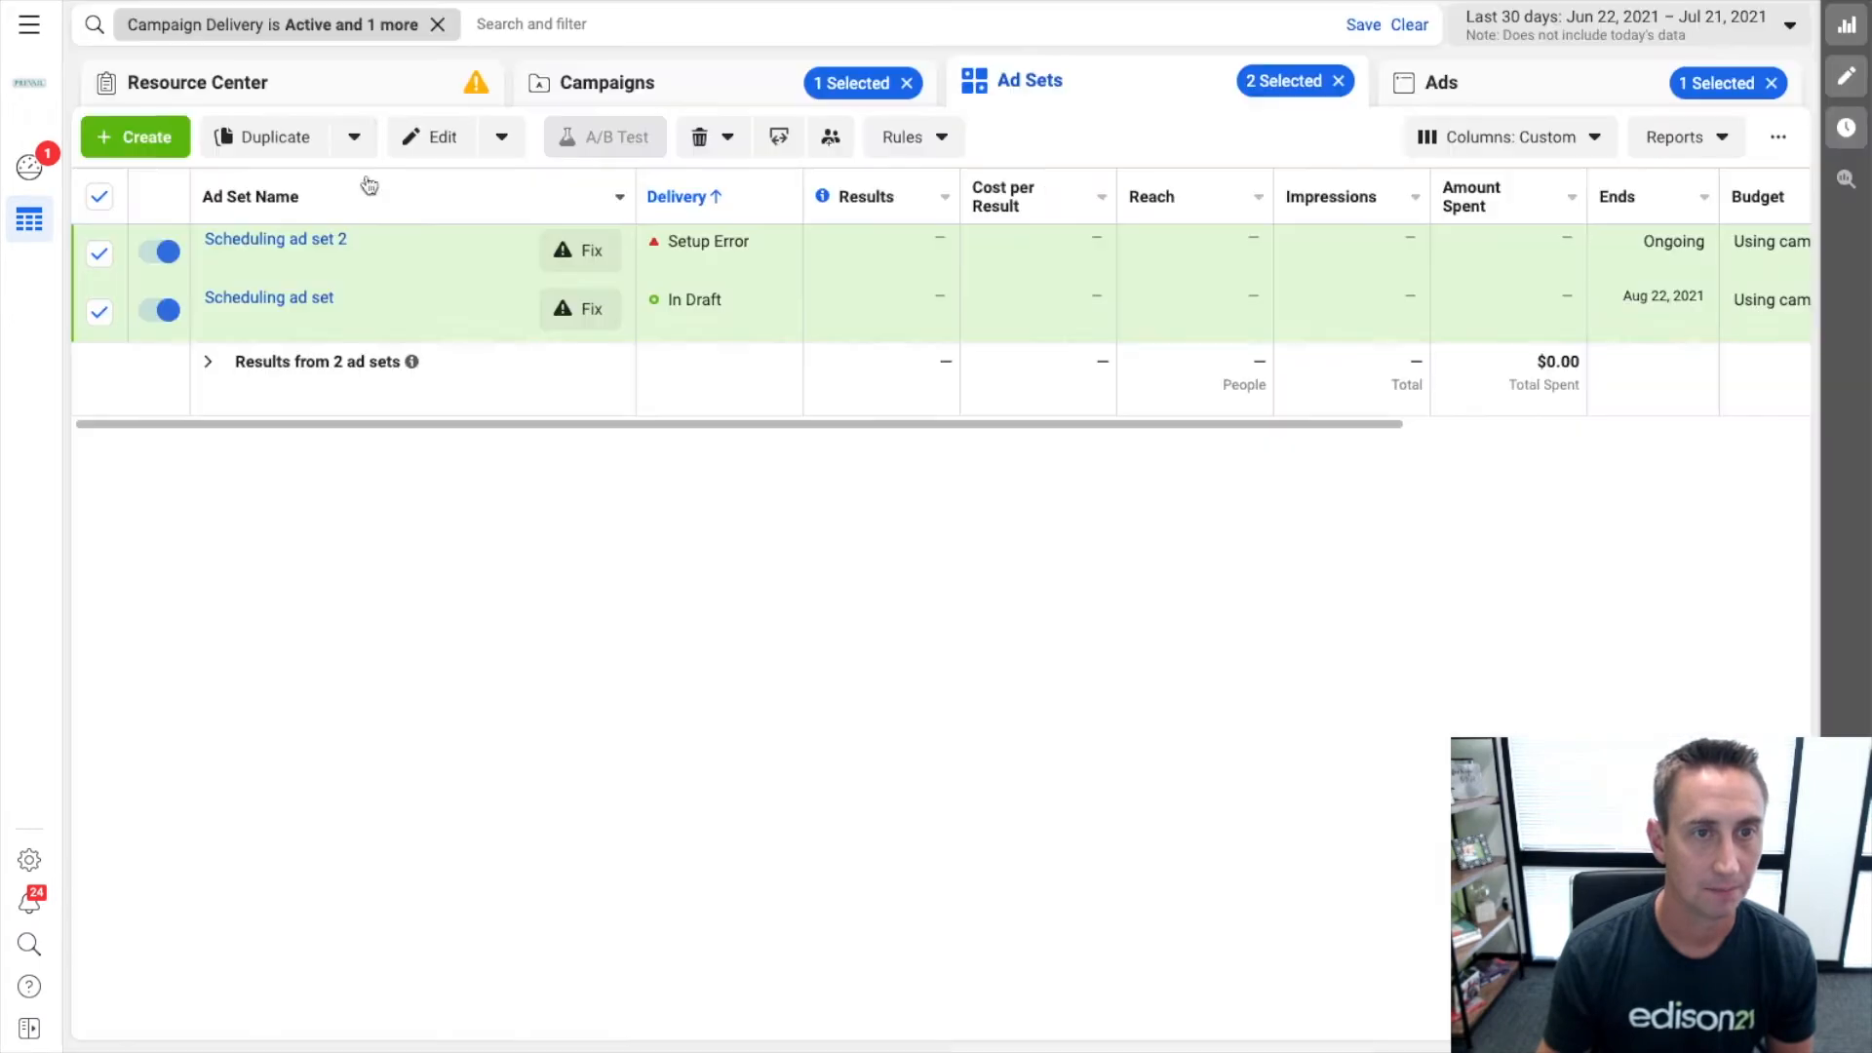
Set the ad set's ad scheduling to use the viewer's time zone and close the editor.
{"action": "left_click", "coordinate": [579, 249]}
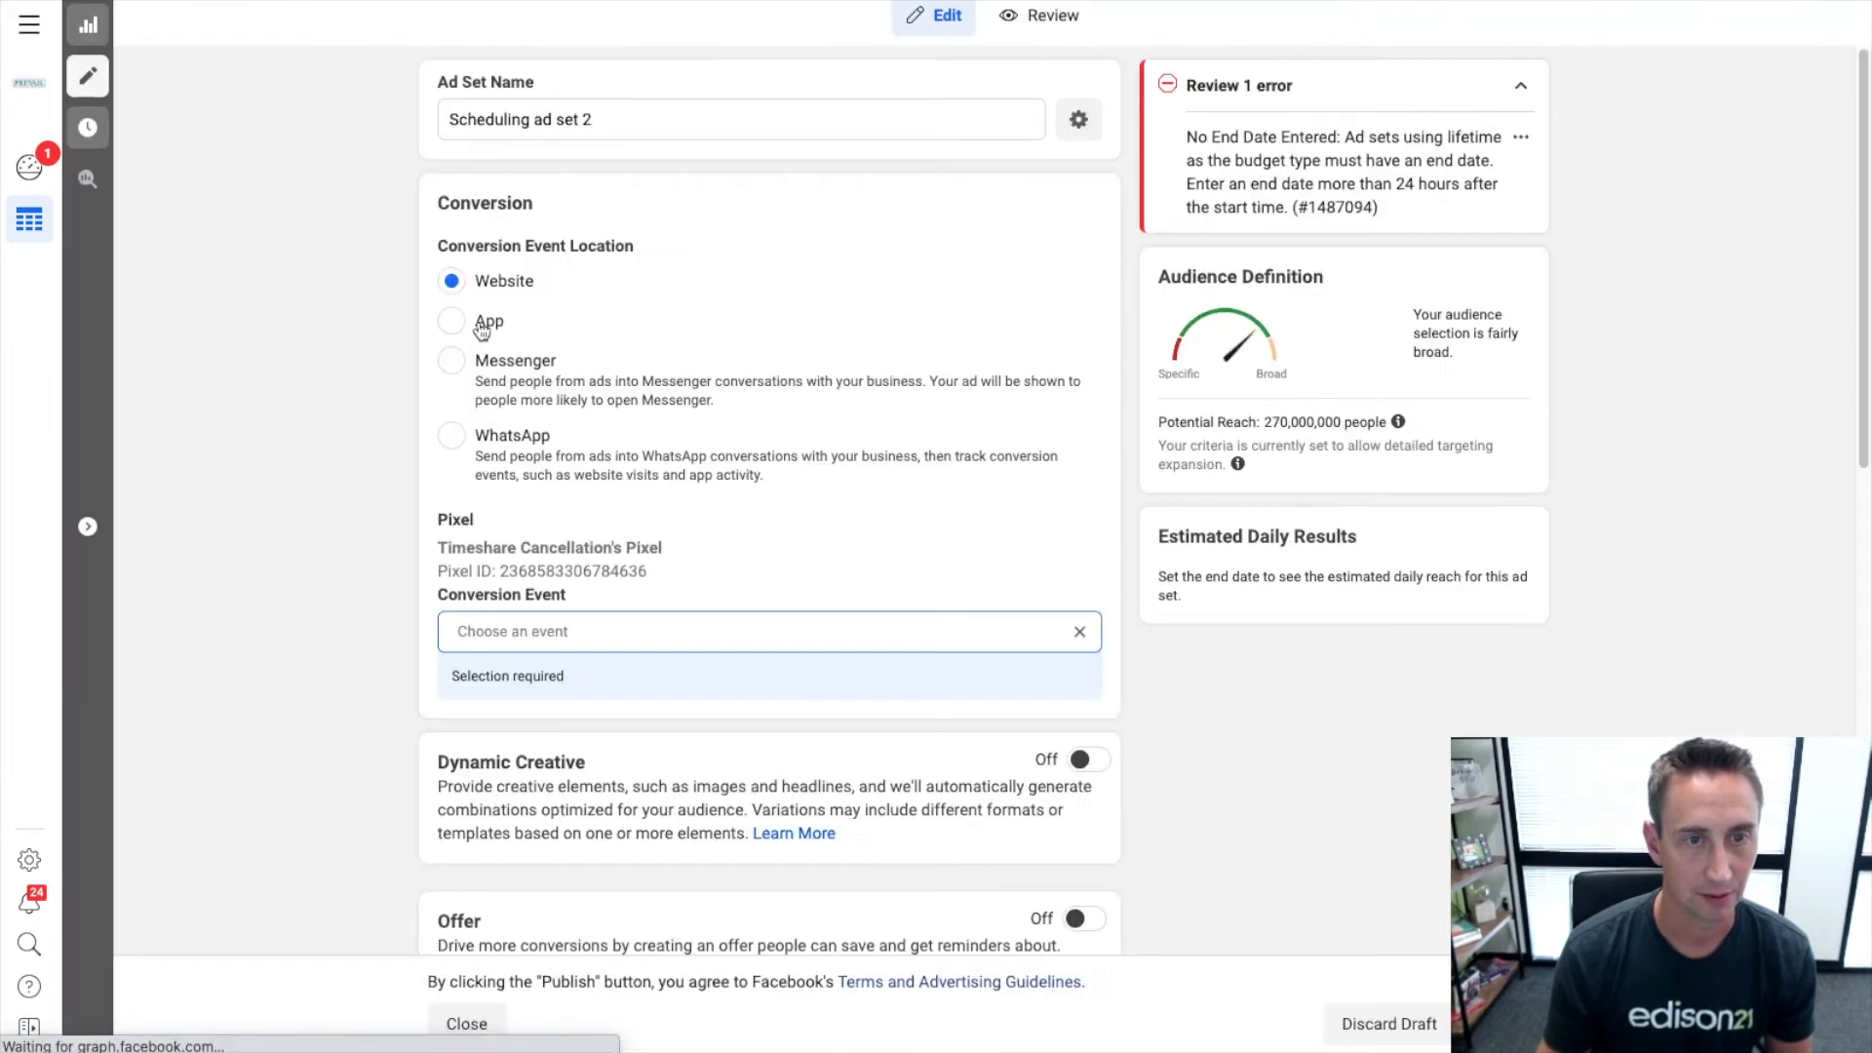
{"action": "scroll", "scroll_direction": "down", "scroll_amount": 3}
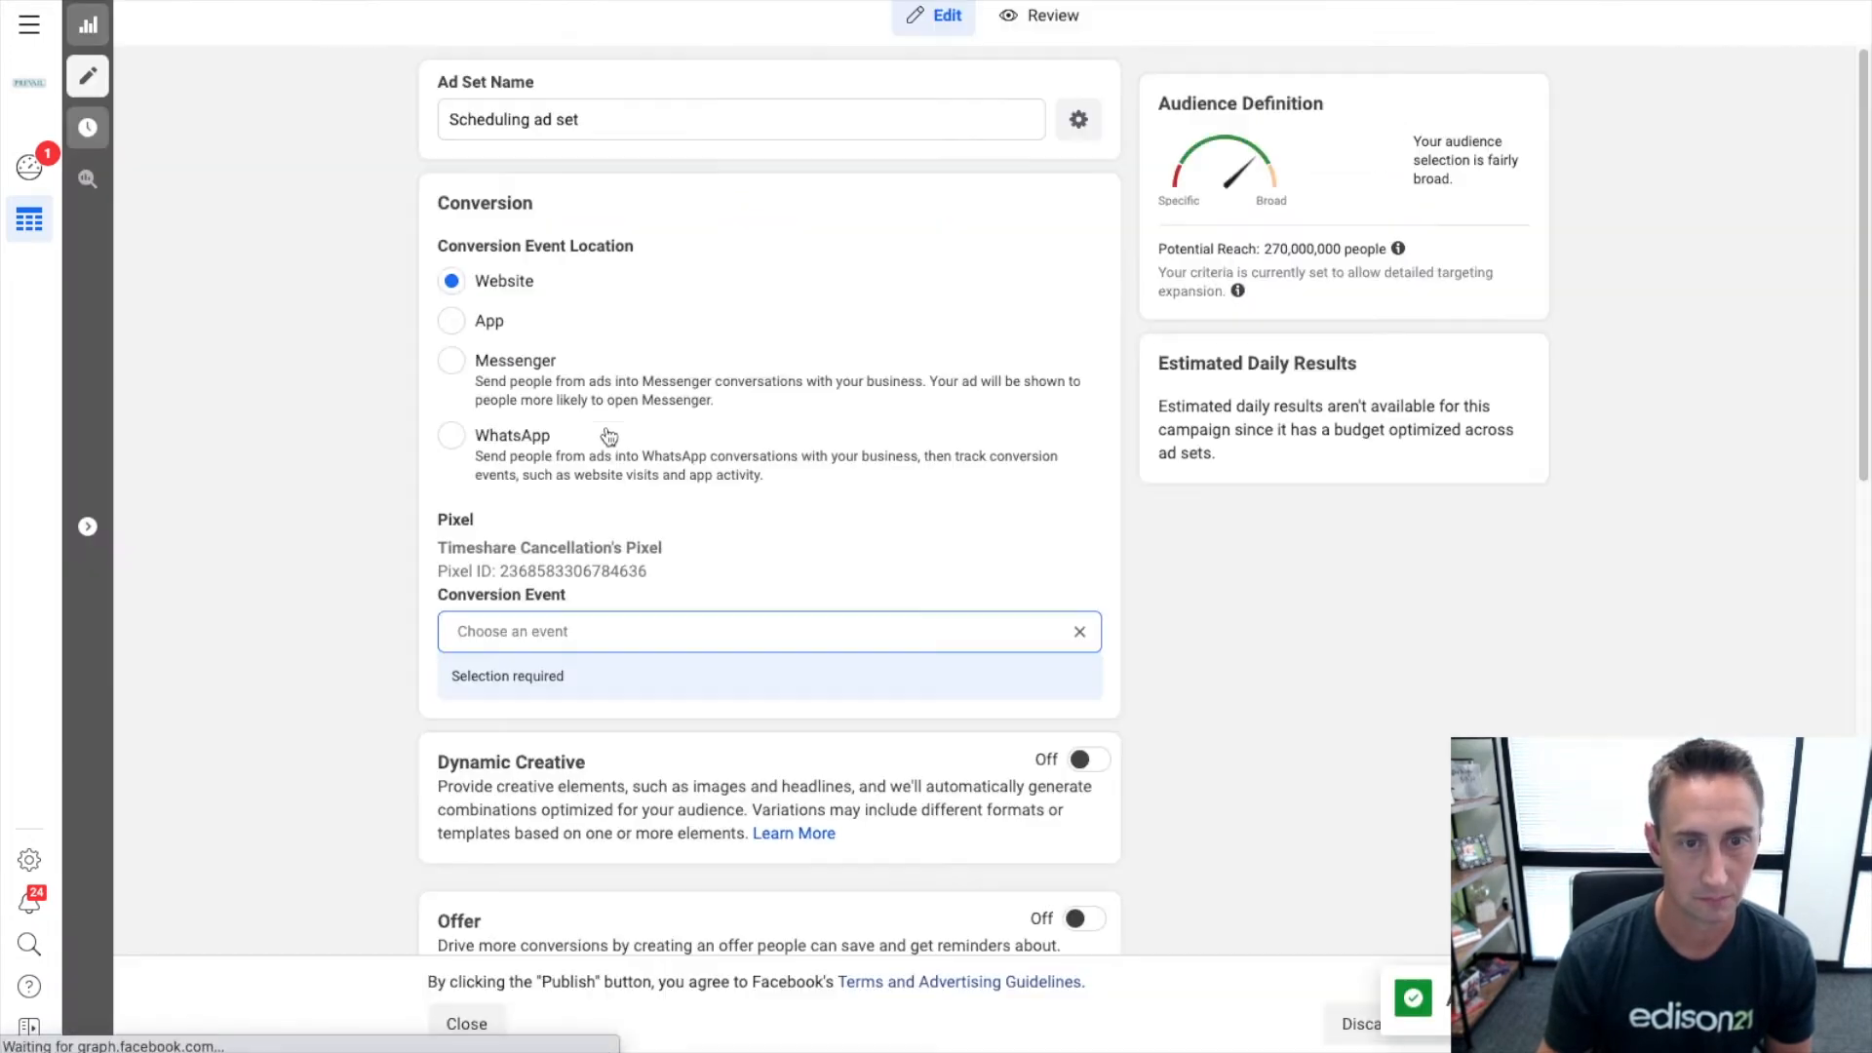
{"action": "scroll", "scroll_direction": "down", "scroll_amount": 3}
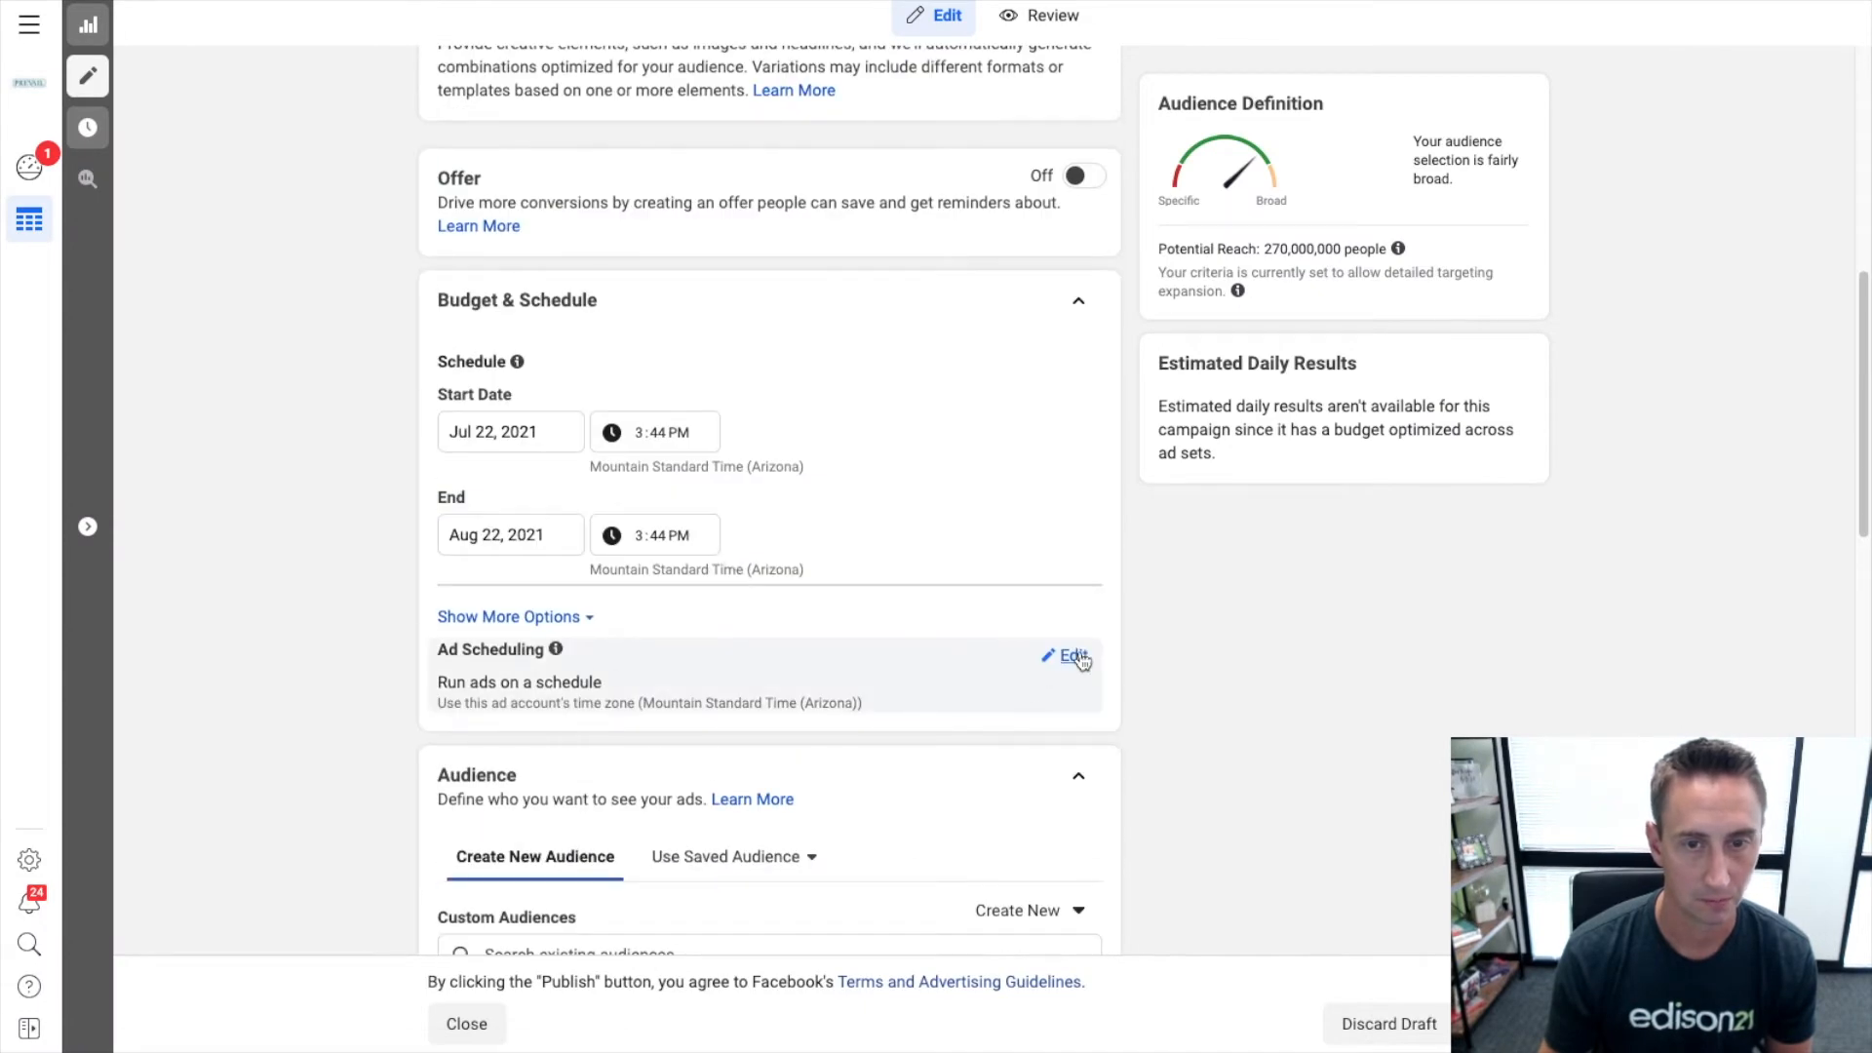
{"action": "left_click", "coordinate": [1071, 655]}
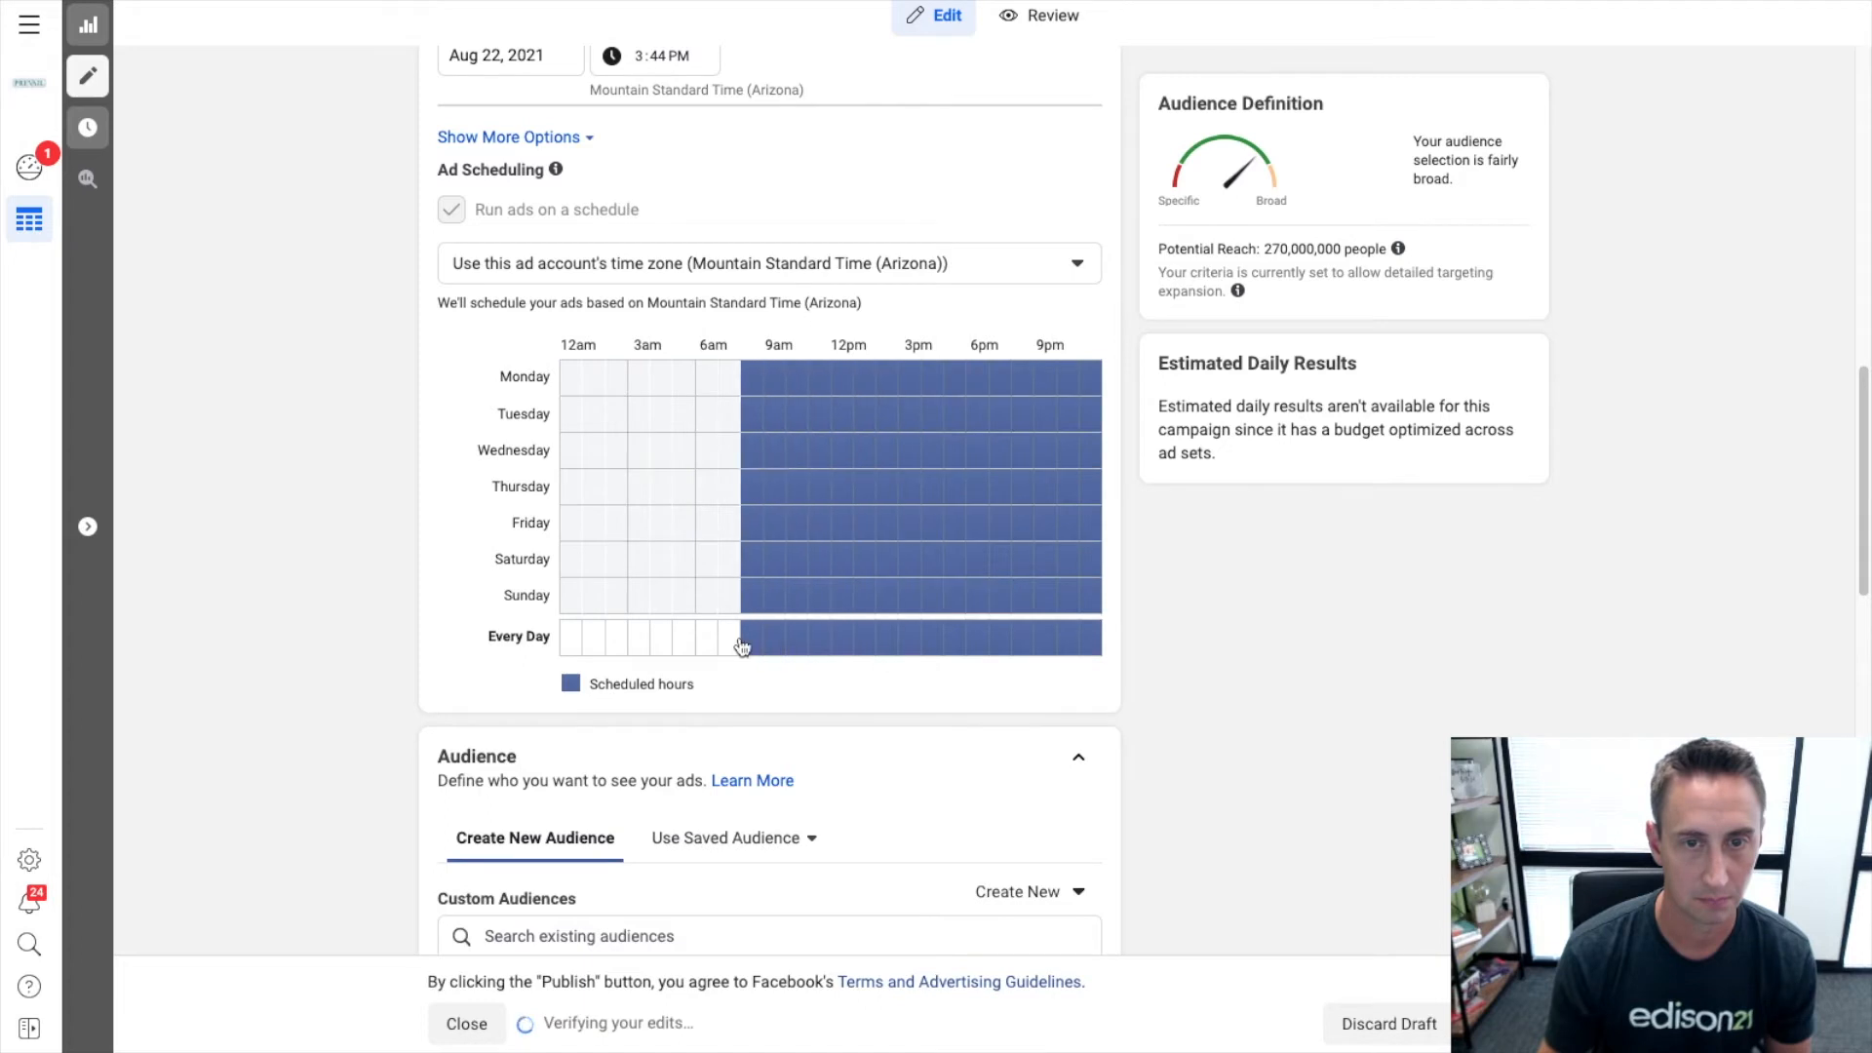
{"action": "left_click", "coordinate": [768, 263]}
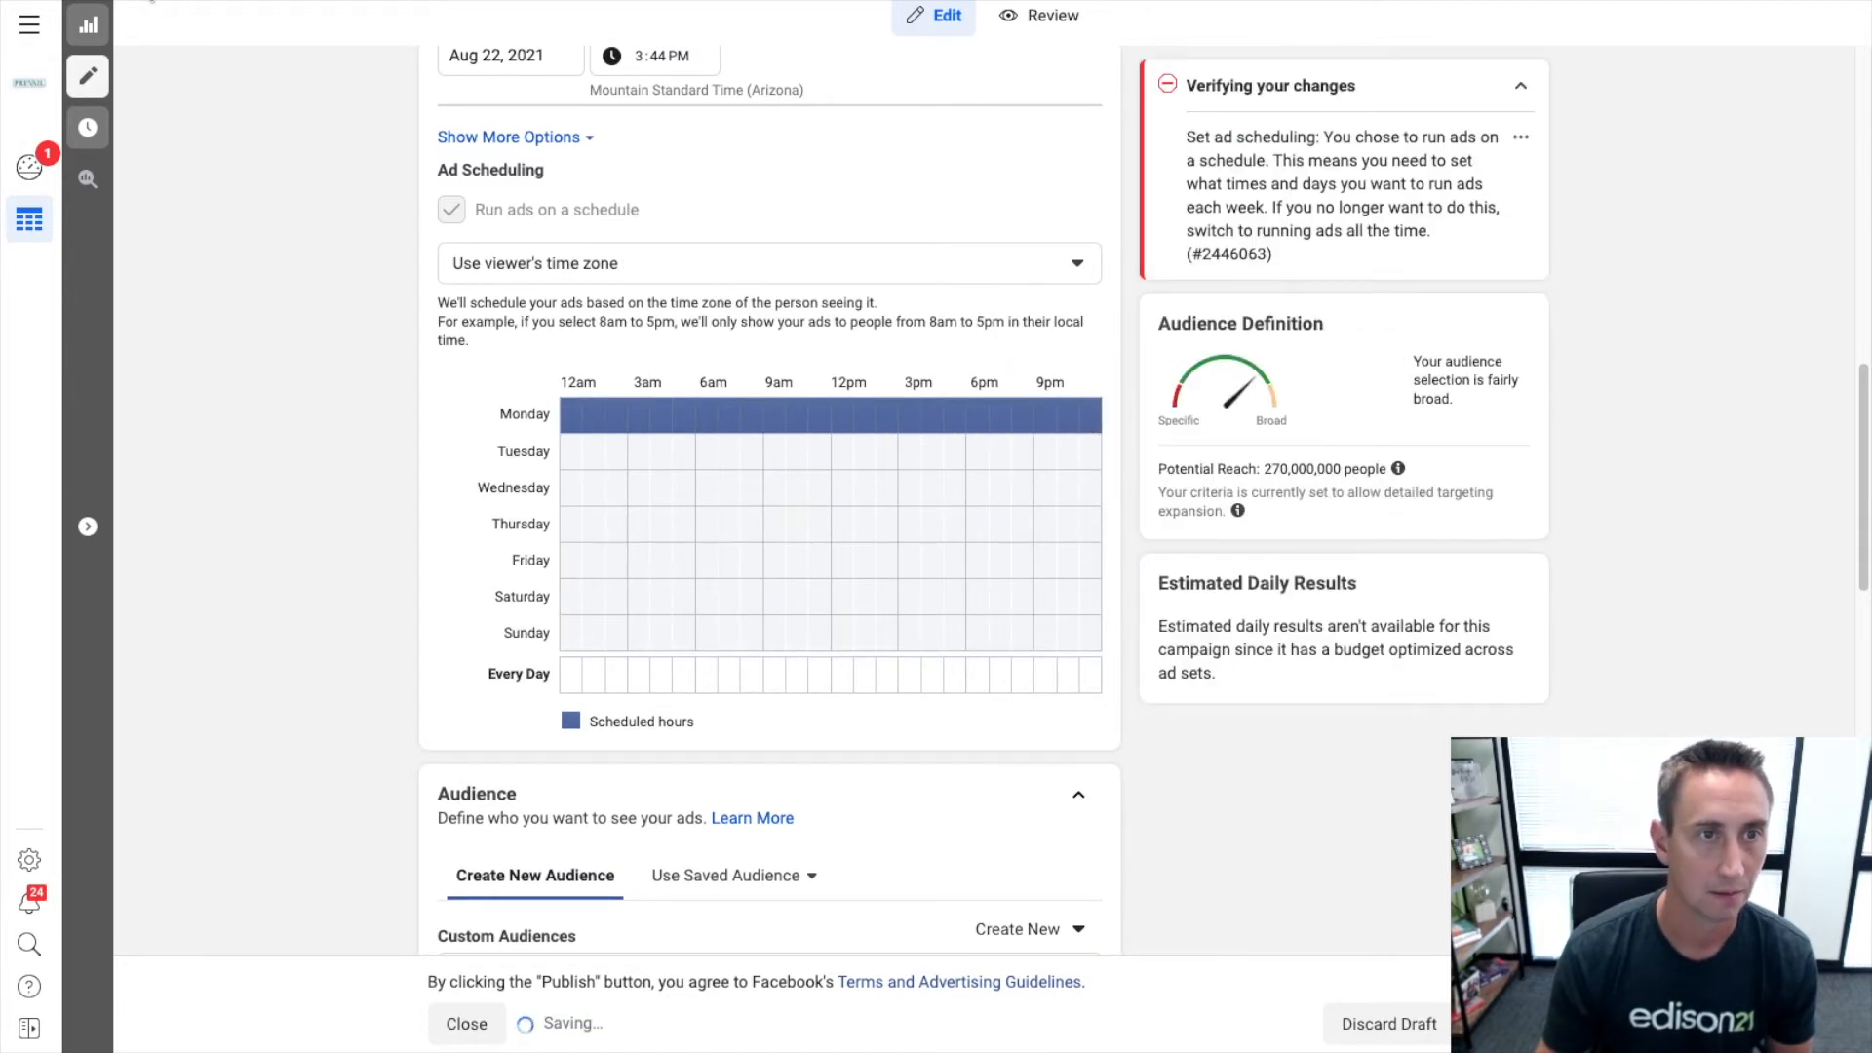
{"action": "left_click", "coordinate": [466, 1024]}
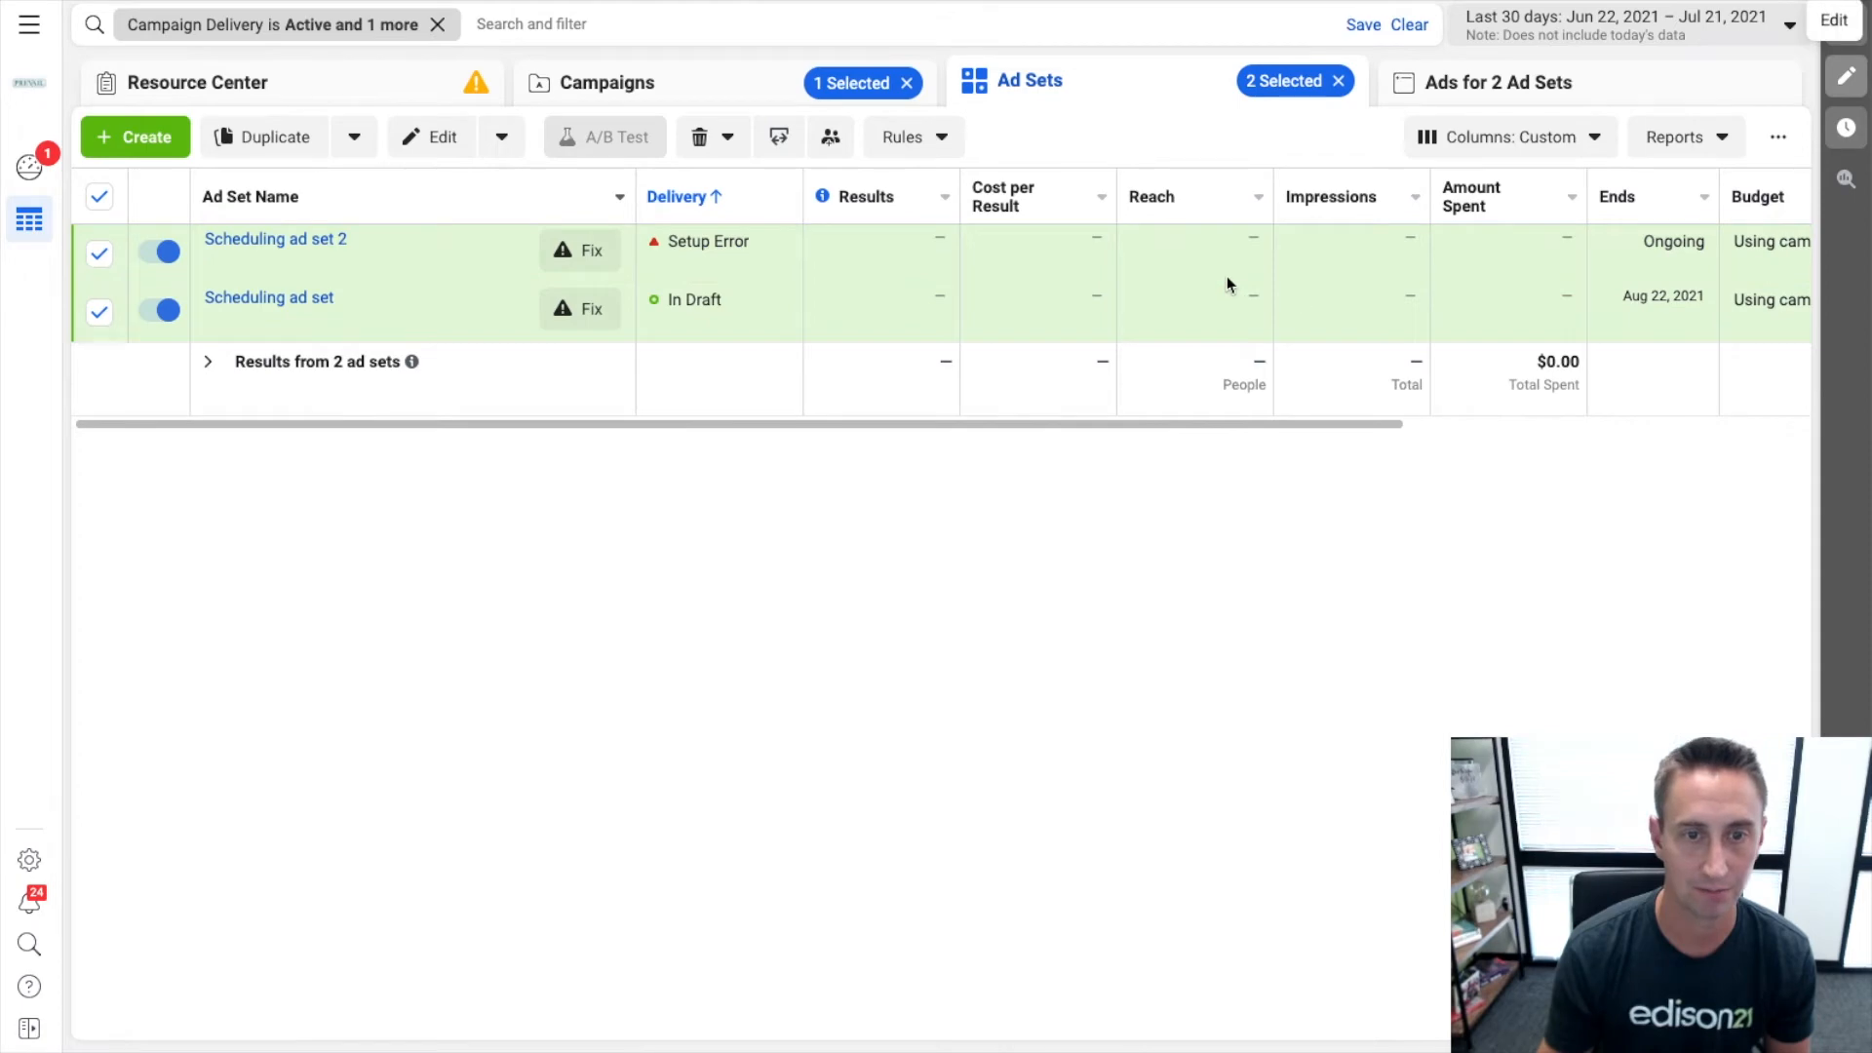
Return to the draft campaign's ad sets and select Scheduling ad set for editing.
{"action": "left_click", "coordinate": [443, 137]}
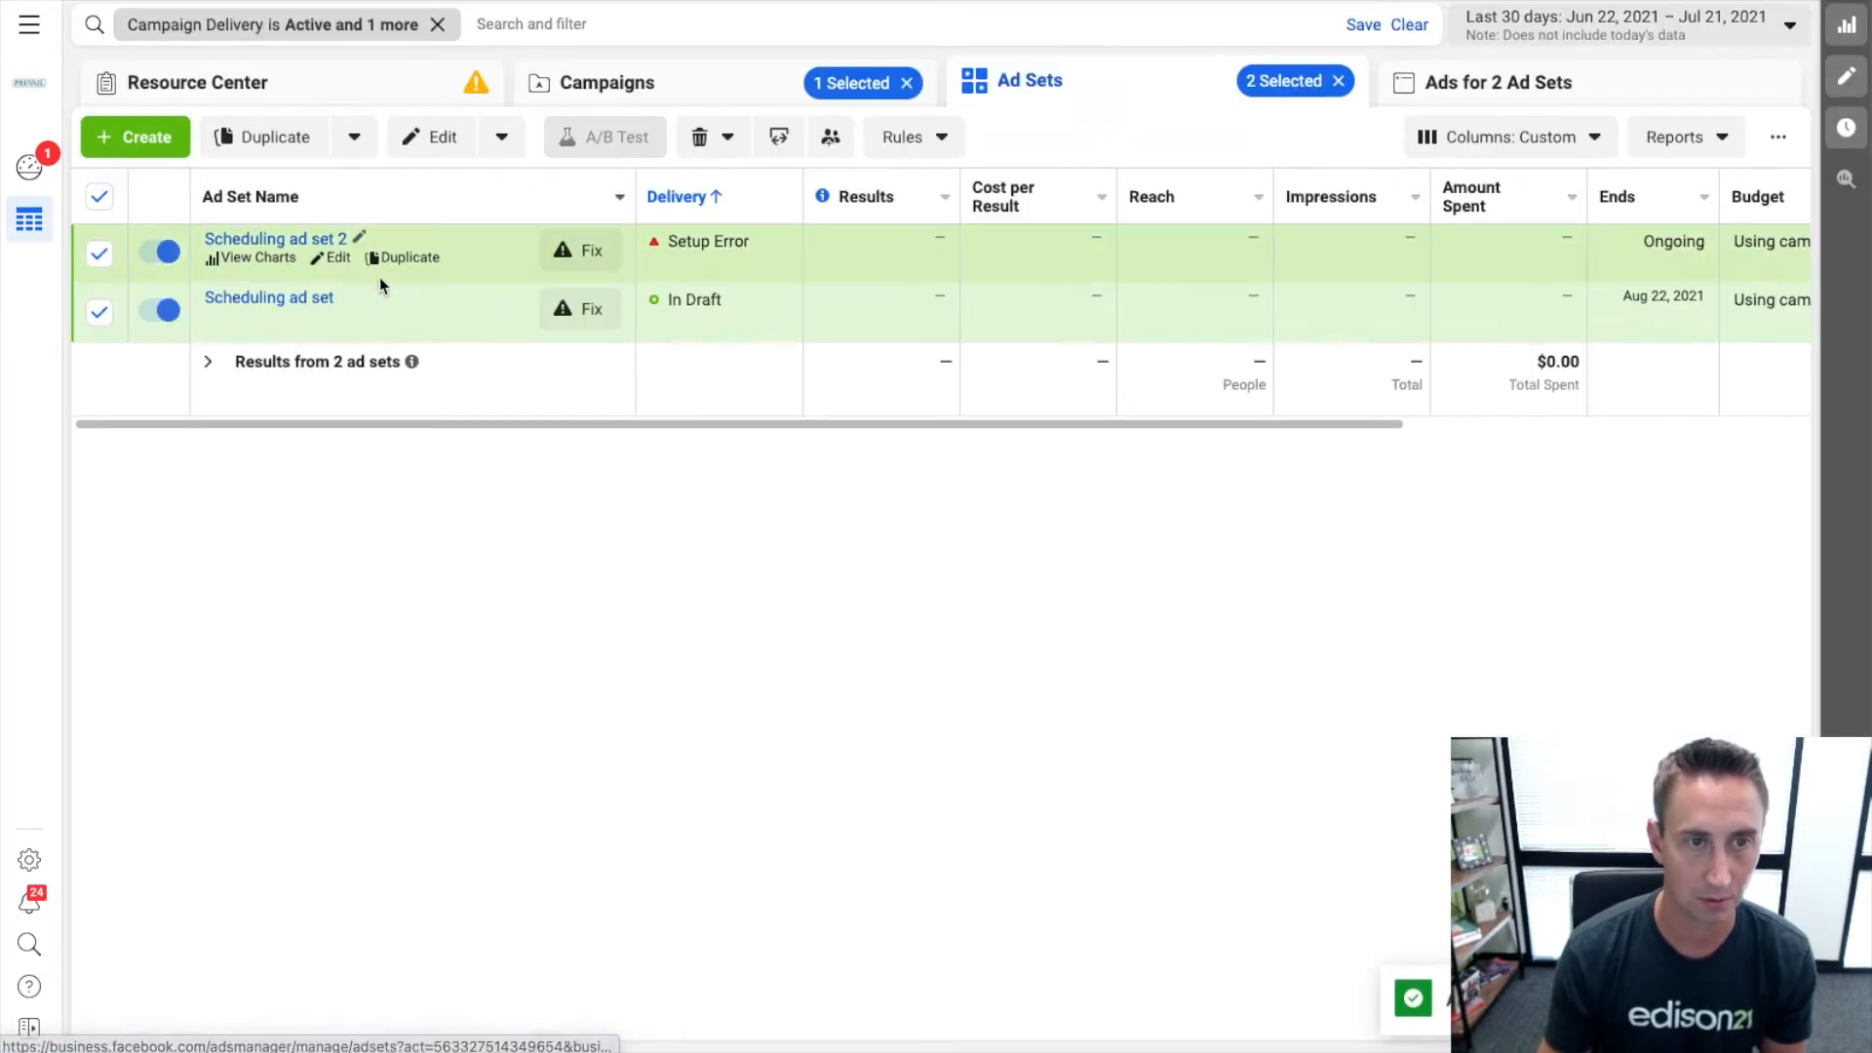
{"action": "left_click", "coordinate": [99, 195]}
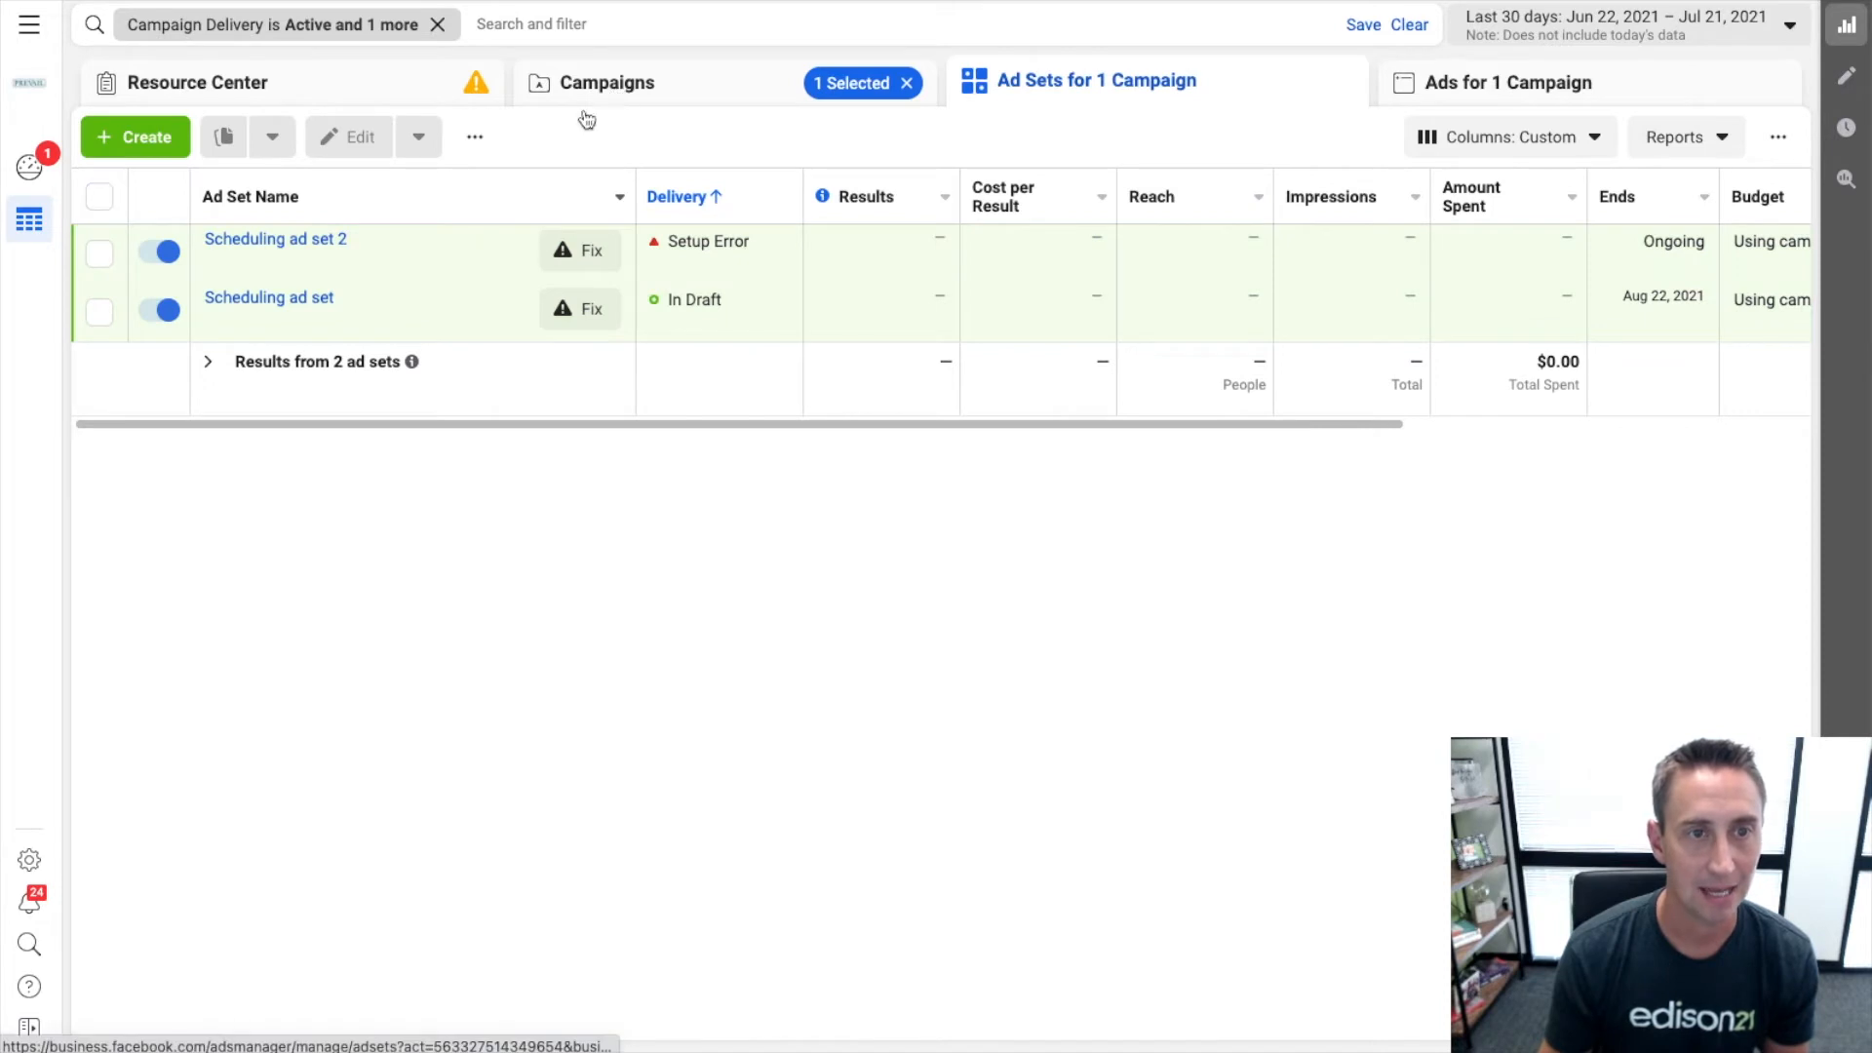
{"action": "left_click", "coordinate": [609, 82]}
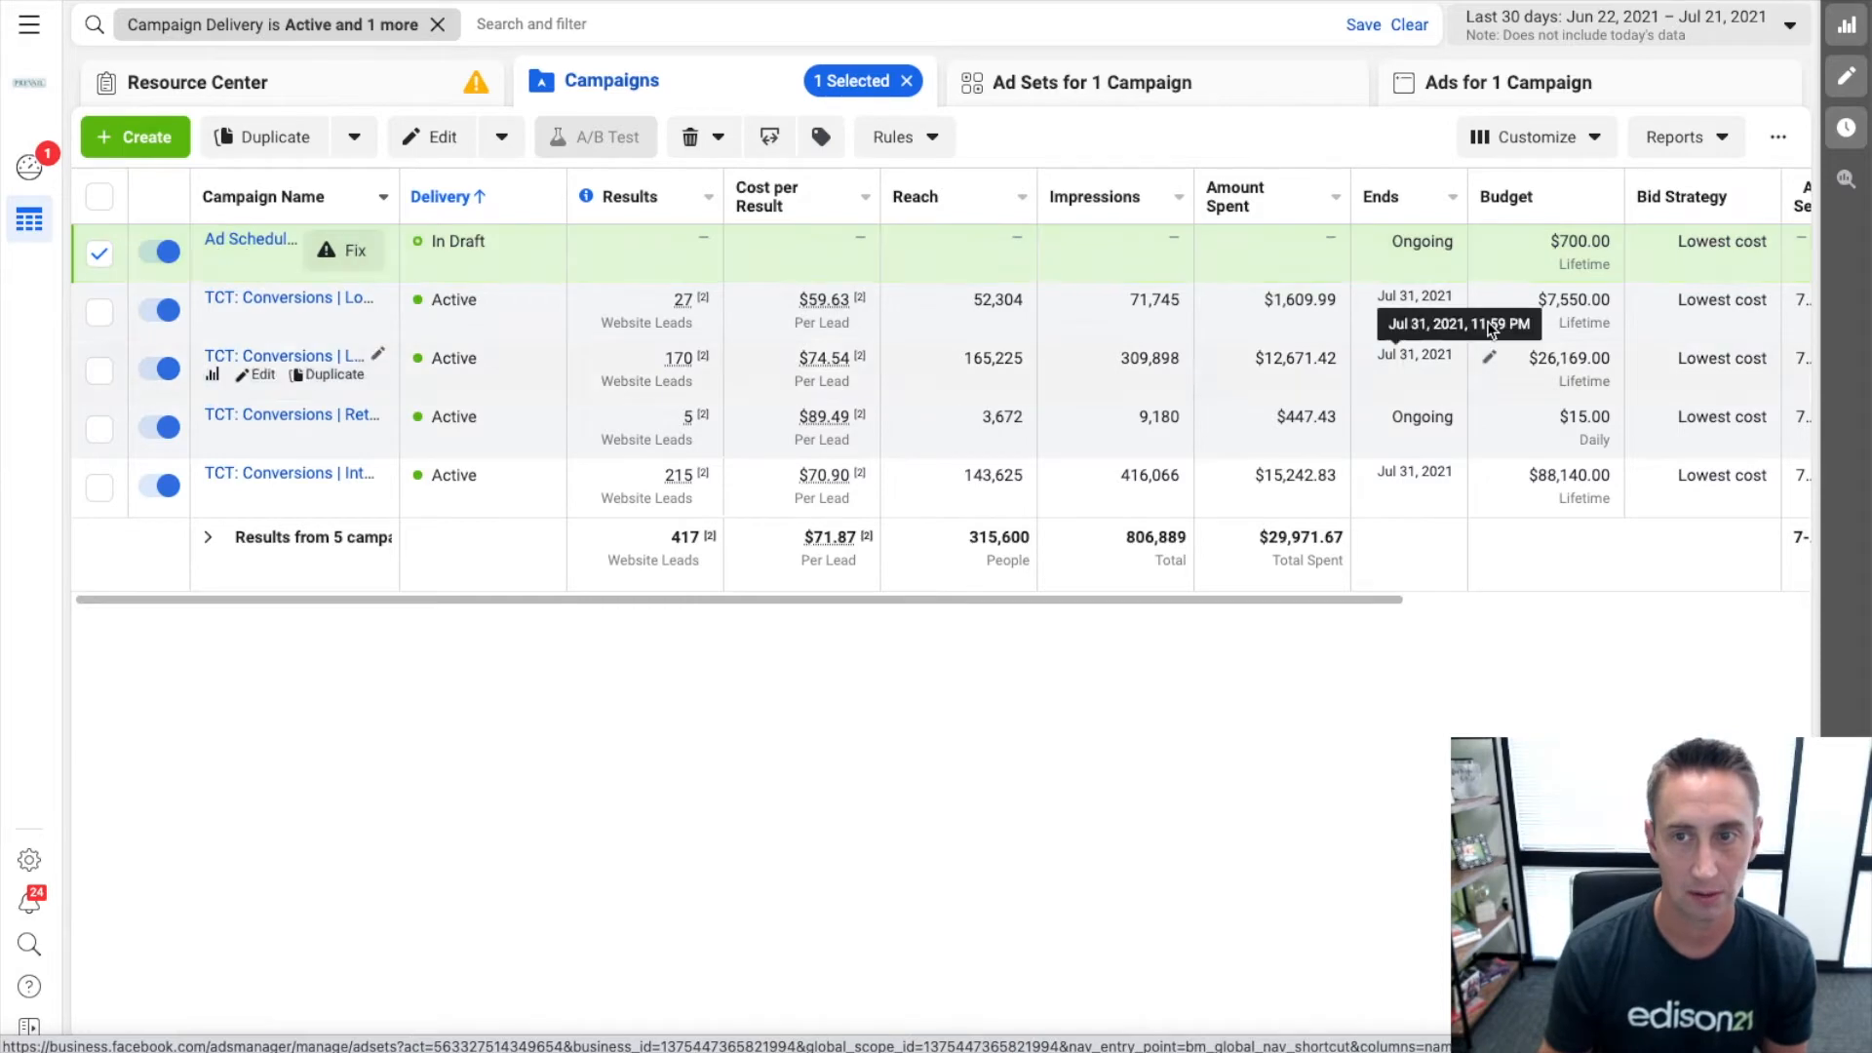
{"action": "mouse_move", "coordinate": [252, 252]}
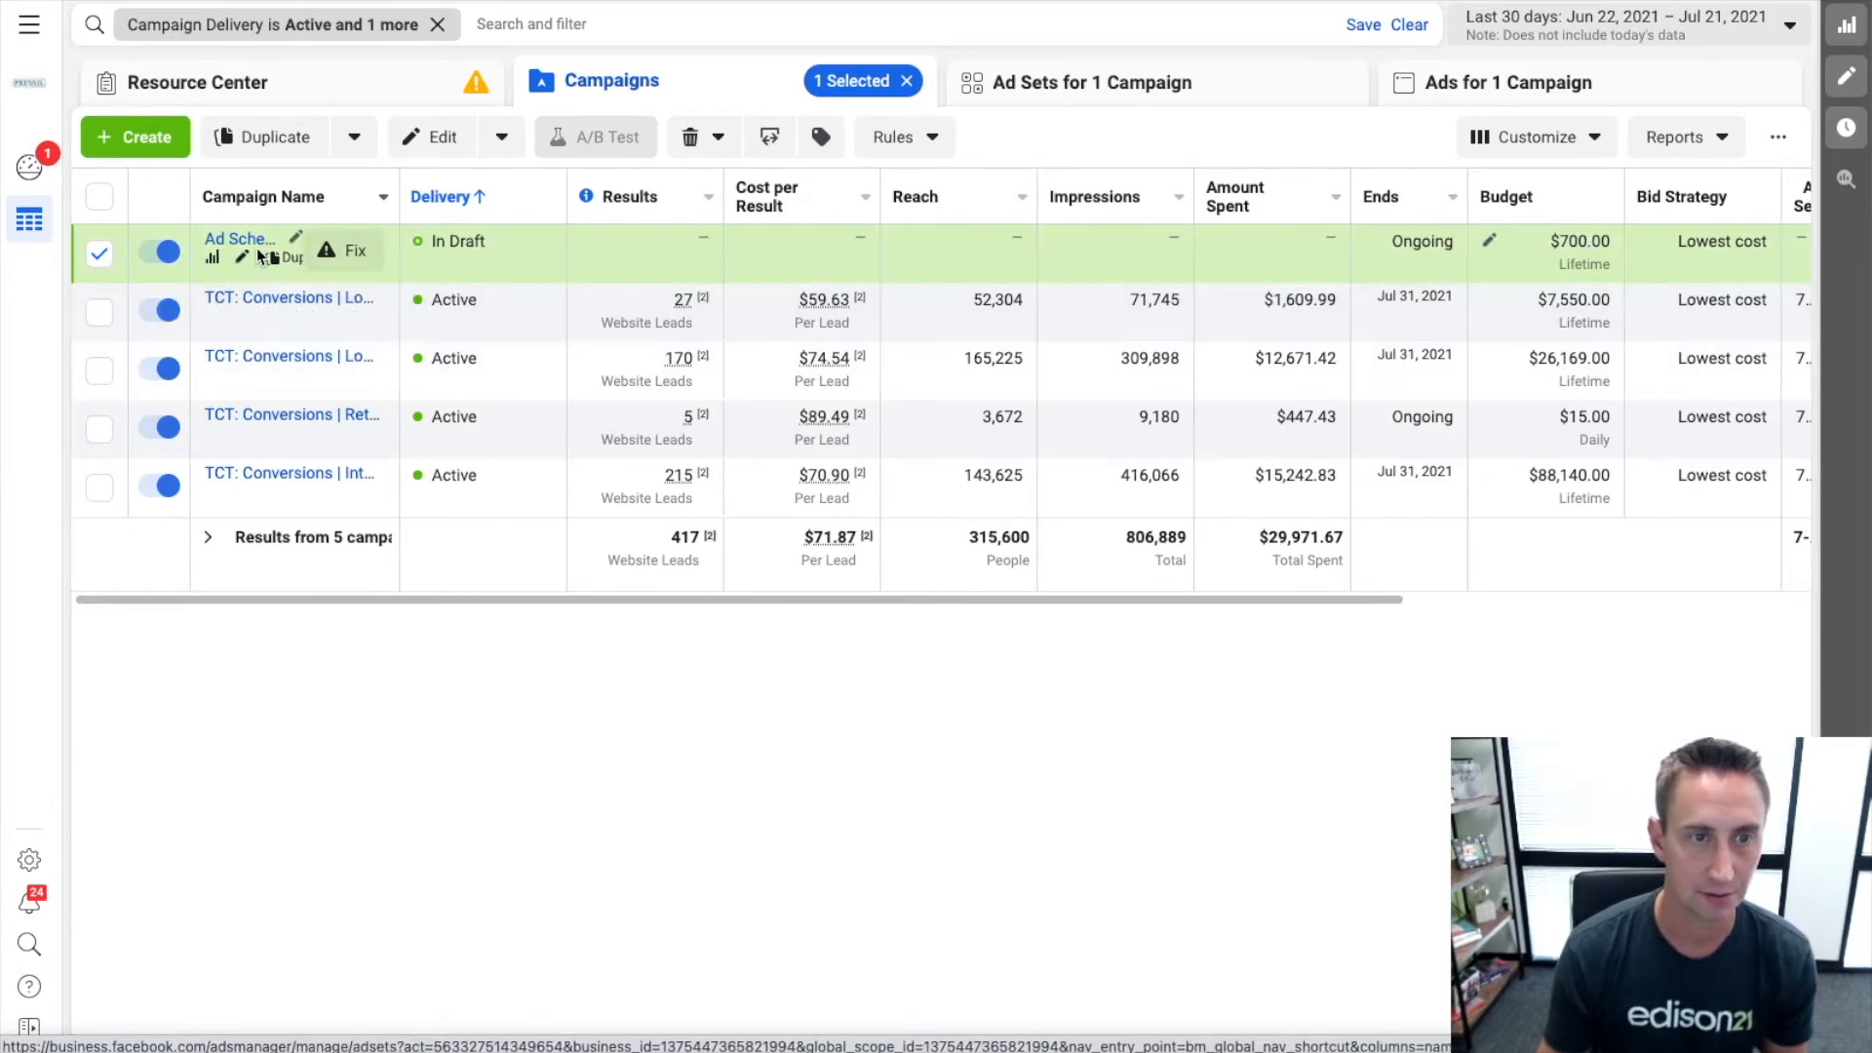
{"action": "left_click", "coordinate": [1090, 82]}
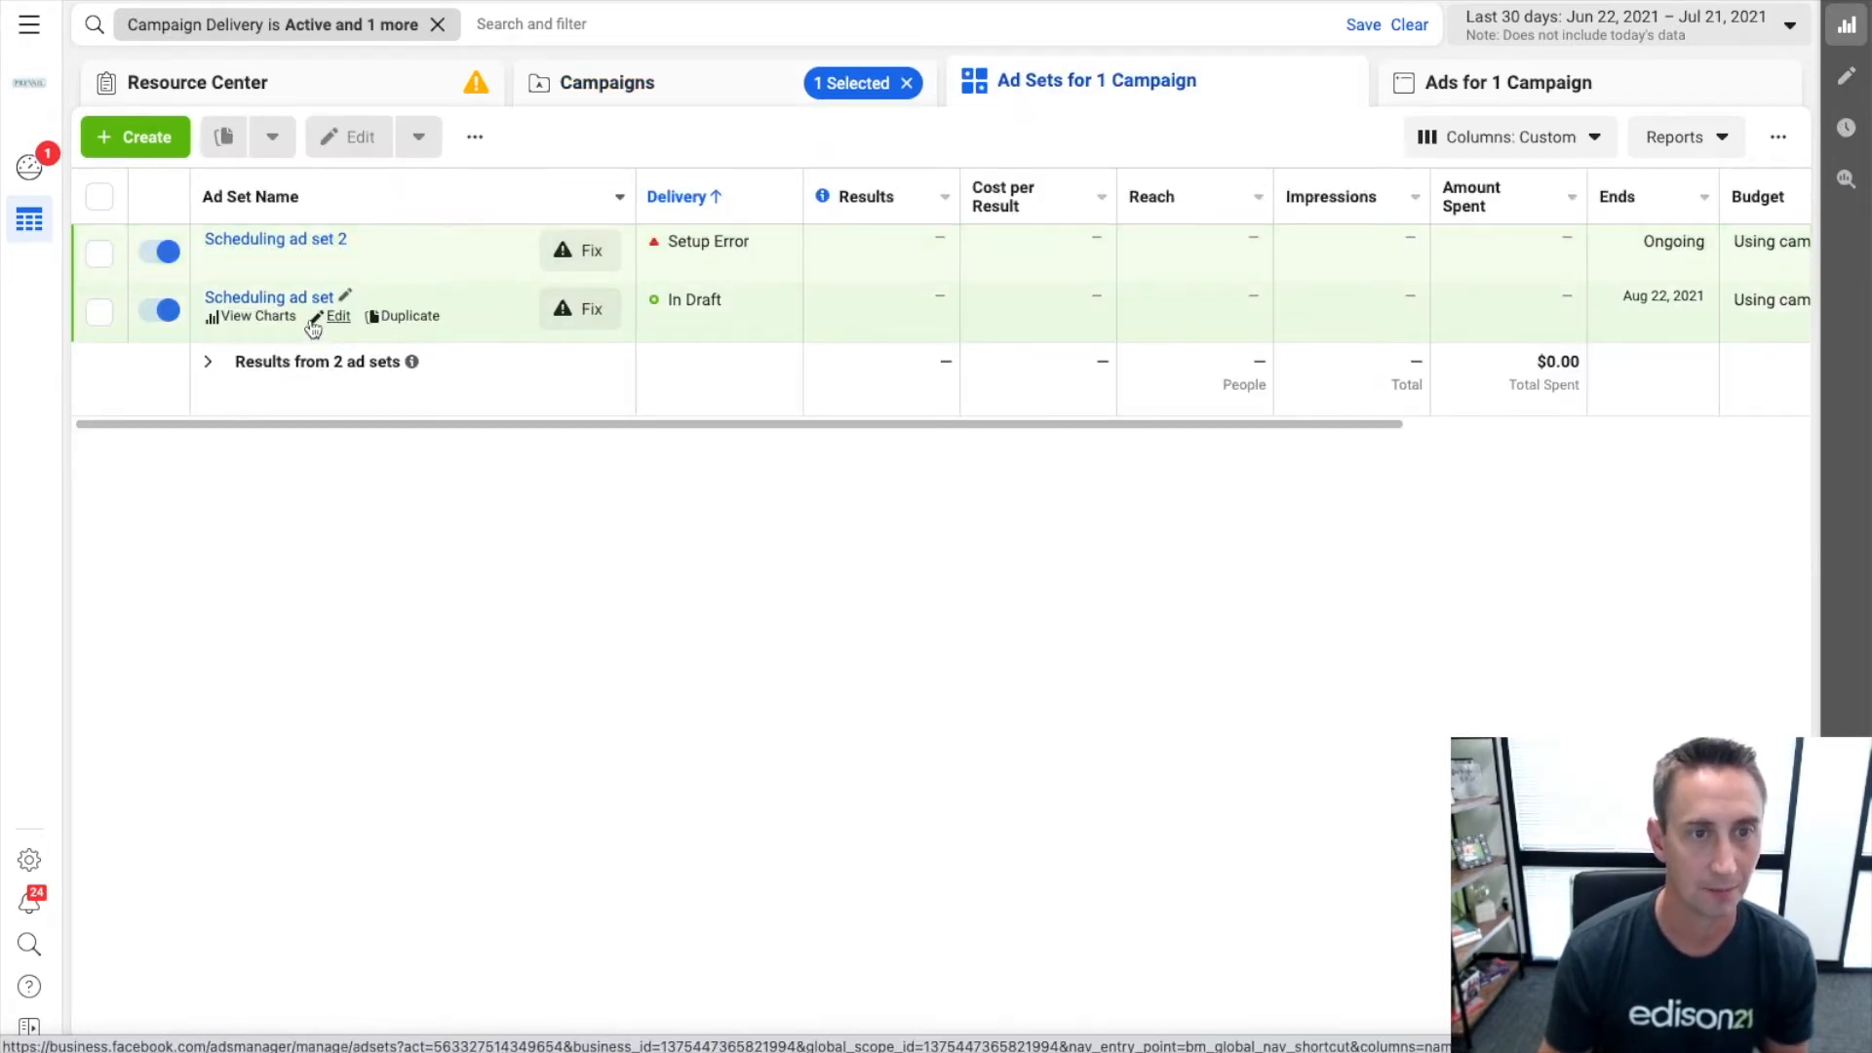
{"action": "left_click", "coordinate": [337, 315]}
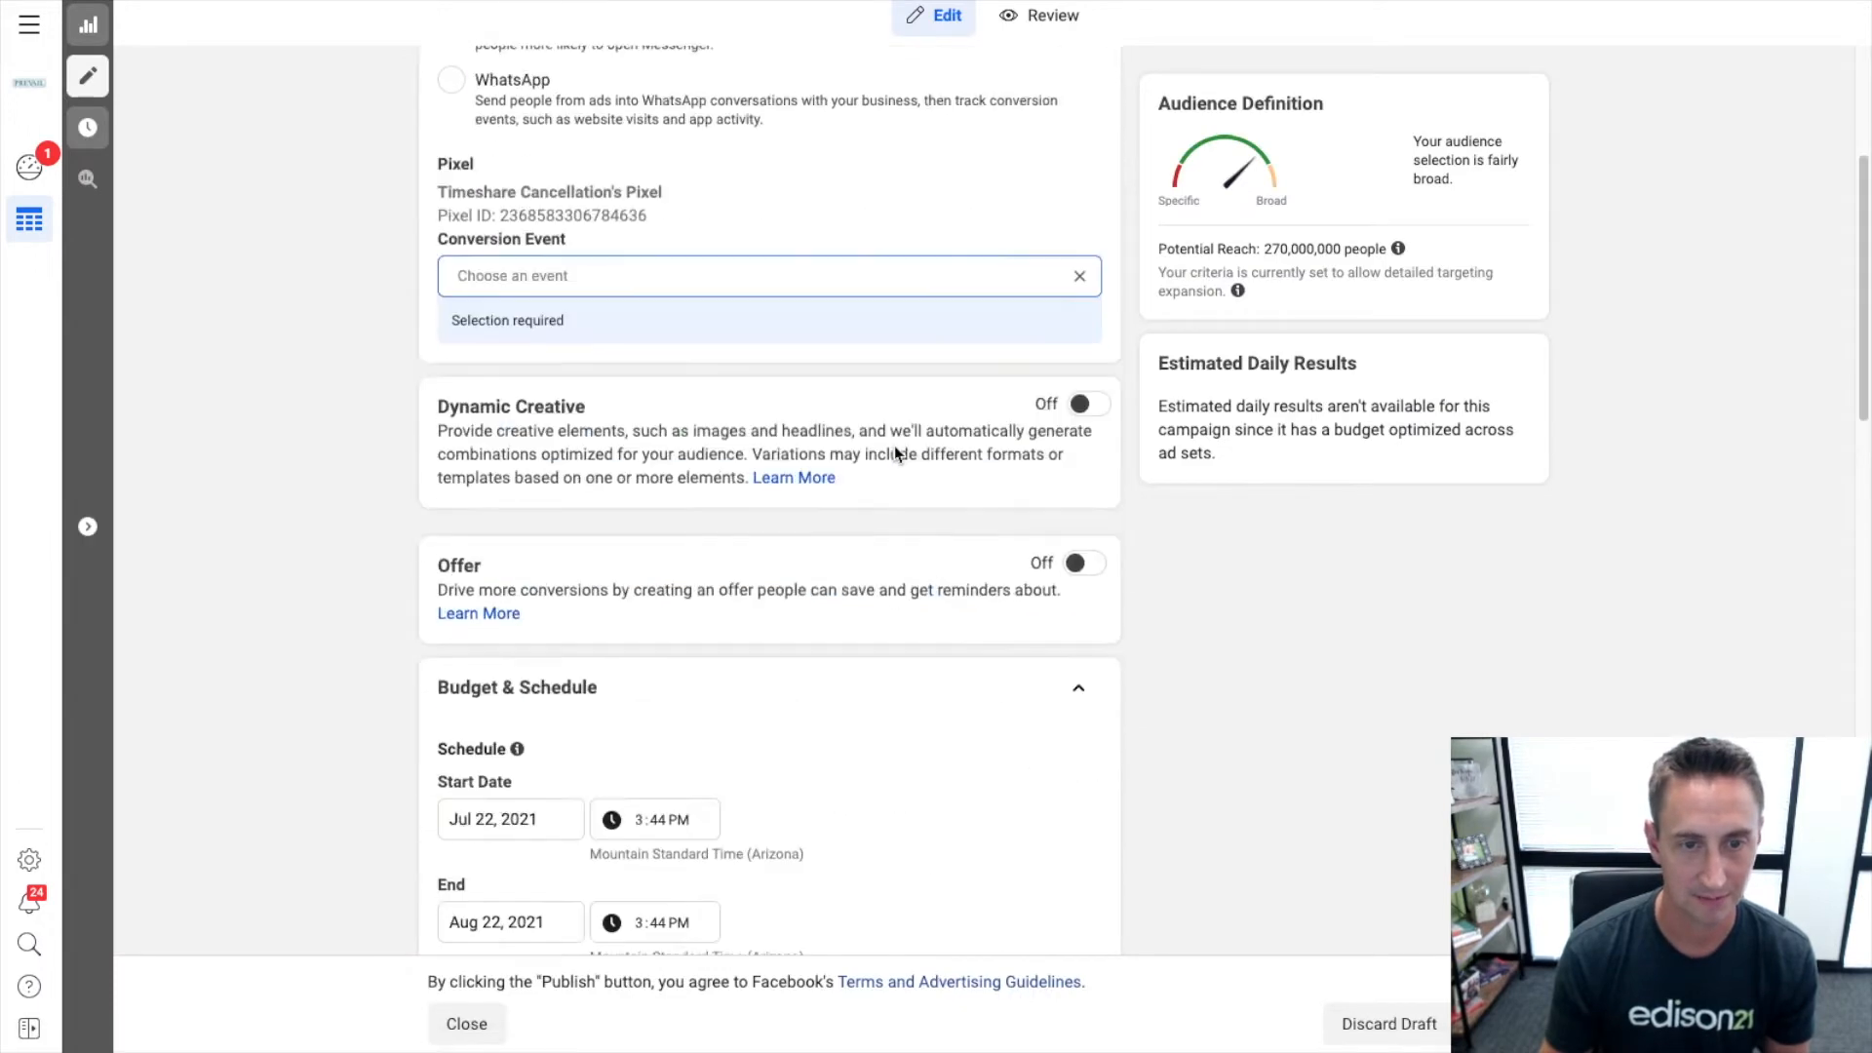
Give the first ad set a Jul 23, 2021 start and an end time of 11:05 PM.
{"action": "scroll", "scroll_direction": "down", "scroll_amount": 3}
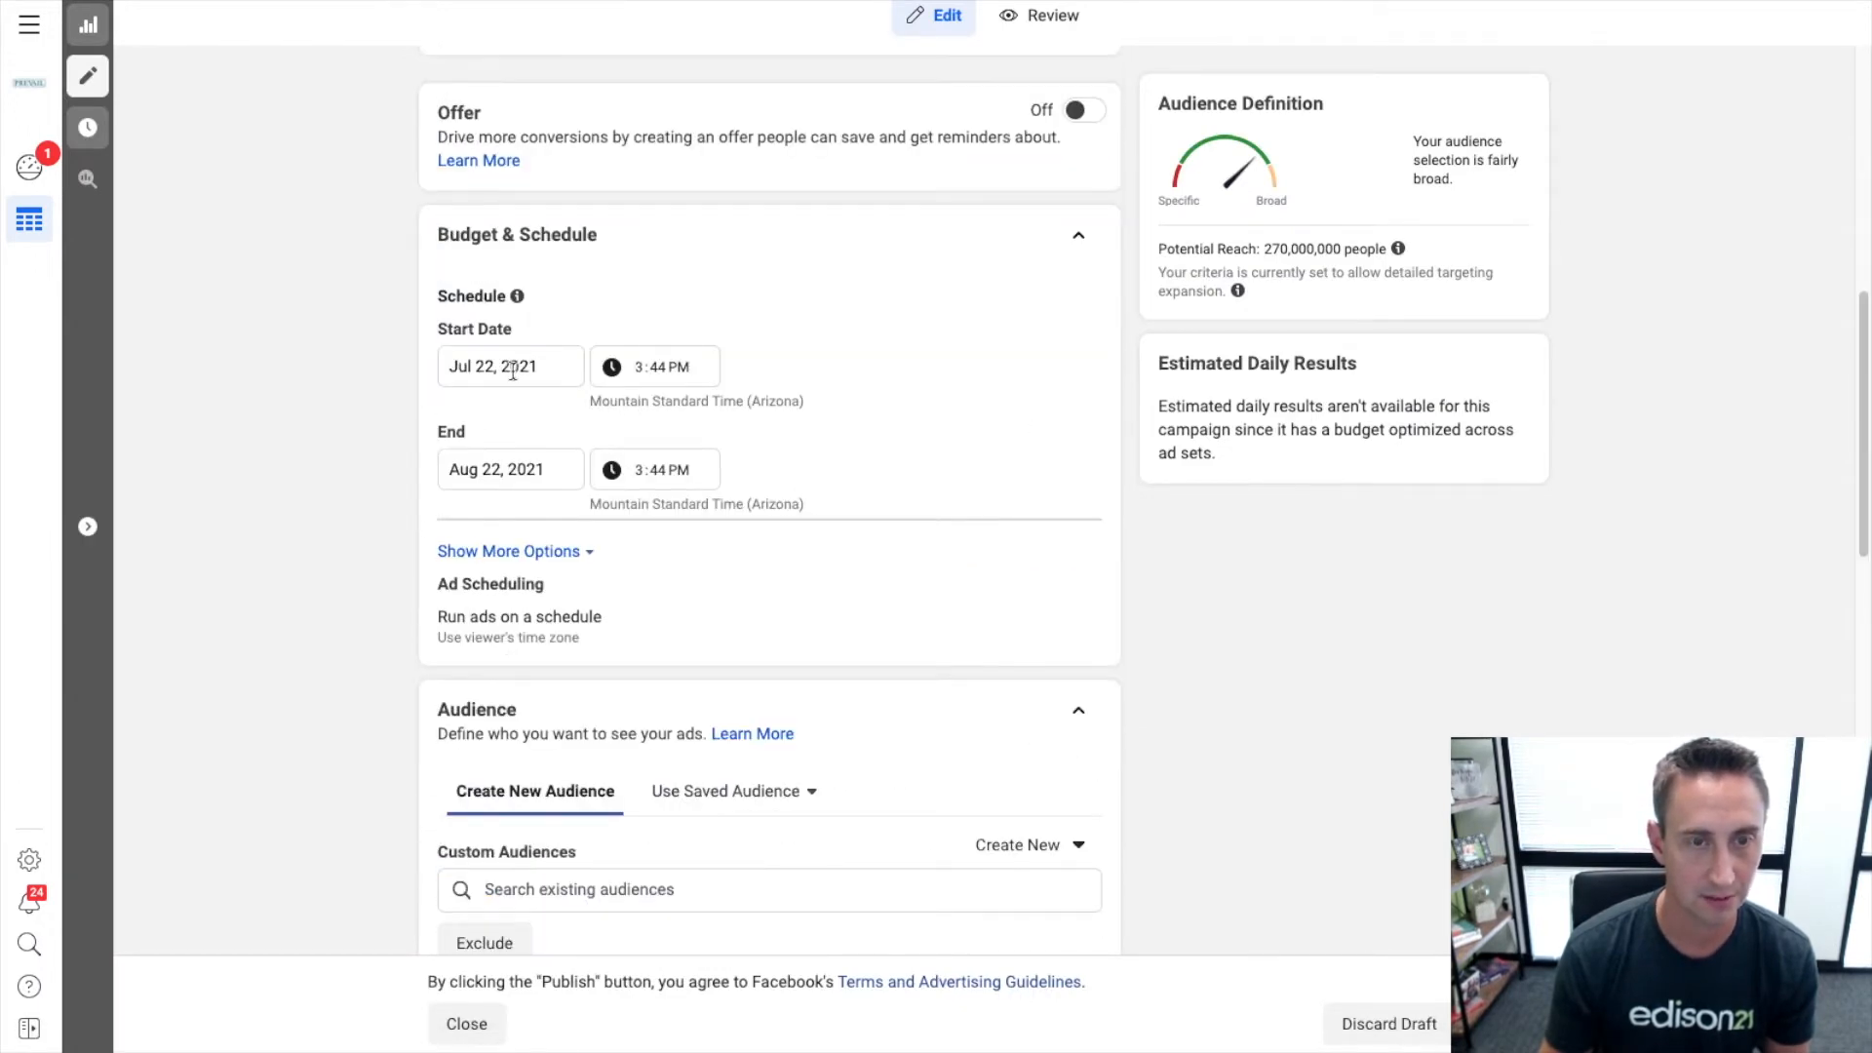
{"action": "left_click", "coordinate": [509, 366]}
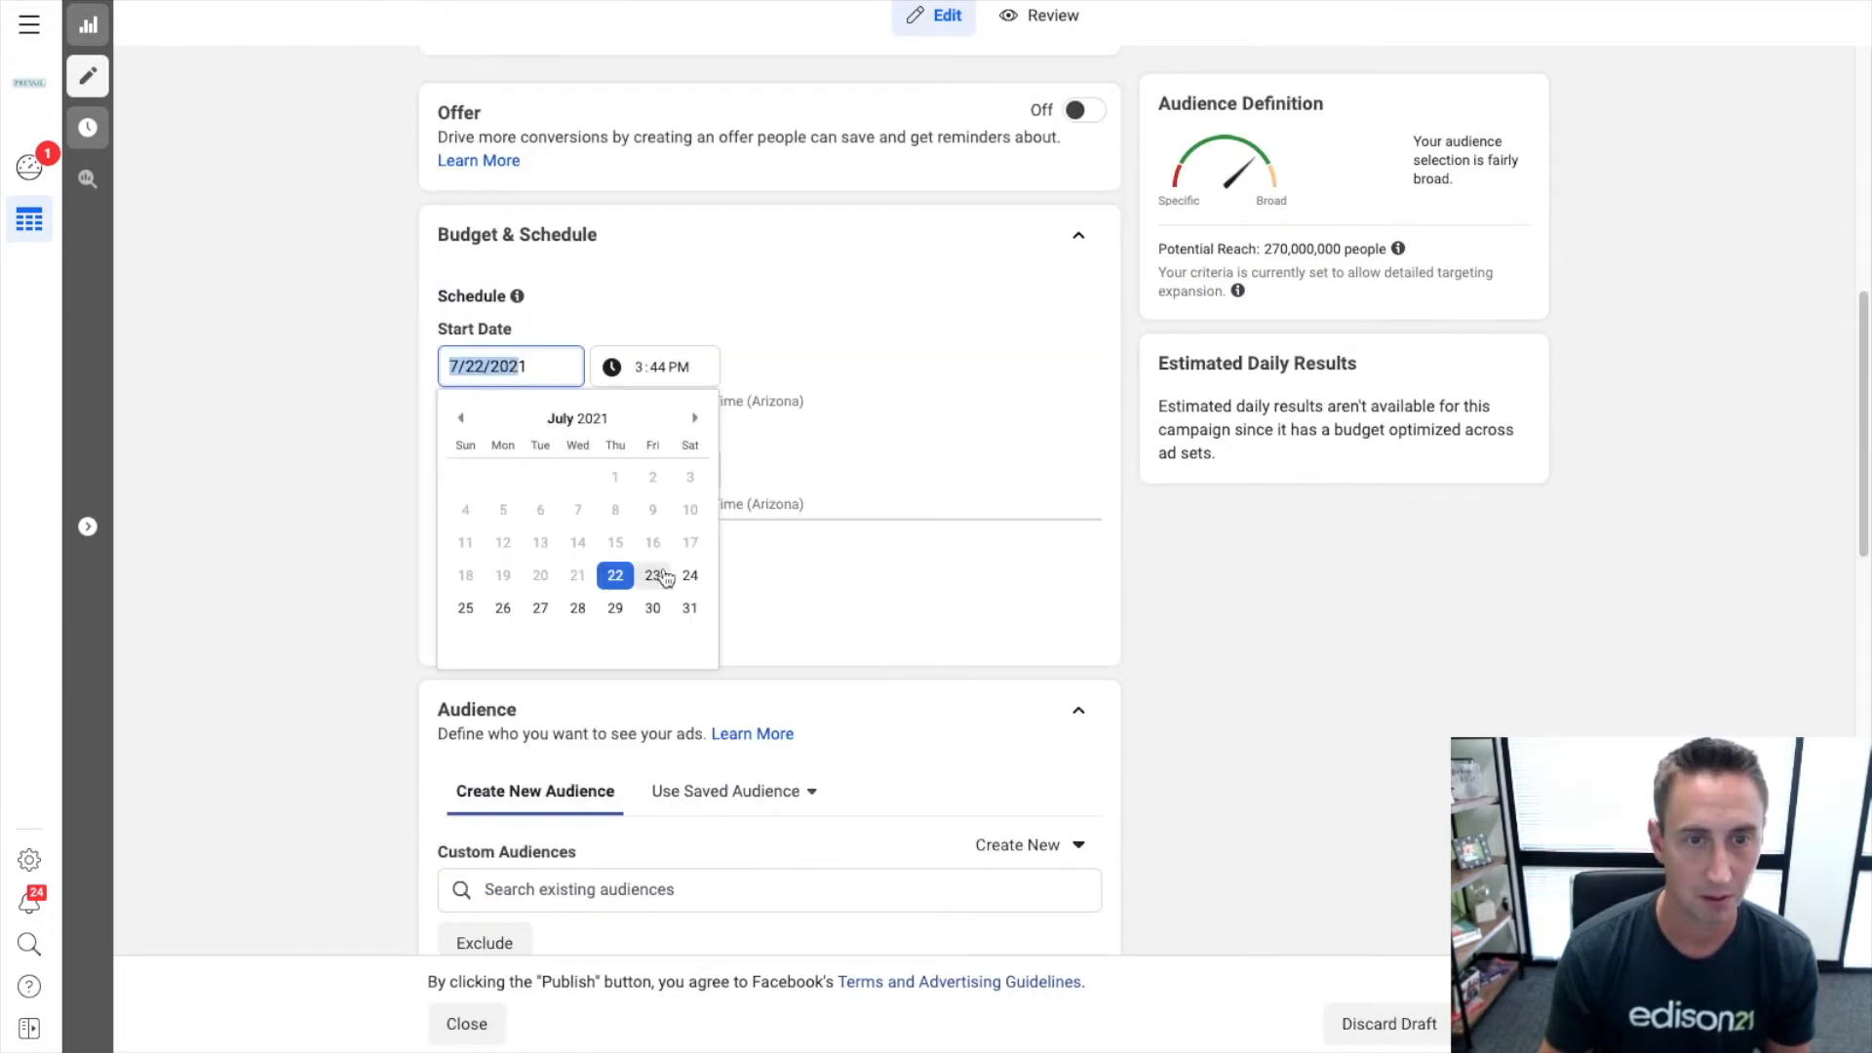
{"action": "left_click", "coordinate": [651, 573]}
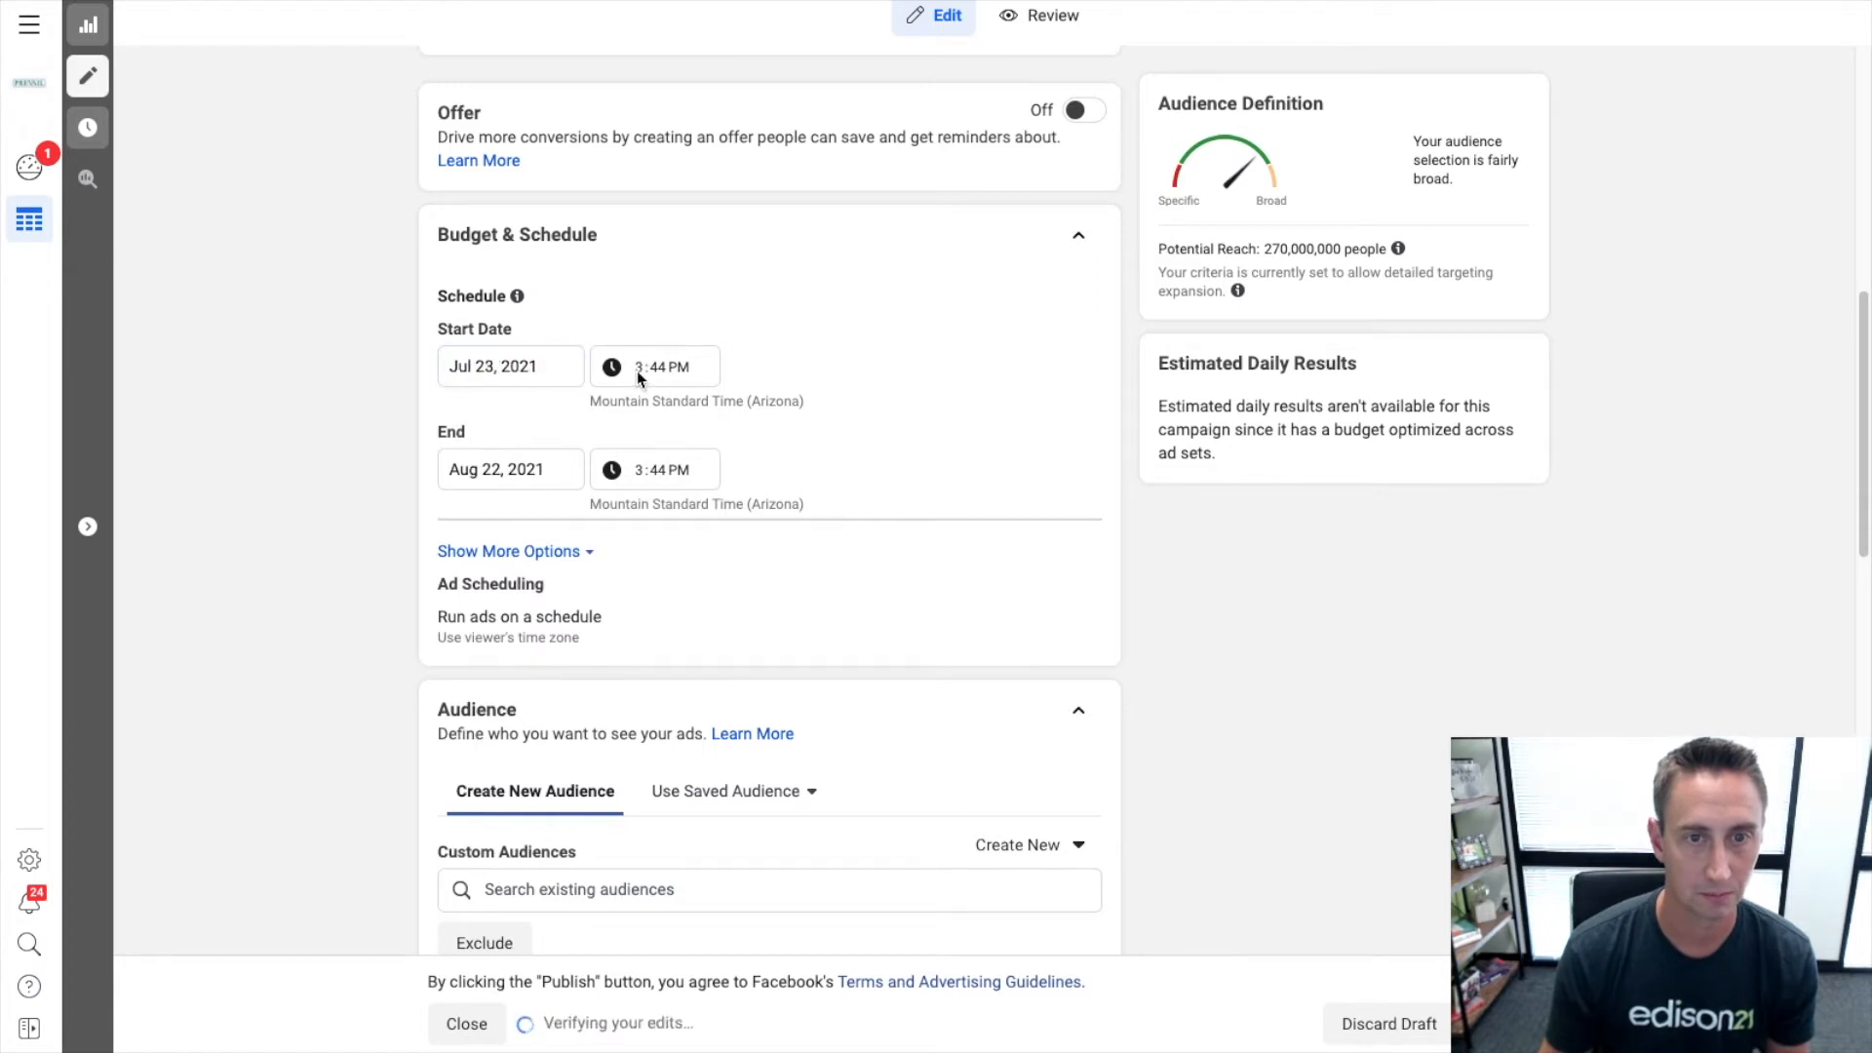
{"action": "left_click", "coordinate": [655, 367]}
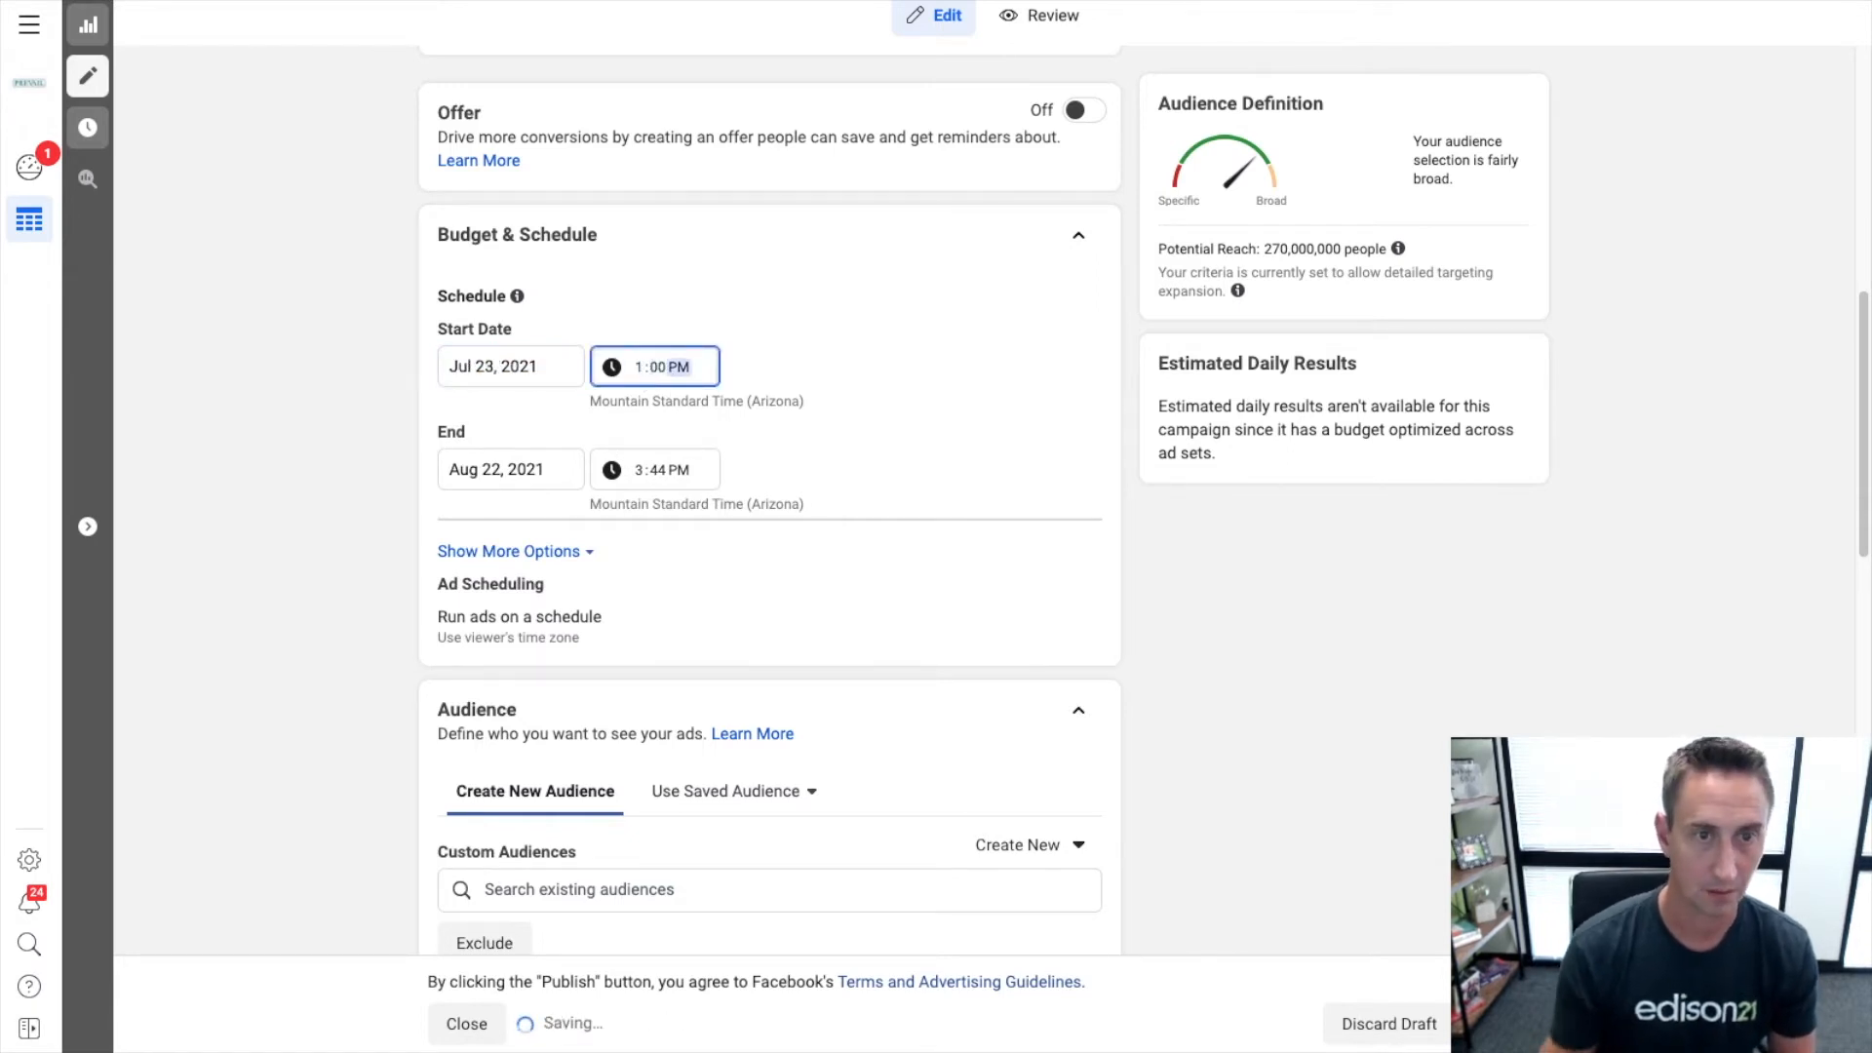
{"action": "left_click", "coordinate": [508, 468]}
{"action": "type", "text": "8/31/"}
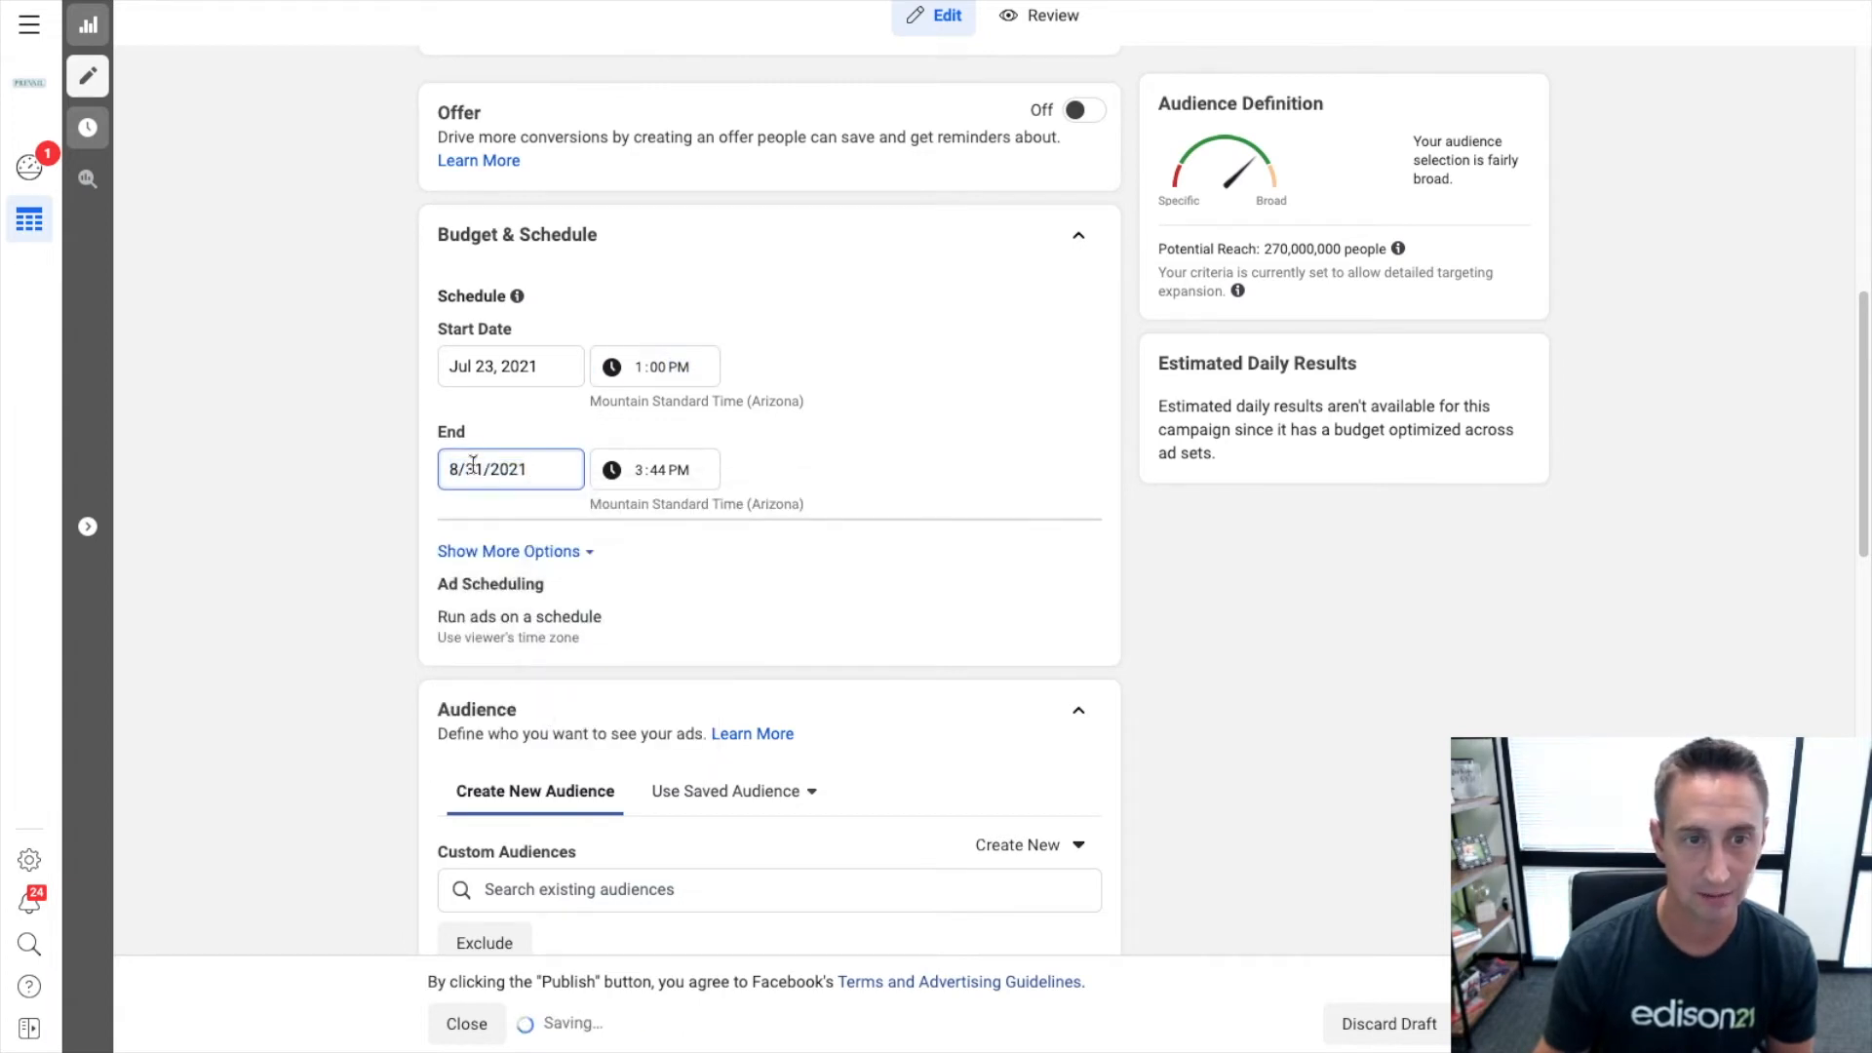
{"action": "left_click", "coordinate": [509, 467]}
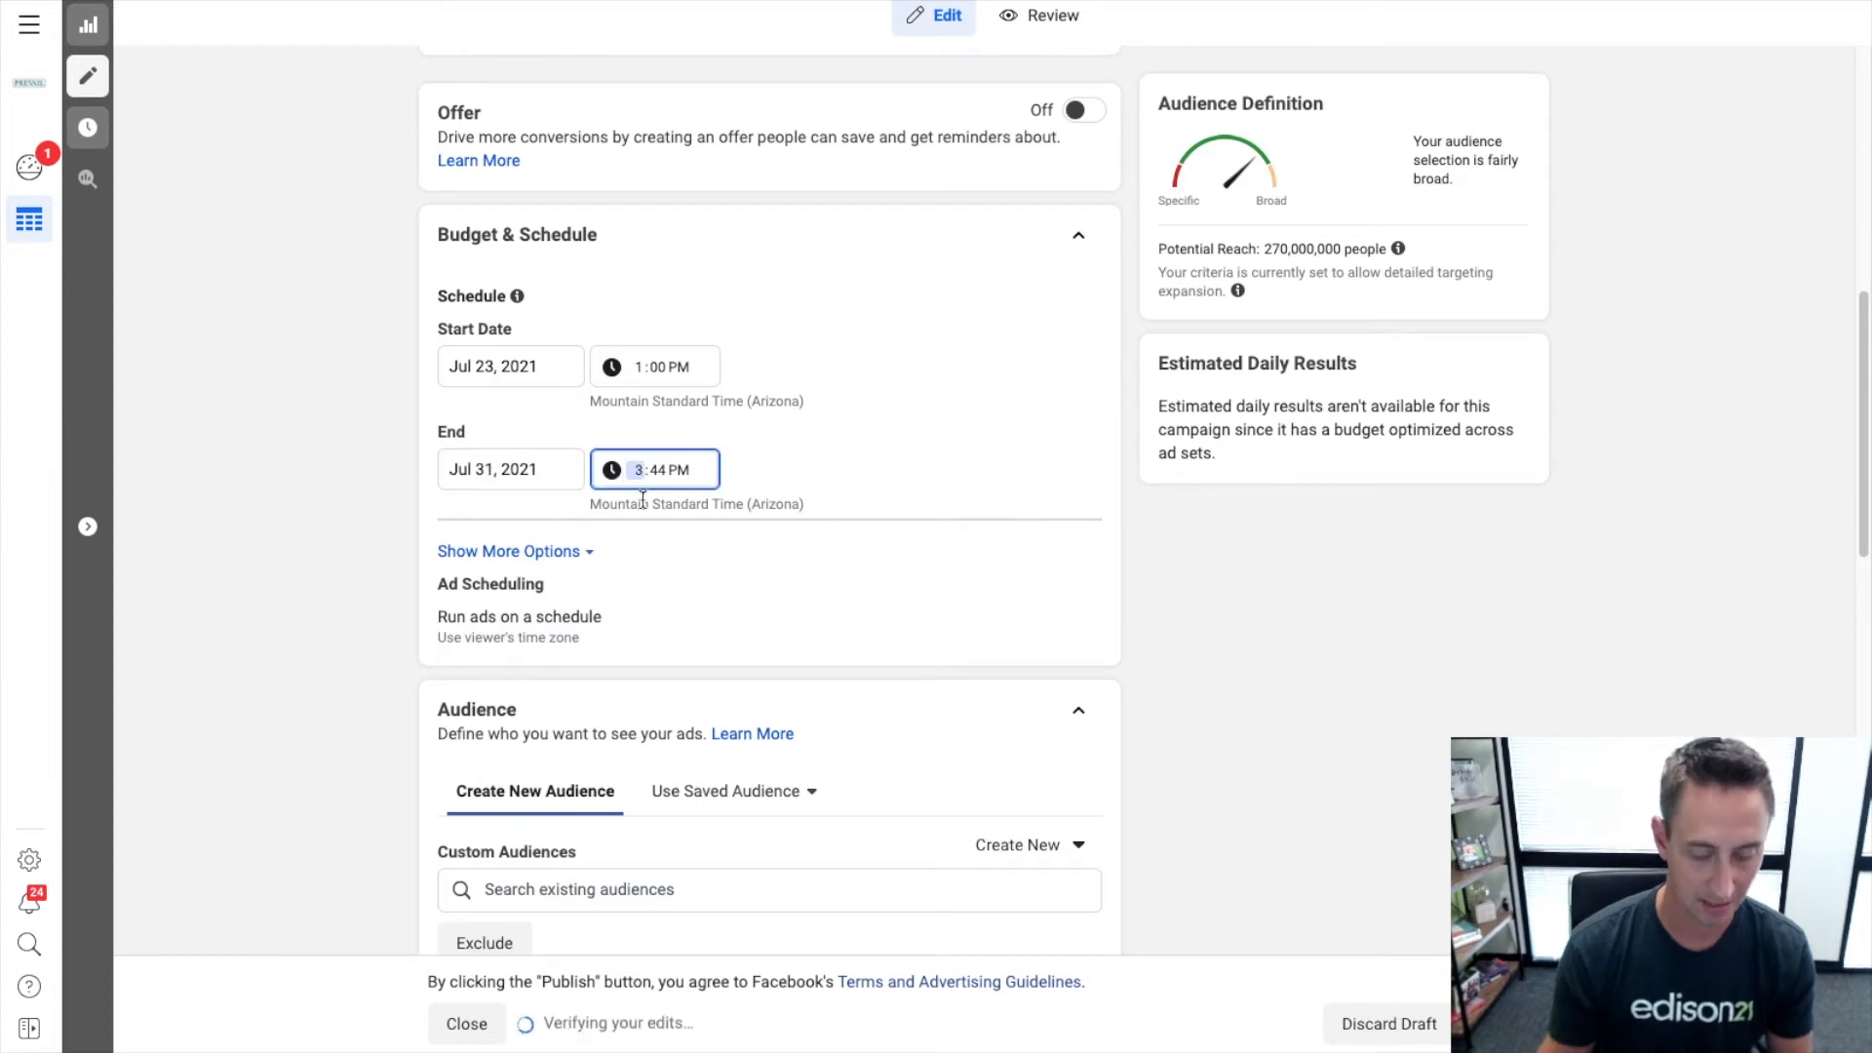
{"action": "type", "text": "11:05 PM"}
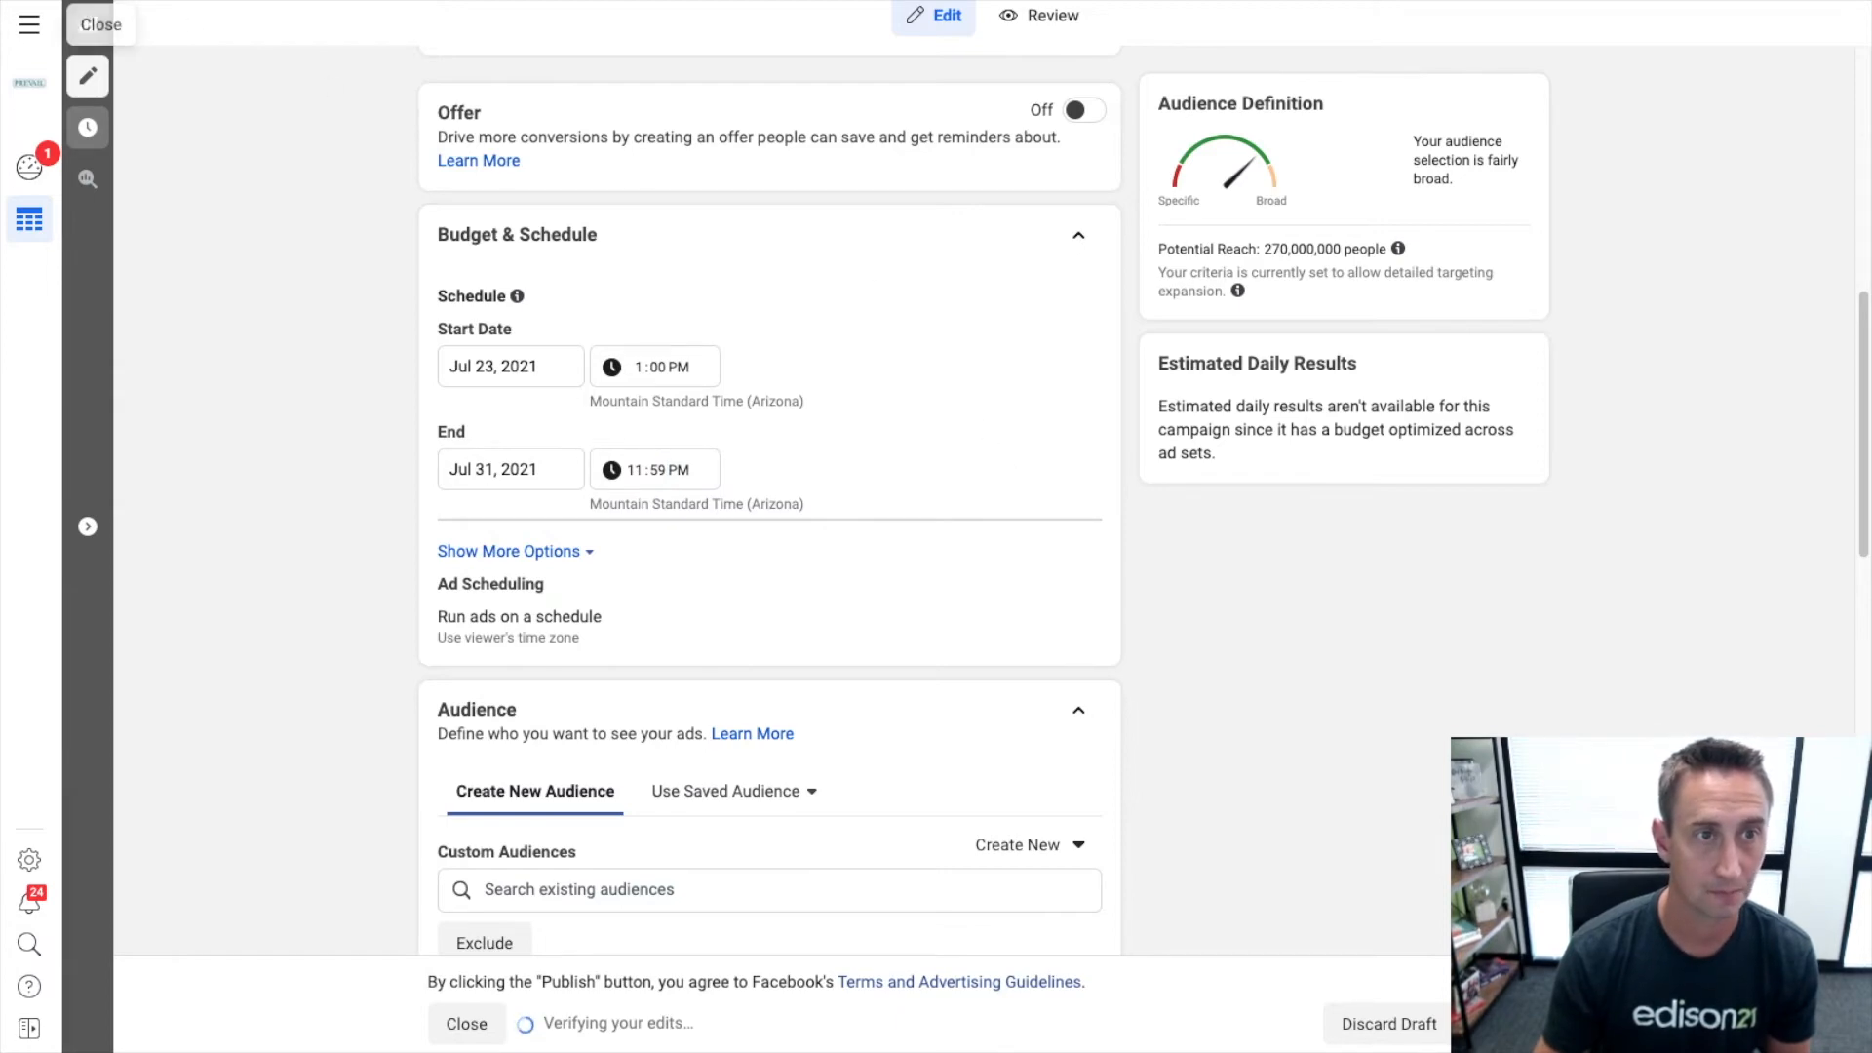
{"action": "left_click", "coordinate": [100, 23]}
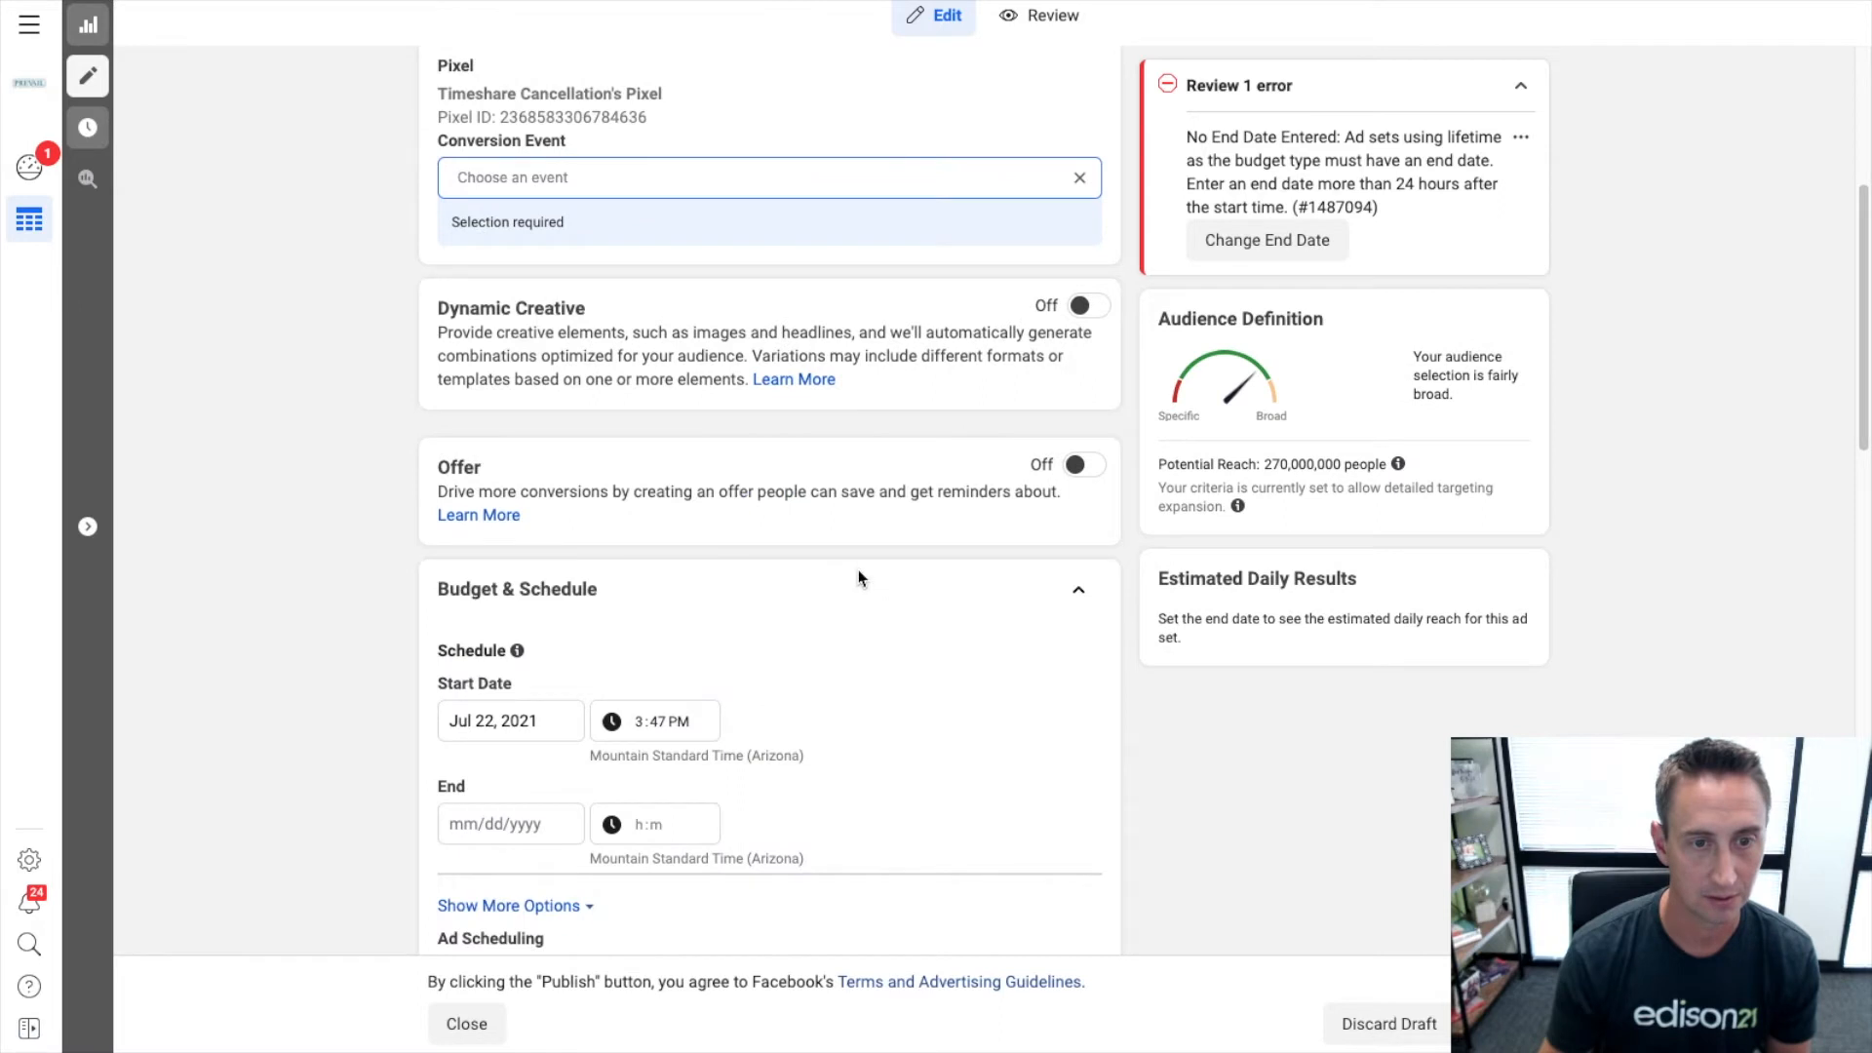
Give the second ad set a Jul 23, 2021 start date and edit its schedule times.
{"action": "left_click", "coordinate": [509, 720]}
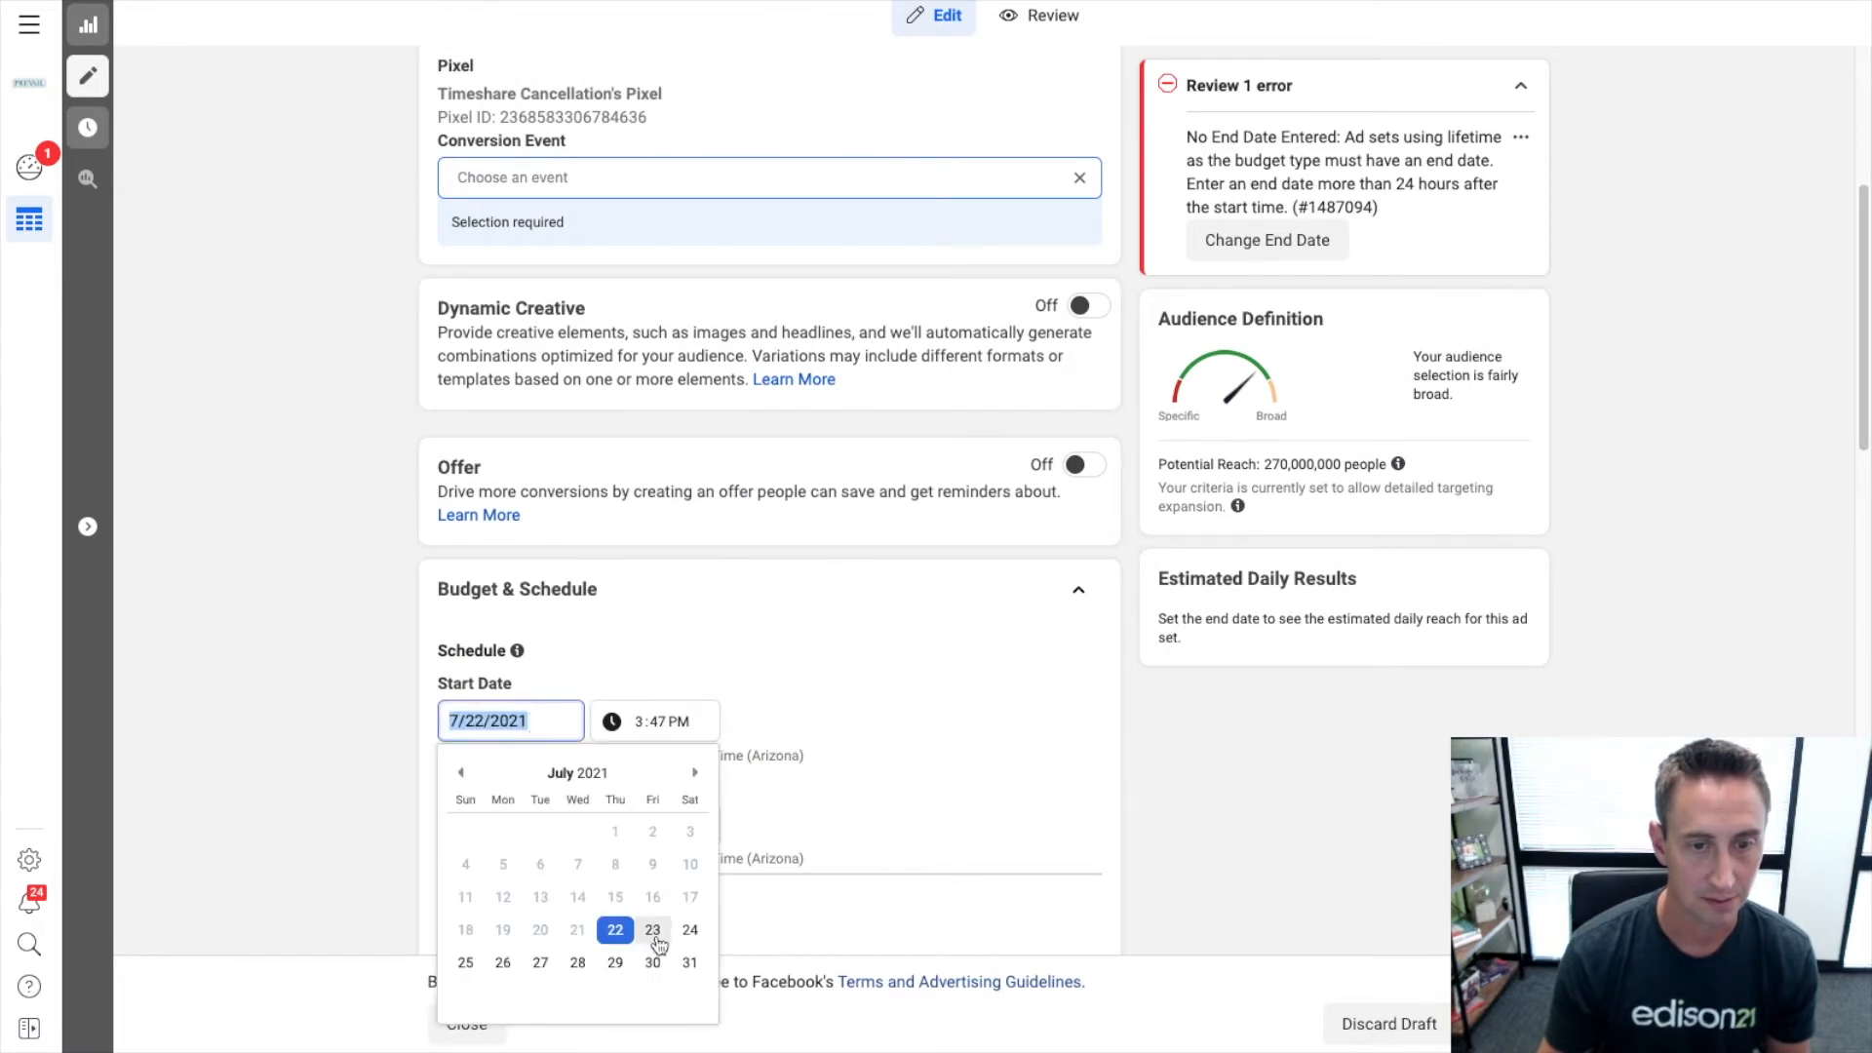
{"action": "left_click", "coordinate": [651, 930]}
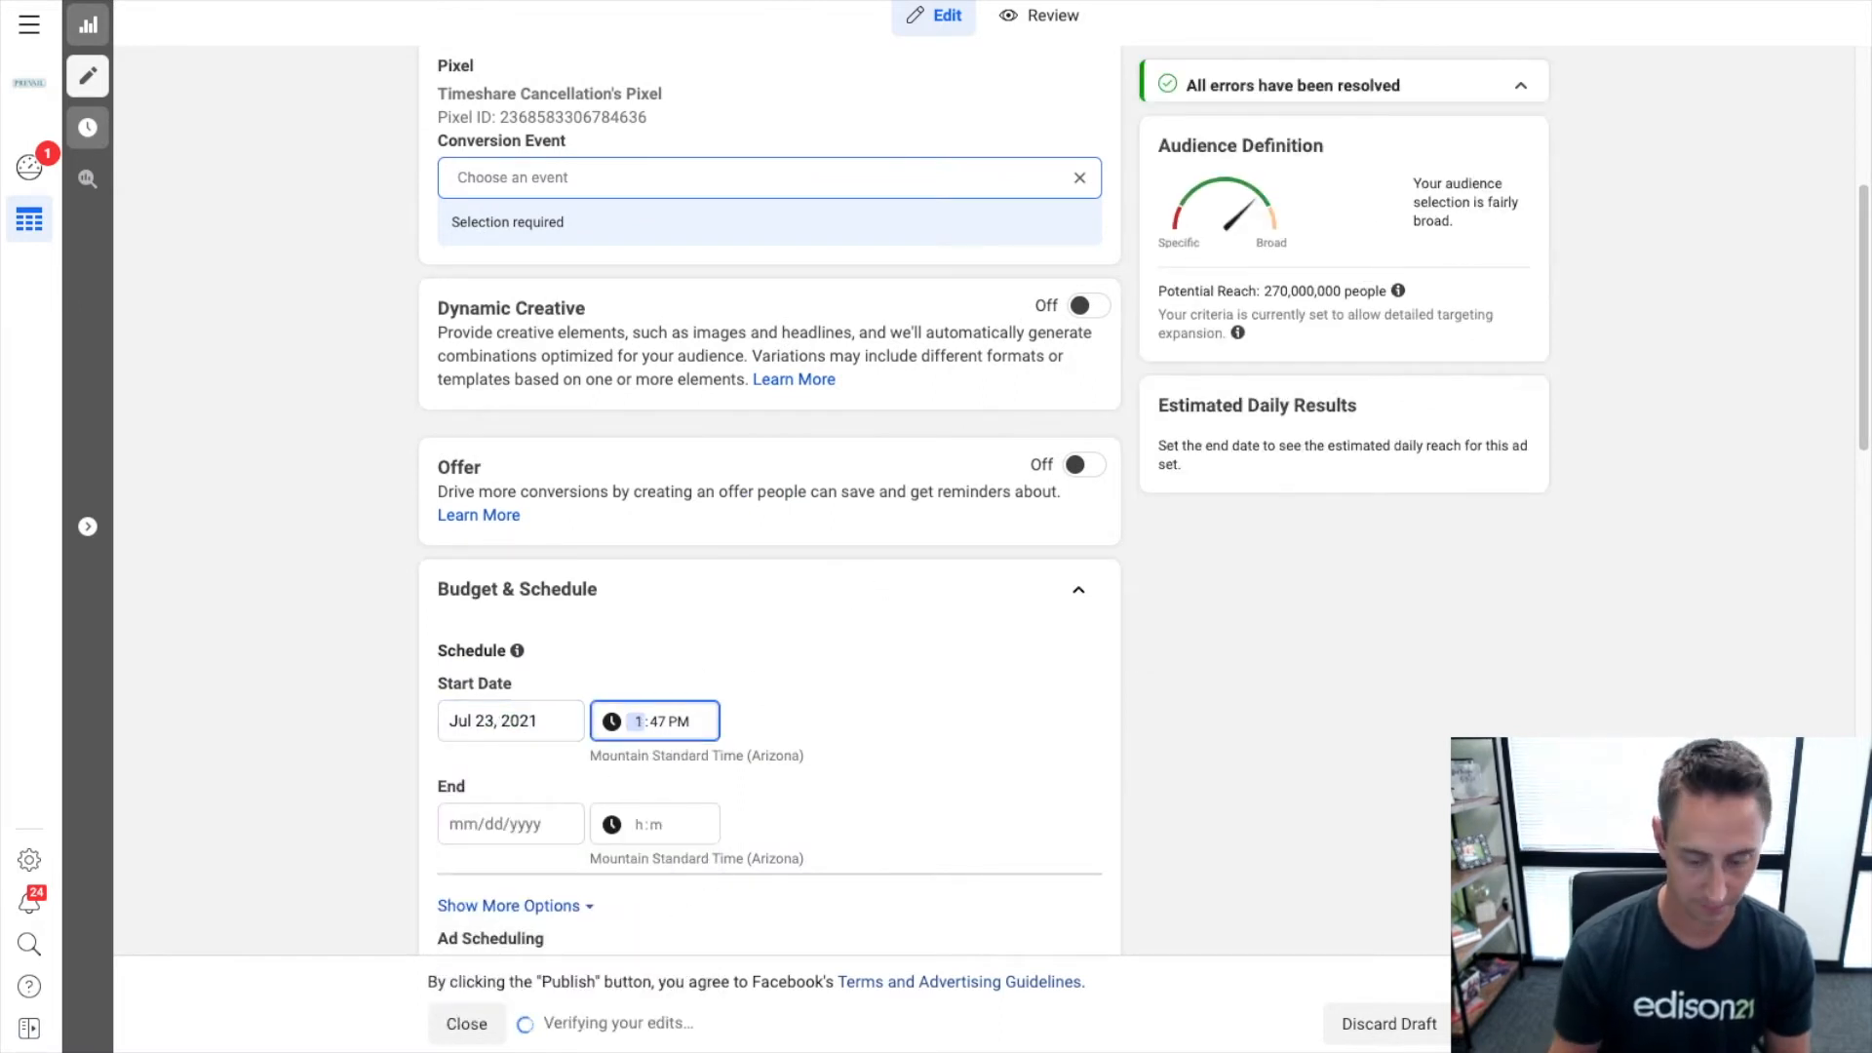
{"action": "left_click", "coordinate": [509, 823]}
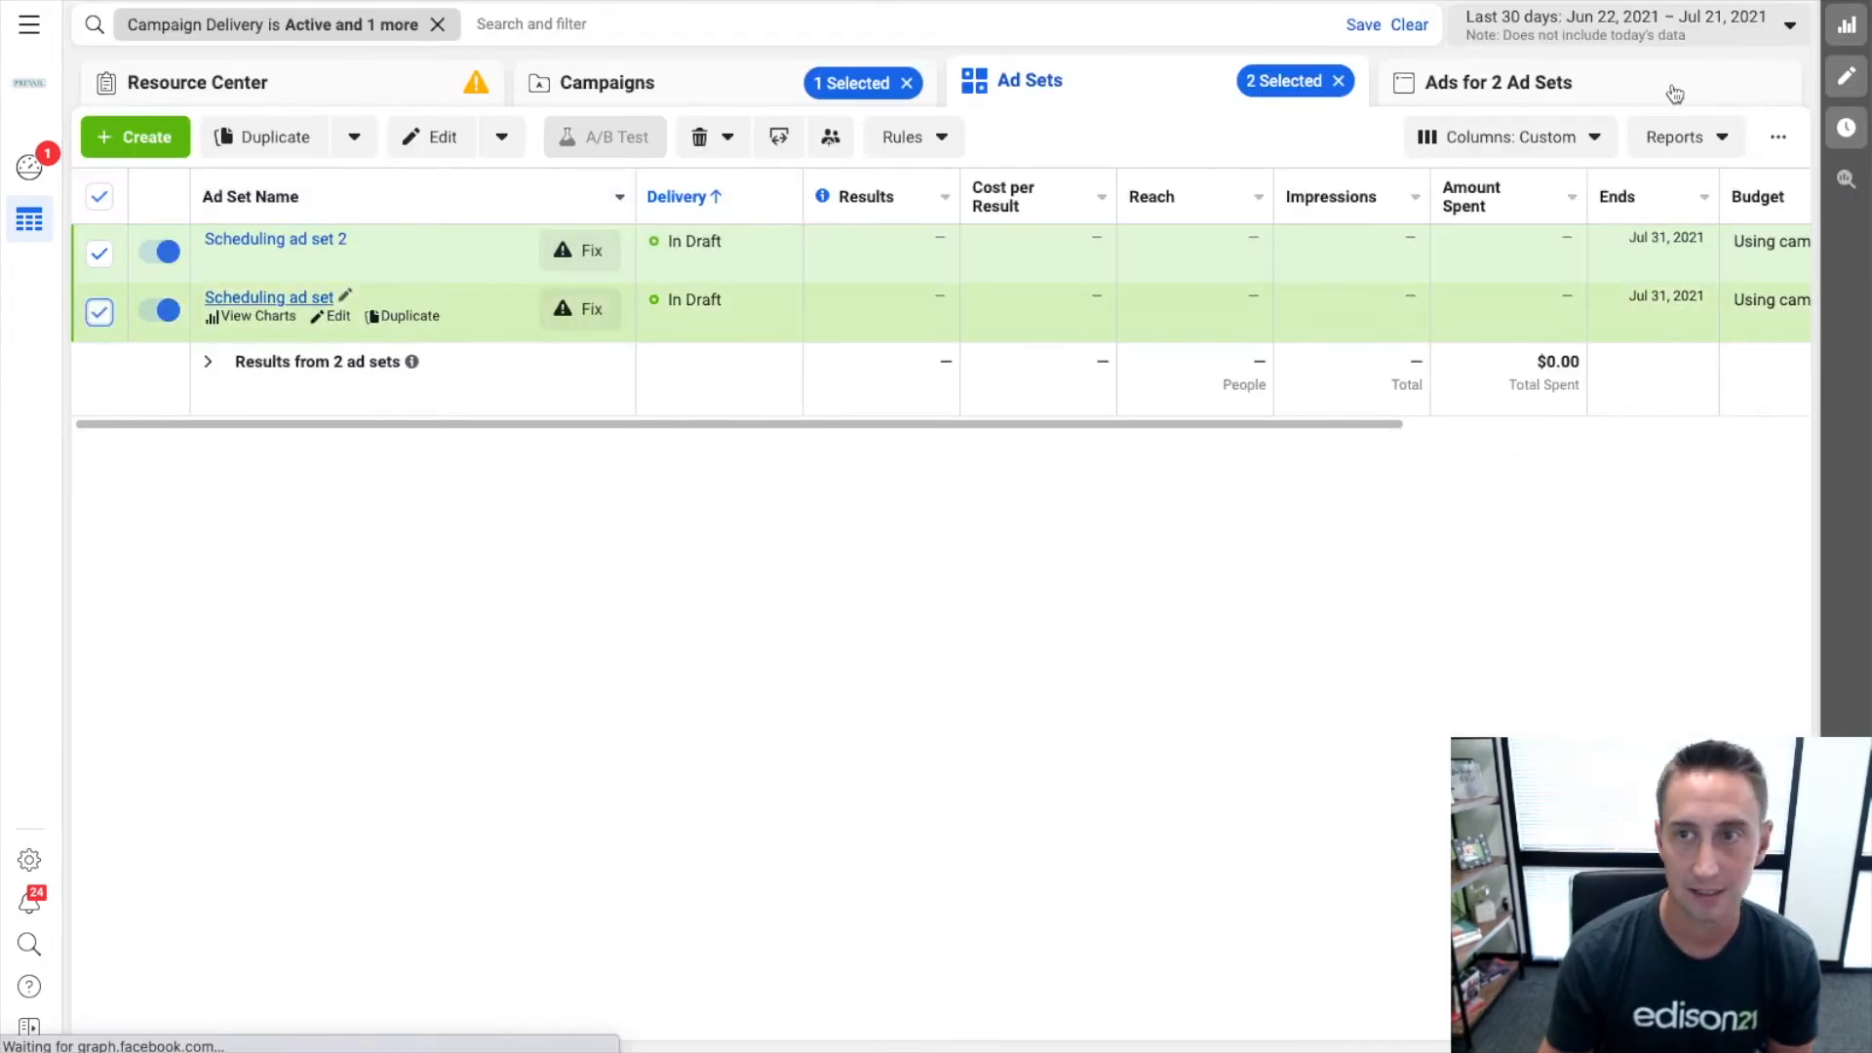
{"action": "left_click", "coordinate": [442, 136]}
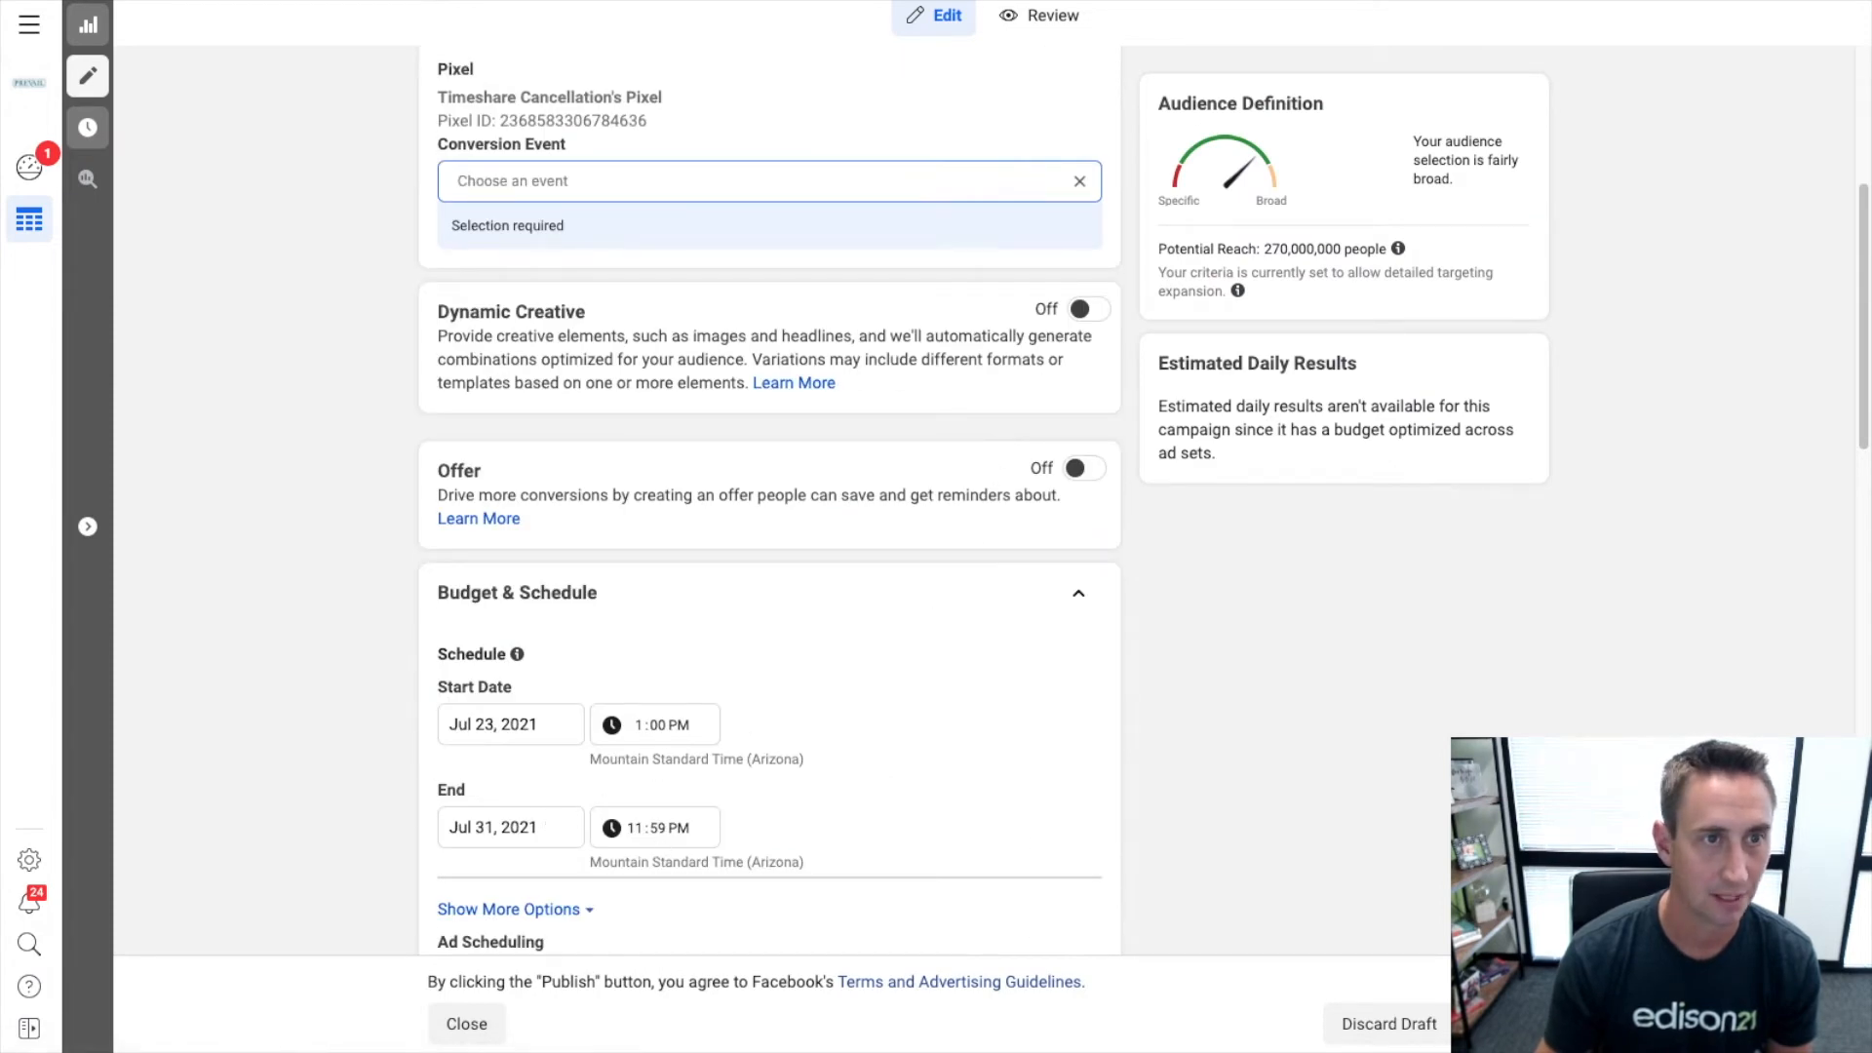
{"action": "left_click", "coordinate": [466, 1023]}
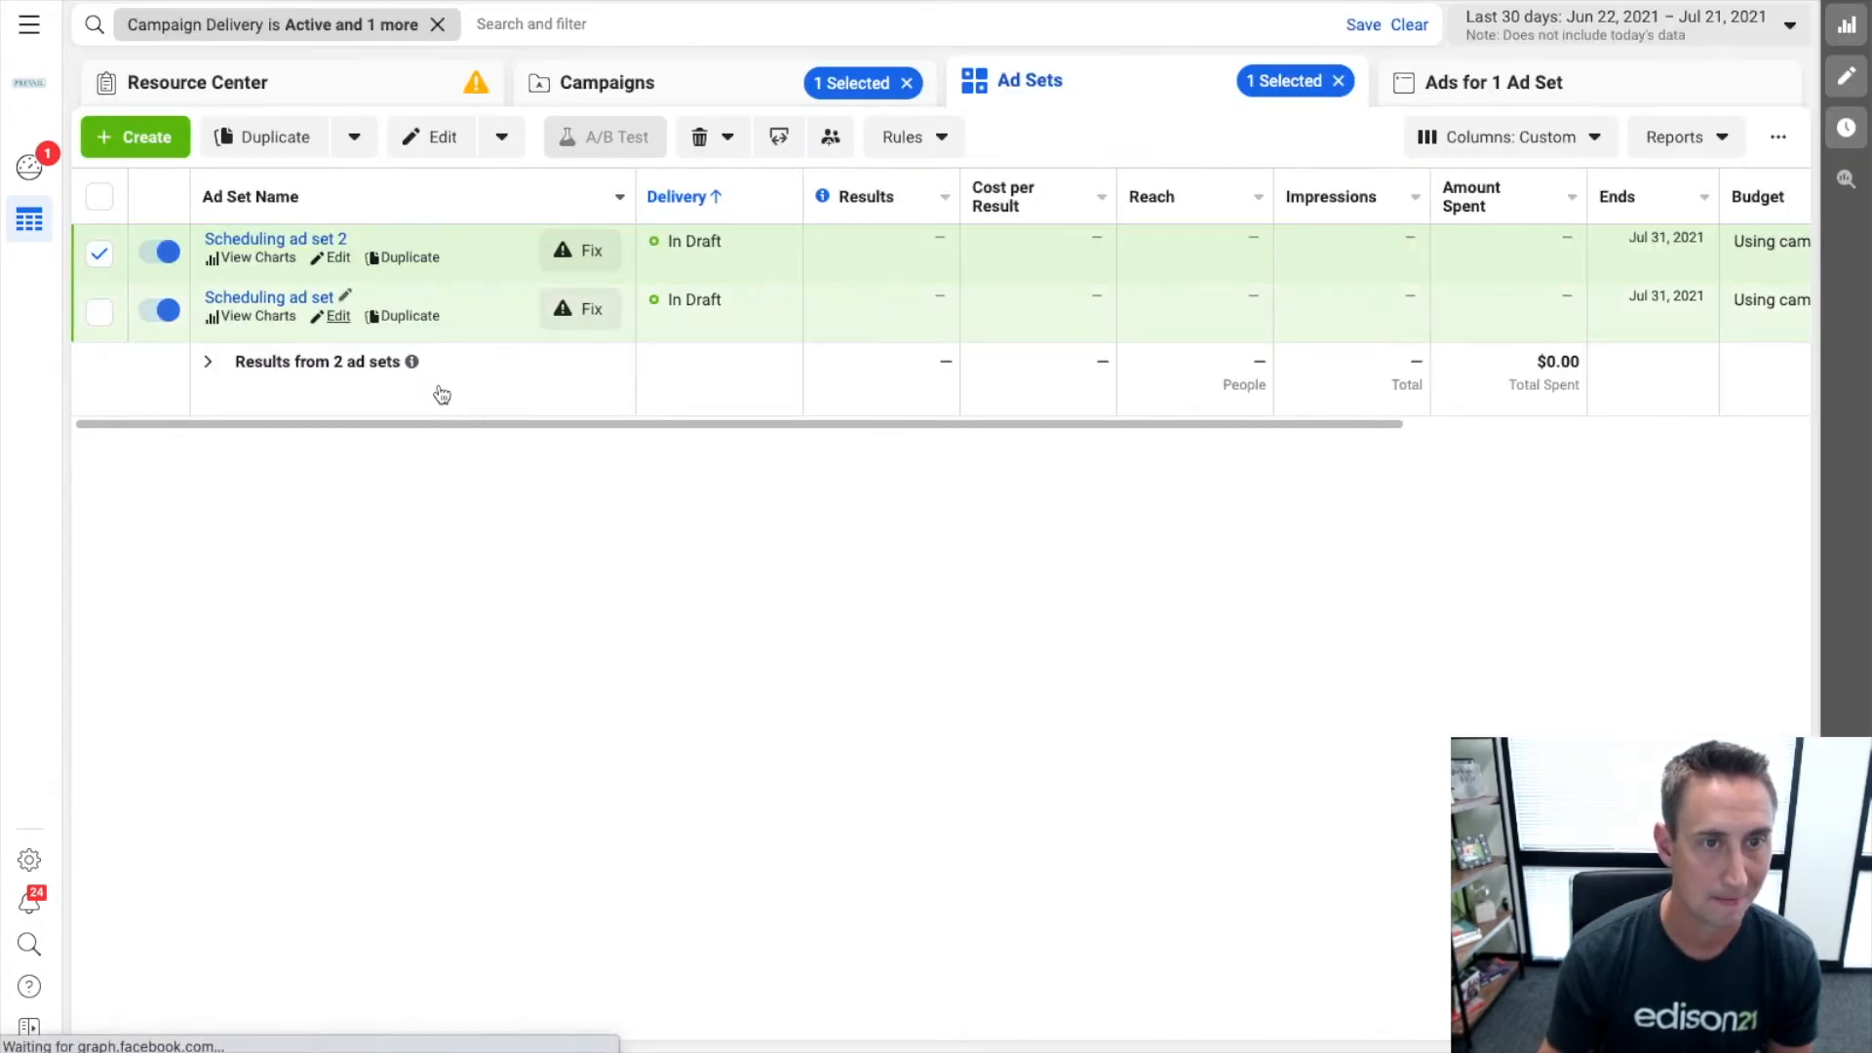
{"action": "left_click", "coordinate": [340, 316]}
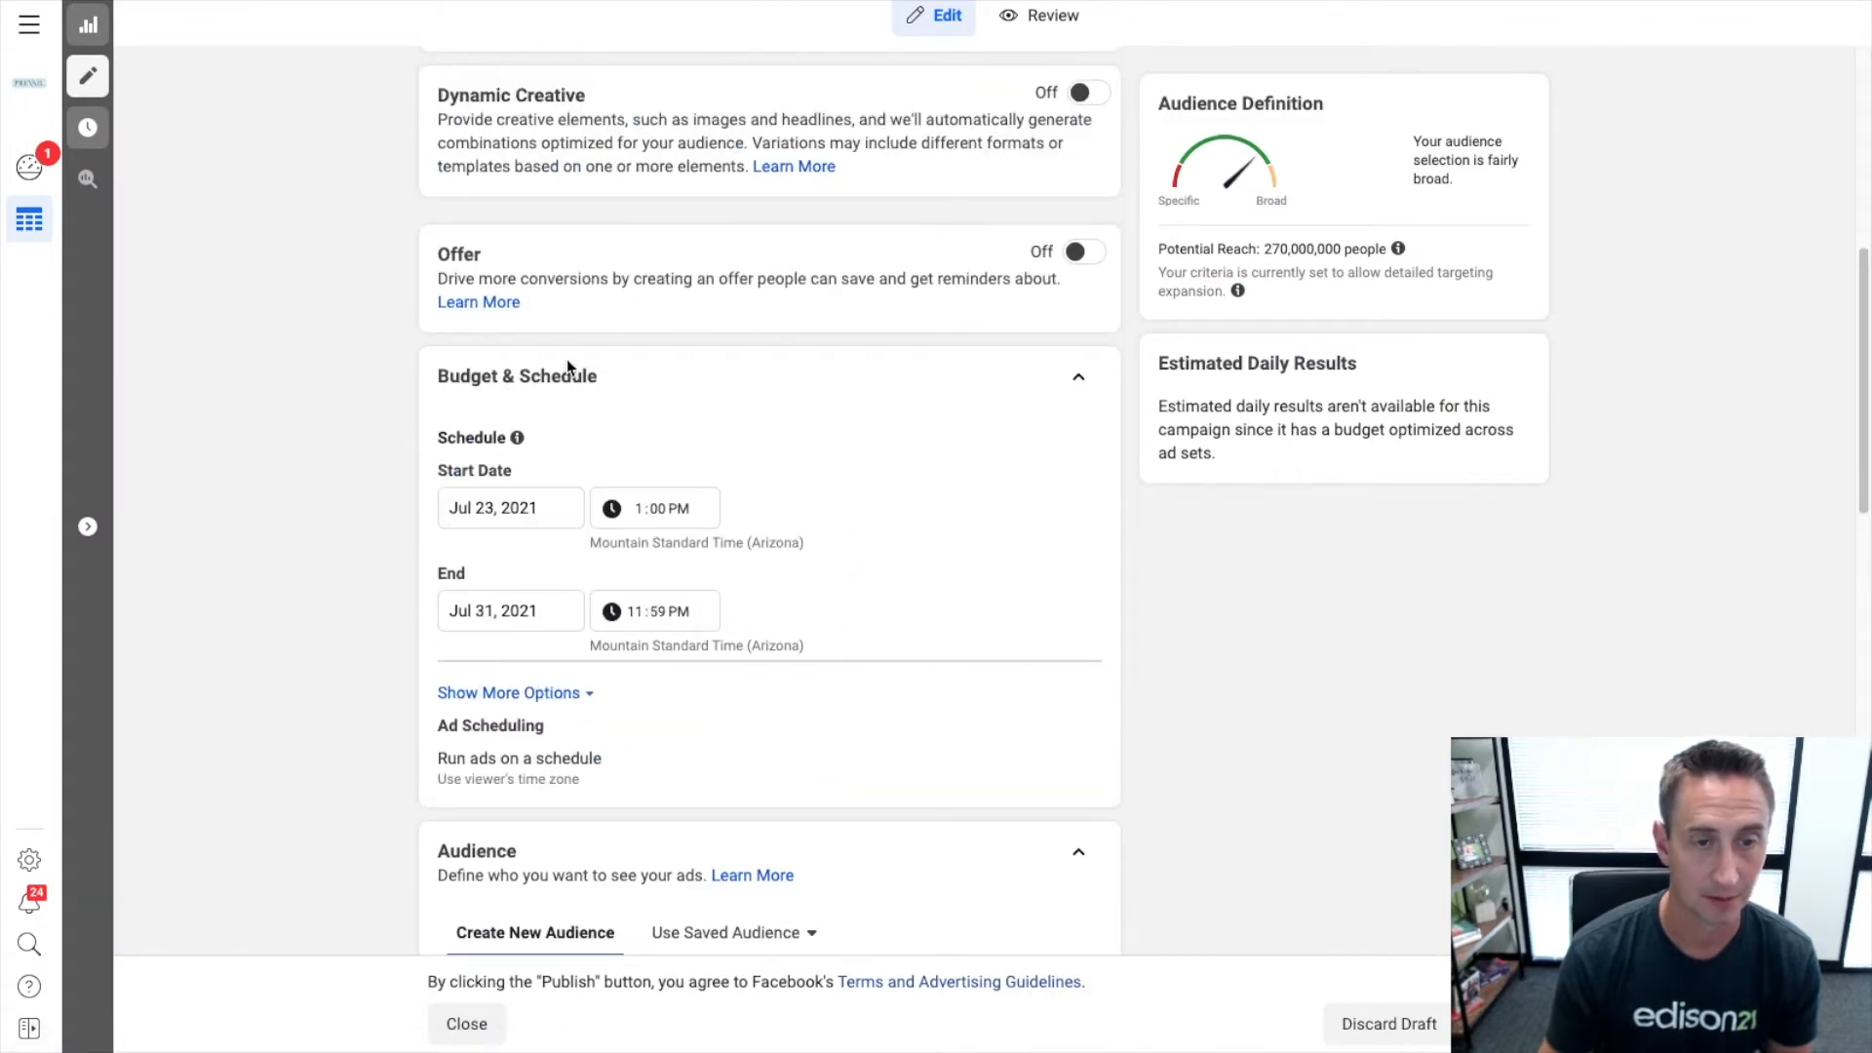
{"action": "left_click", "coordinate": [466, 1023]}
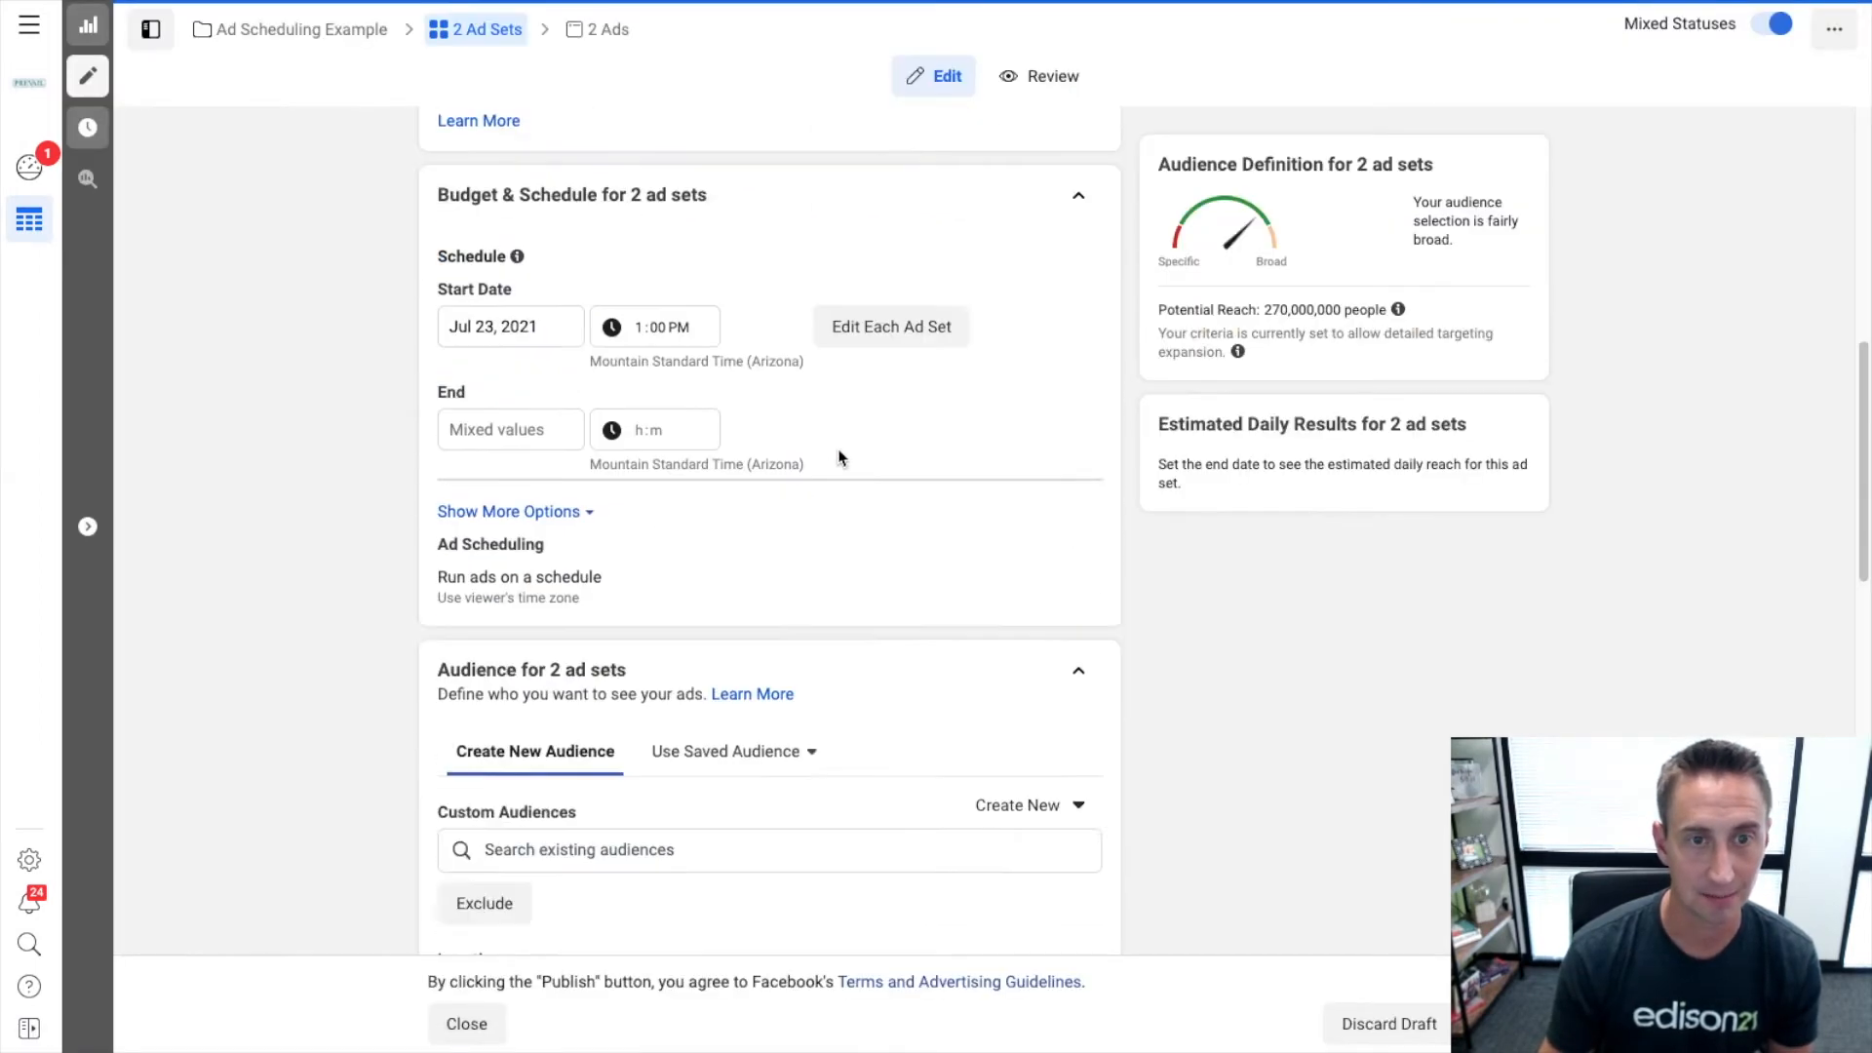
{"action": "scroll", "scroll_direction": "up", "scroll_amount": 3}
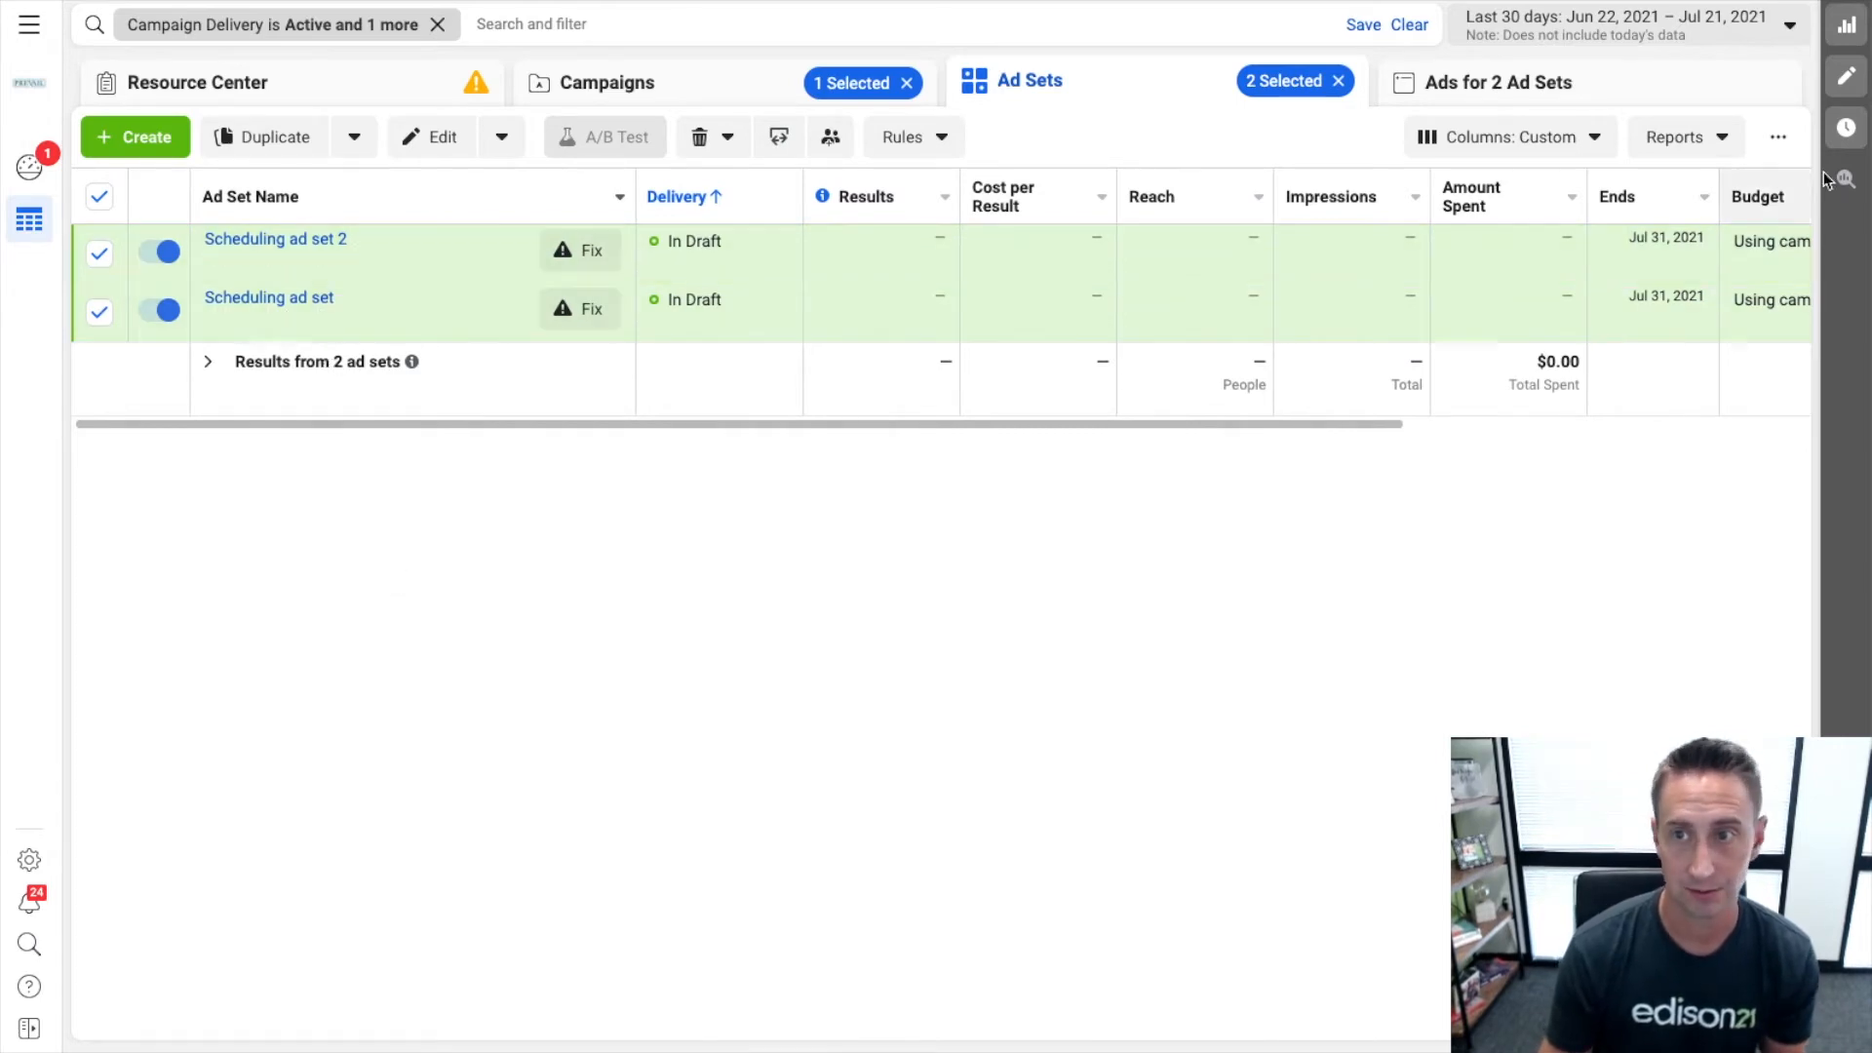
{"action": "left_click", "coordinate": [427, 137]}
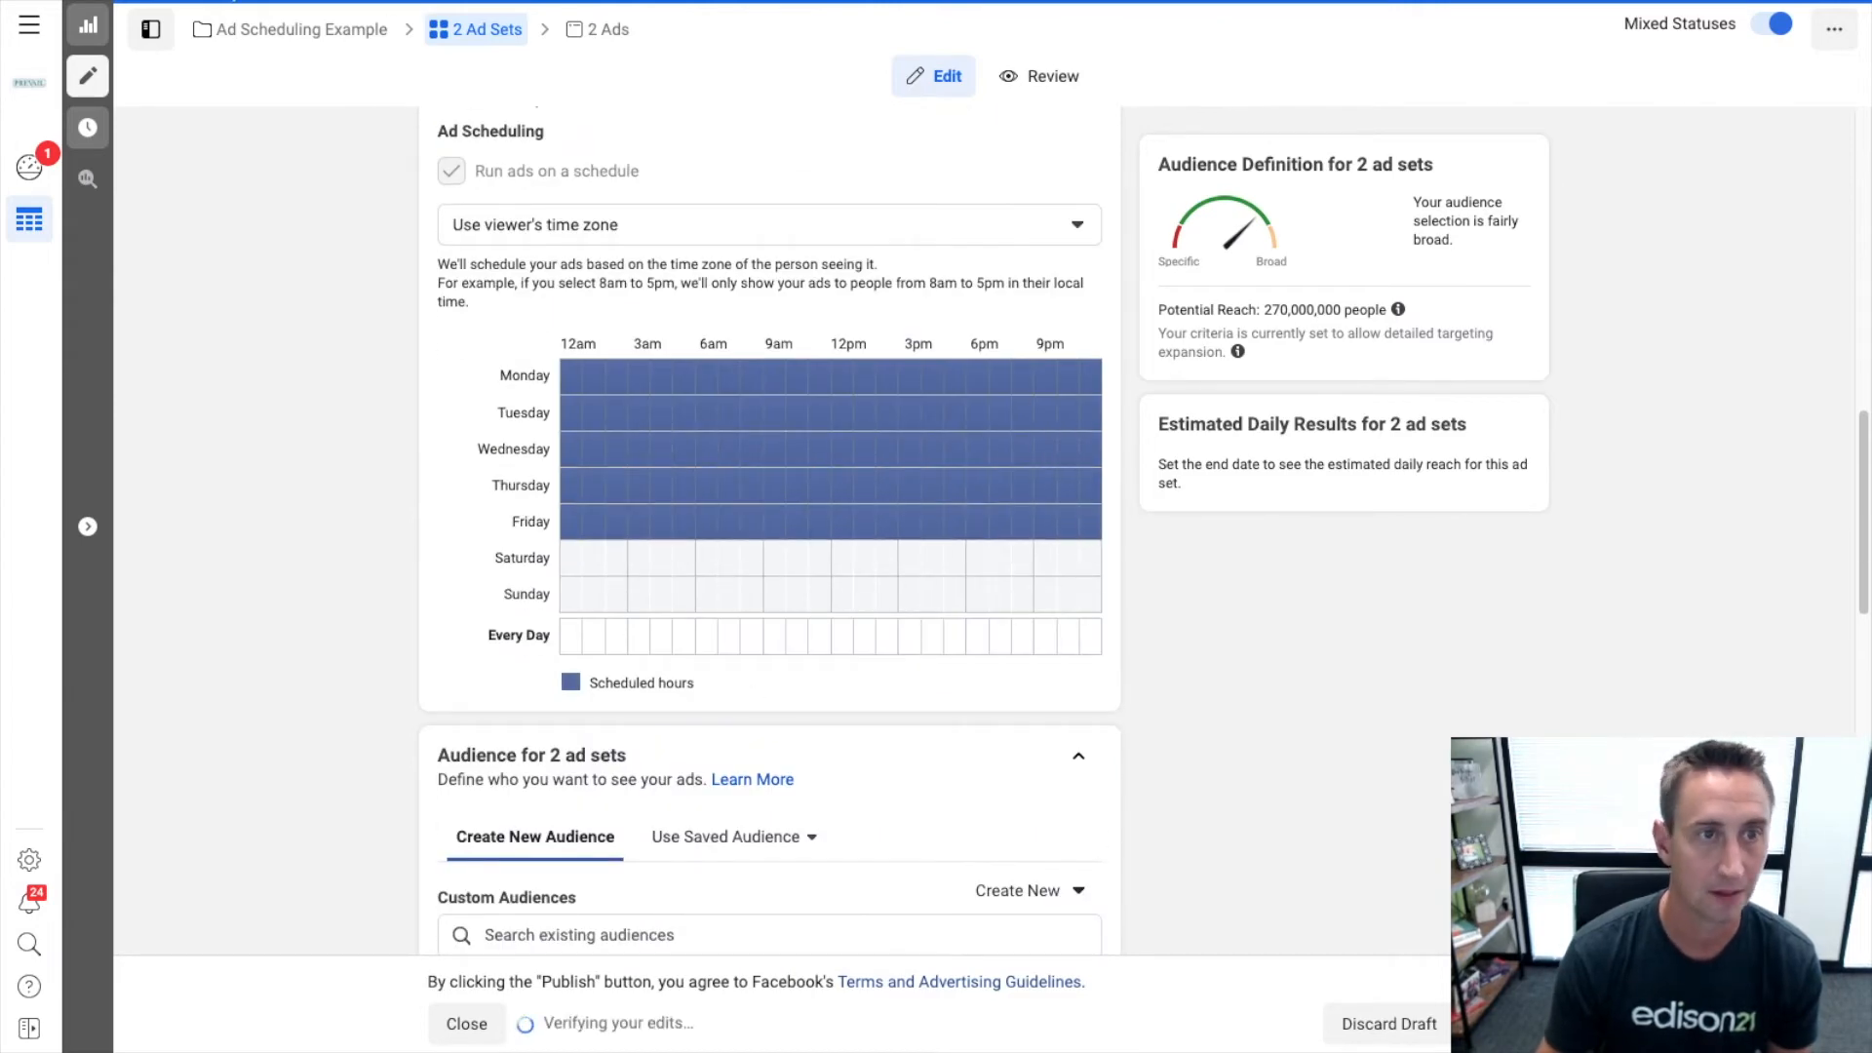
Save the Monday–Friday schedule and reopen both ad sets' shared settings.
{"action": "left_click", "coordinate": [466, 1024]}
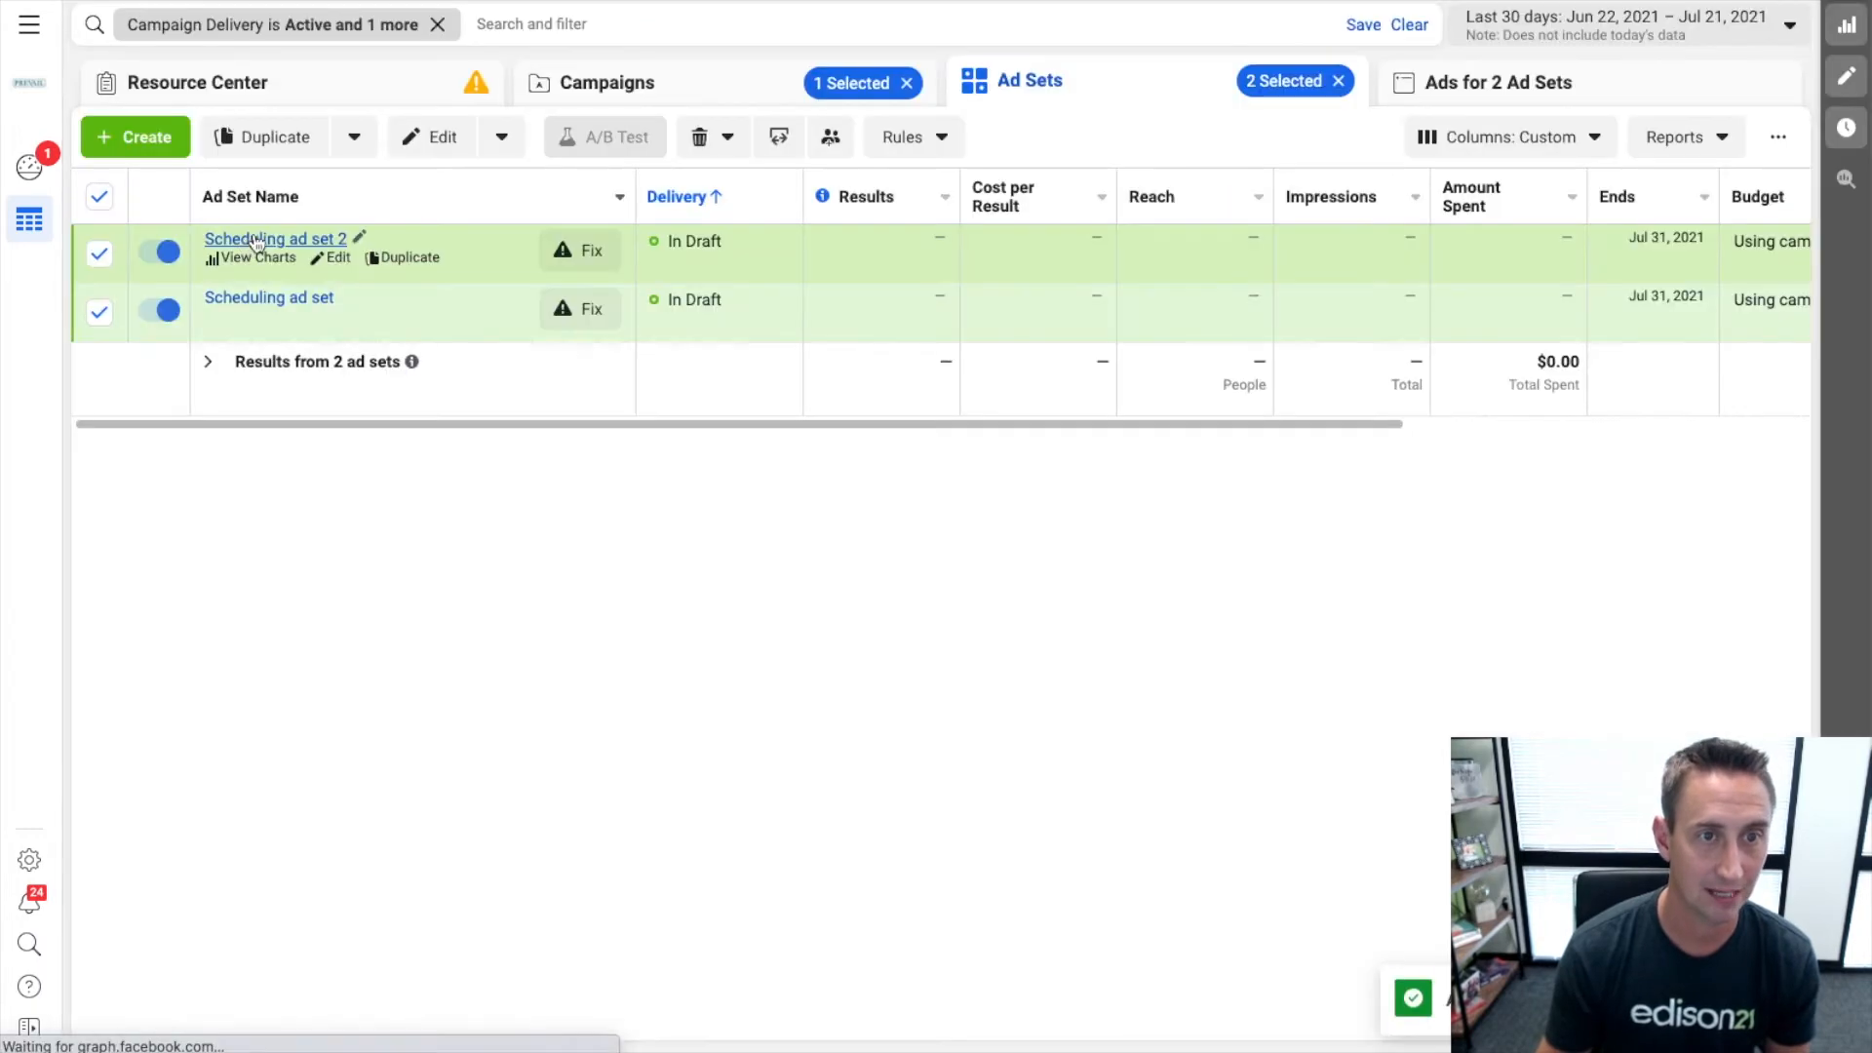
{"action": "left_click", "coordinate": [442, 137]}
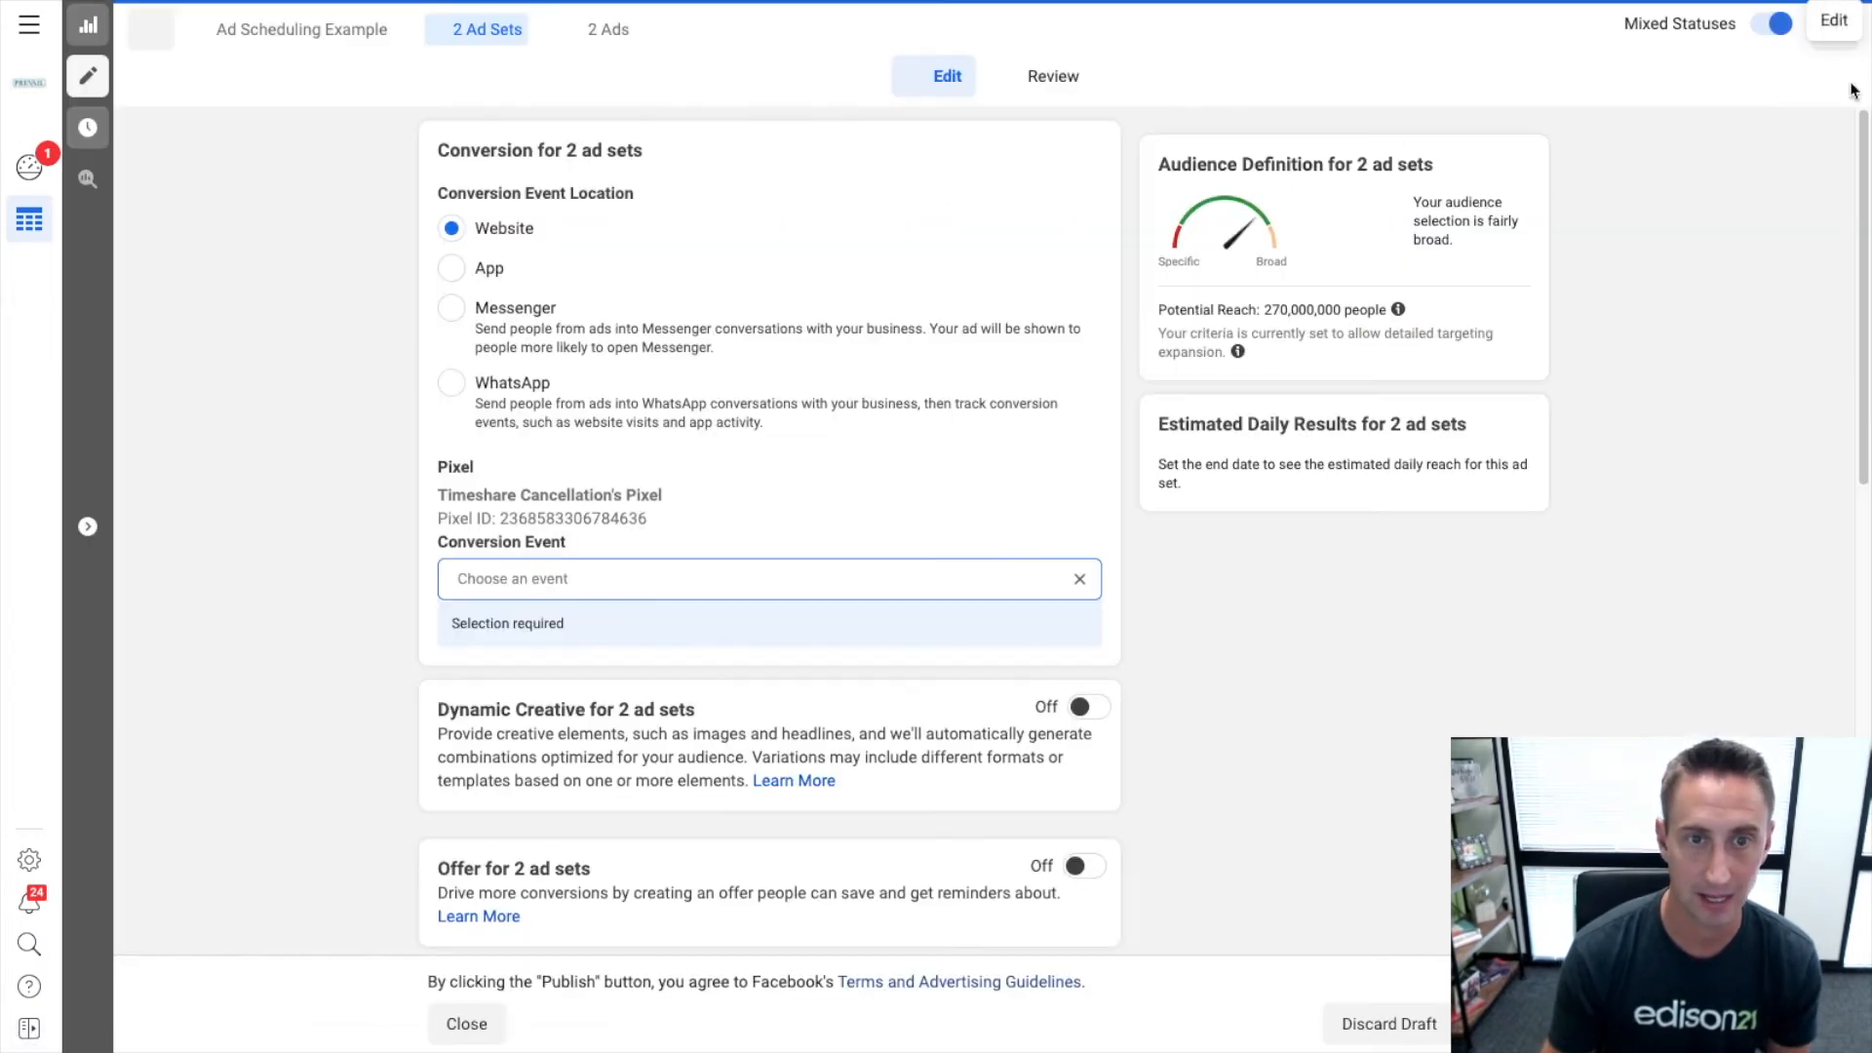
{"action": "scroll", "scroll_direction": "down", "scroll_amount": 3}
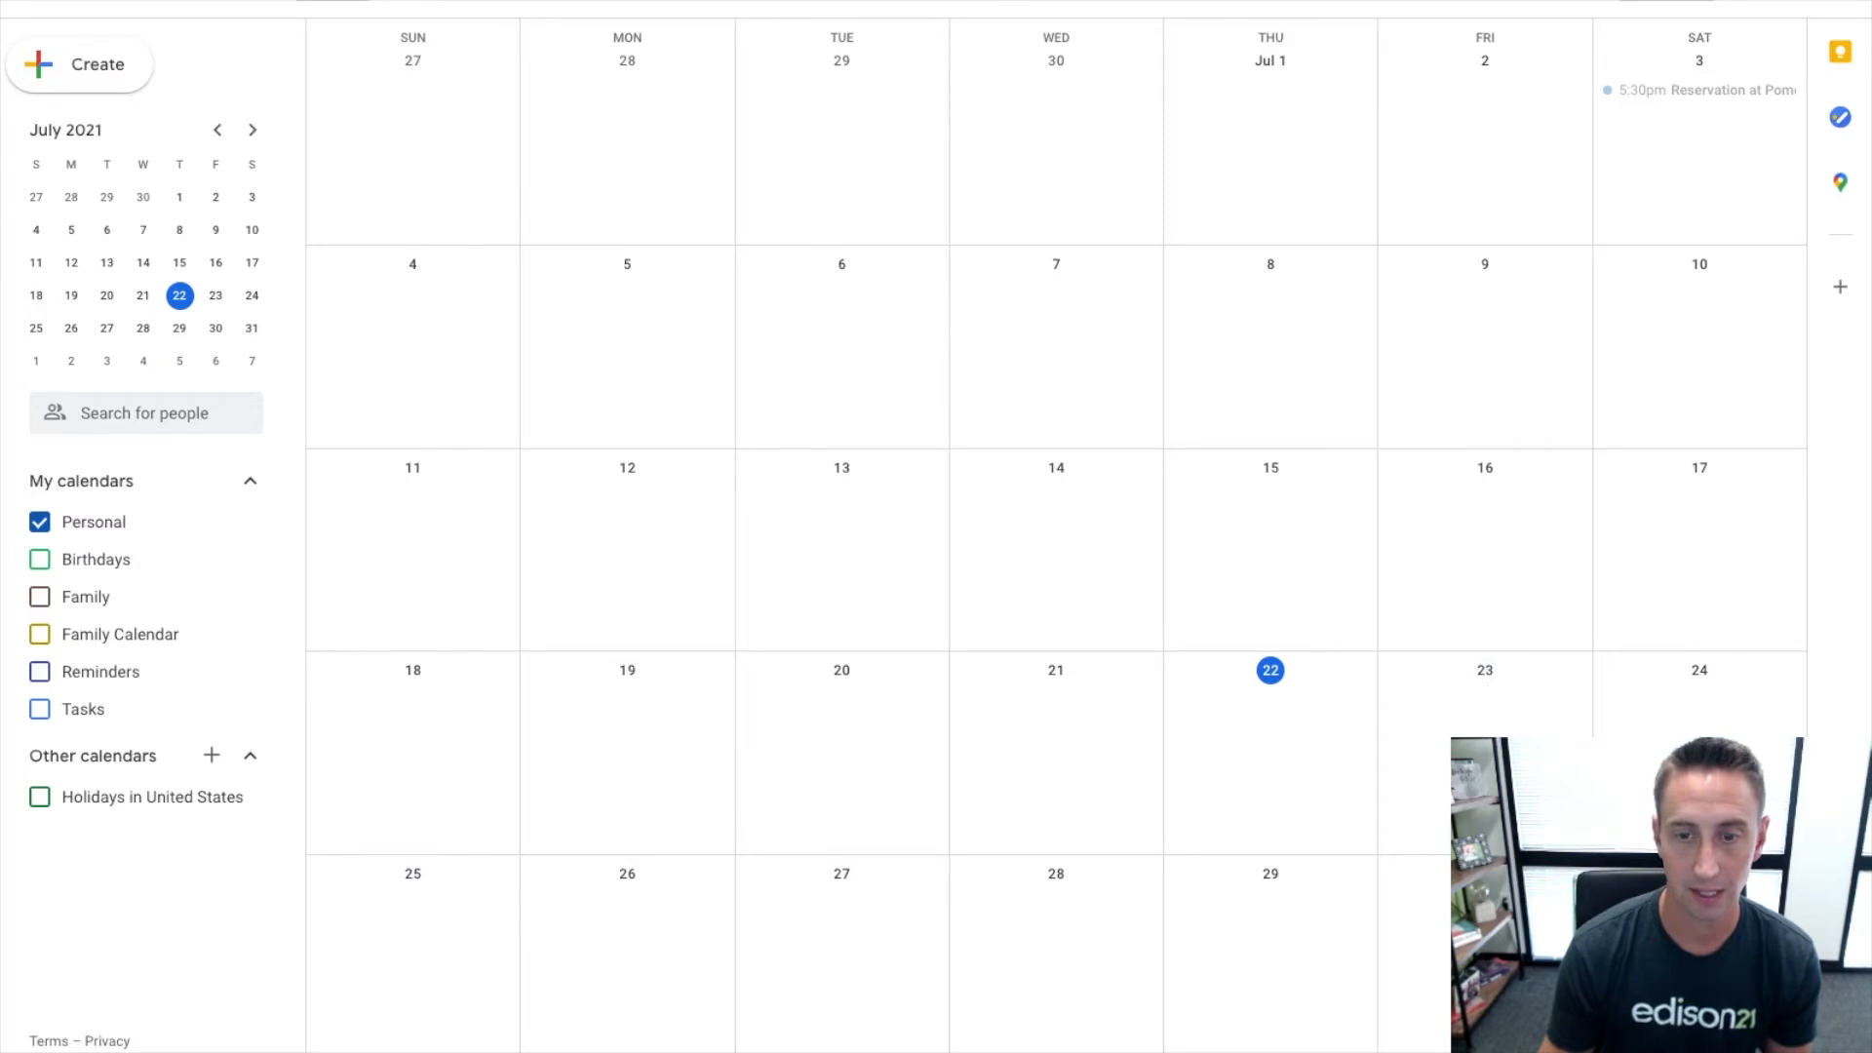
{"action": "mouse_move", "coordinate": [836, 956]}
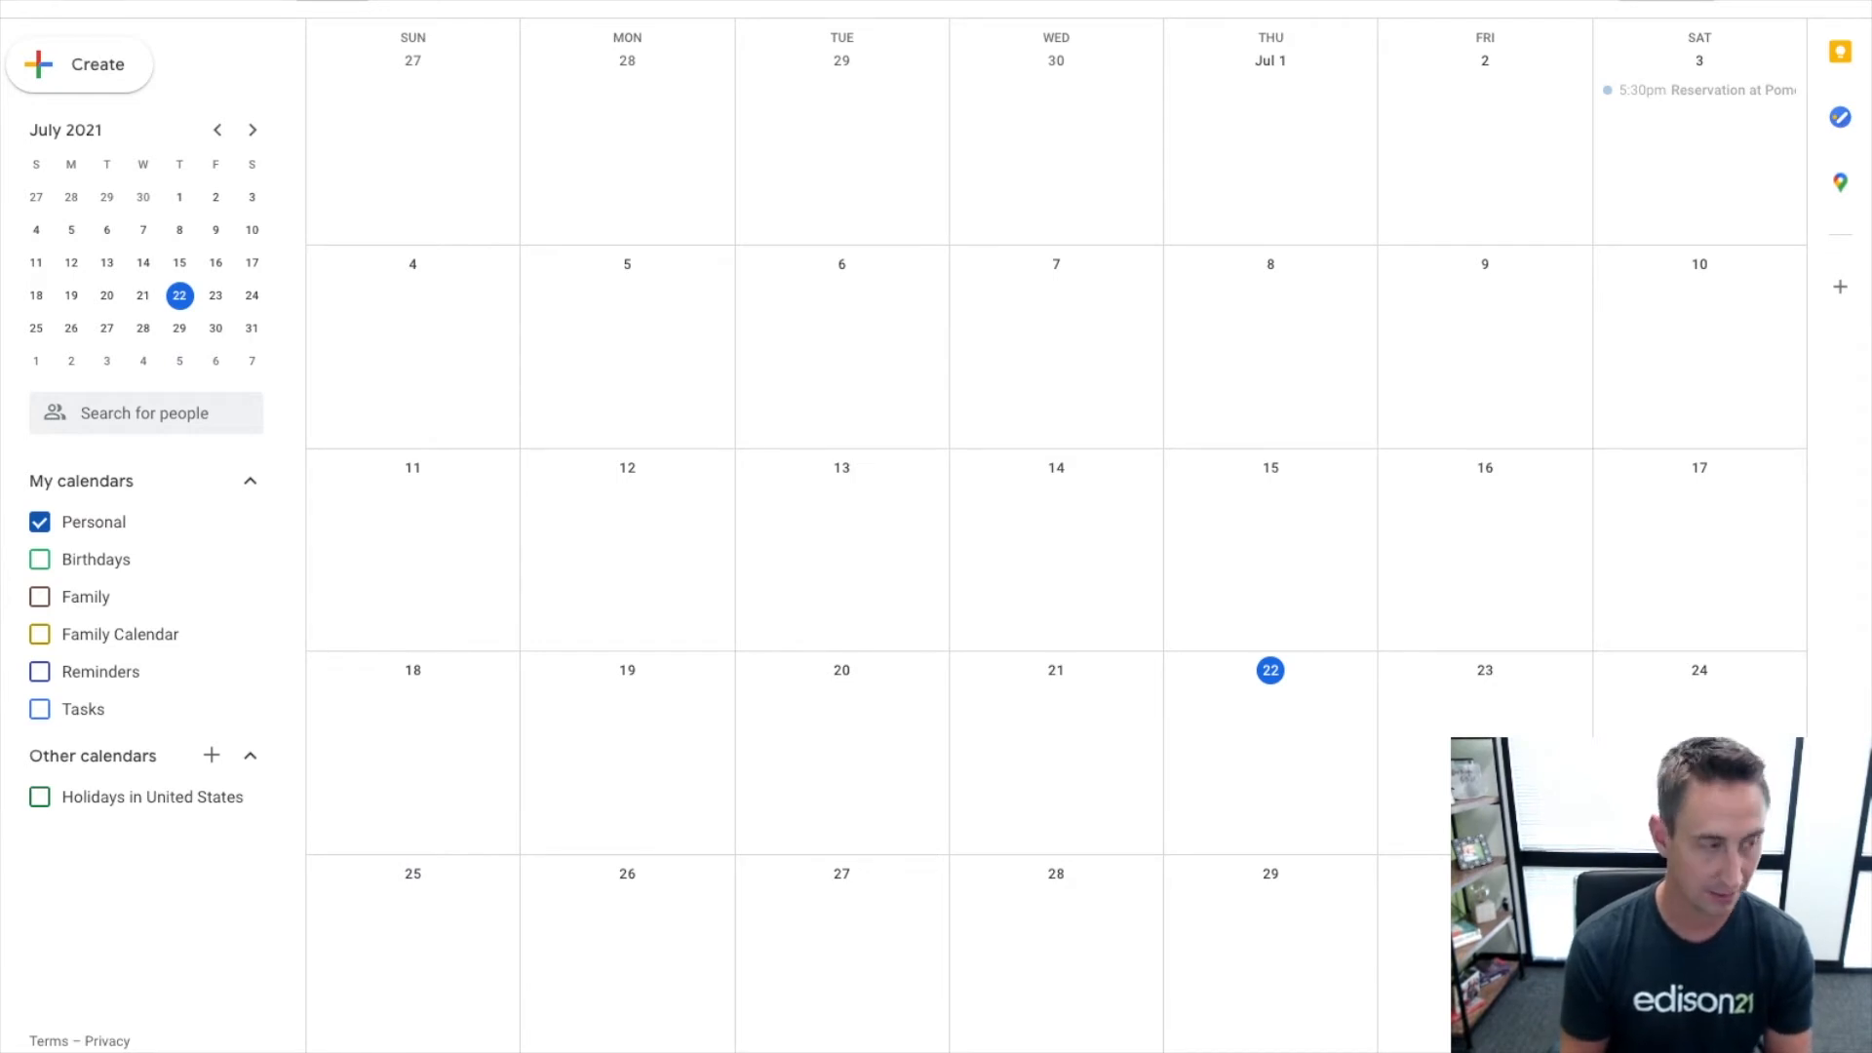
{"action": "mouse_move", "coordinate": [1509, 513]}
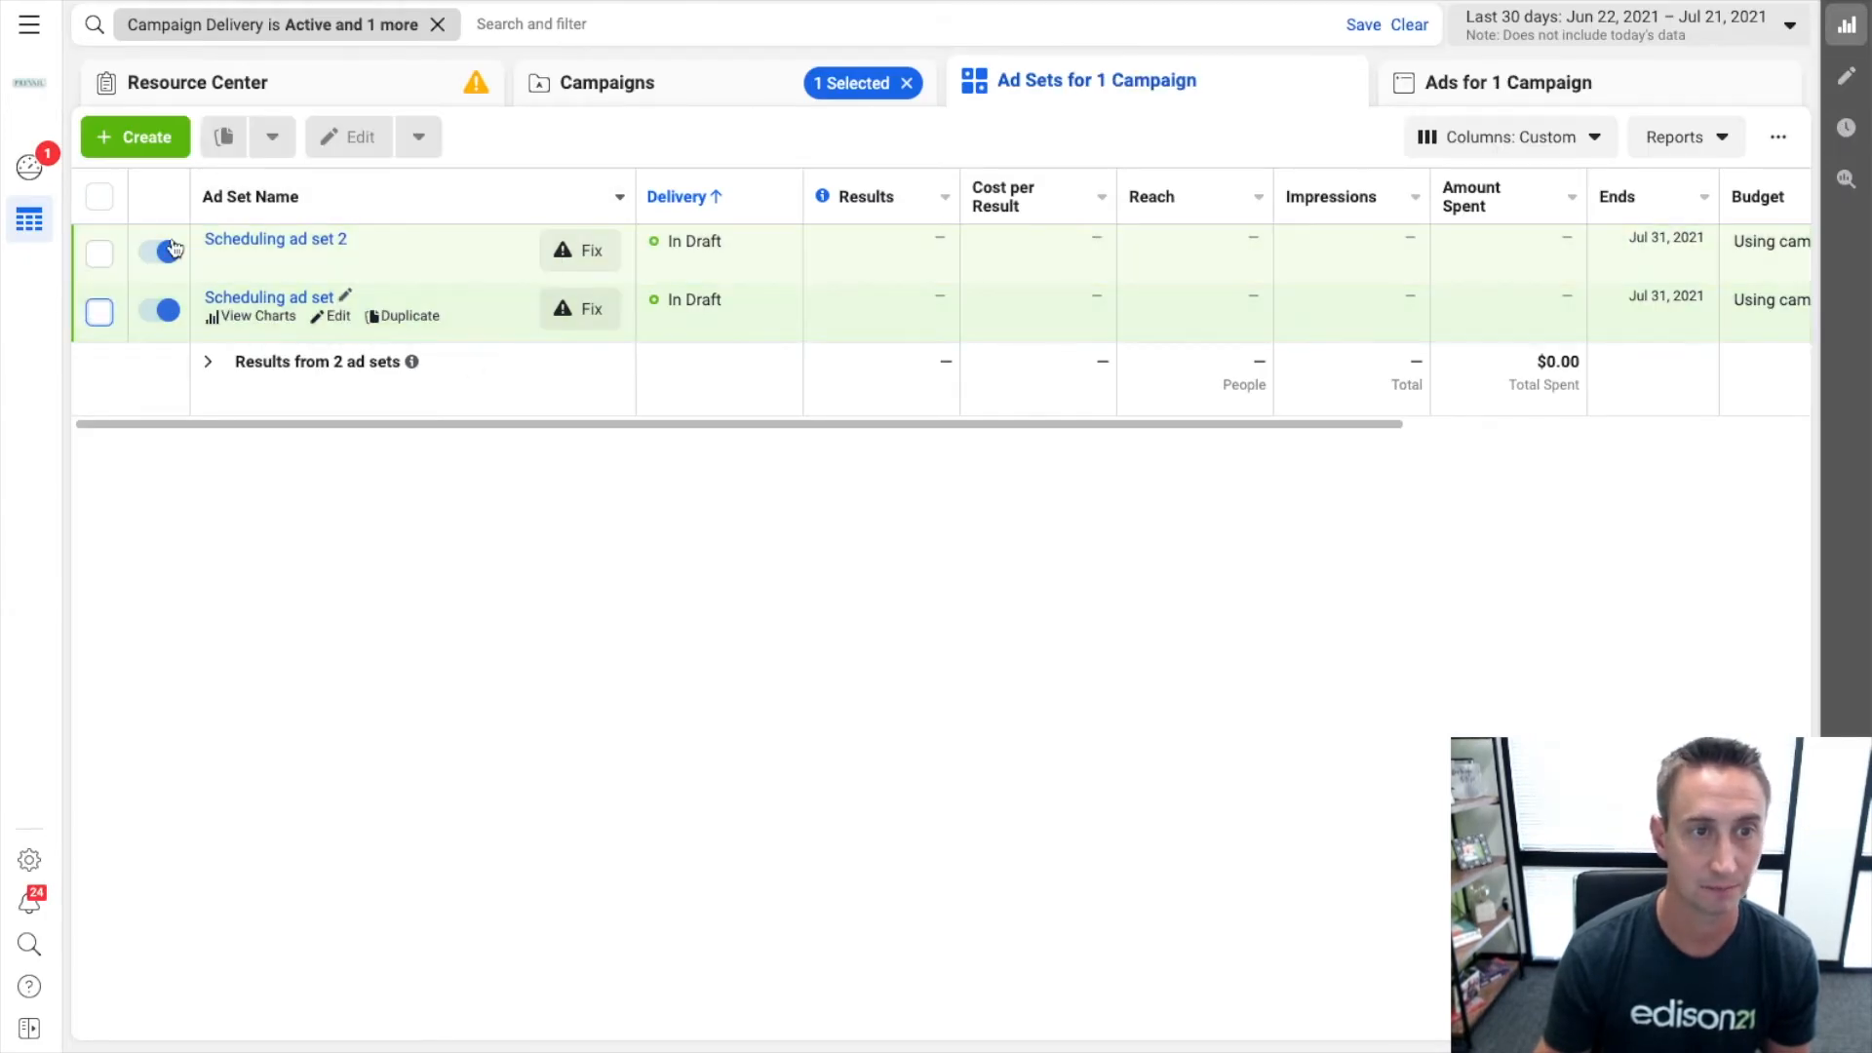
Rename the draft campaign to 'Ad Scheduling Example | $116' and save it to draft.
{"action": "left_click", "coordinate": [608, 82]}
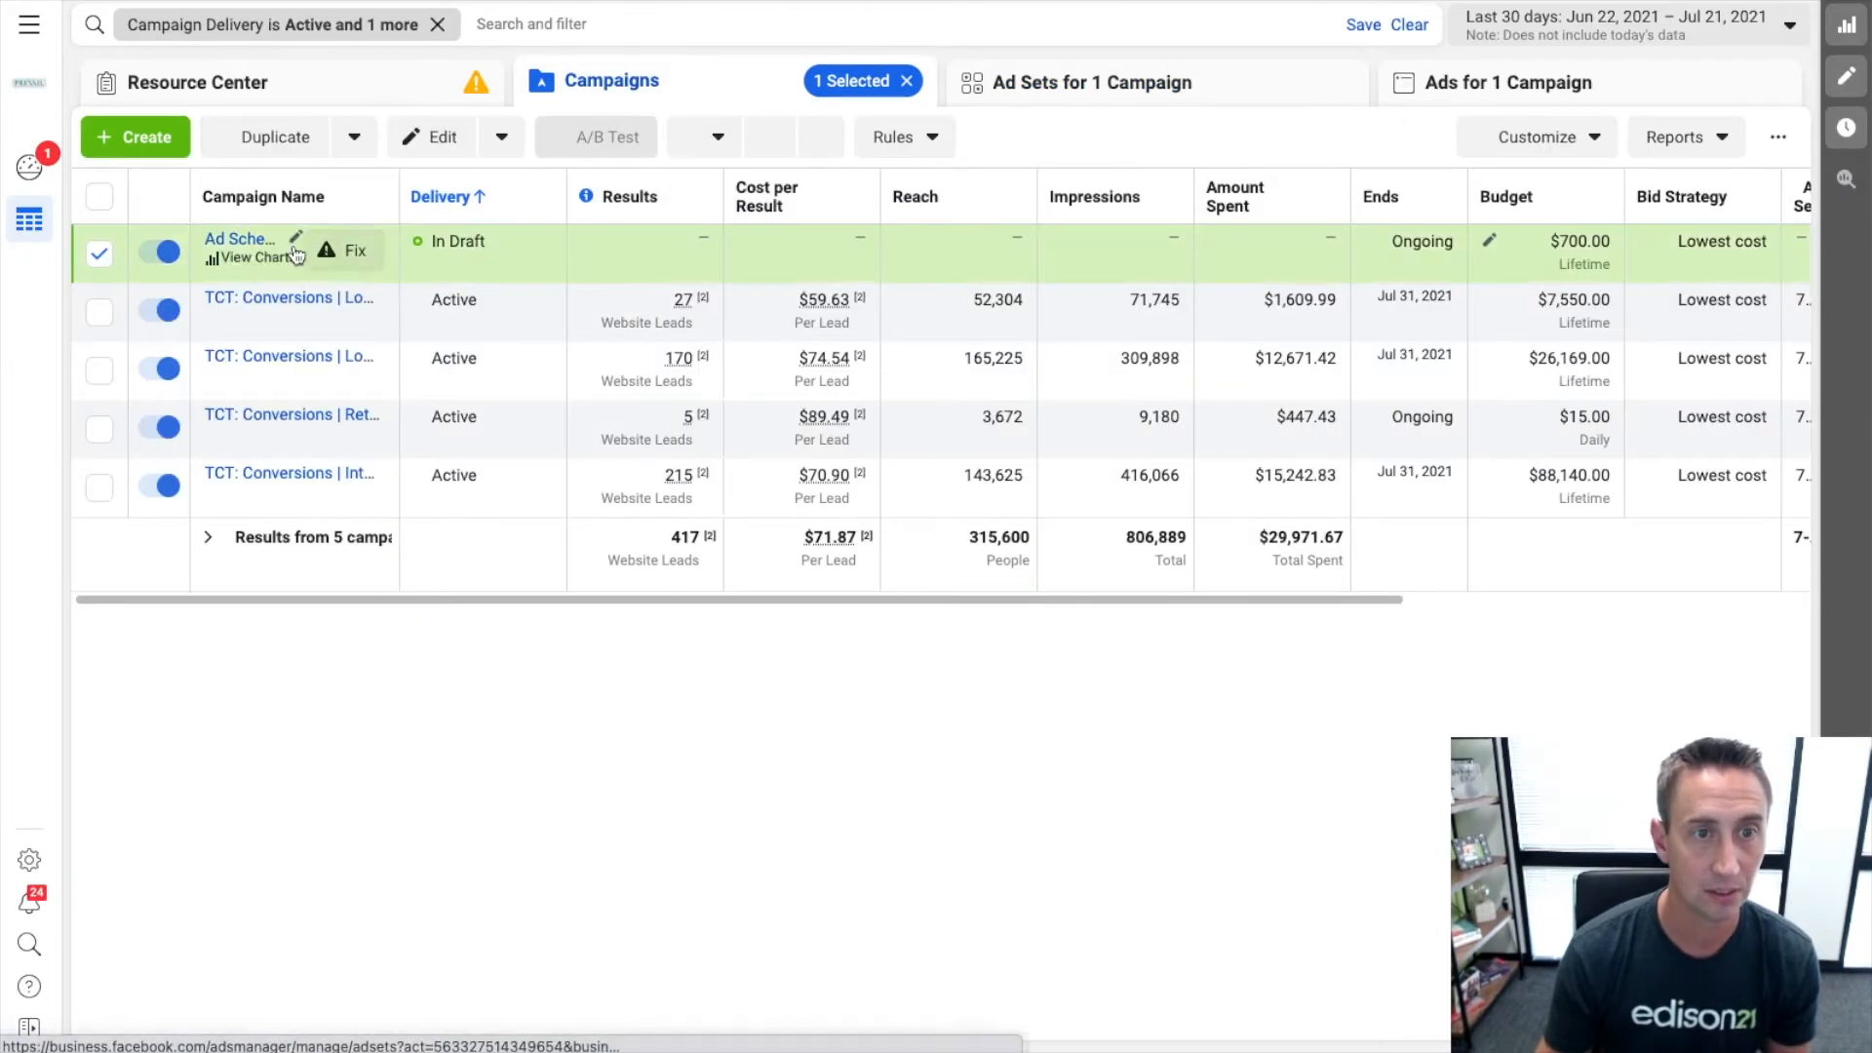
{"action": "left_click", "coordinate": [296, 236]}
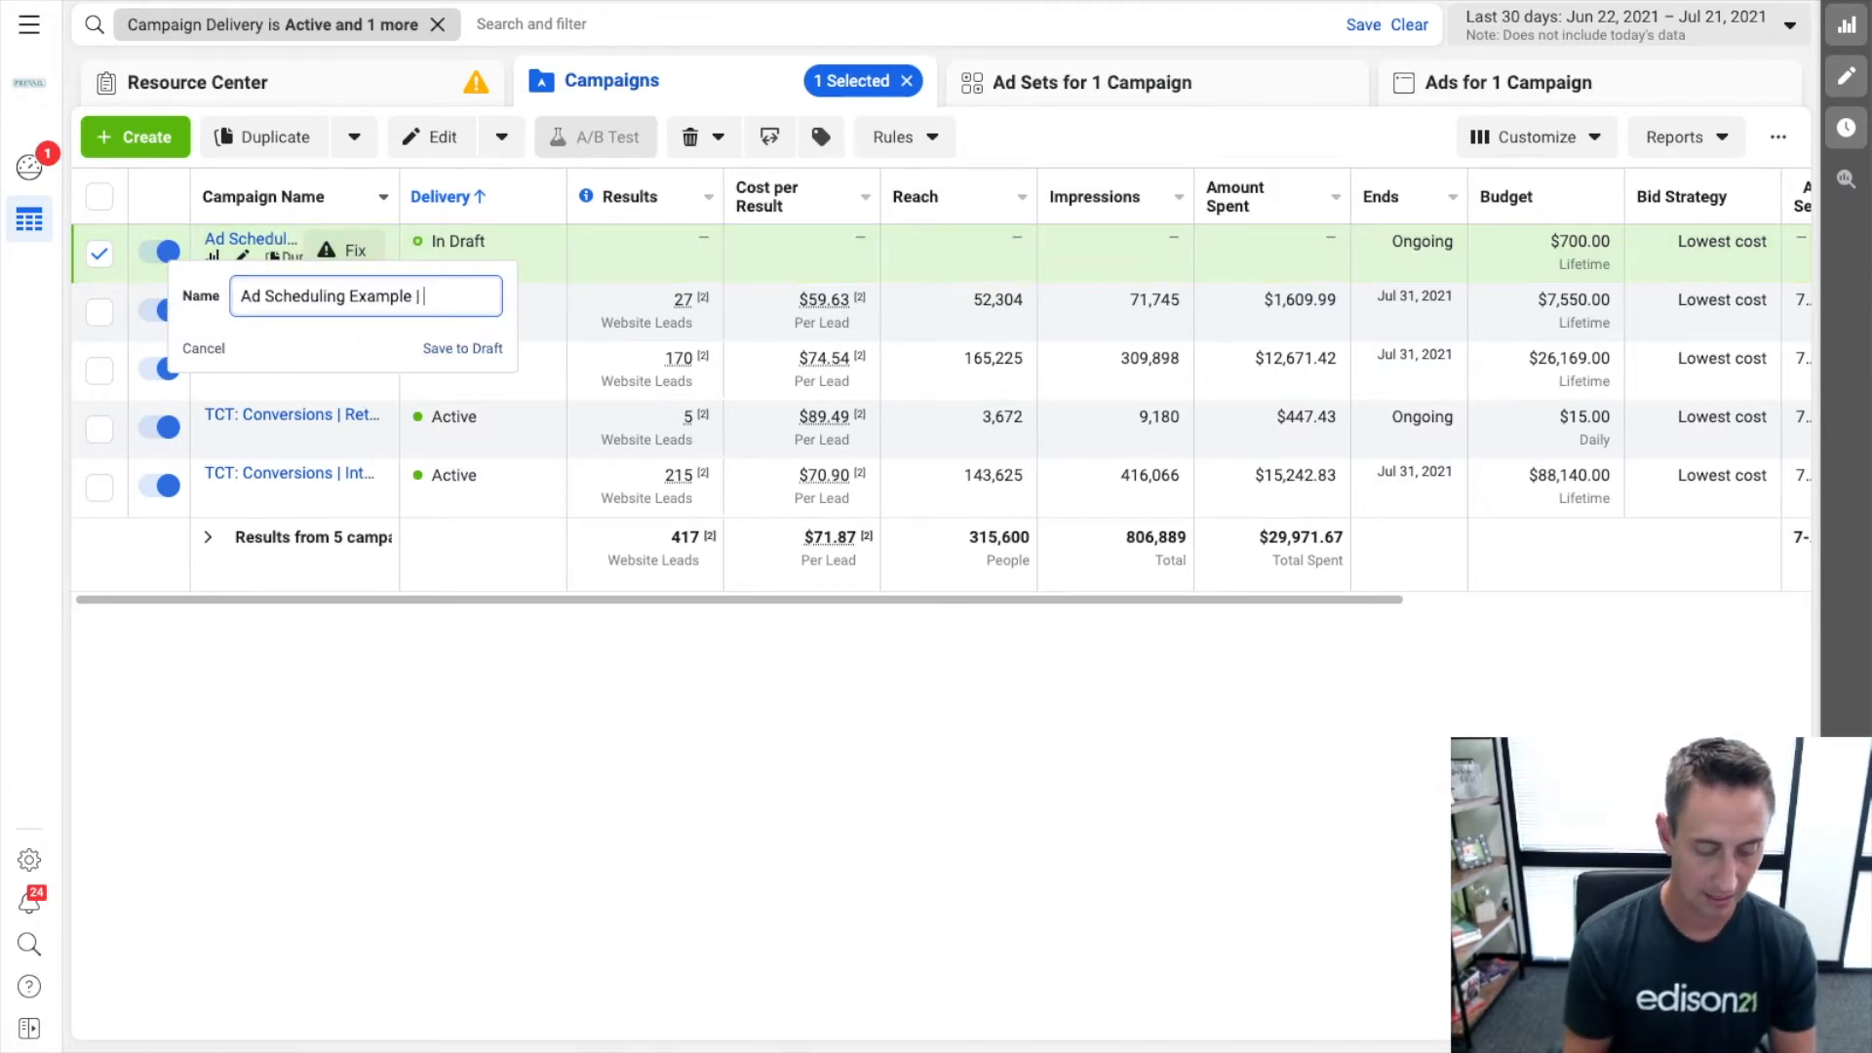
{"action": "type", "text": "$116"}
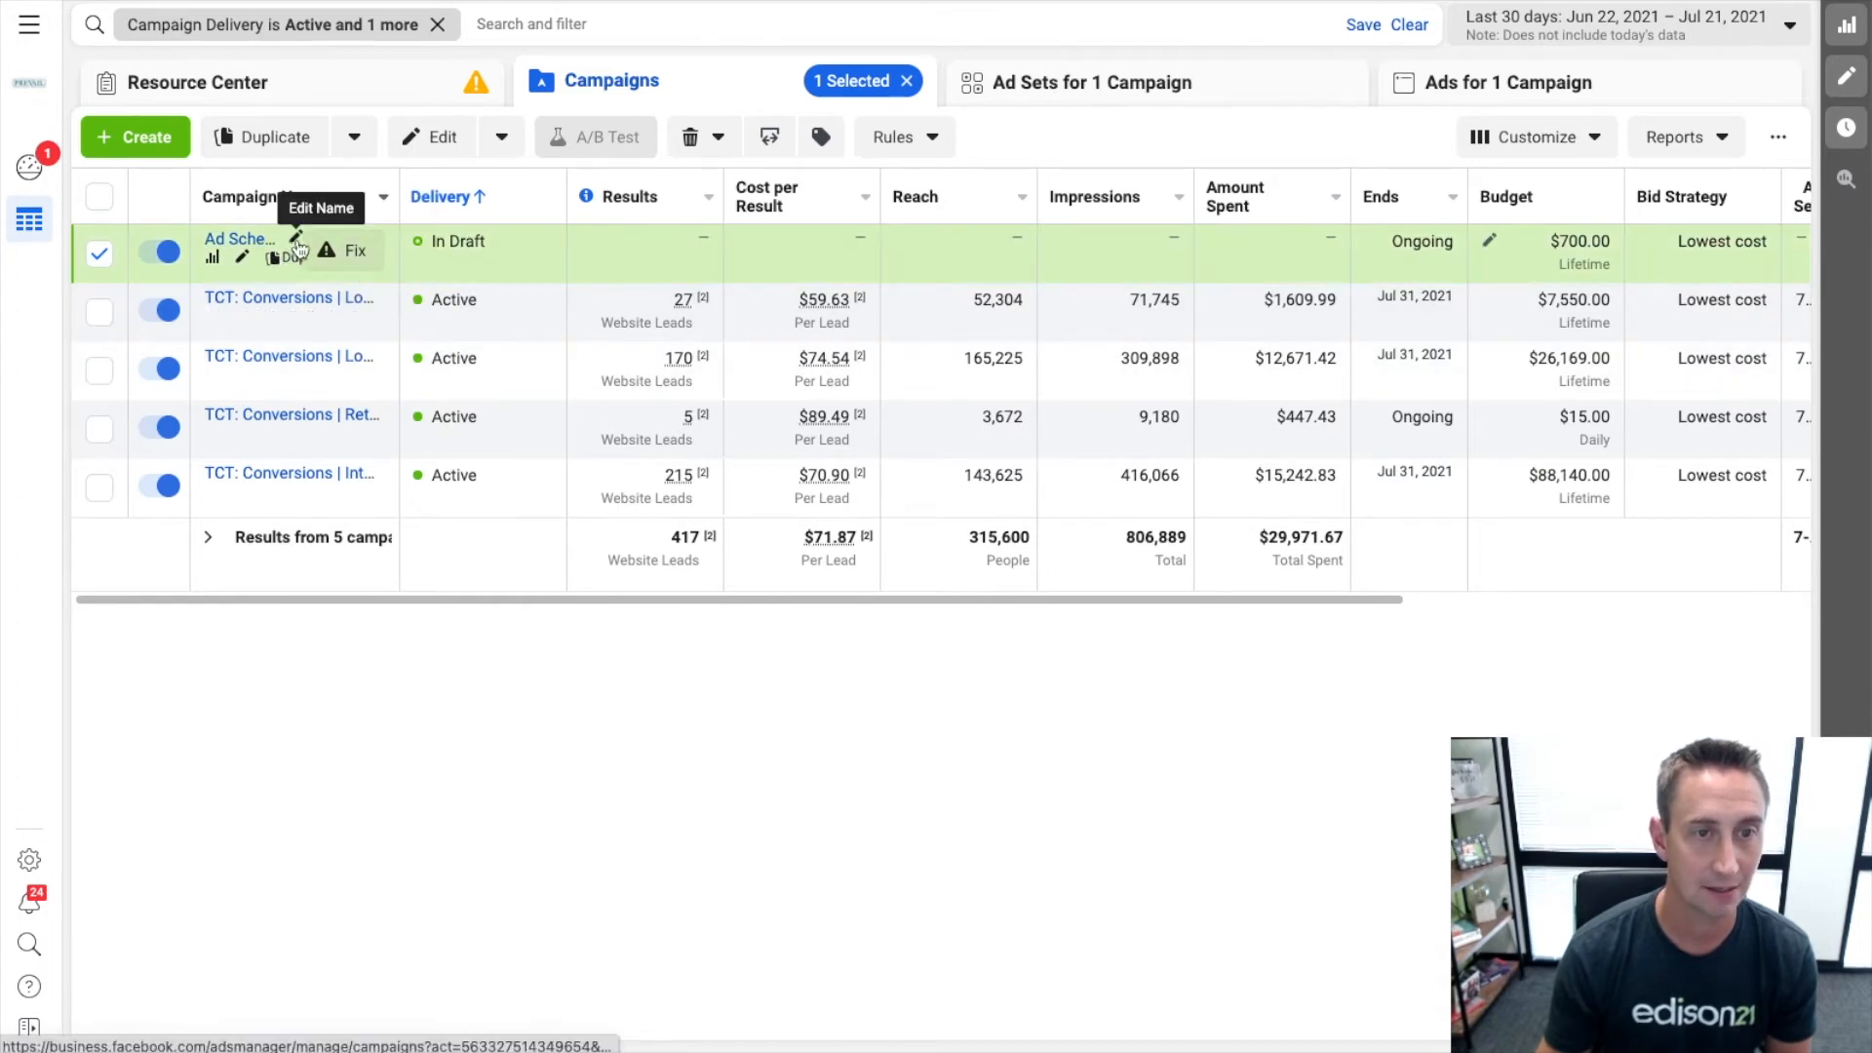
{"action": "left_click", "coordinate": [295, 246]}
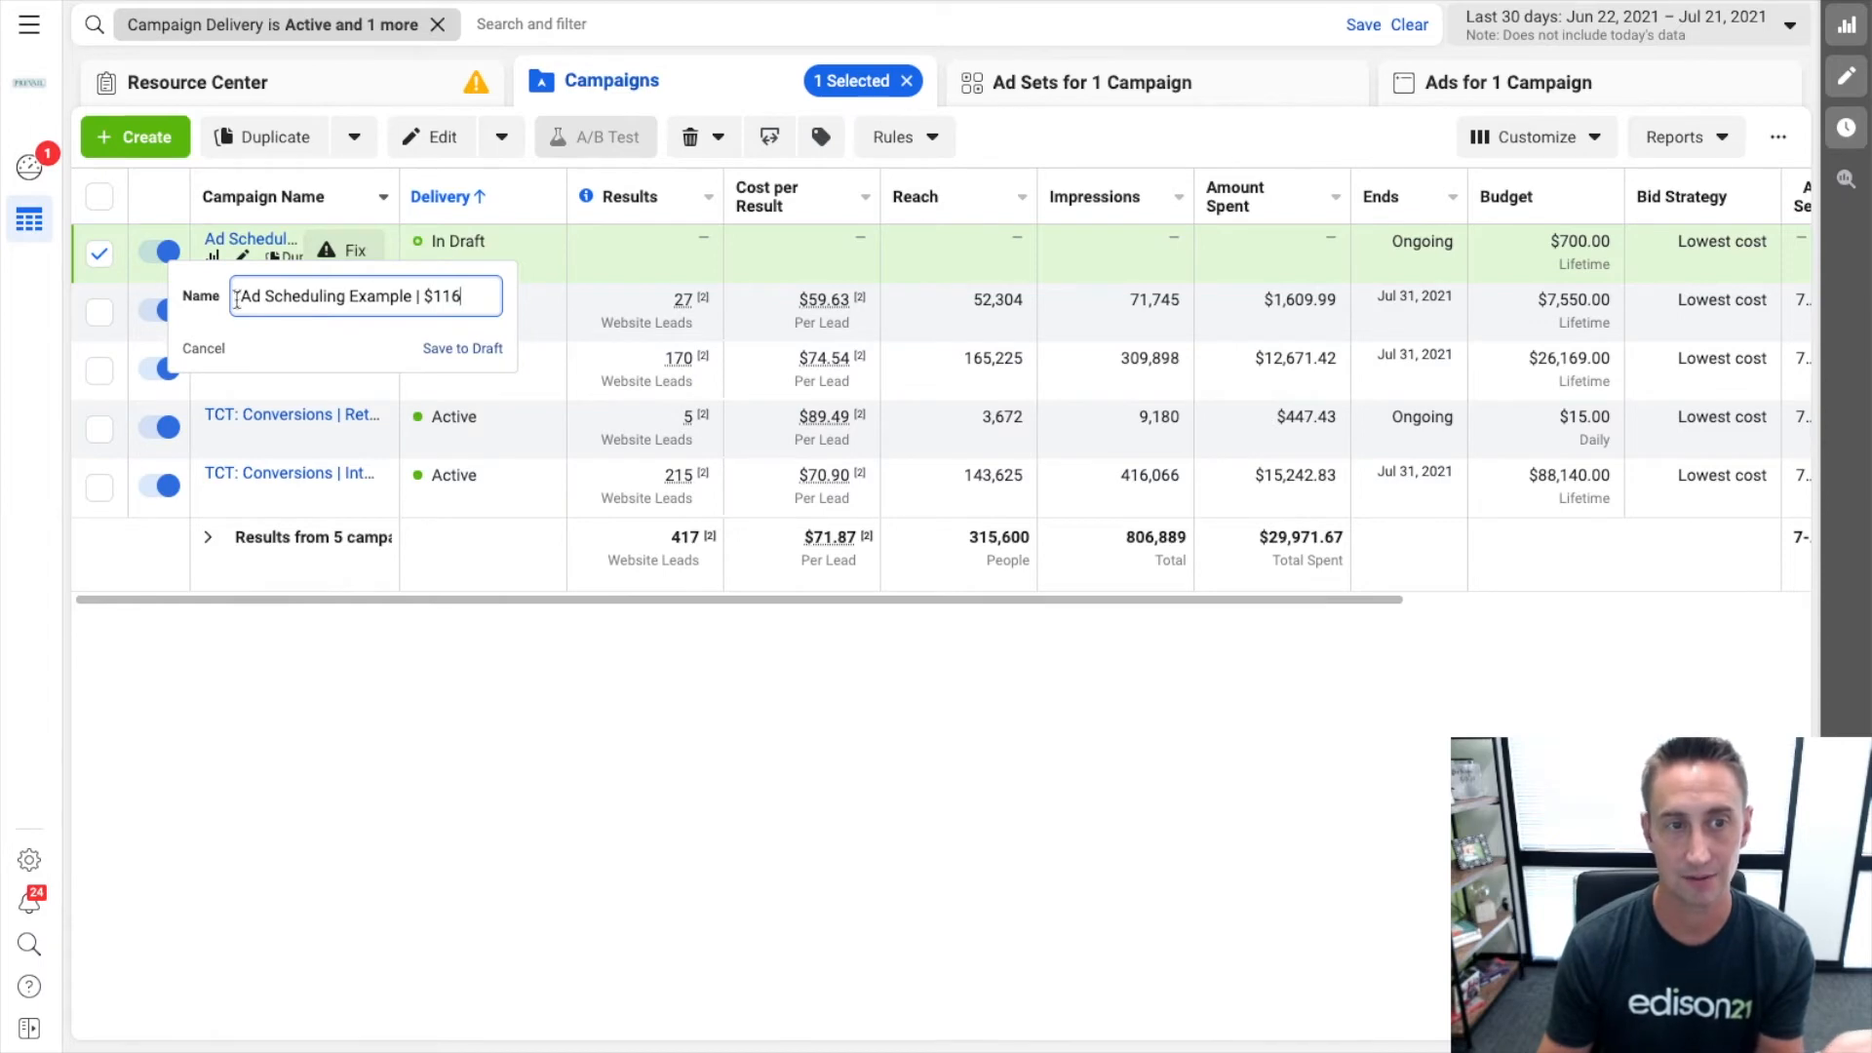
{"action": "mouse_move", "coordinate": [251, 357]}
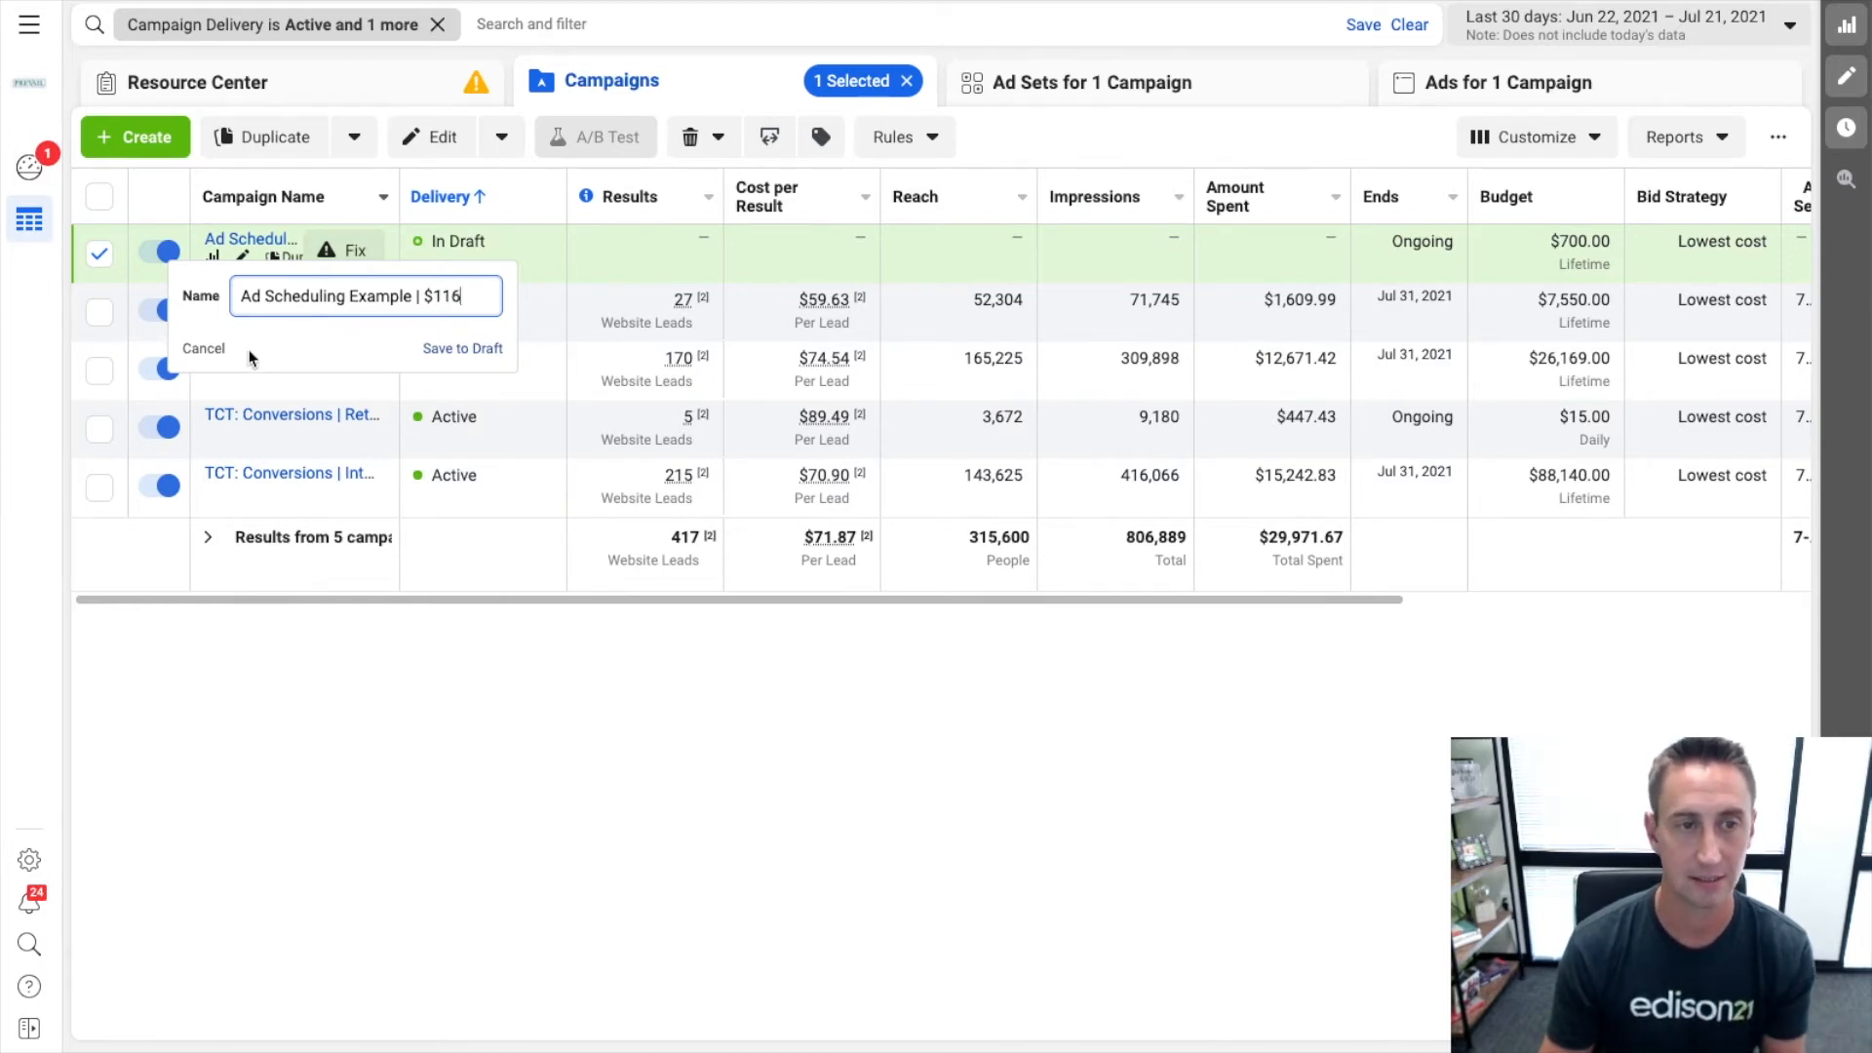
Close the name editor, then review and close the campaign settings unchanged.
{"action": "left_click", "coordinate": [202, 347]}
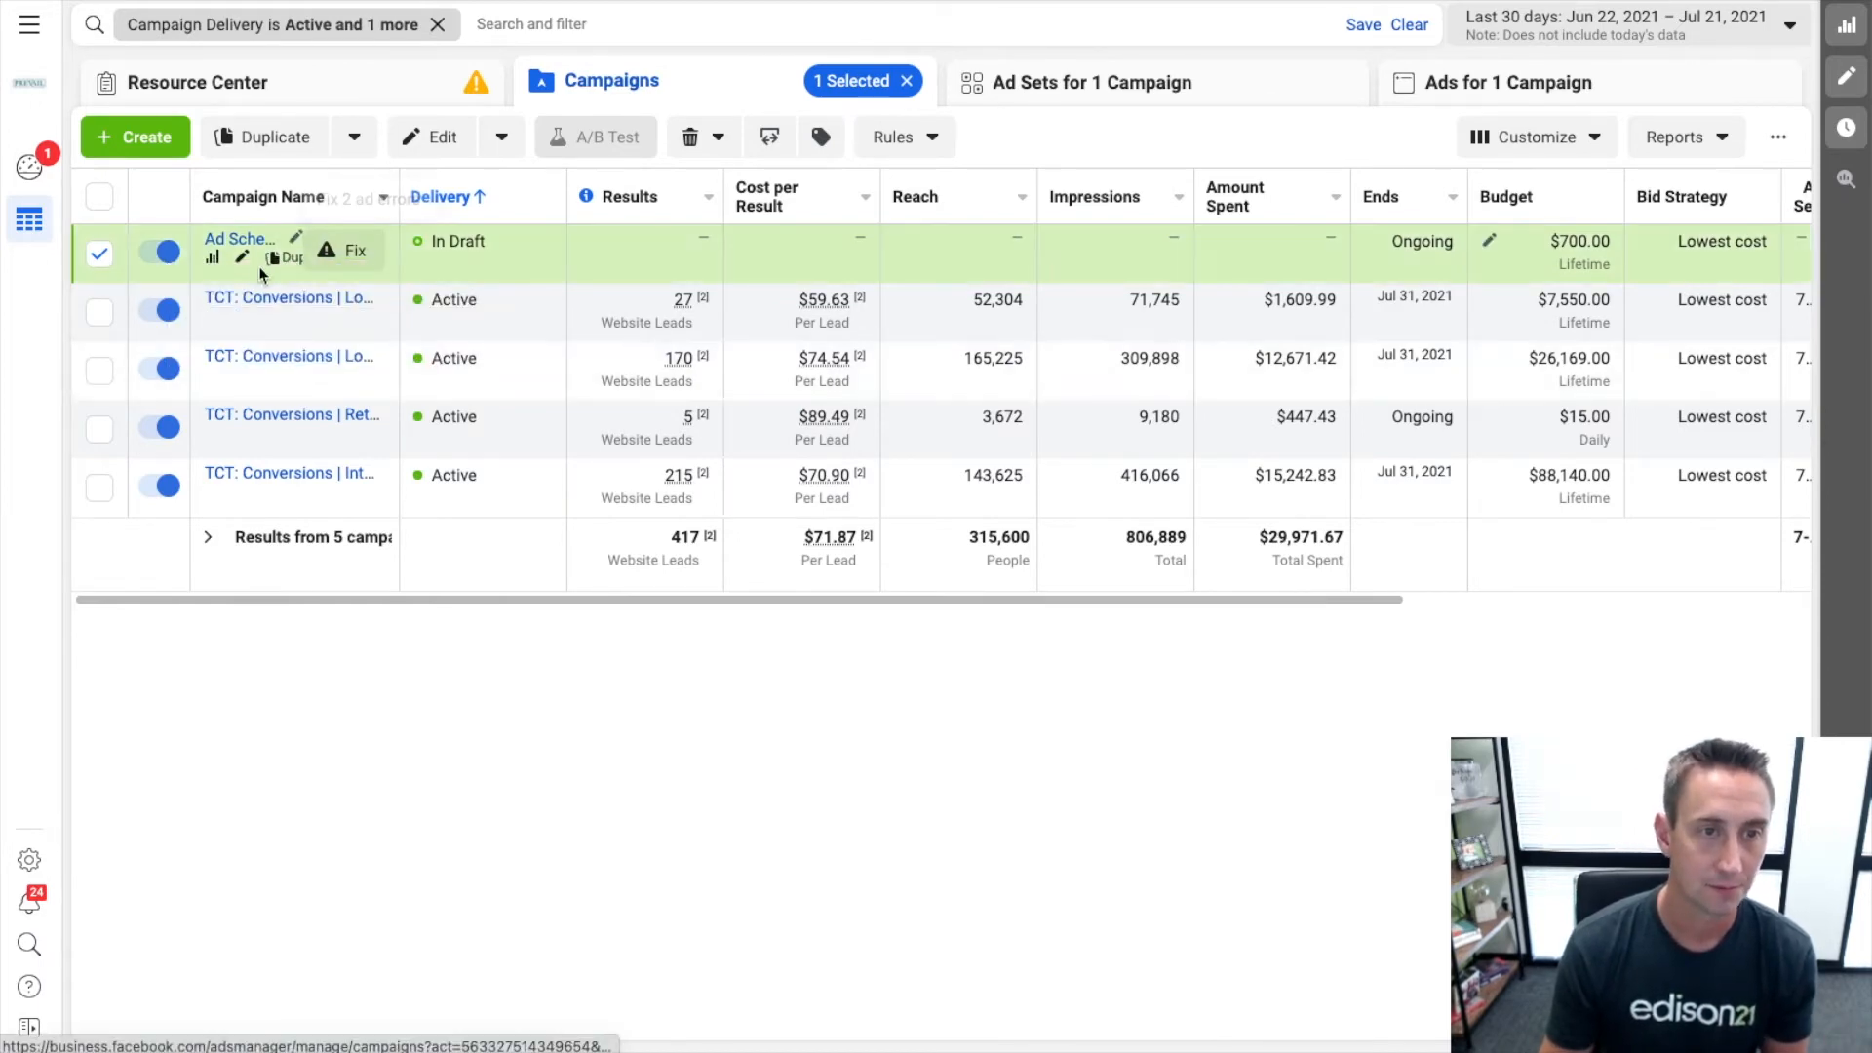
{"action": "left_click", "coordinate": [296, 234]}
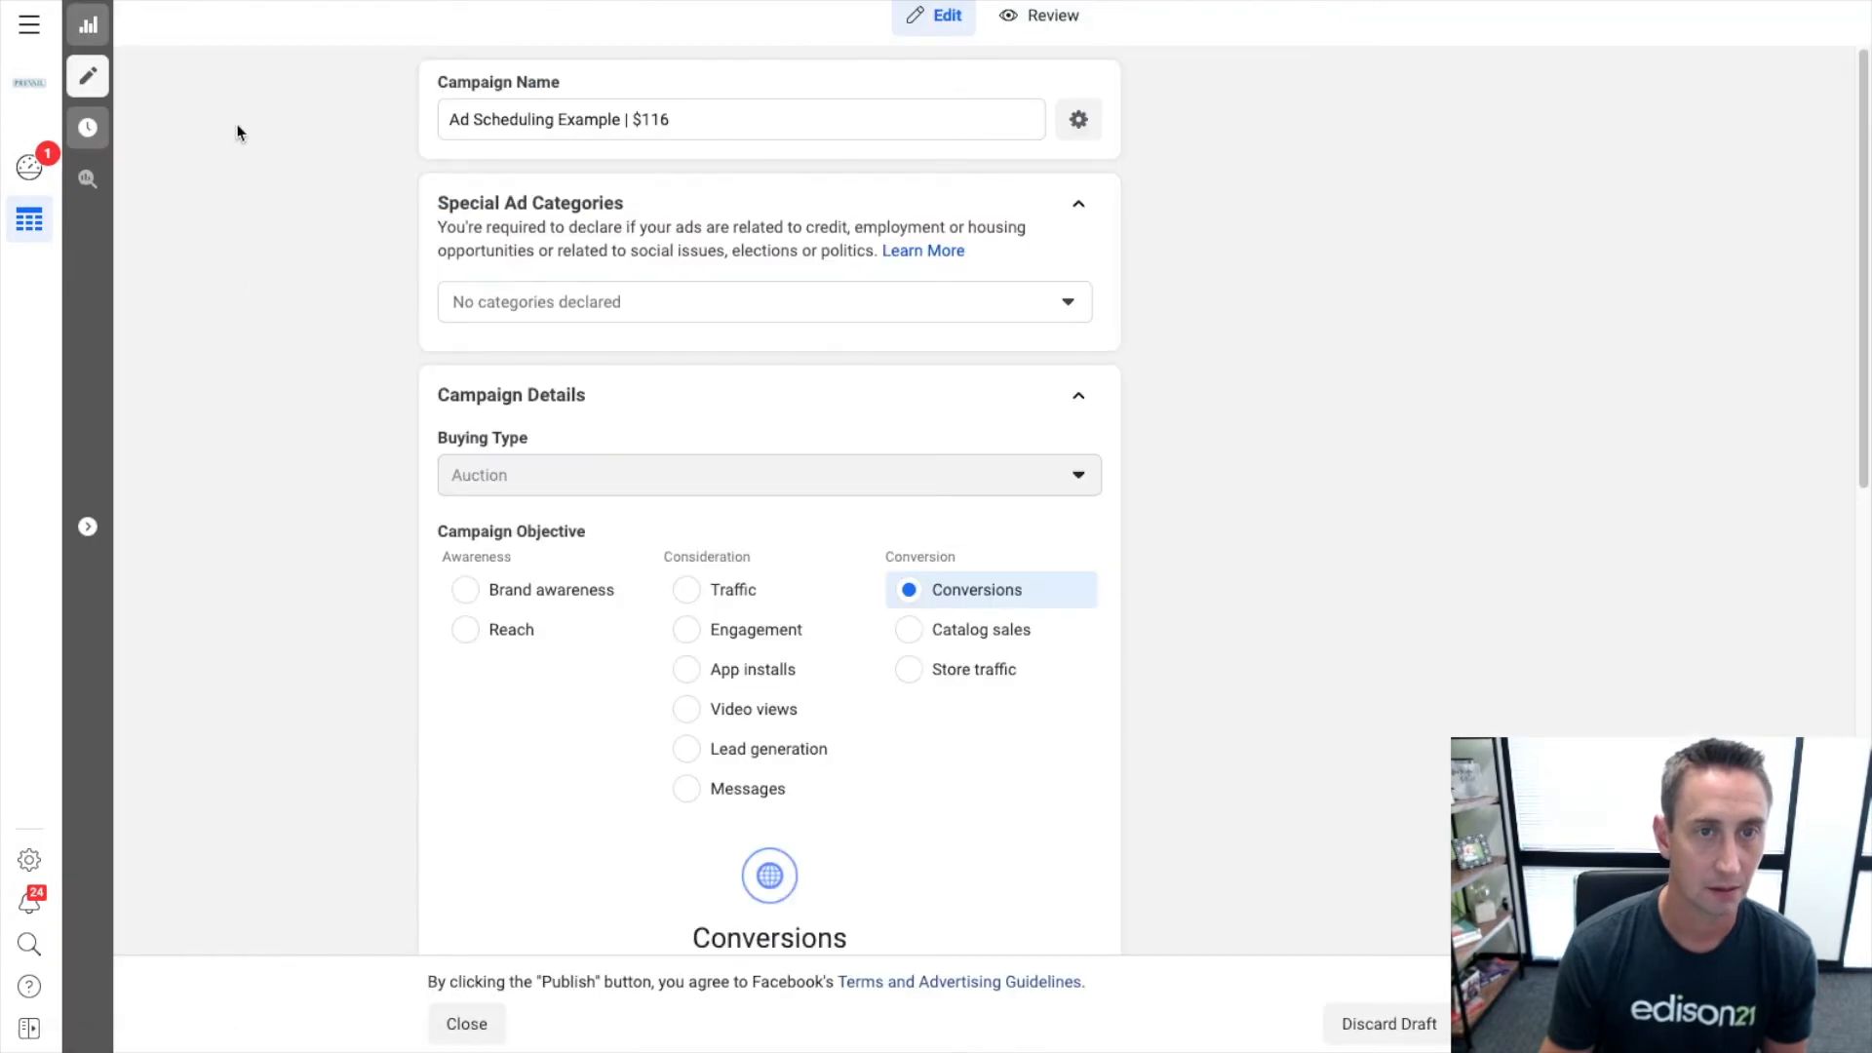
{"action": "left_click", "coordinate": [466, 1024]}
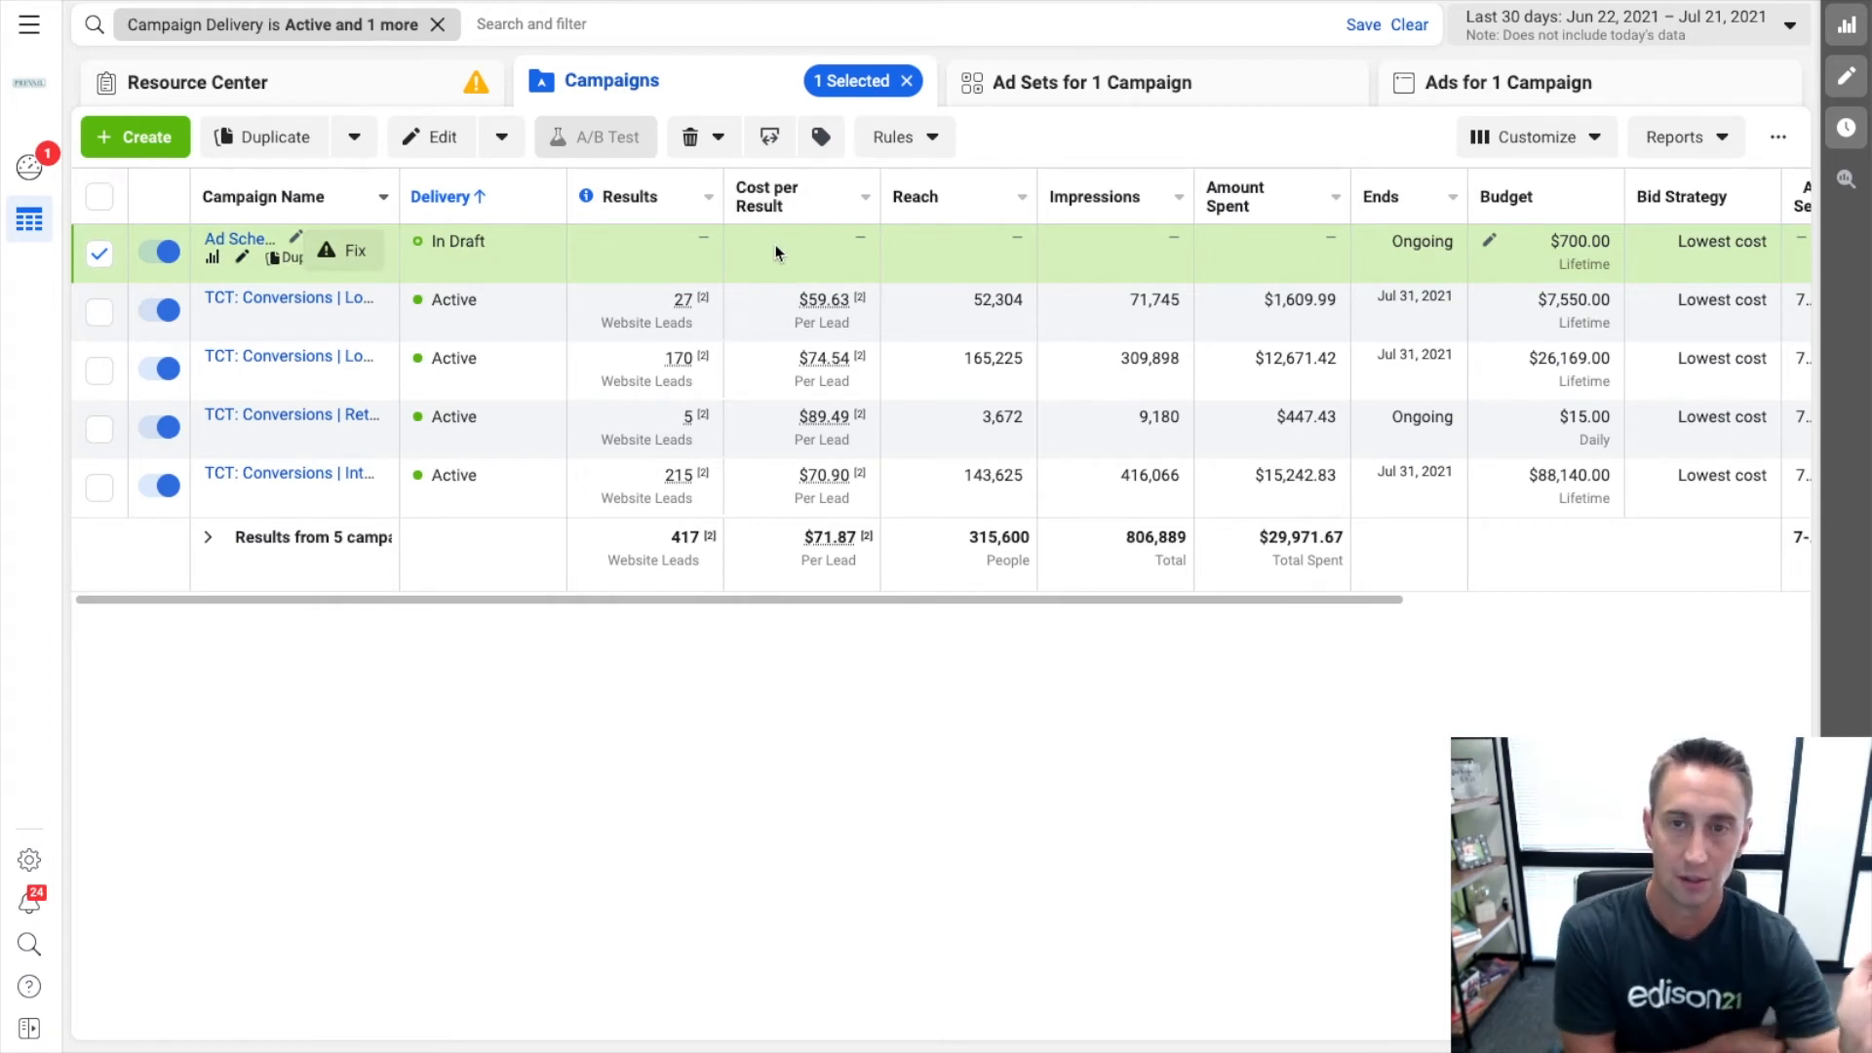
{"action": "mouse_move", "coordinate": [777, 253]}
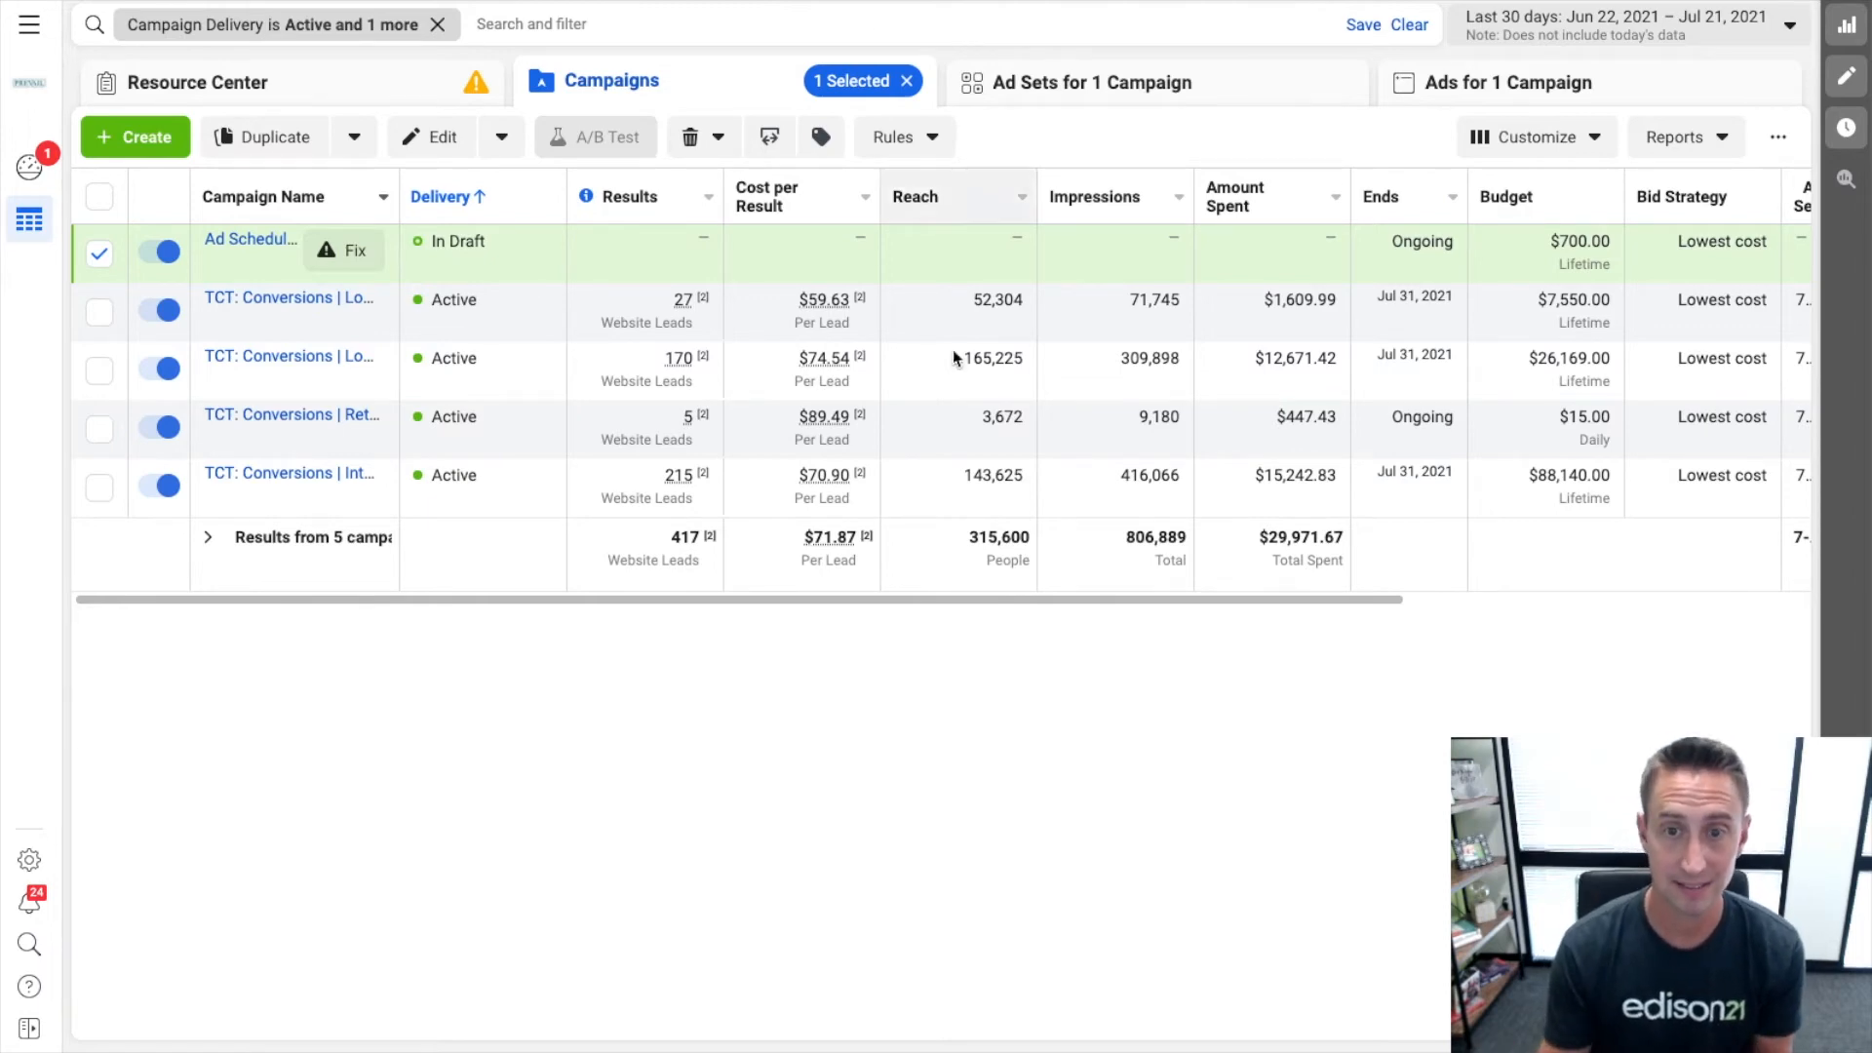
{"action": "scroll", "scroll_direction": "right", "scroll_amount": 3}
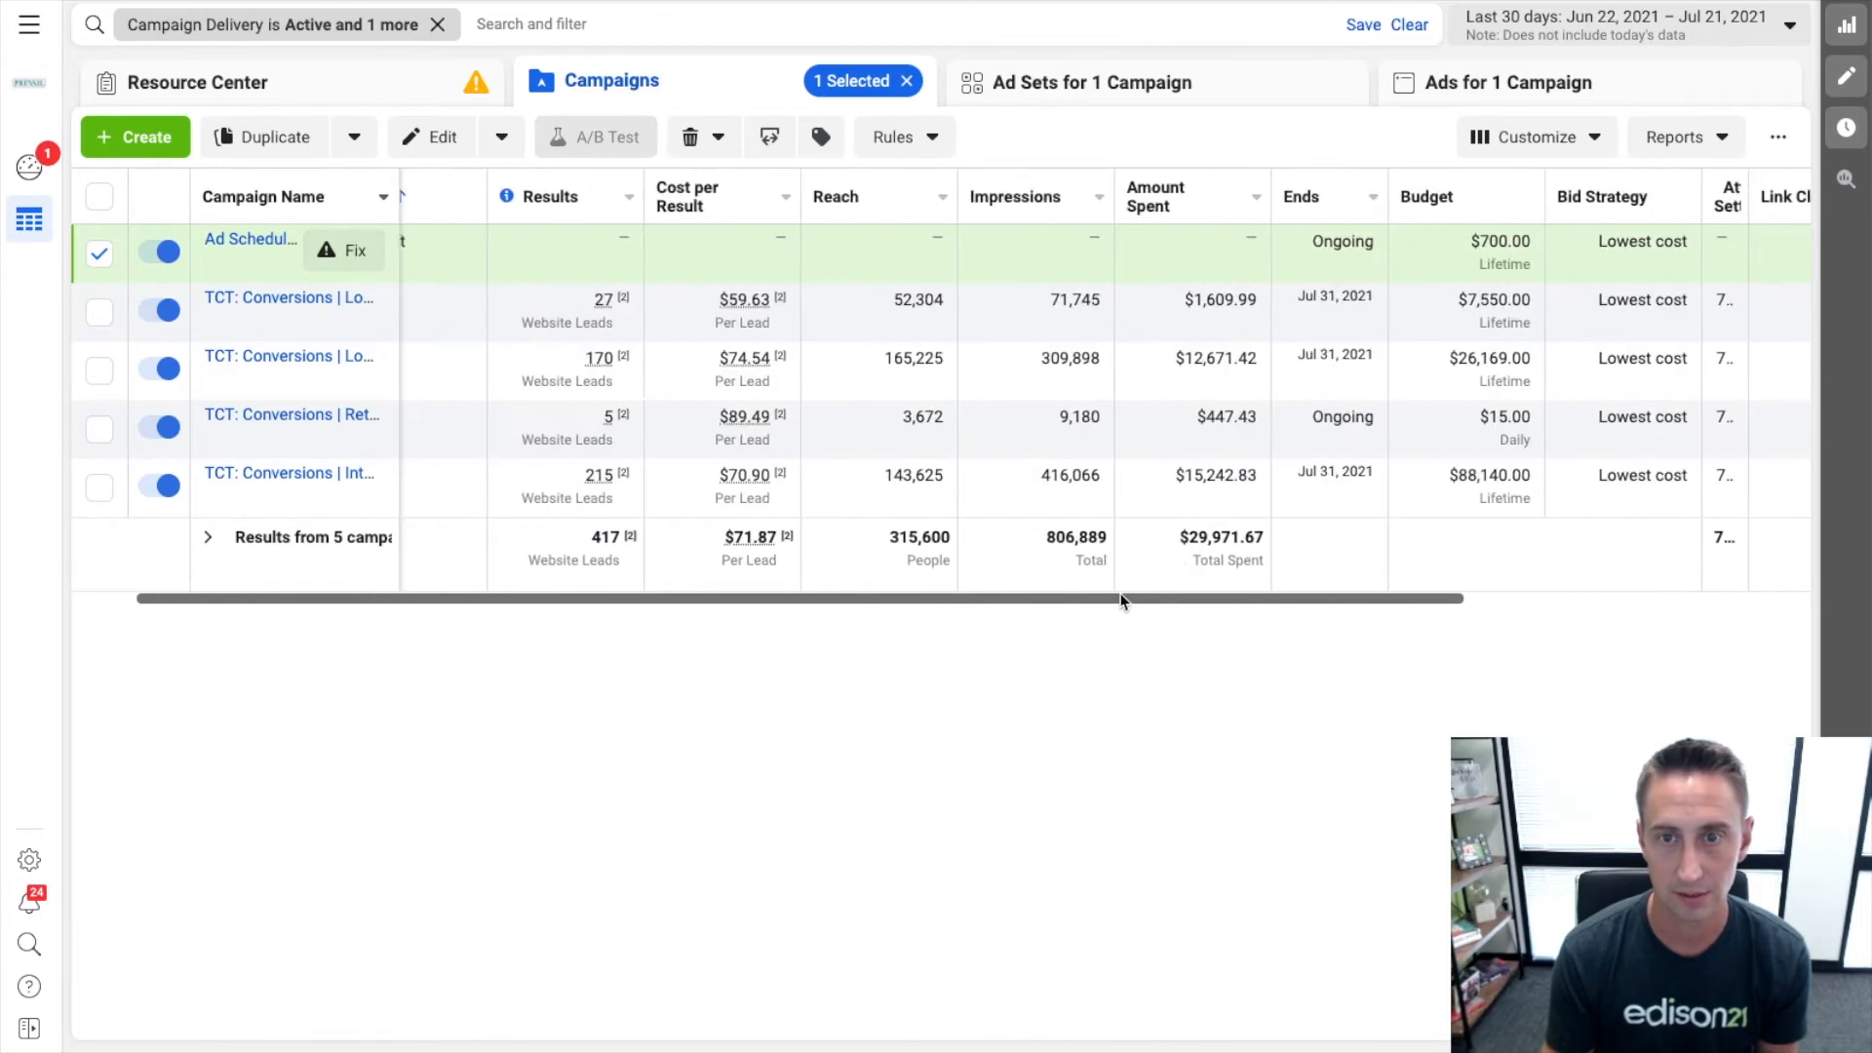
{"action": "mouse_move", "coordinate": [298, 297]}
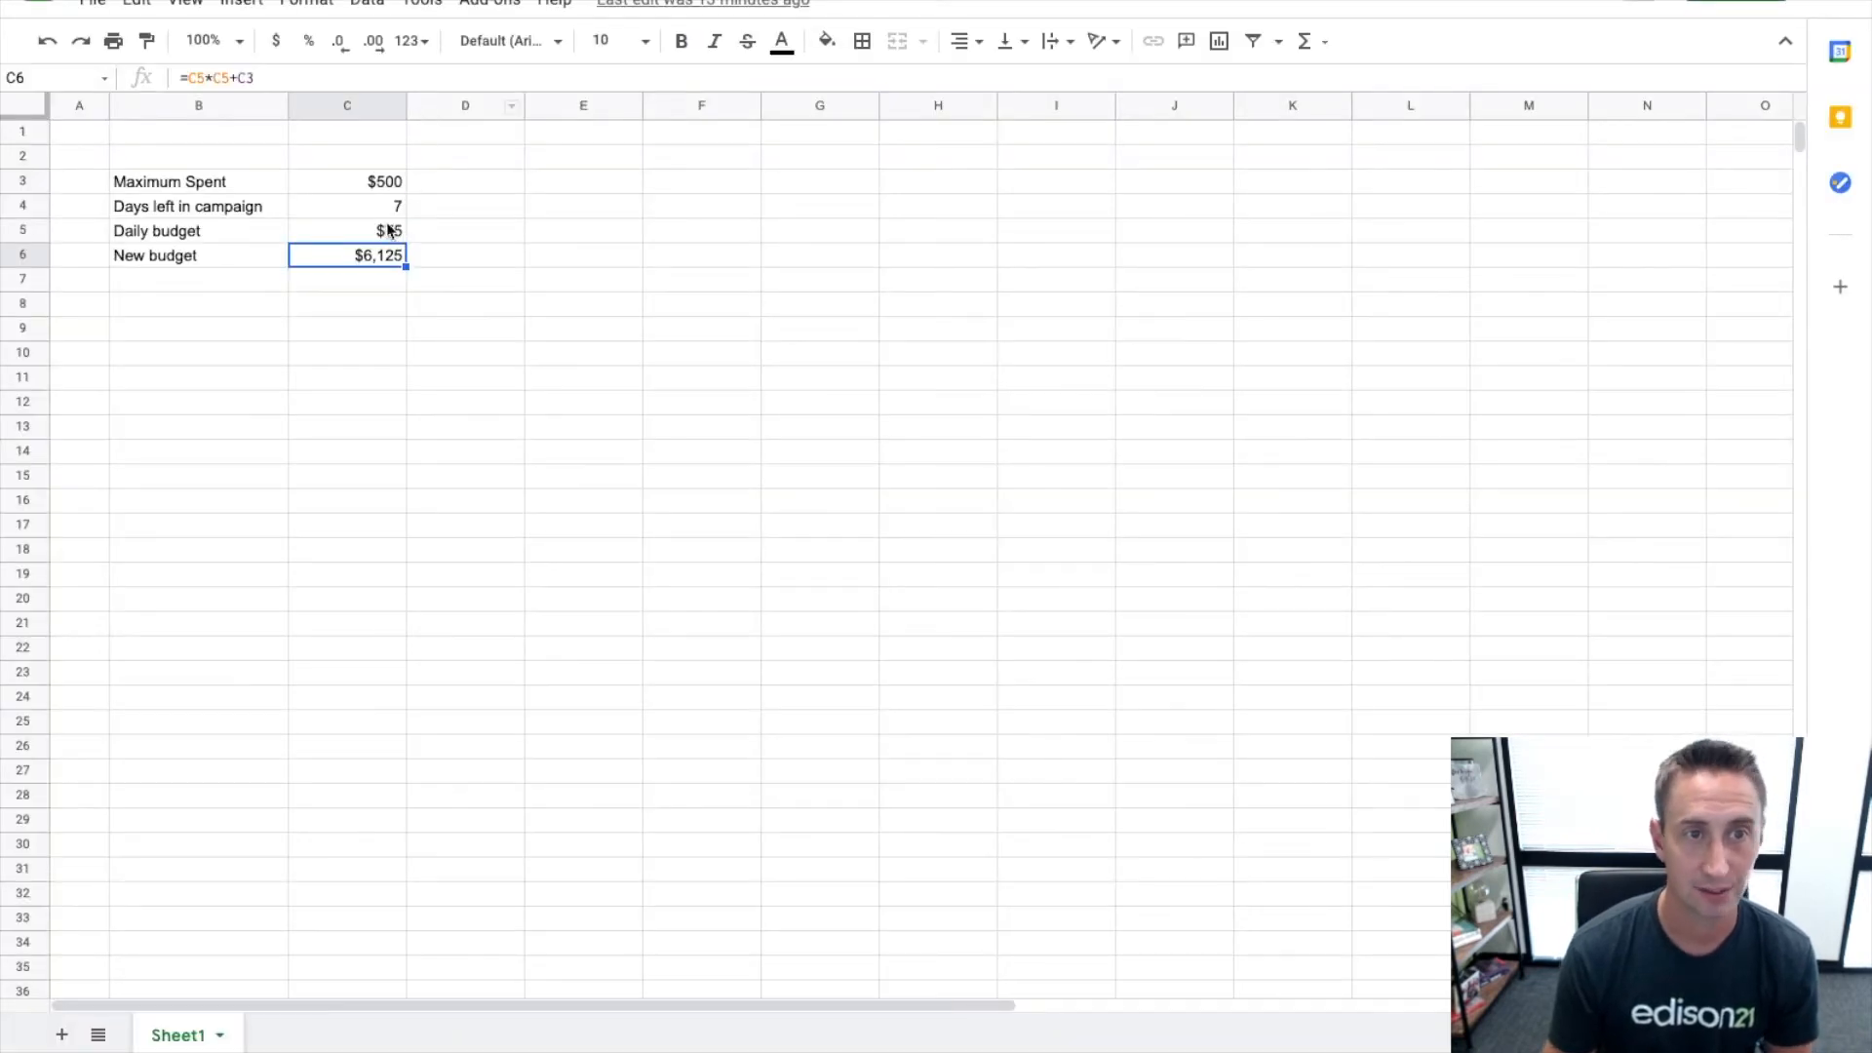
Check Maximum Spent, days left and the campaign's current budget against Ads Manager.
{"action": "left_click", "coordinate": [347, 182]}
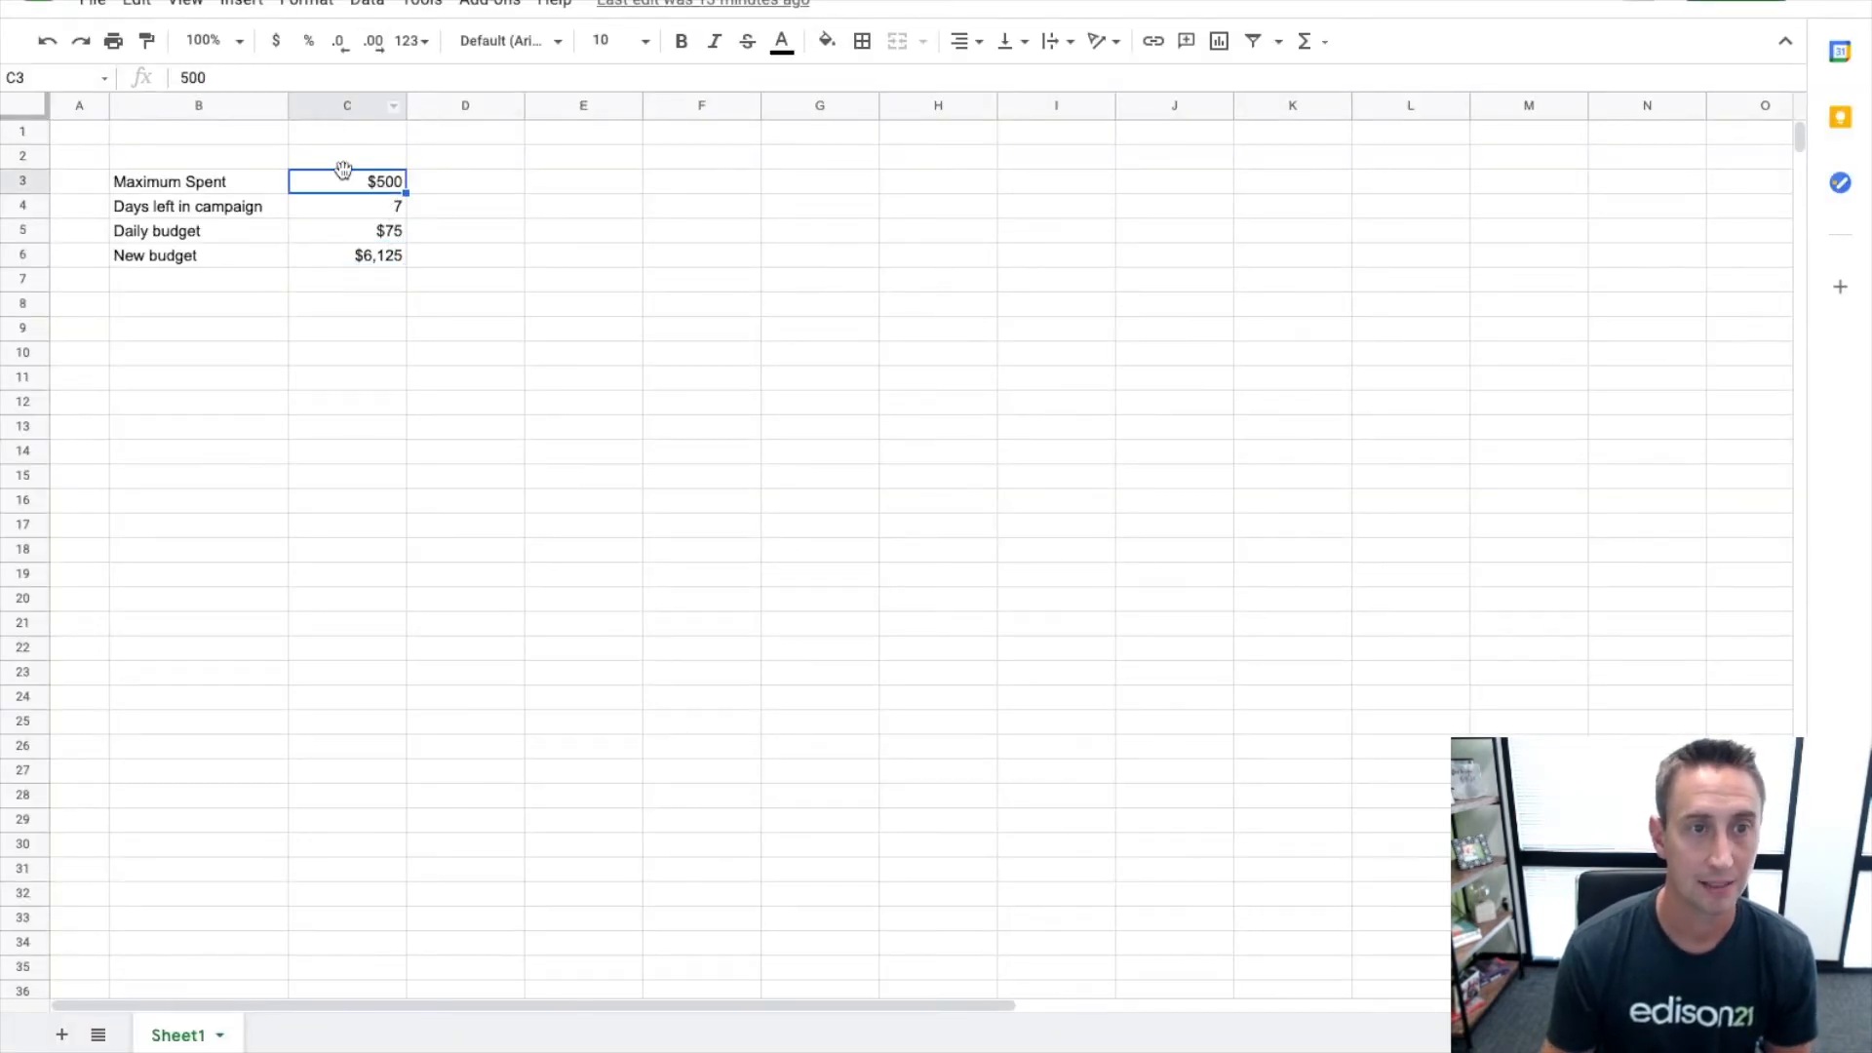
{"action": "left_click", "coordinate": [348, 205]}
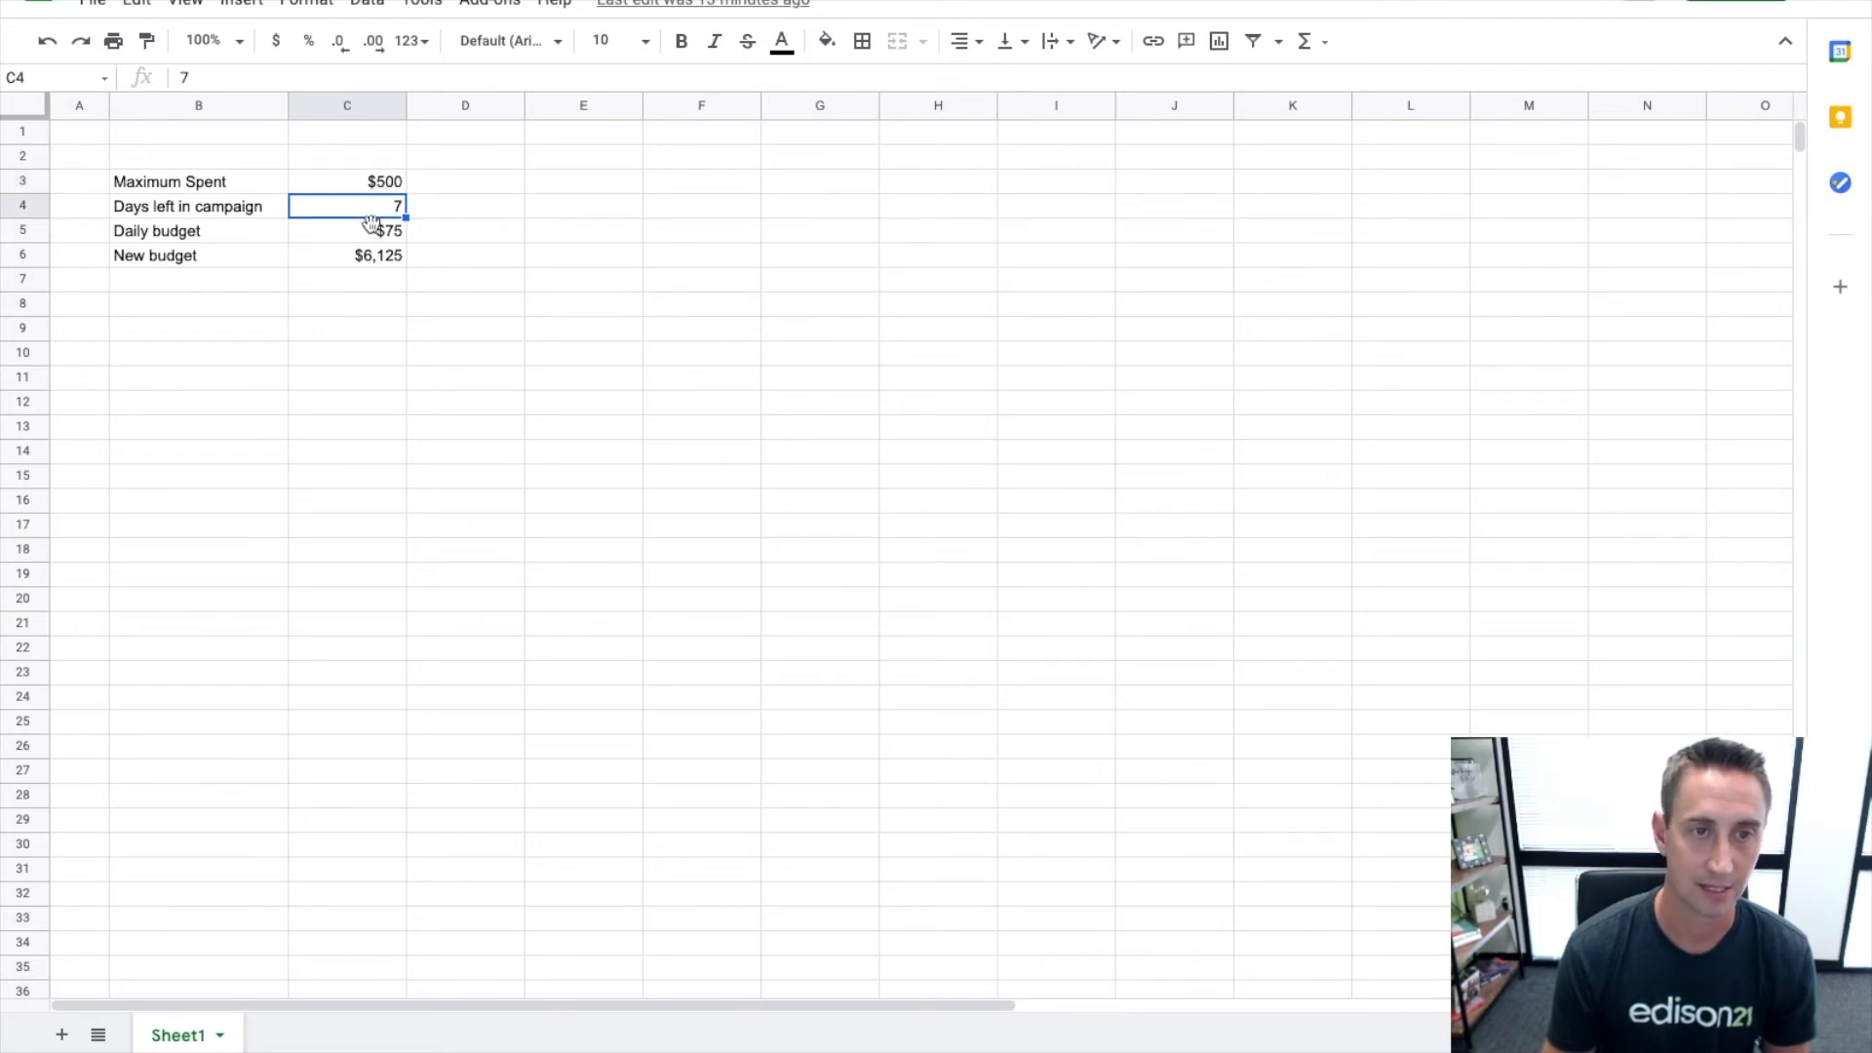
{"action": "left_click", "coordinate": [347, 230]}
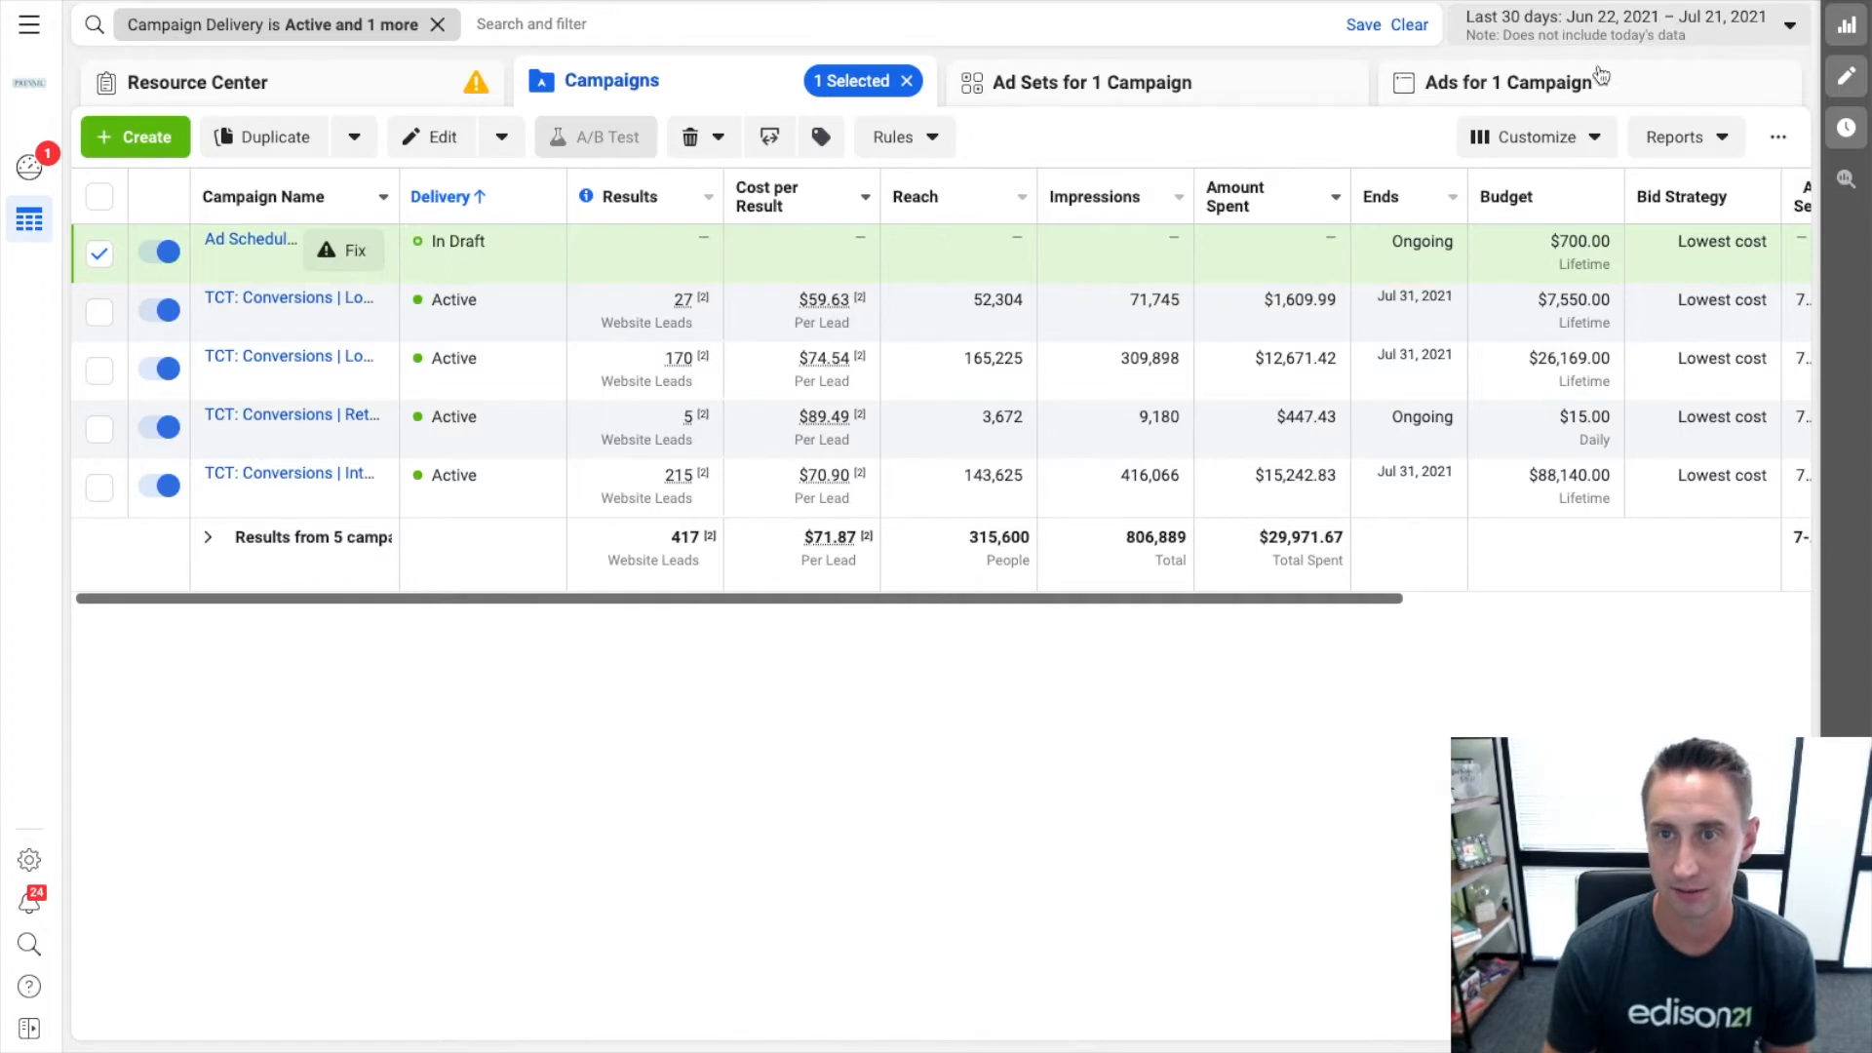
{"action": "left_click", "coordinate": [1624, 23]}
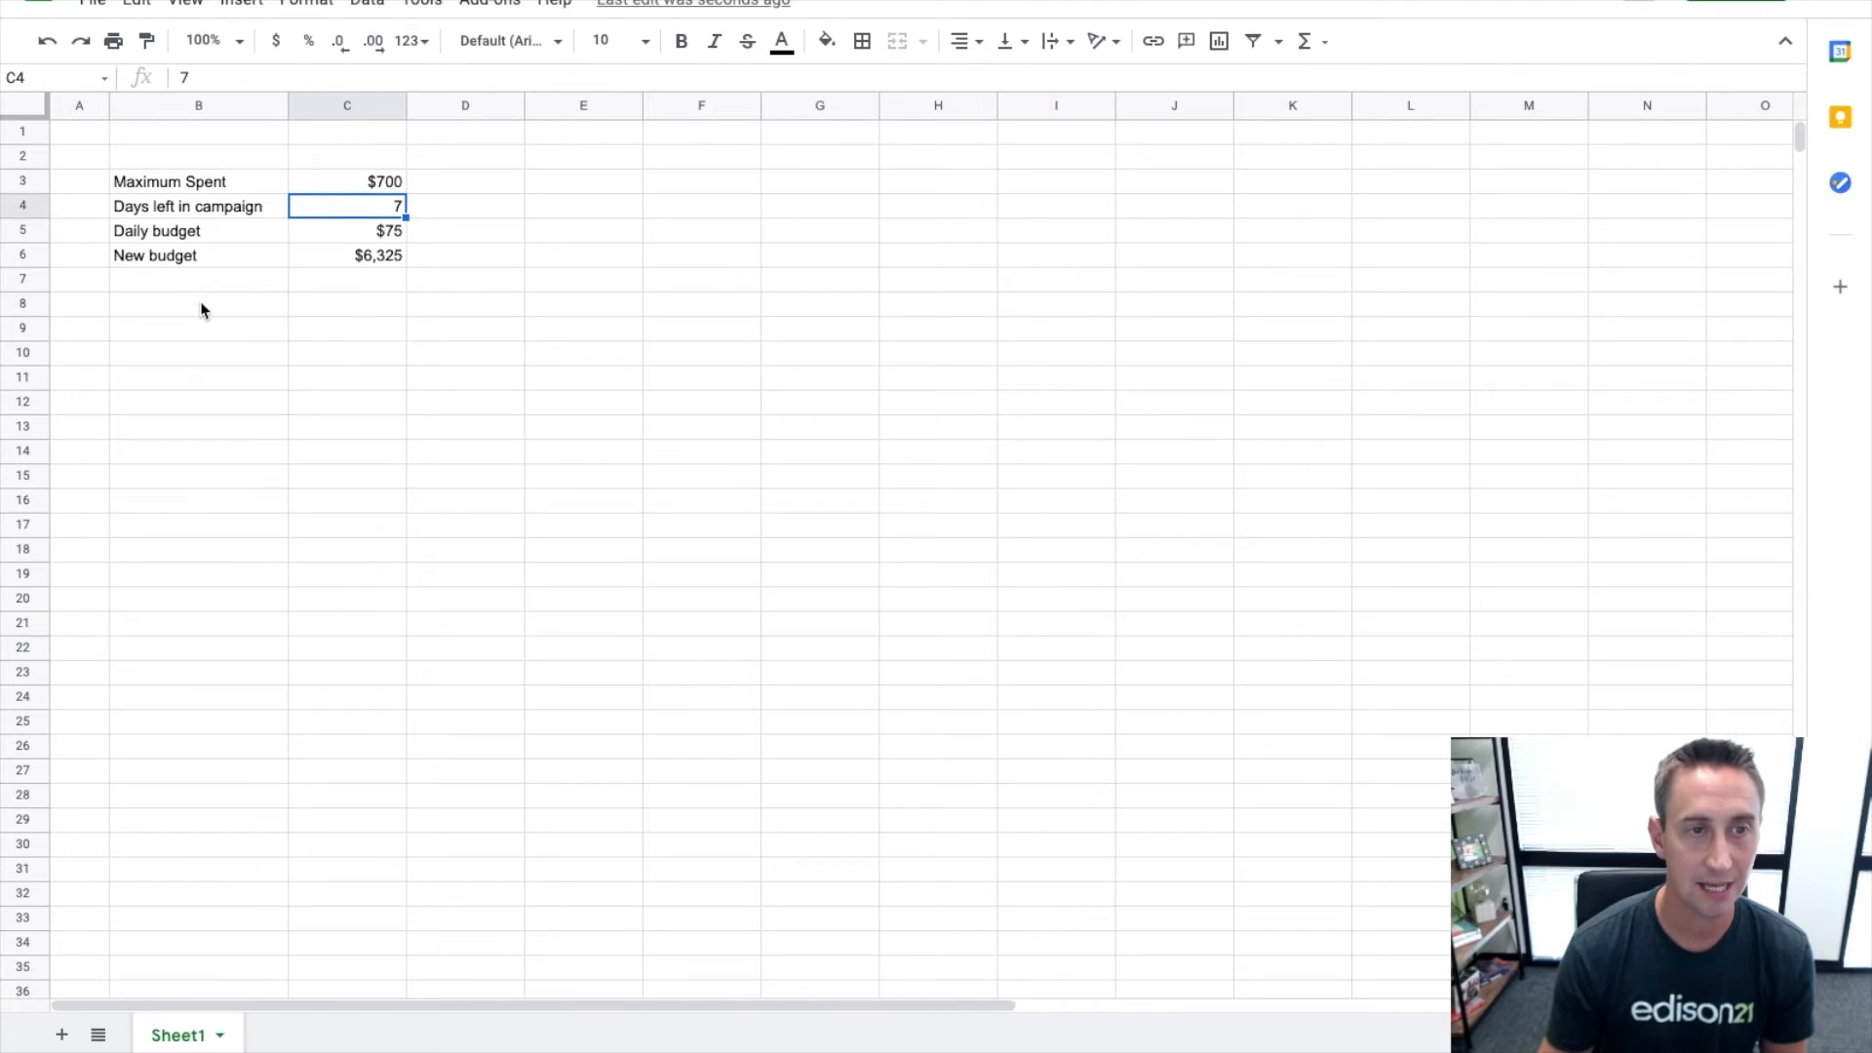
Add the note 'Change end date to August 31st' to the spreadsheet.
{"action": "type", "text": "Change en"}
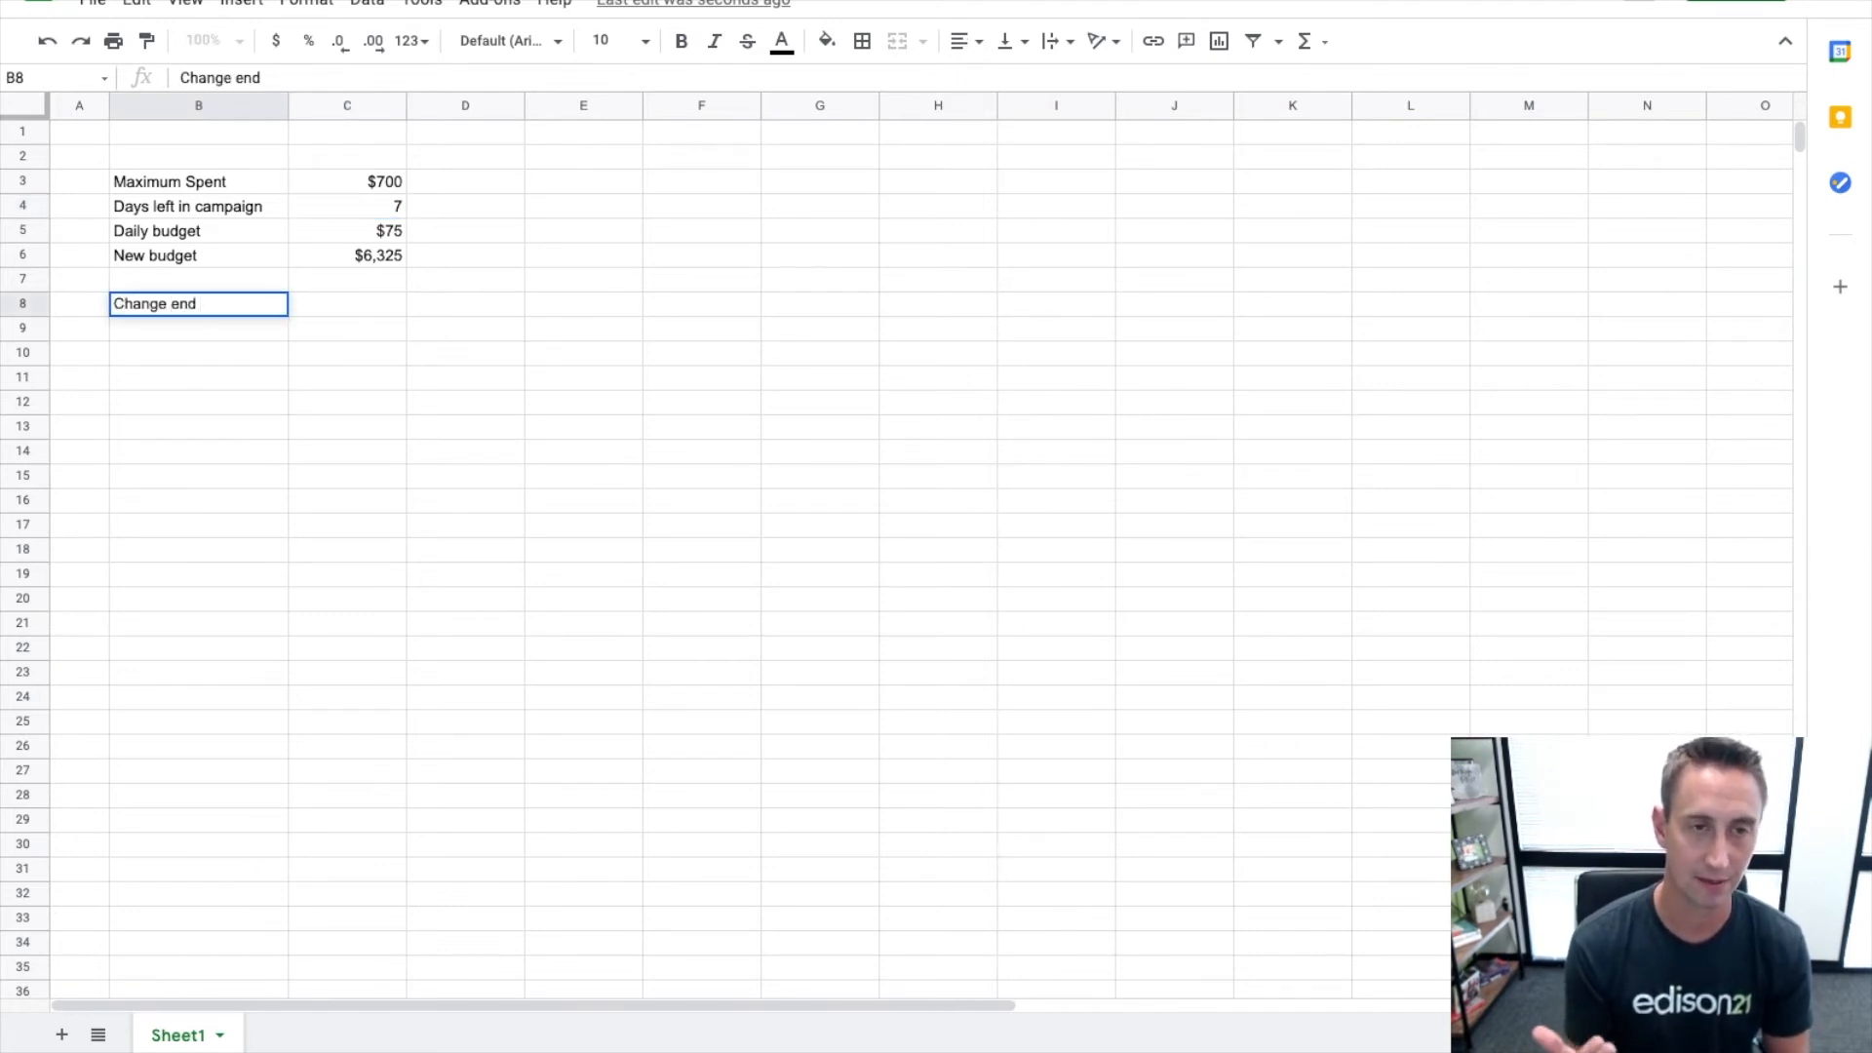
{"action": "type", "text": "date"}
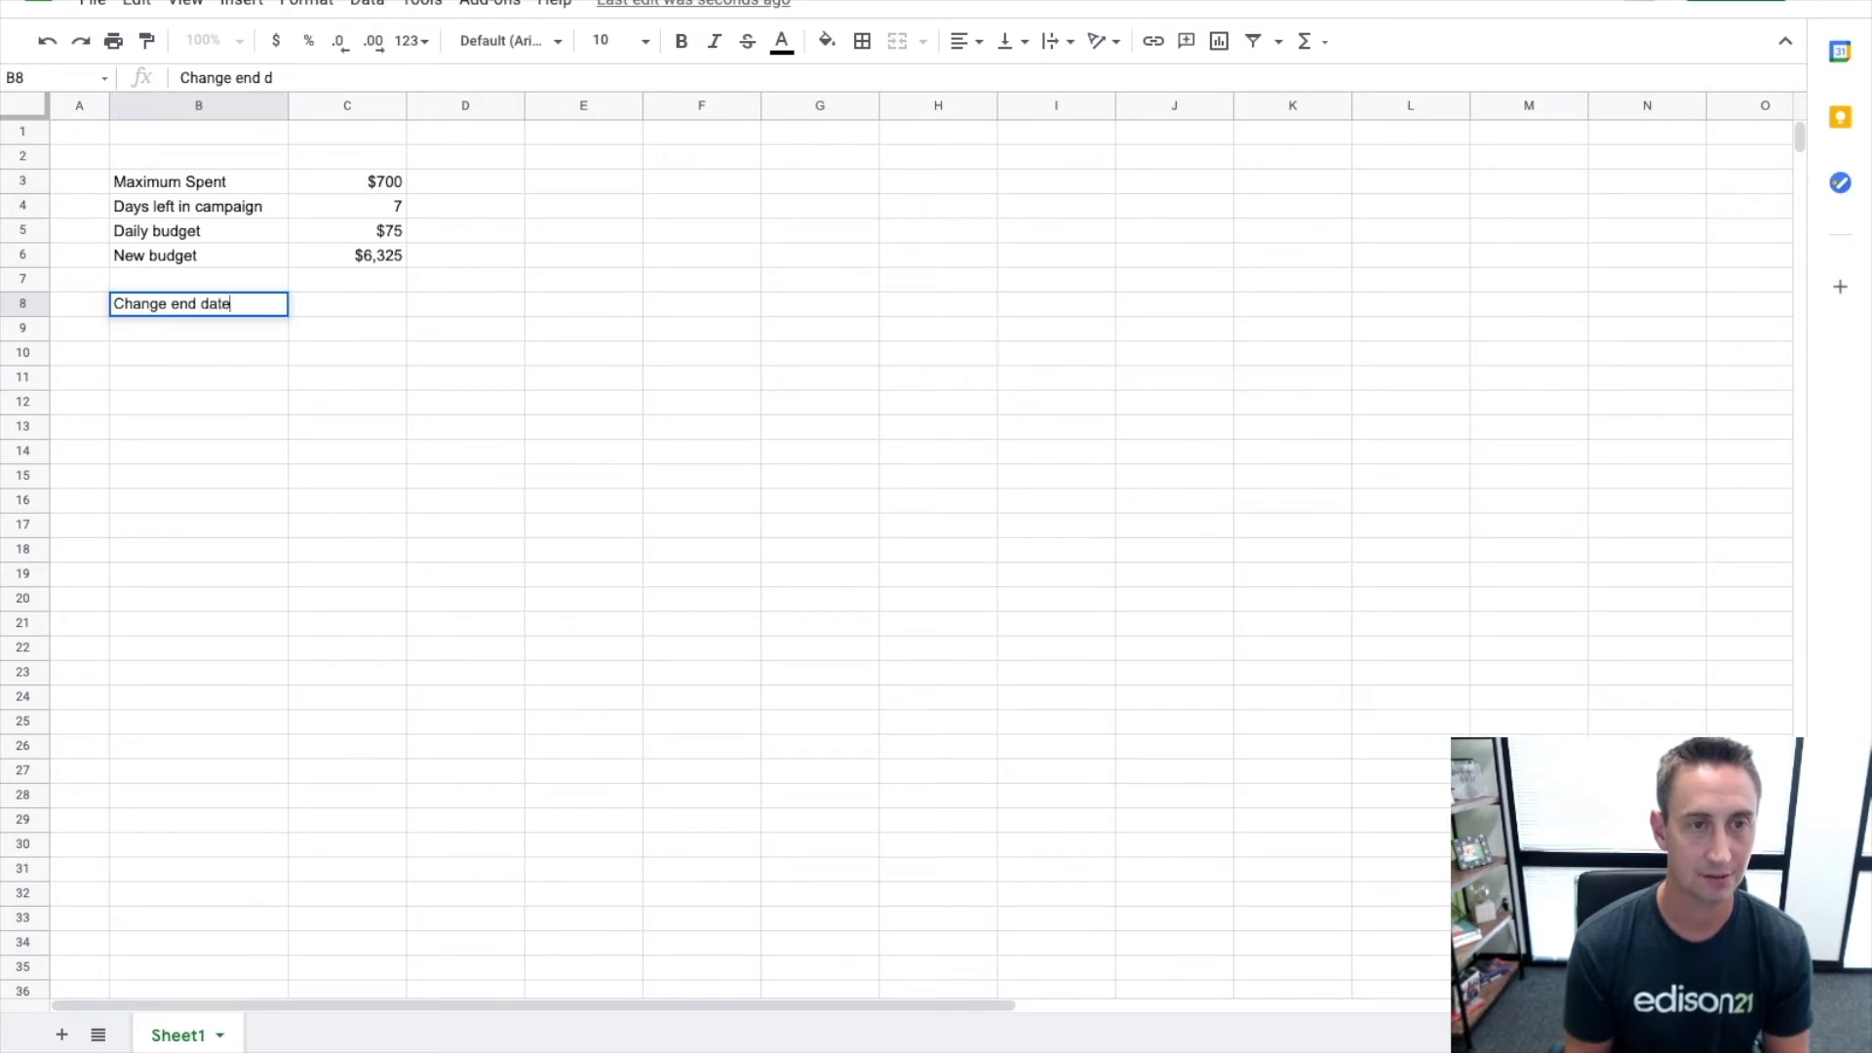
{"action": "type", "text": "to August 31at"}
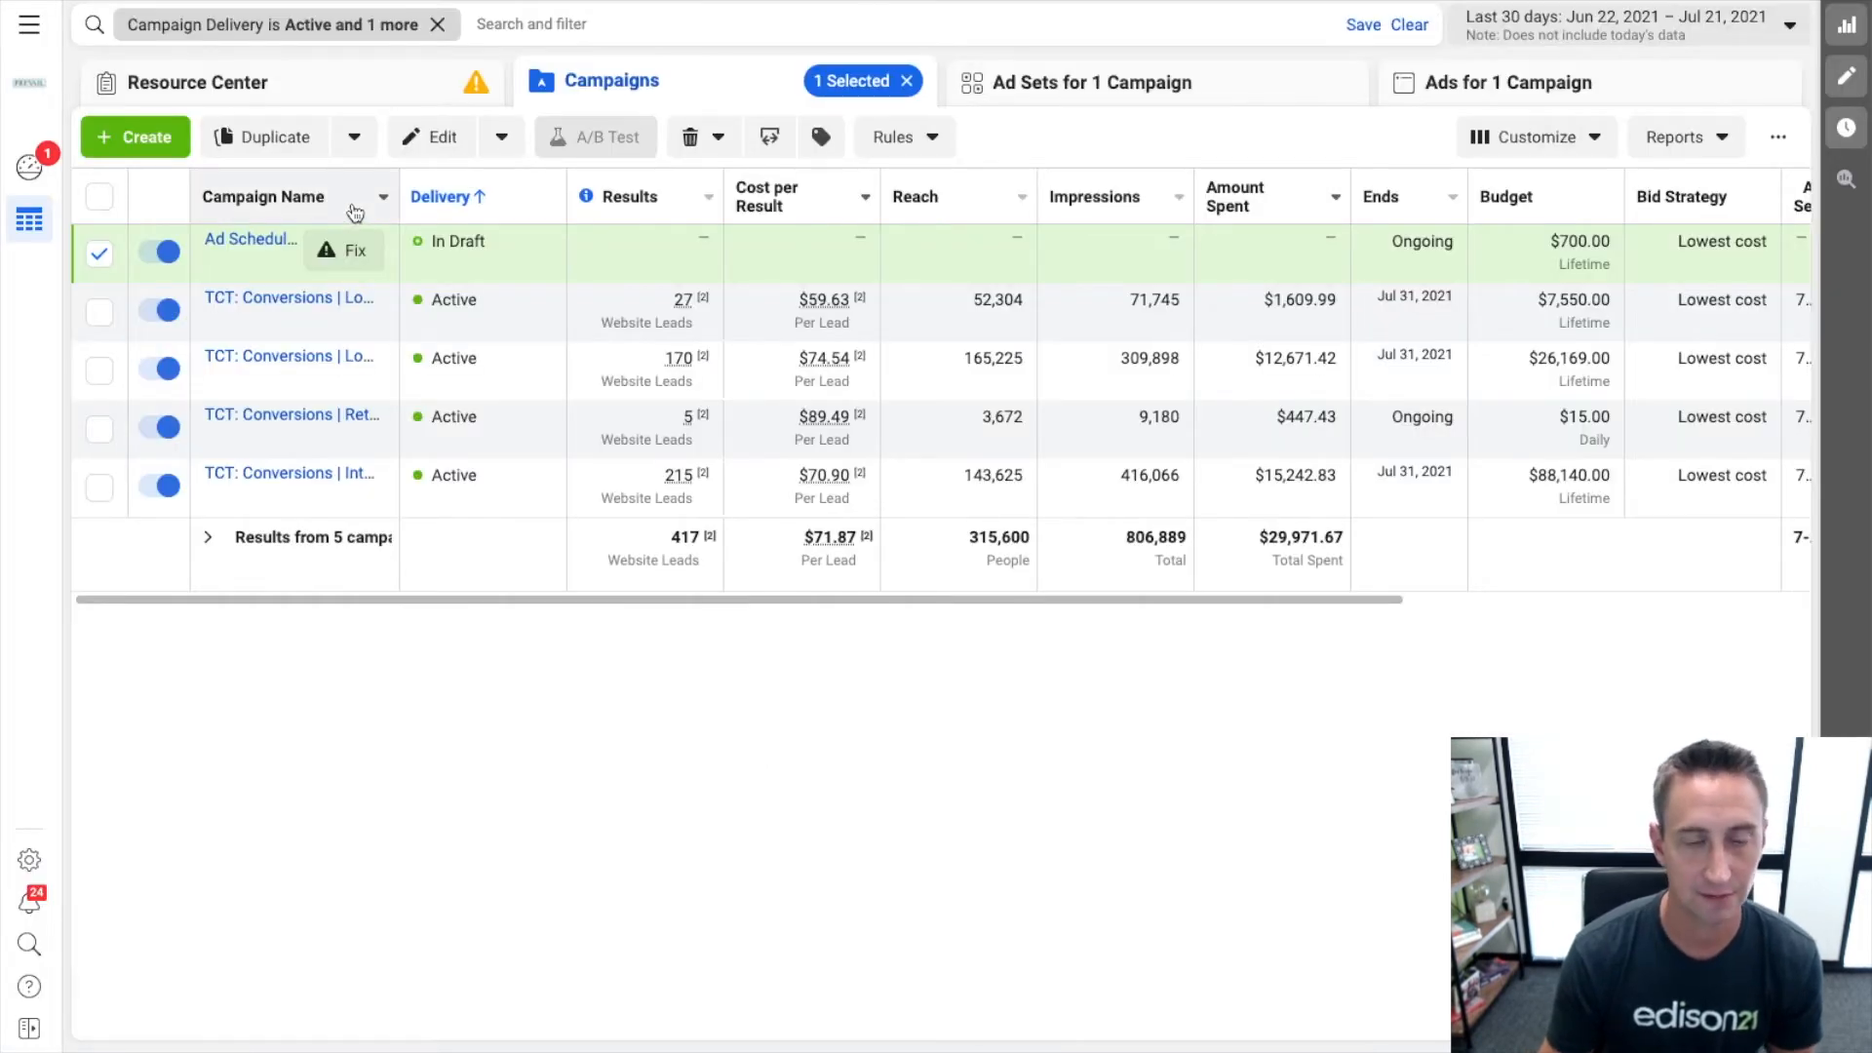
{"action": "mouse_move", "coordinate": [238, 238]}
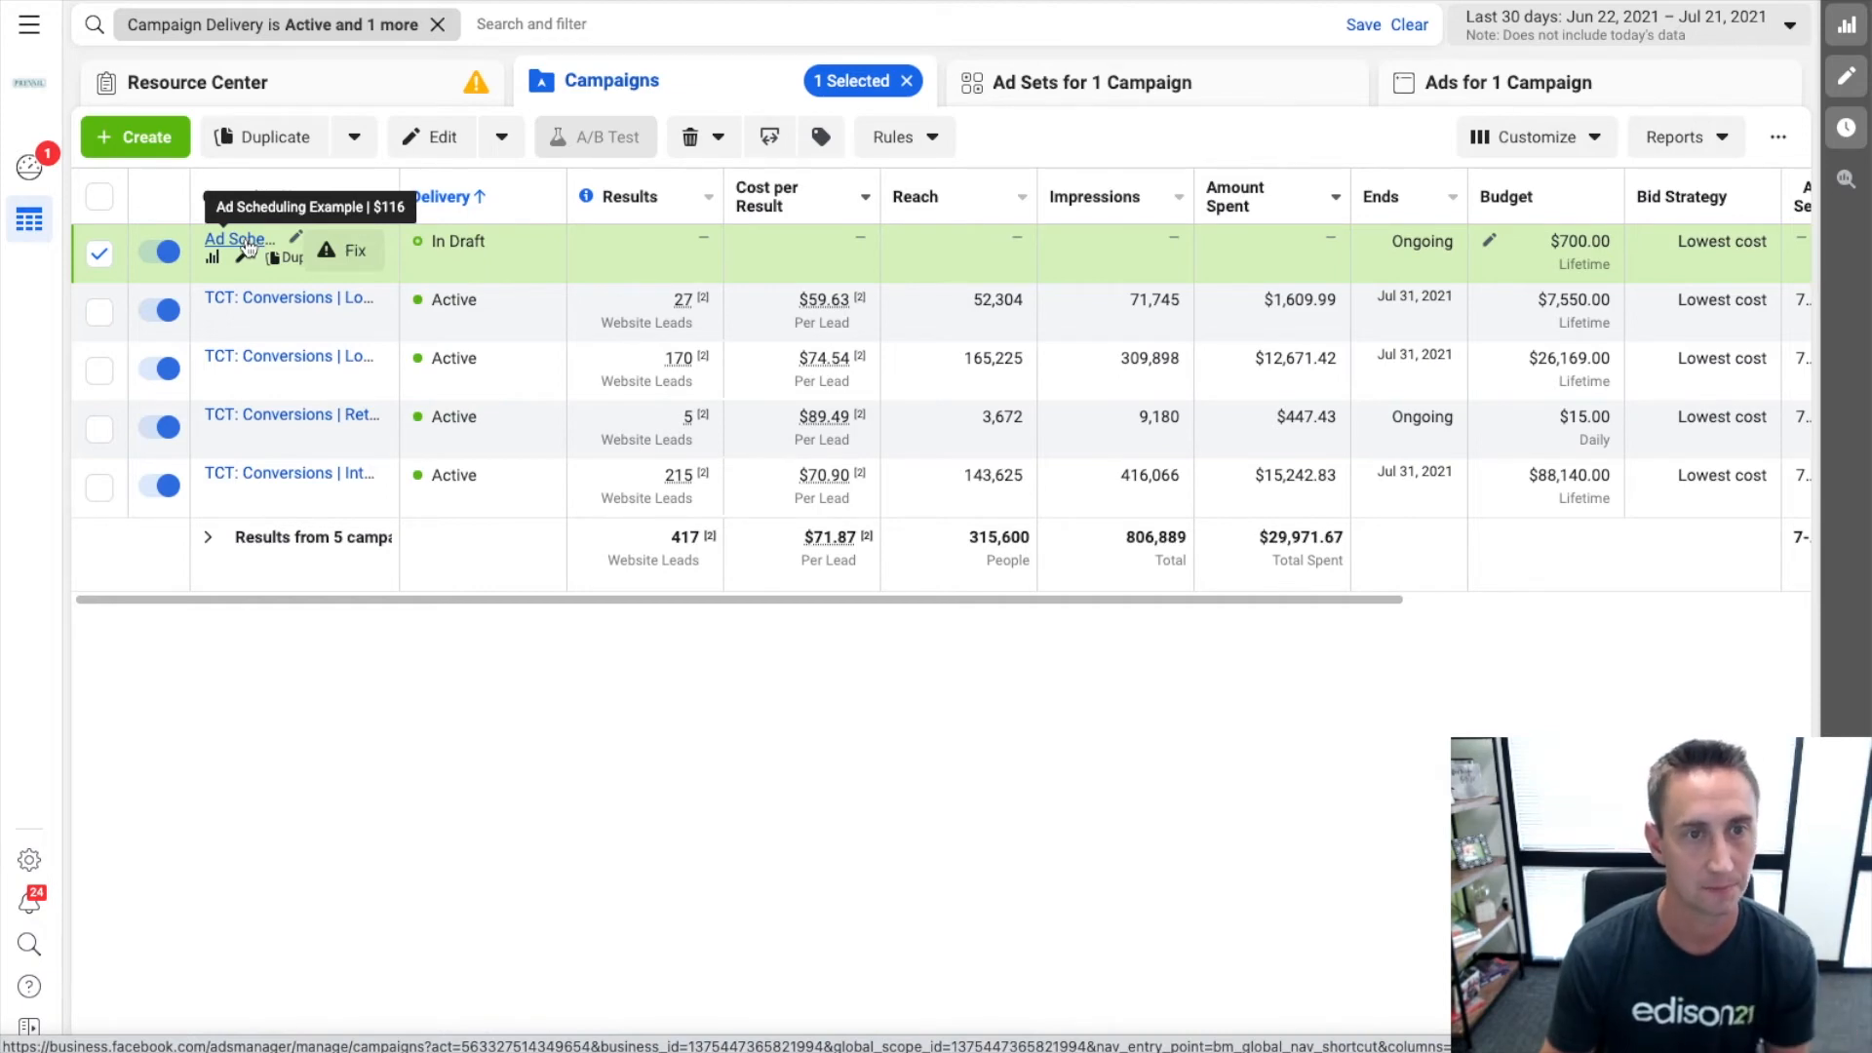
{"action": "mouse_move", "coordinate": [309, 327]}
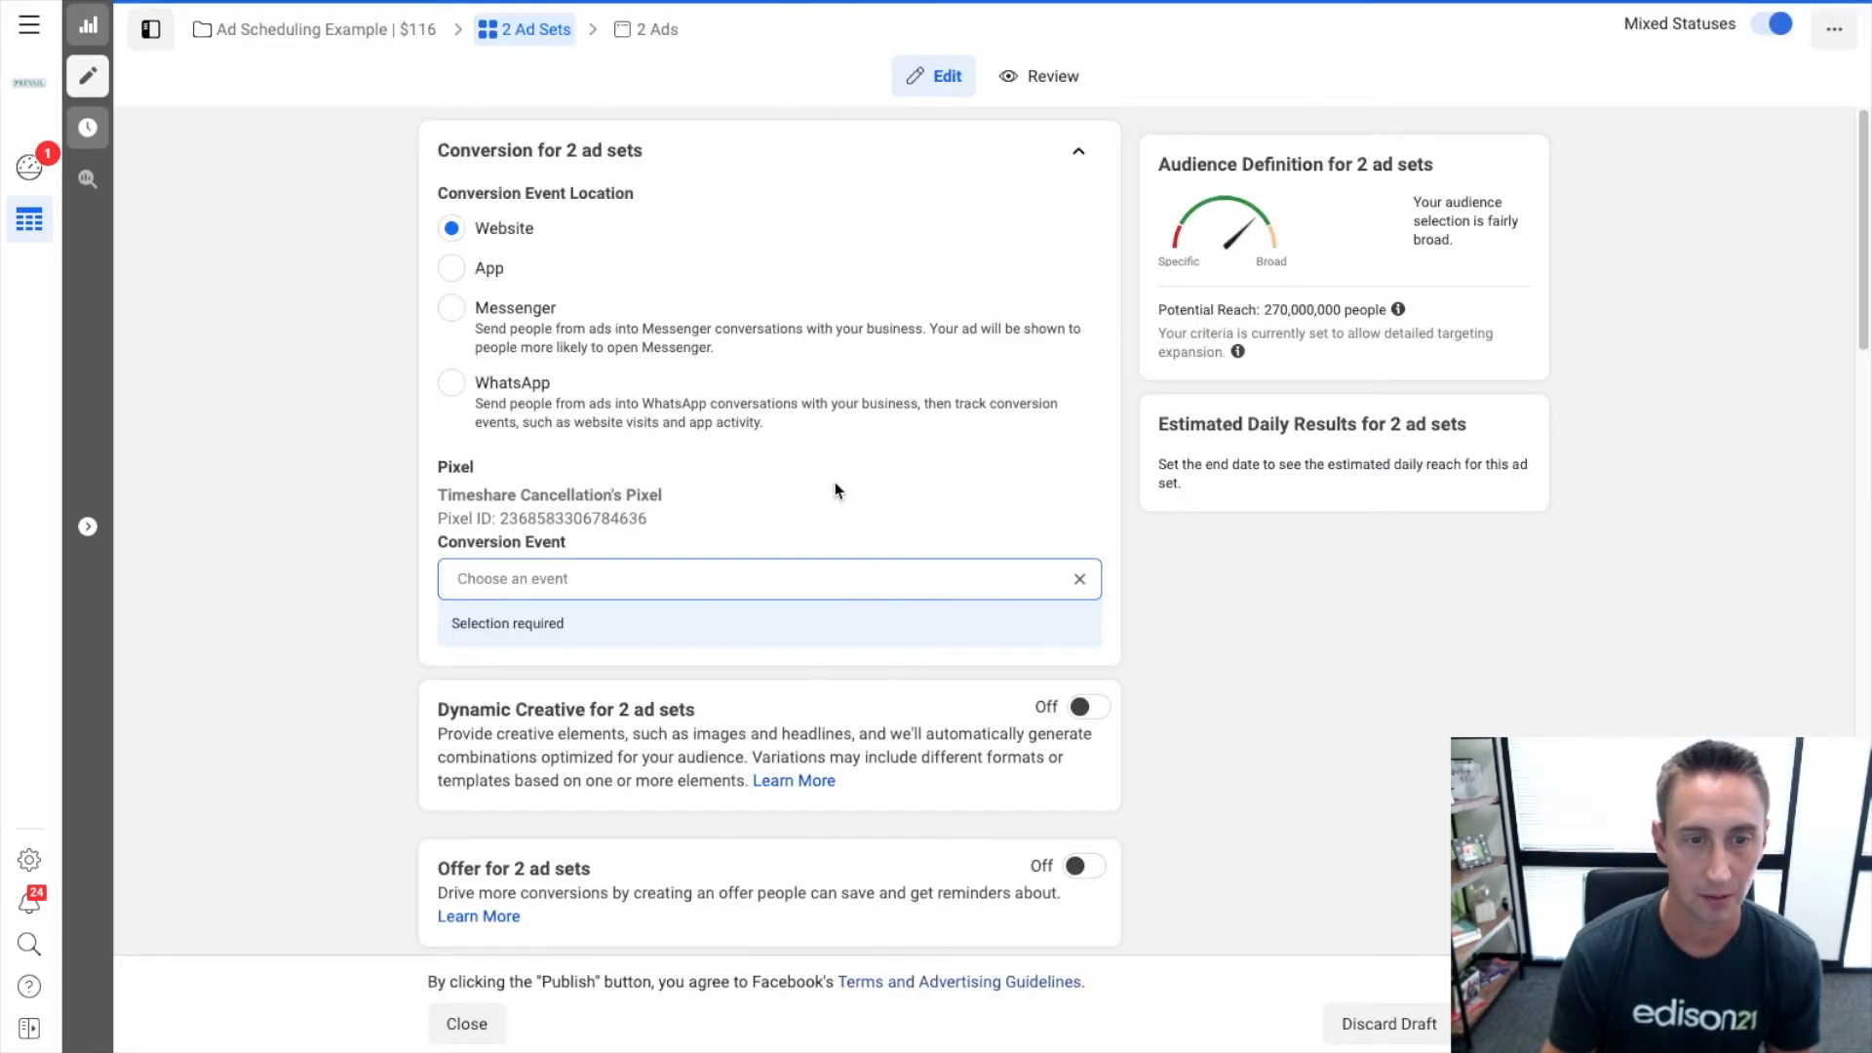
Set the ad sets' end date to August 31, 2021 in Budget & Schedule.
{"action": "scroll", "scroll_direction": "down", "scroll_amount": 3}
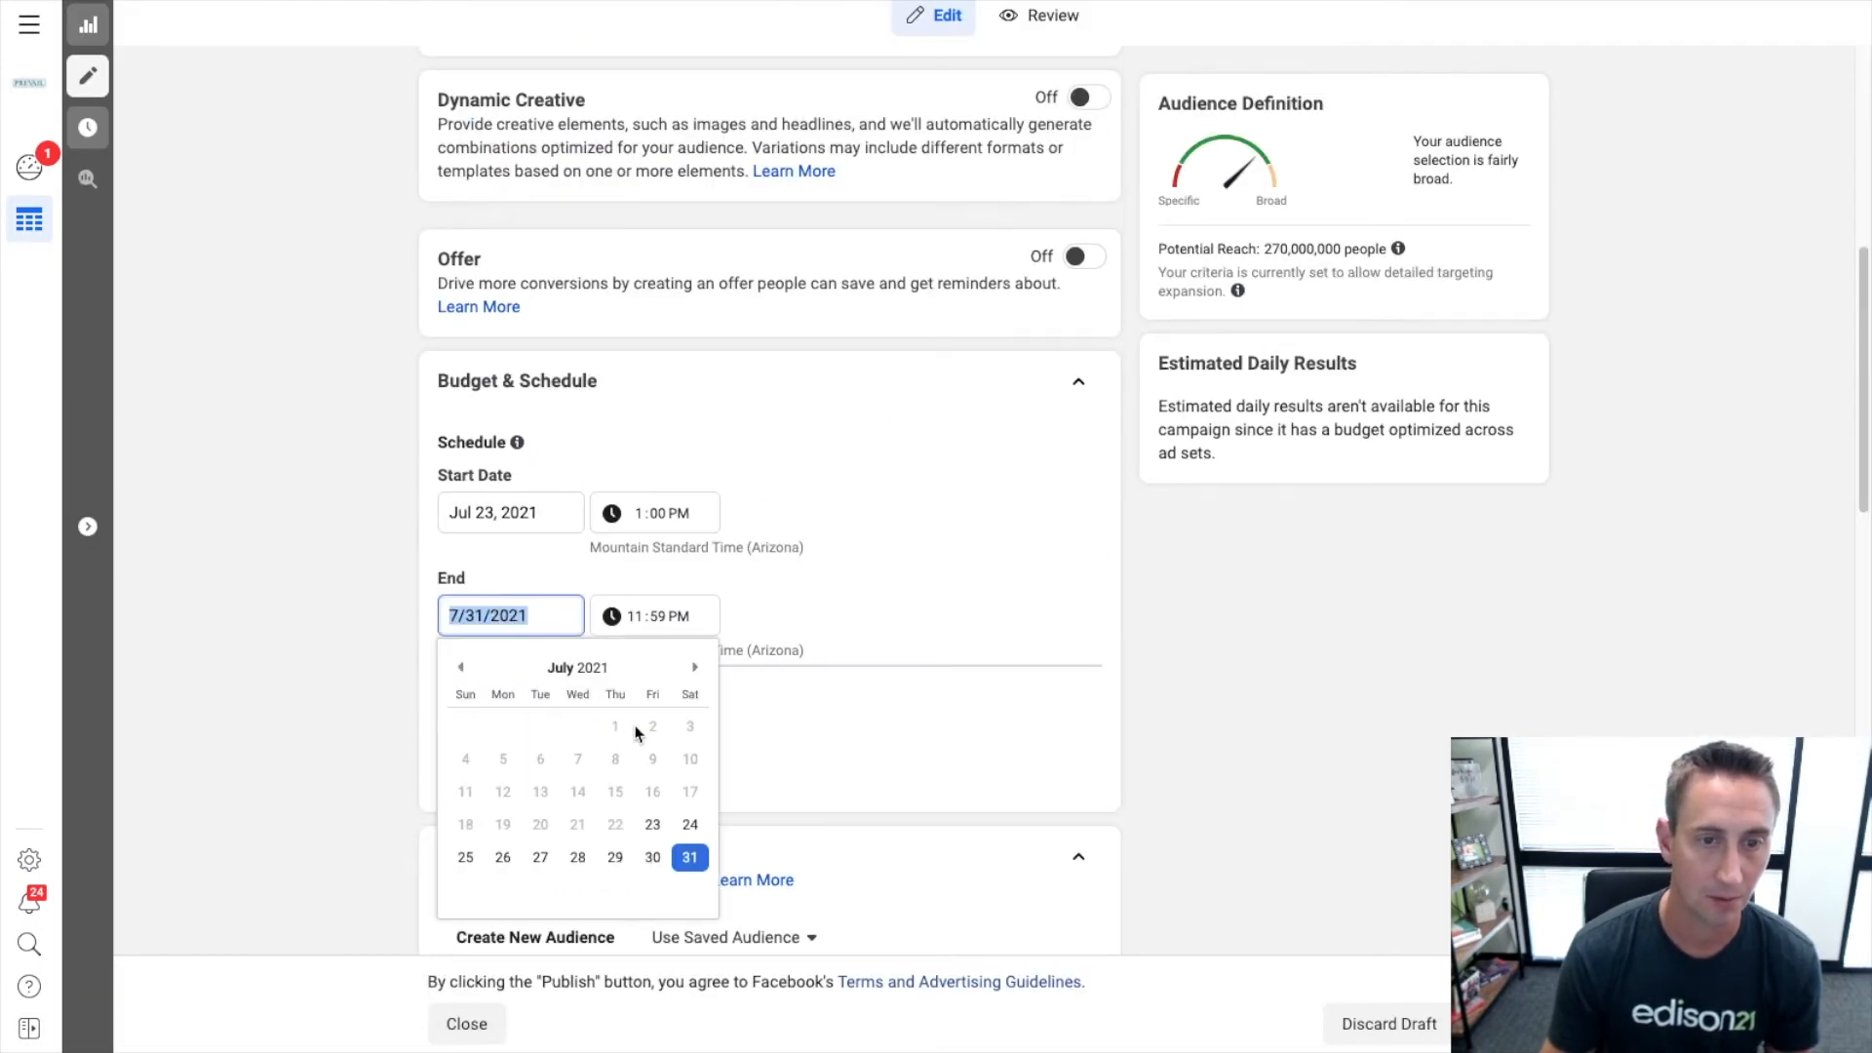
{"action": "type", "text": "8/31/2021"}
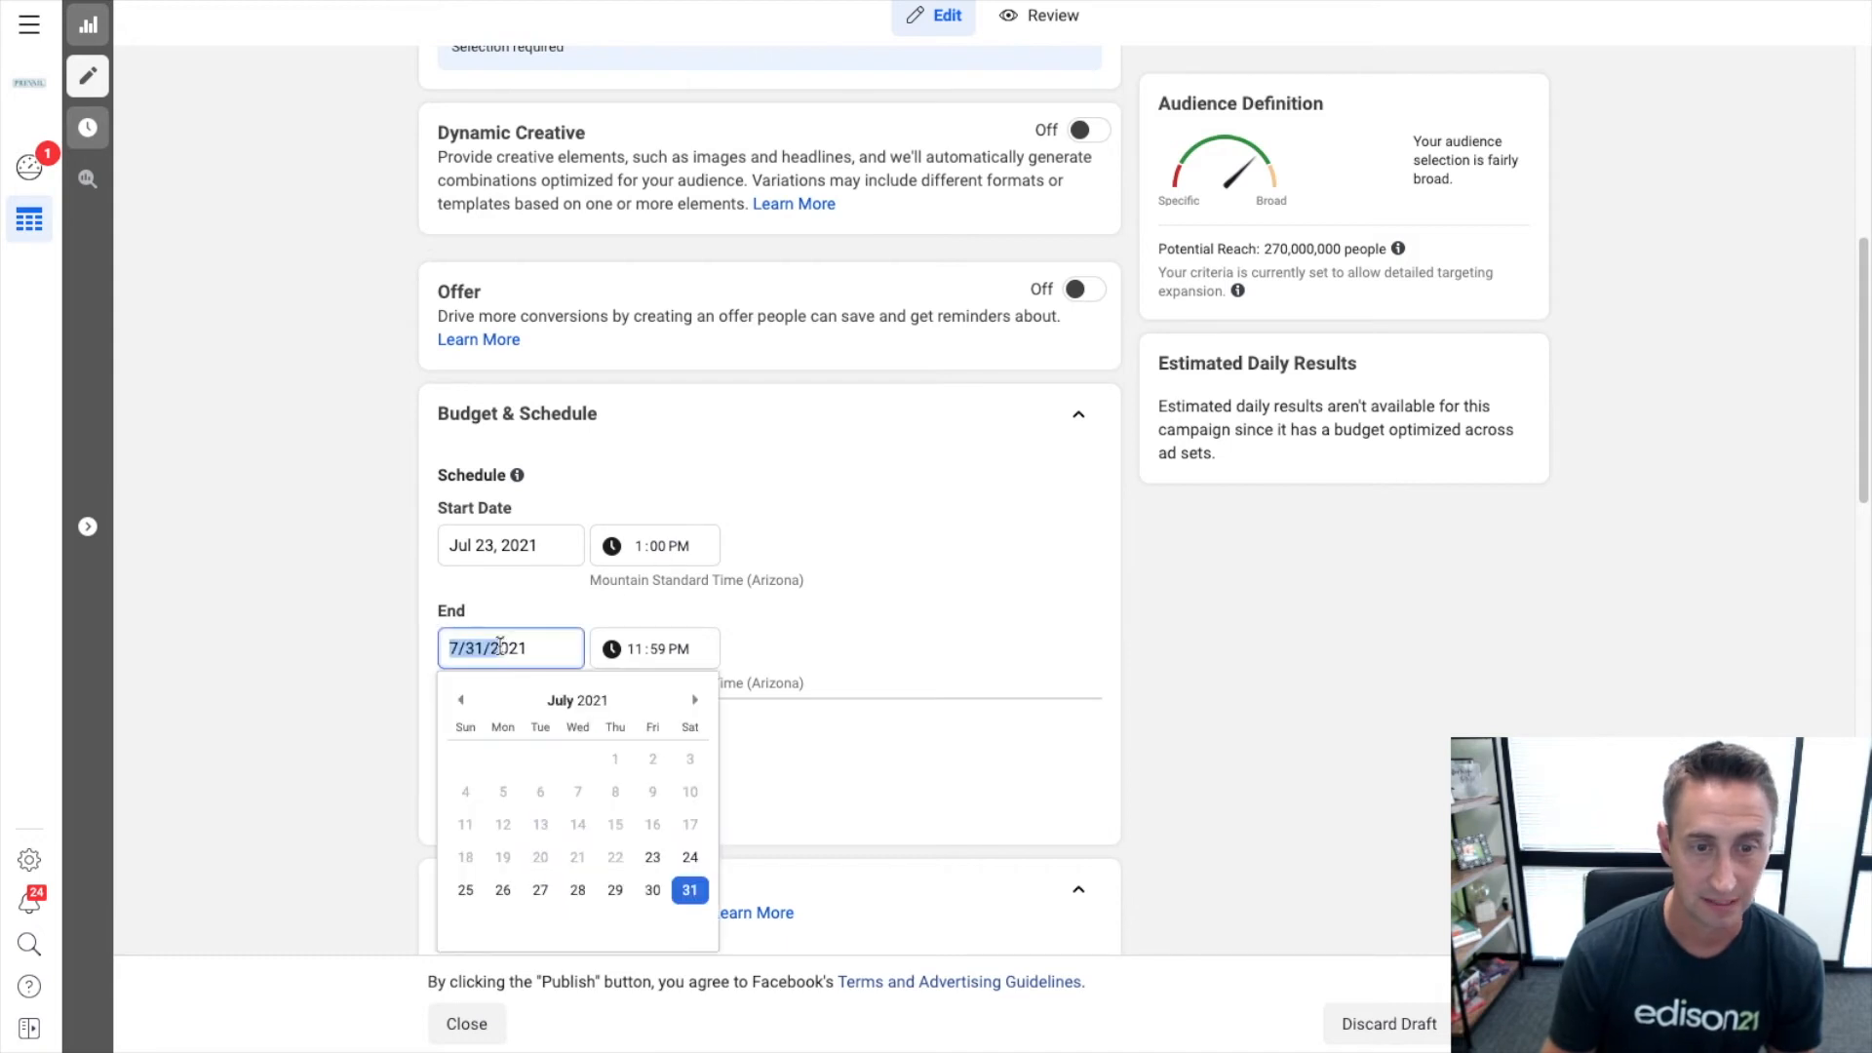
{"action": "left_click", "coordinate": [694, 700]}
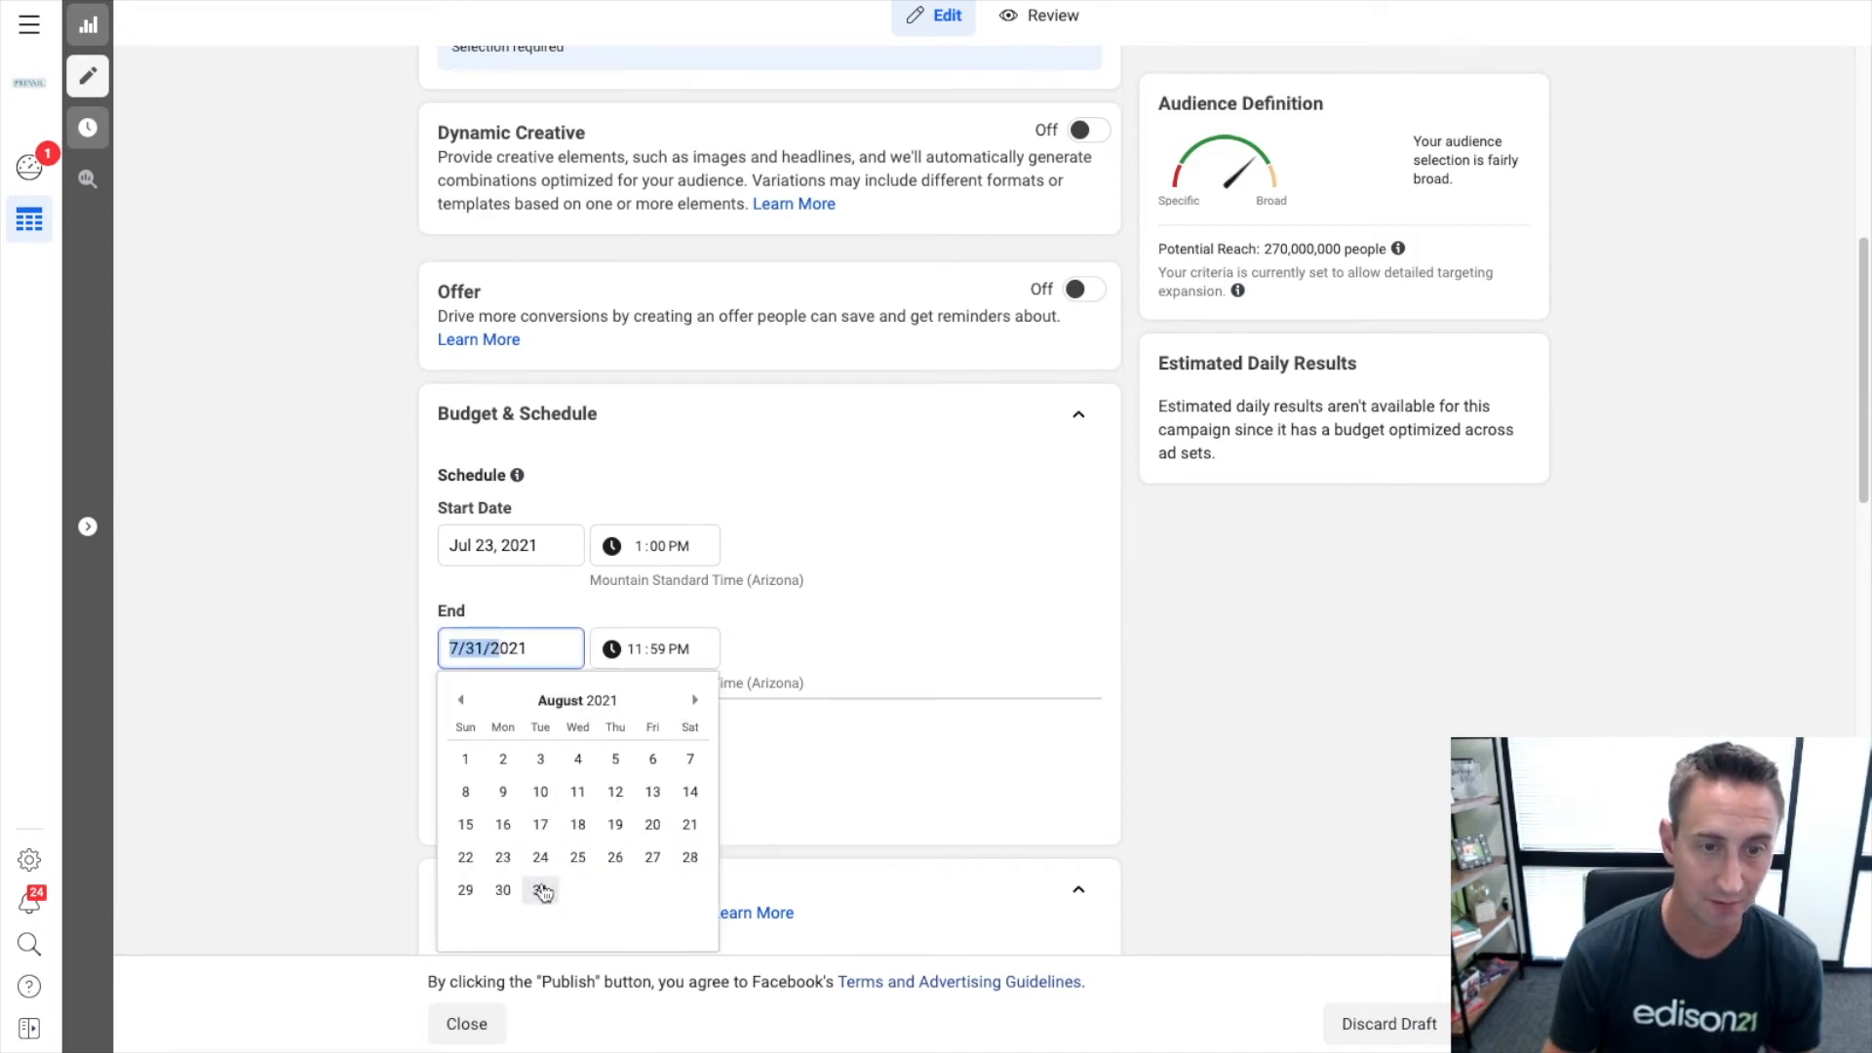
{"action": "left_click", "coordinate": [540, 889]}
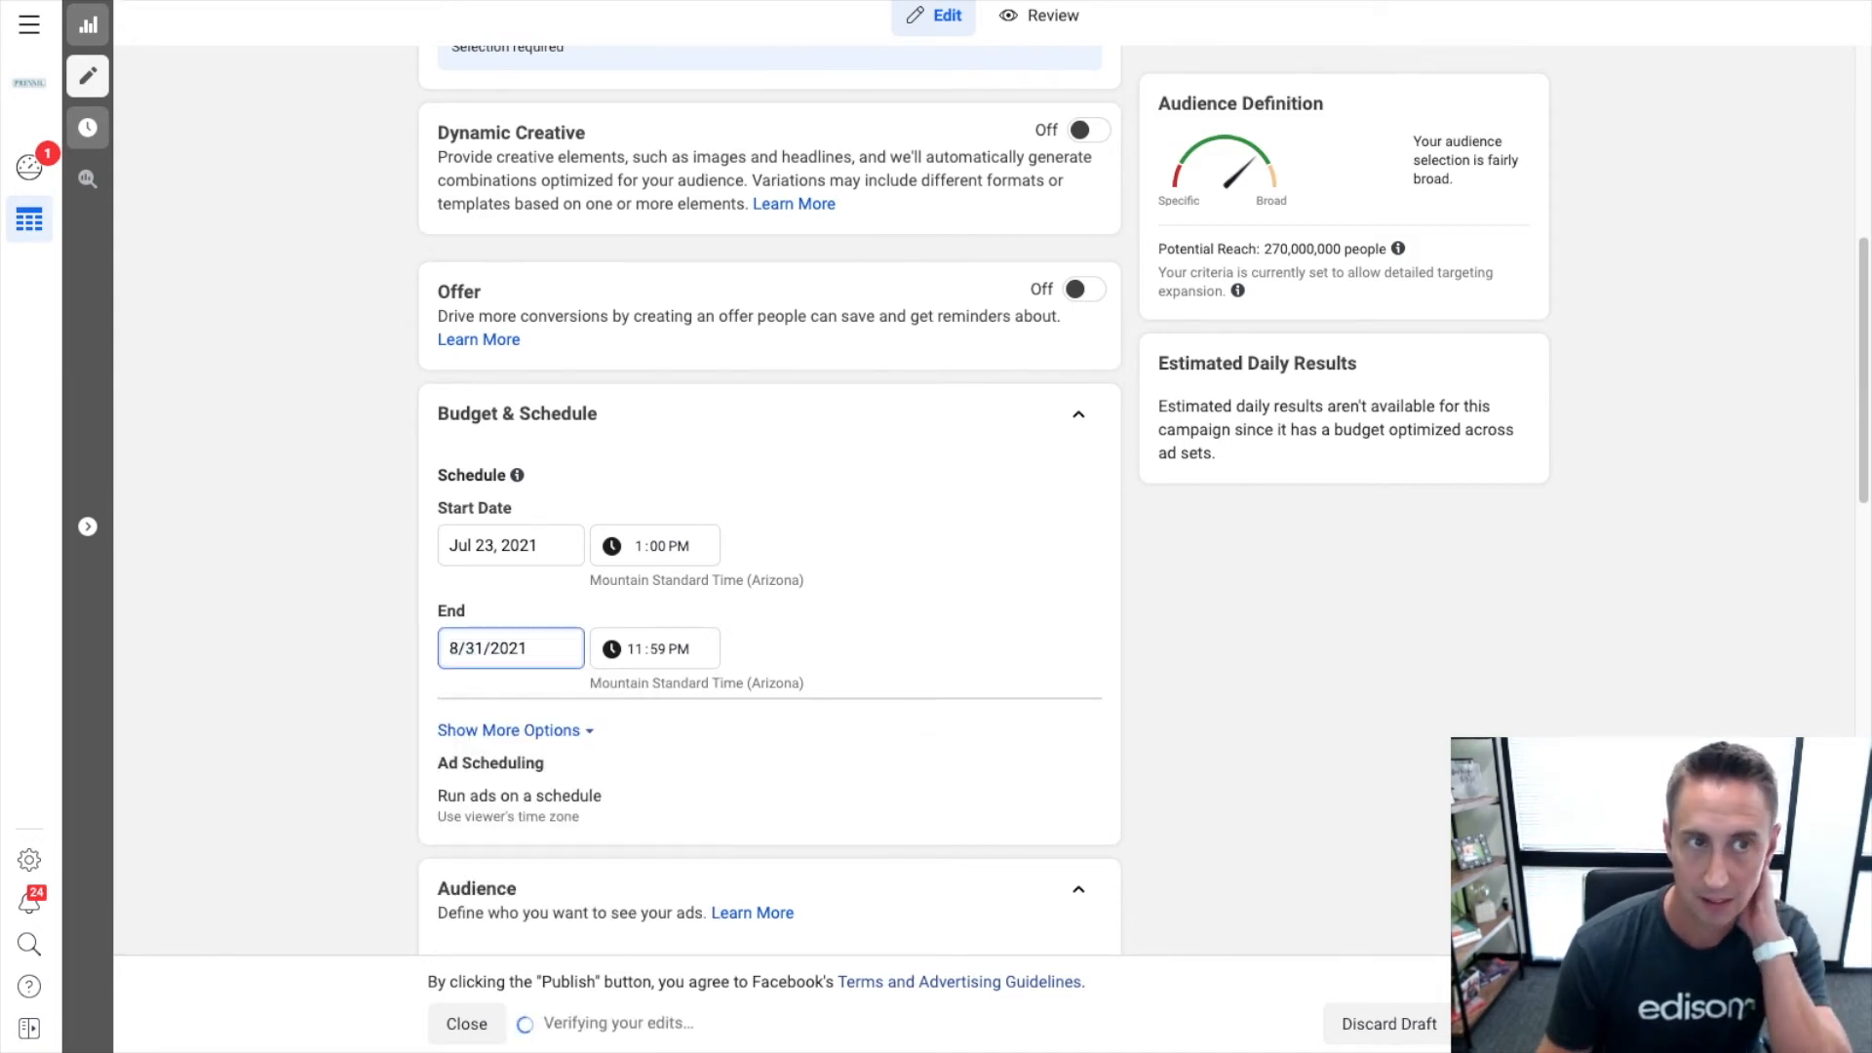
{"action": "left_click", "coordinate": [466, 1023]}
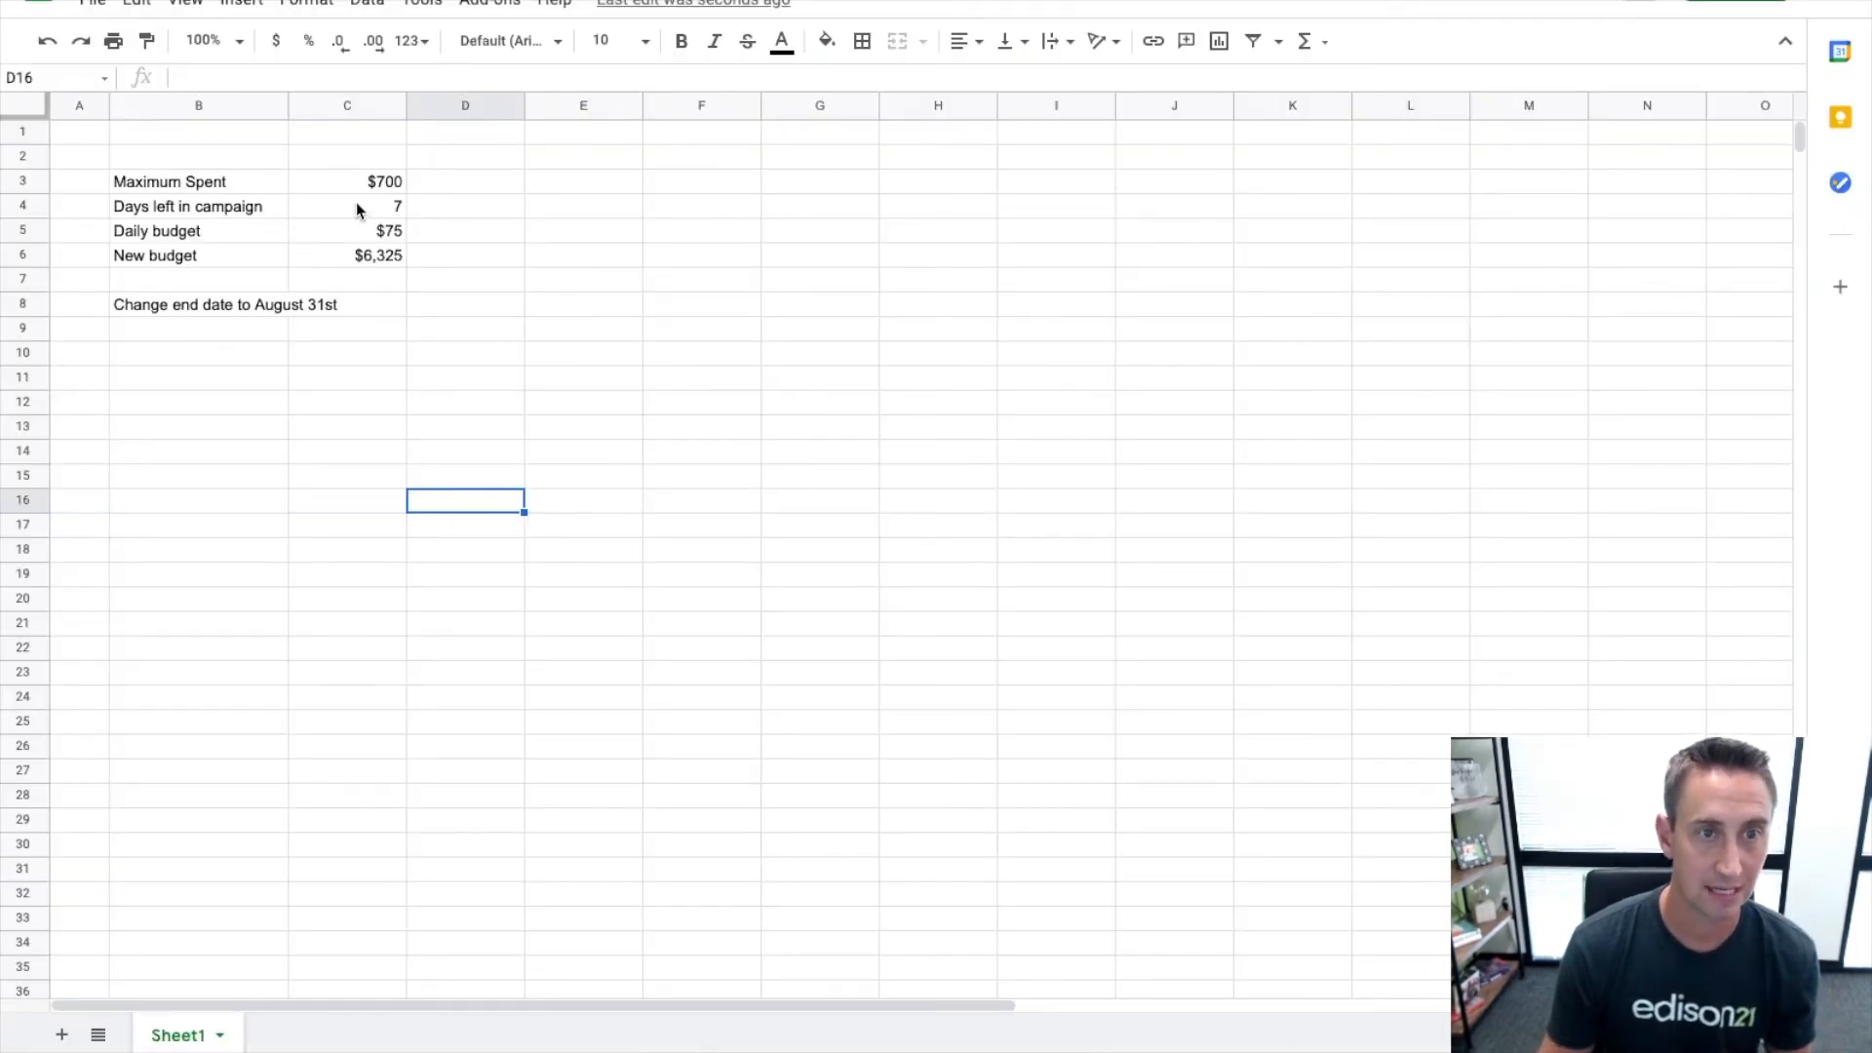
{"action": "left_click", "coordinate": [347, 205]}
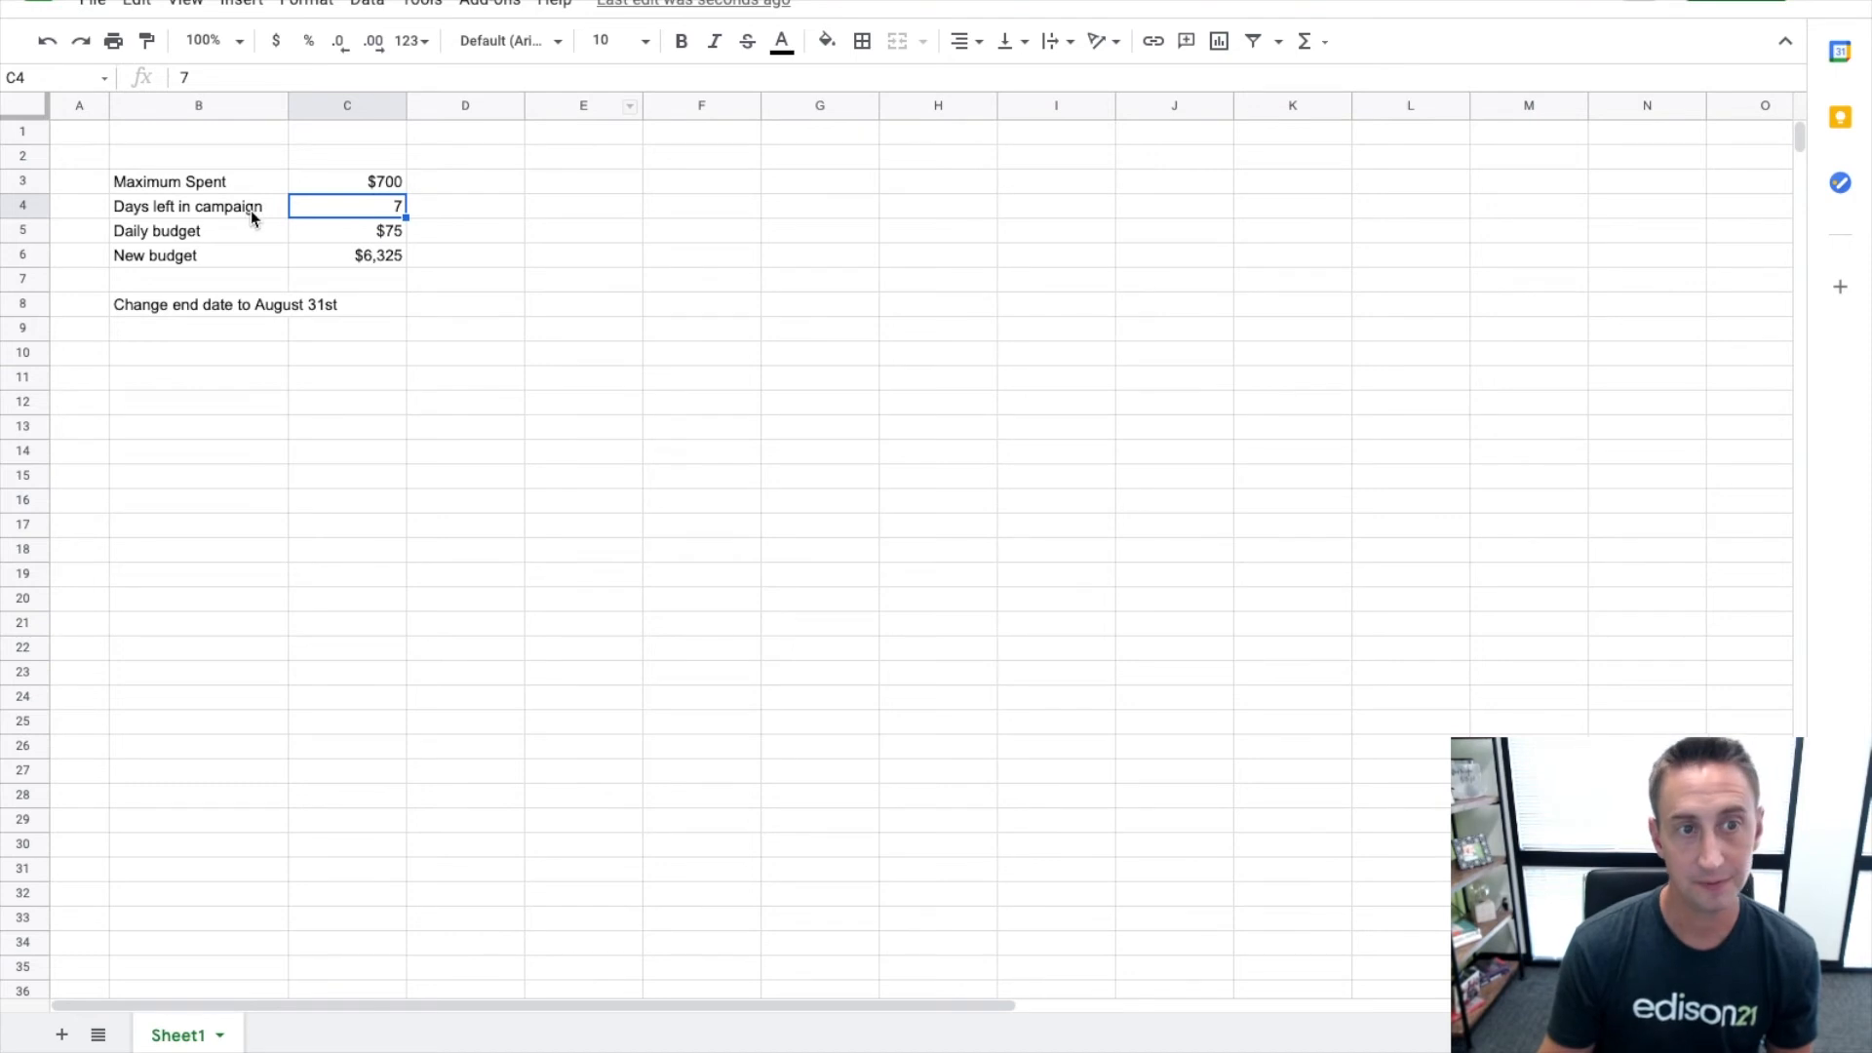
{"action": "left_click", "coordinate": [199, 204]}
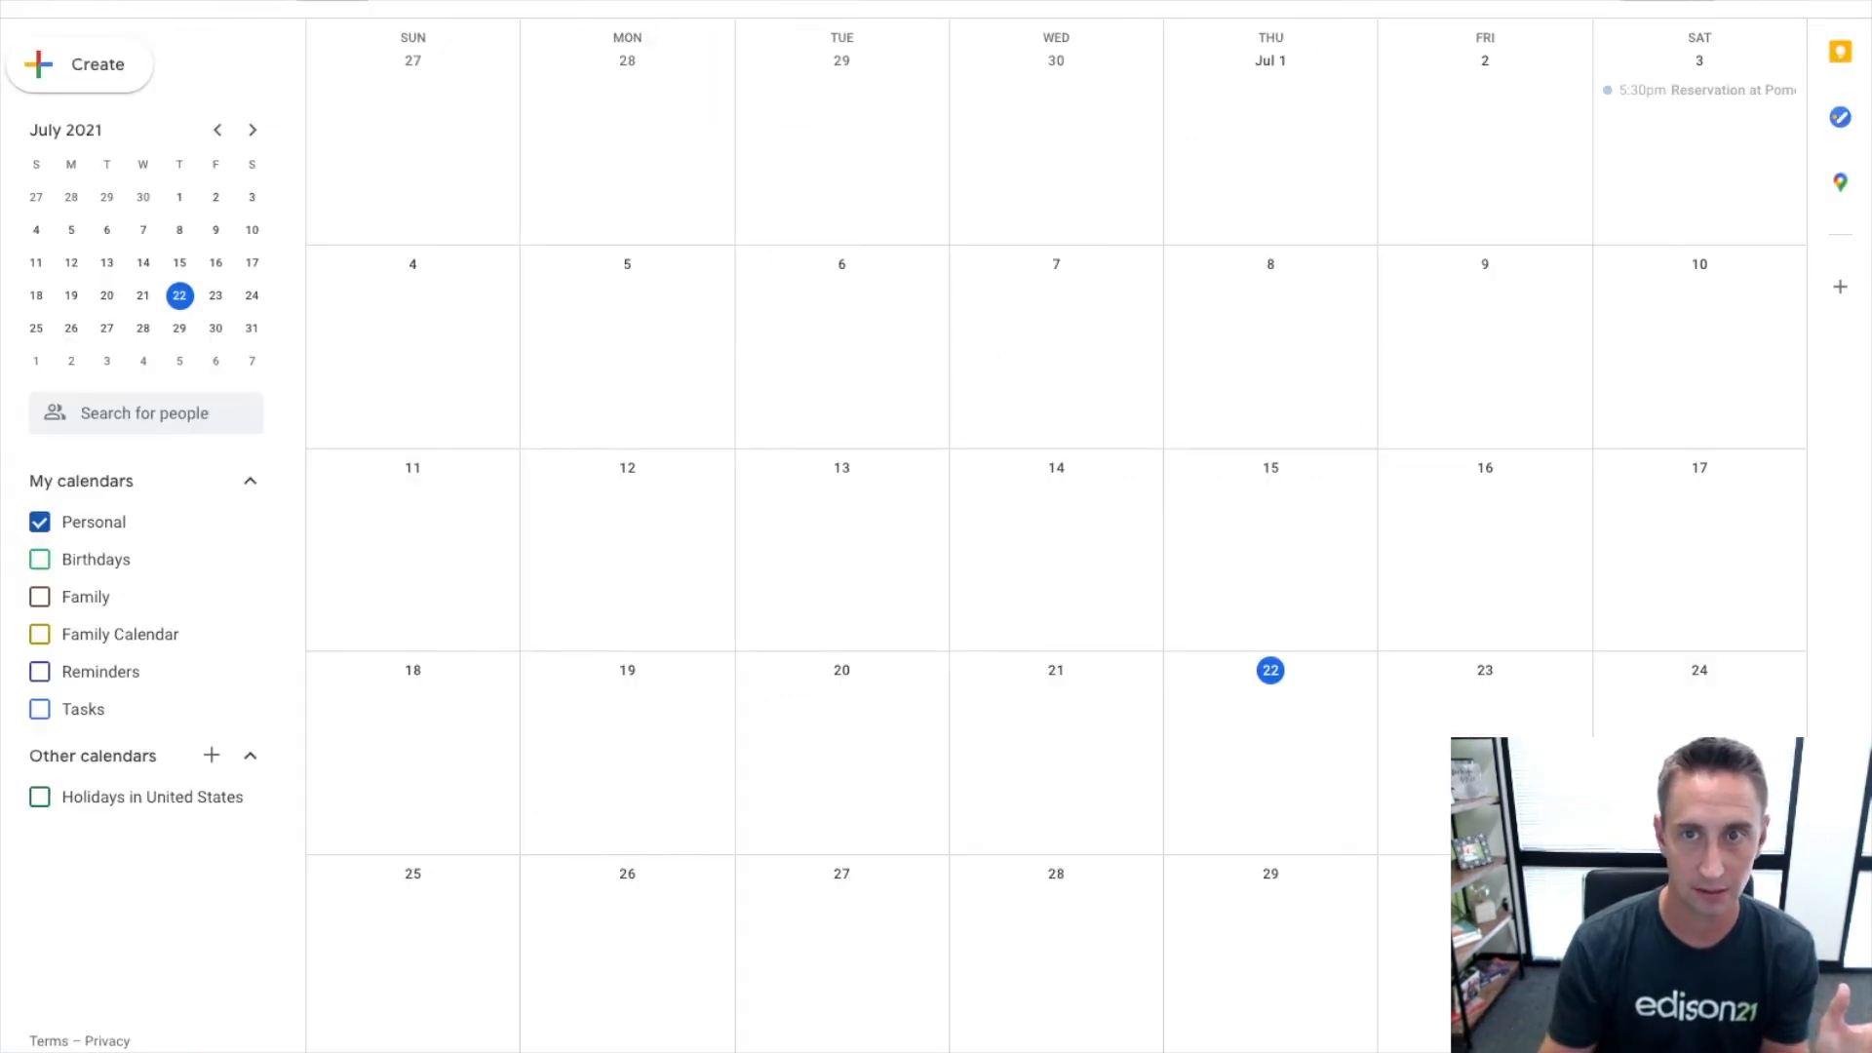
View August 2021 in Google Calendar to count the campaign days left.
{"action": "left_click", "coordinate": [252, 129]}
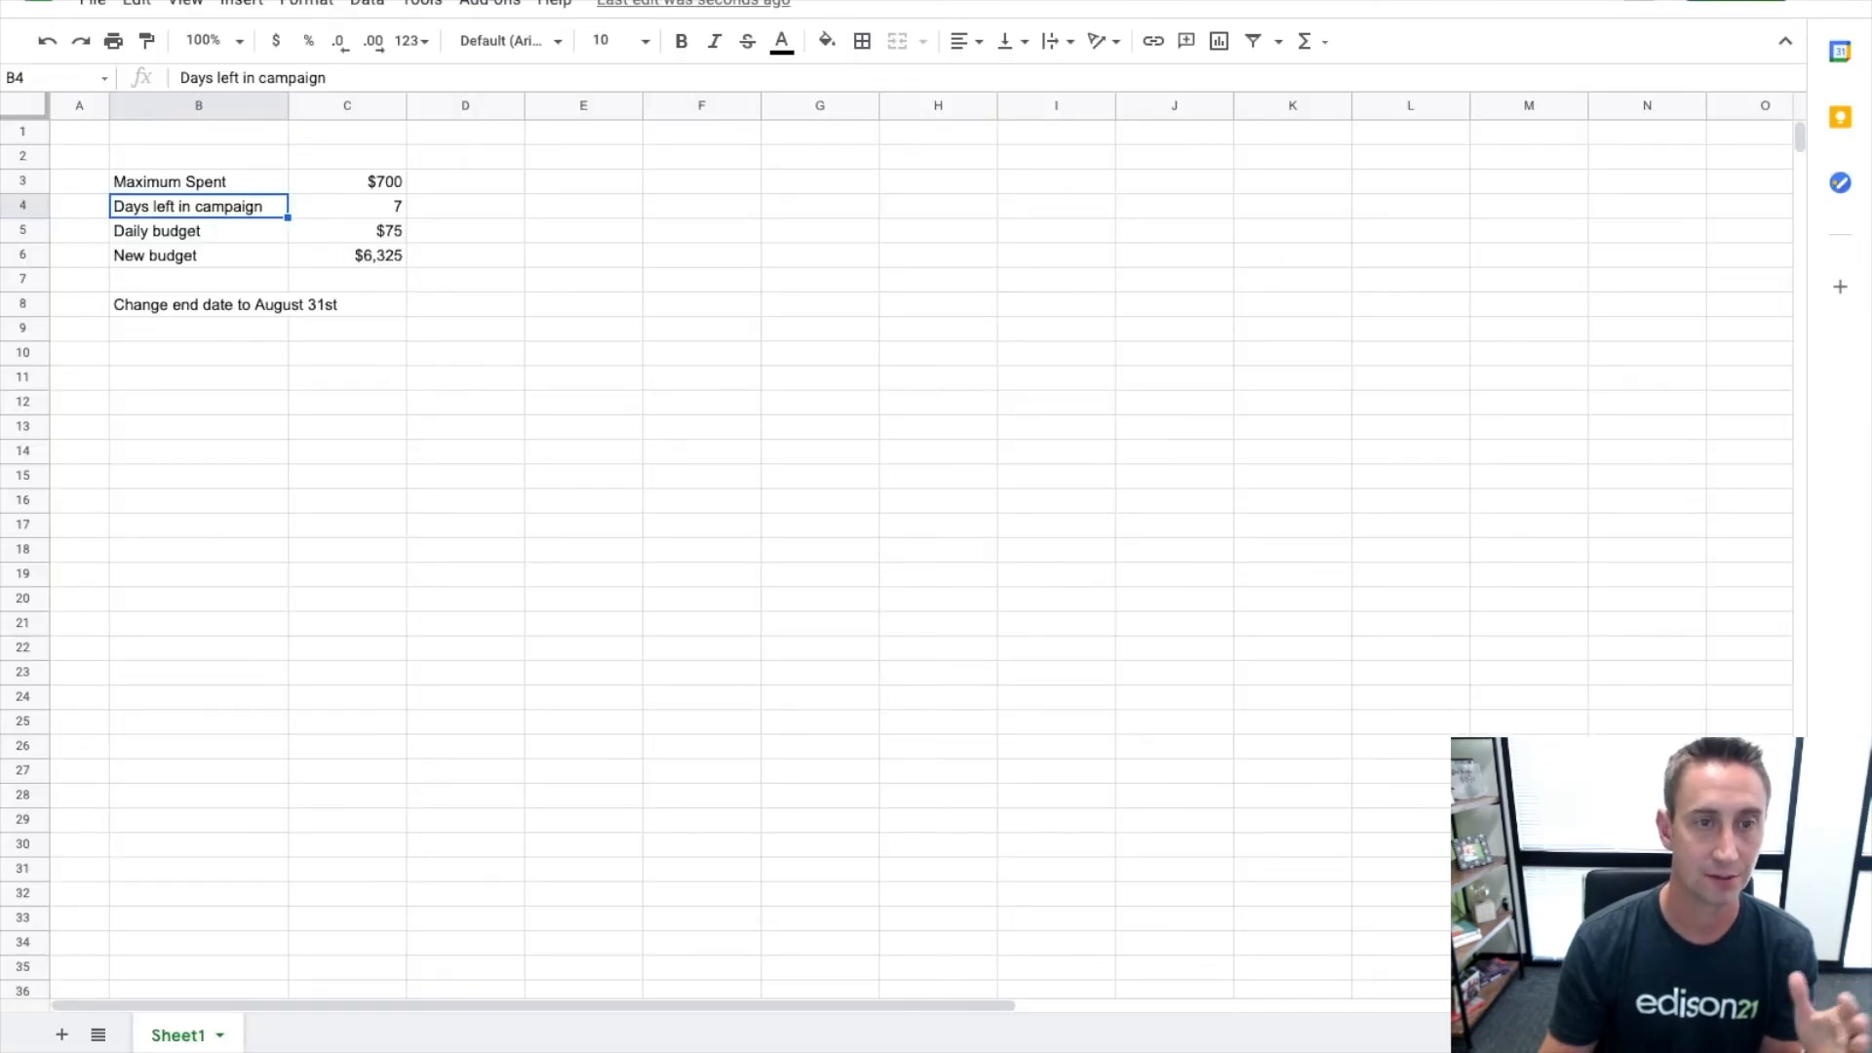
{"action": "mouse_move", "coordinate": [374, 230]}
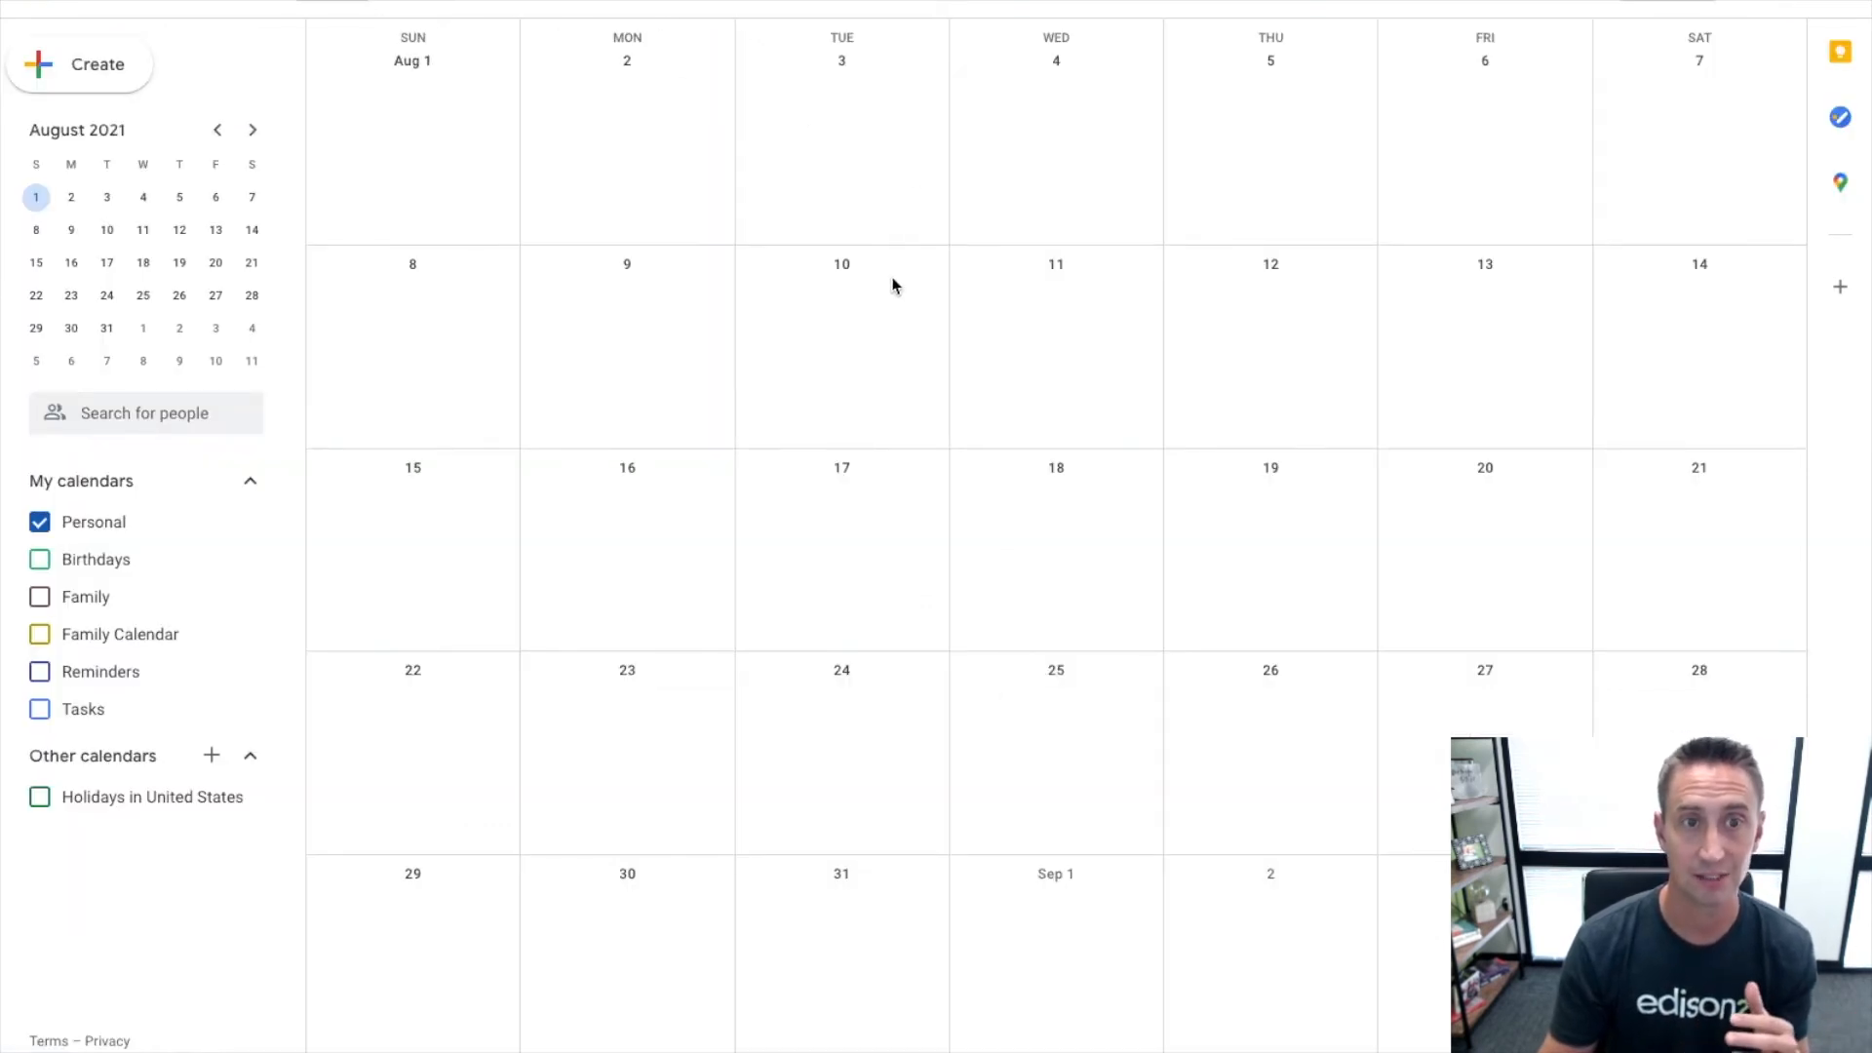
{"action": "mouse_move", "coordinate": [1034, 161]}
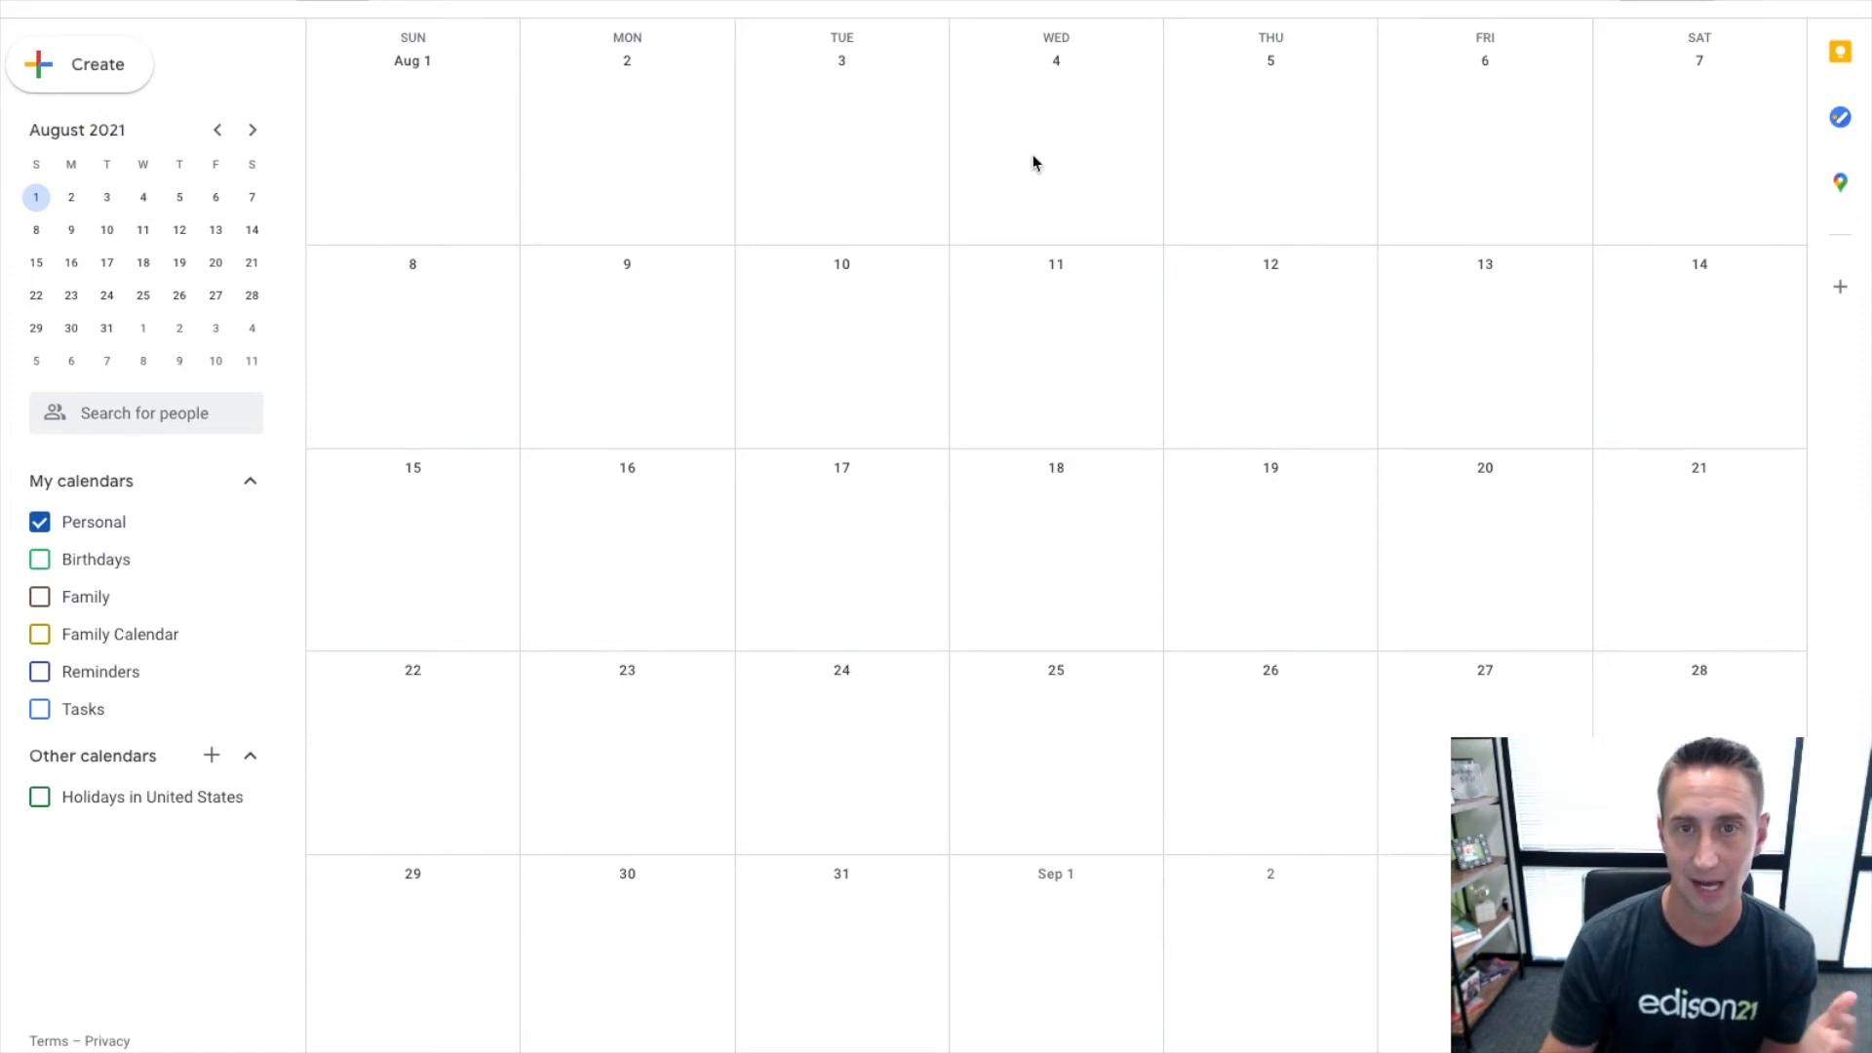
{"action": "mouse_move", "coordinate": [1681, 70]}
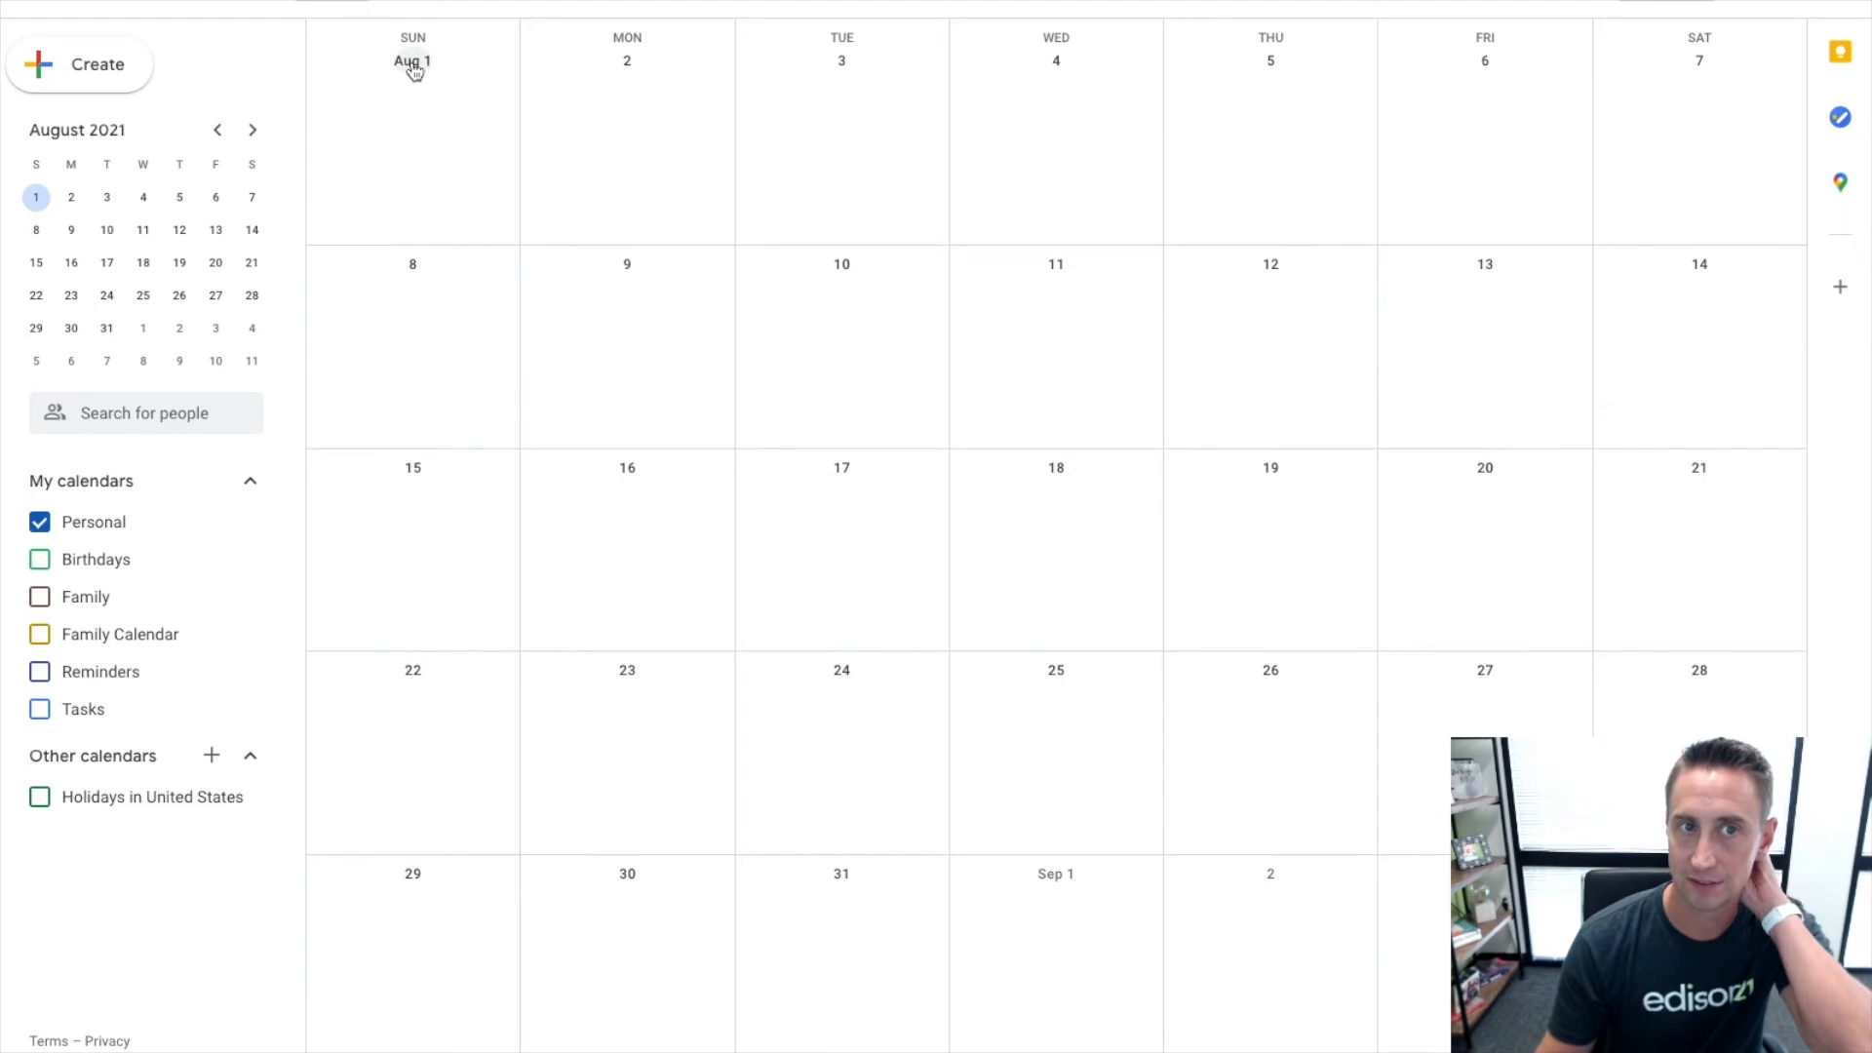
{"action": "mouse_move", "coordinate": [1451, 115]}
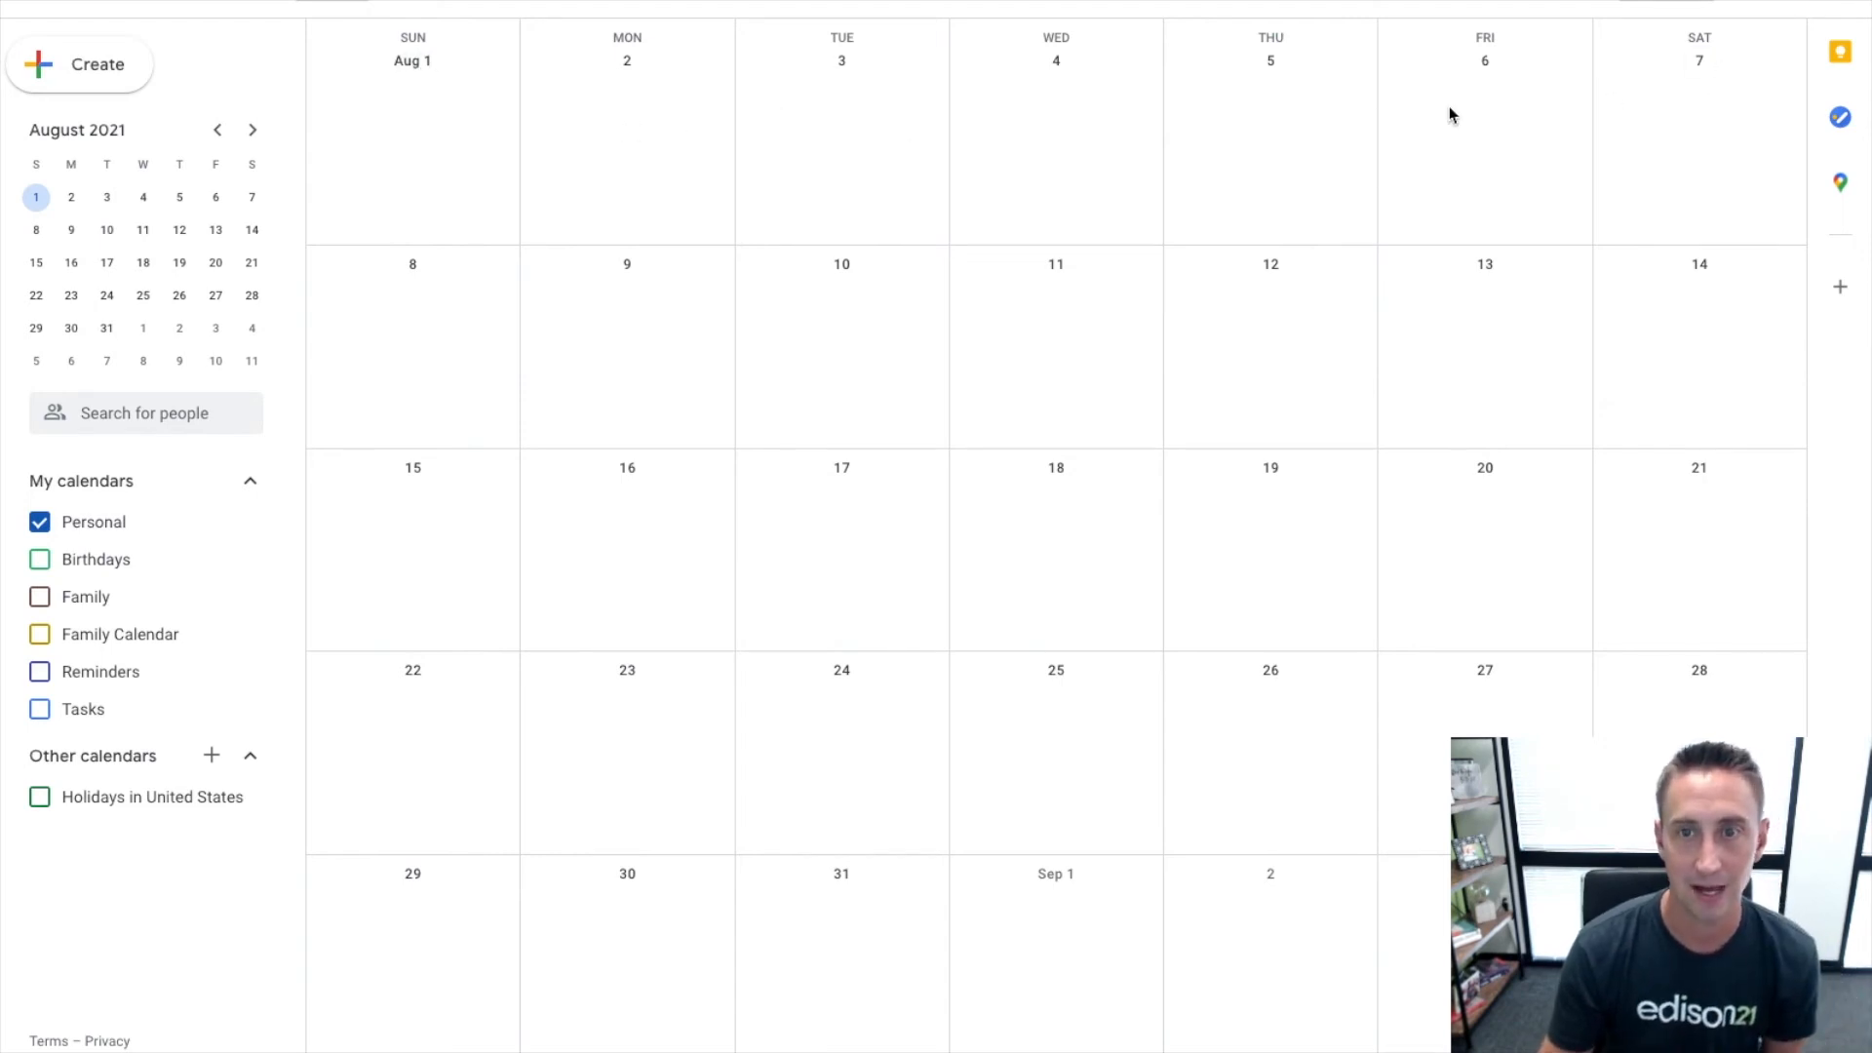
{"action": "mouse_move", "coordinate": [809, 693]}
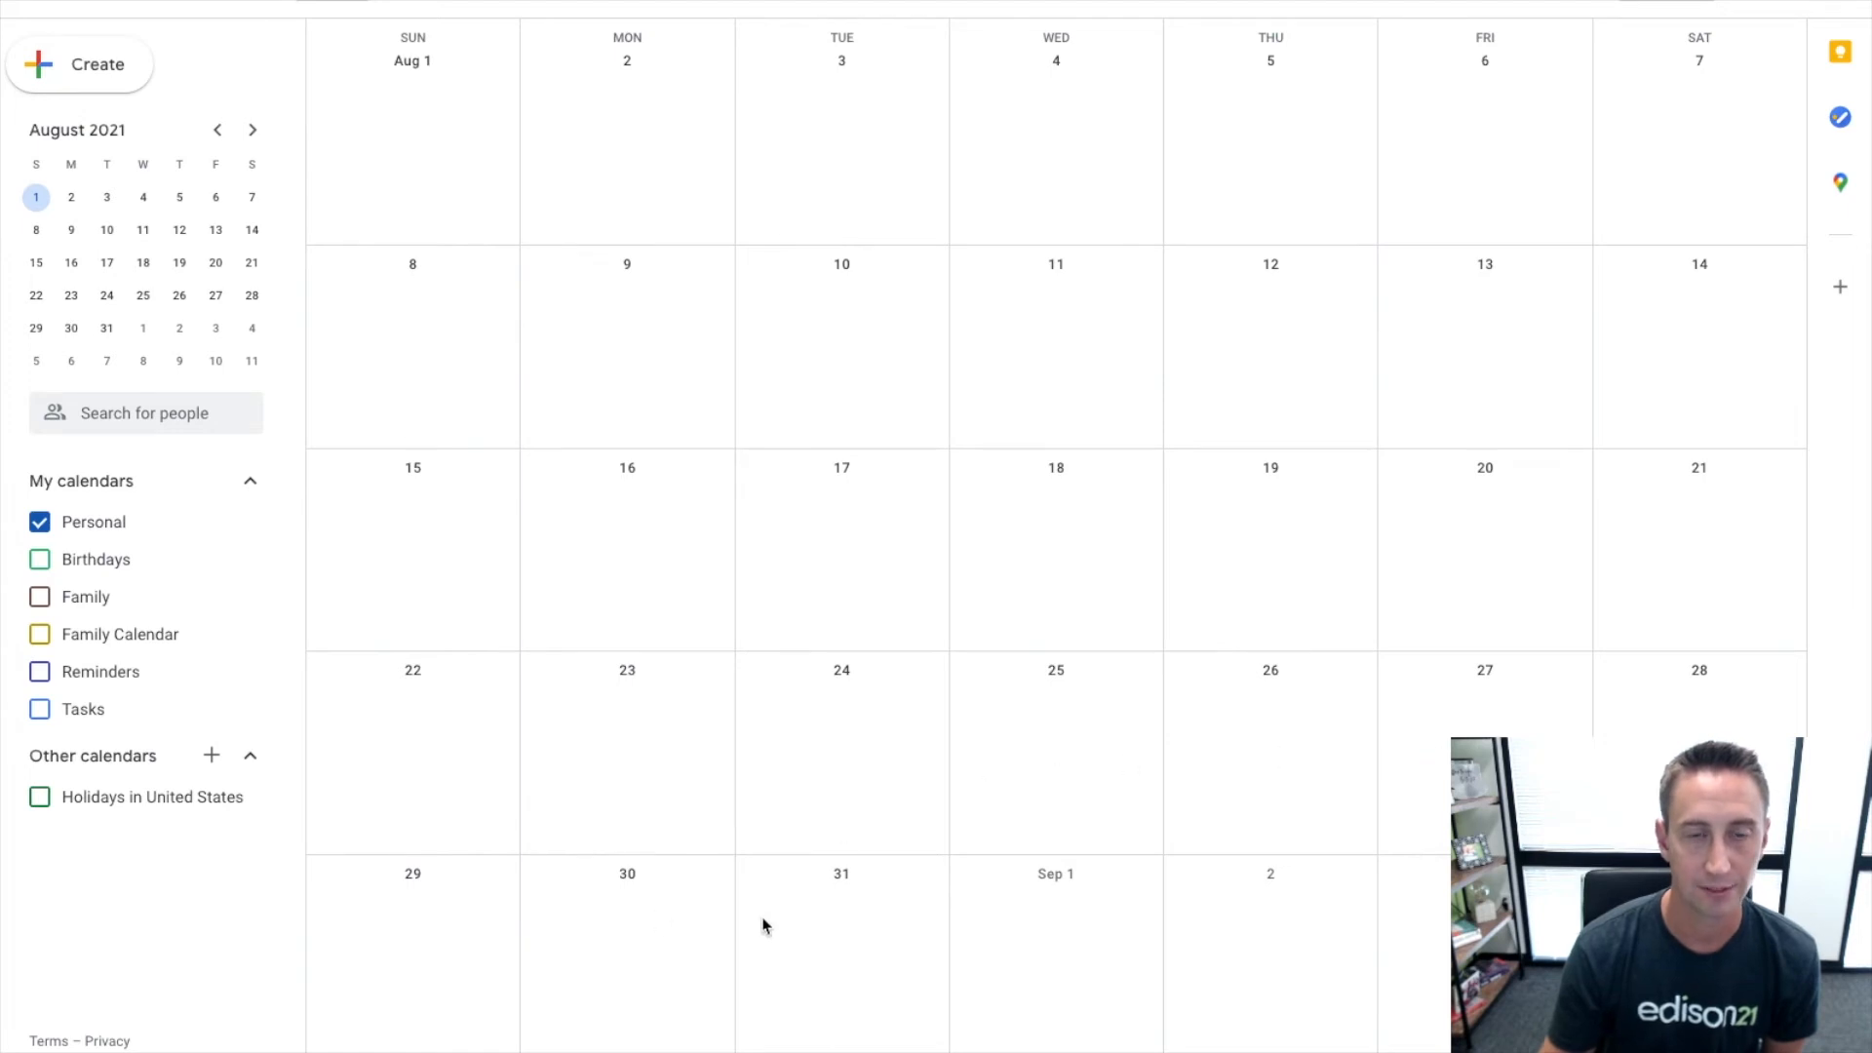
{"action": "mouse_move", "coordinate": [604, 312]}
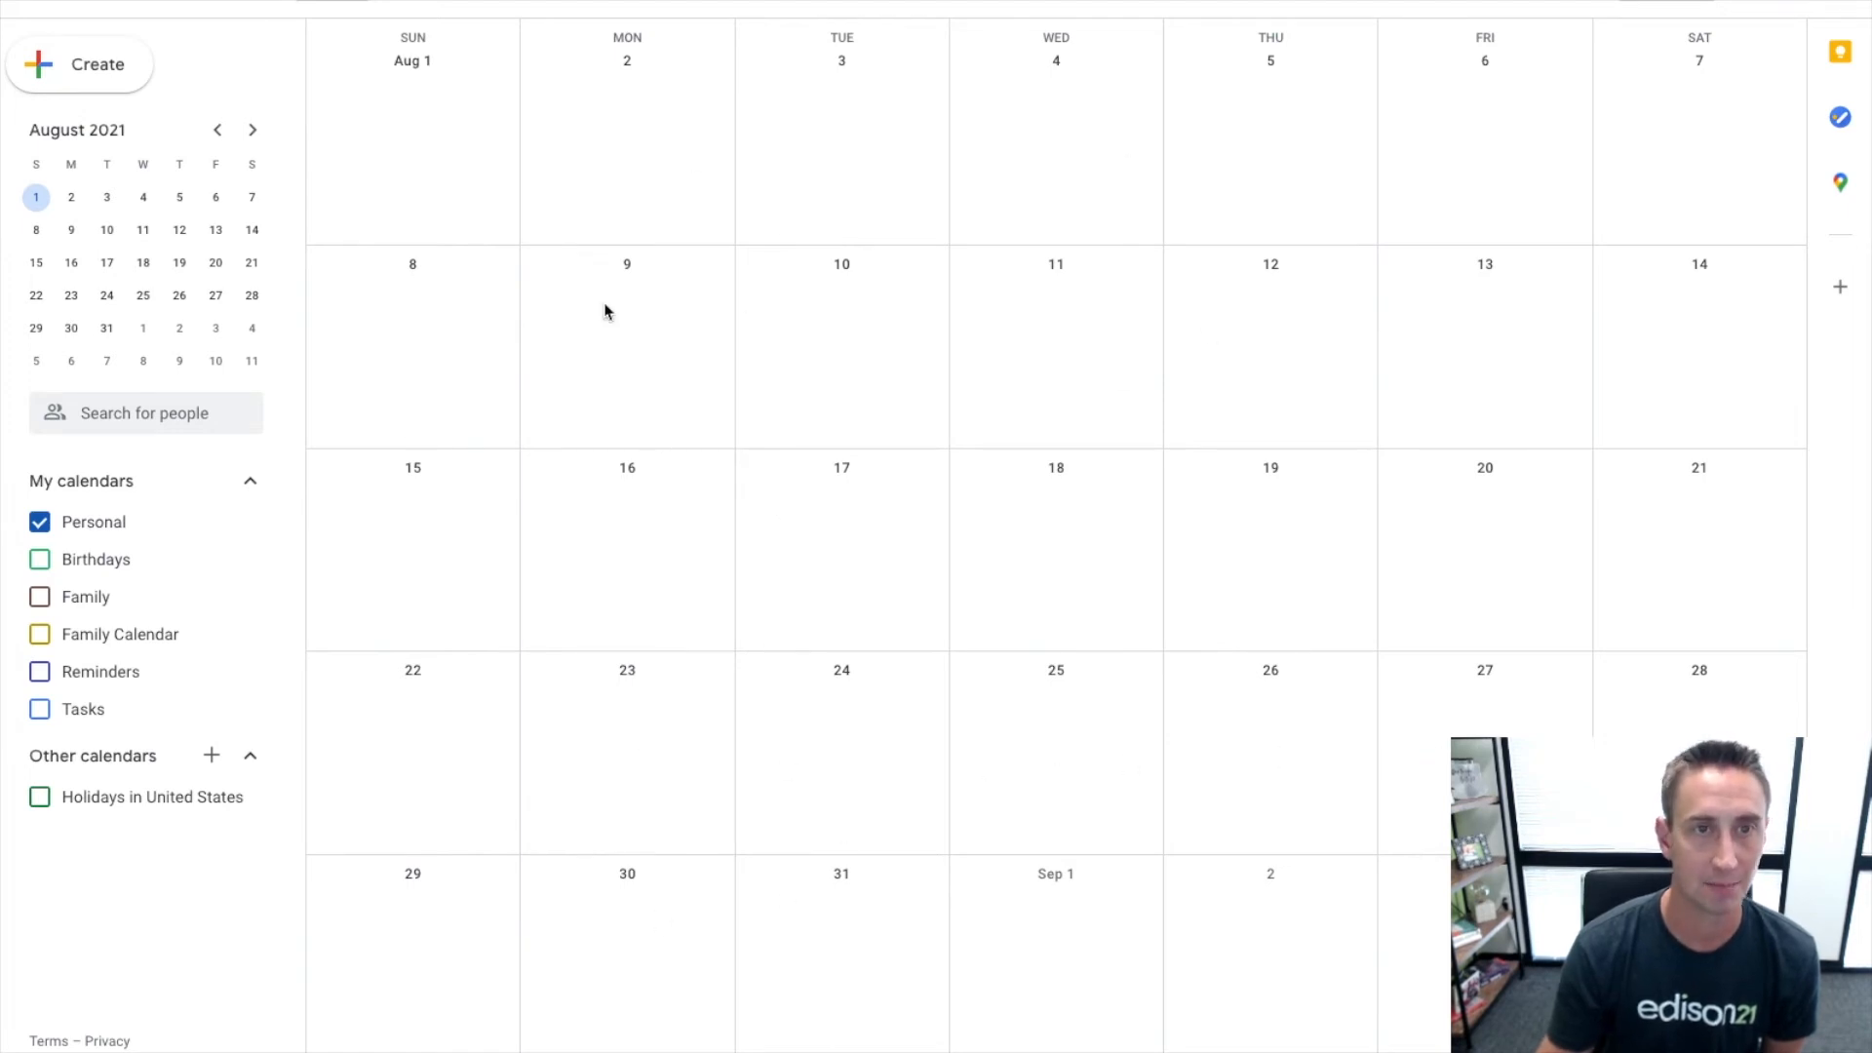
{"action": "mouse_move", "coordinate": [722, 357]}
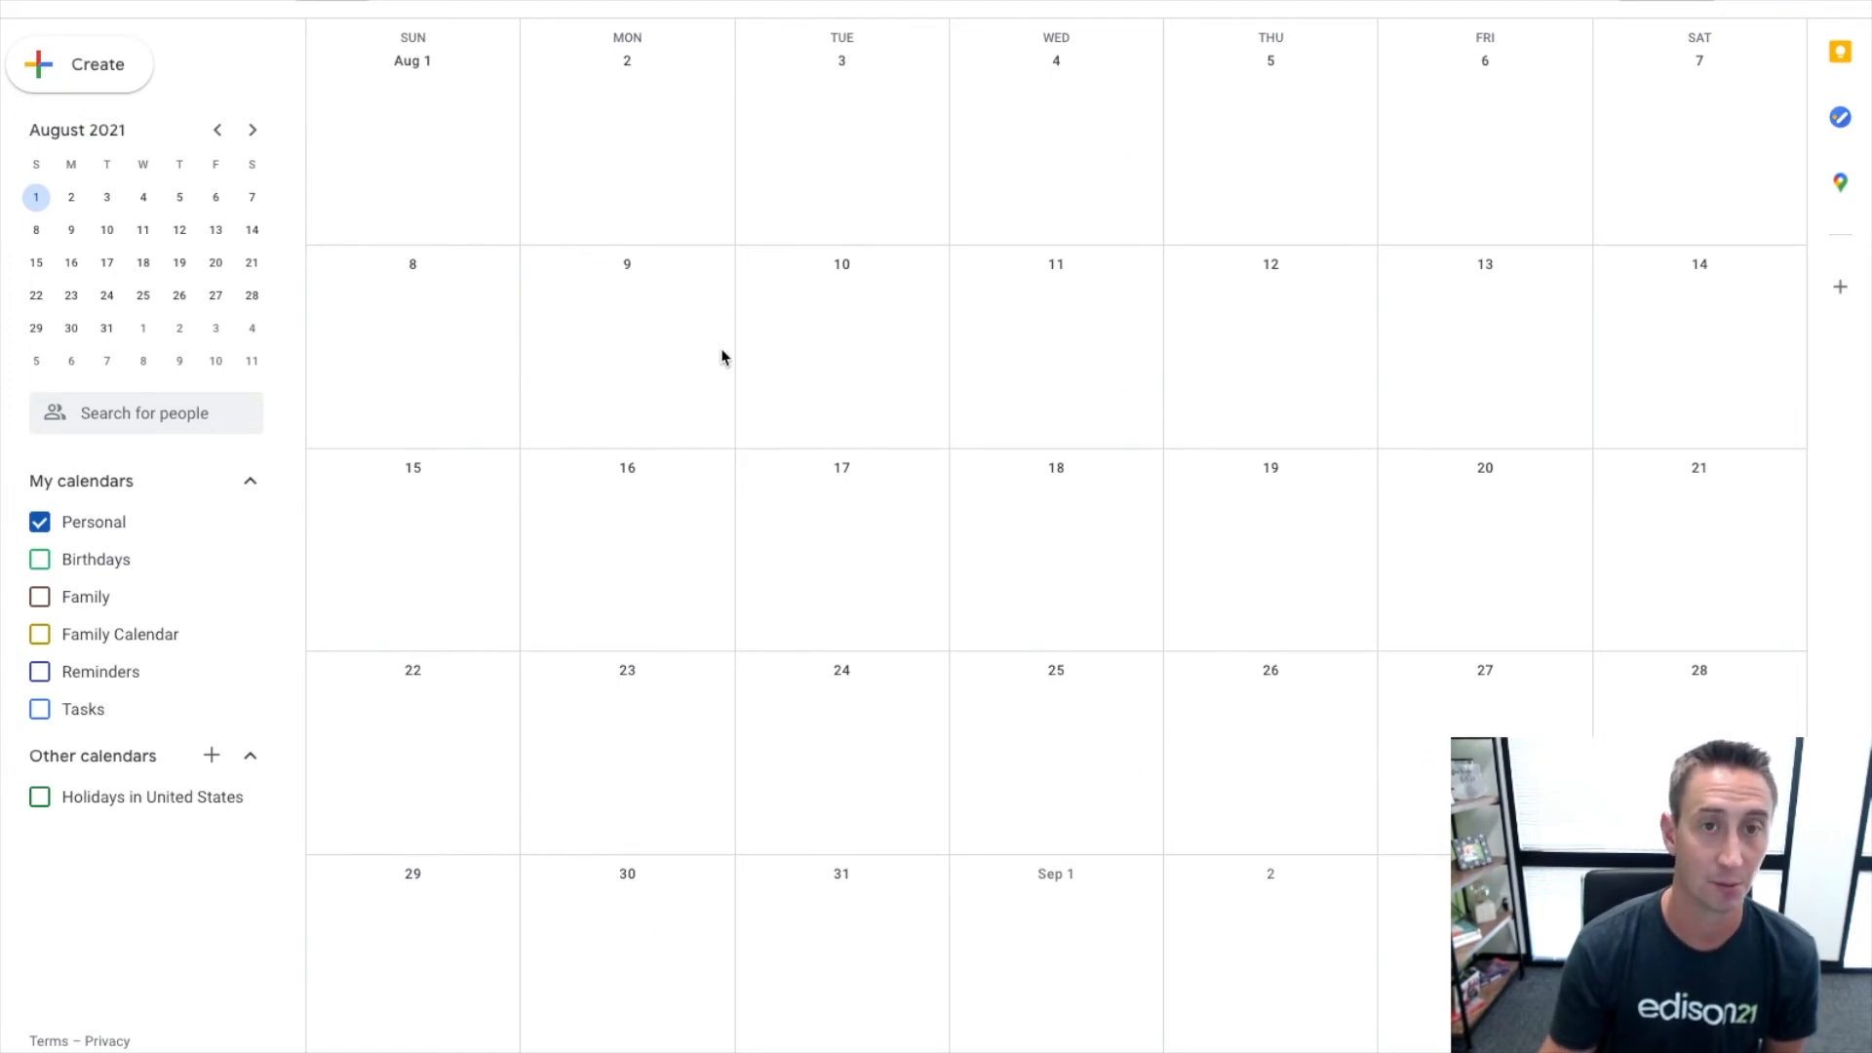
{"action": "mouse_move", "coordinate": [1396, 334]}
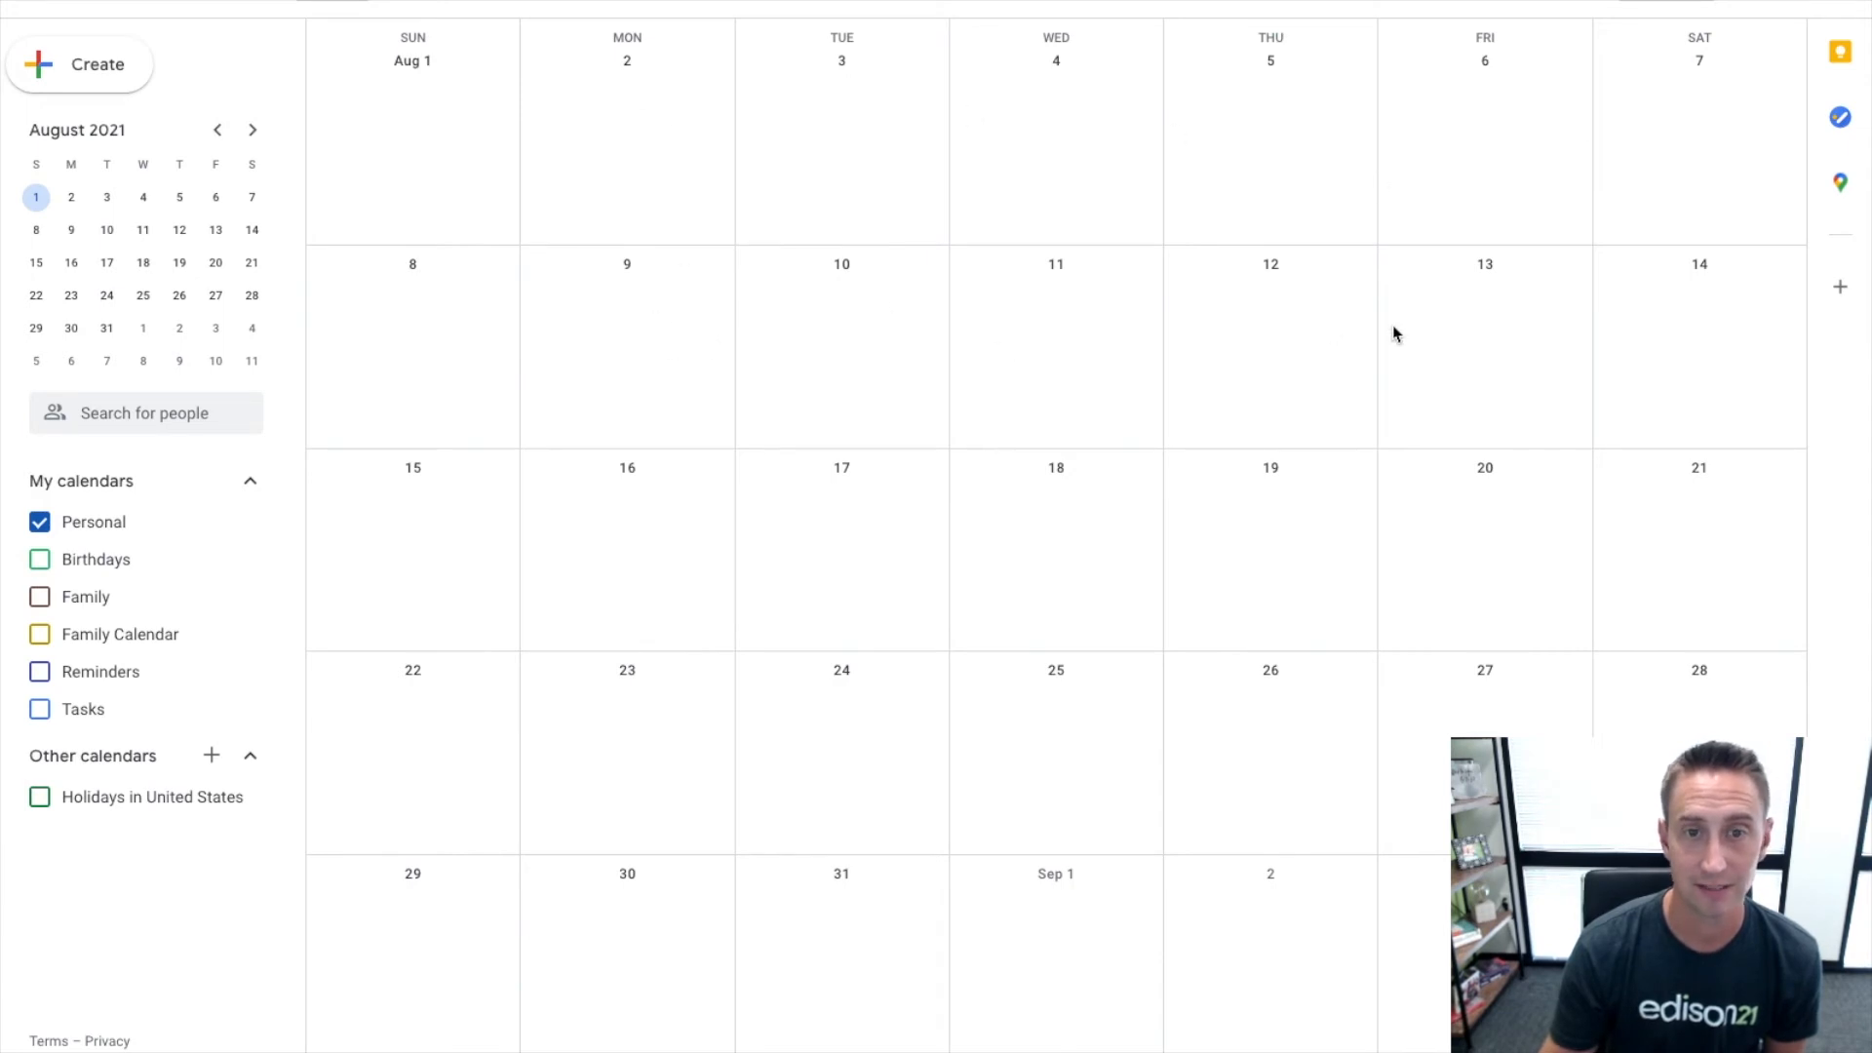
{"action": "mouse_move", "coordinate": [801, 938]}
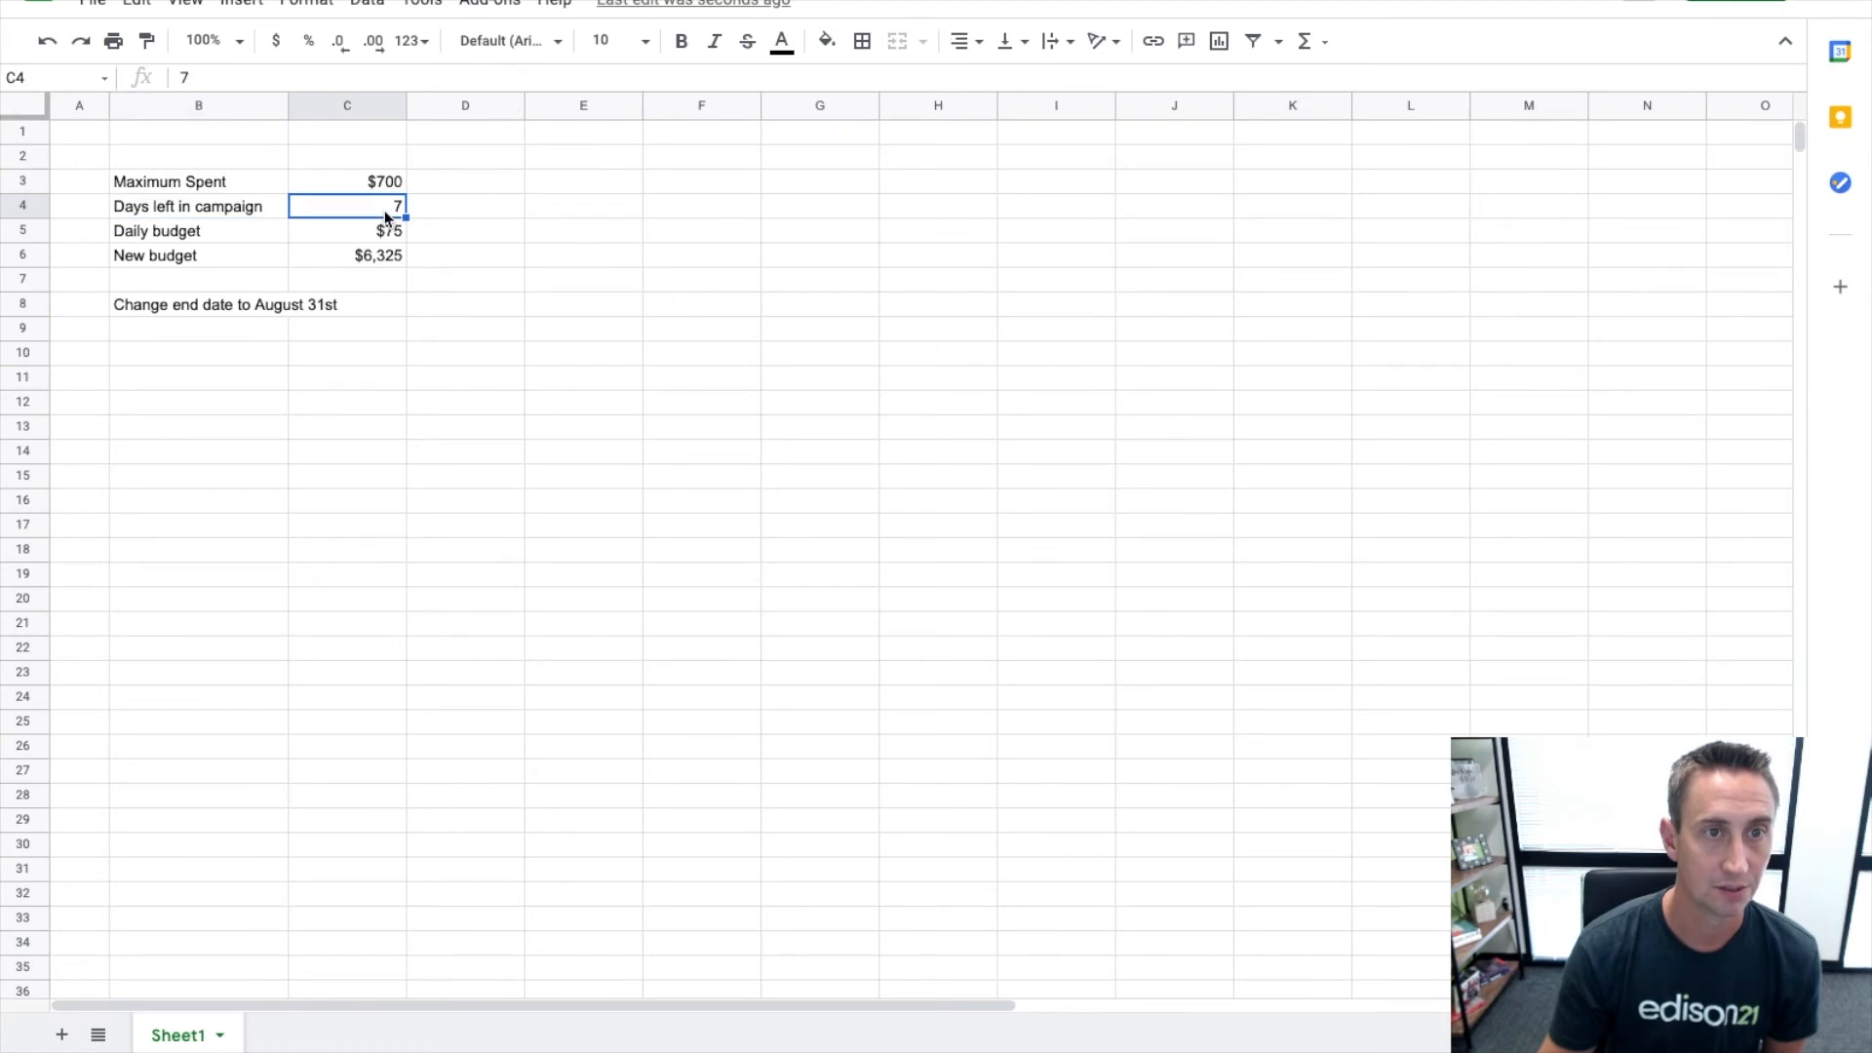
Enter 22 days left and a $150 daily budget in the calculator.
{"action": "type", "text": "22"}
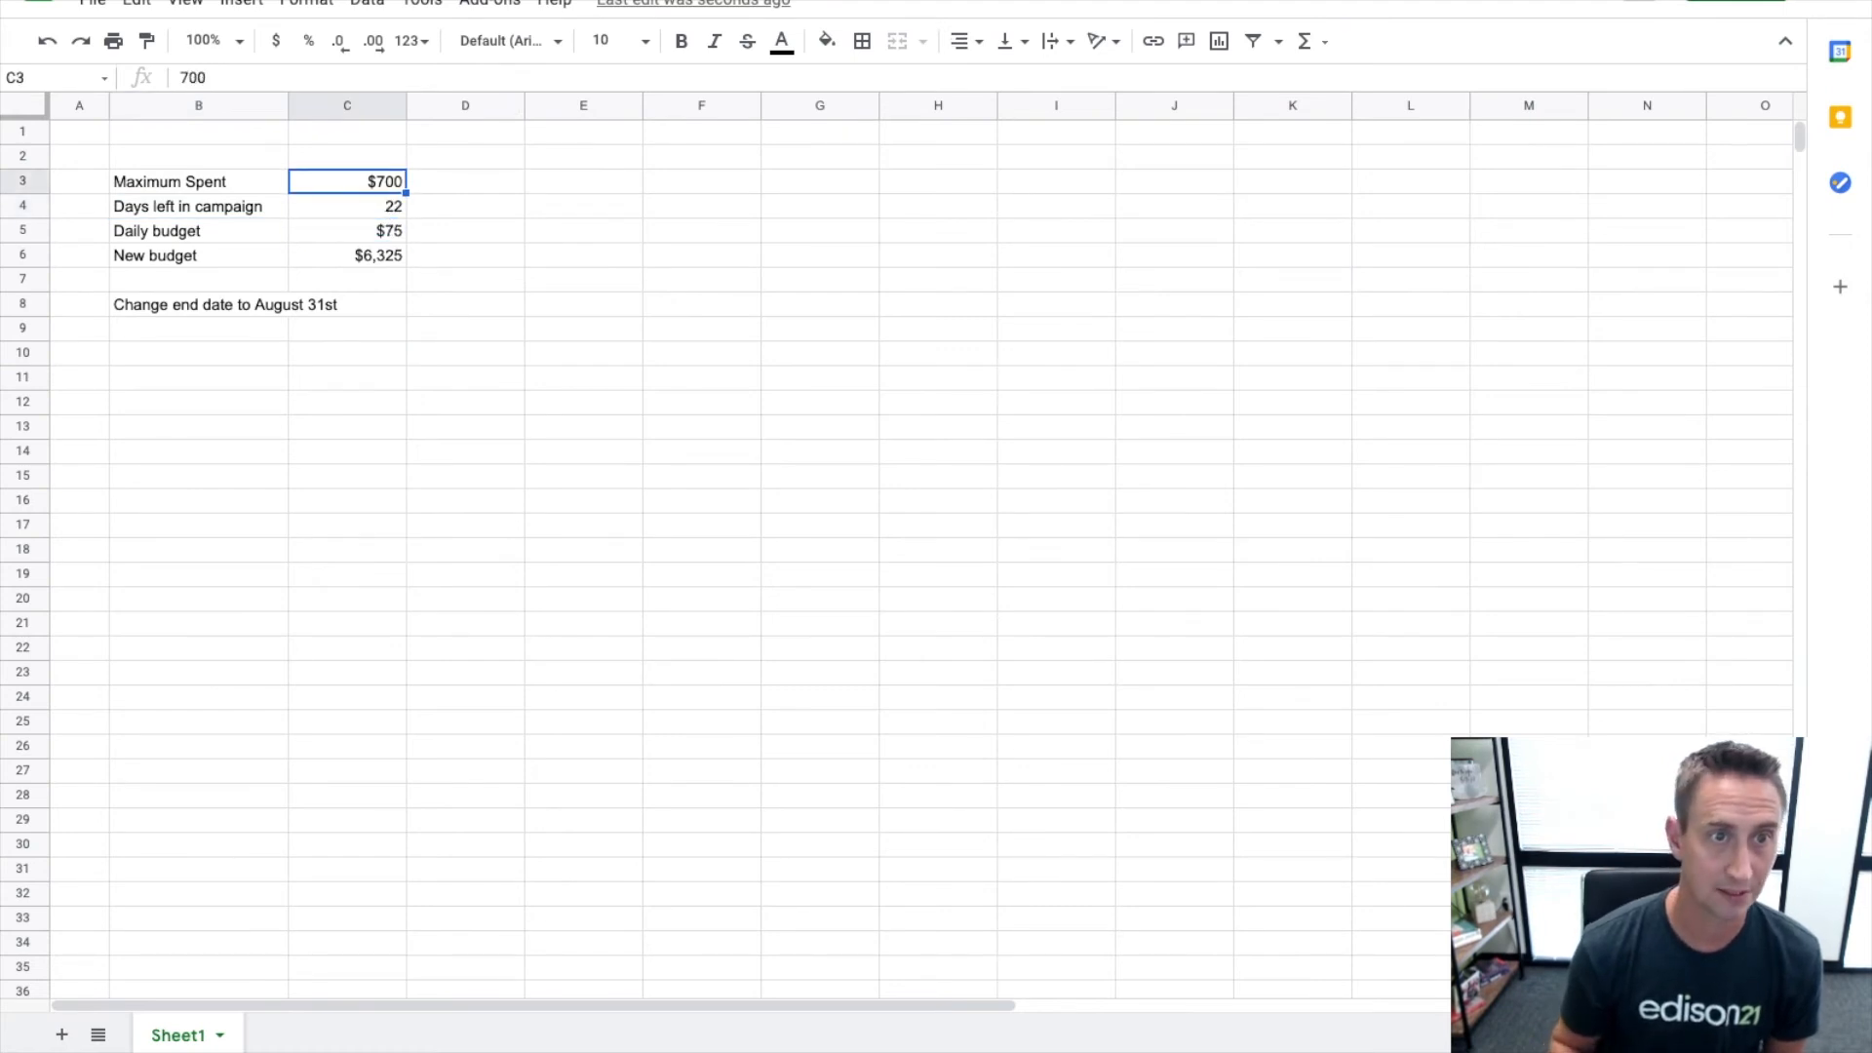
{"action": "left_click", "coordinate": [348, 230]}
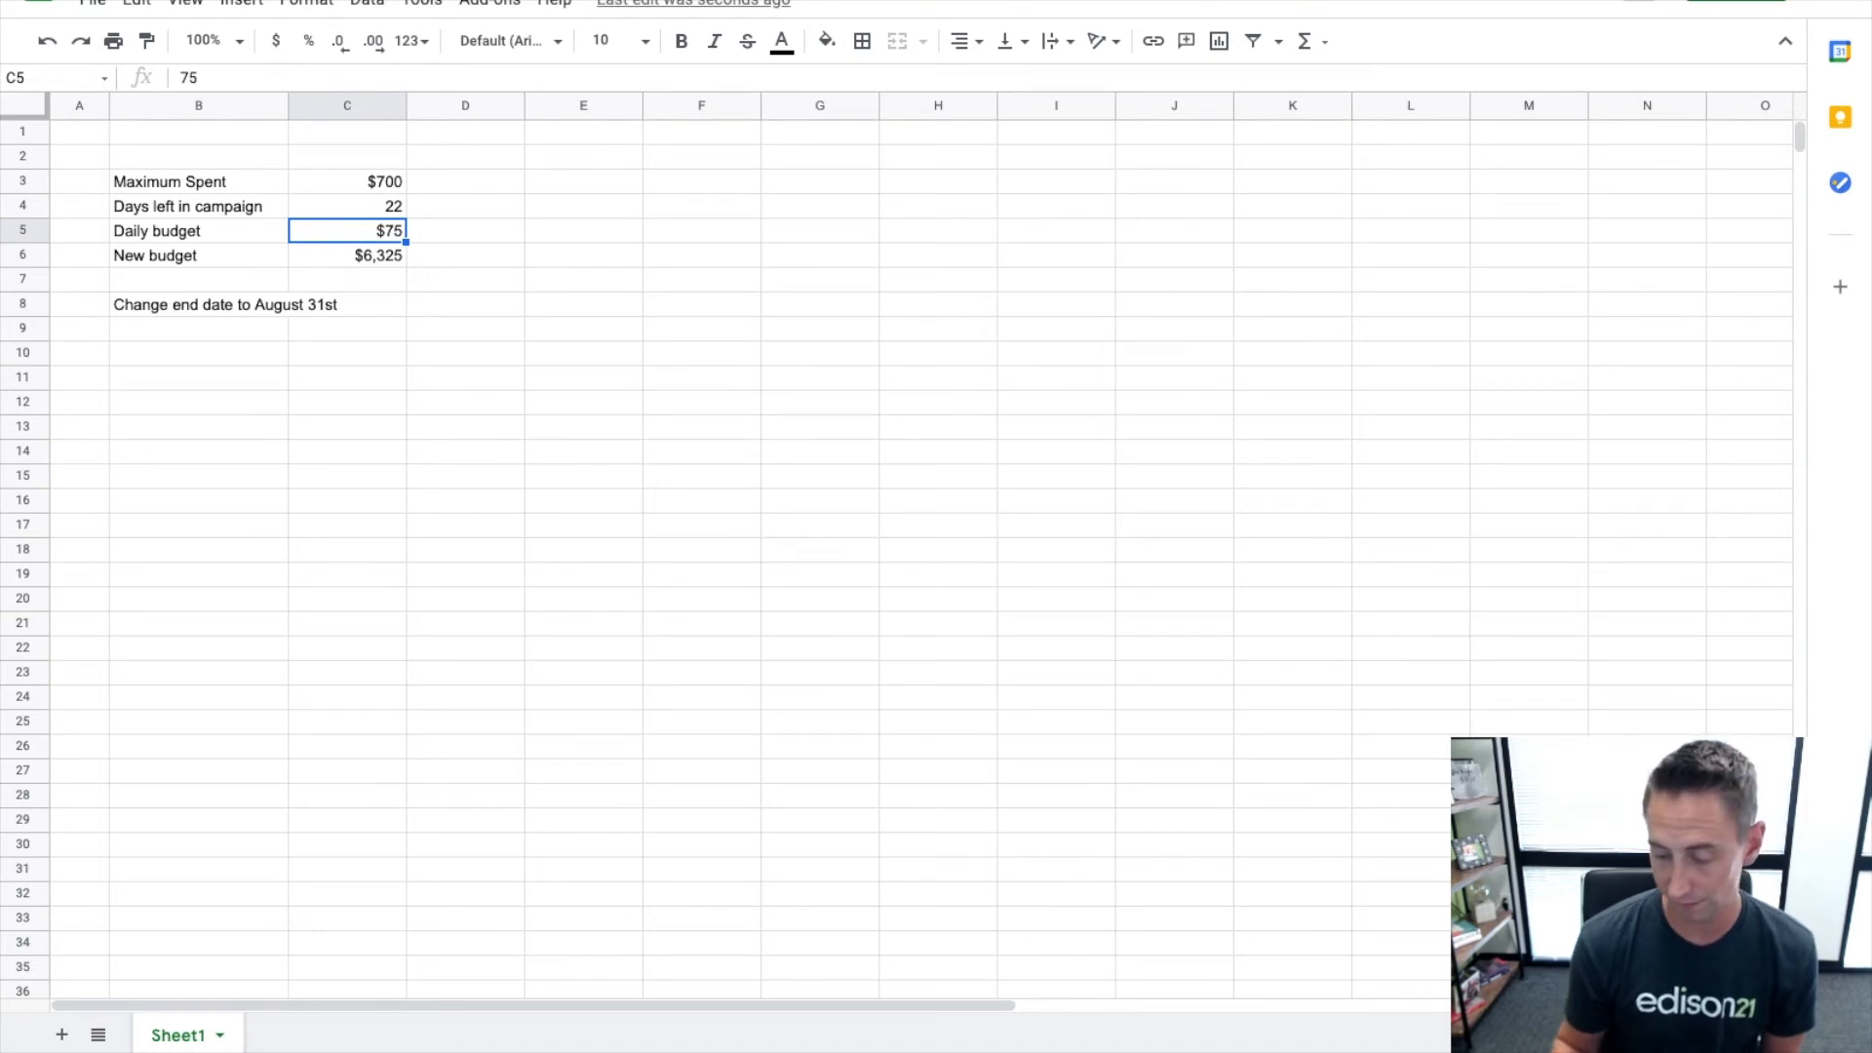
{"action": "type", "text": "150"}
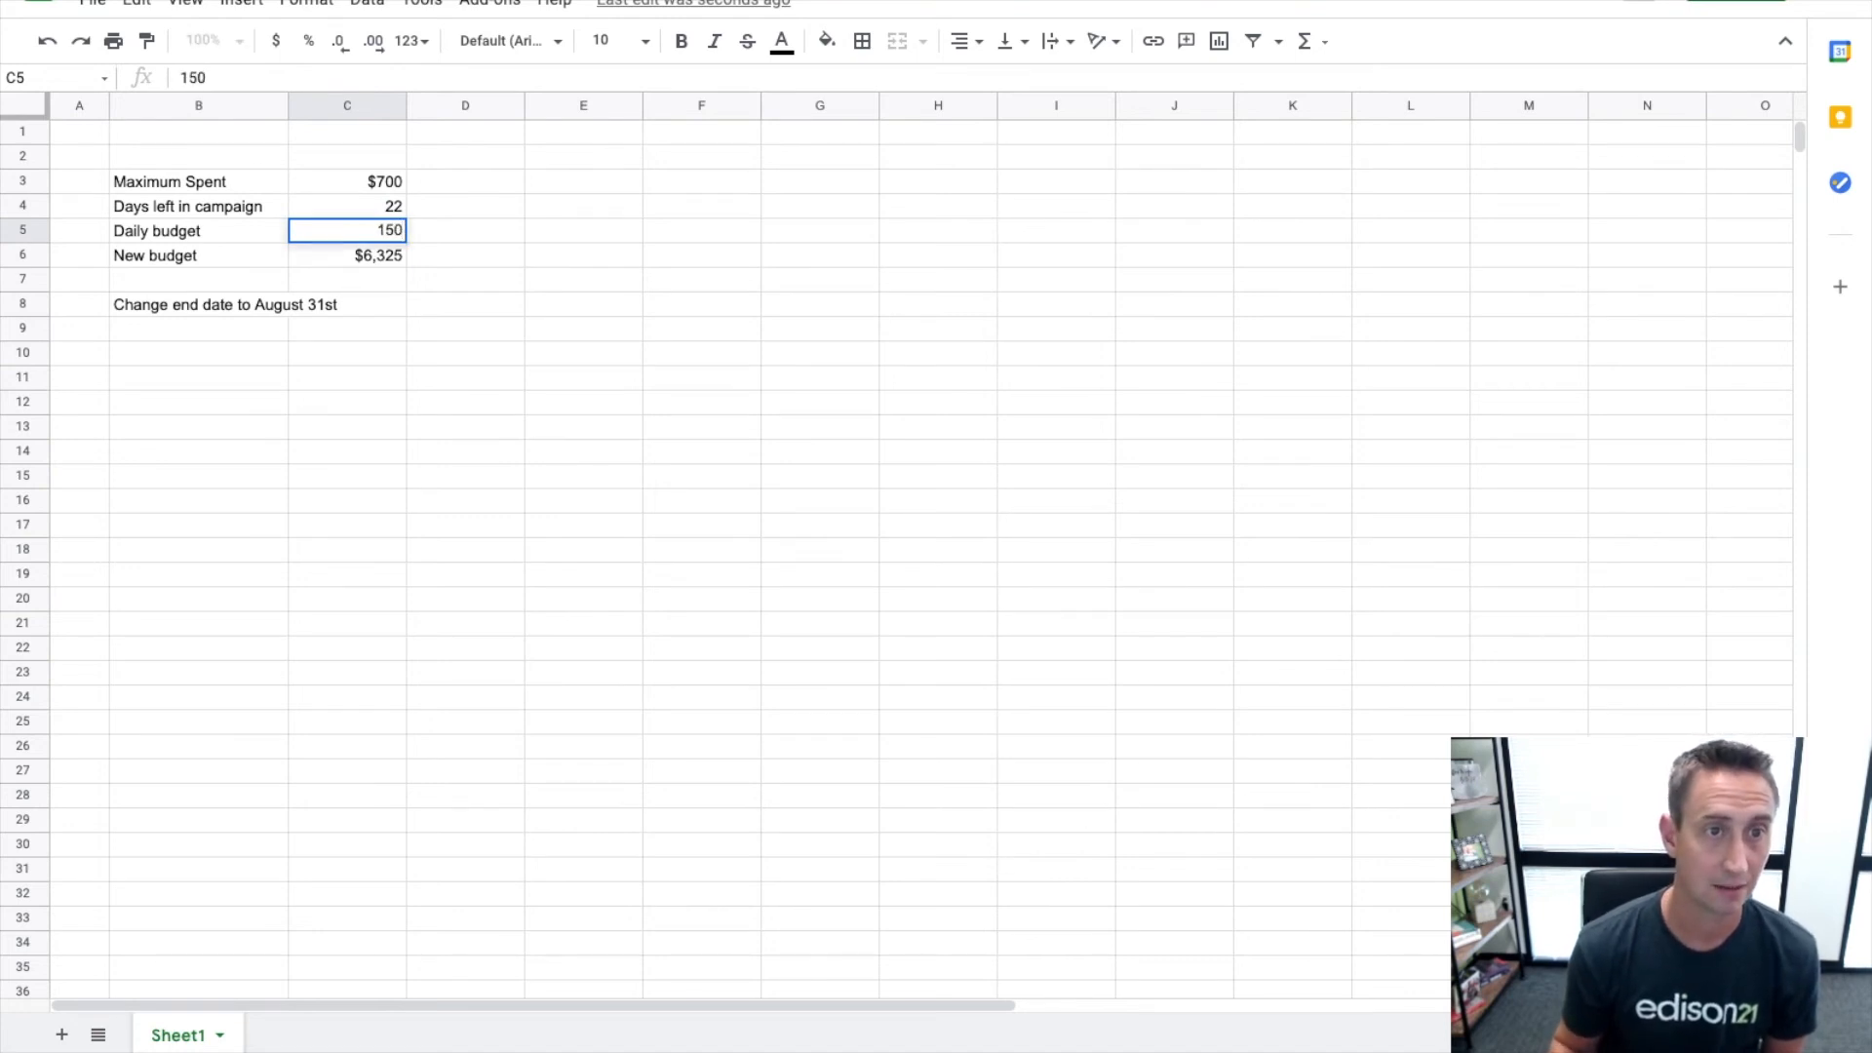
{"action": "left_click", "coordinate": [347, 230]}
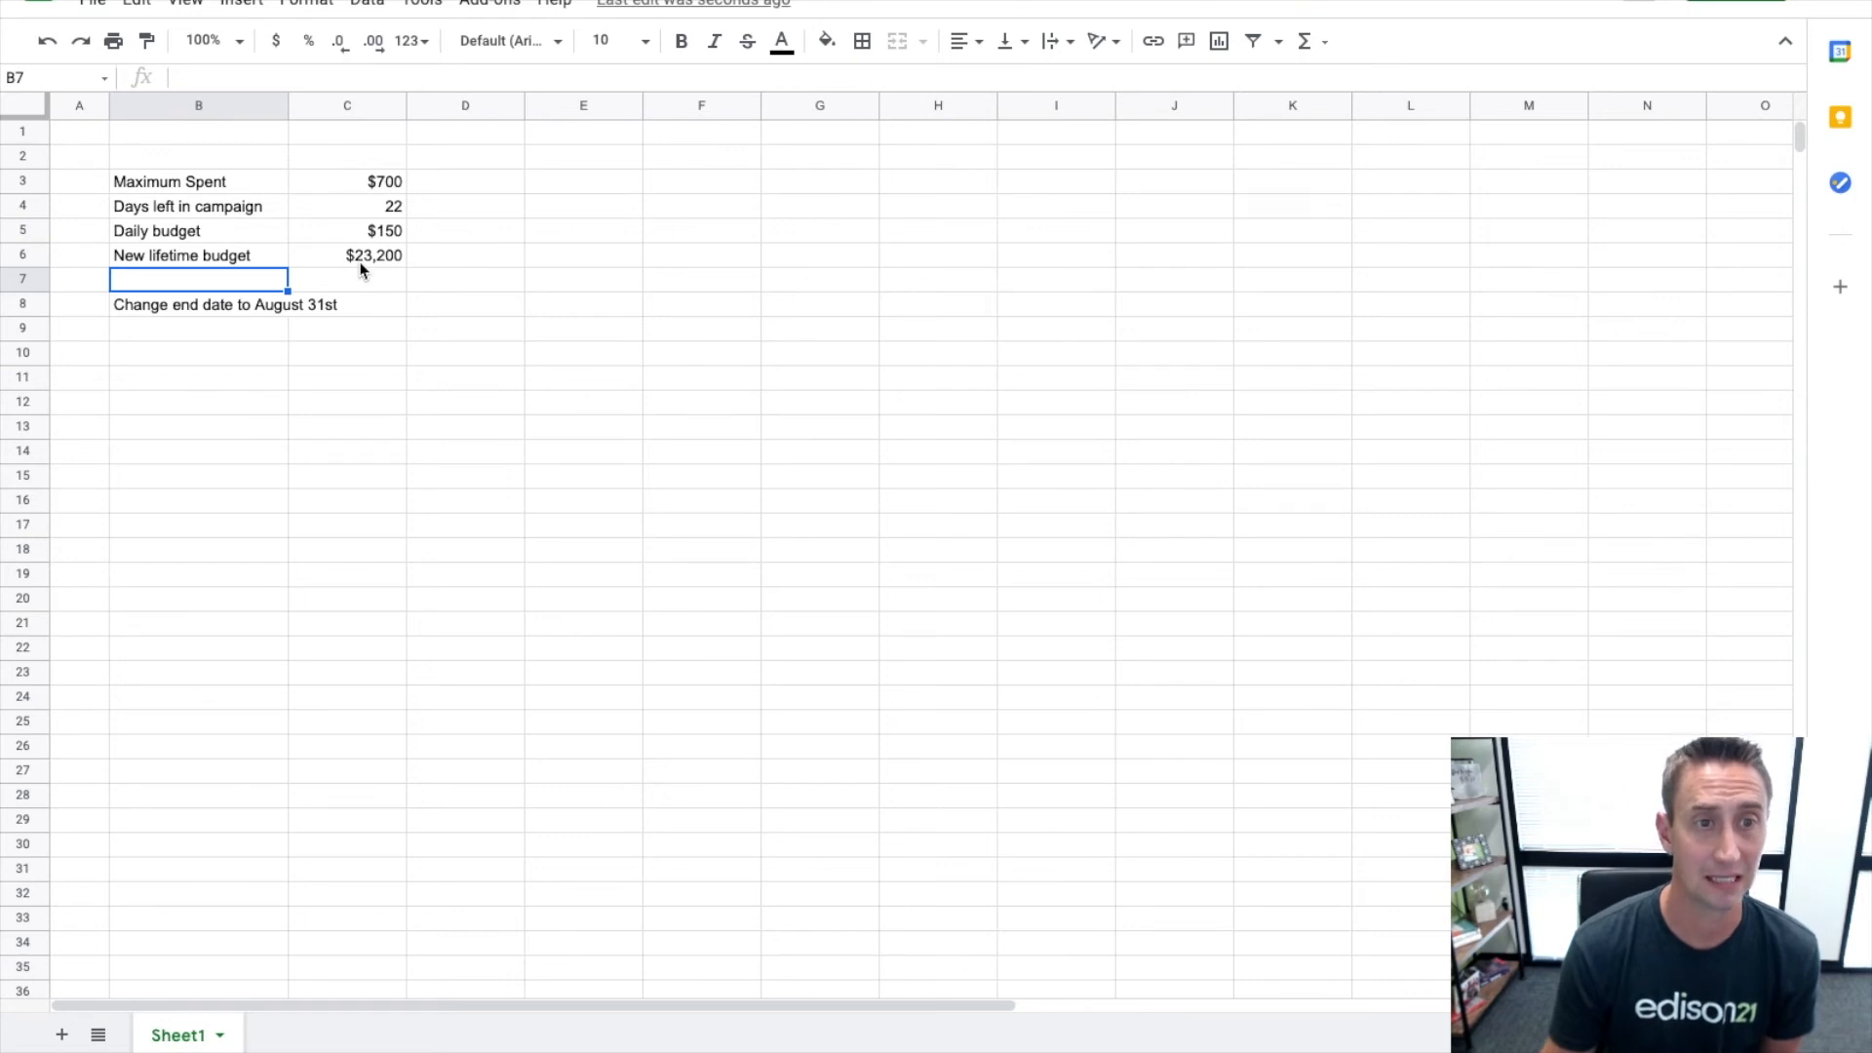
Correct the lifetime budget formula to =C5*C4+C3, giving $4,000.
{"action": "left_click", "coordinate": [347, 230]}
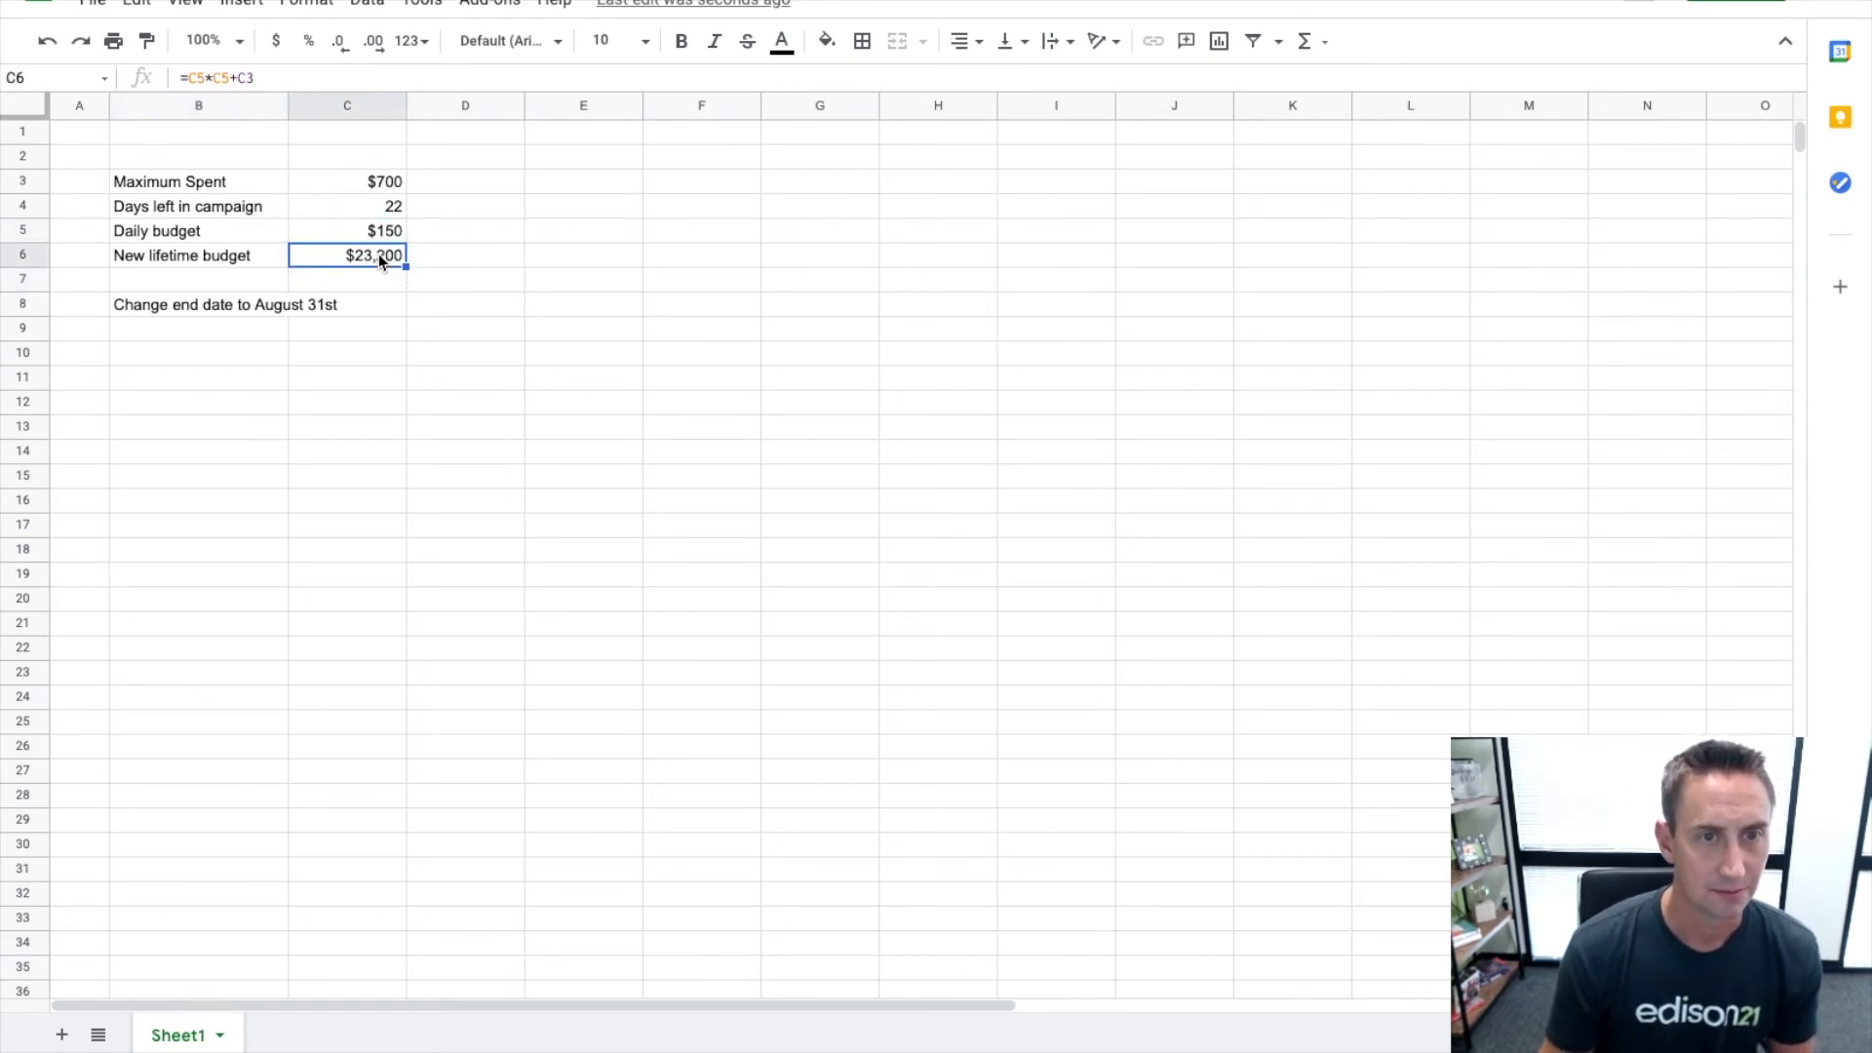
{"action": "double_click", "coordinate": [347, 254]}
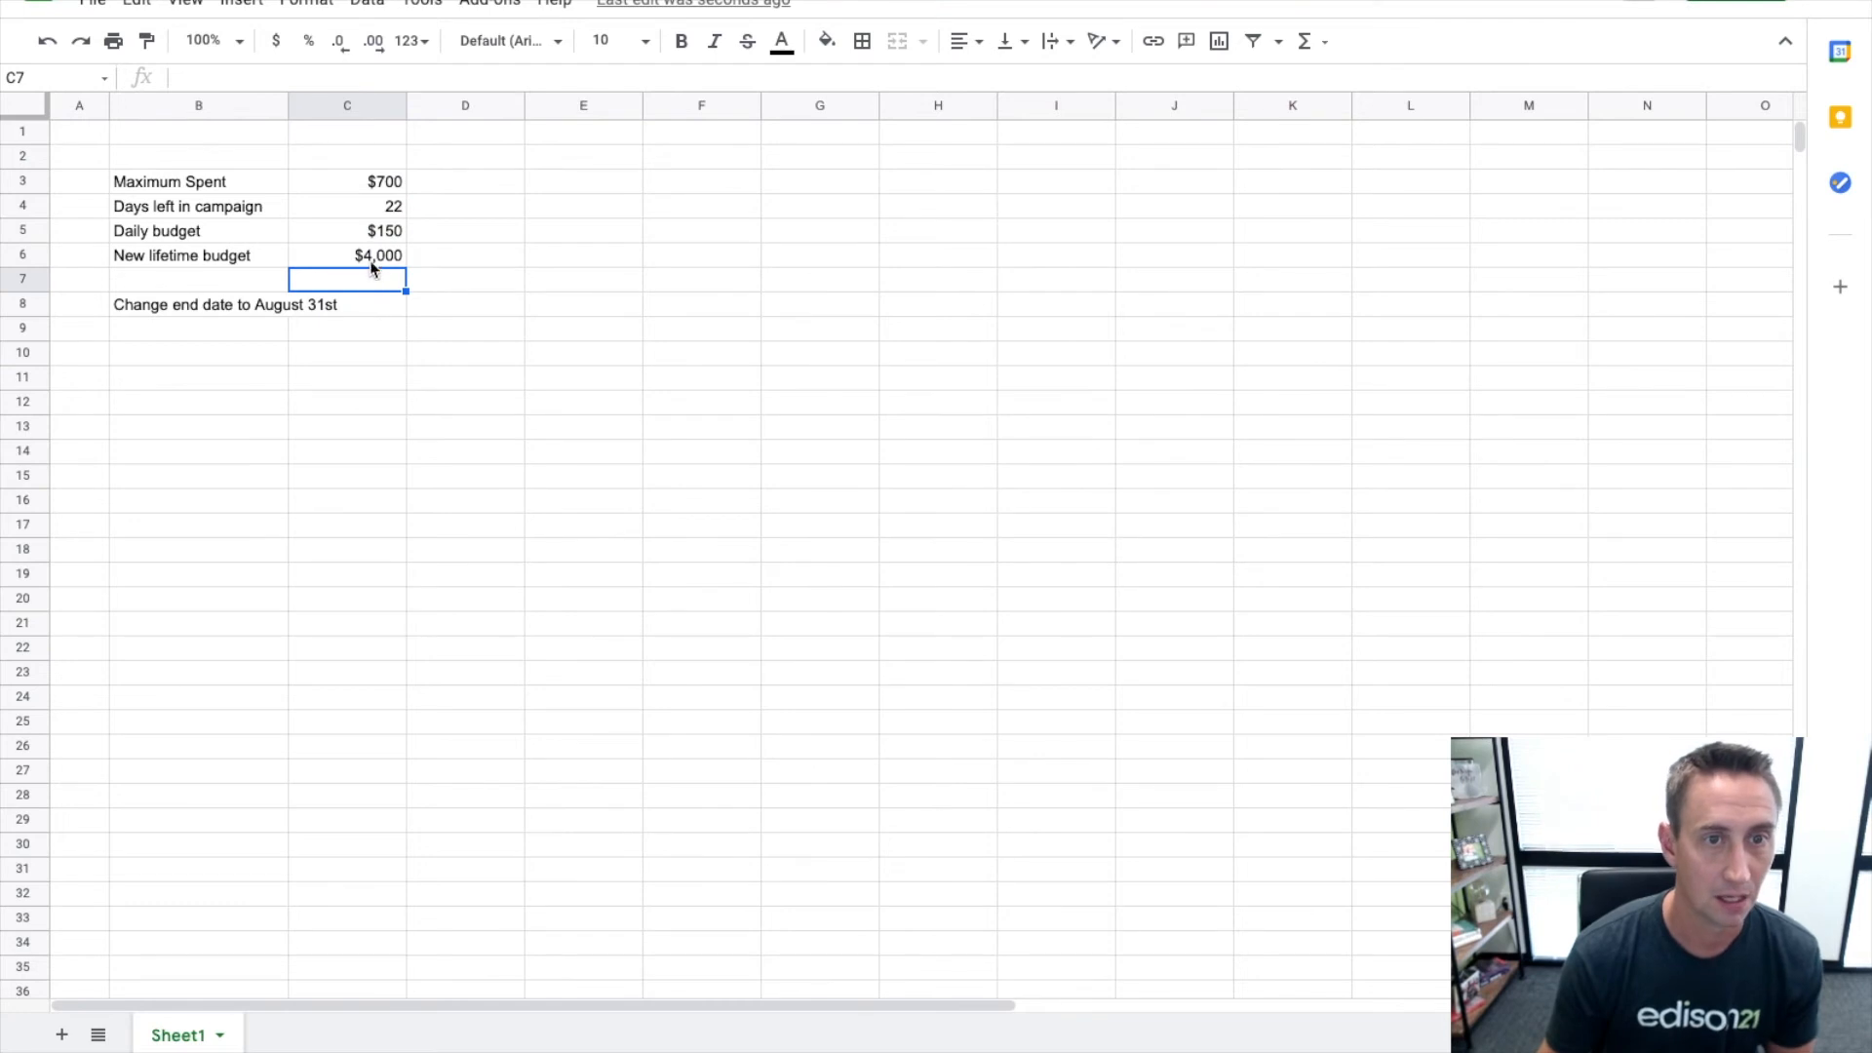
{"action": "left_click", "coordinate": [347, 253]}
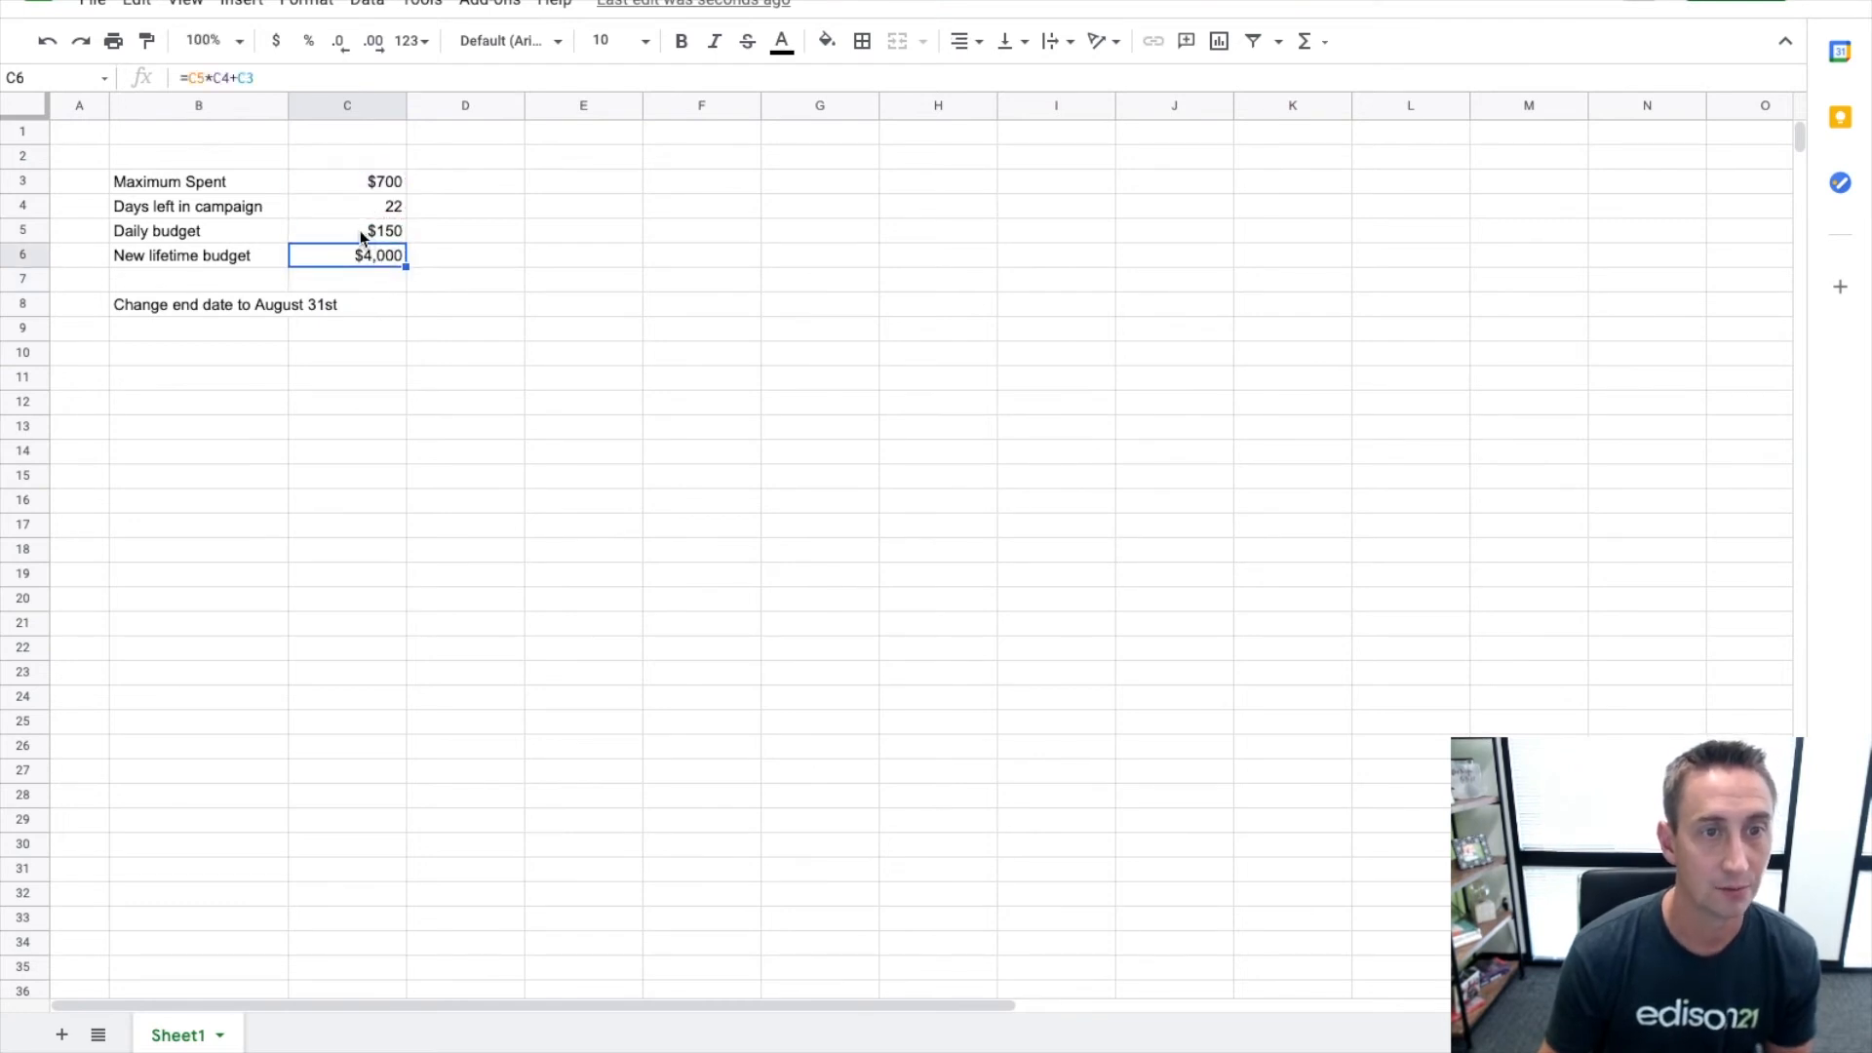
{"action": "left_click", "coordinate": [347, 230]}
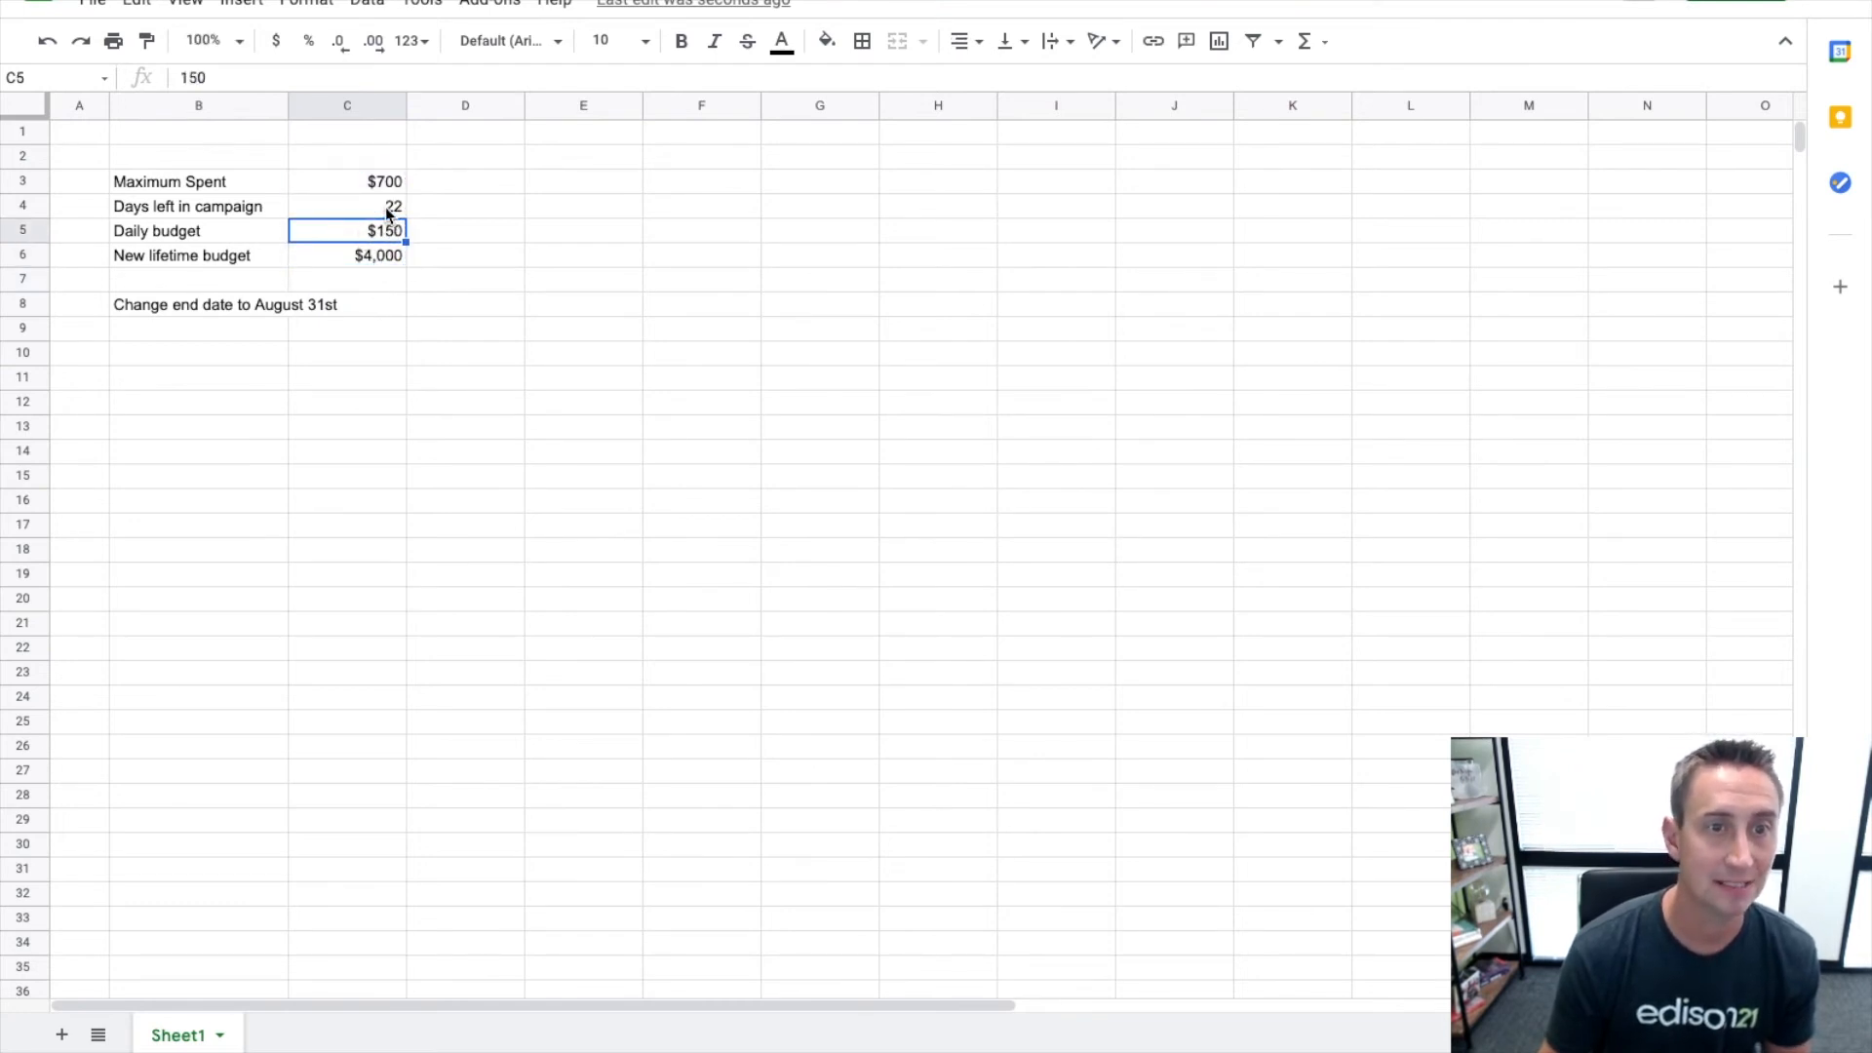
{"action": "left_click", "coordinate": [347, 205]}
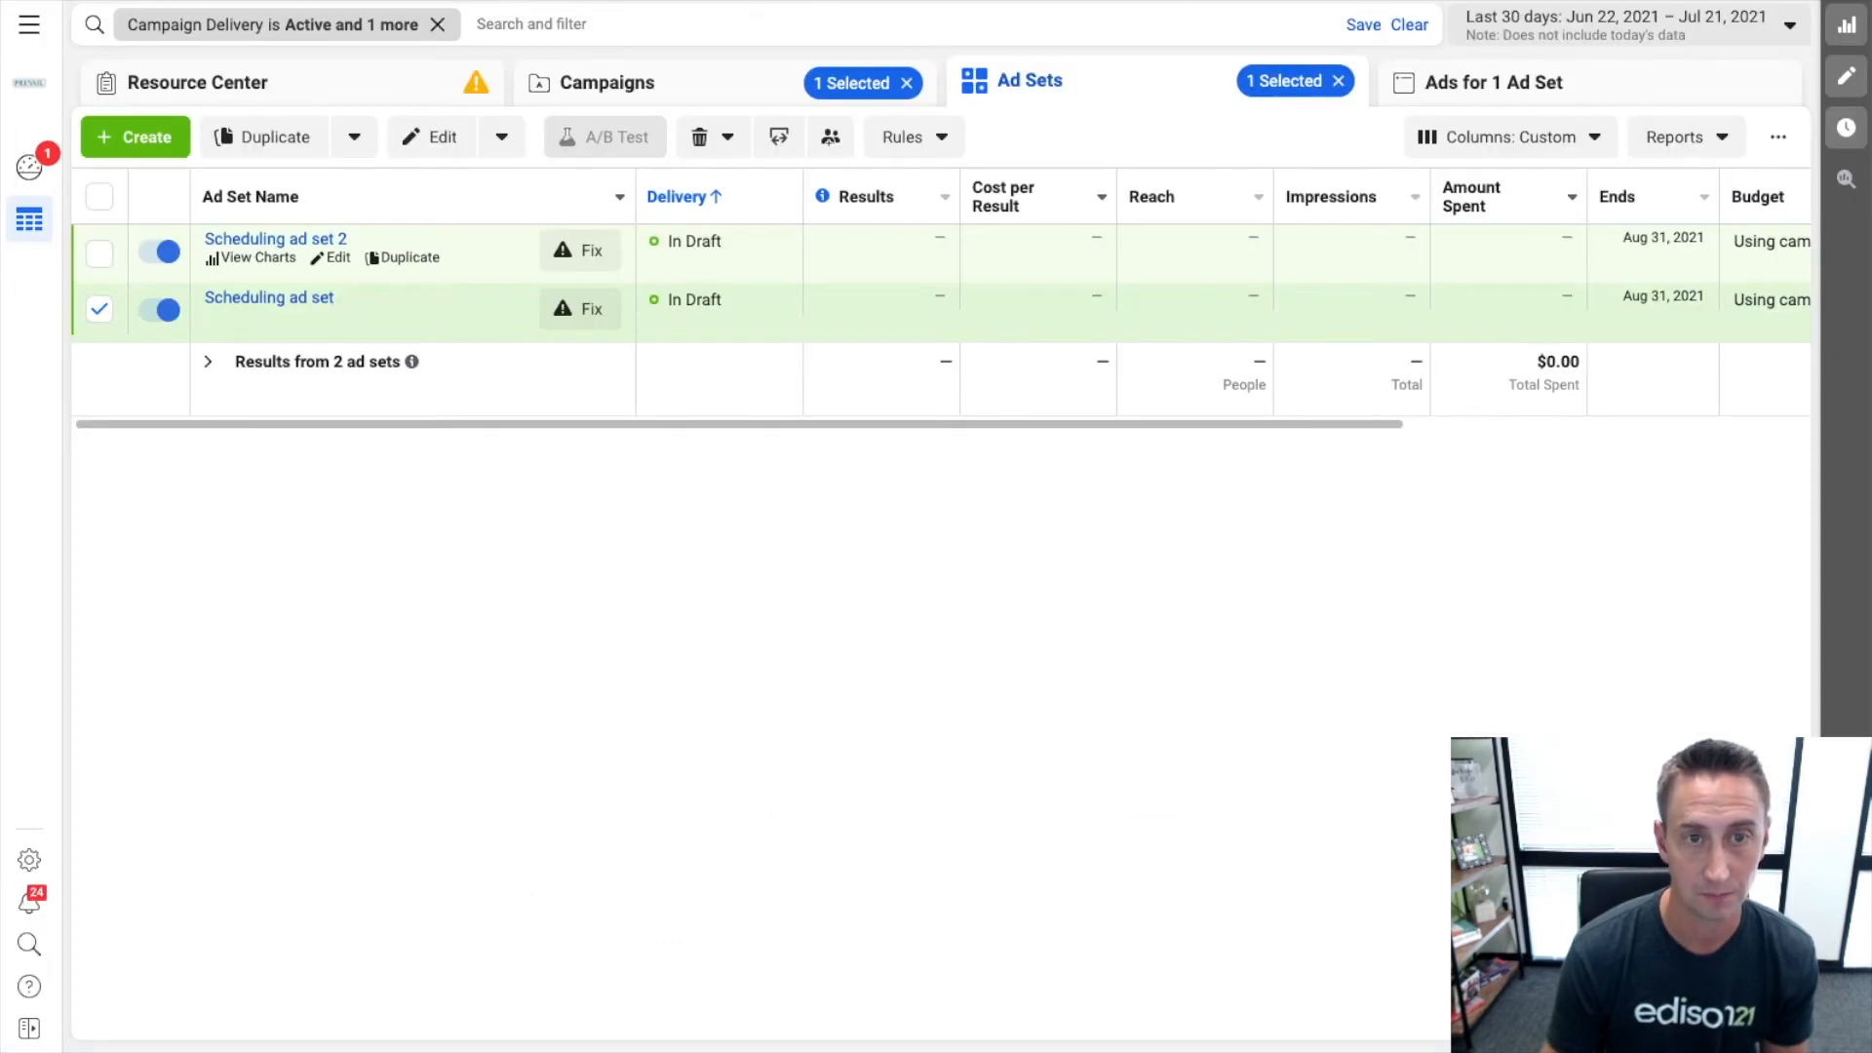
Return to the campaign list and confirm the calculated $4,000 lifetime budget.
{"action": "left_click", "coordinate": [610, 82]}
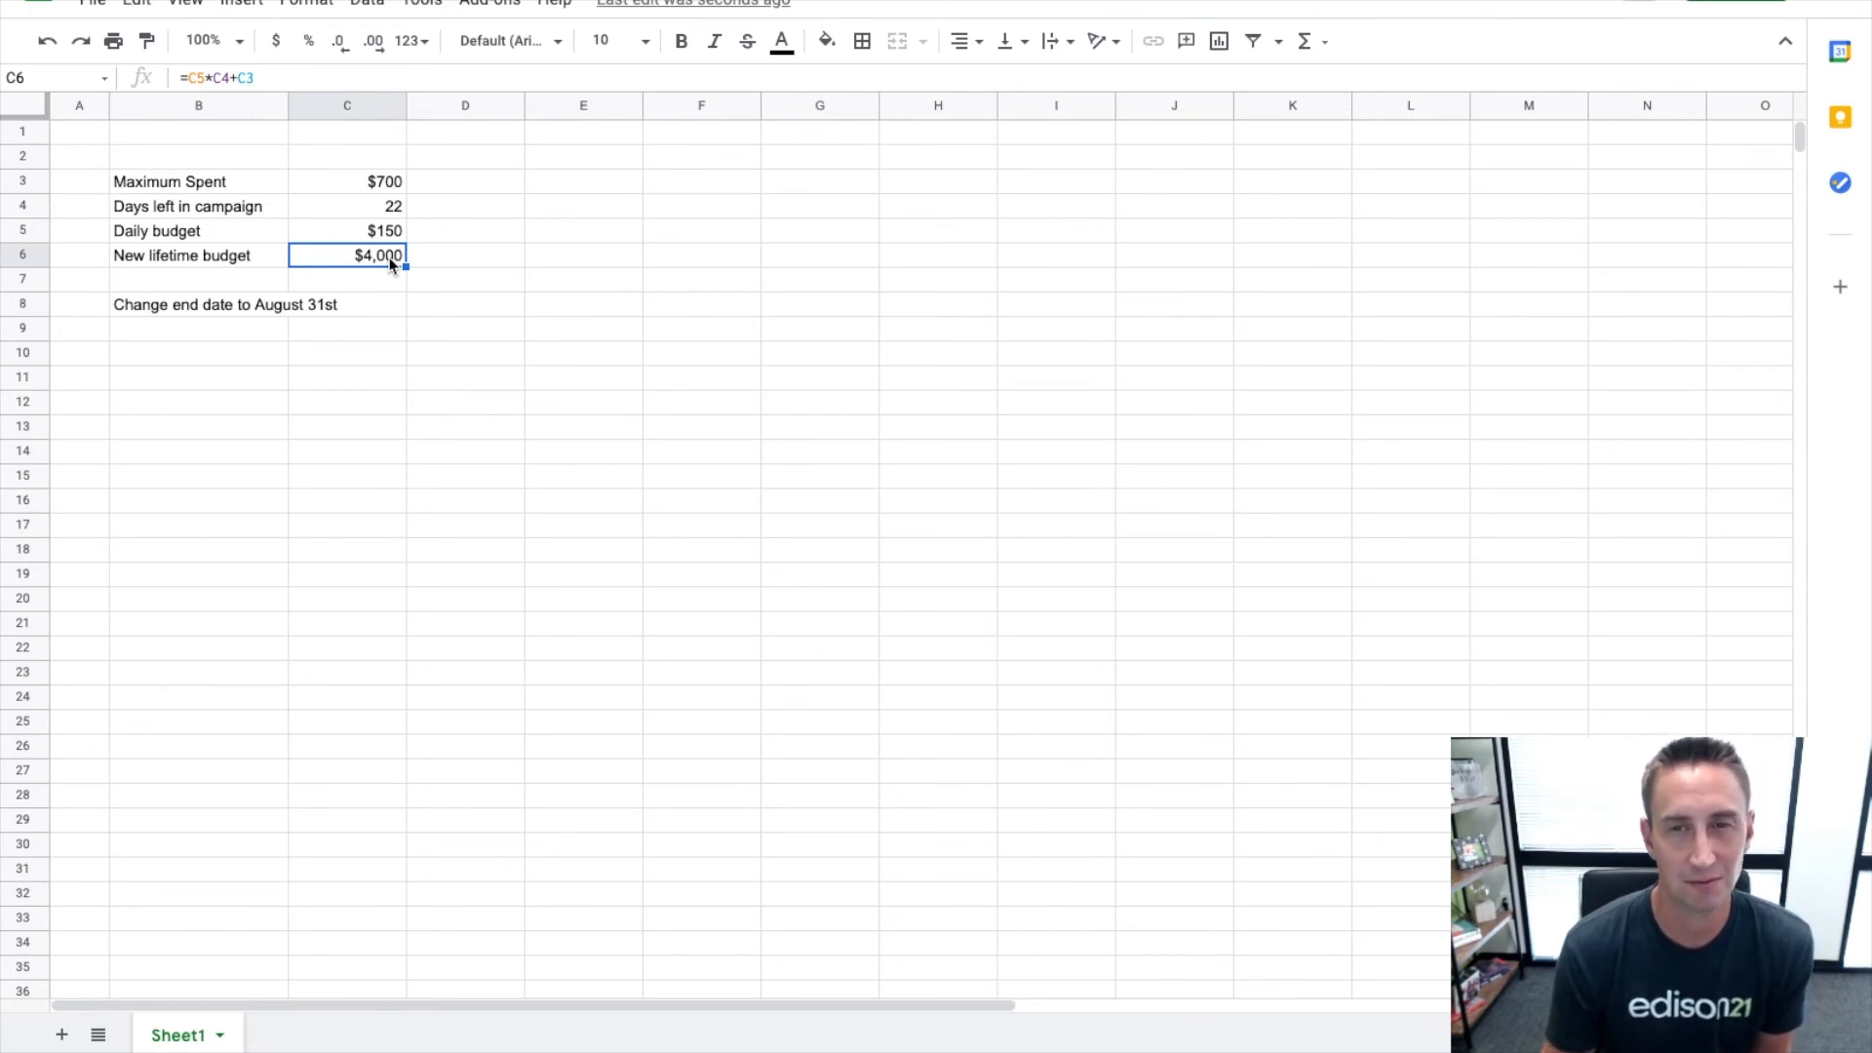
{"action": "left_click", "coordinate": [347, 231]}
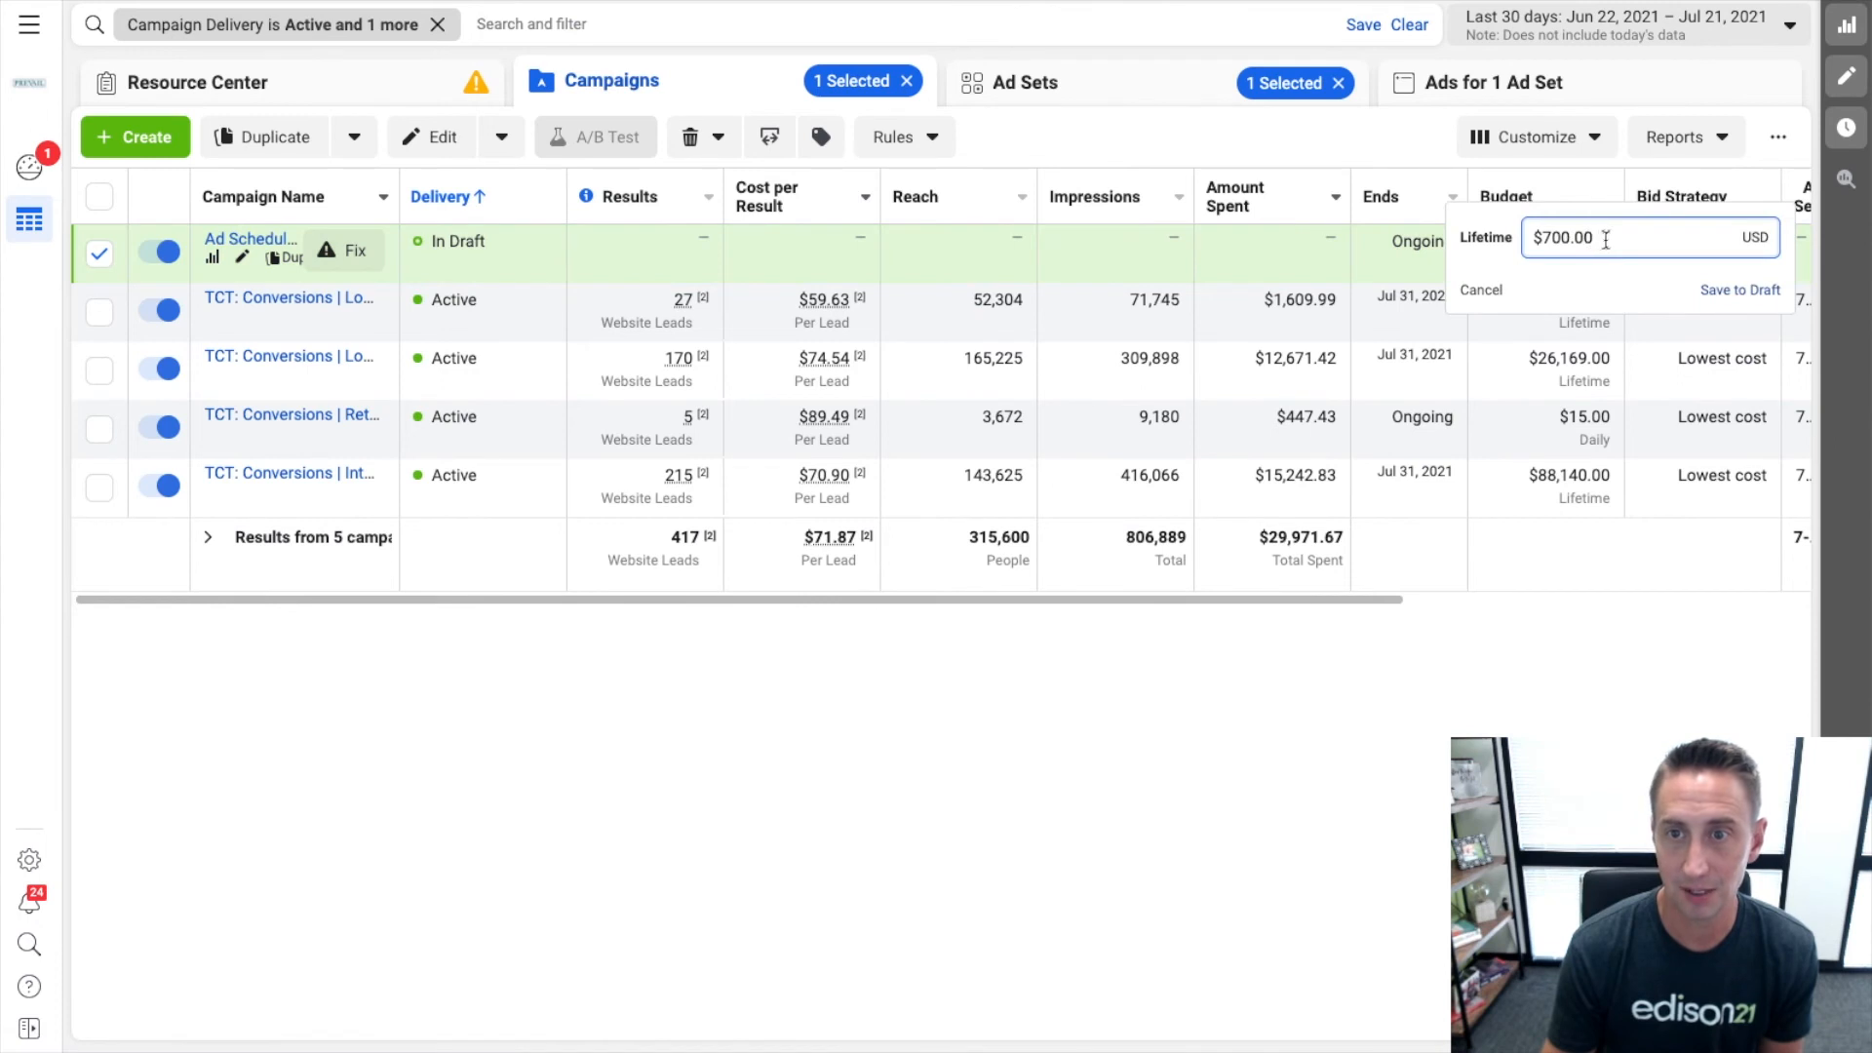
Set the draft campaign's lifetime budget to $4,000 and save it to draft.
{"action": "type", "text": "400"}
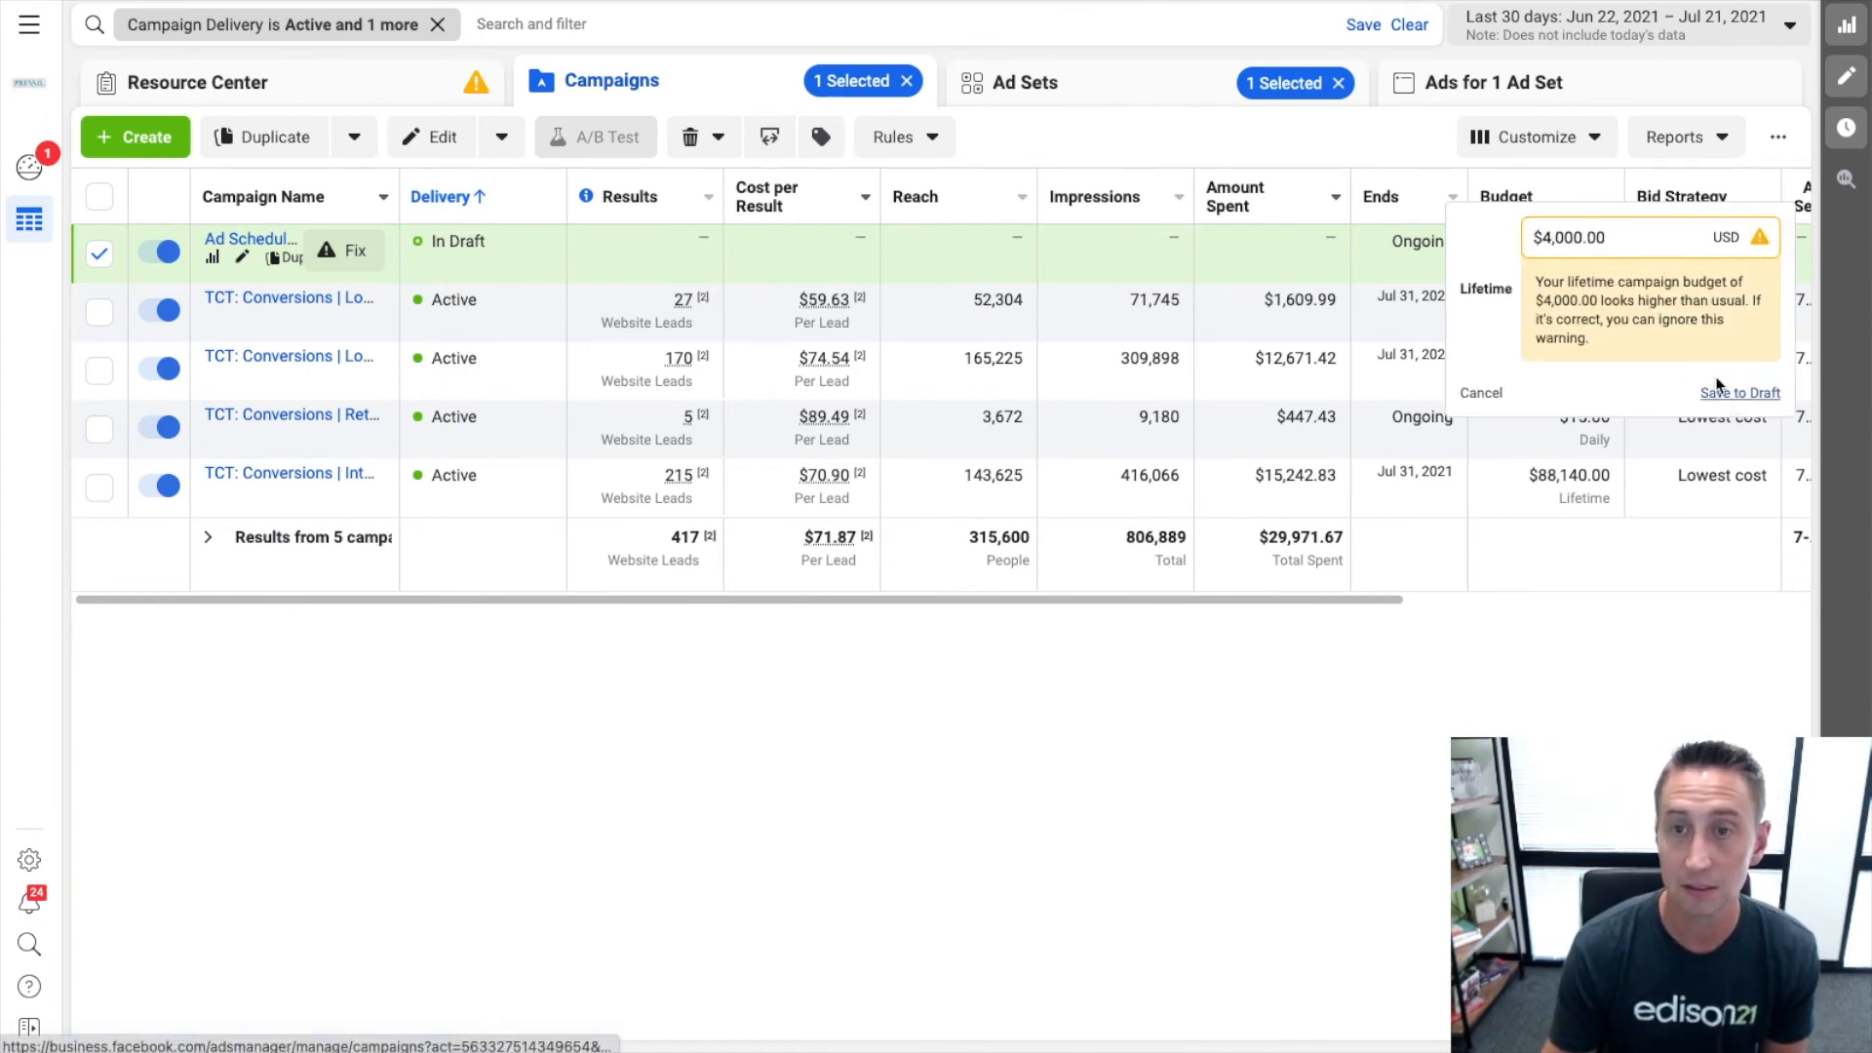
{"action": "left_click", "coordinate": [1739, 392]}
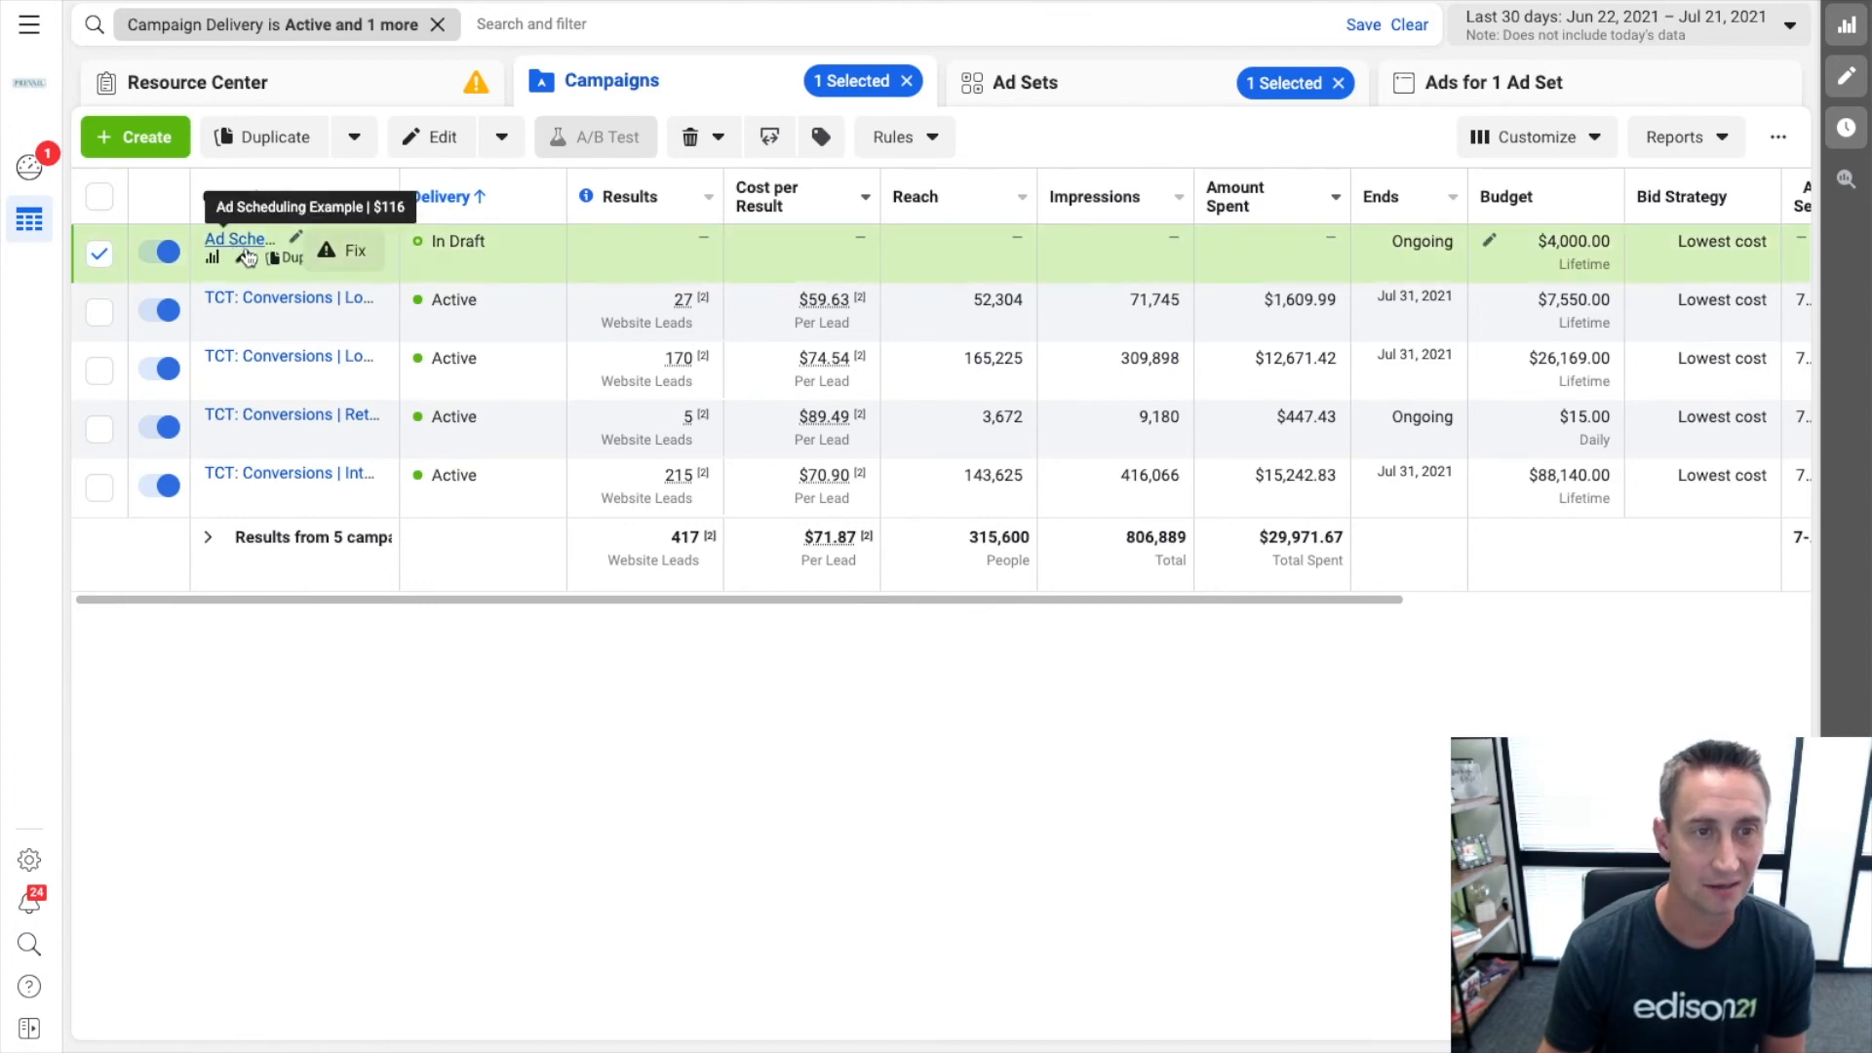
Schedule both ad sets to also deliver all day Saturday, then close the editor.
{"action": "left_click", "coordinate": [1023, 81]}
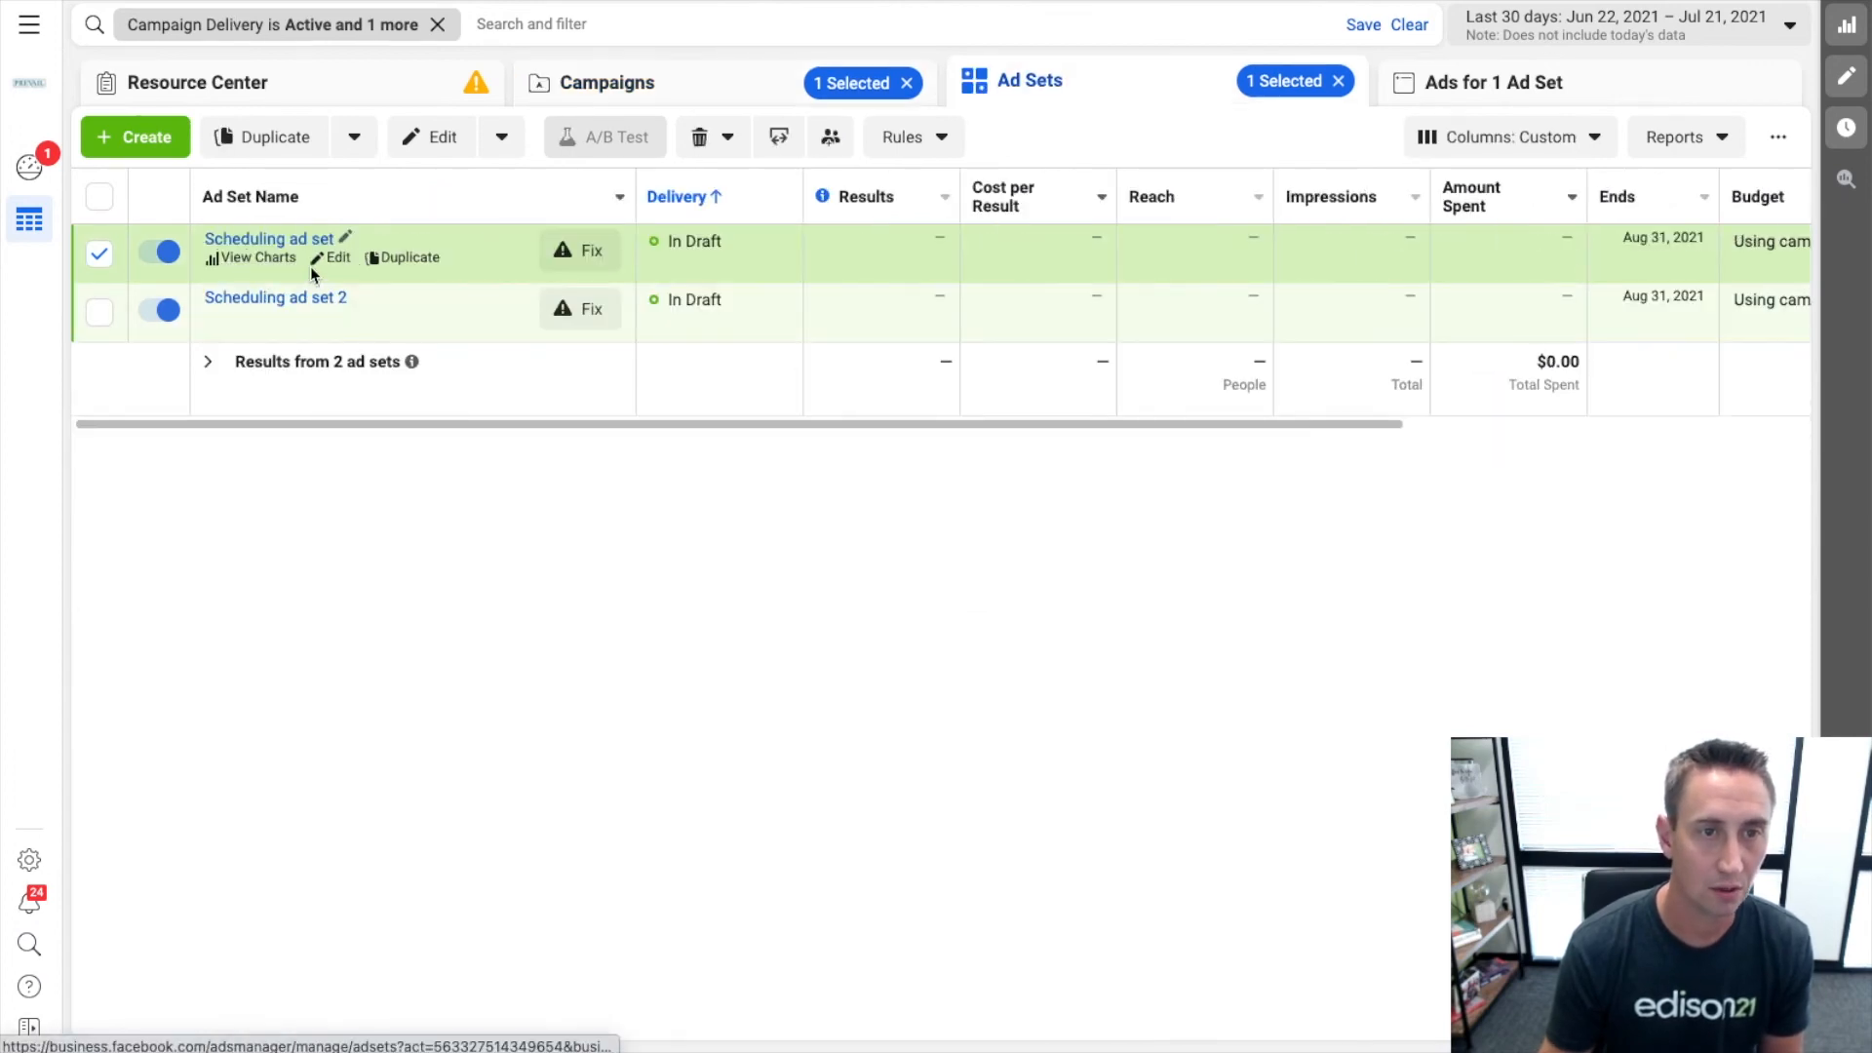
{"action": "left_click", "coordinate": [100, 312]}
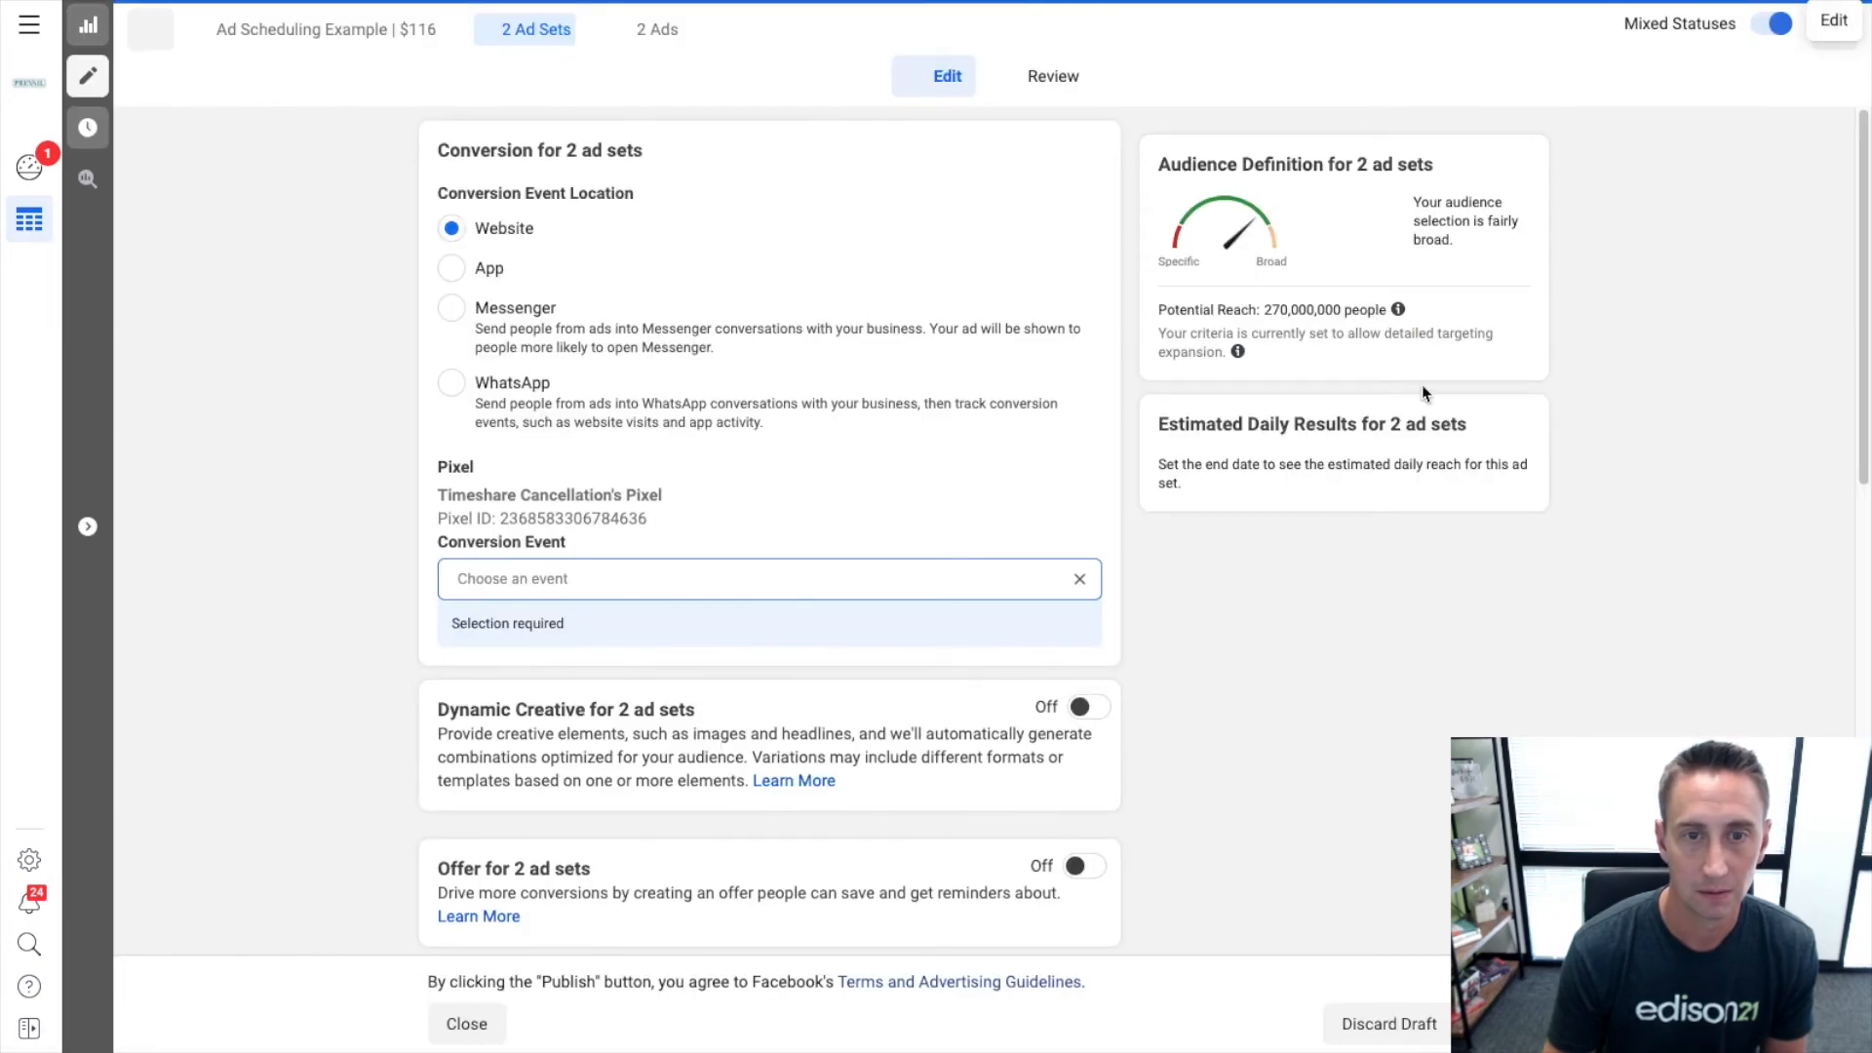
{"action": "scroll", "scroll_direction": "down", "scroll_amount": 3}
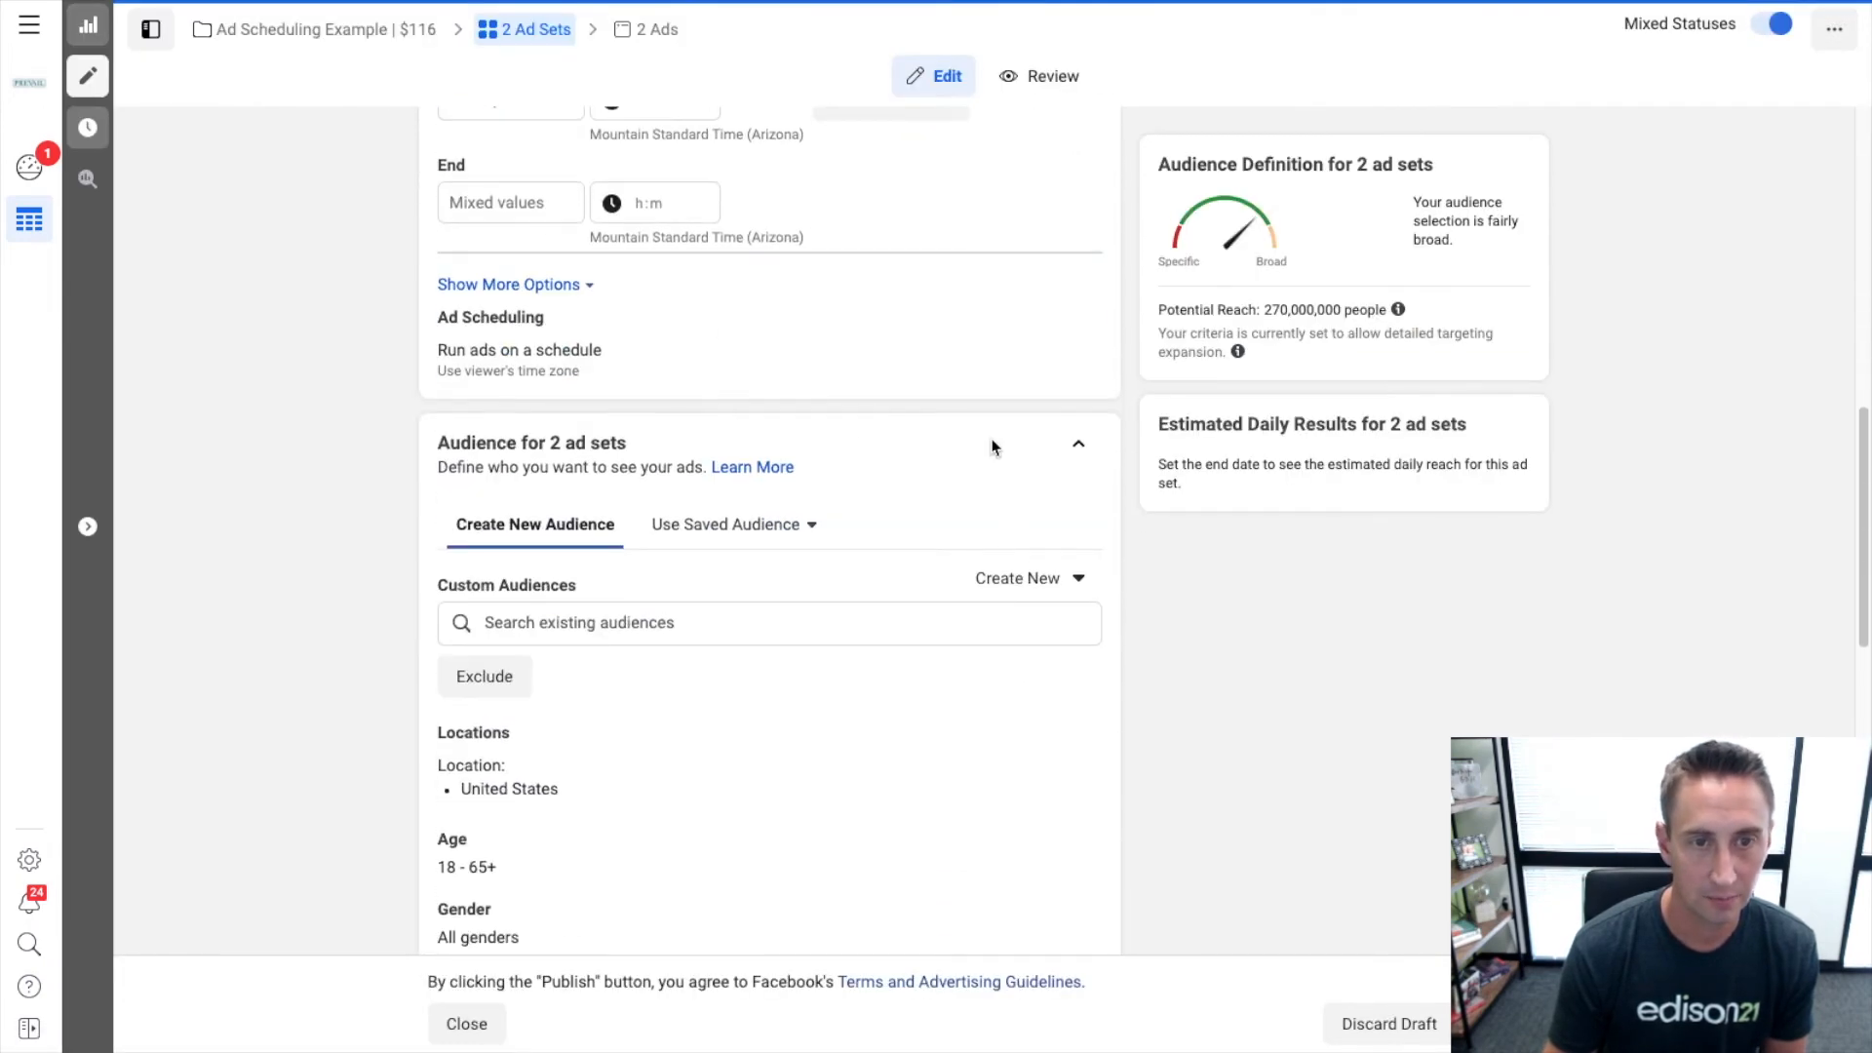
{"action": "left_click", "coordinate": [451, 354]}
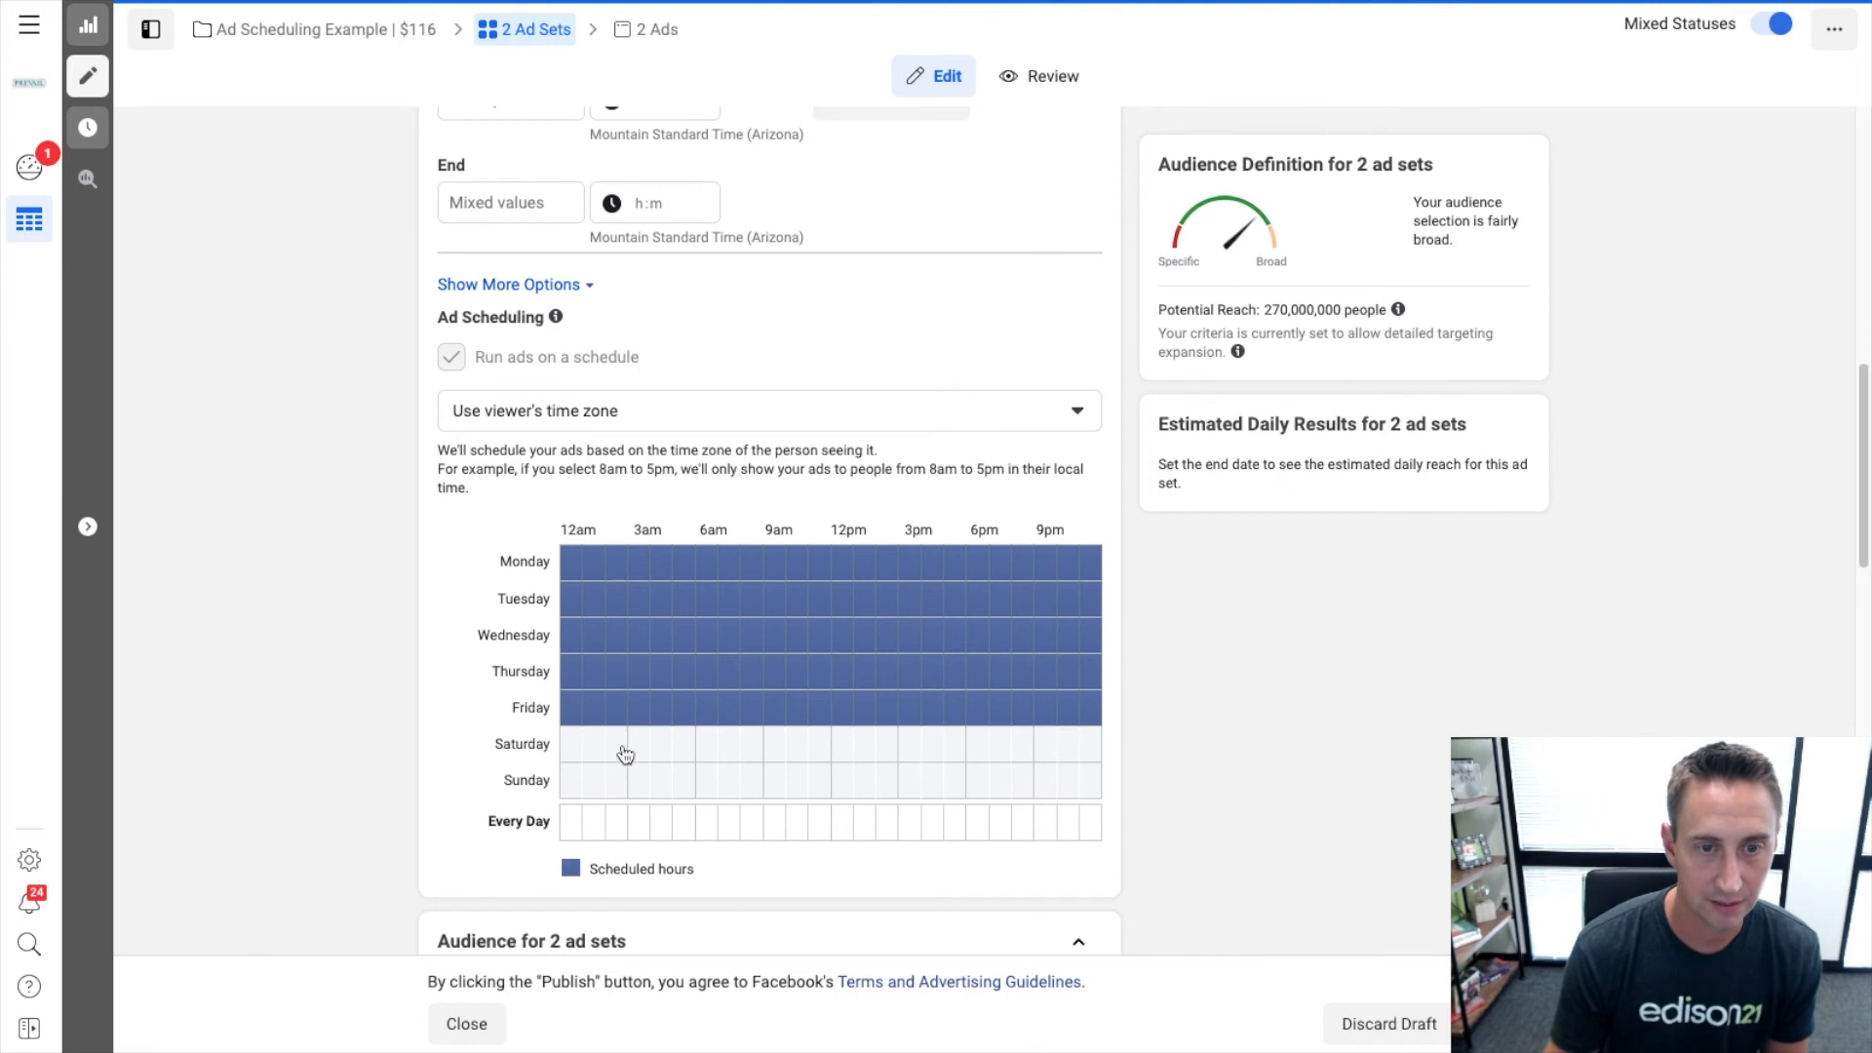
{"action": "left_click", "coordinate": [620, 743]}
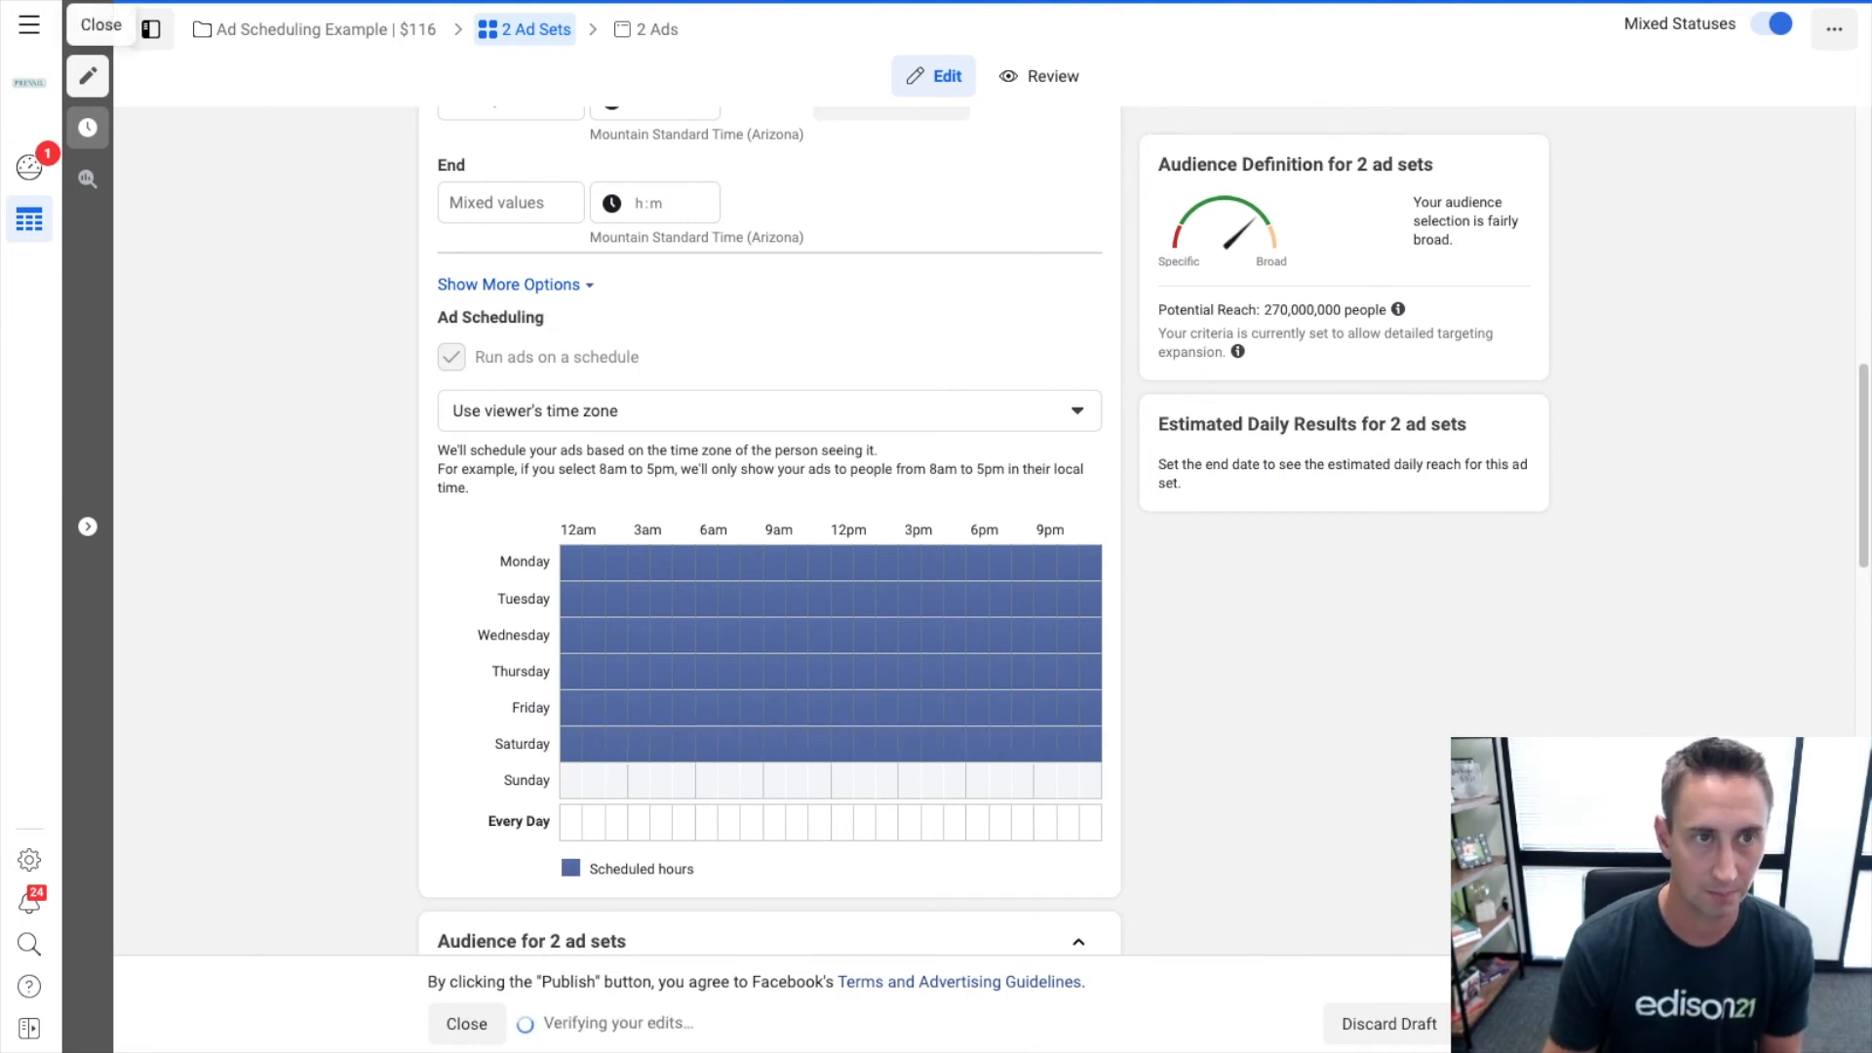
{"action": "left_click", "coordinate": [100, 24]}
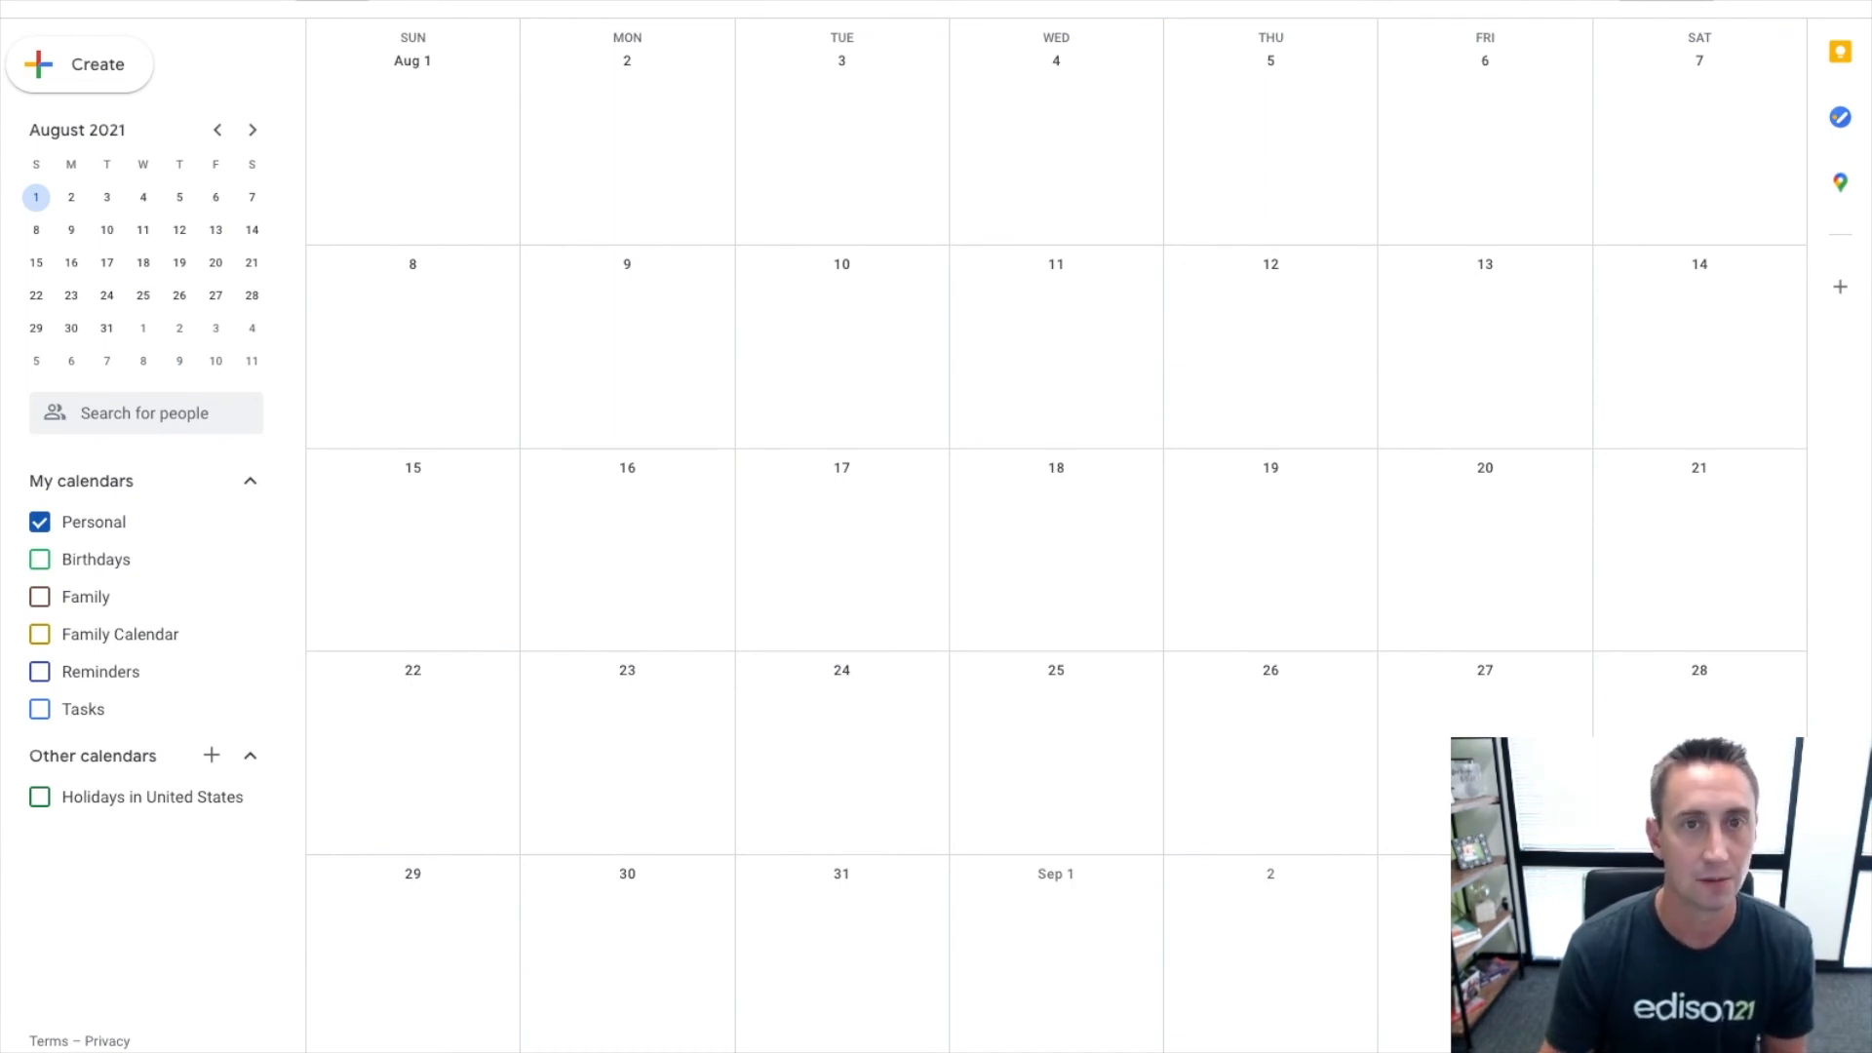
{"action": "mouse_move", "coordinate": [1585, 228]}
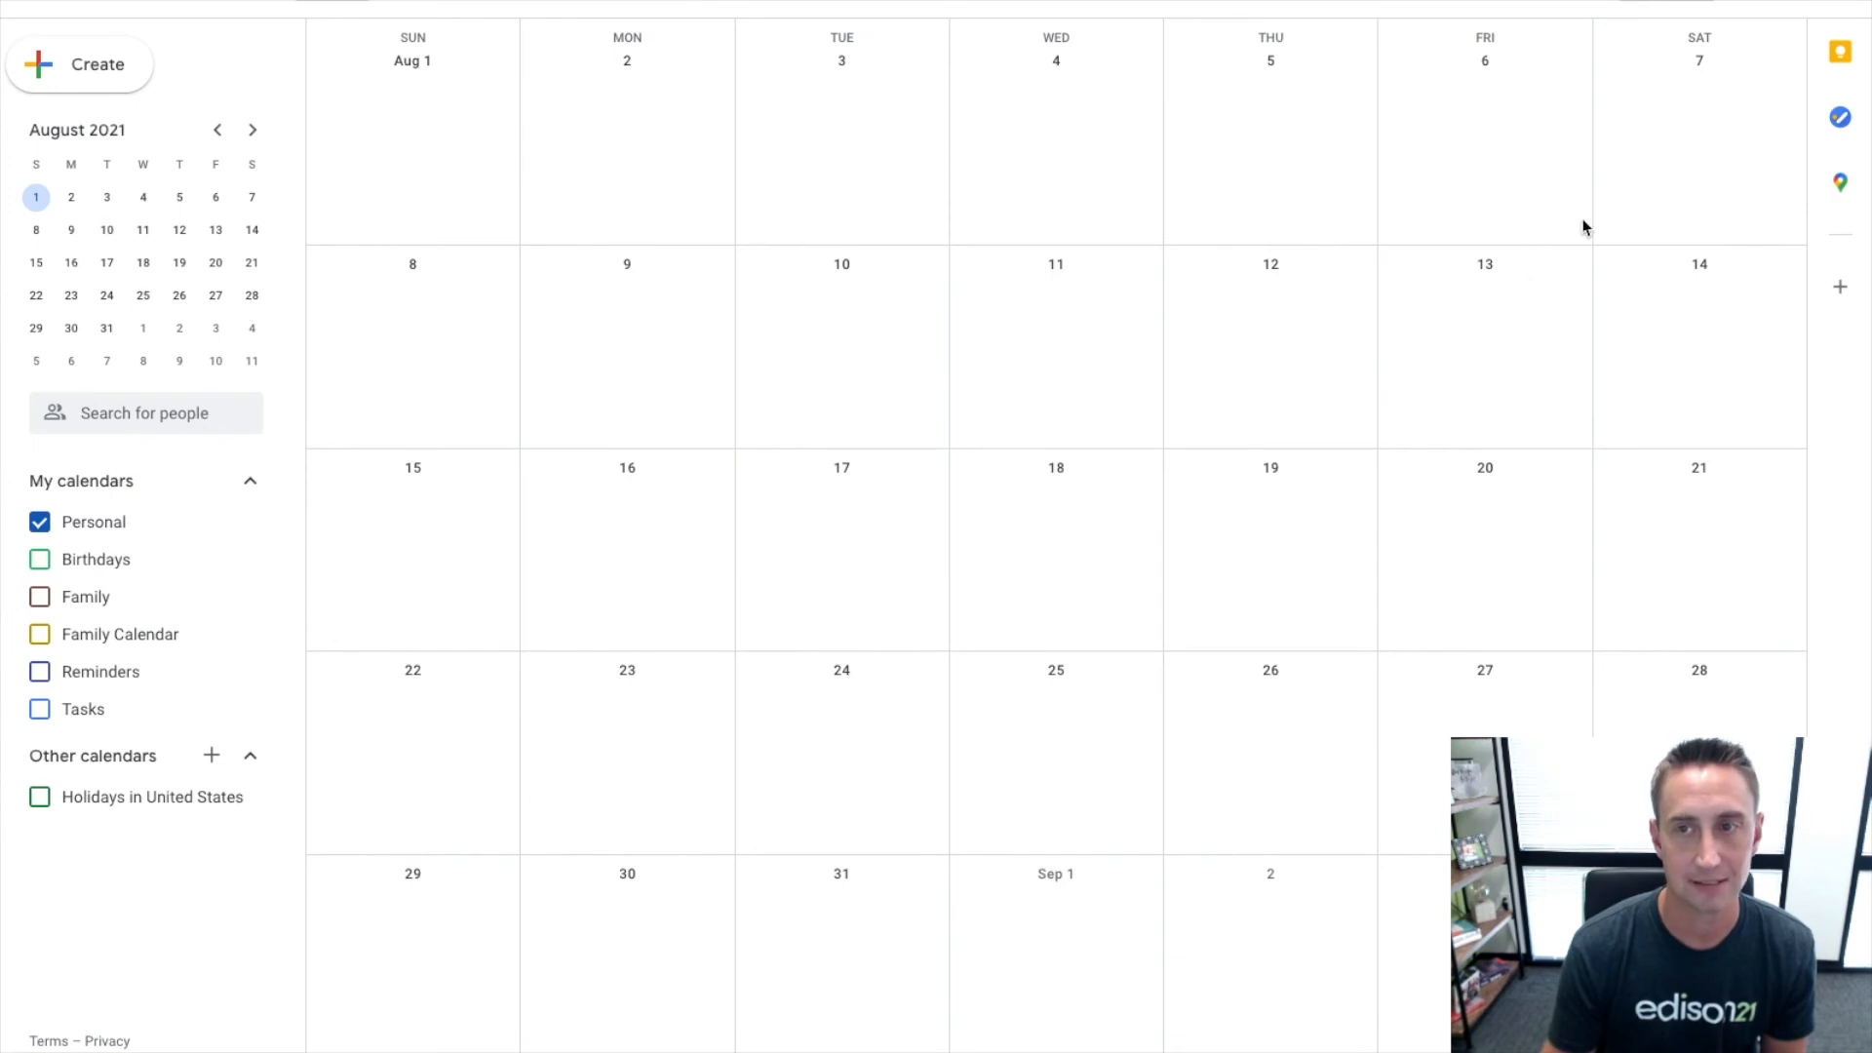
{"action": "mouse_move", "coordinate": [1639, 101]}
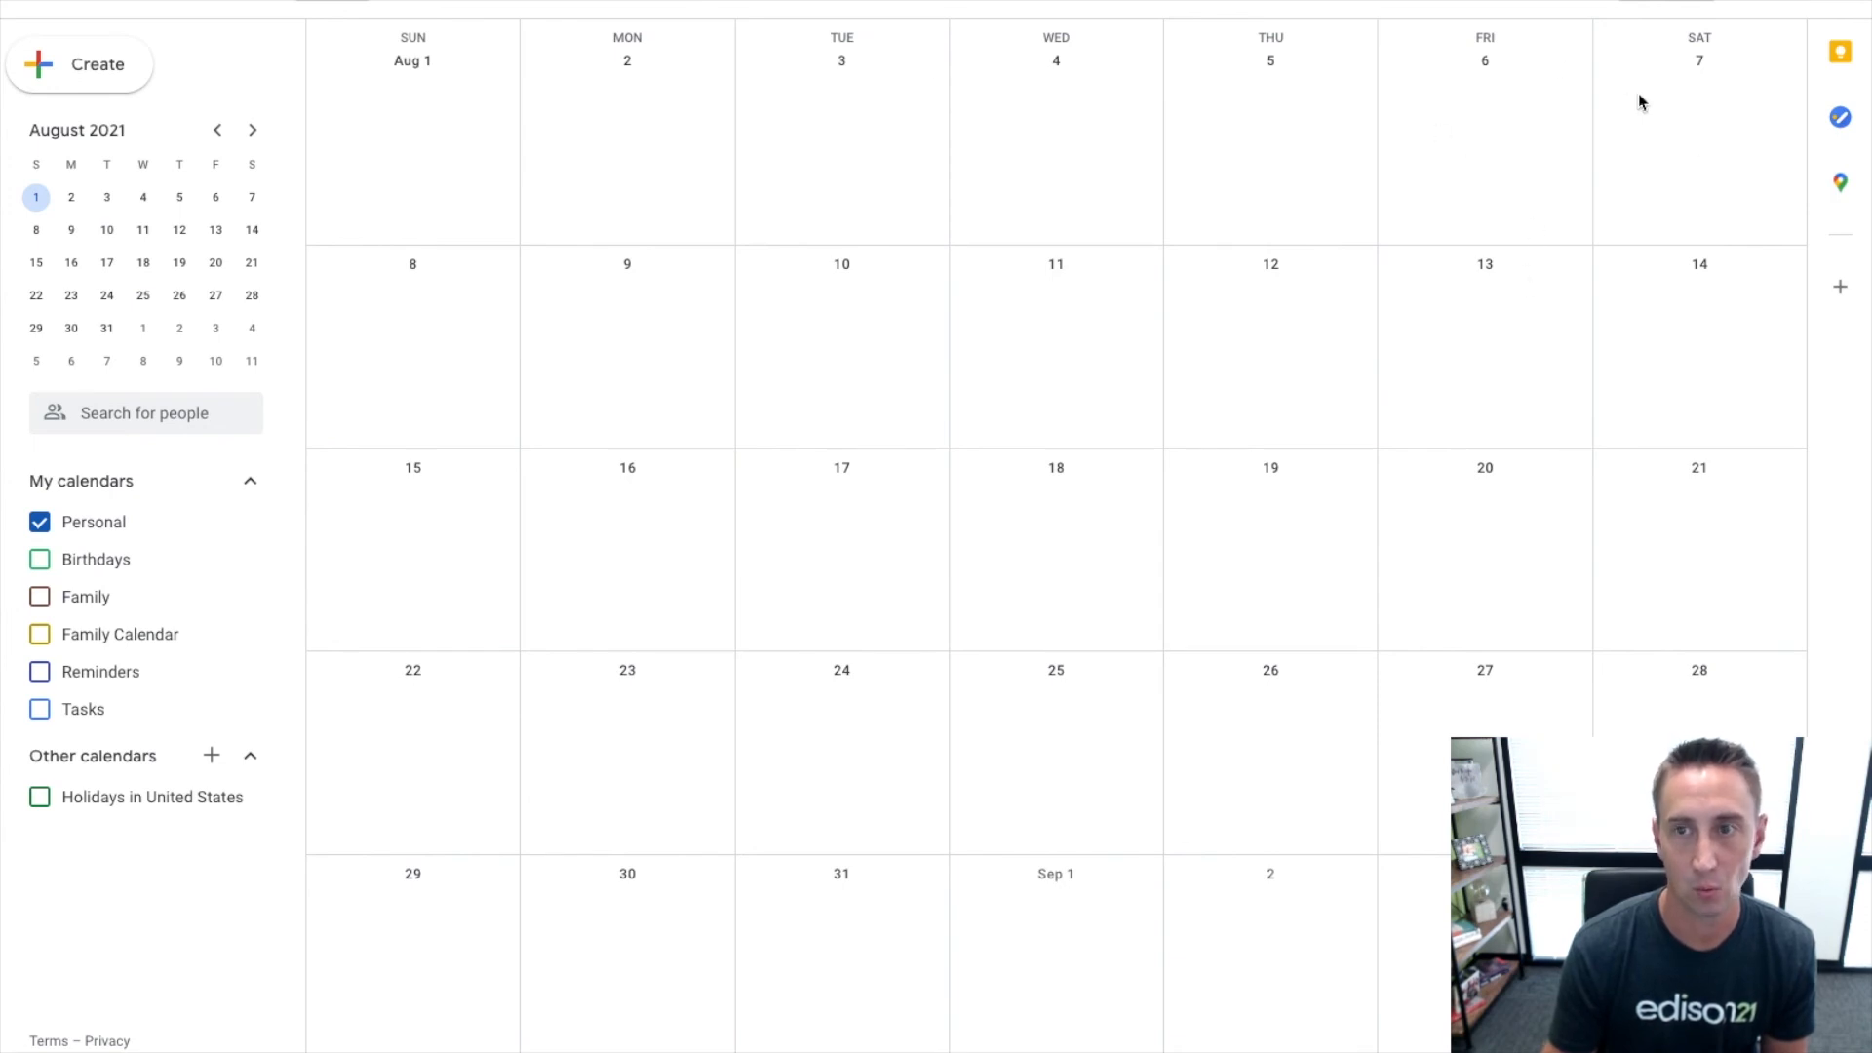
{"action": "mouse_move", "coordinate": [1636, 636]}
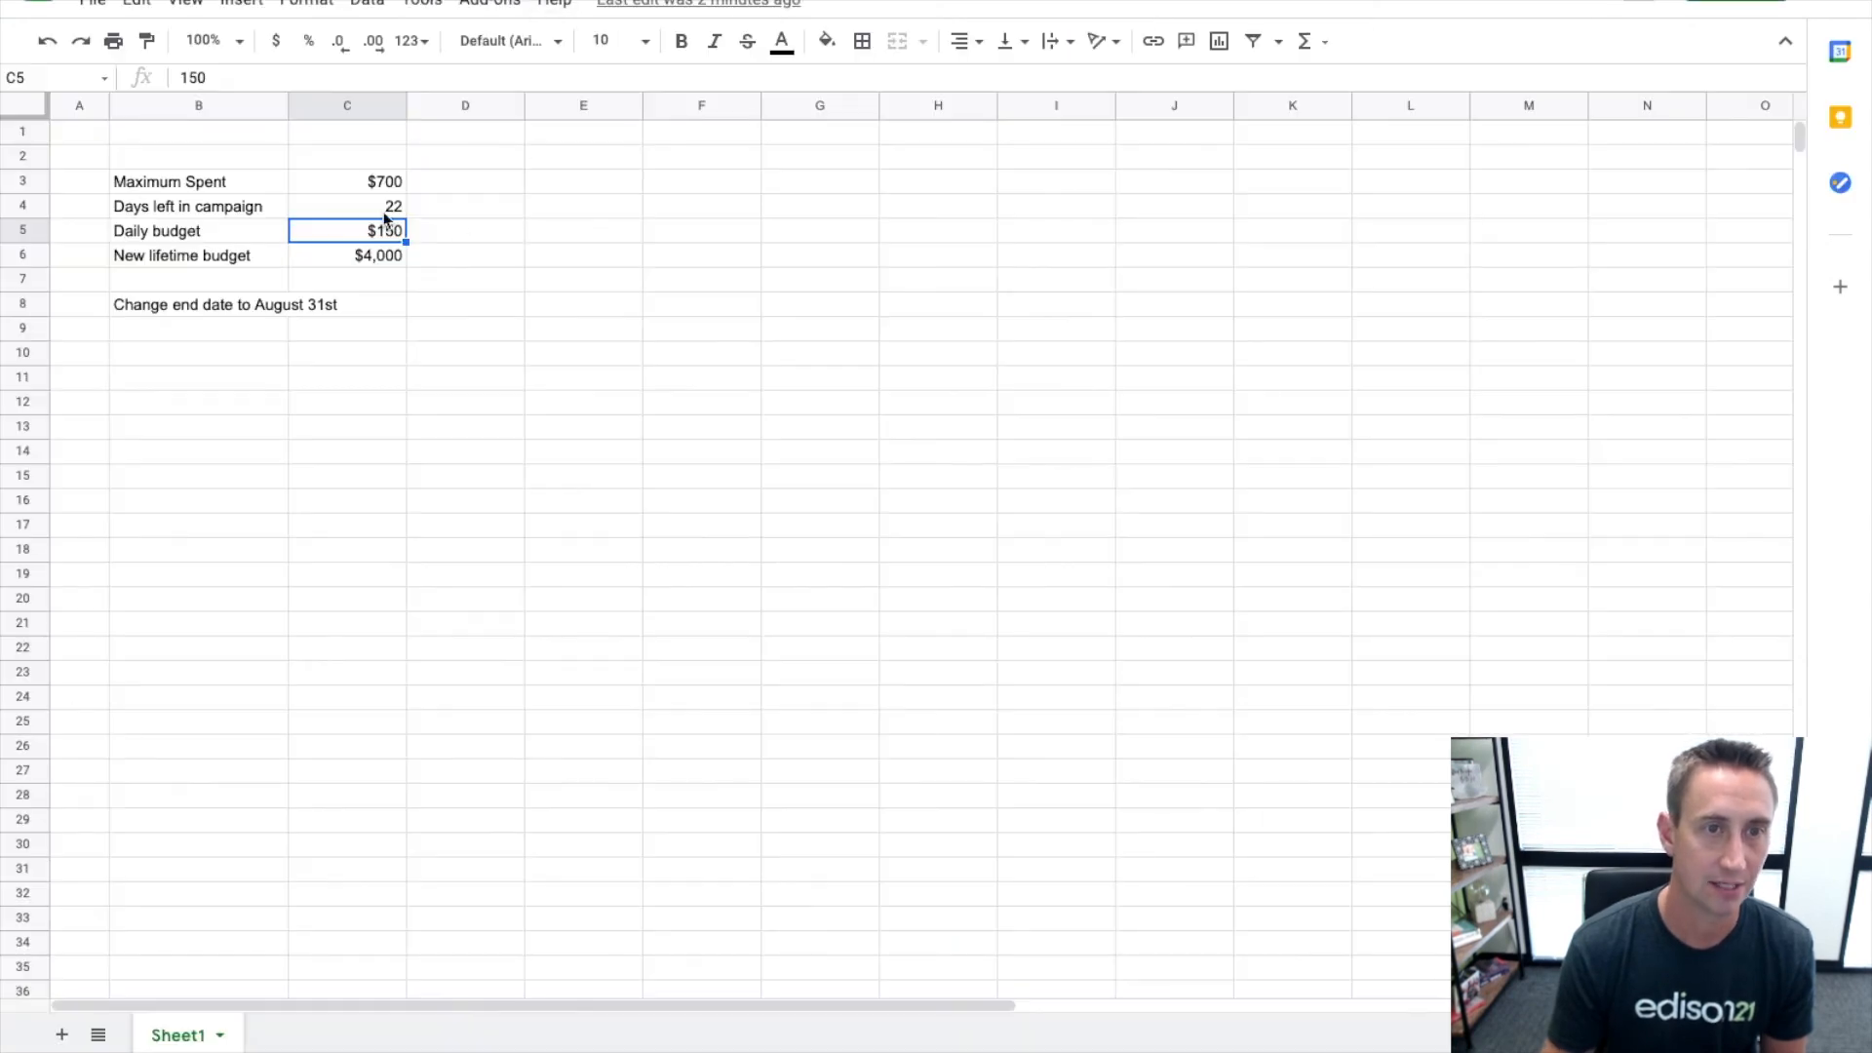
Change Days left in campaign to 26 so the lifetime budget recalculates.
{"action": "left_click", "coordinate": [347, 205]}
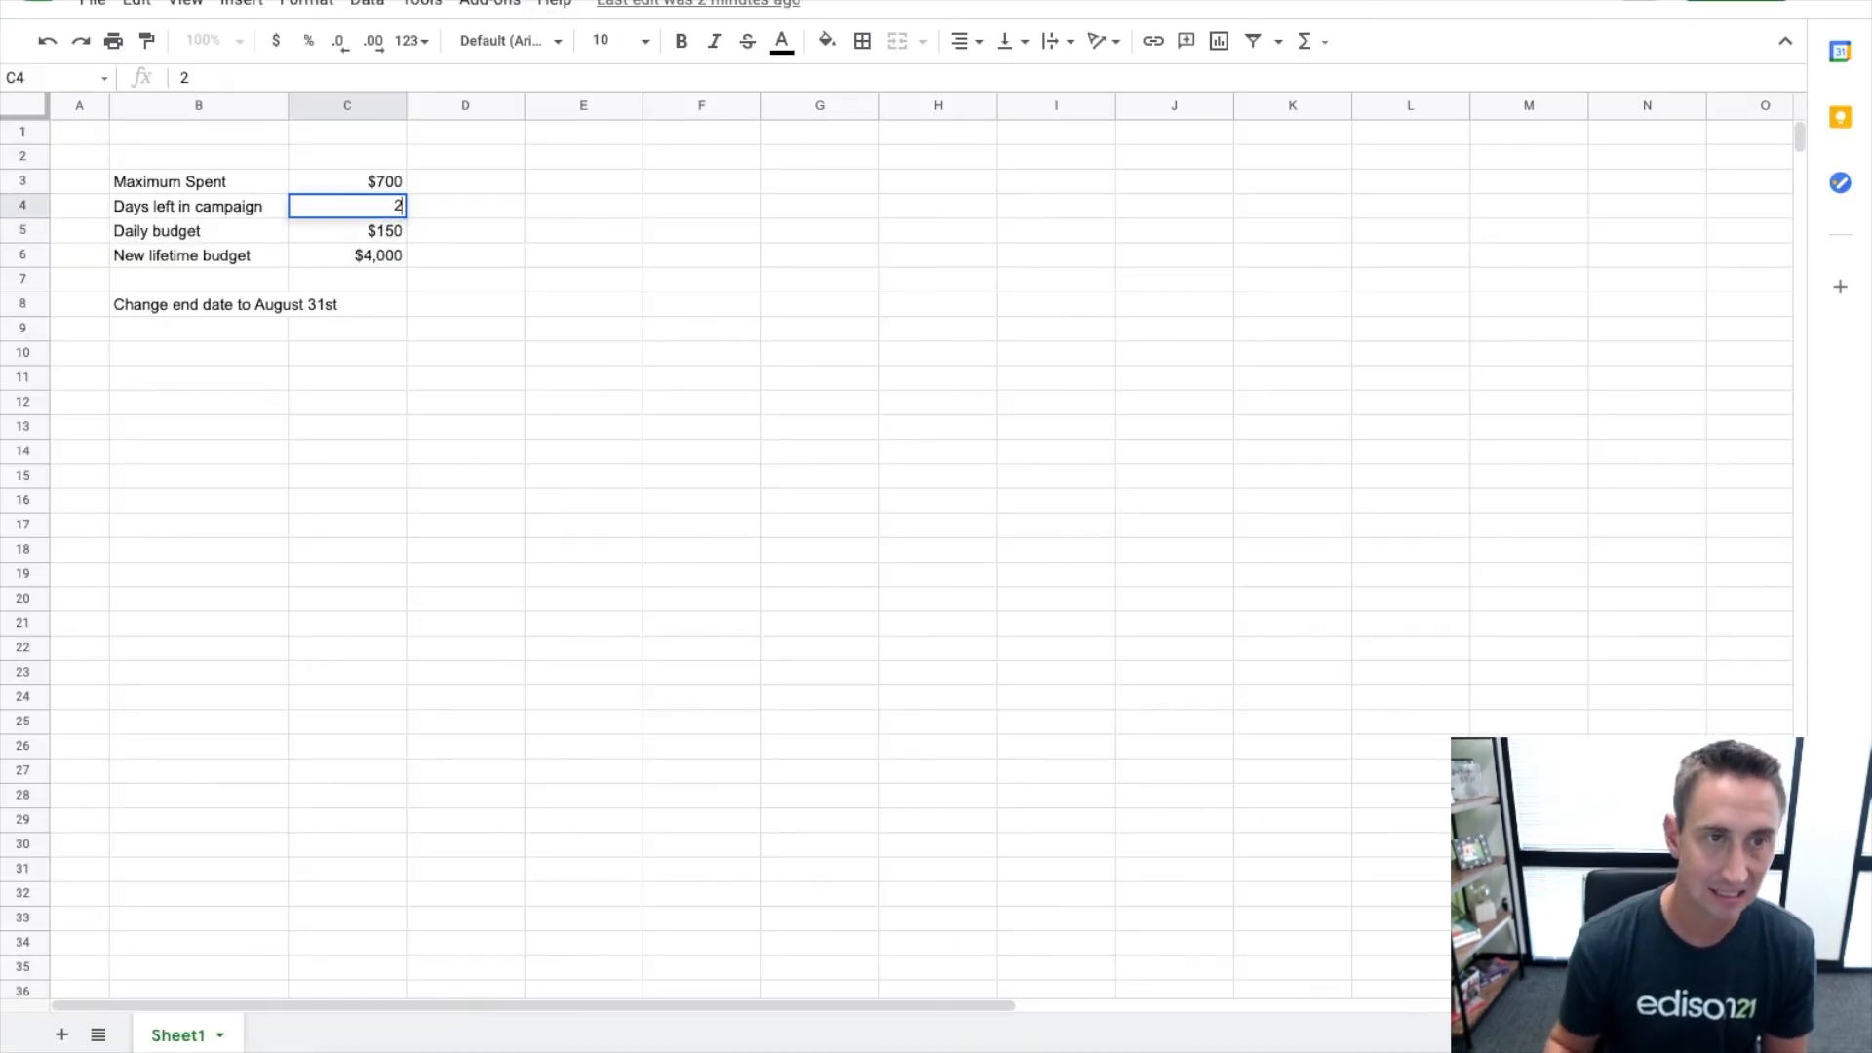
{"action": "type", "text": "26"}
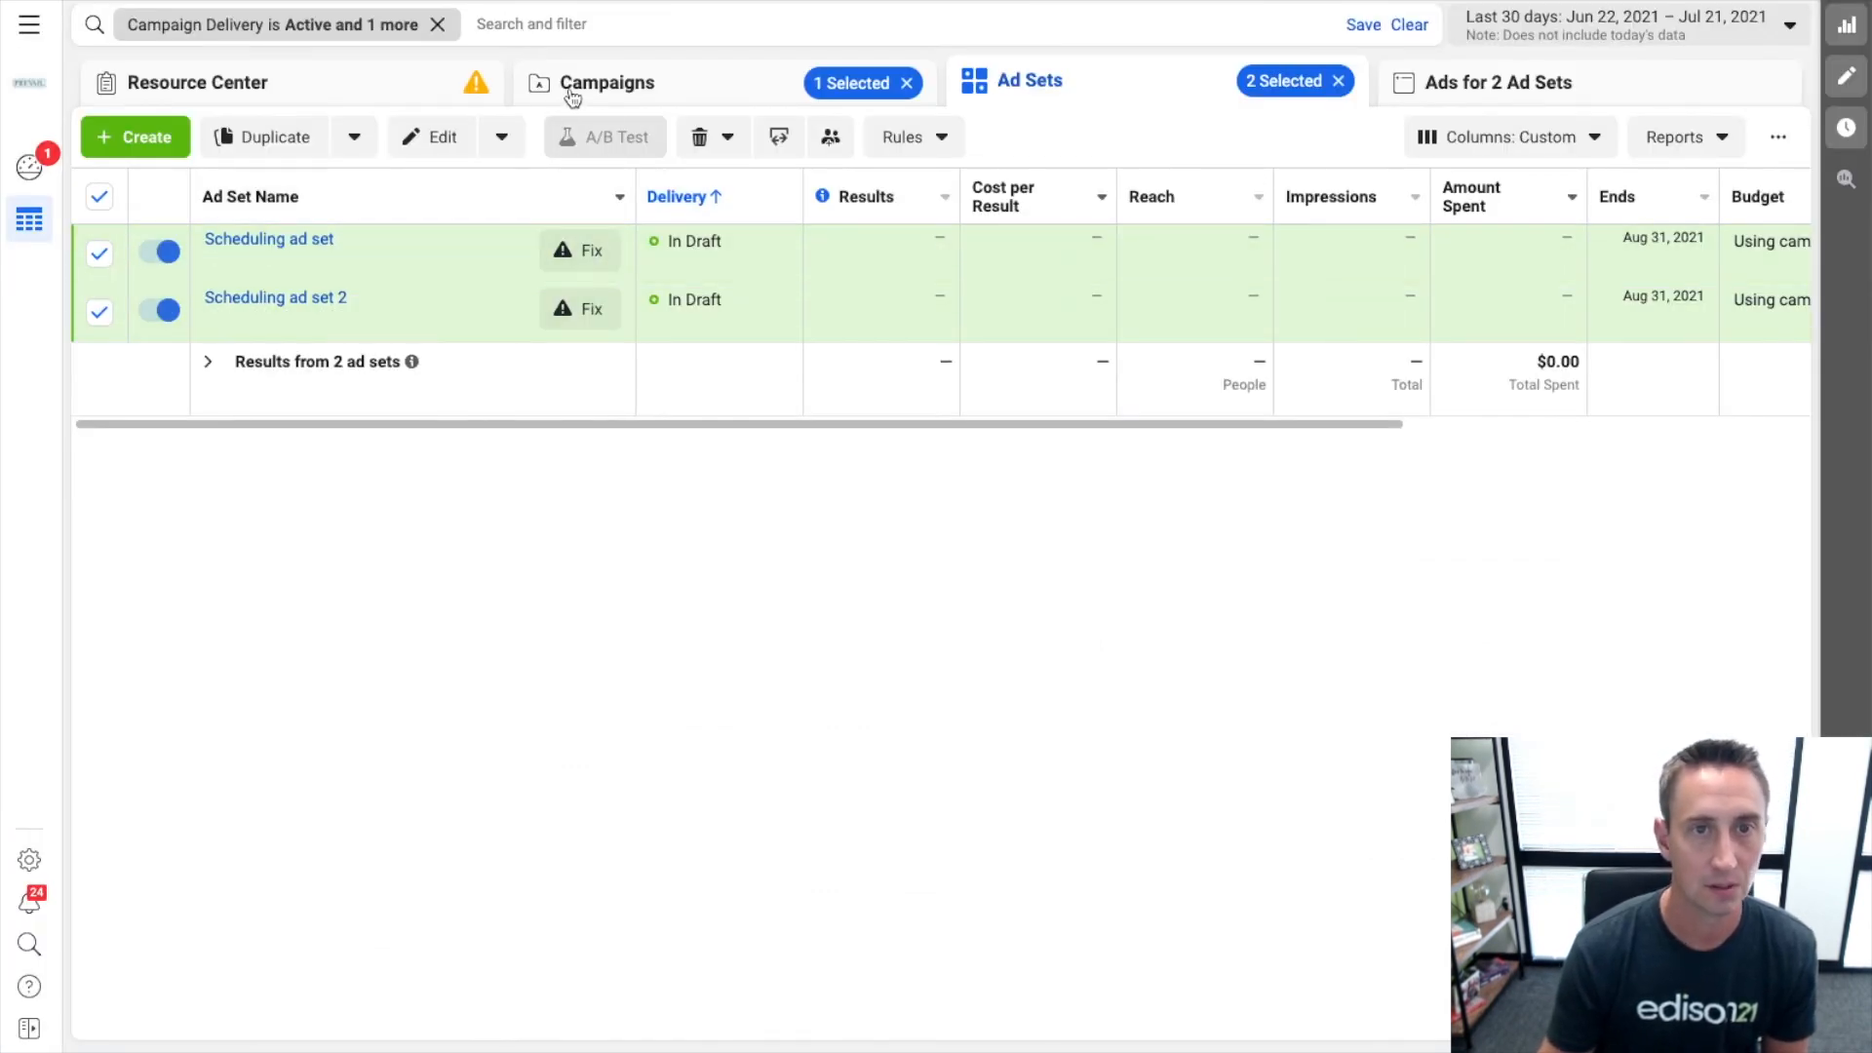
Raise the draft campaign's lifetime budget to $4,600 and save it to draft.
{"action": "left_click", "coordinate": [608, 82]}
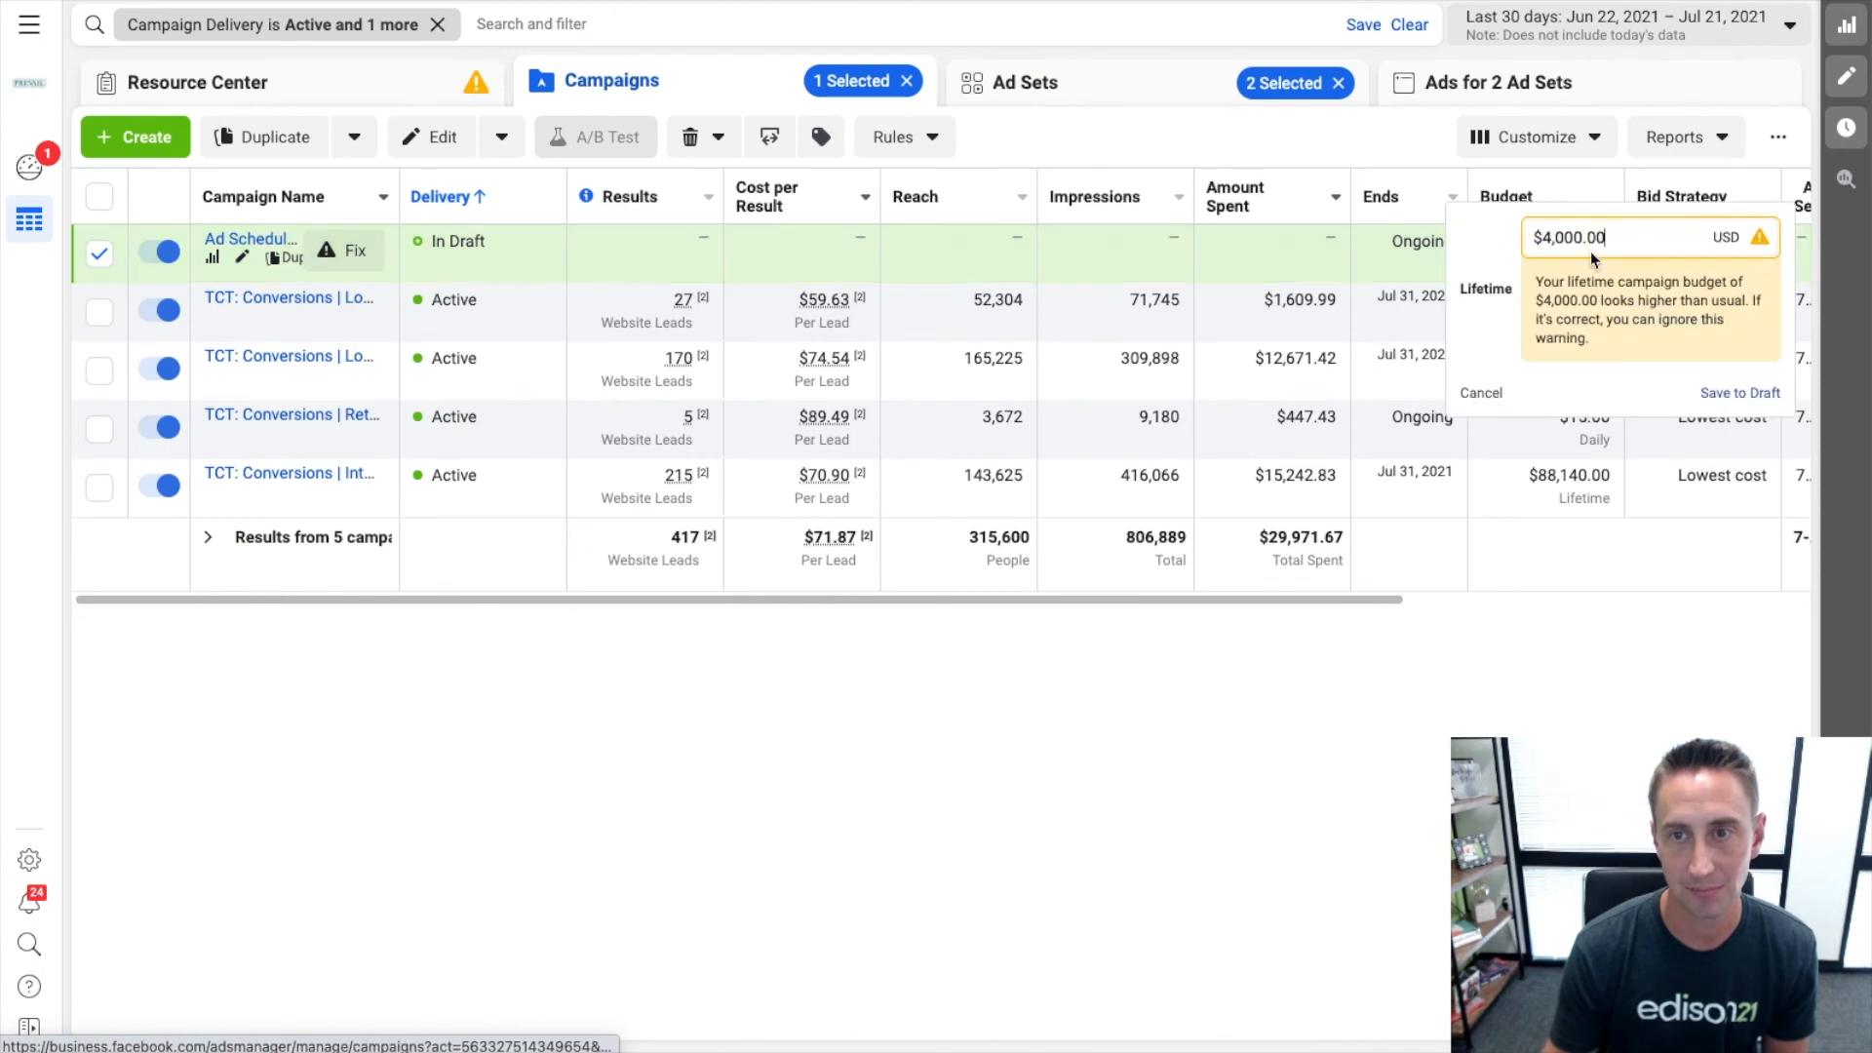
{"action": "type", "text": "460"}
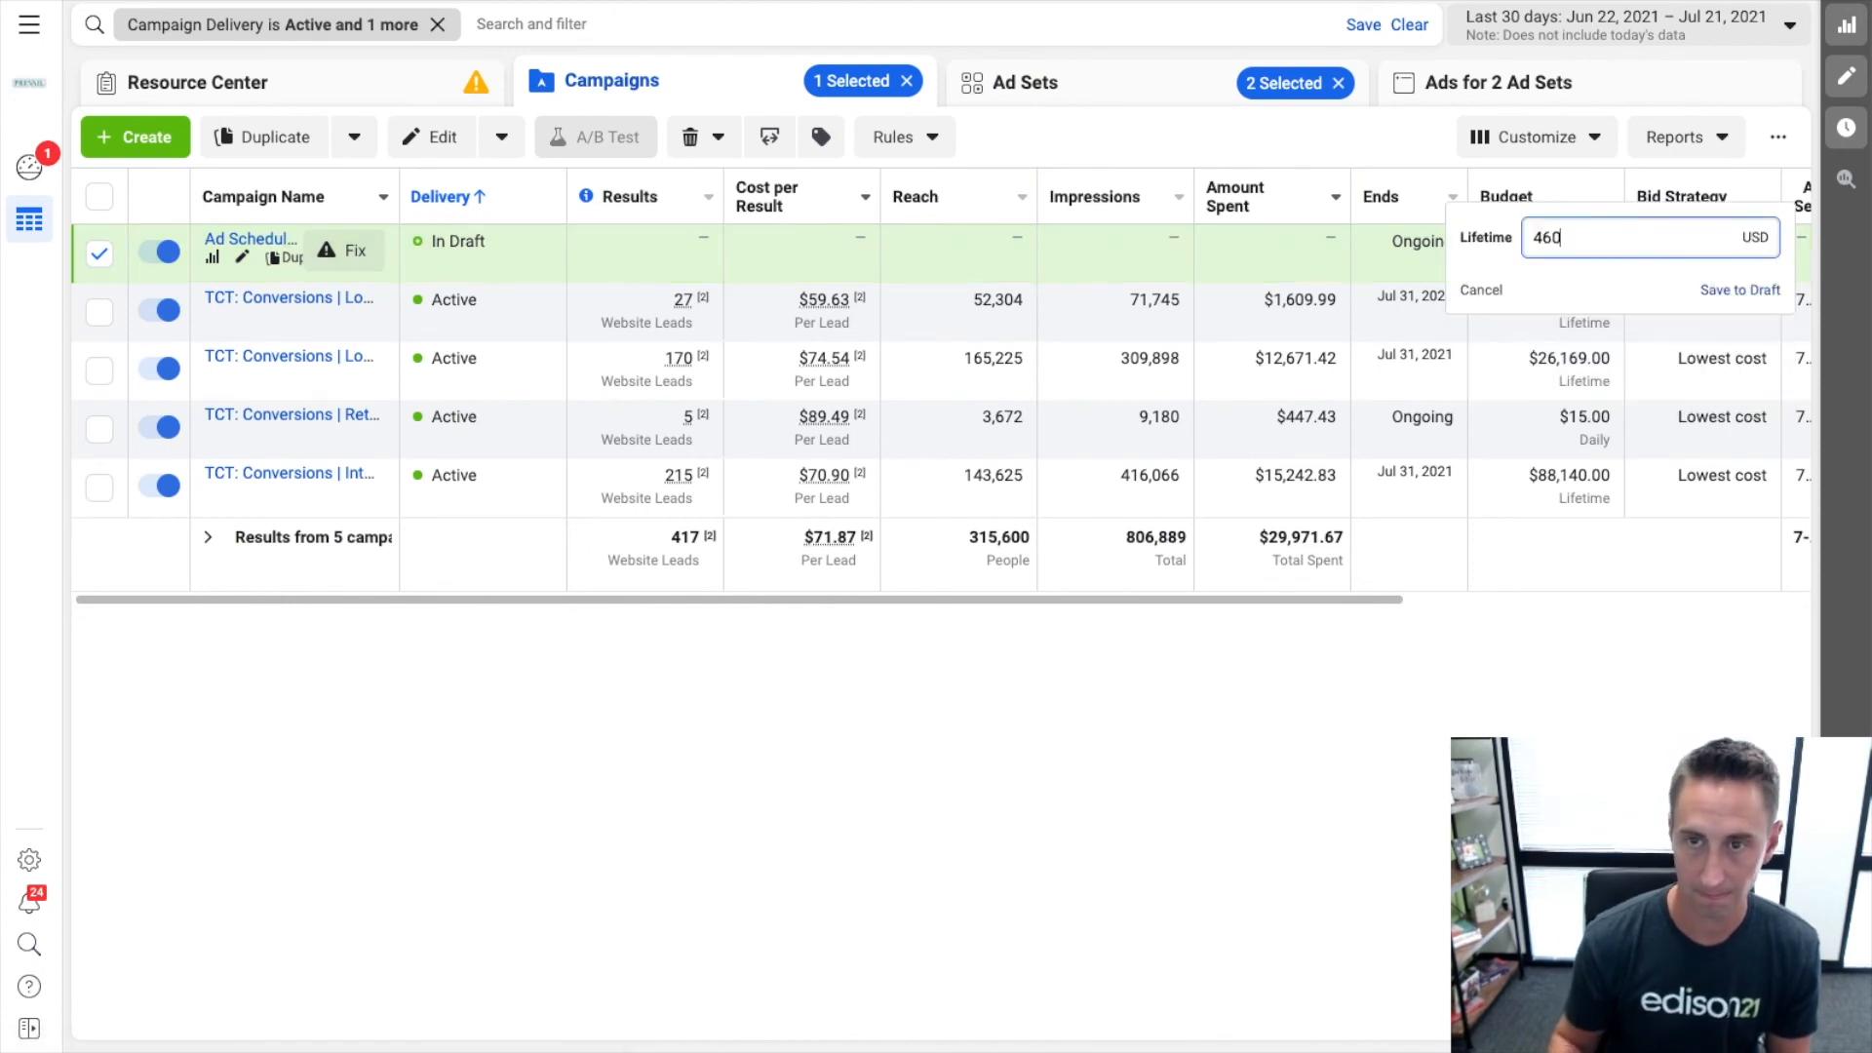
{"action": "left_click", "coordinate": [1739, 288]}
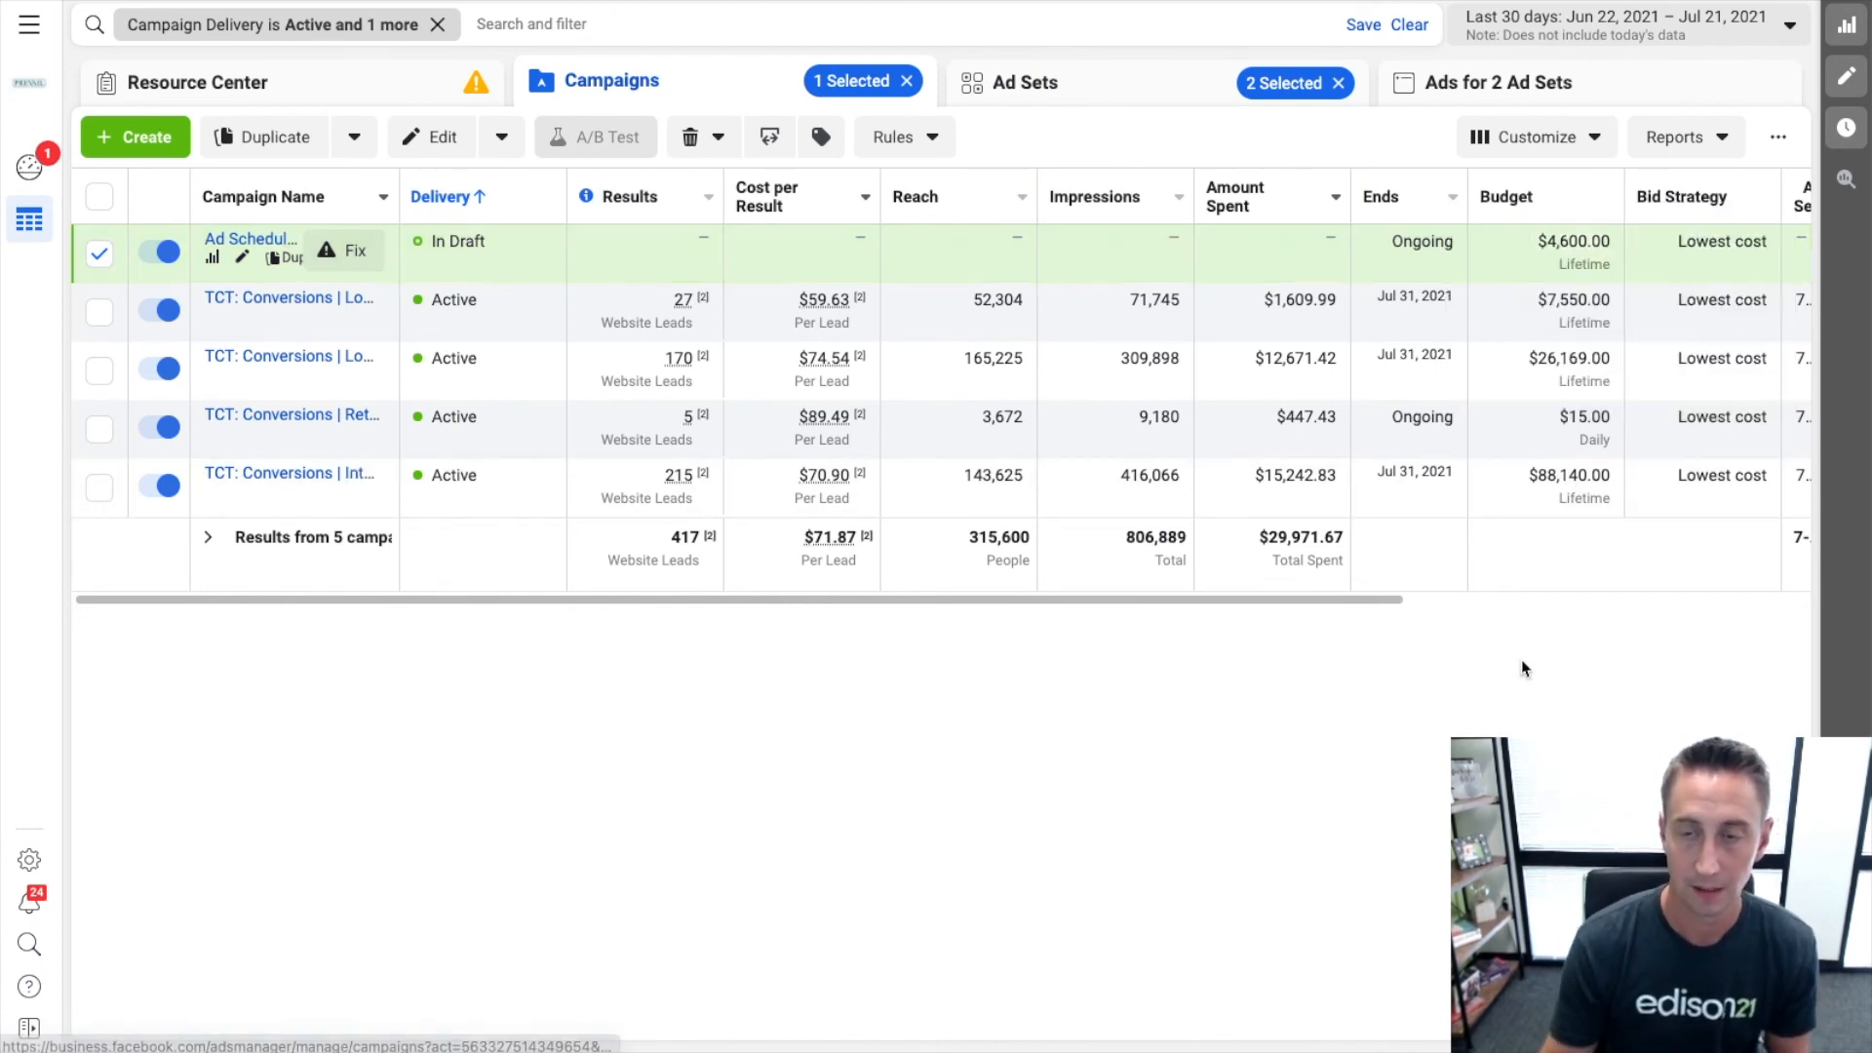
{"action": "mouse_move", "coordinate": [1498, 677]}
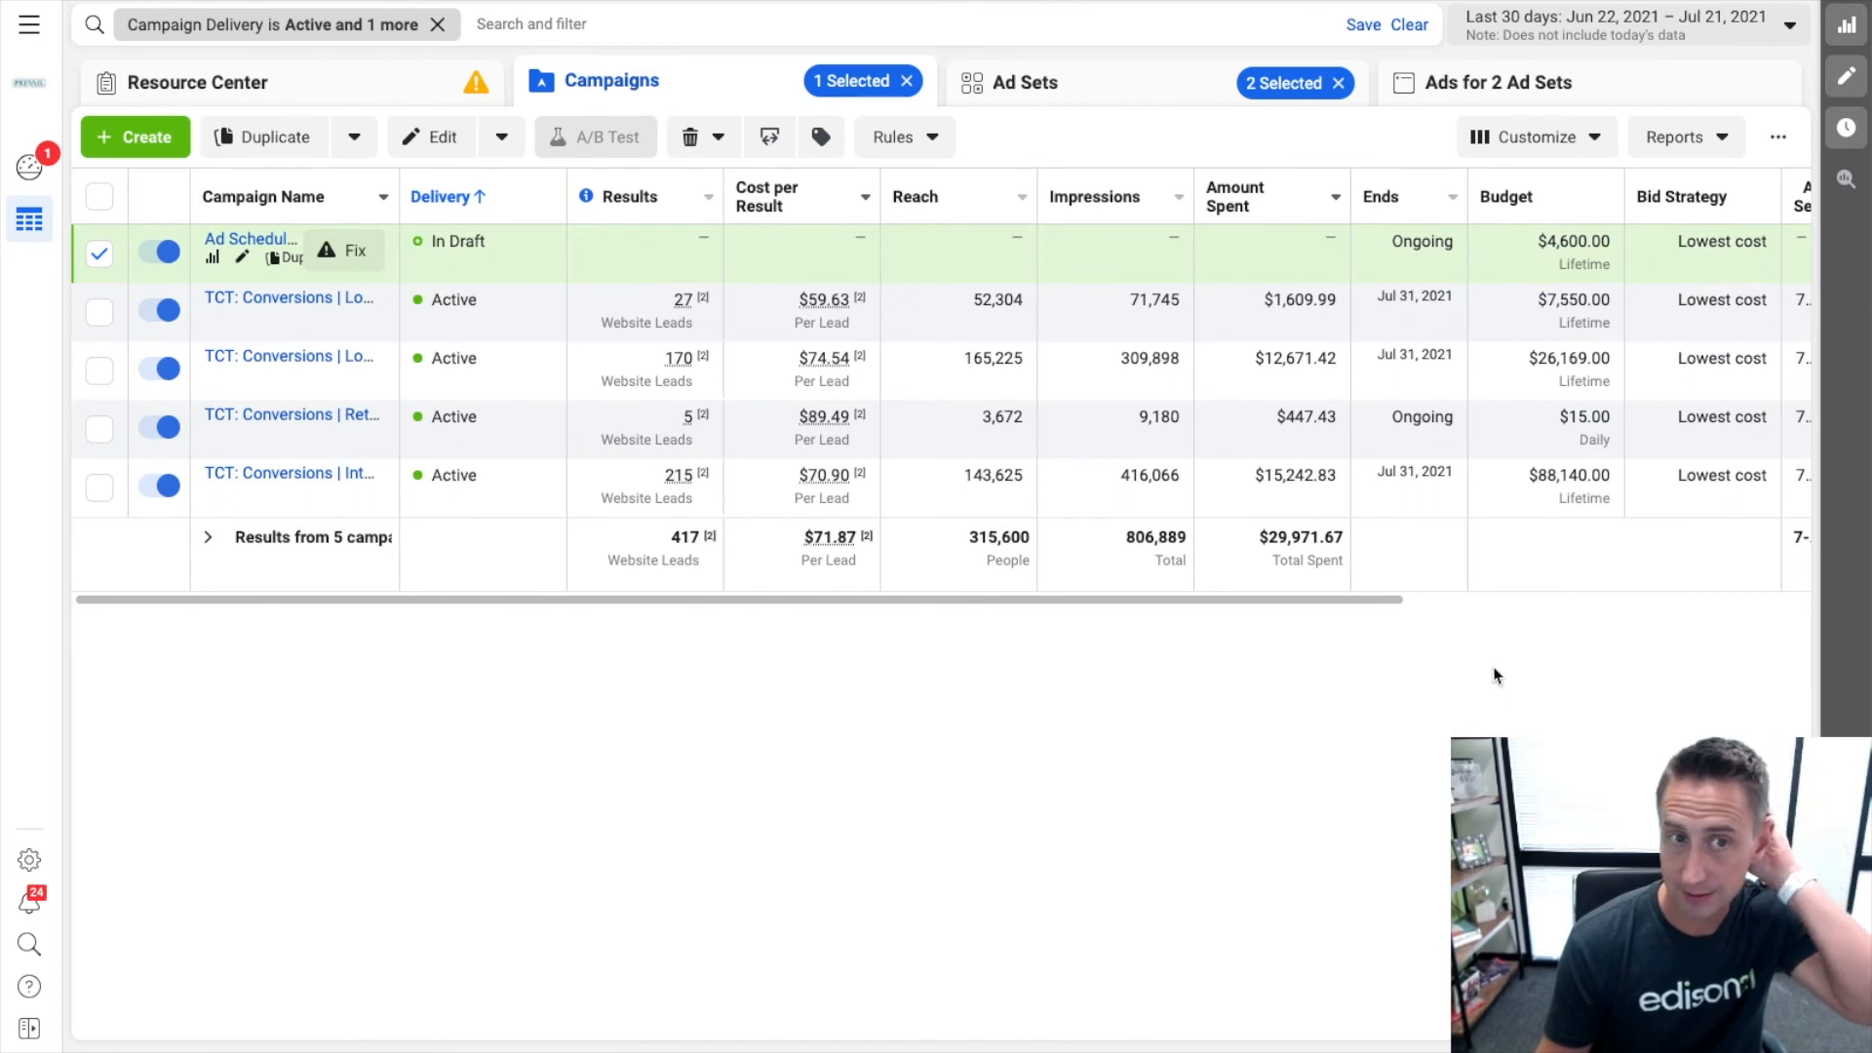
{"action": "mouse_move", "coordinate": [501, 265]}
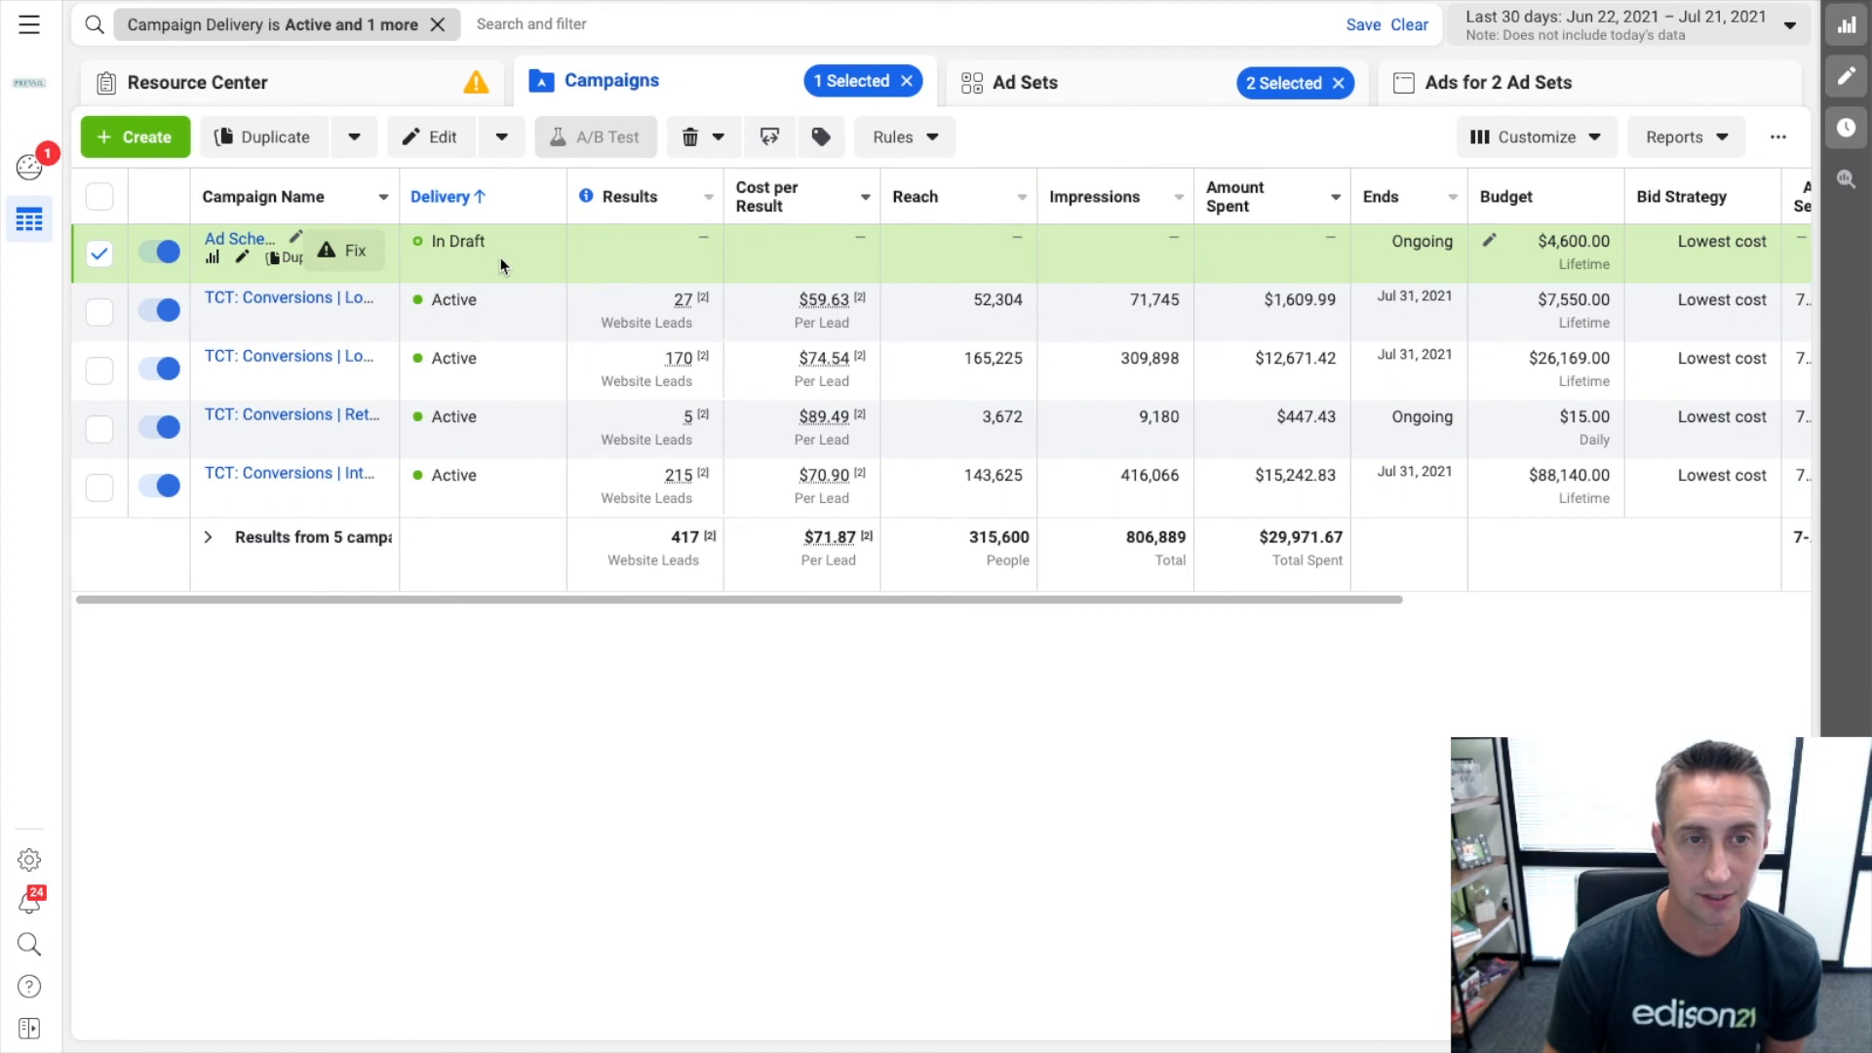
{"action": "mouse_move", "coordinate": [458, 247]}
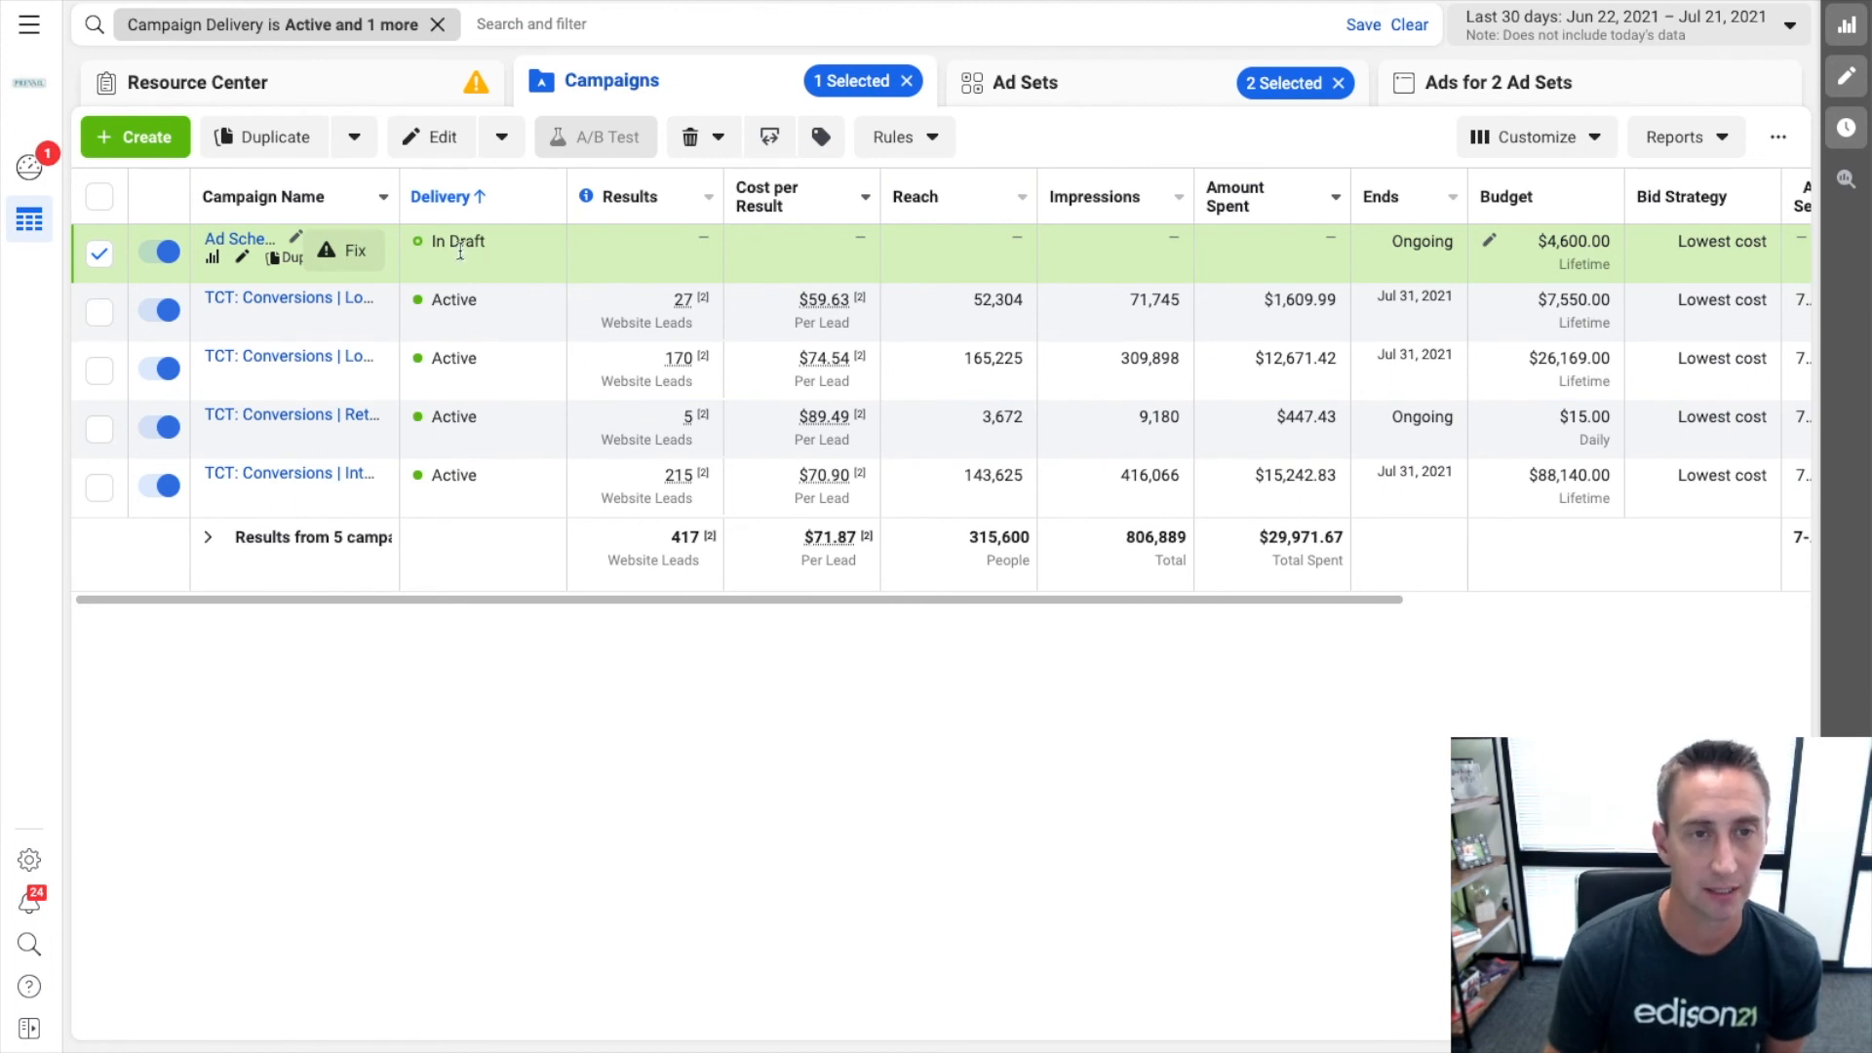
{"action": "mouse_move", "coordinate": [499, 267]}
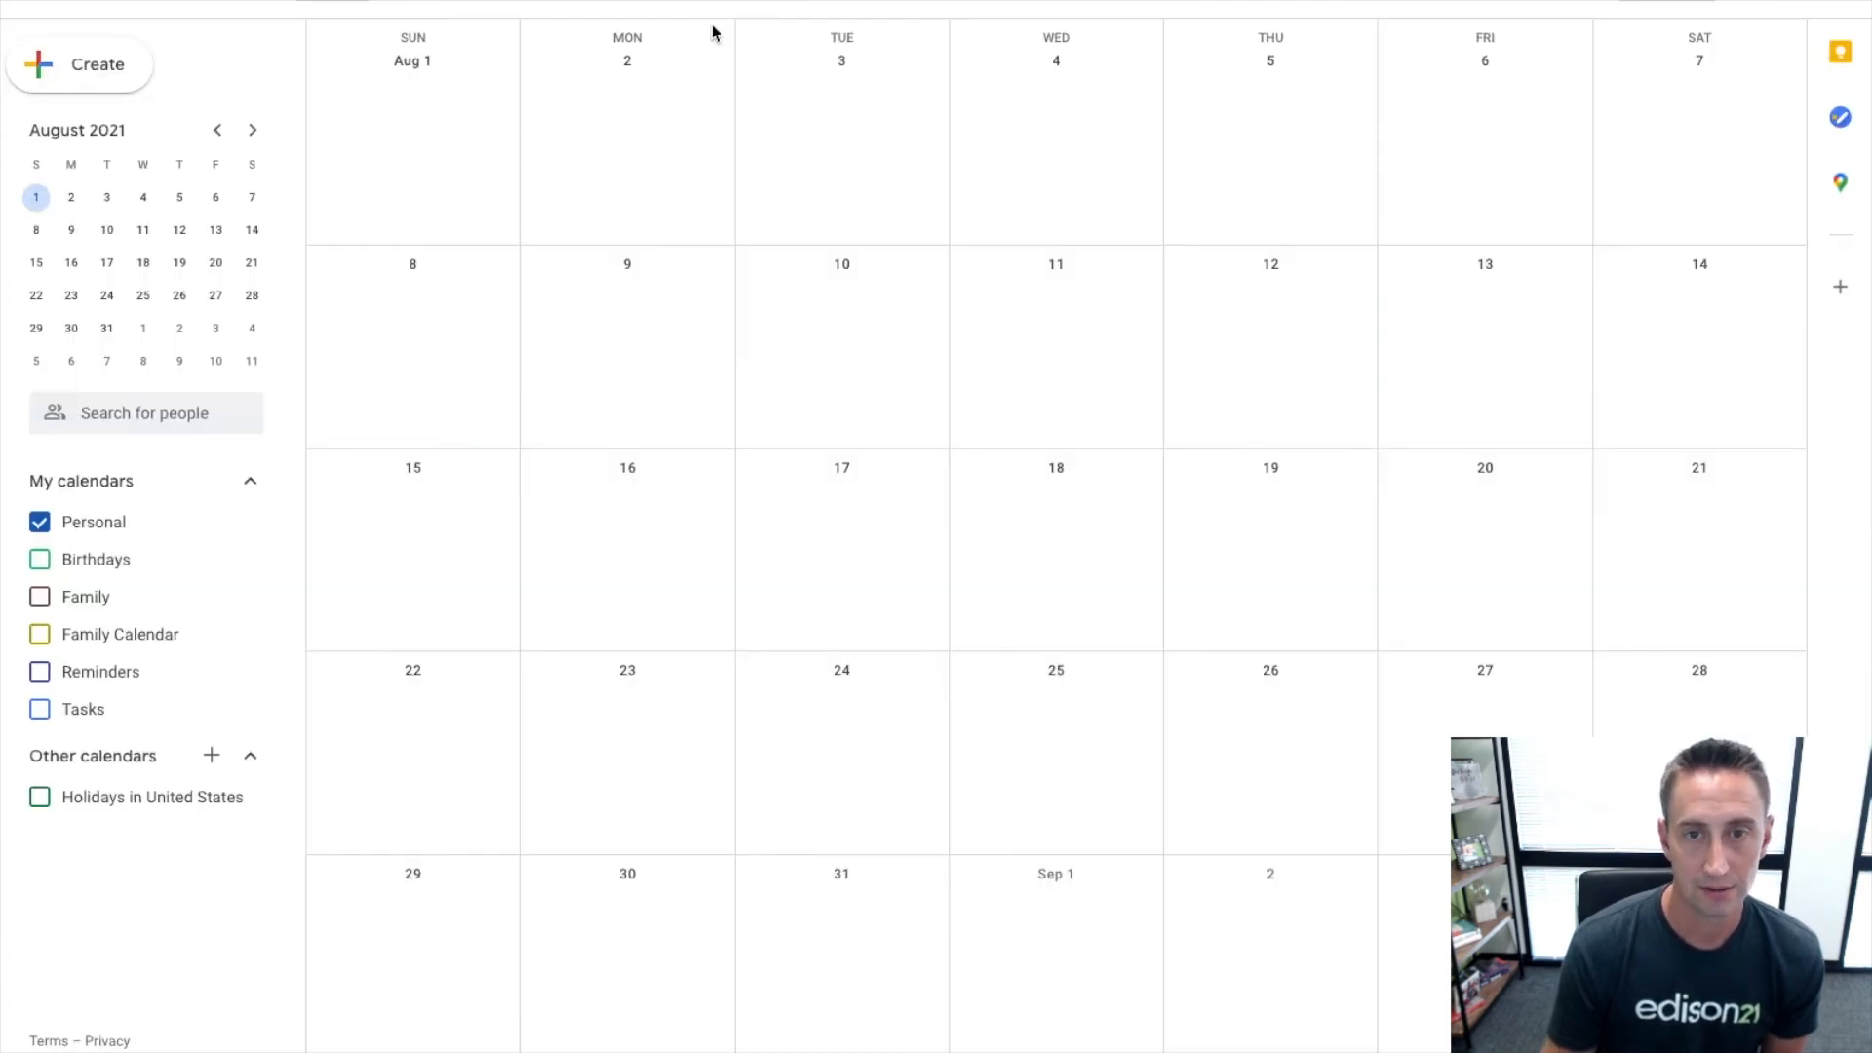
{"action": "mouse_move", "coordinate": [1062, 678]}
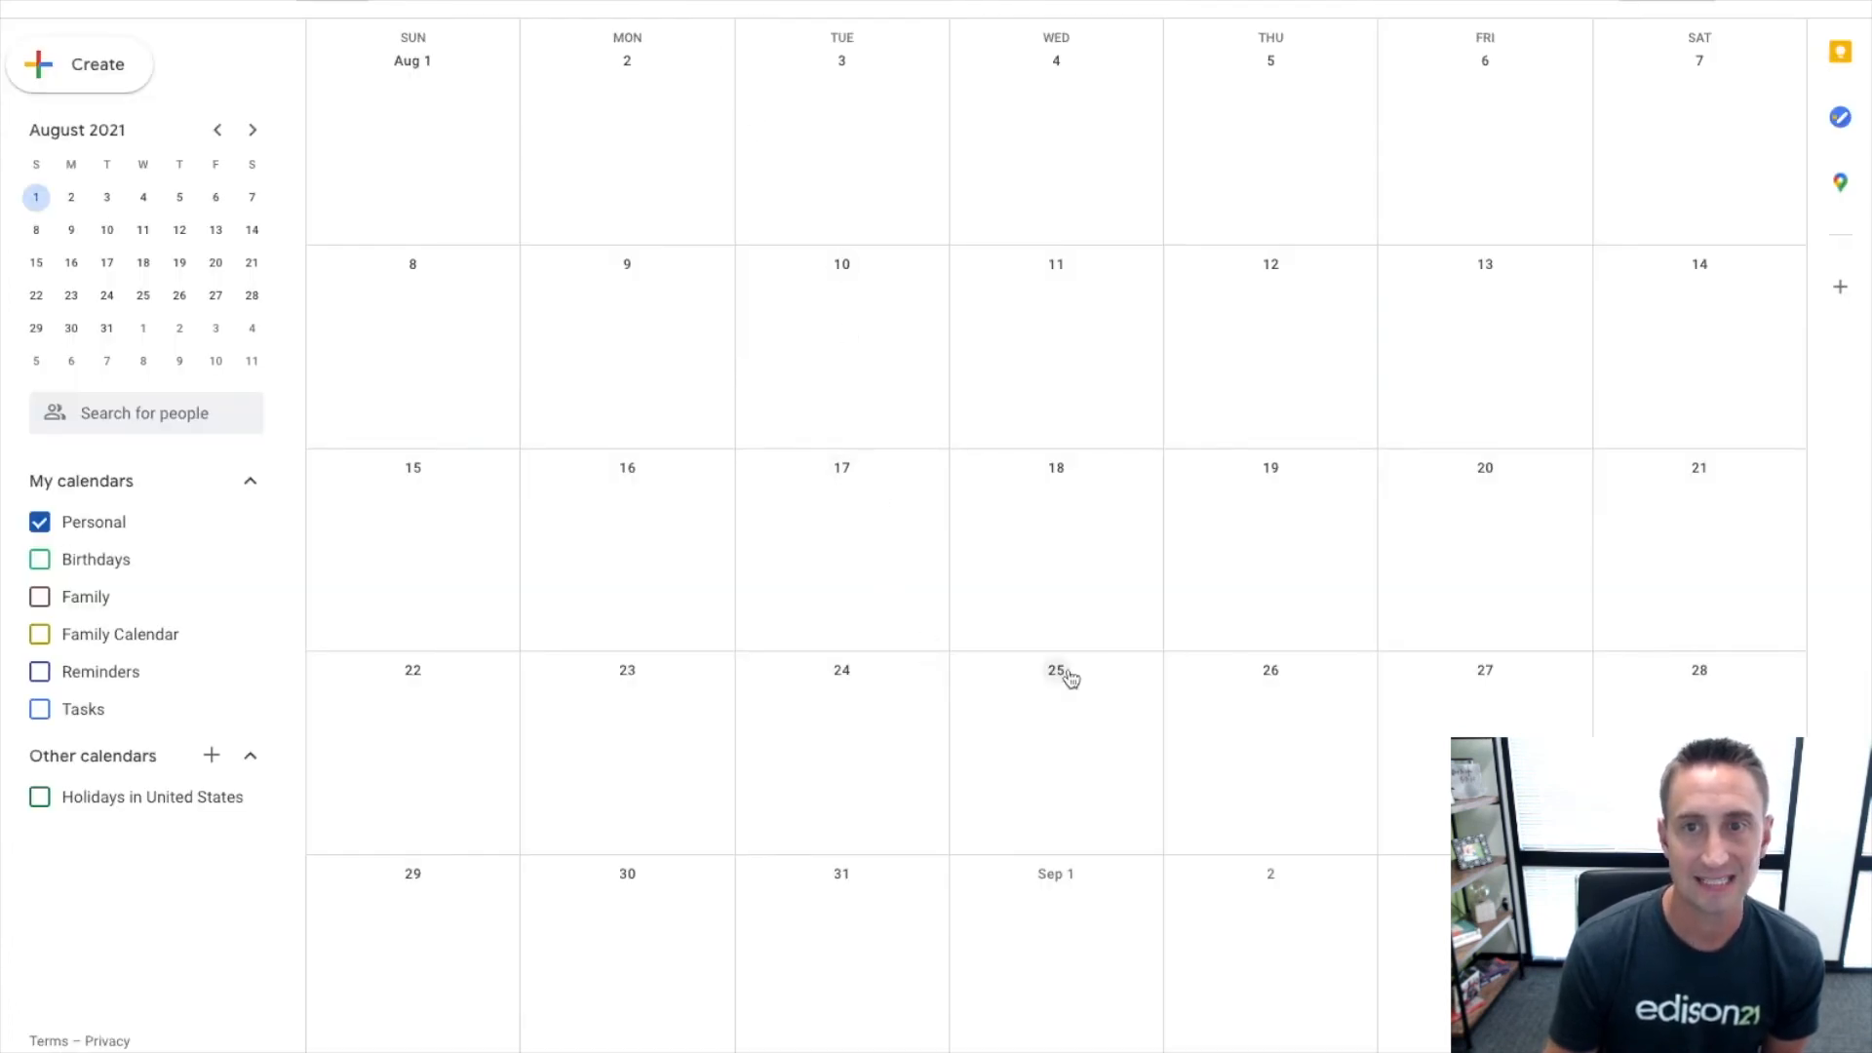
{"action": "mouse_move", "coordinate": [1560, 312]}
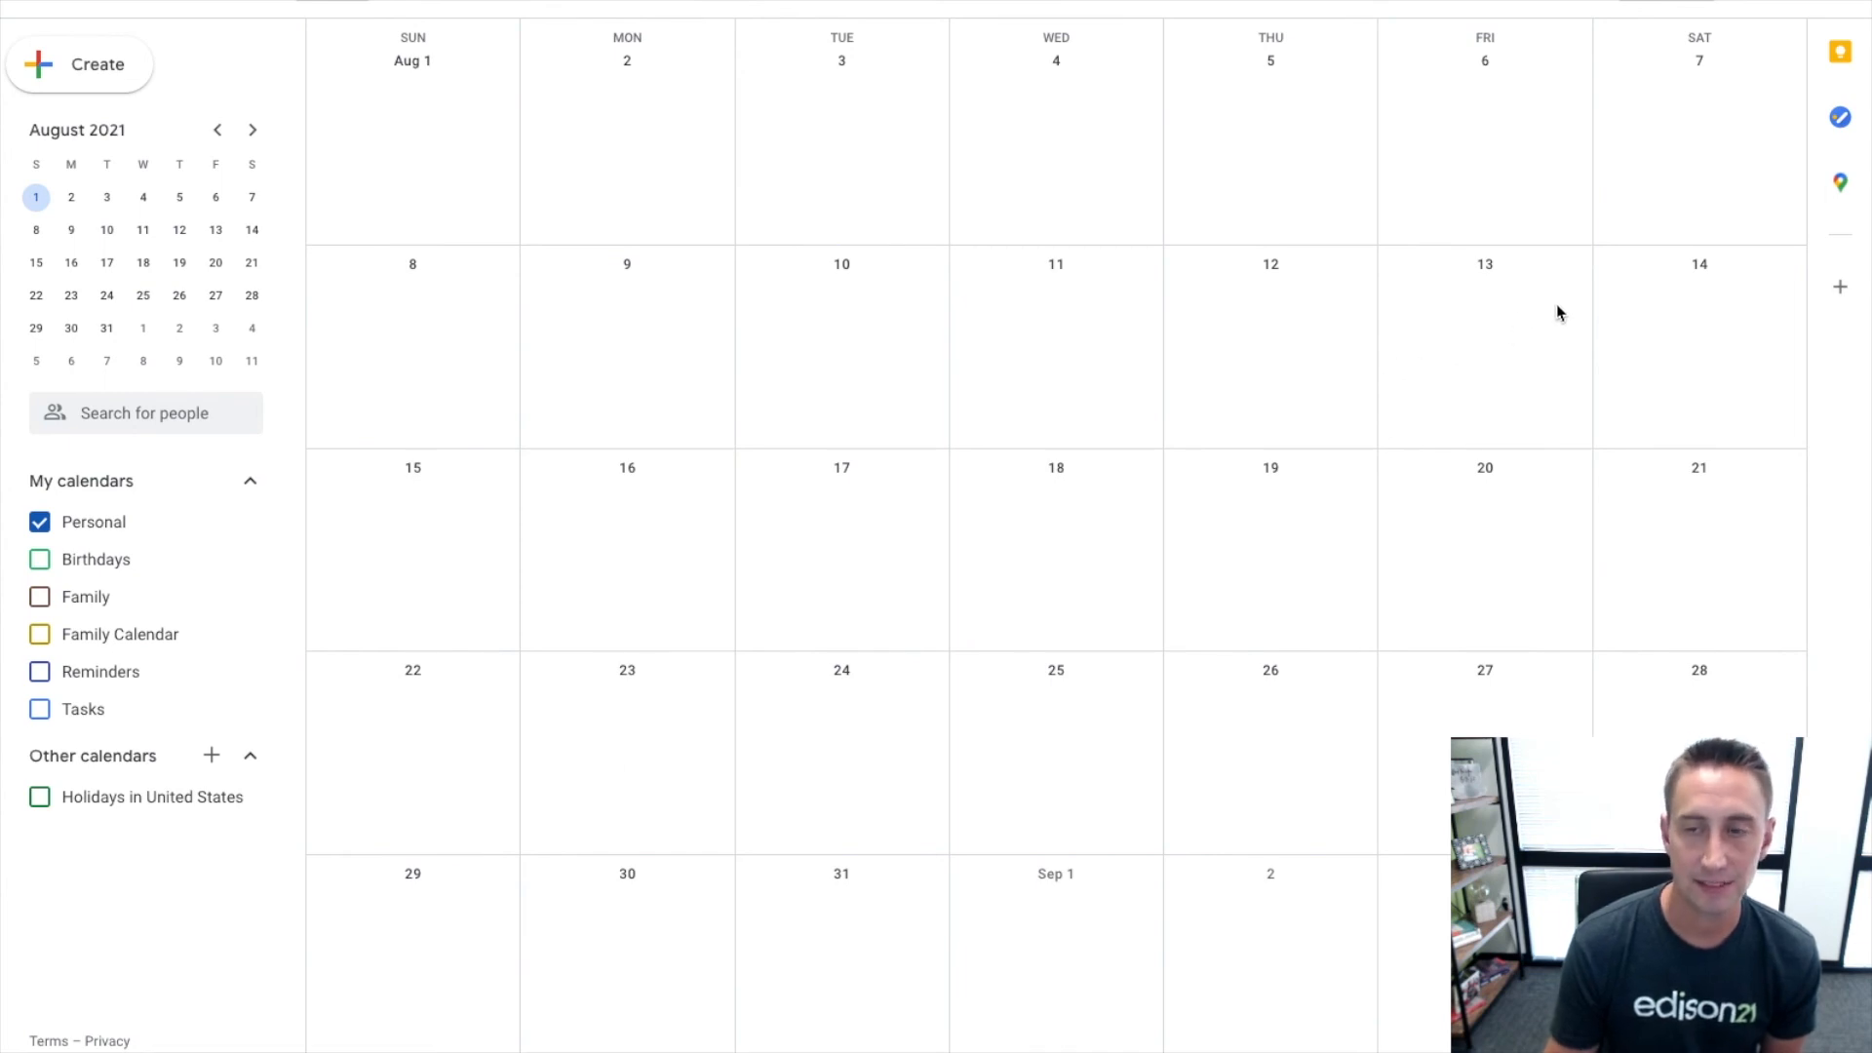
{"action": "mouse_move", "coordinate": [1083, 443]}
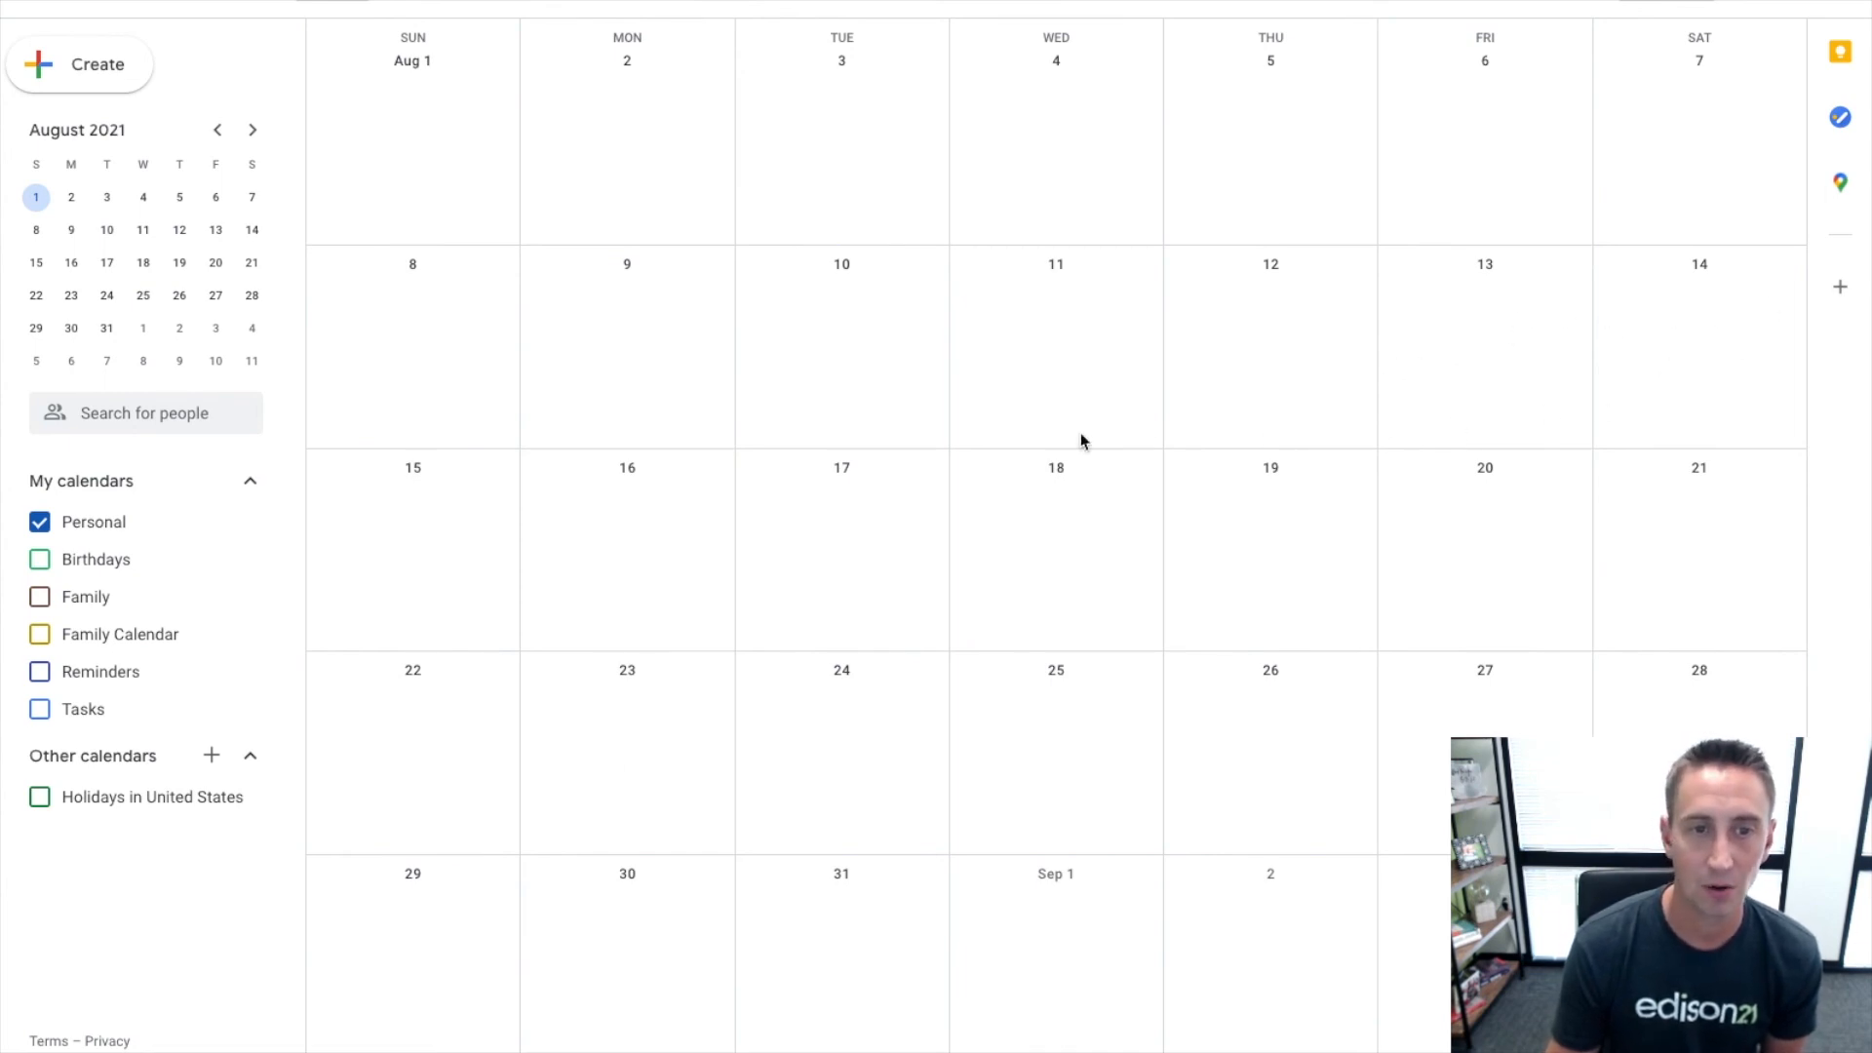
{"action": "mouse_move", "coordinate": [1664, 384]}
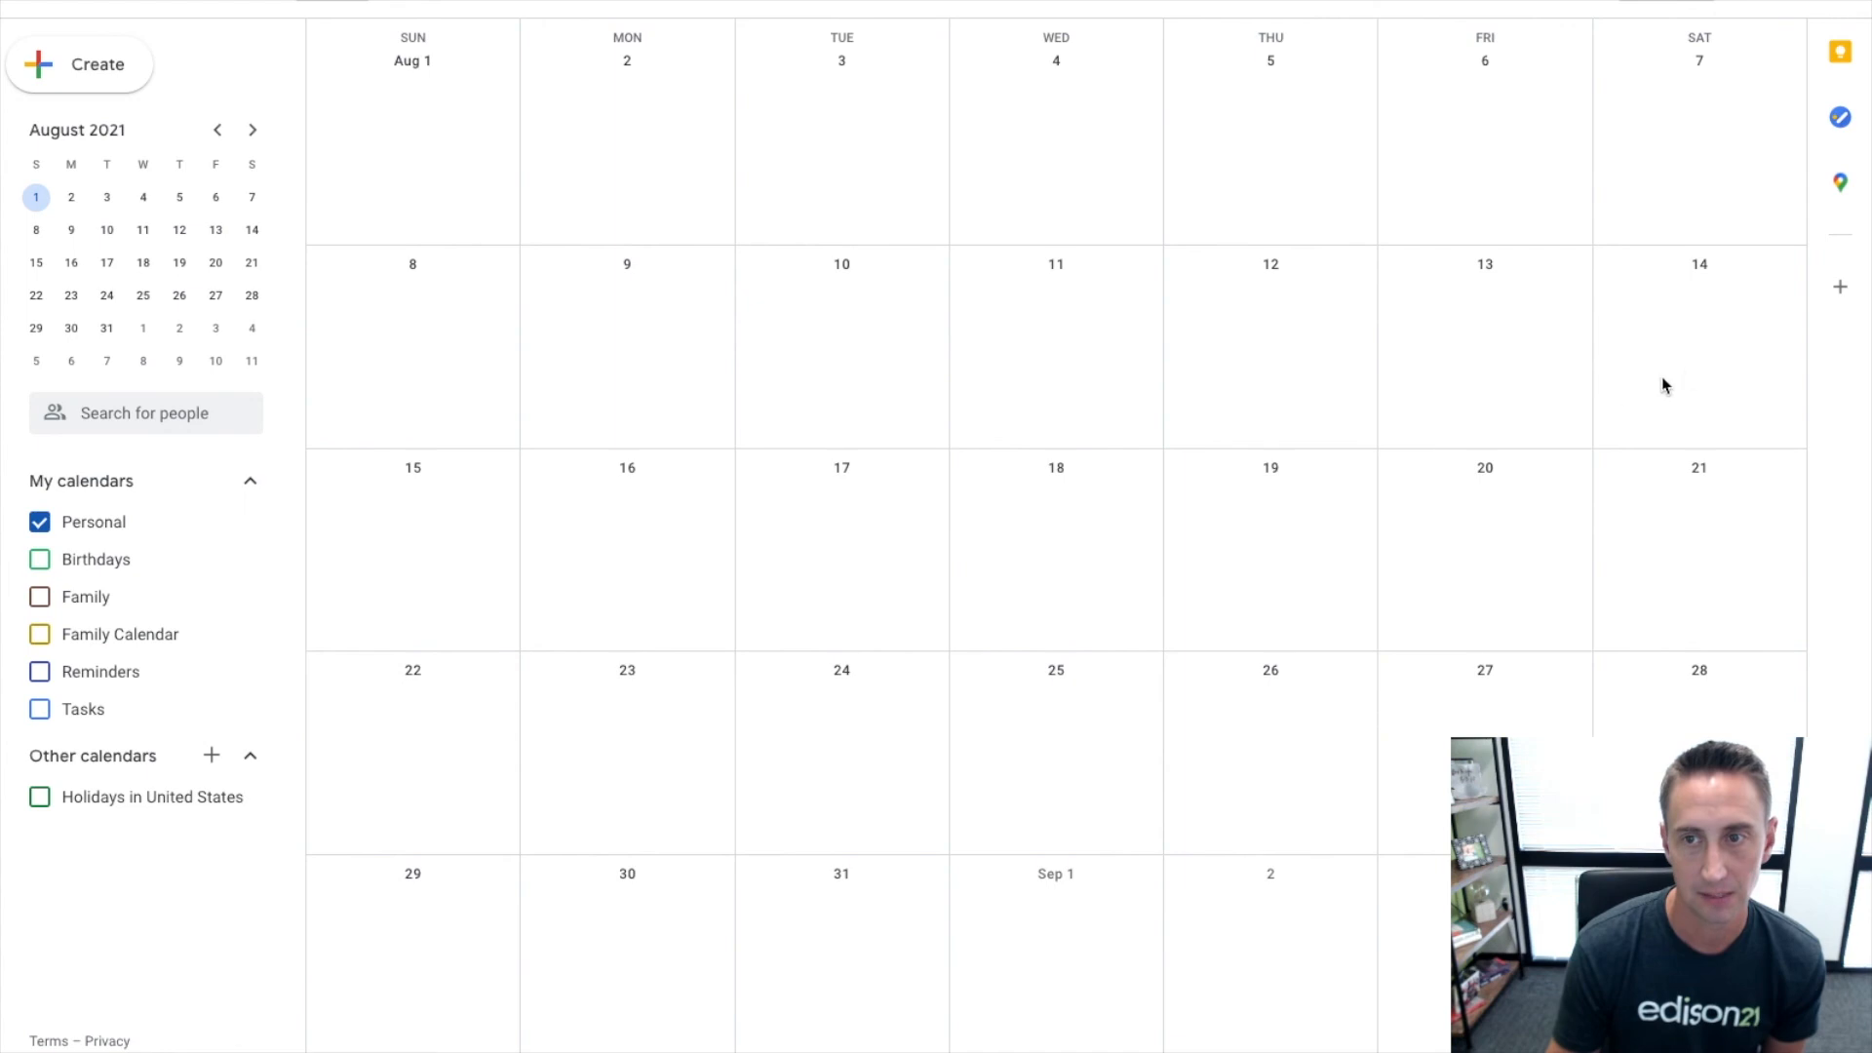
{"action": "mouse_move", "coordinate": [1211, 316]}
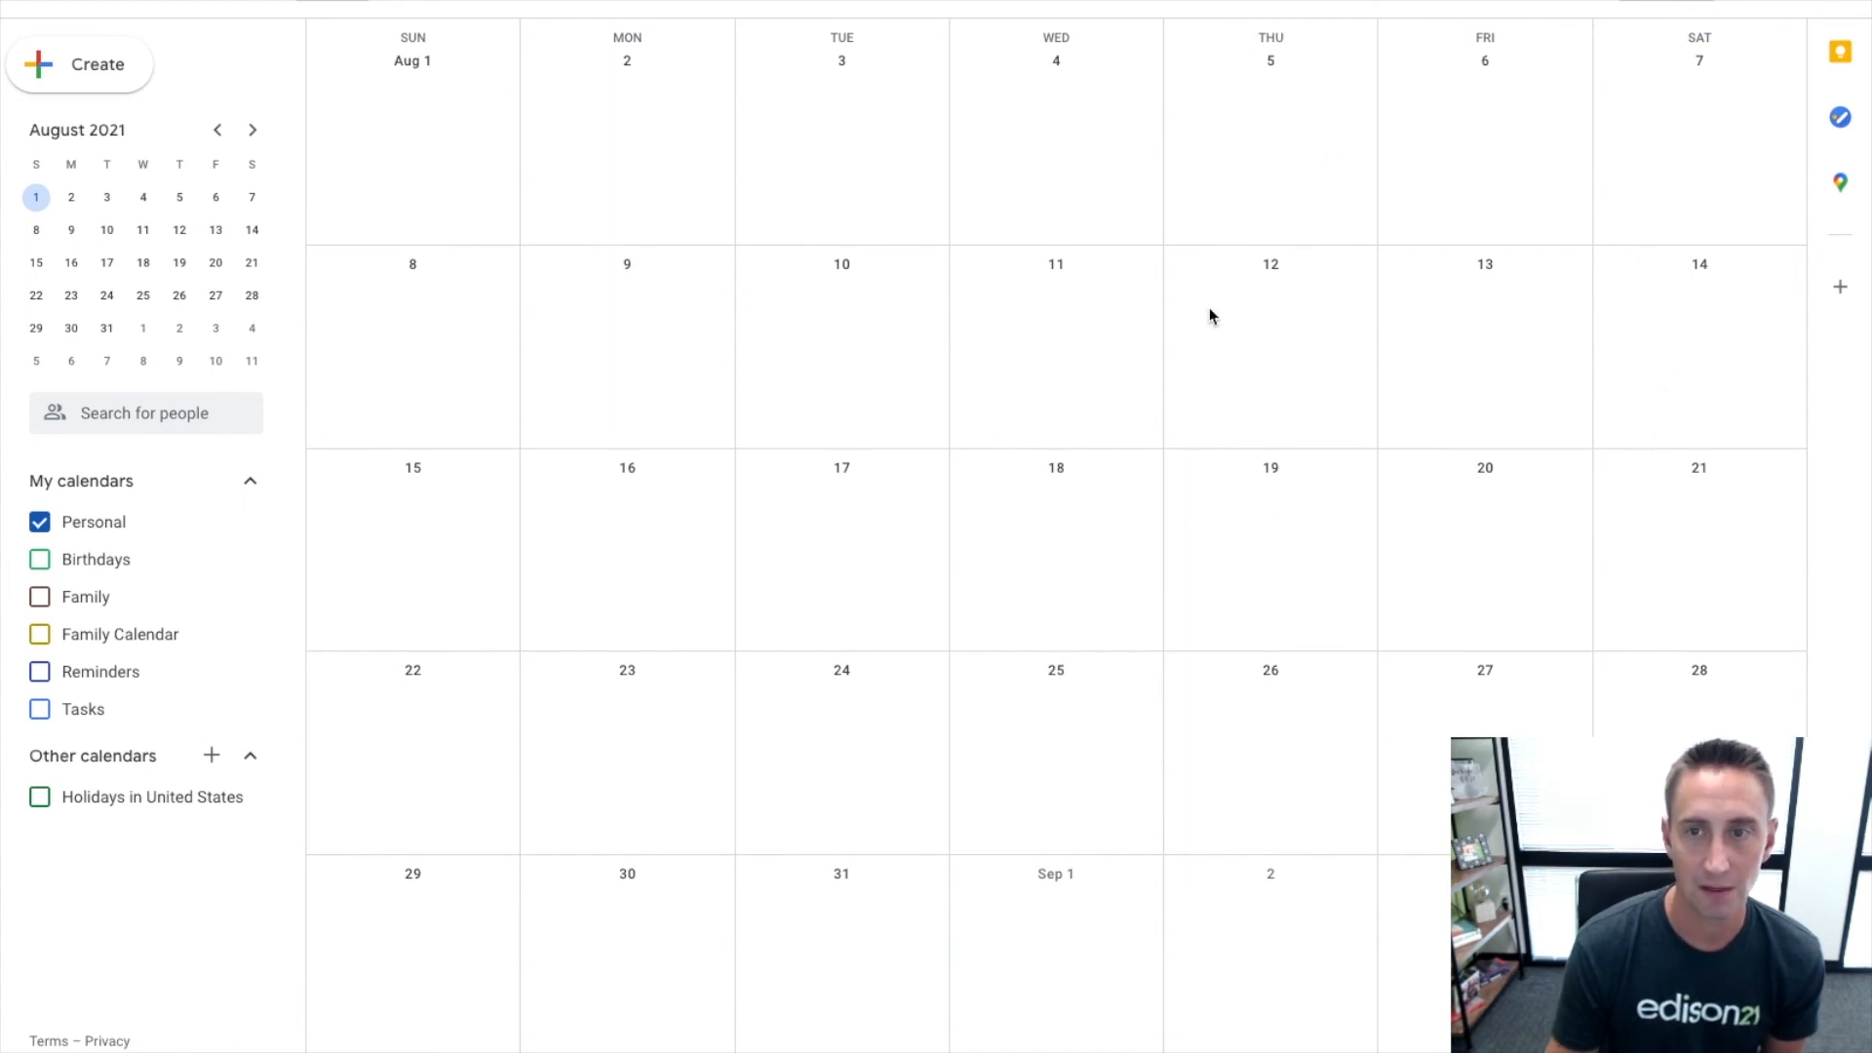
{"action": "mouse_move", "coordinate": [1579, 338]}
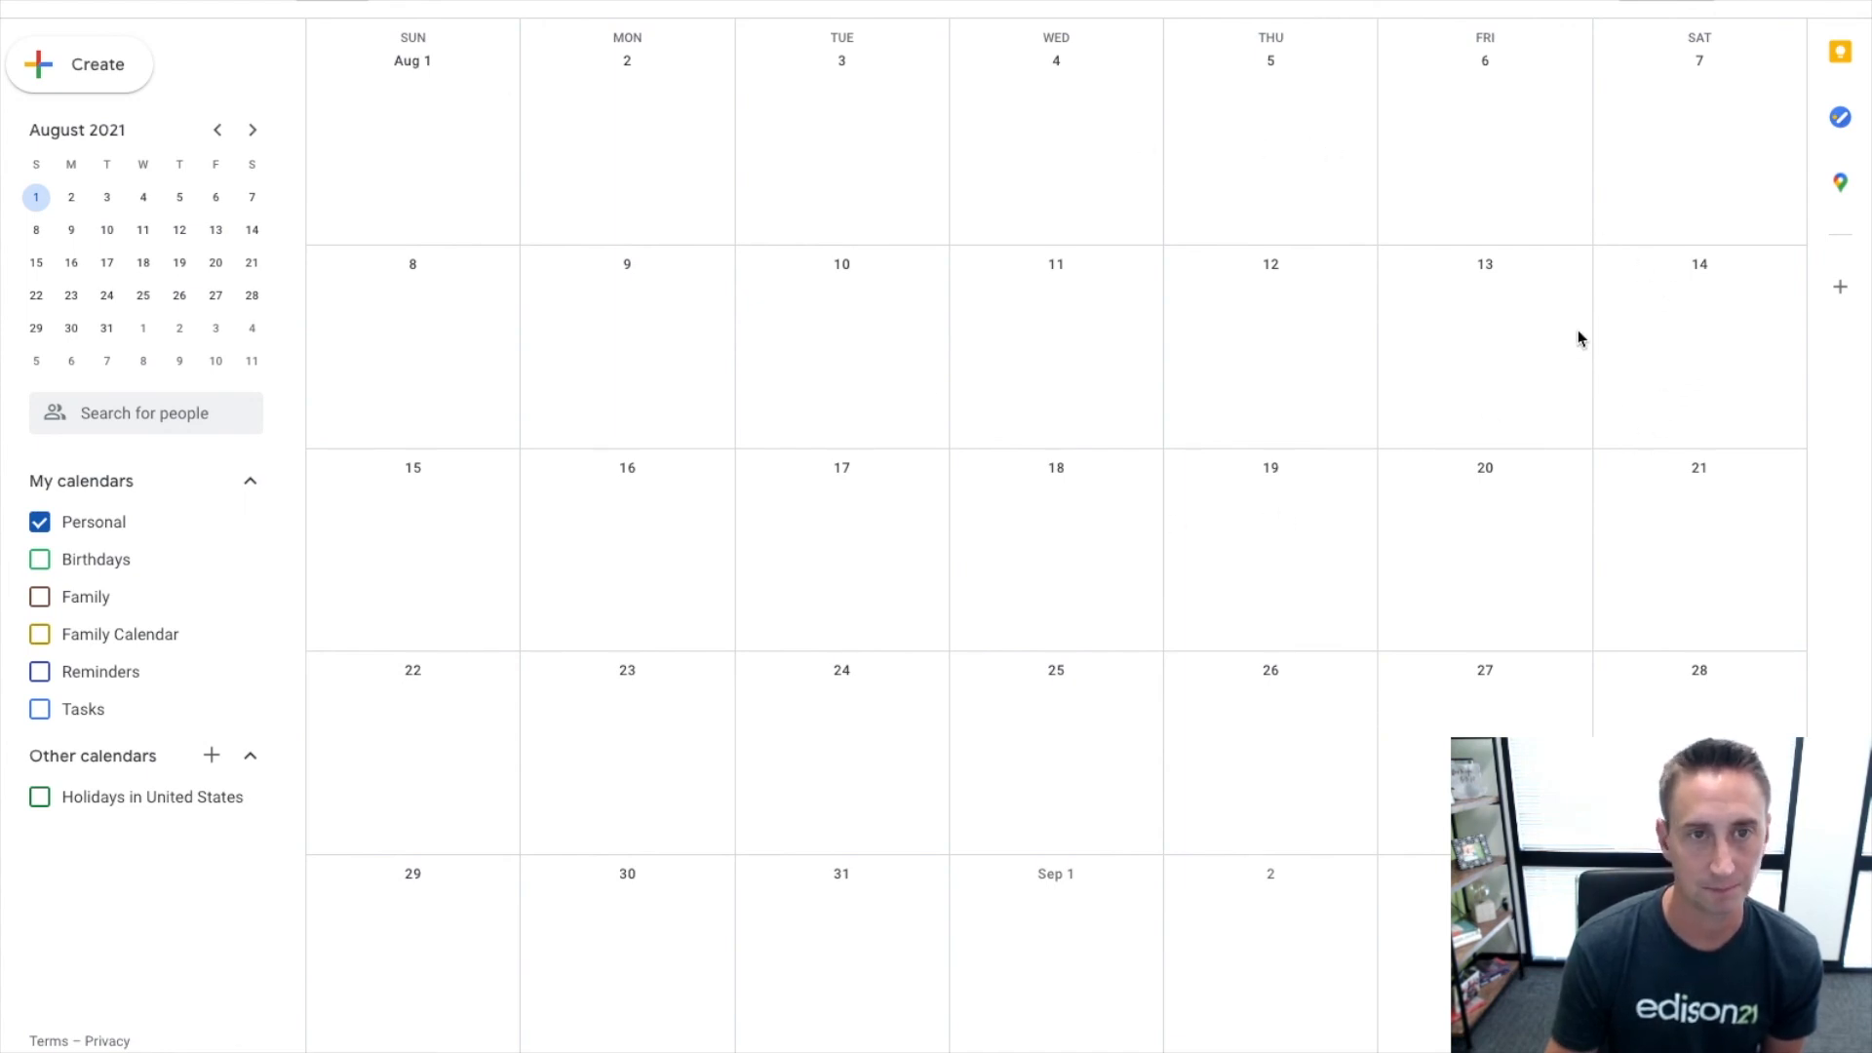
{"action": "mouse_move", "coordinate": [1693, 318]}
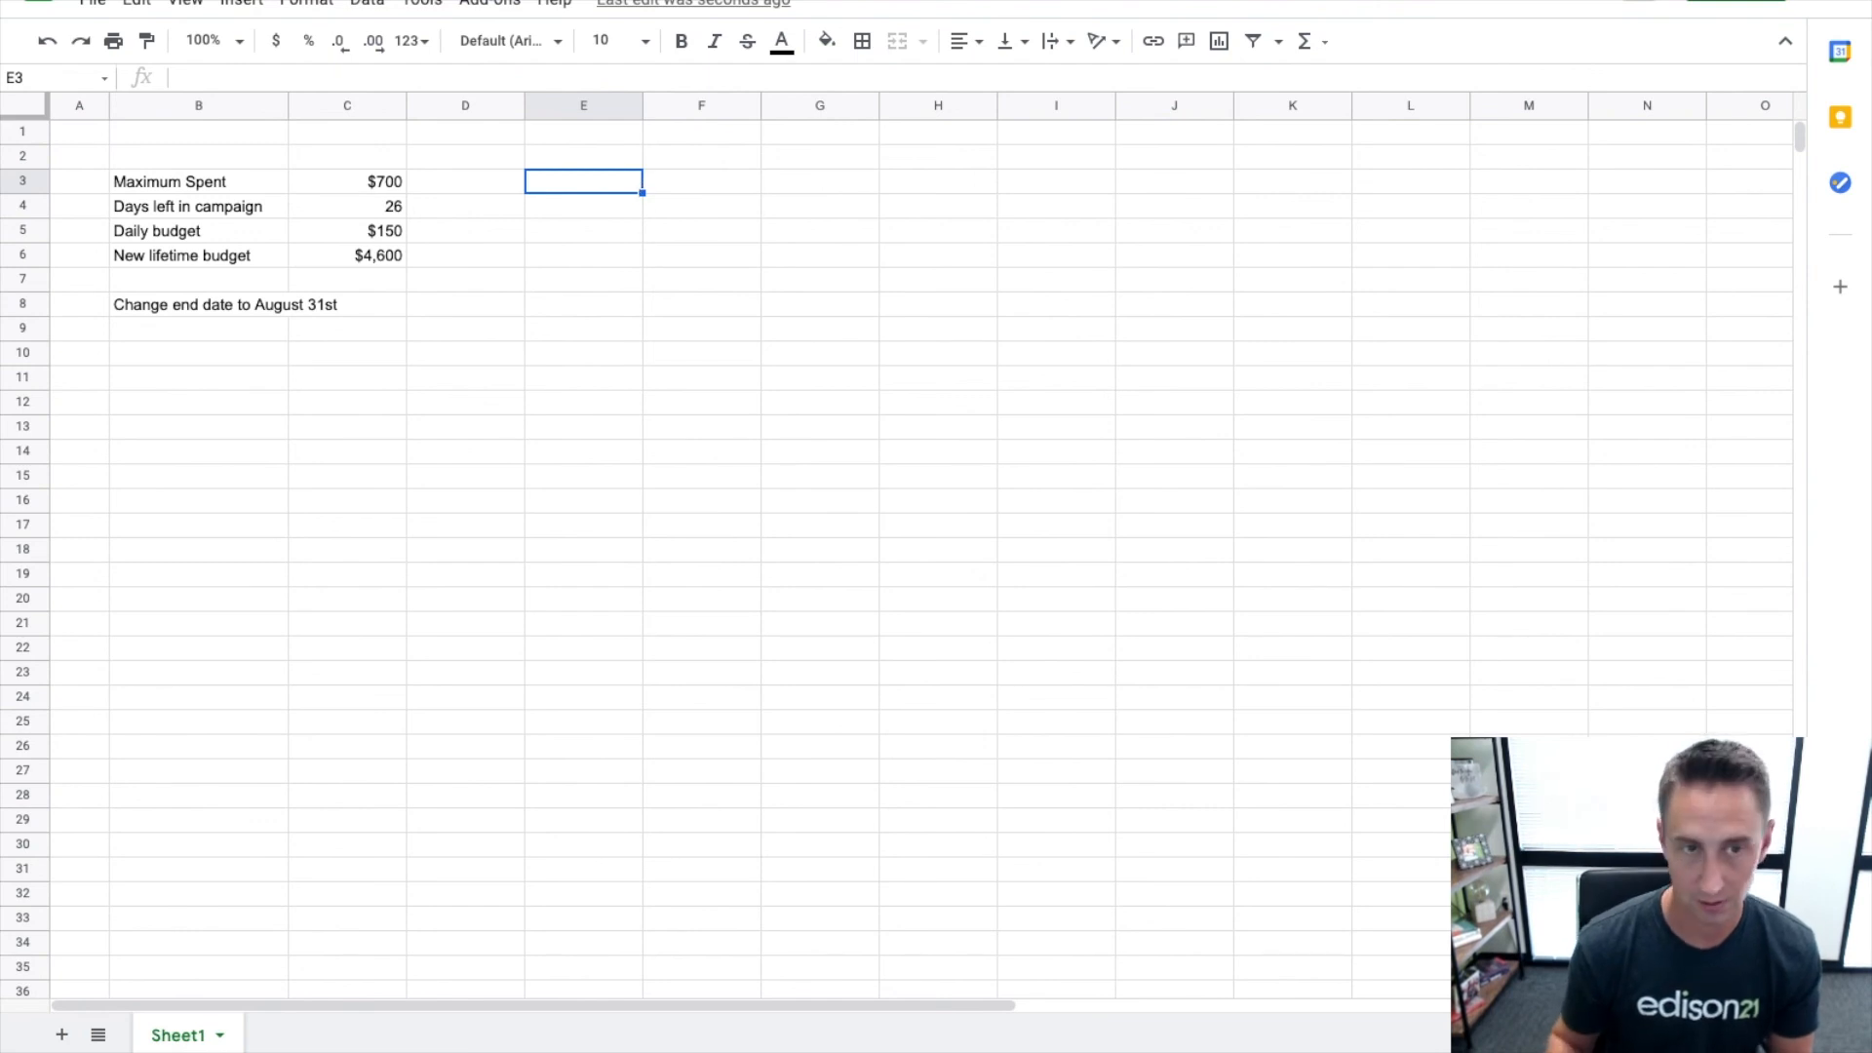
Enter 2200 in cell E3 next to the Maximum Spent figures.
{"action": "type", "text": "2200"}
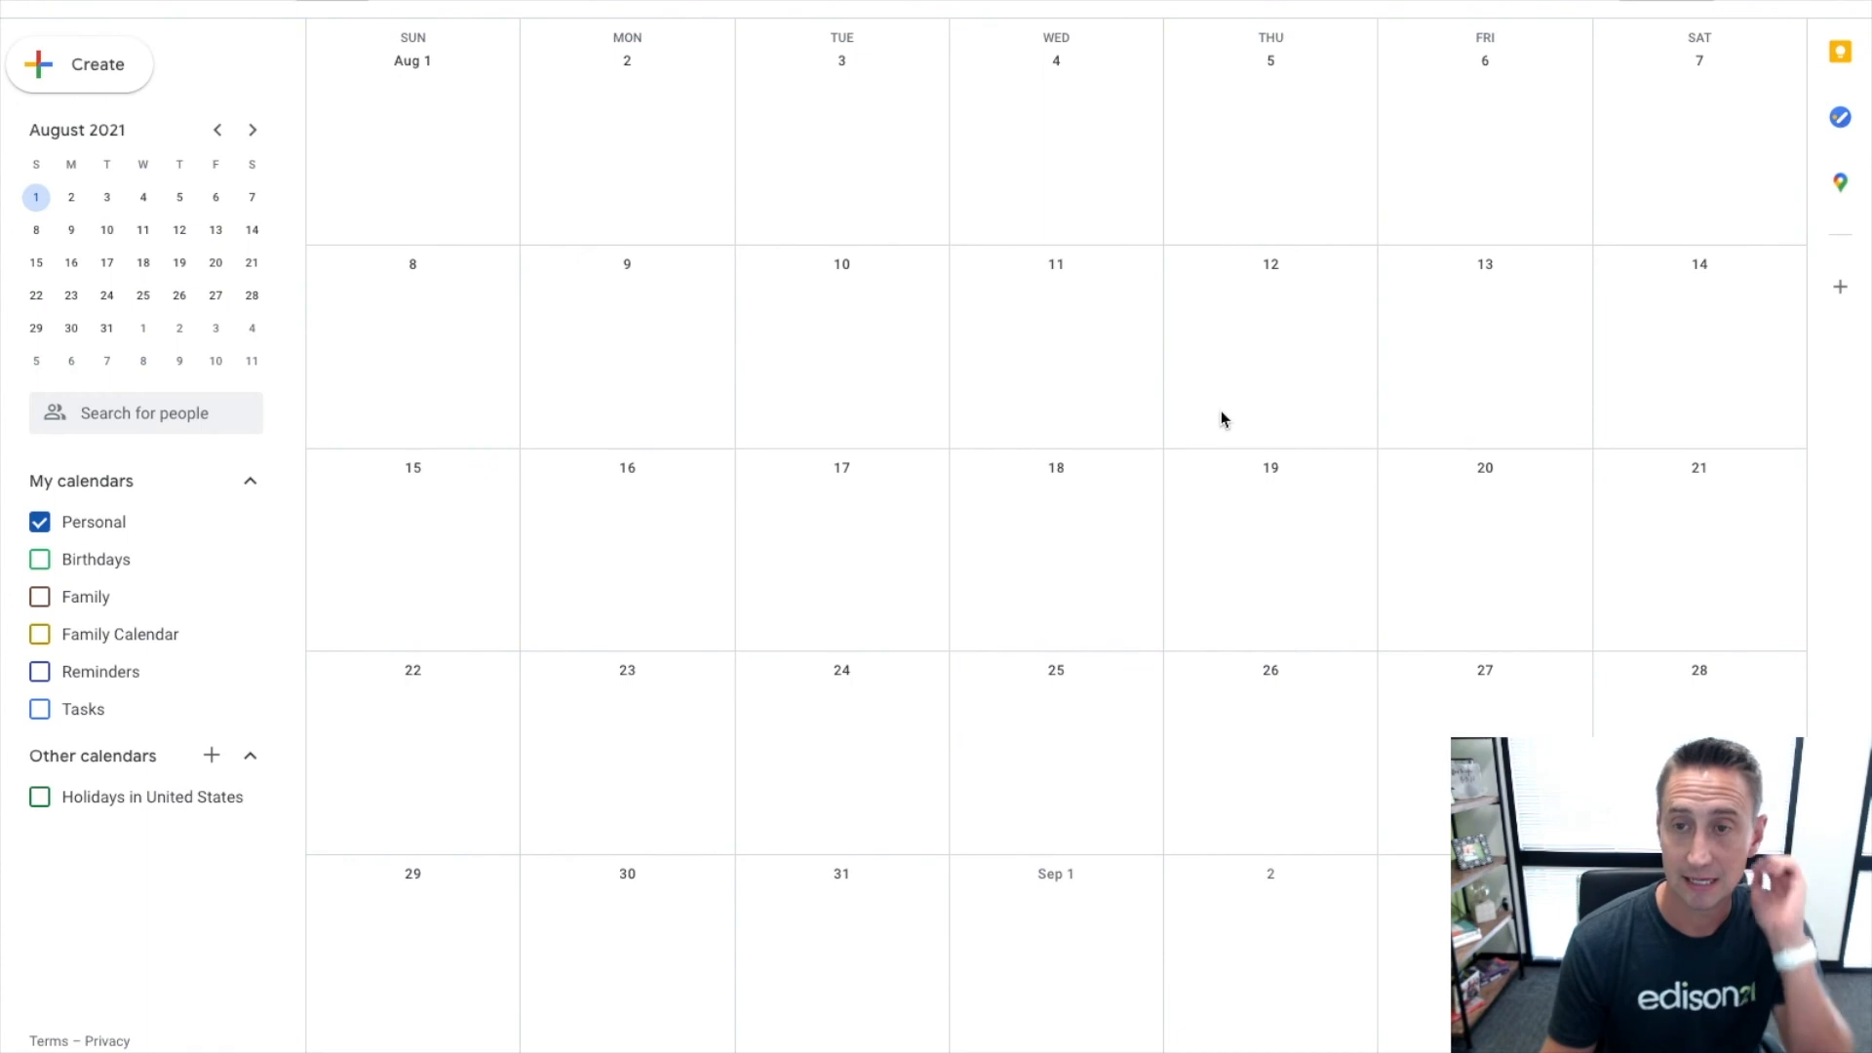
{"action": "mouse_move", "coordinate": [1031, 496]}
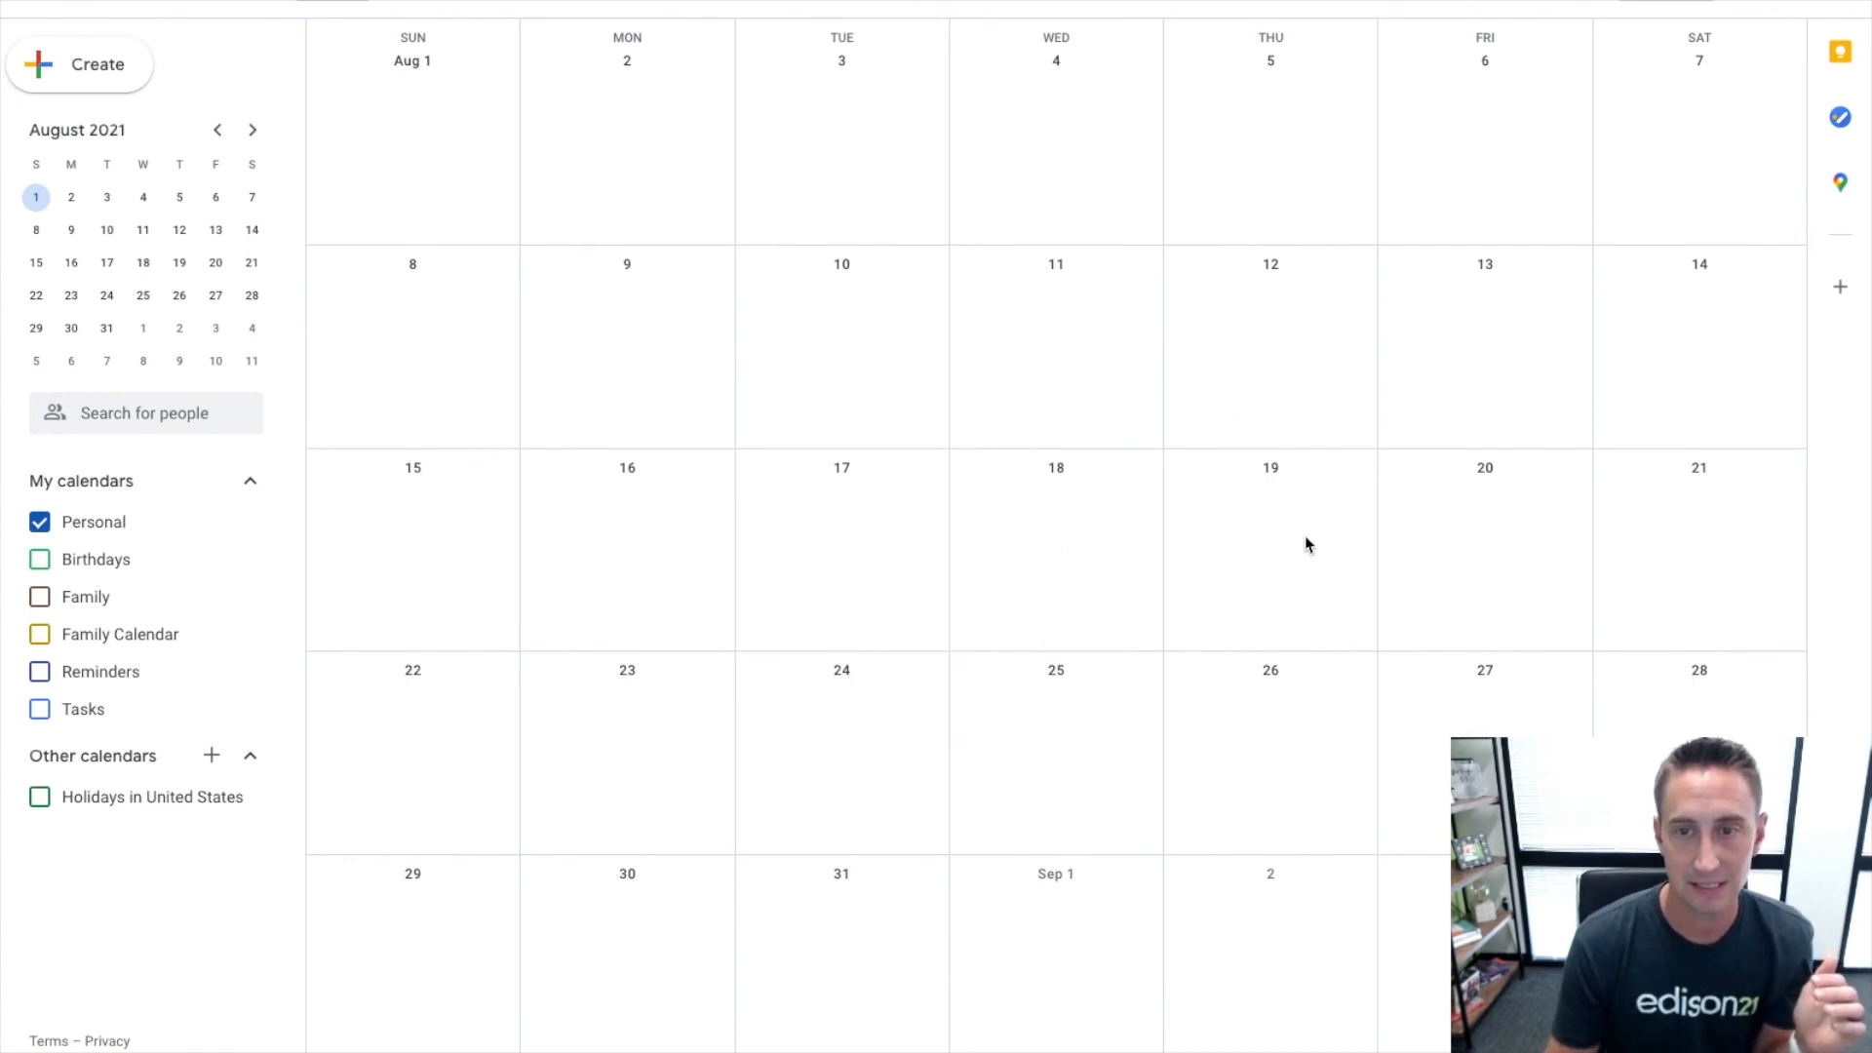
{"action": "mouse_move", "coordinate": [705, 809]}
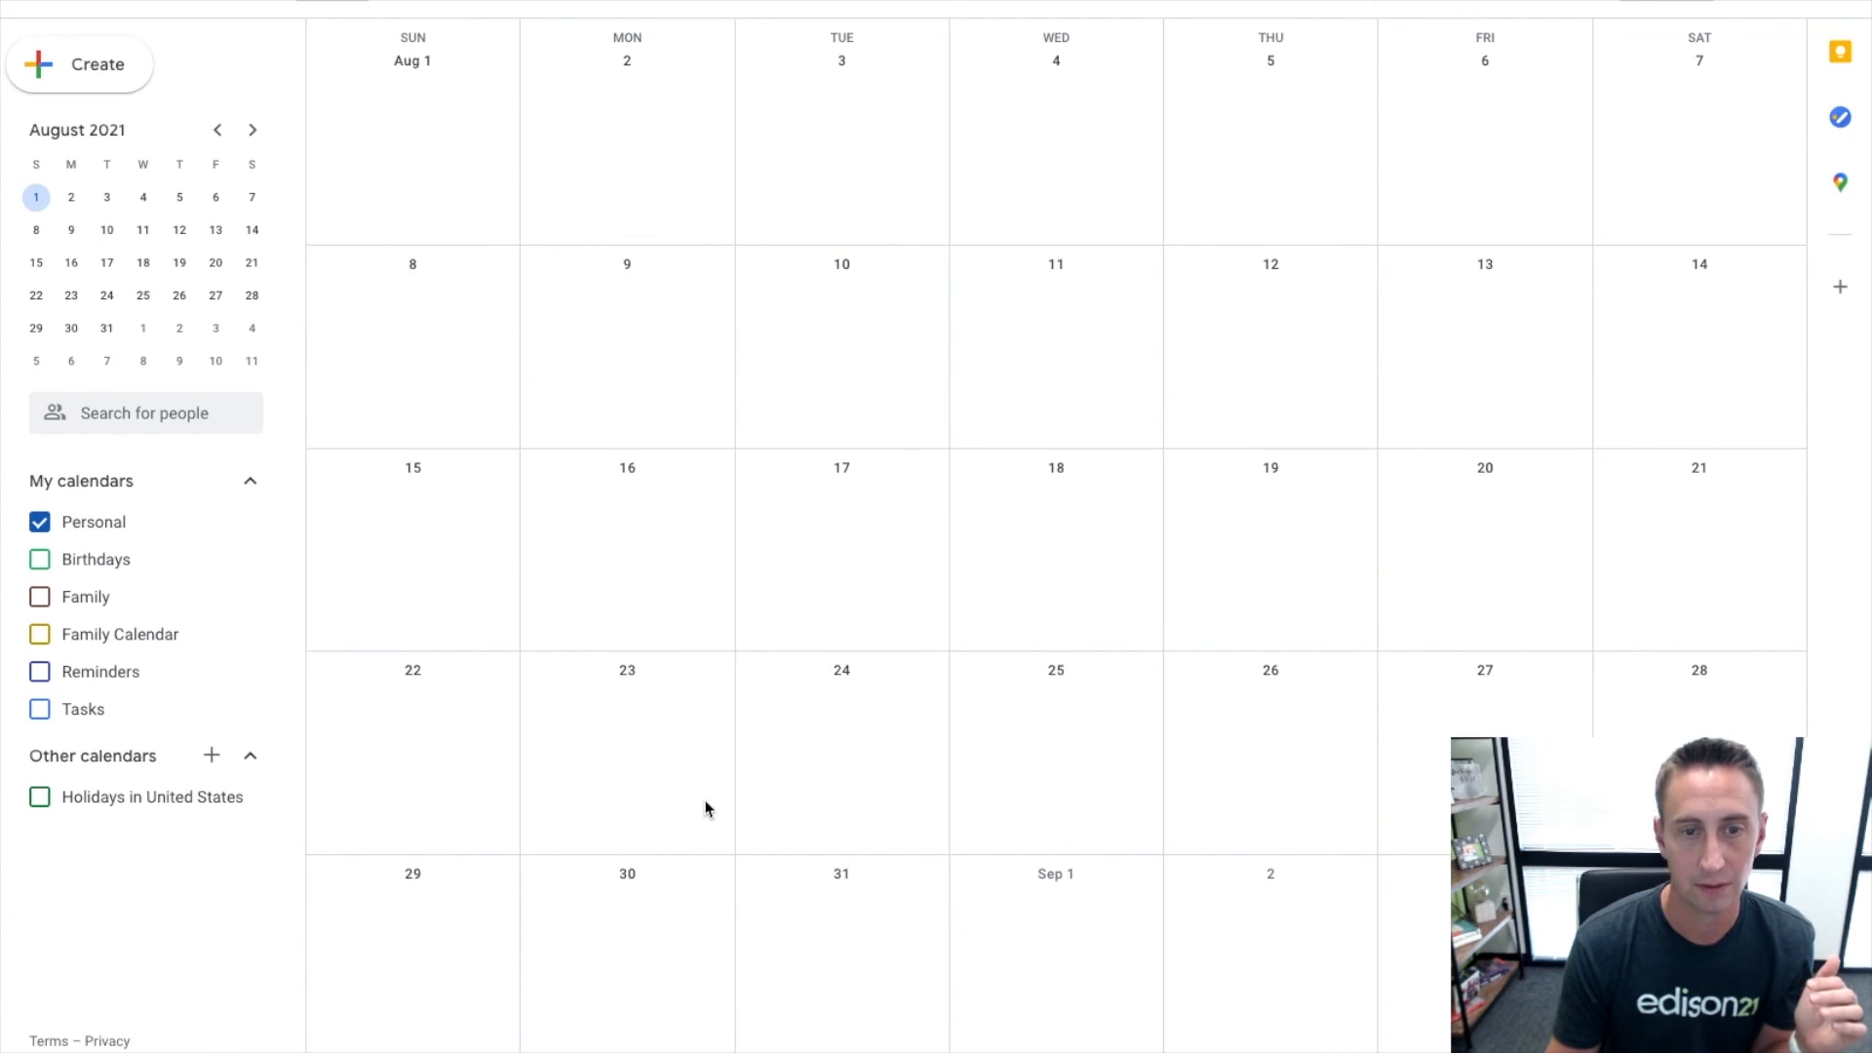
{"action": "mouse_move", "coordinate": [1045, 501]}
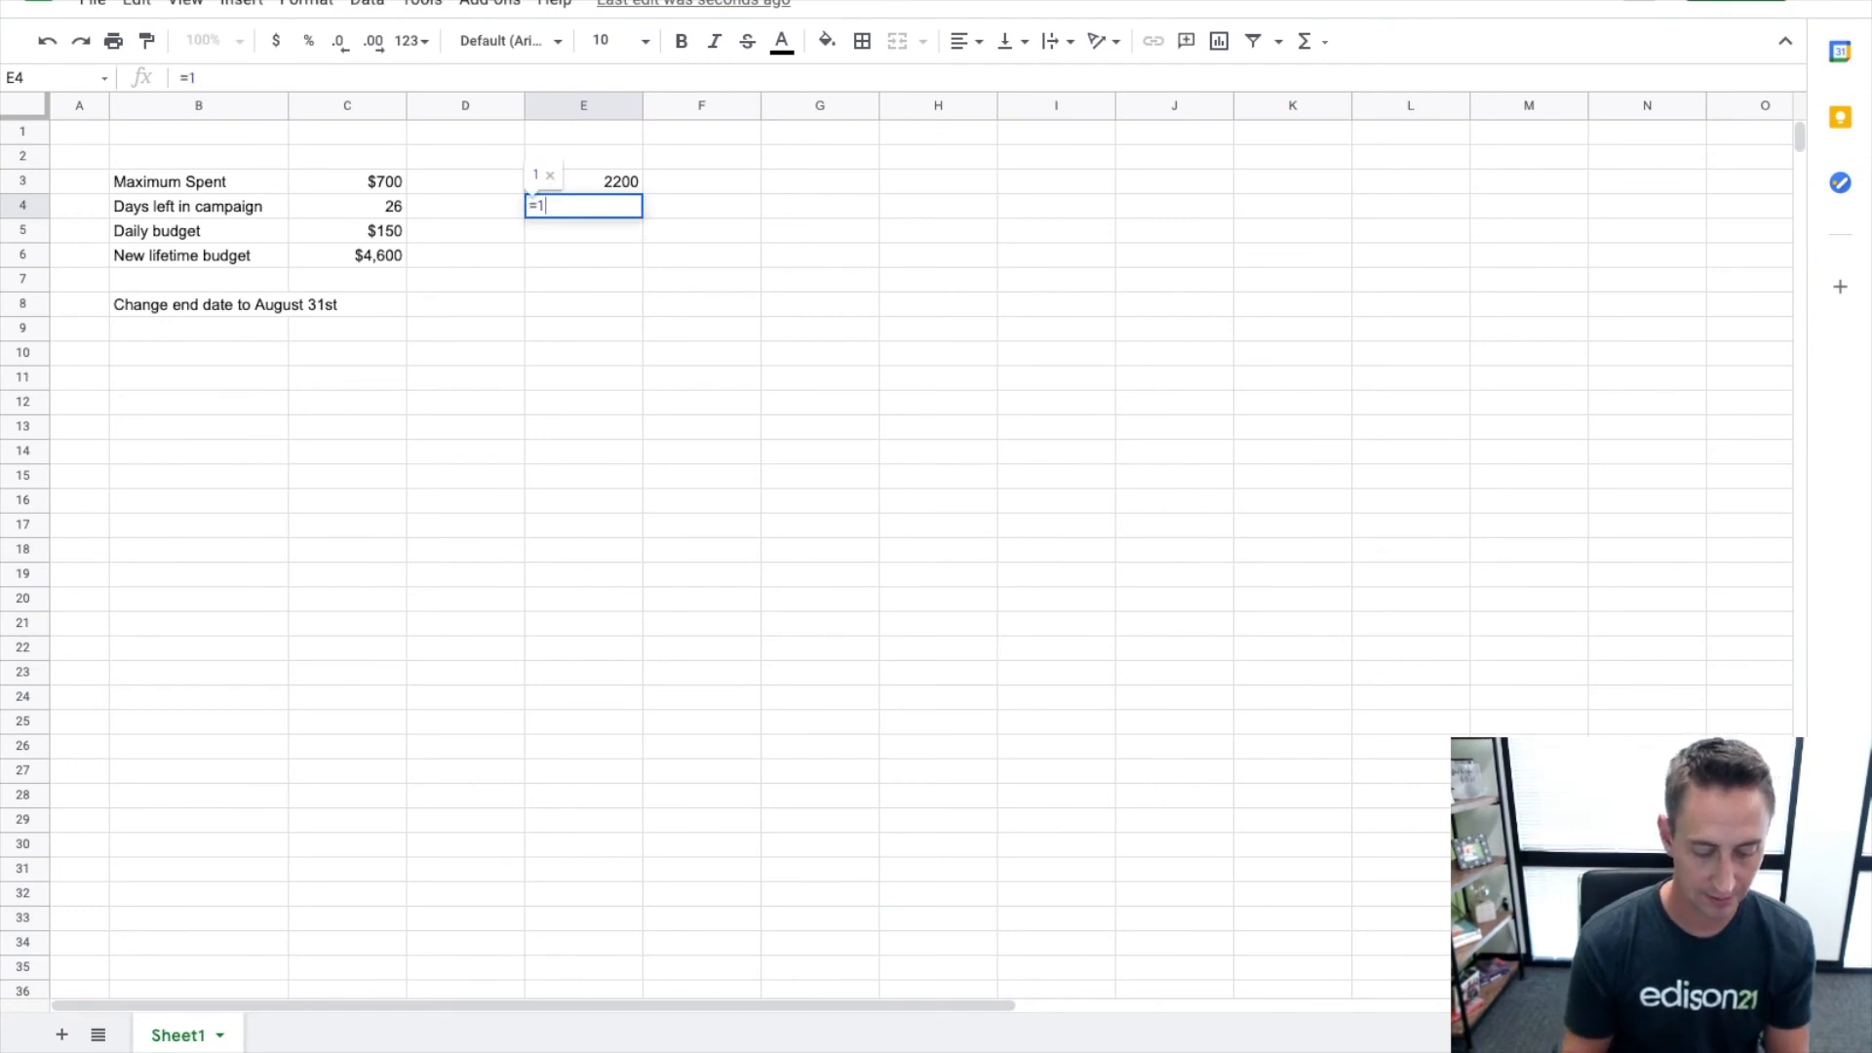
Compute =14*50 in E4 as $700.00 currency, clearing the 2200 from E3.
{"action": "key", "text": "enter"}
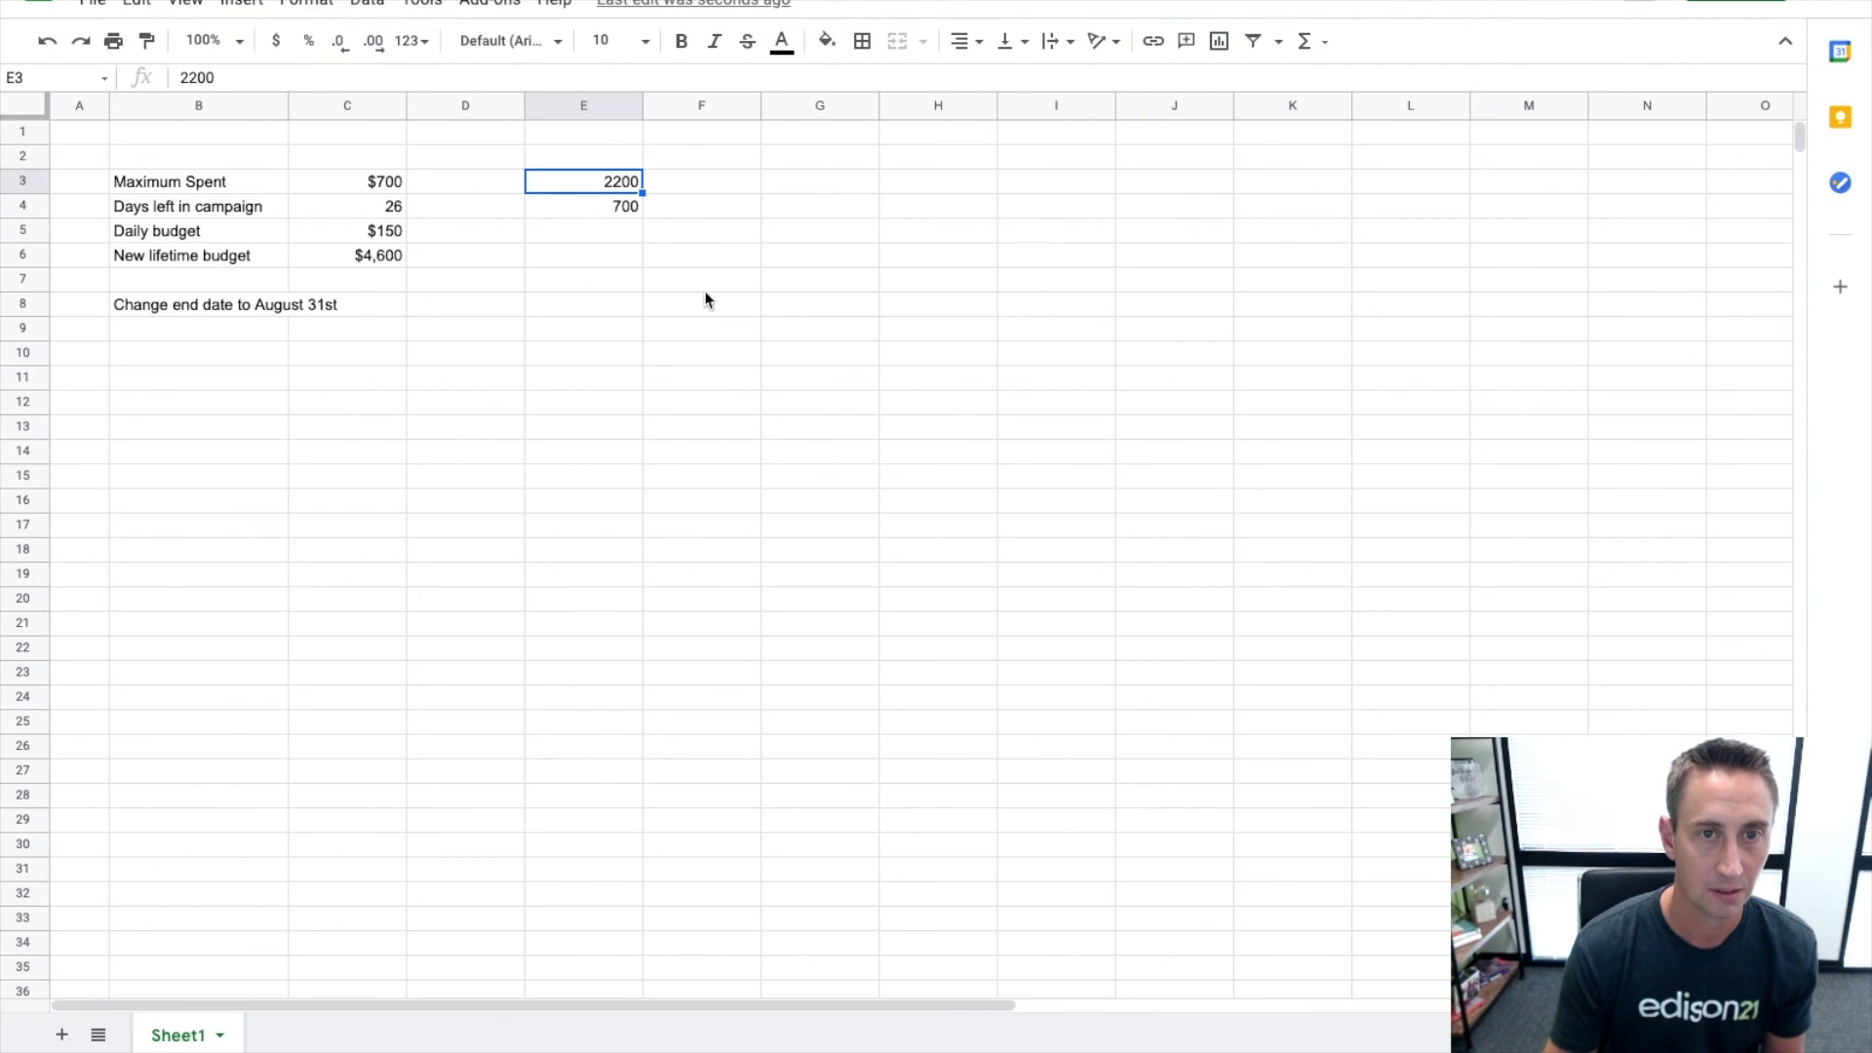
{"action": "left_click", "coordinate": [583, 205]}
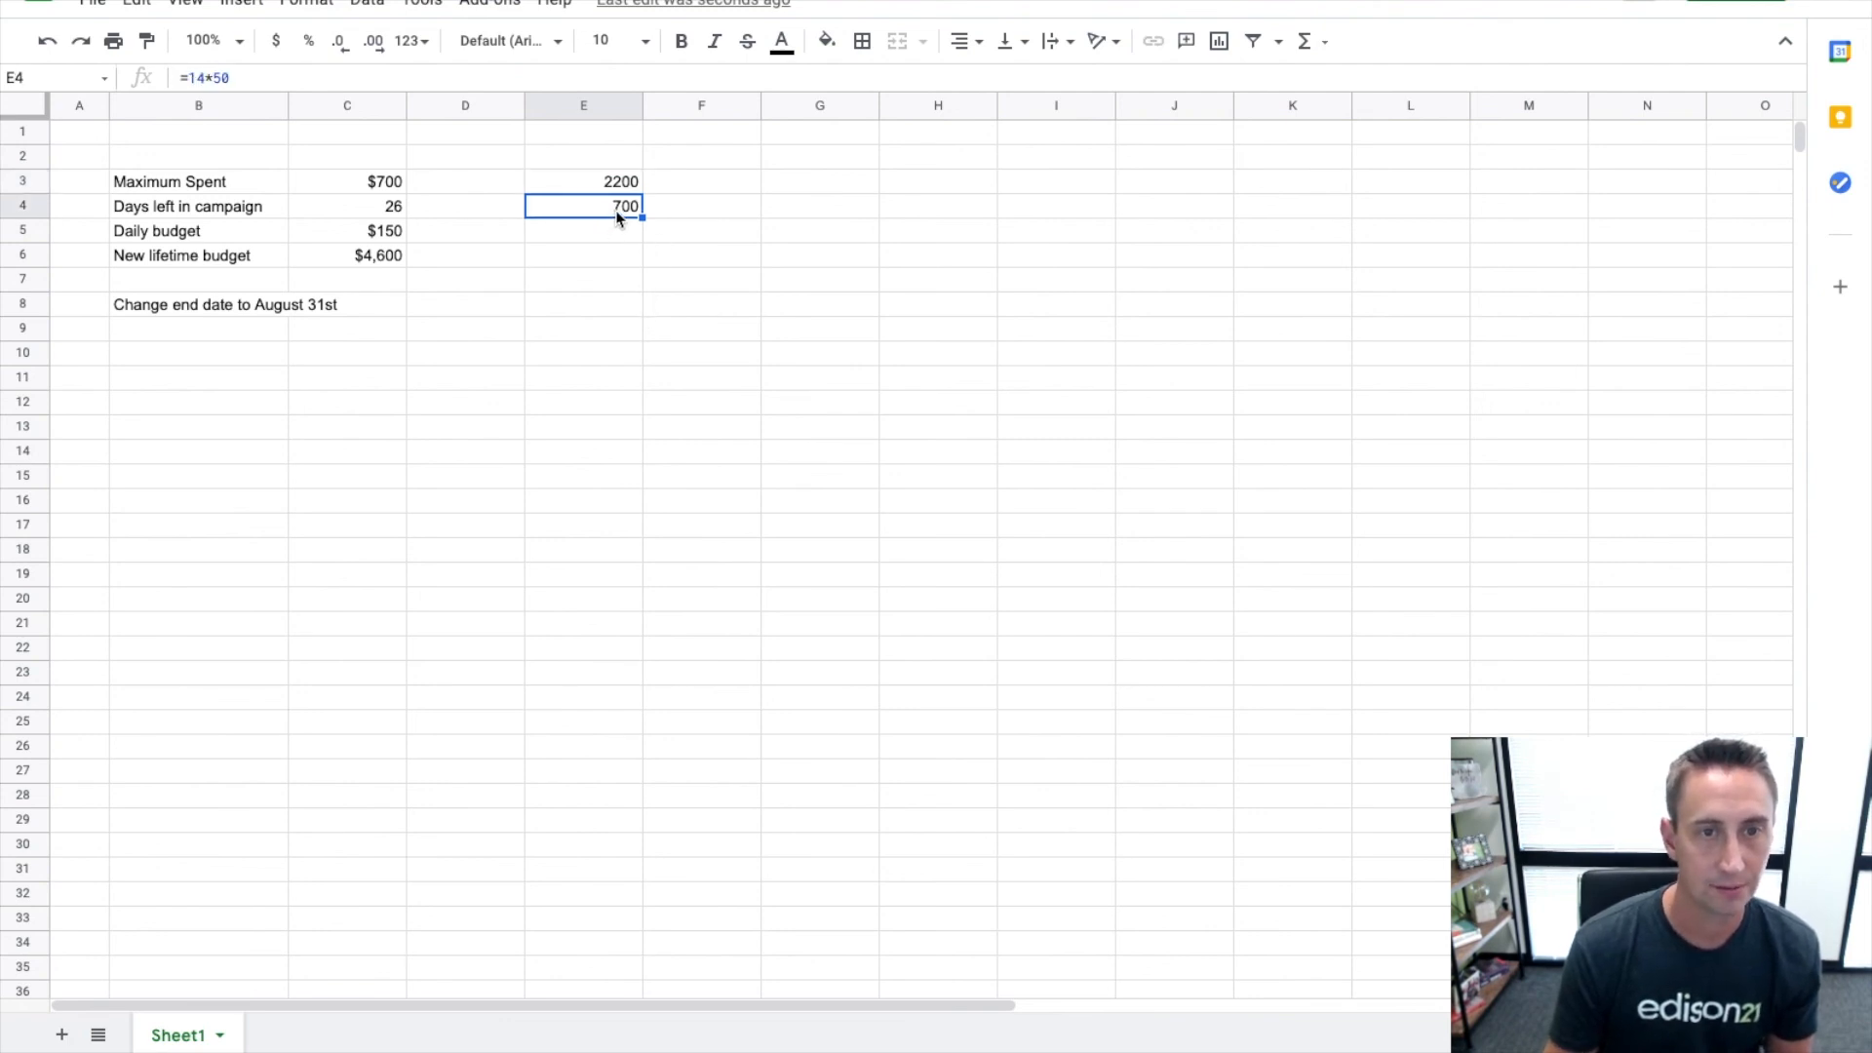
{"action": "left_click", "coordinate": [583, 182]}
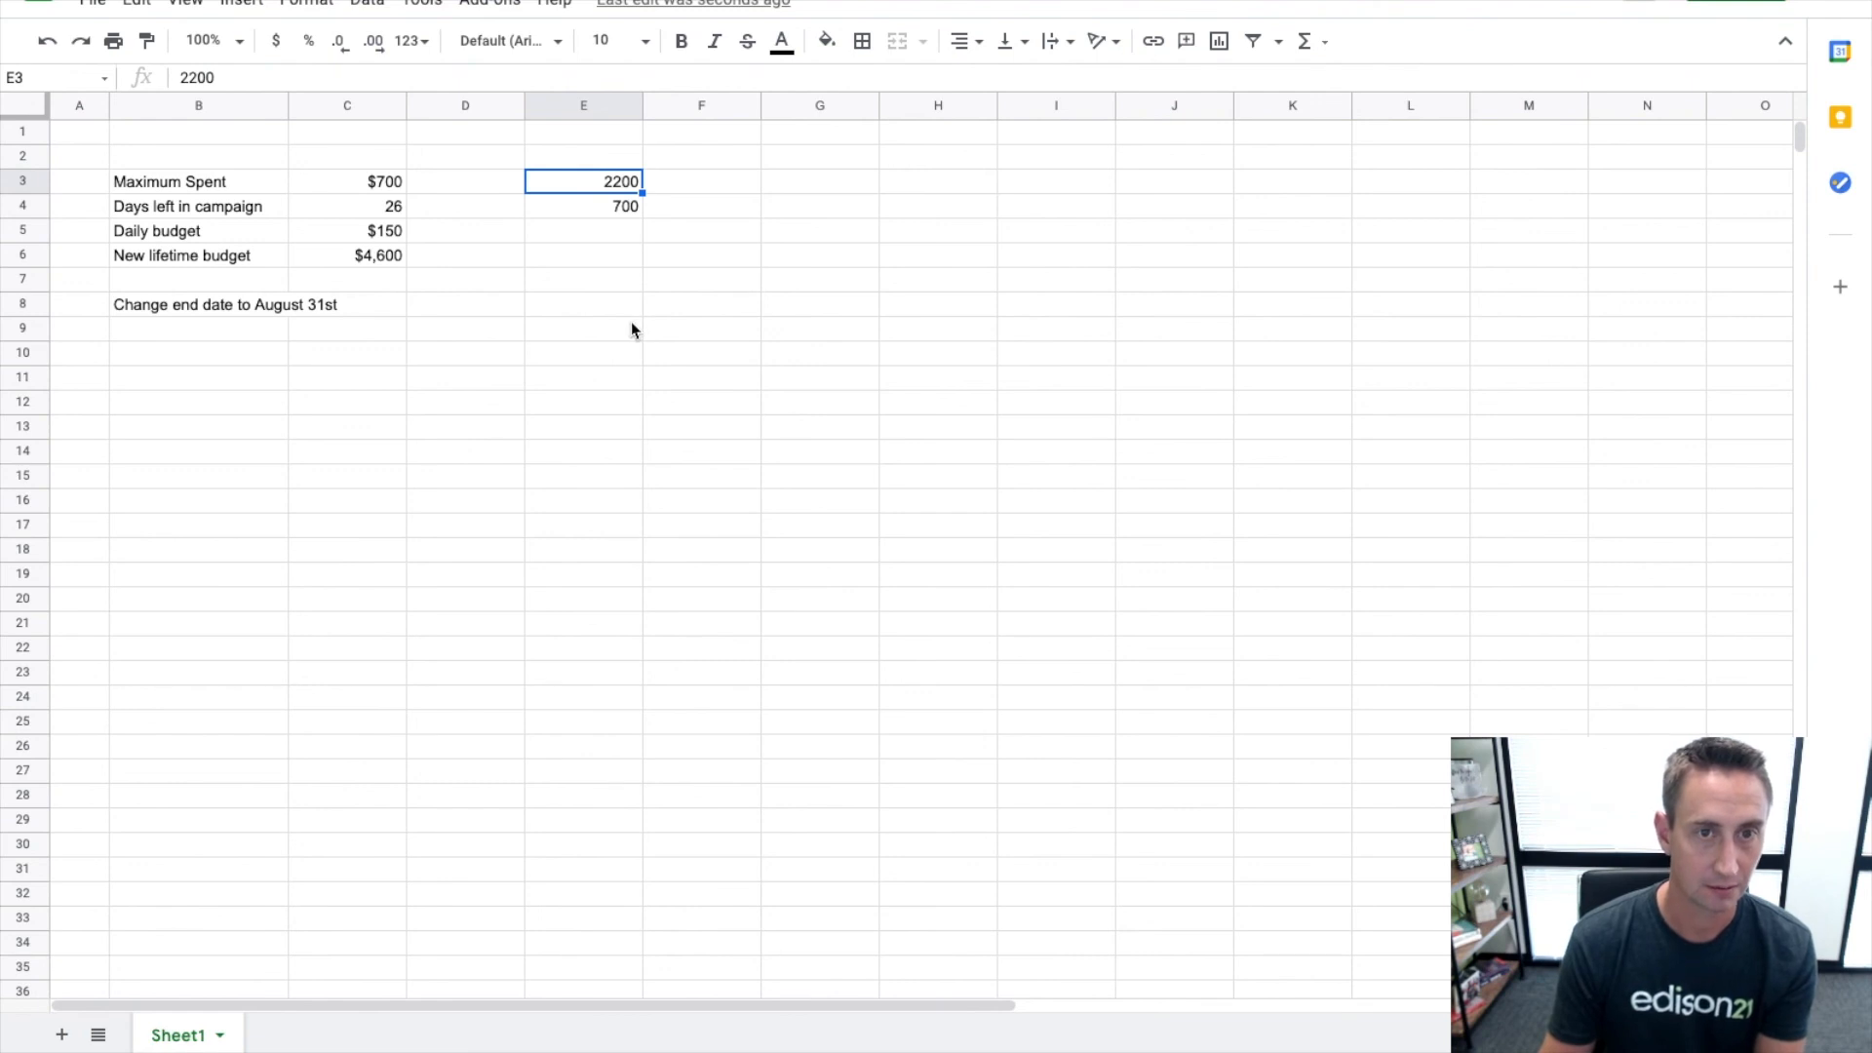
{"action": "left_click", "coordinate": [583, 205]}
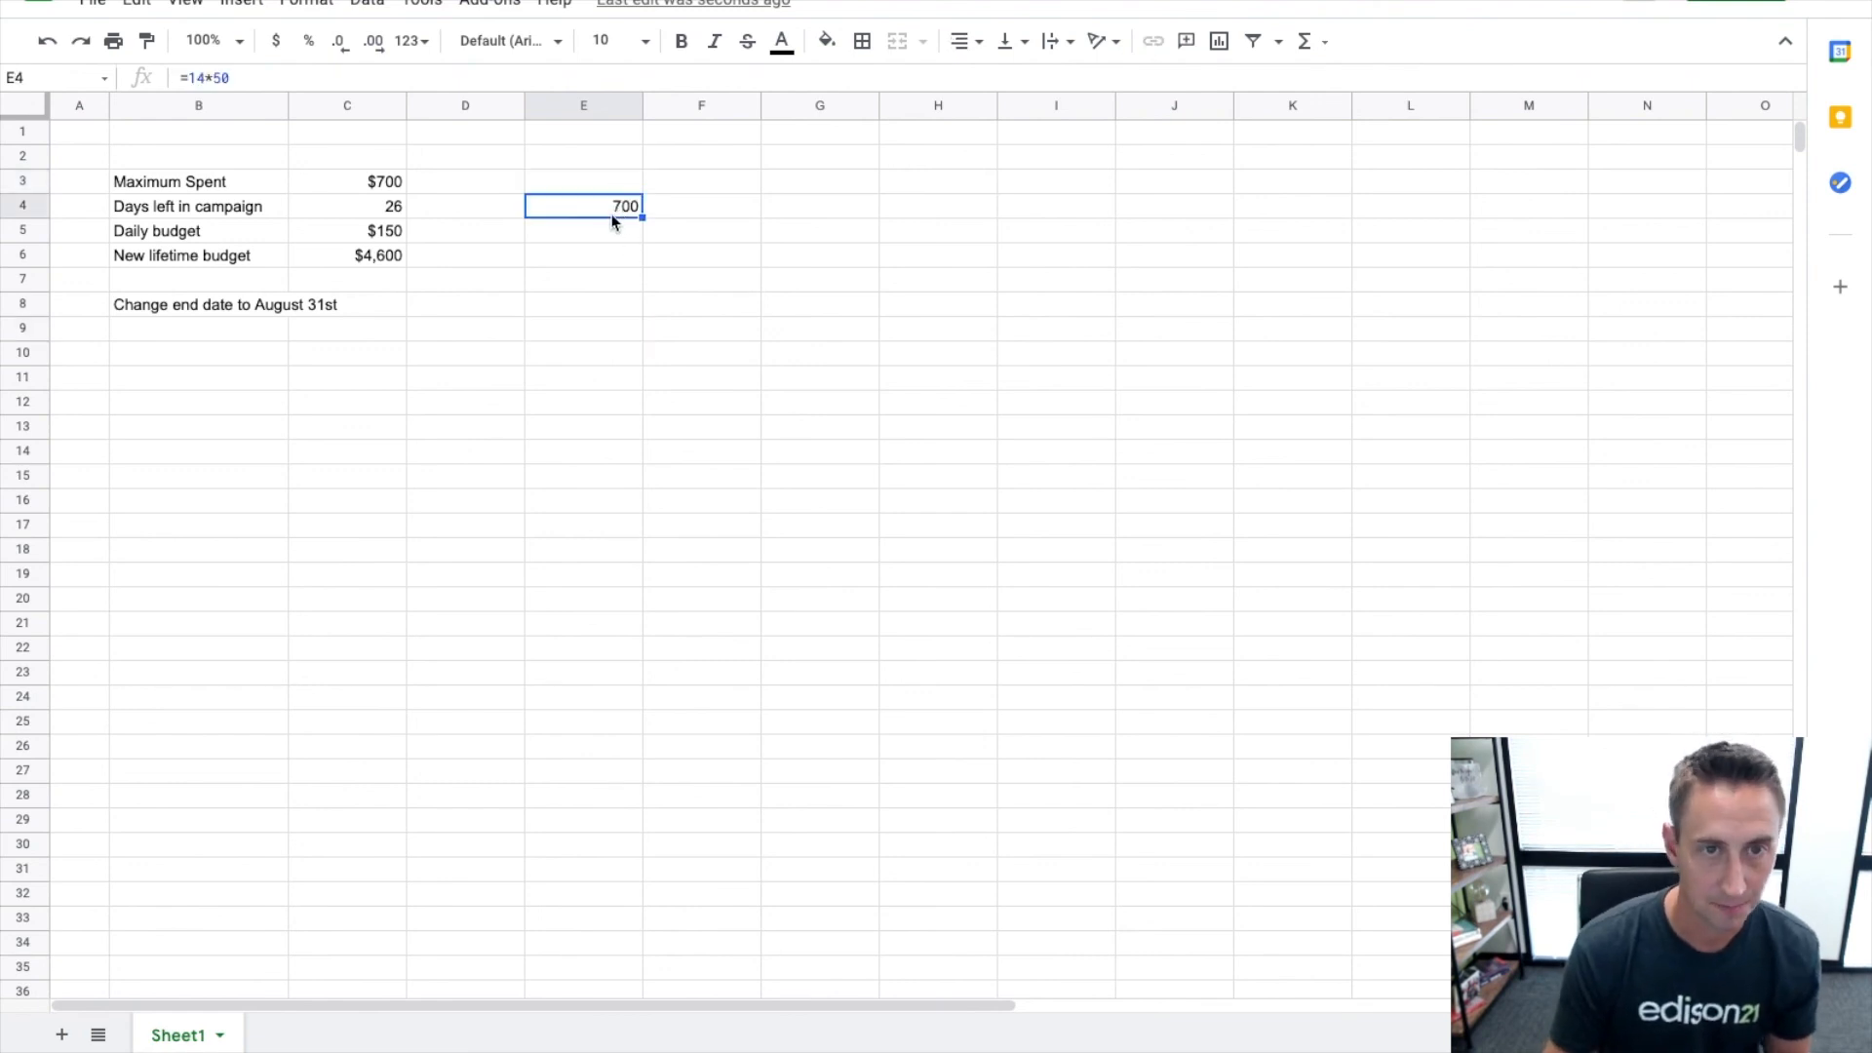
{"action": "left_click", "coordinate": [275, 41]}
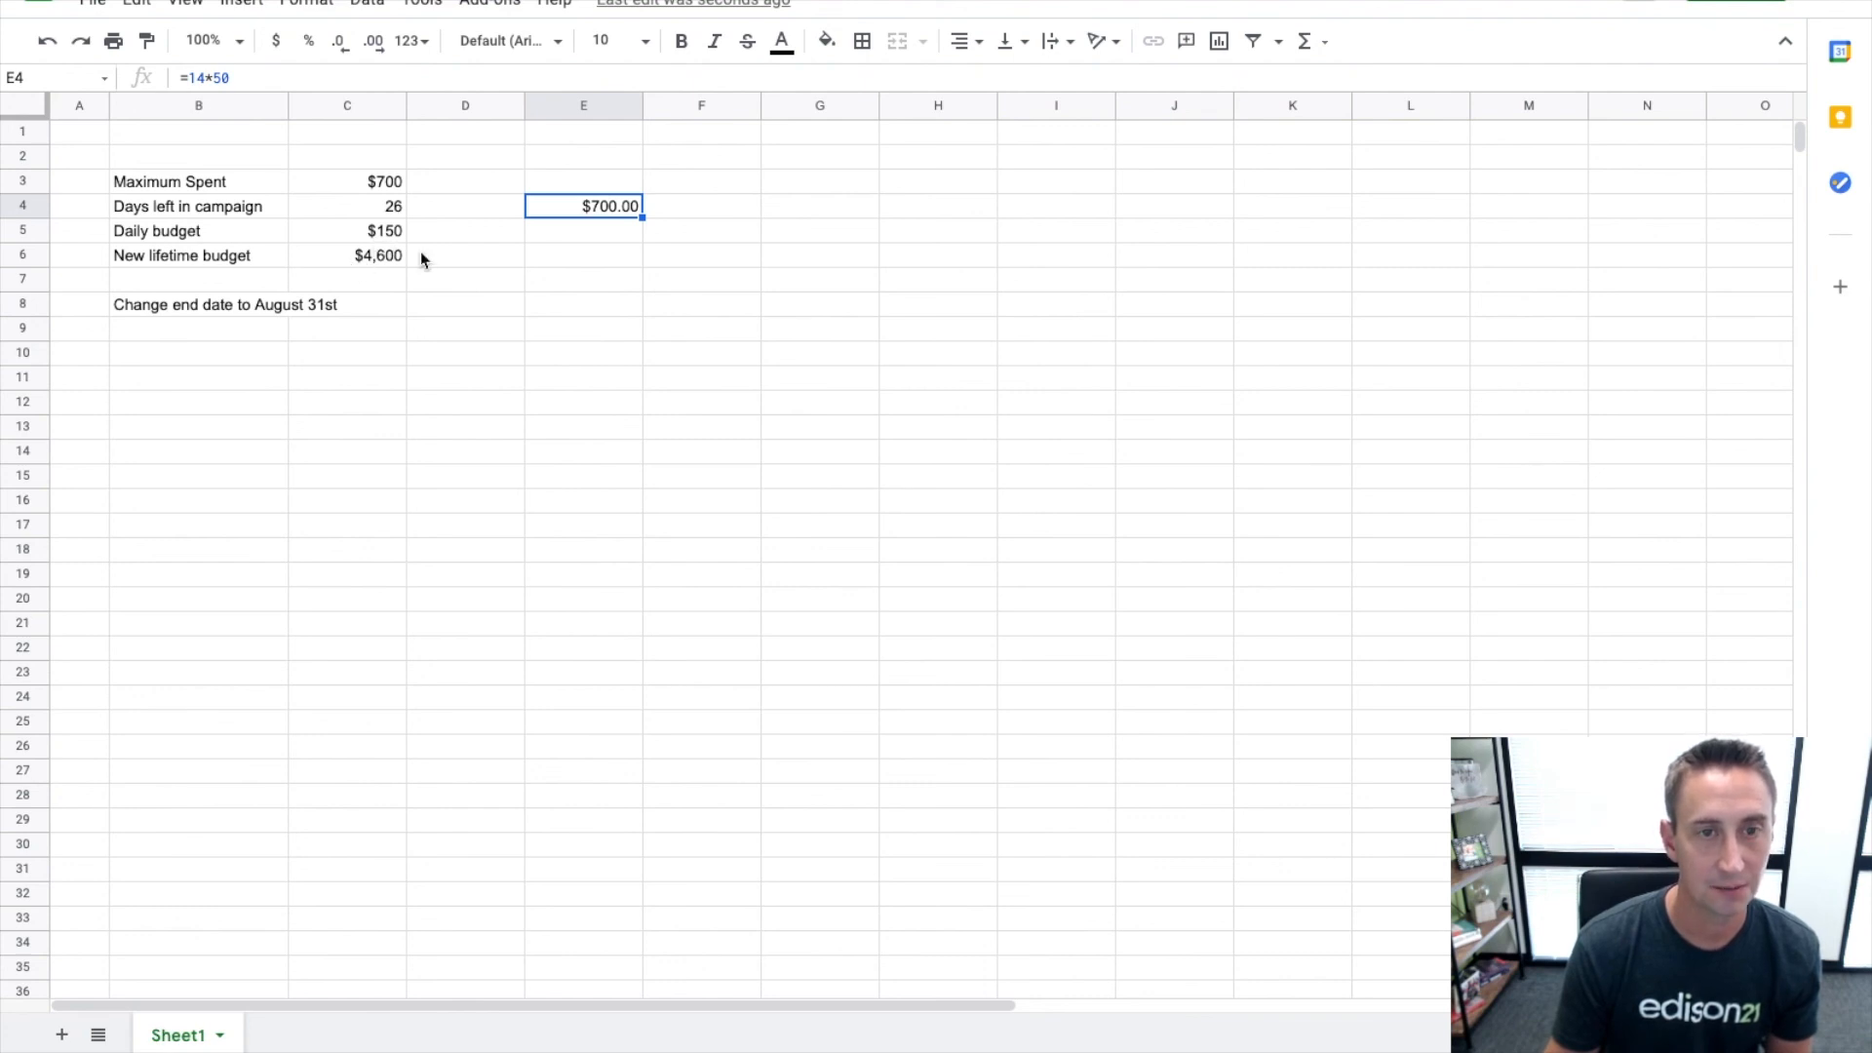
{"action": "mouse_move", "coordinate": [661, 248]}
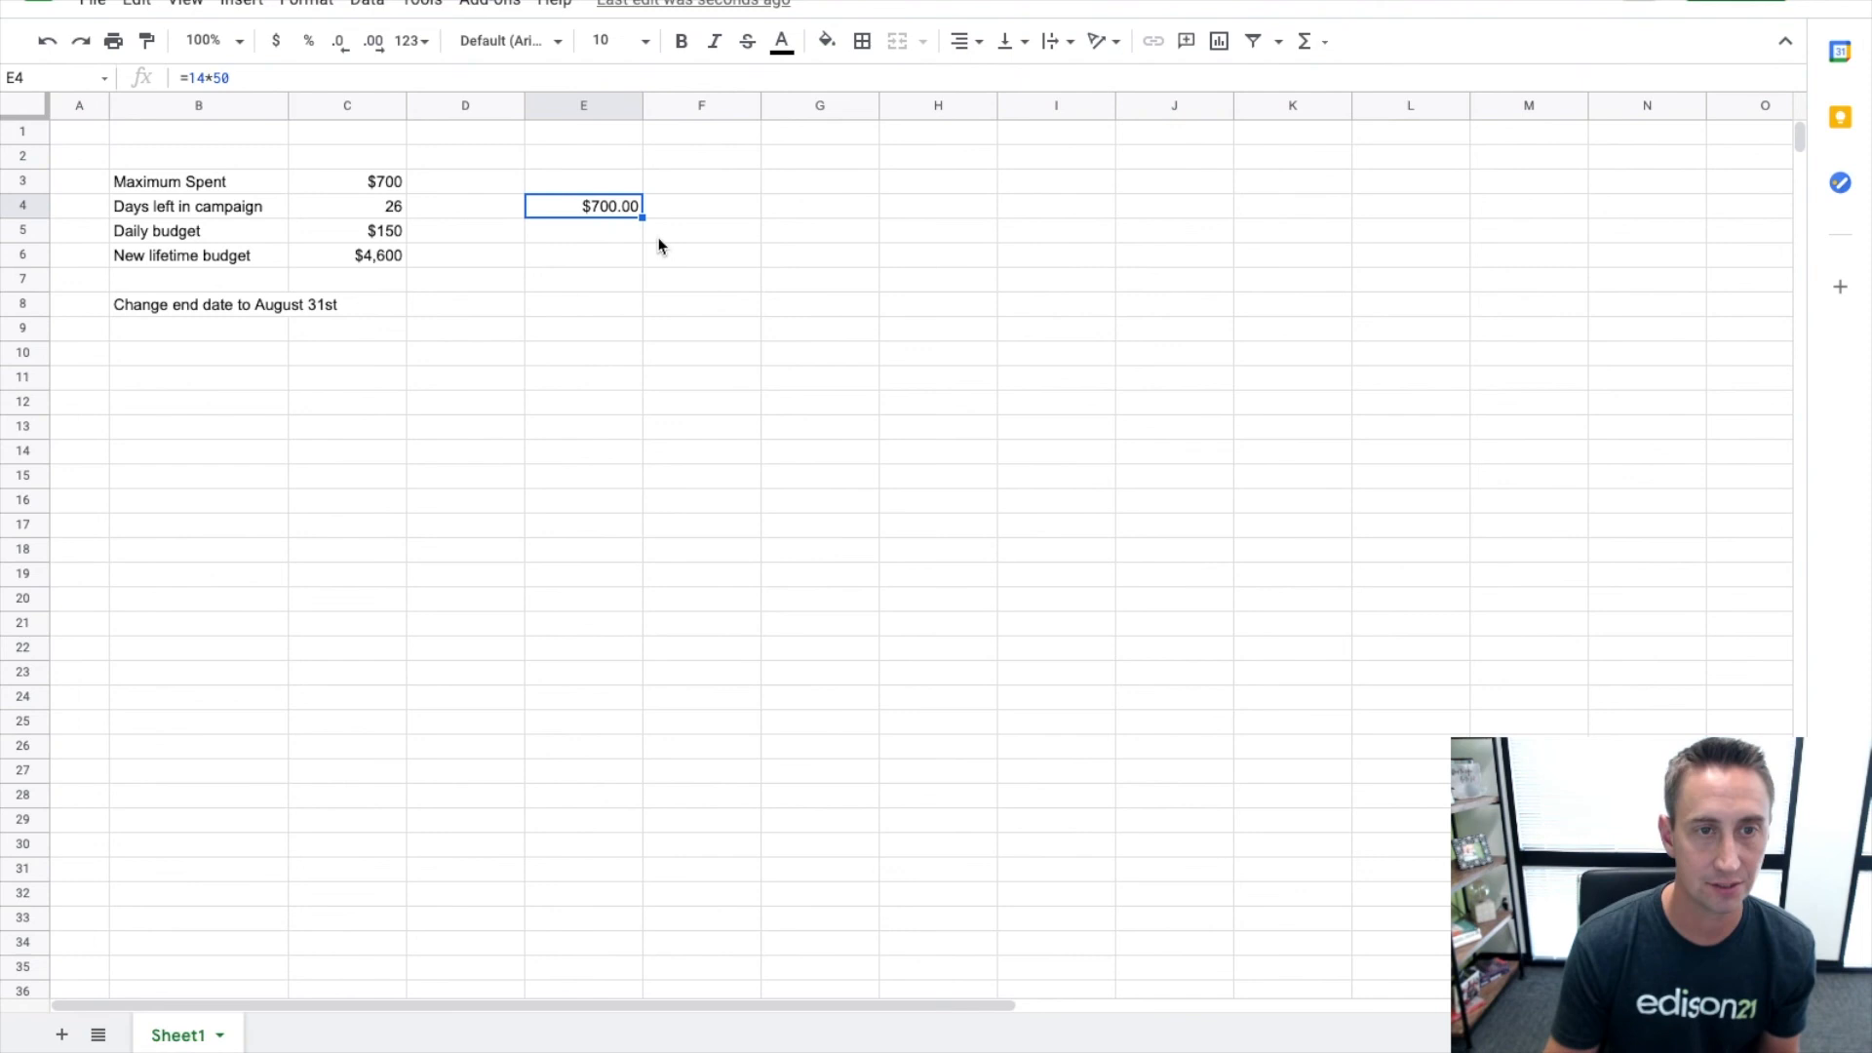
Review the New lifetime budget formula in C6, then return to Ads Manager.
{"action": "left_click", "coordinate": [347, 254]}
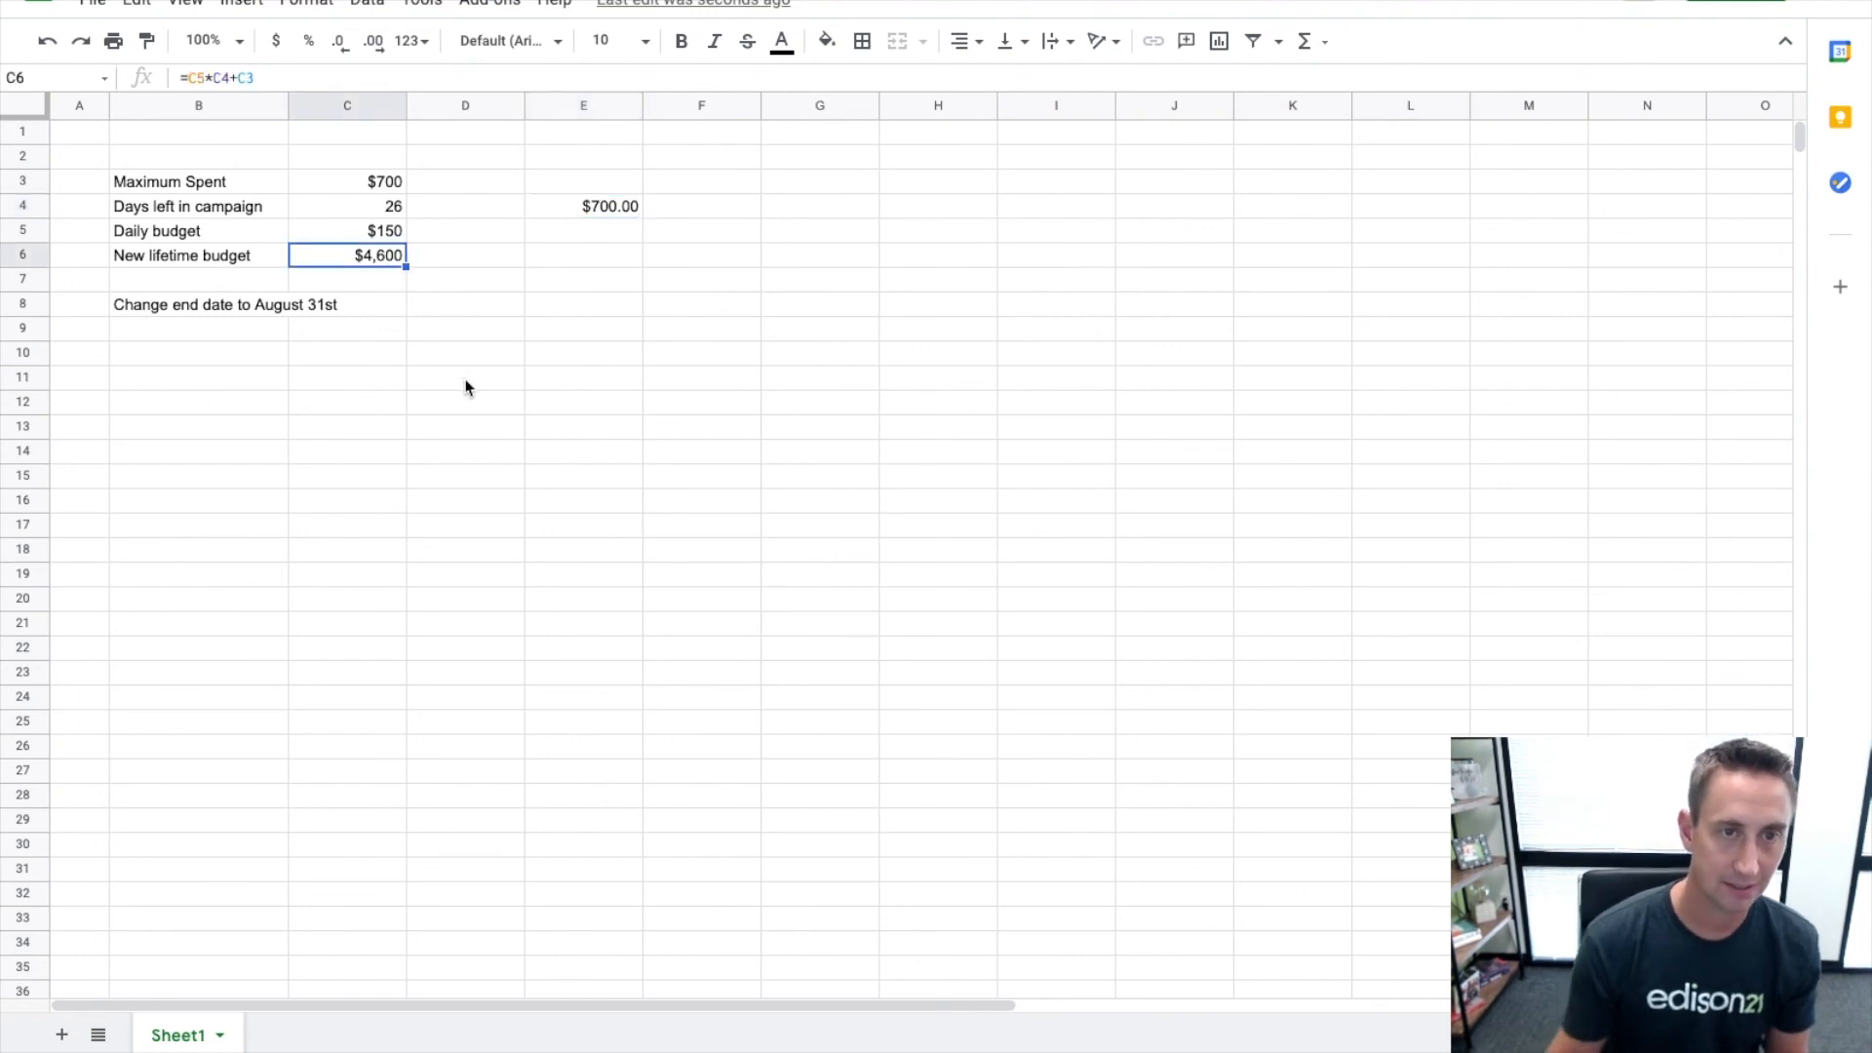
{"action": "left_click", "coordinate": [583, 230]}
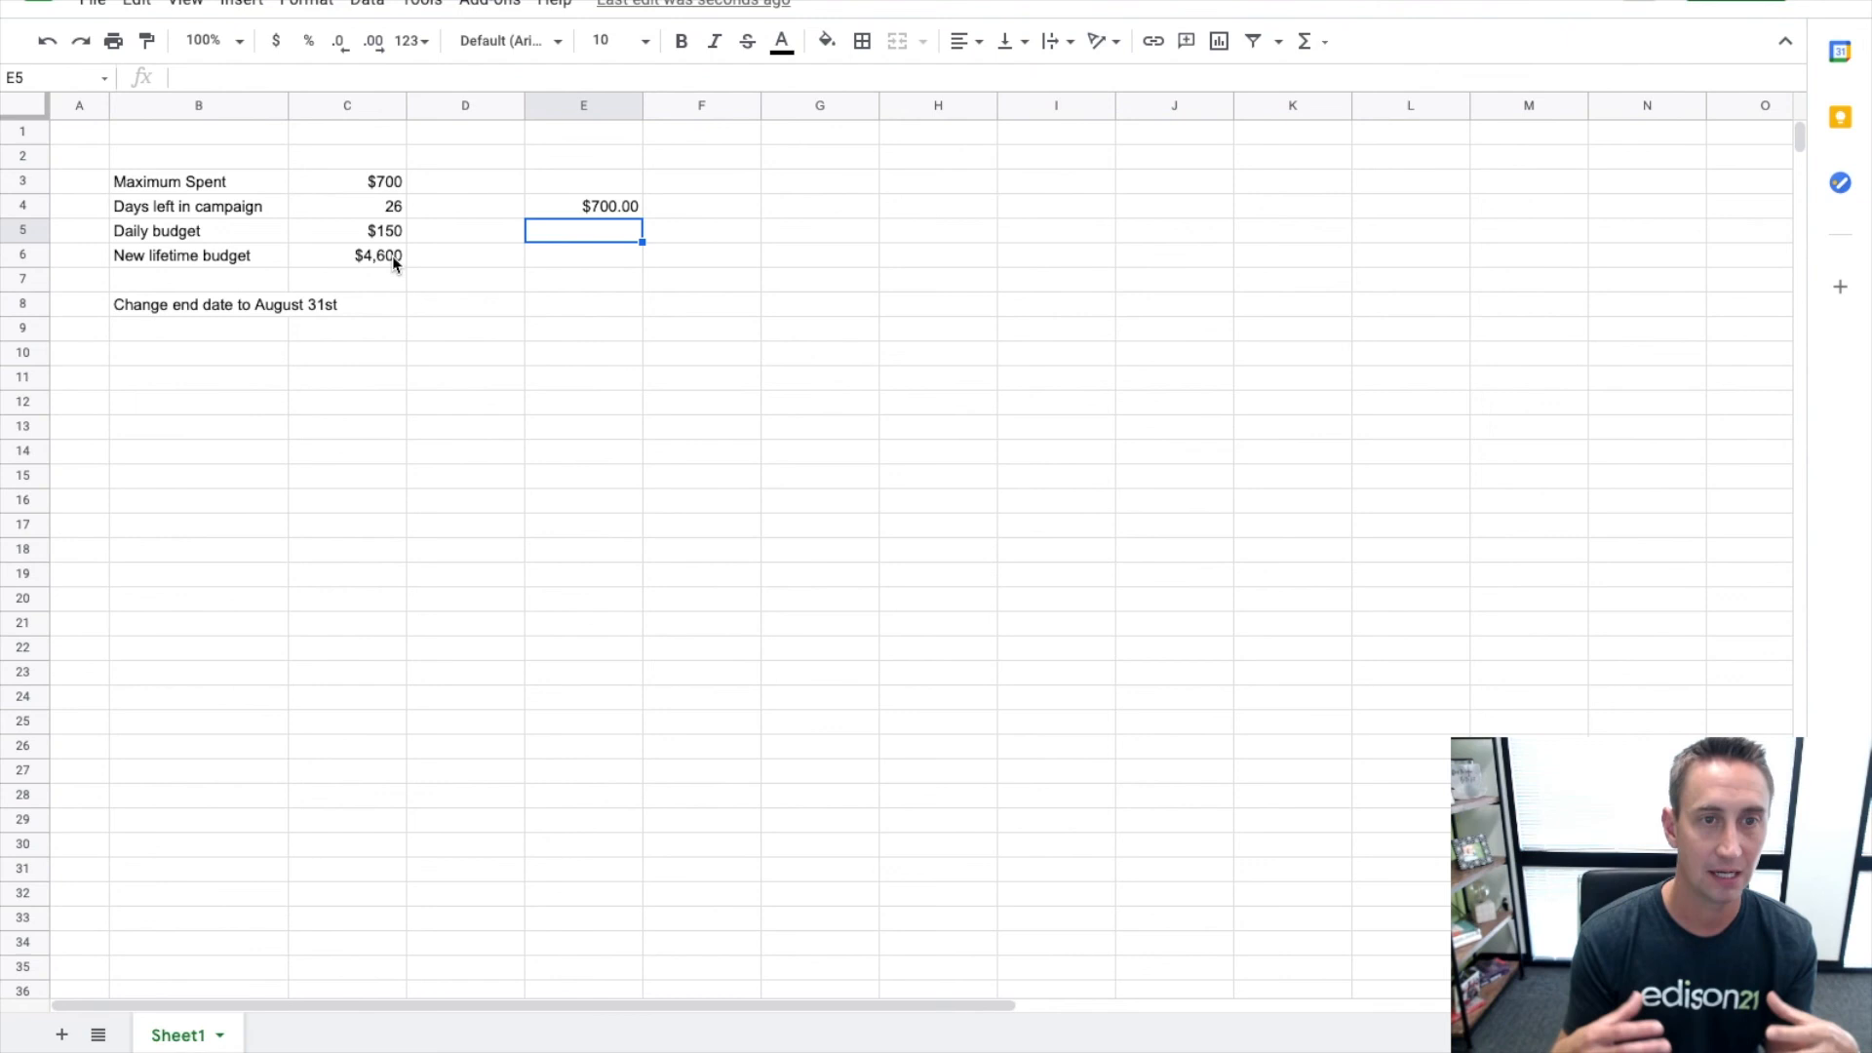
{"action": "left_click", "coordinate": [347, 253]}
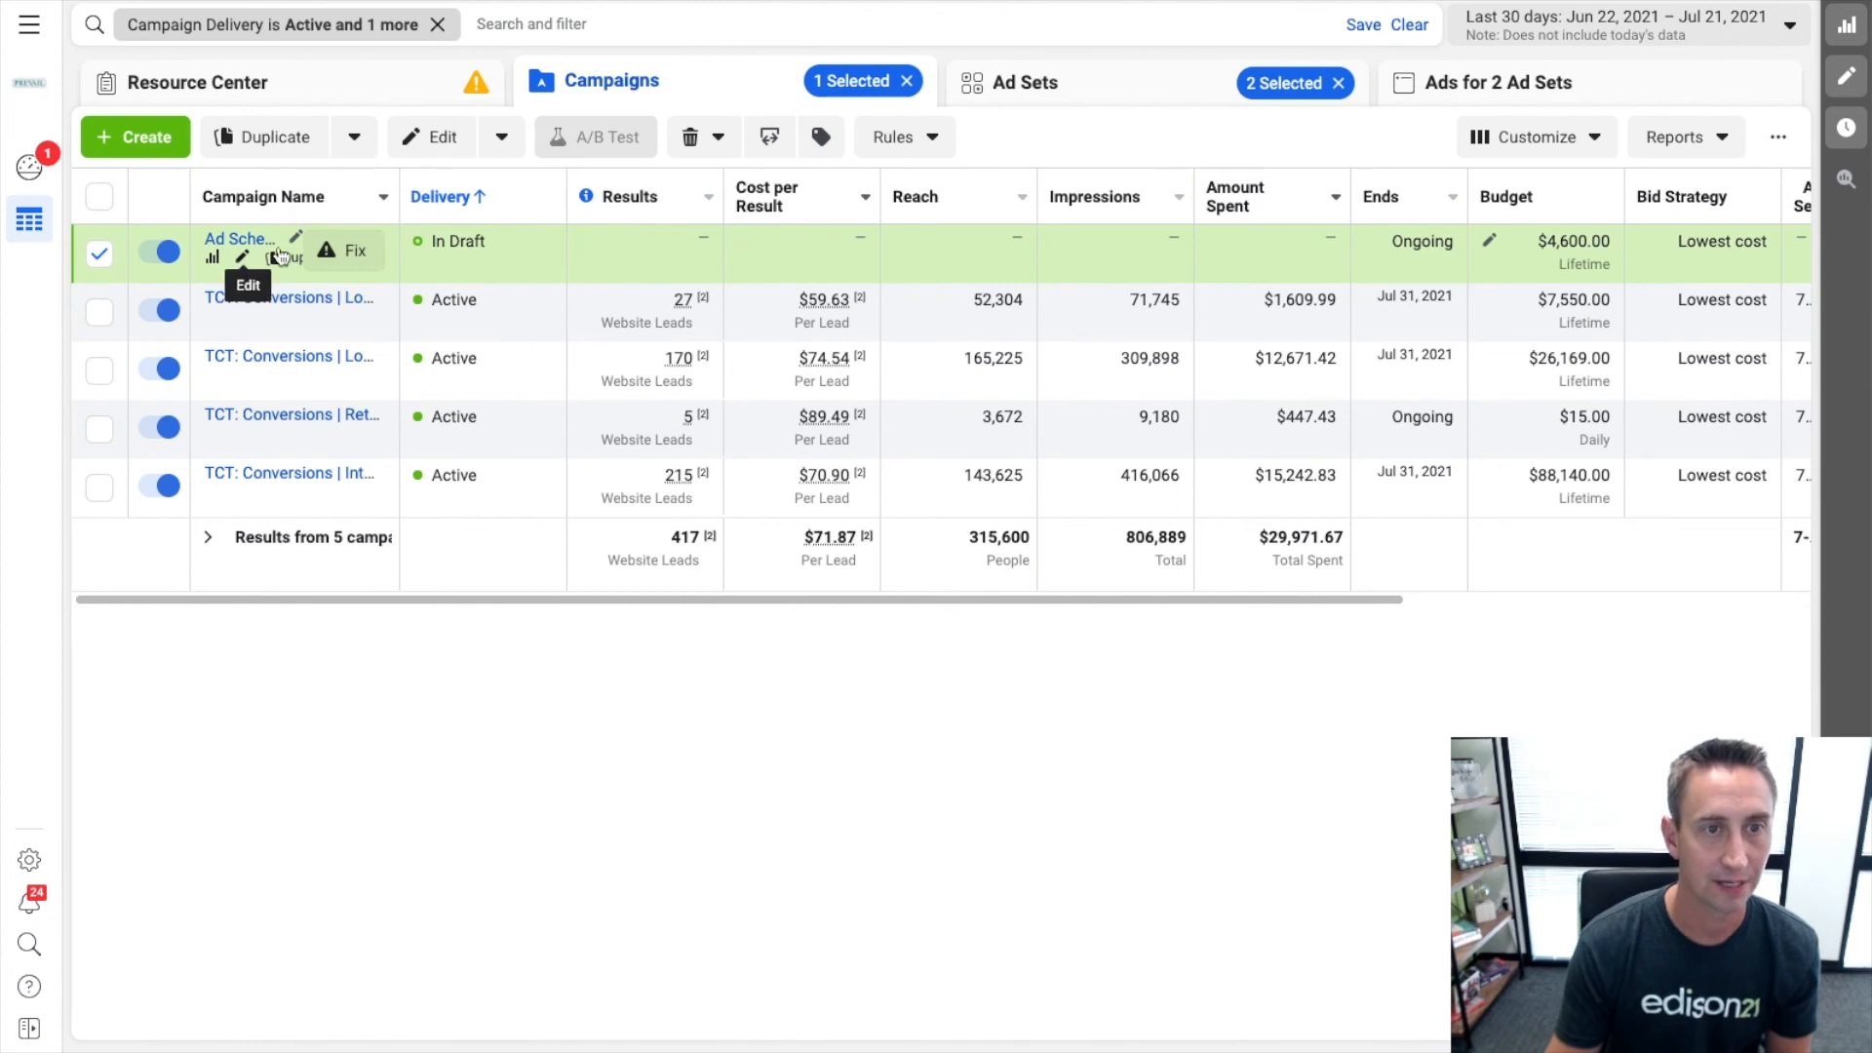
Change the draft campaign's lifetime budget to $5,300 and save it to draft.
{"action": "left_click", "coordinate": [295, 234]}
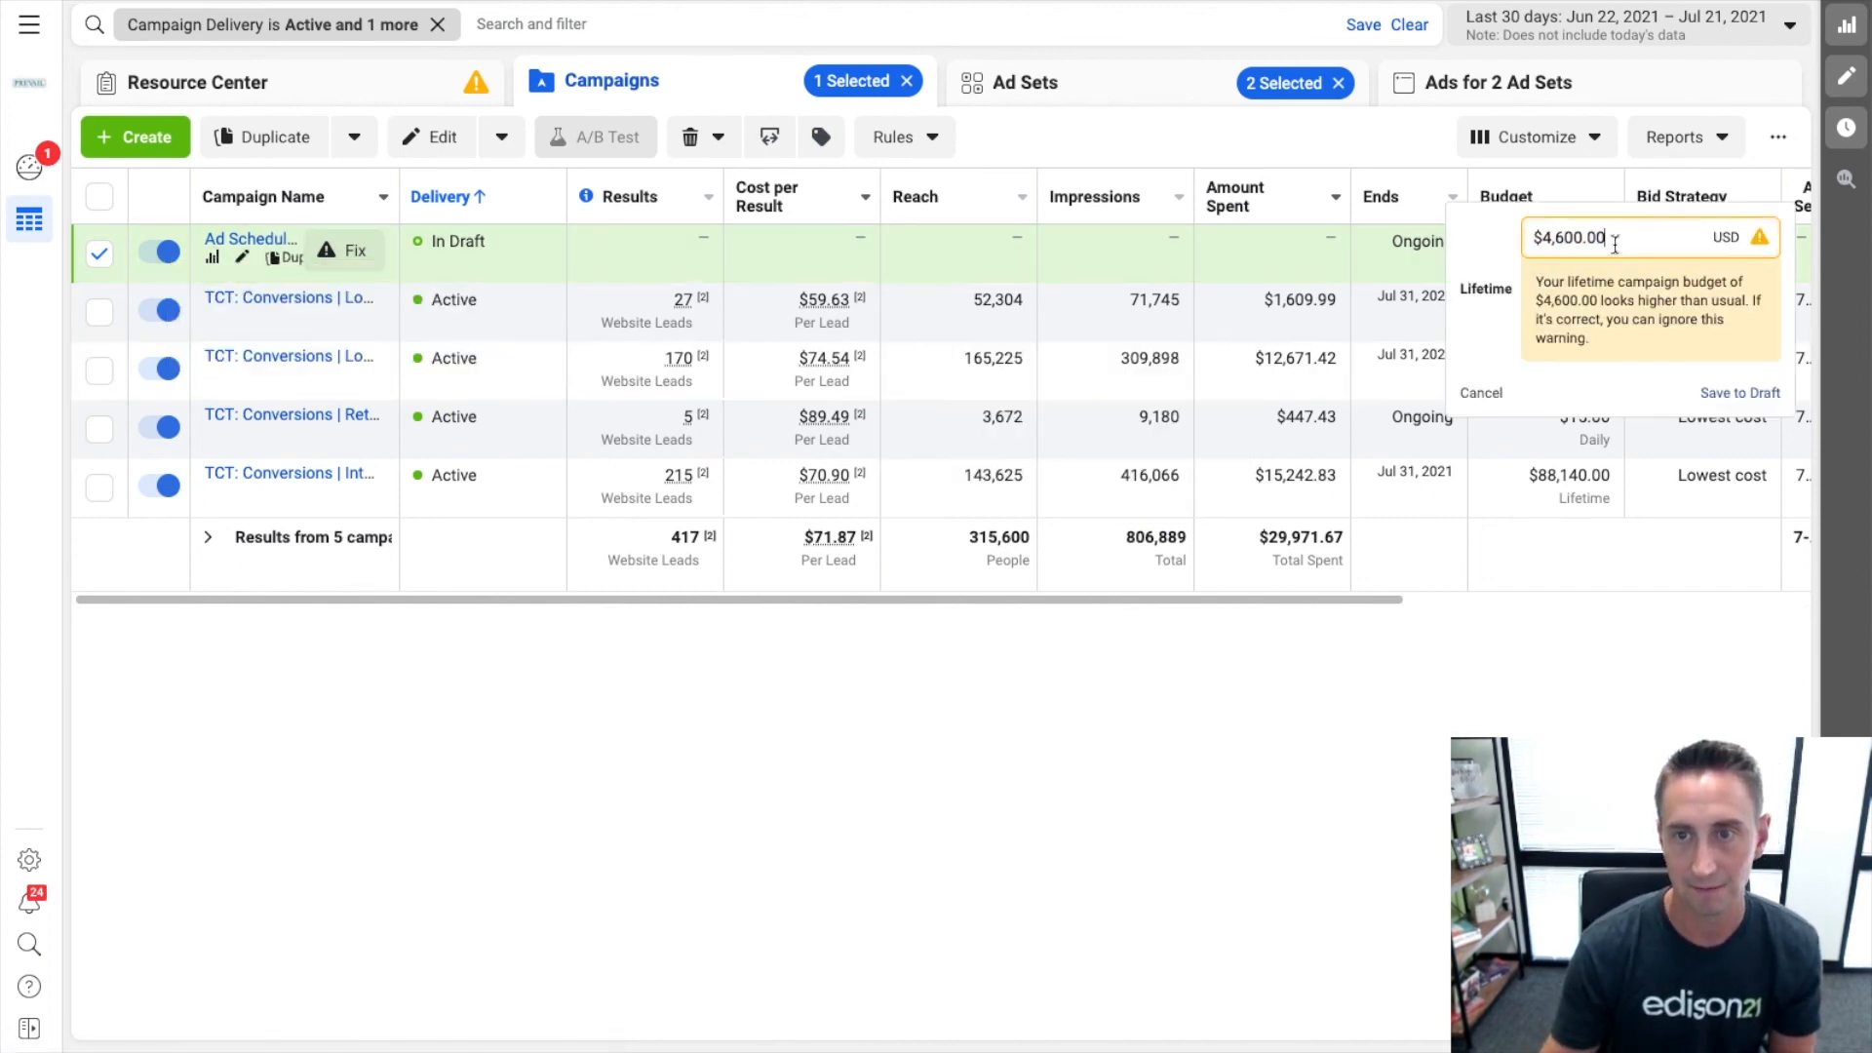
{"action": "type", "text": "5300"}
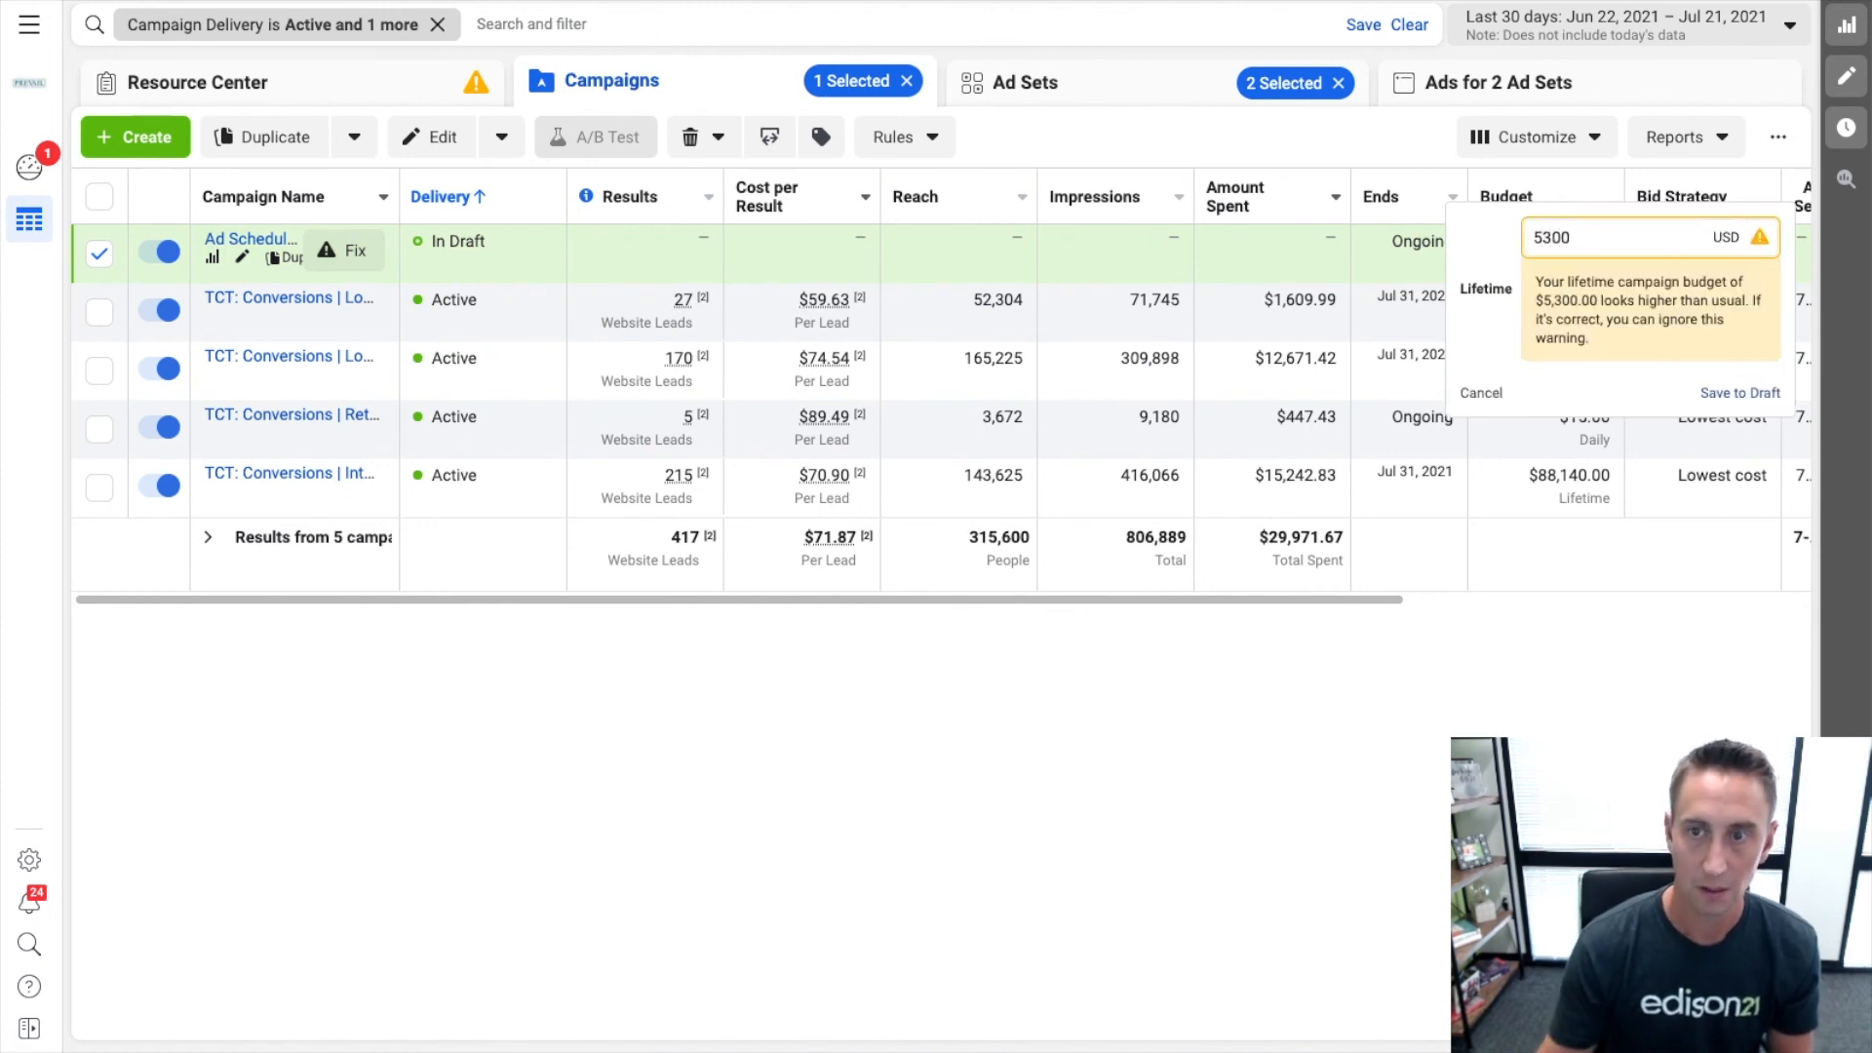
{"action": "left_click", "coordinate": [1739, 392]}
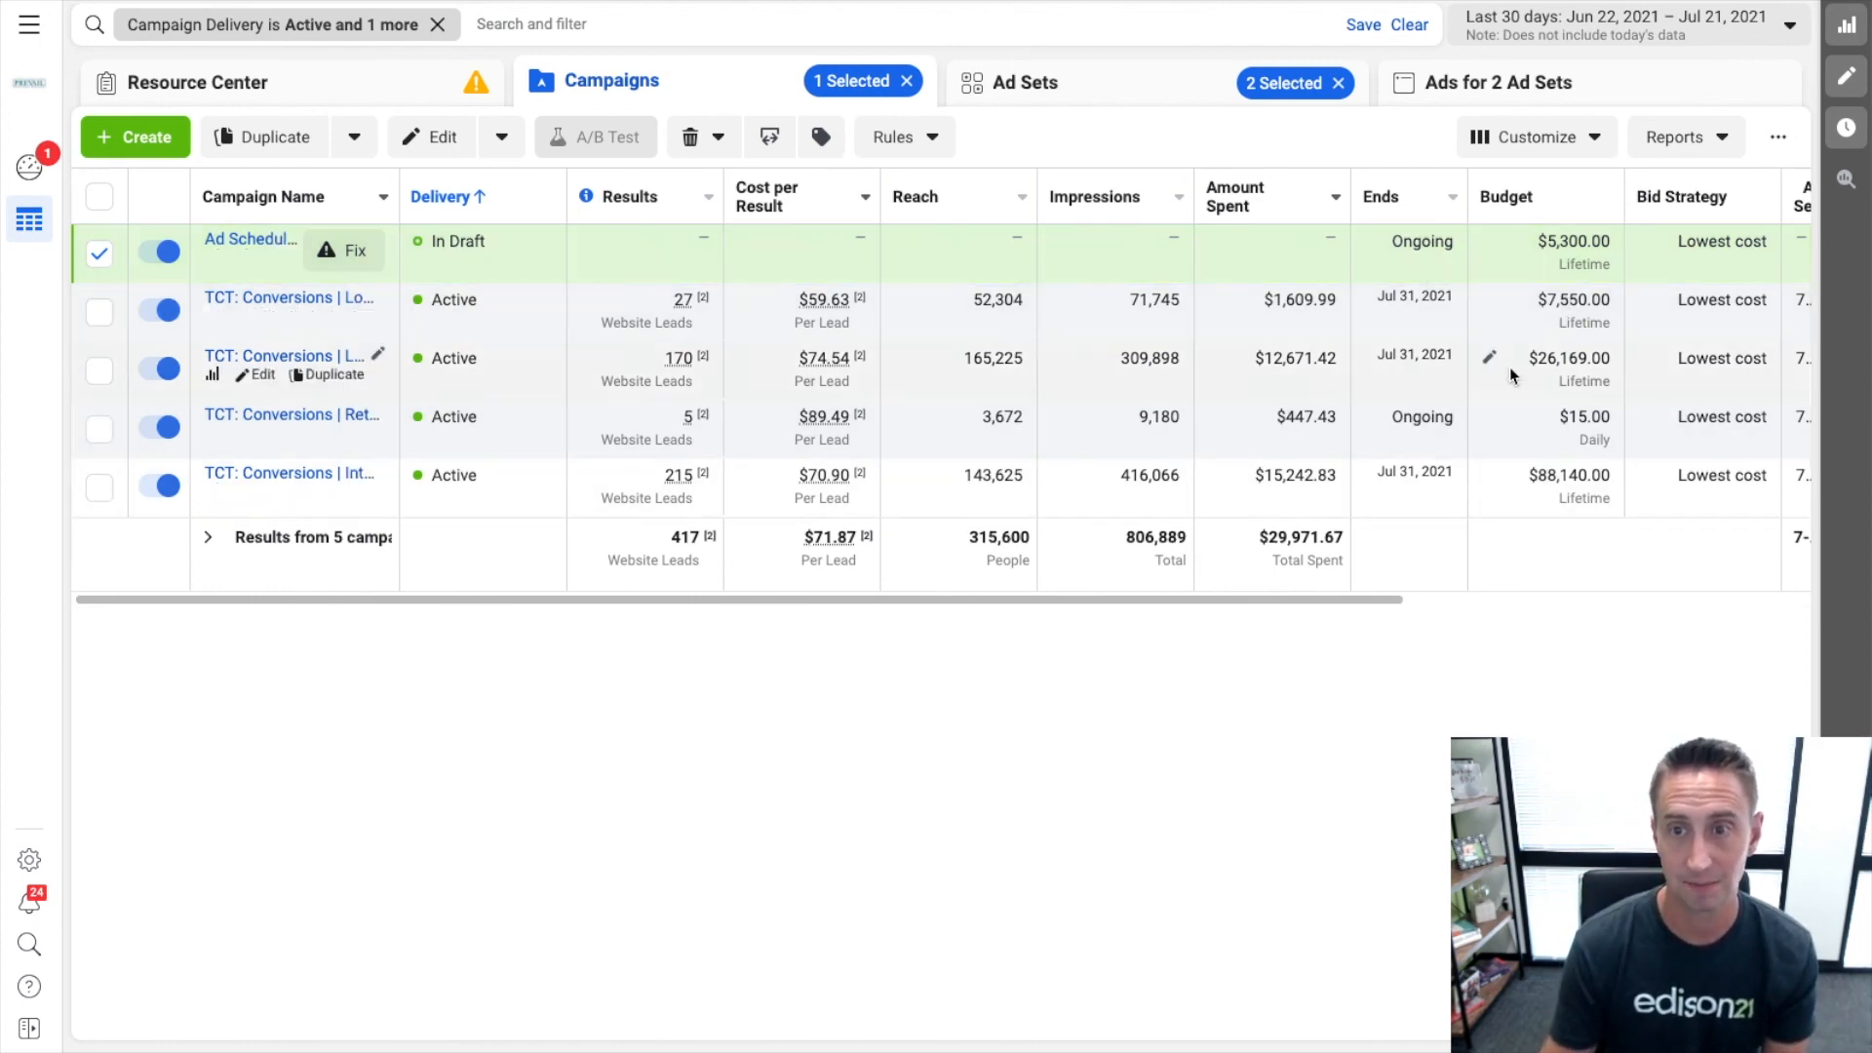
{"action": "mouse_move", "coordinate": [1581, 433]}
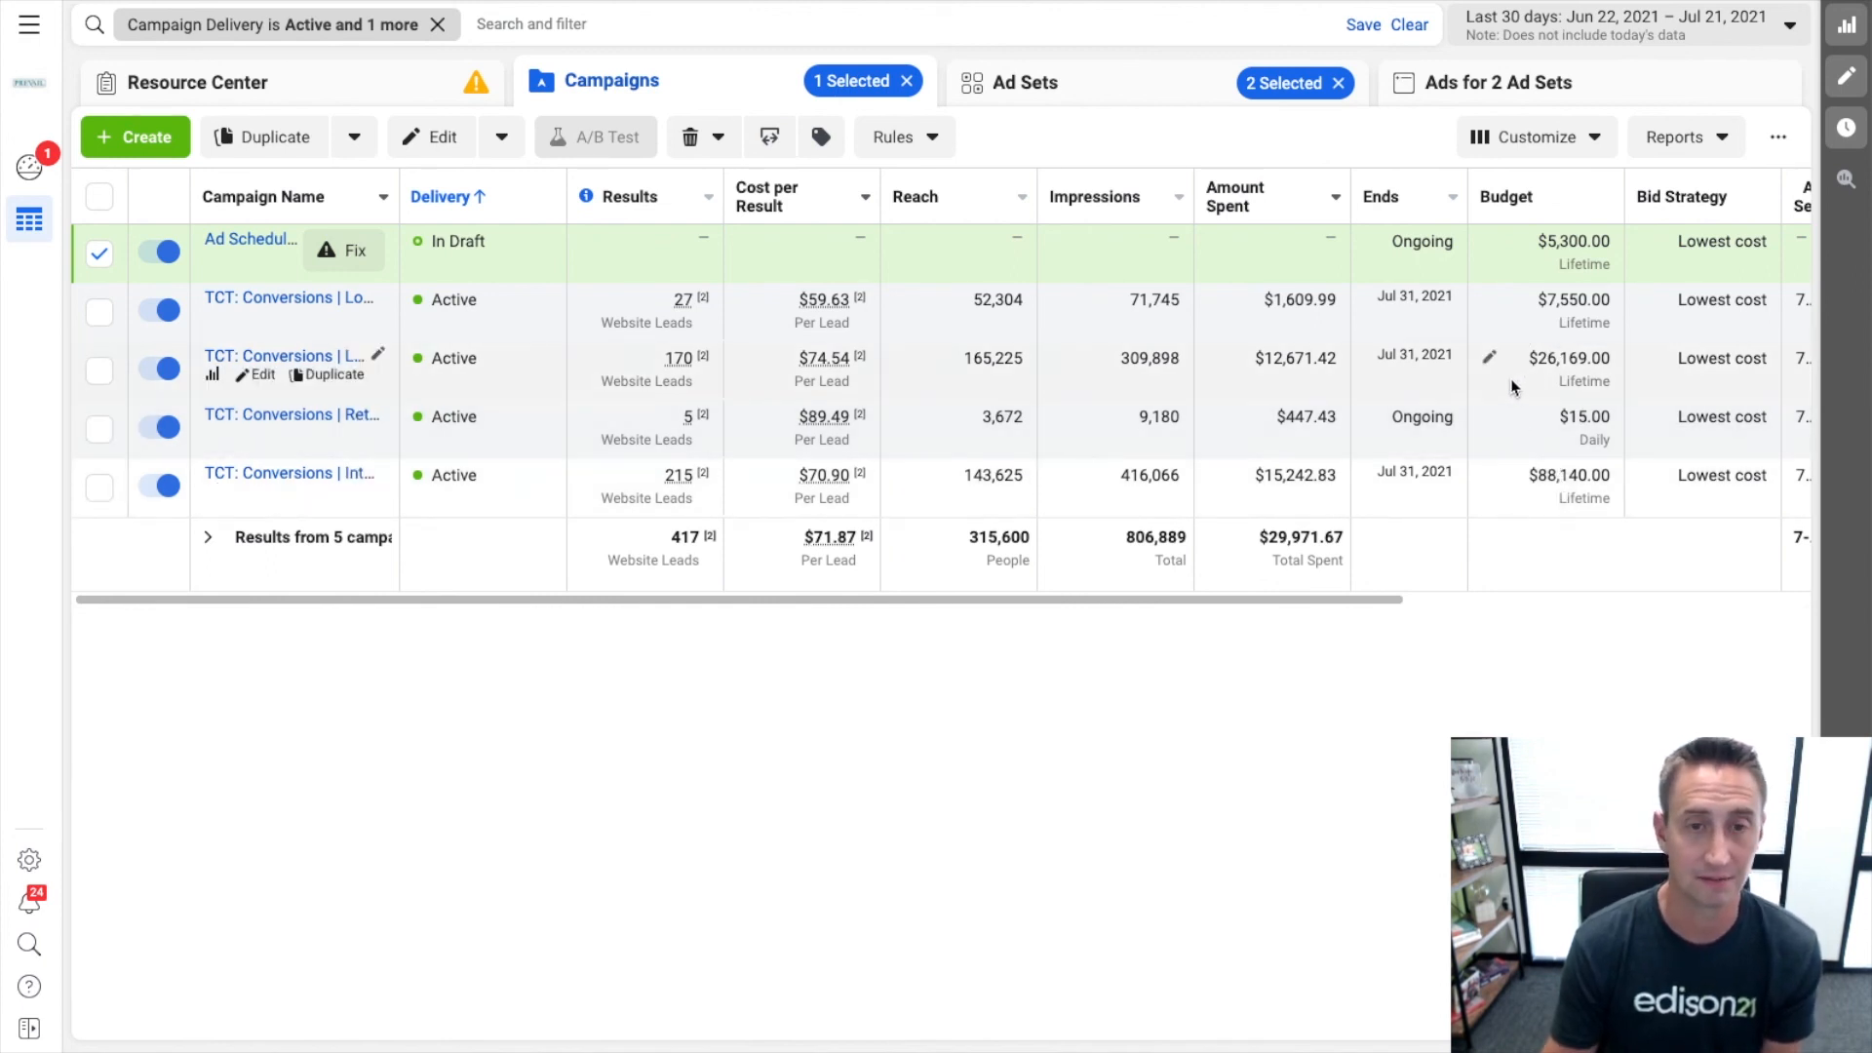
{"action": "mouse_move", "coordinate": [1496, 392]}
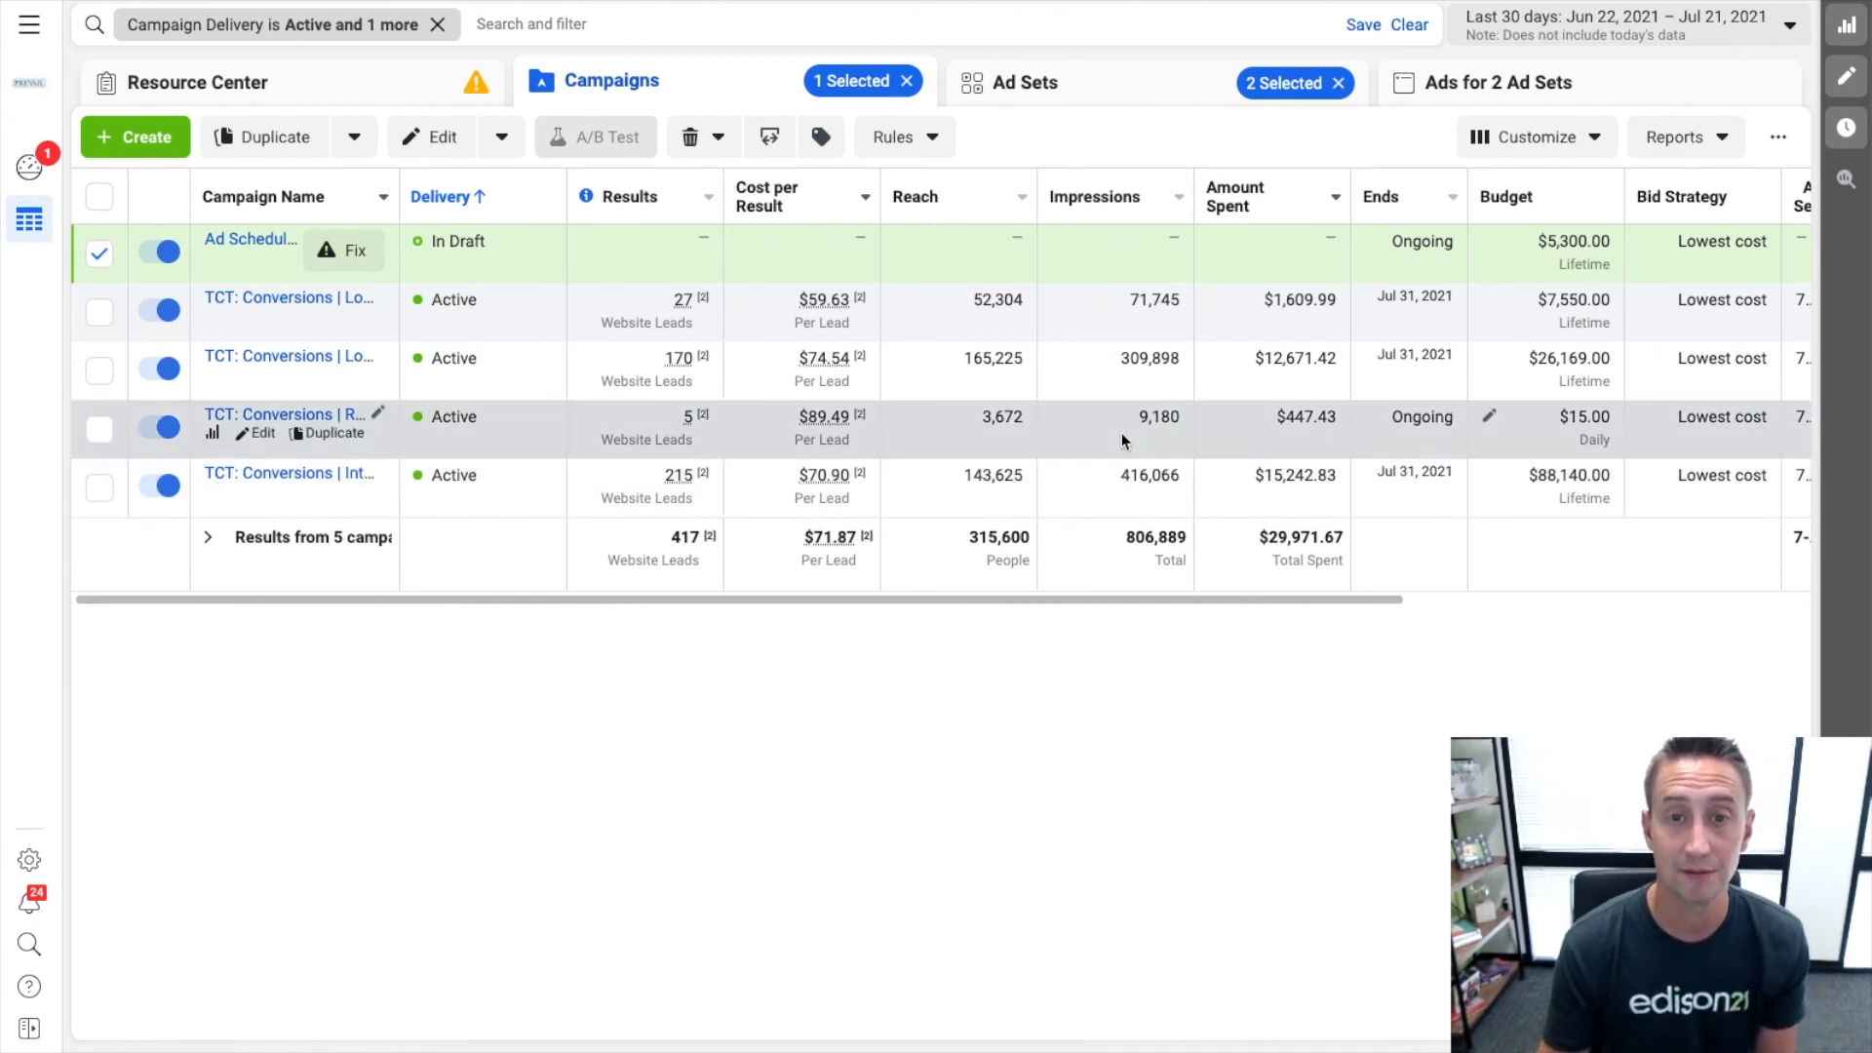
{"action": "mouse_move", "coordinate": [1106, 464]}
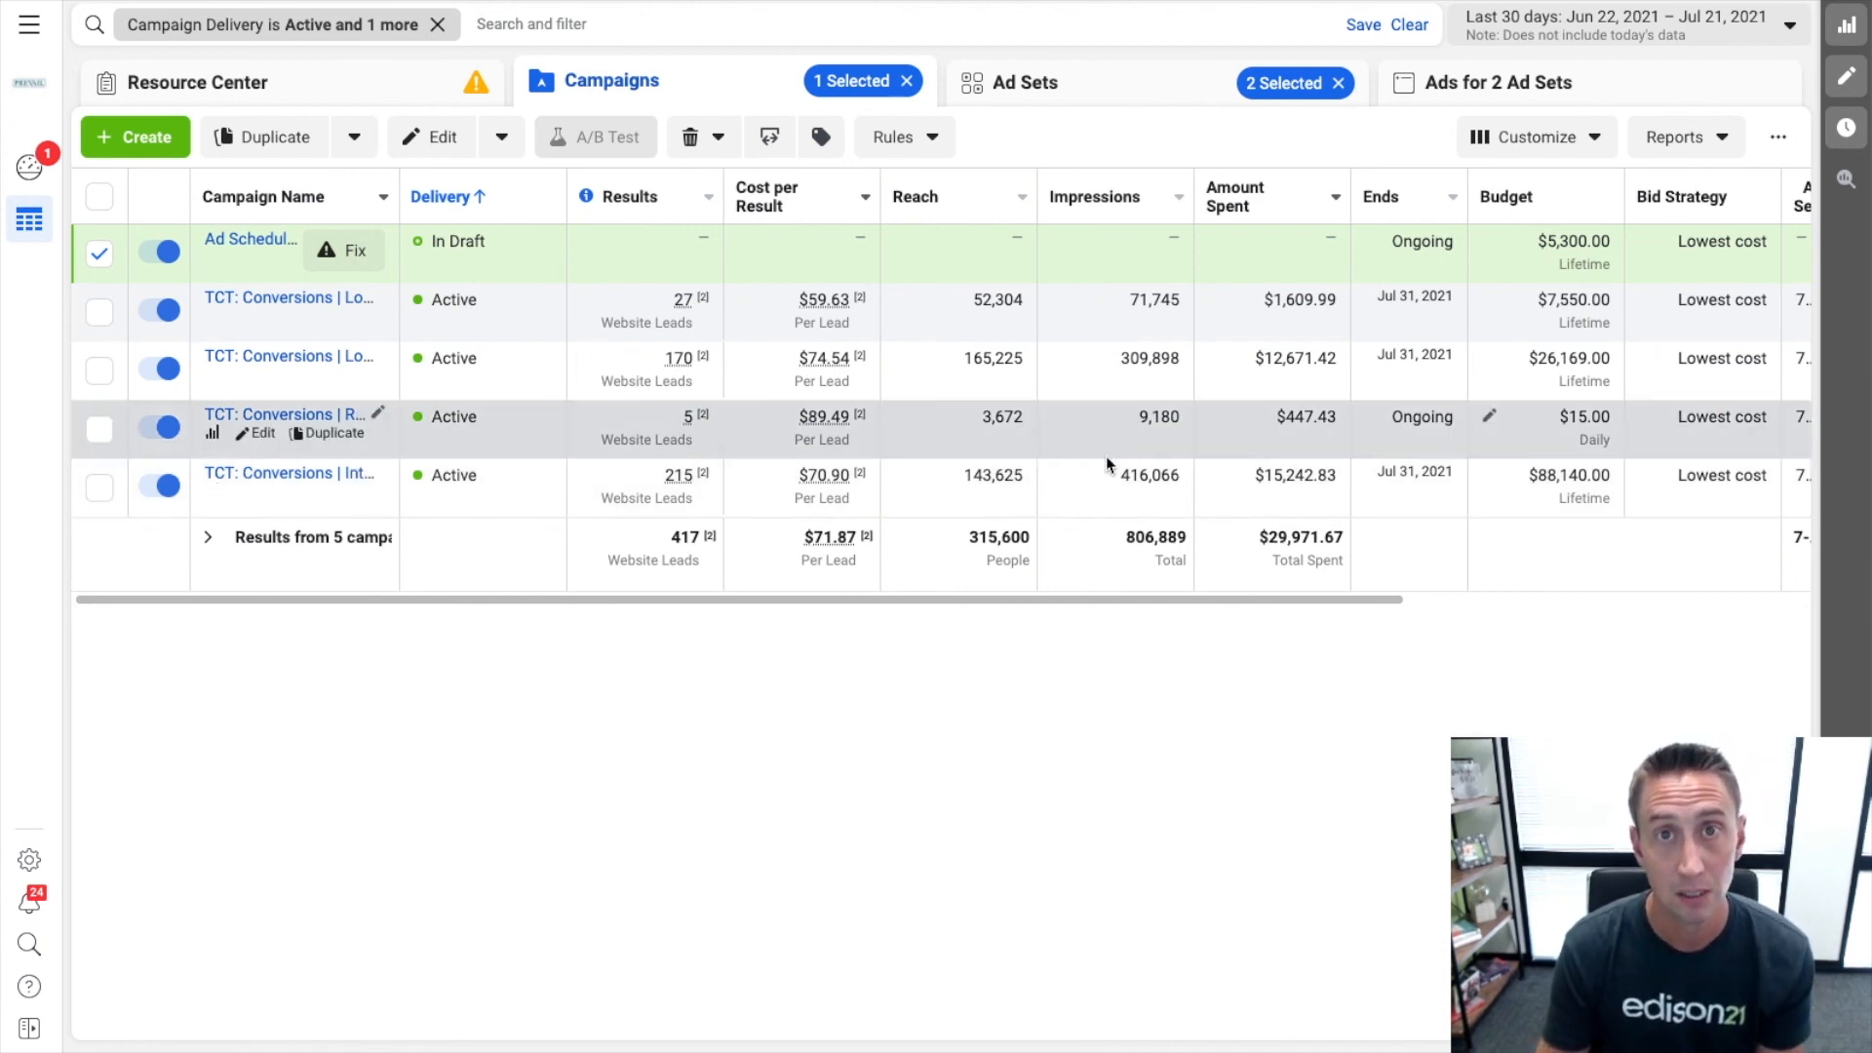